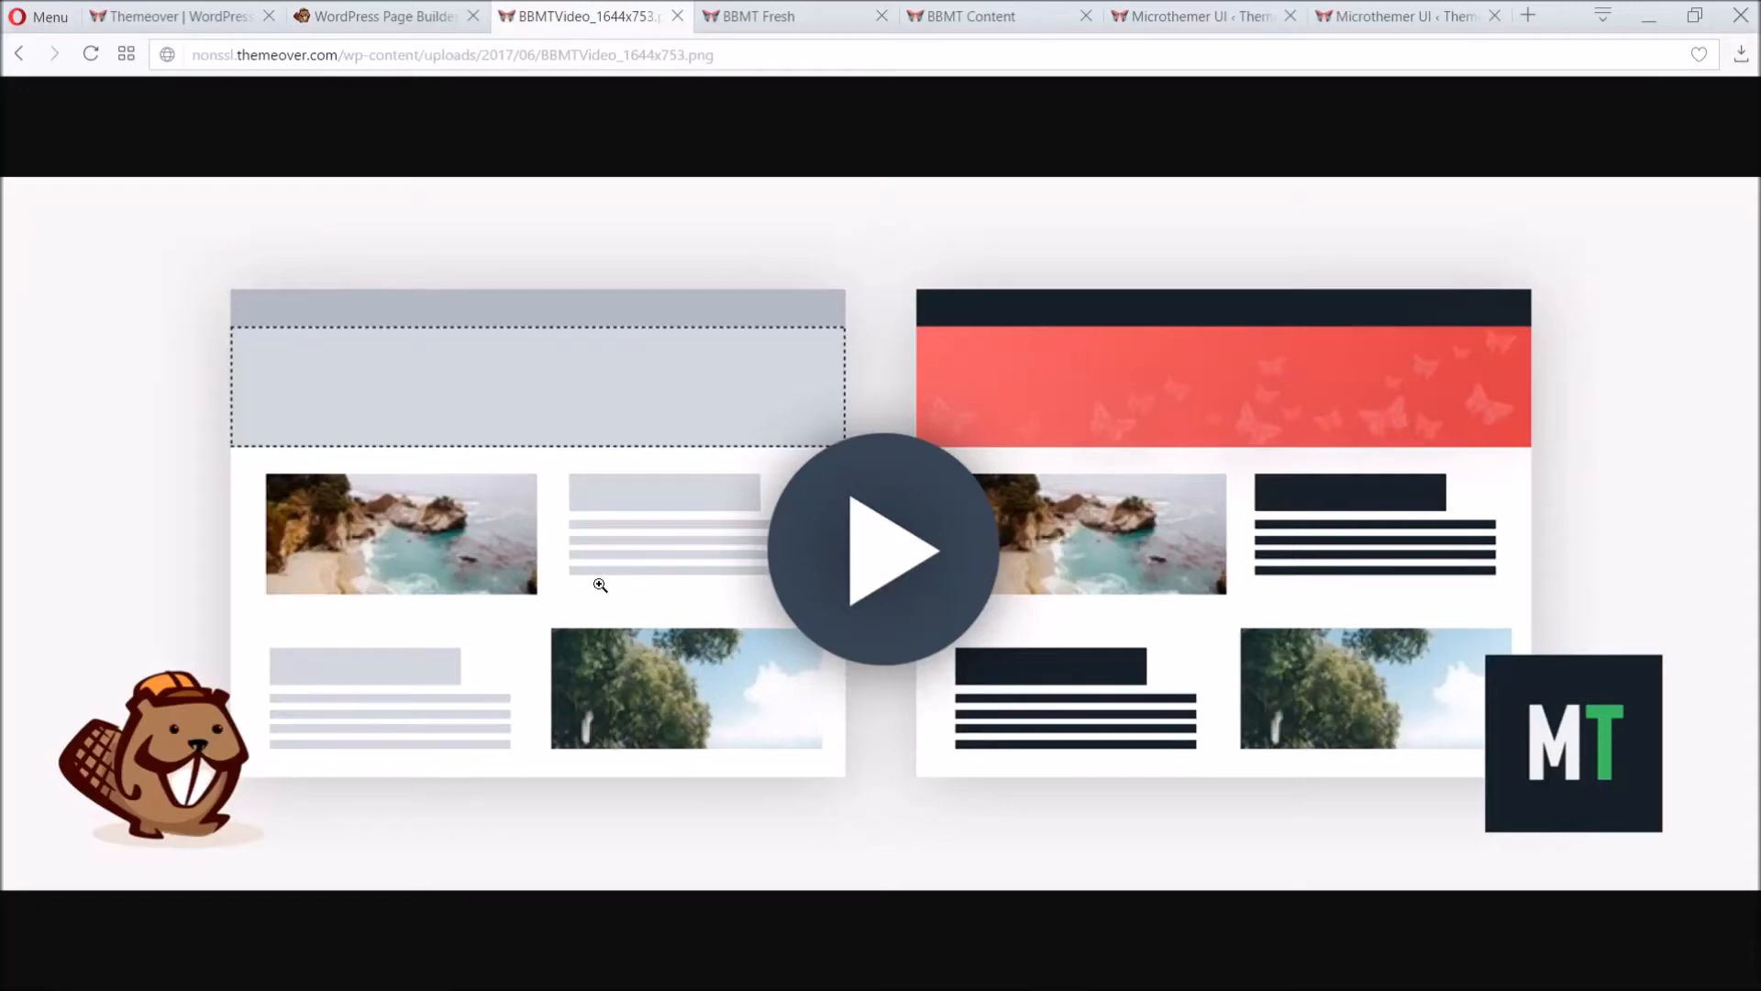
mouse_move(541, 666)
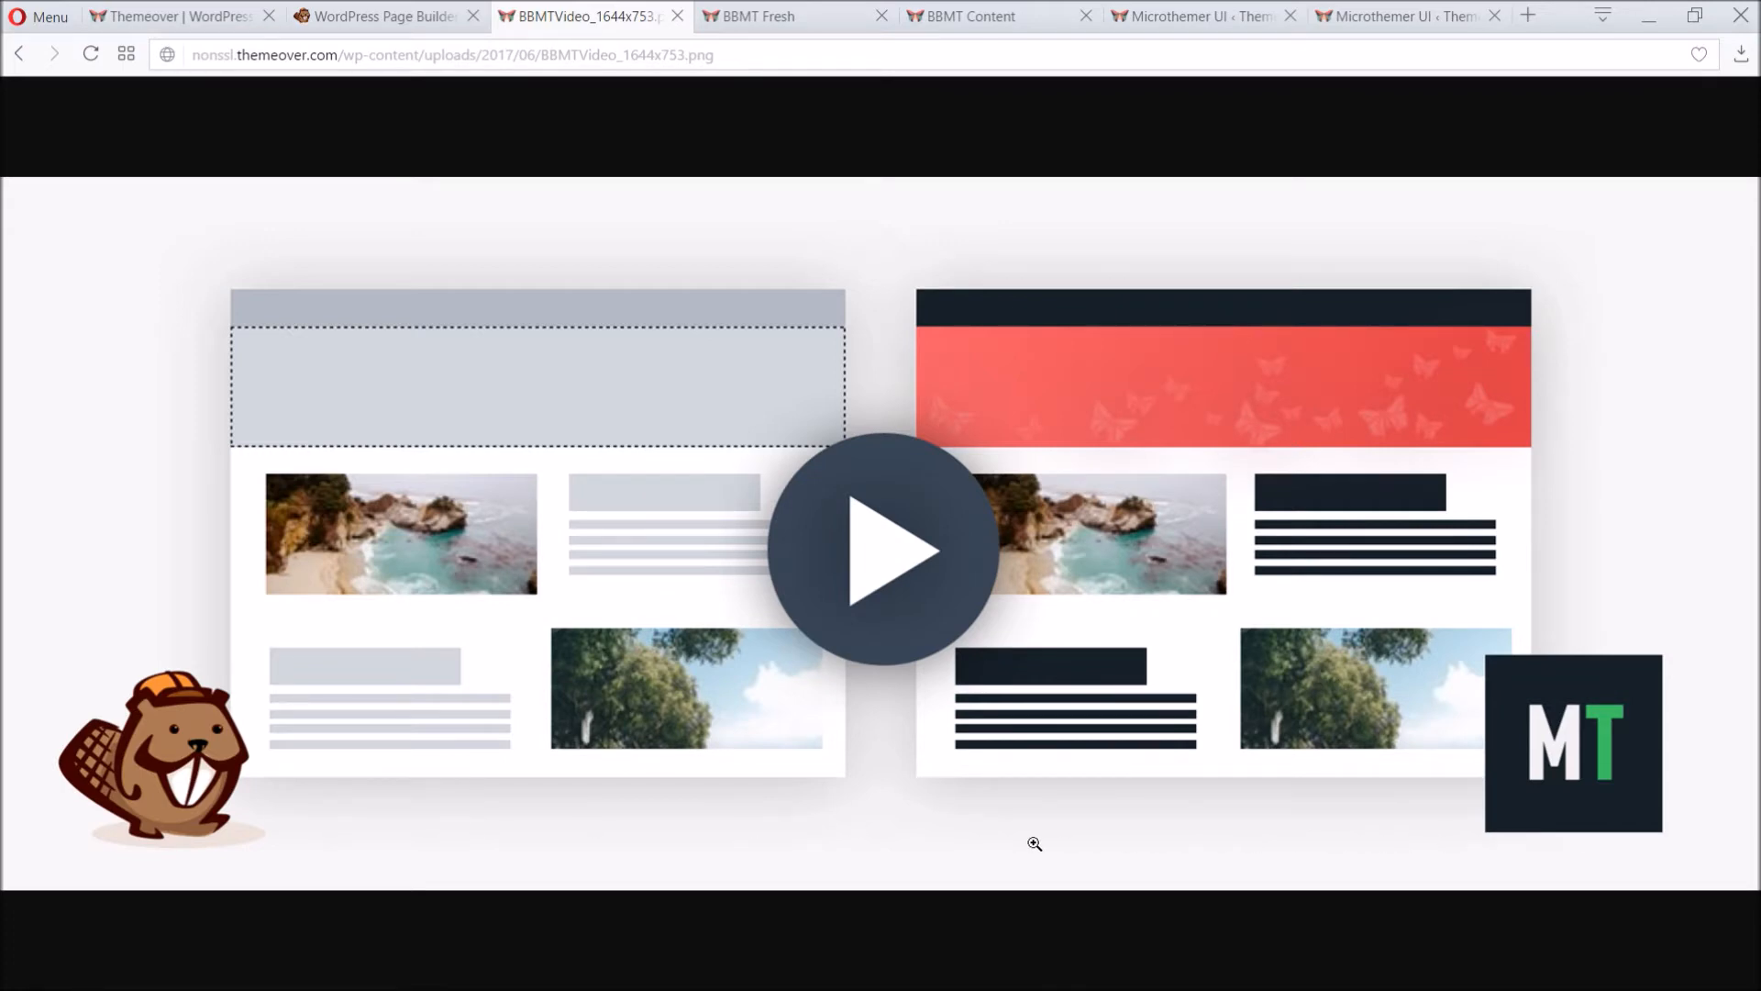
mouse_move(772, 92)
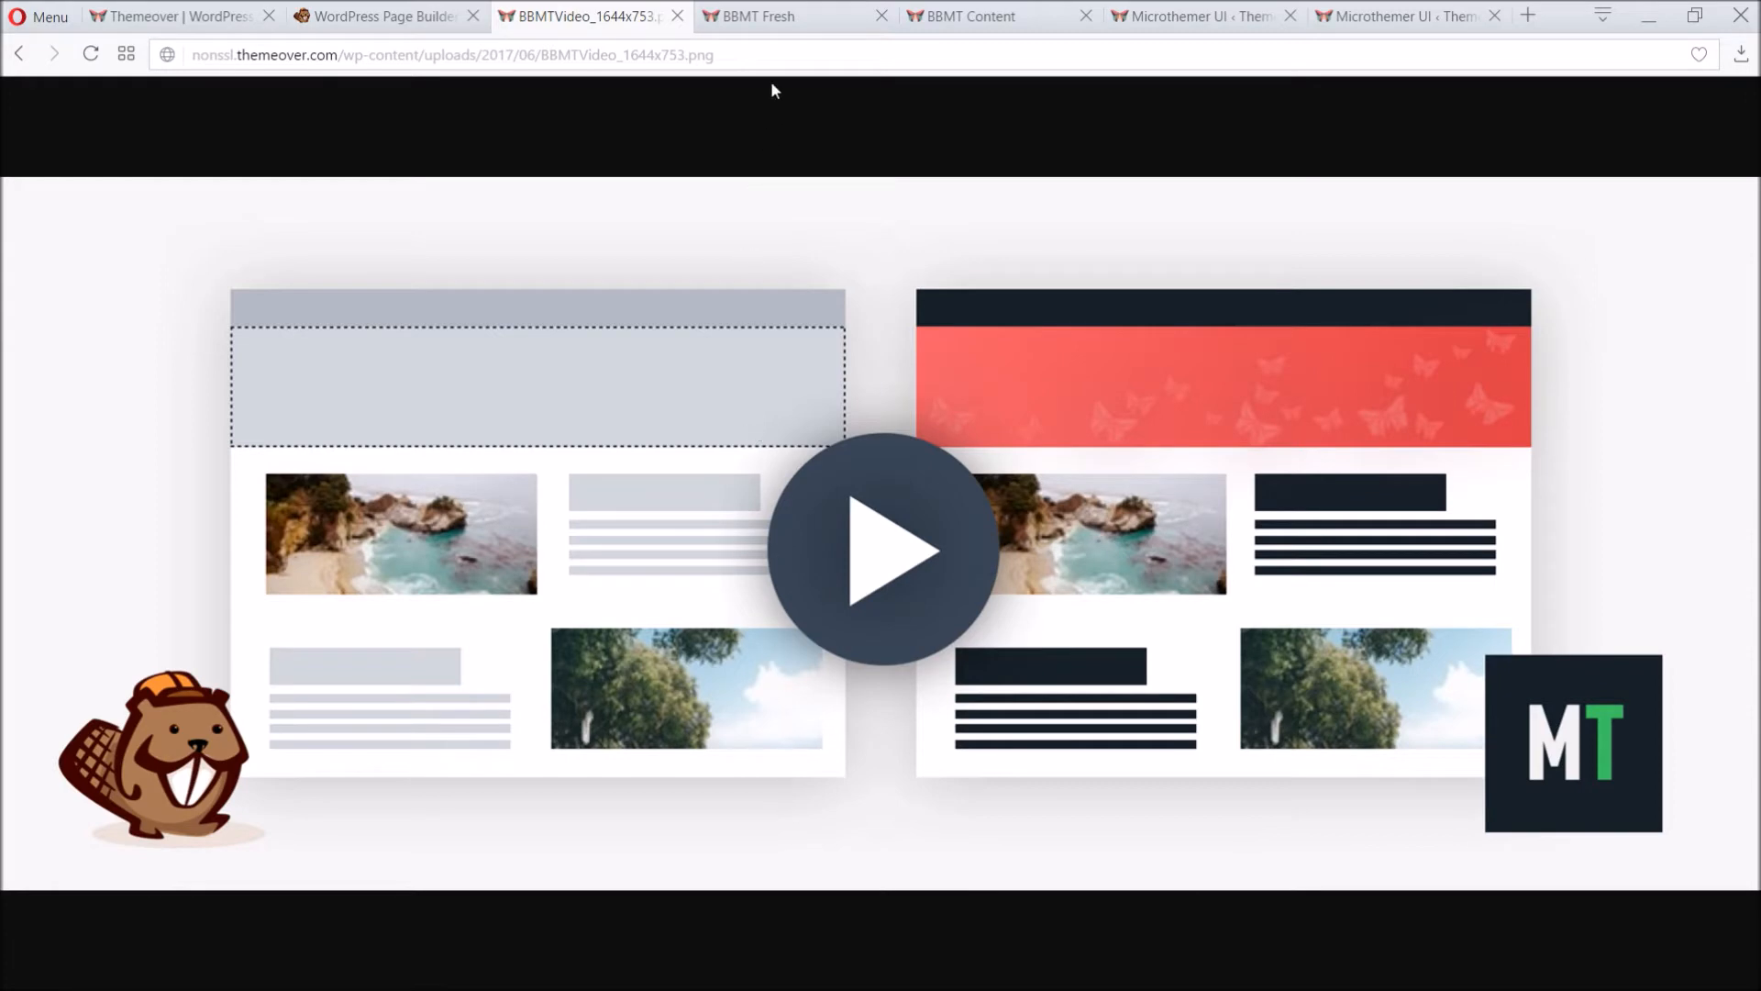
Step: Visit the empty BBMT Fresh page, then the BBMT Content comparison page scrolled to pricing
click(758, 16)
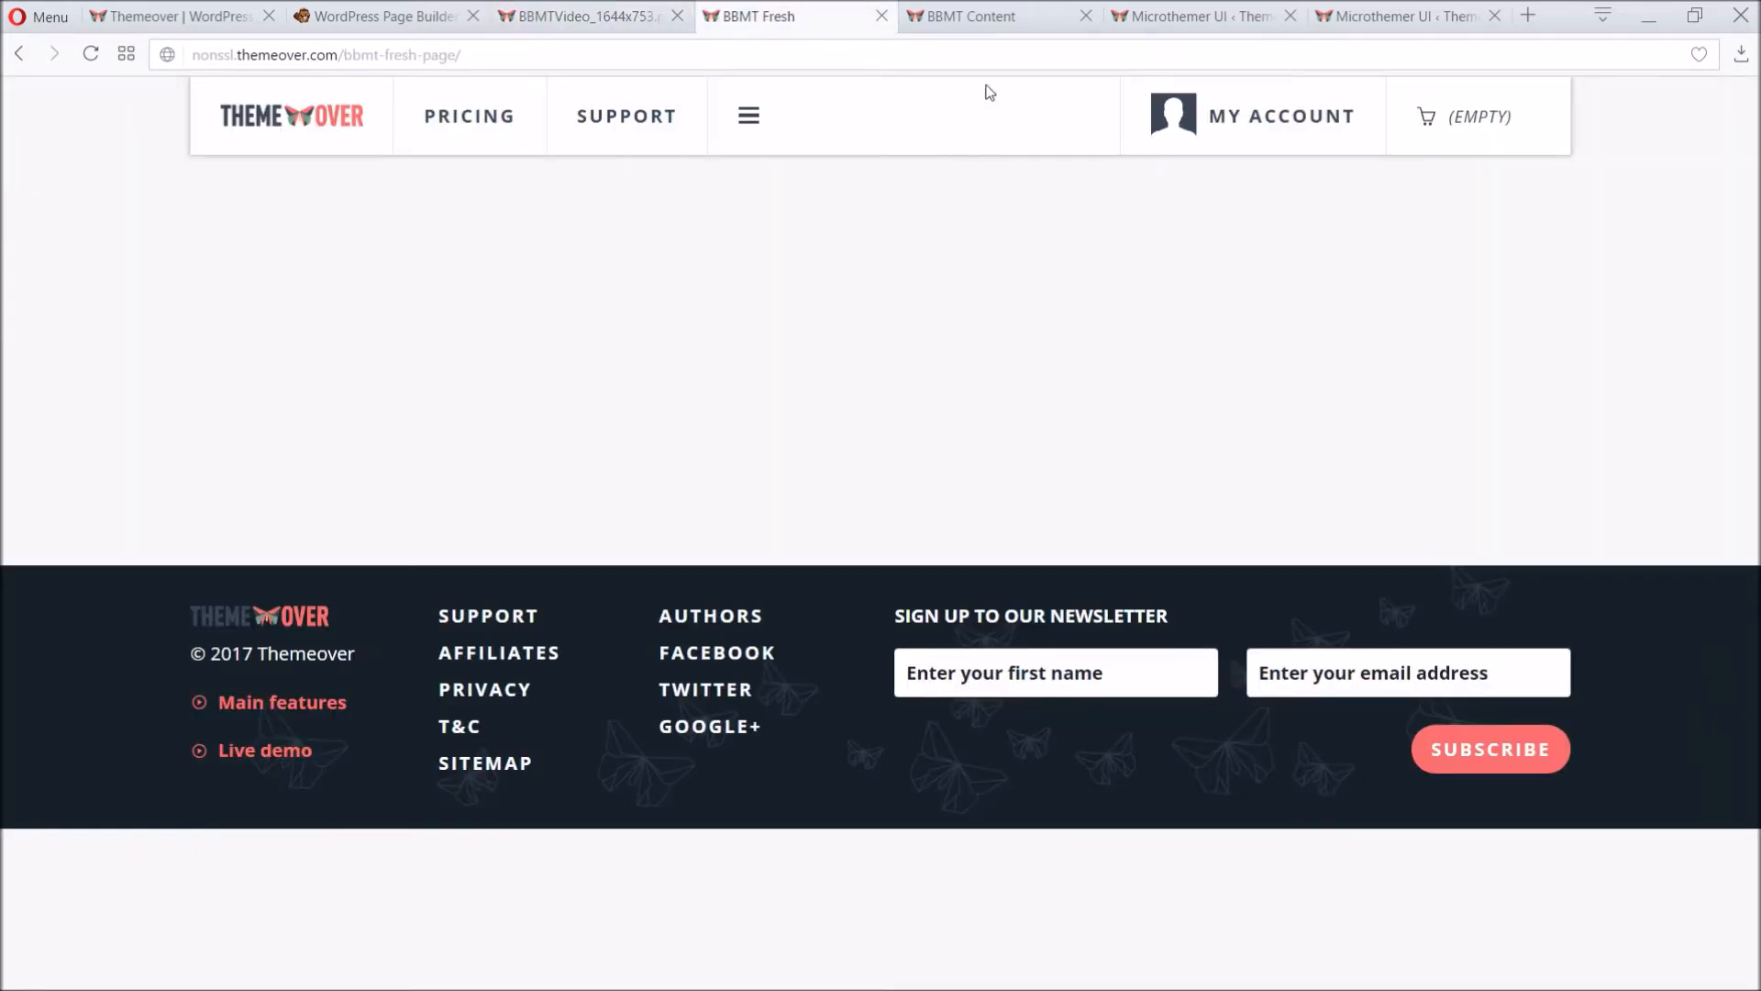
click(972, 17)
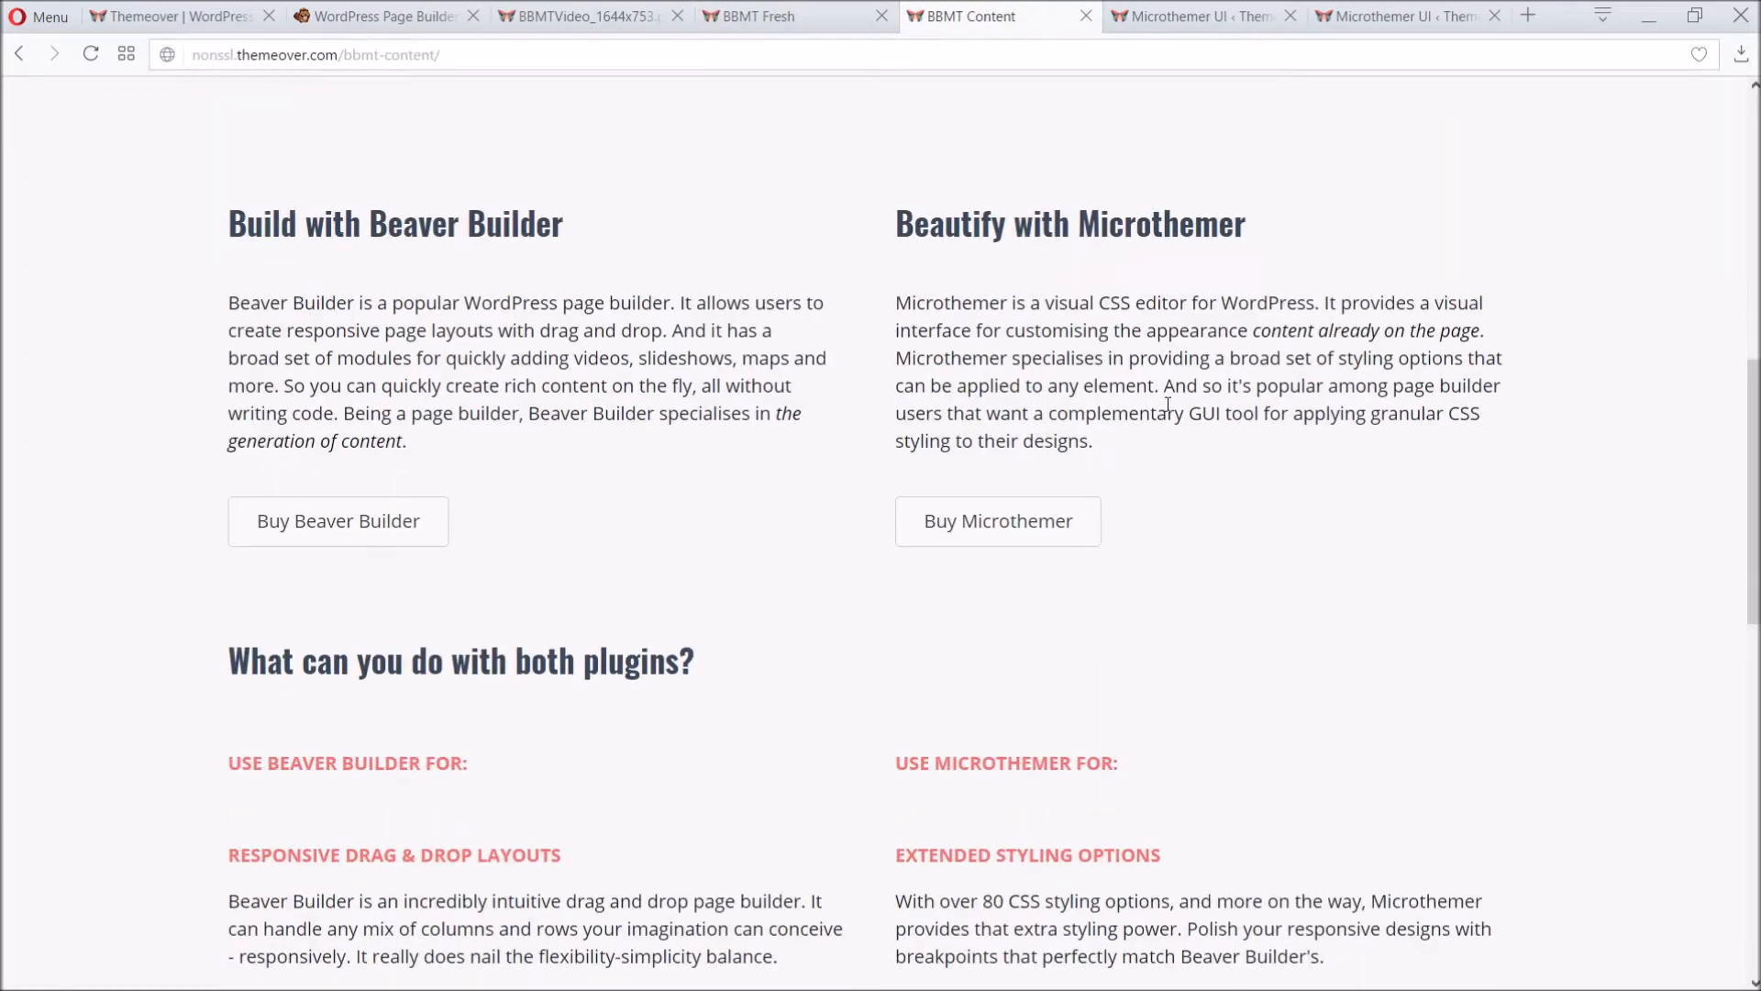
scroll(down, 3)
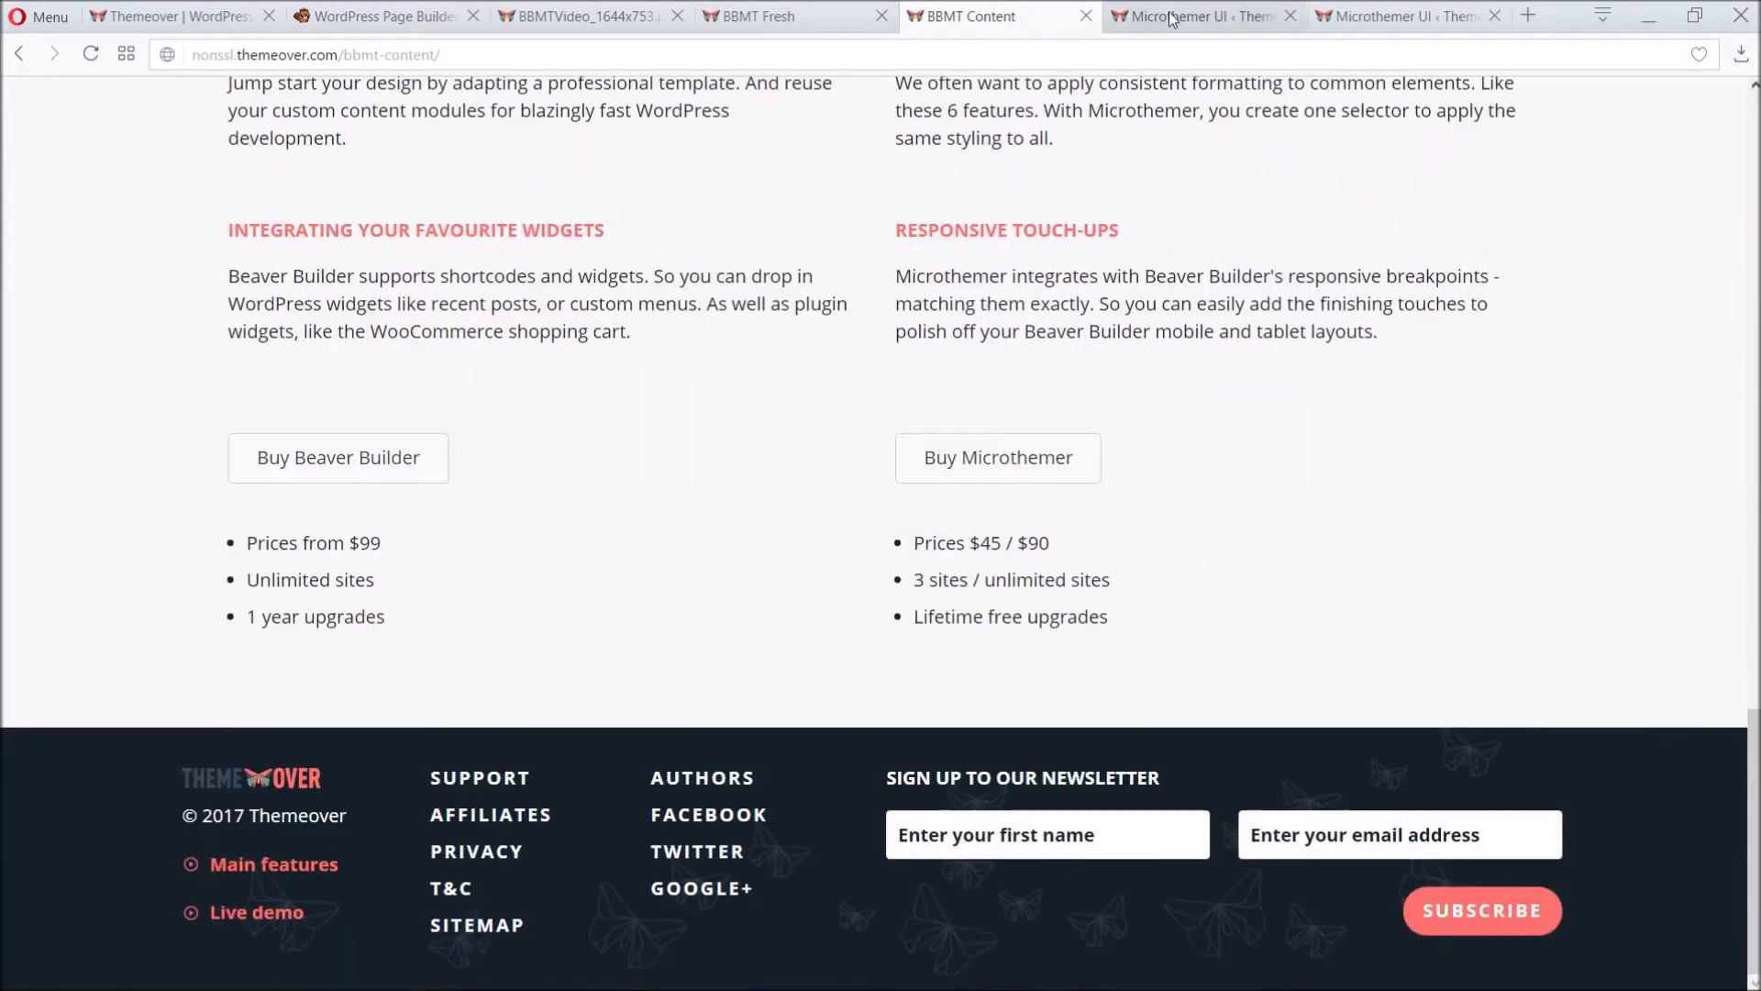
Step: View the finished BBMT page in Microthemer at the BB Medium breakpoint, then at Phone width
click(1202, 16)
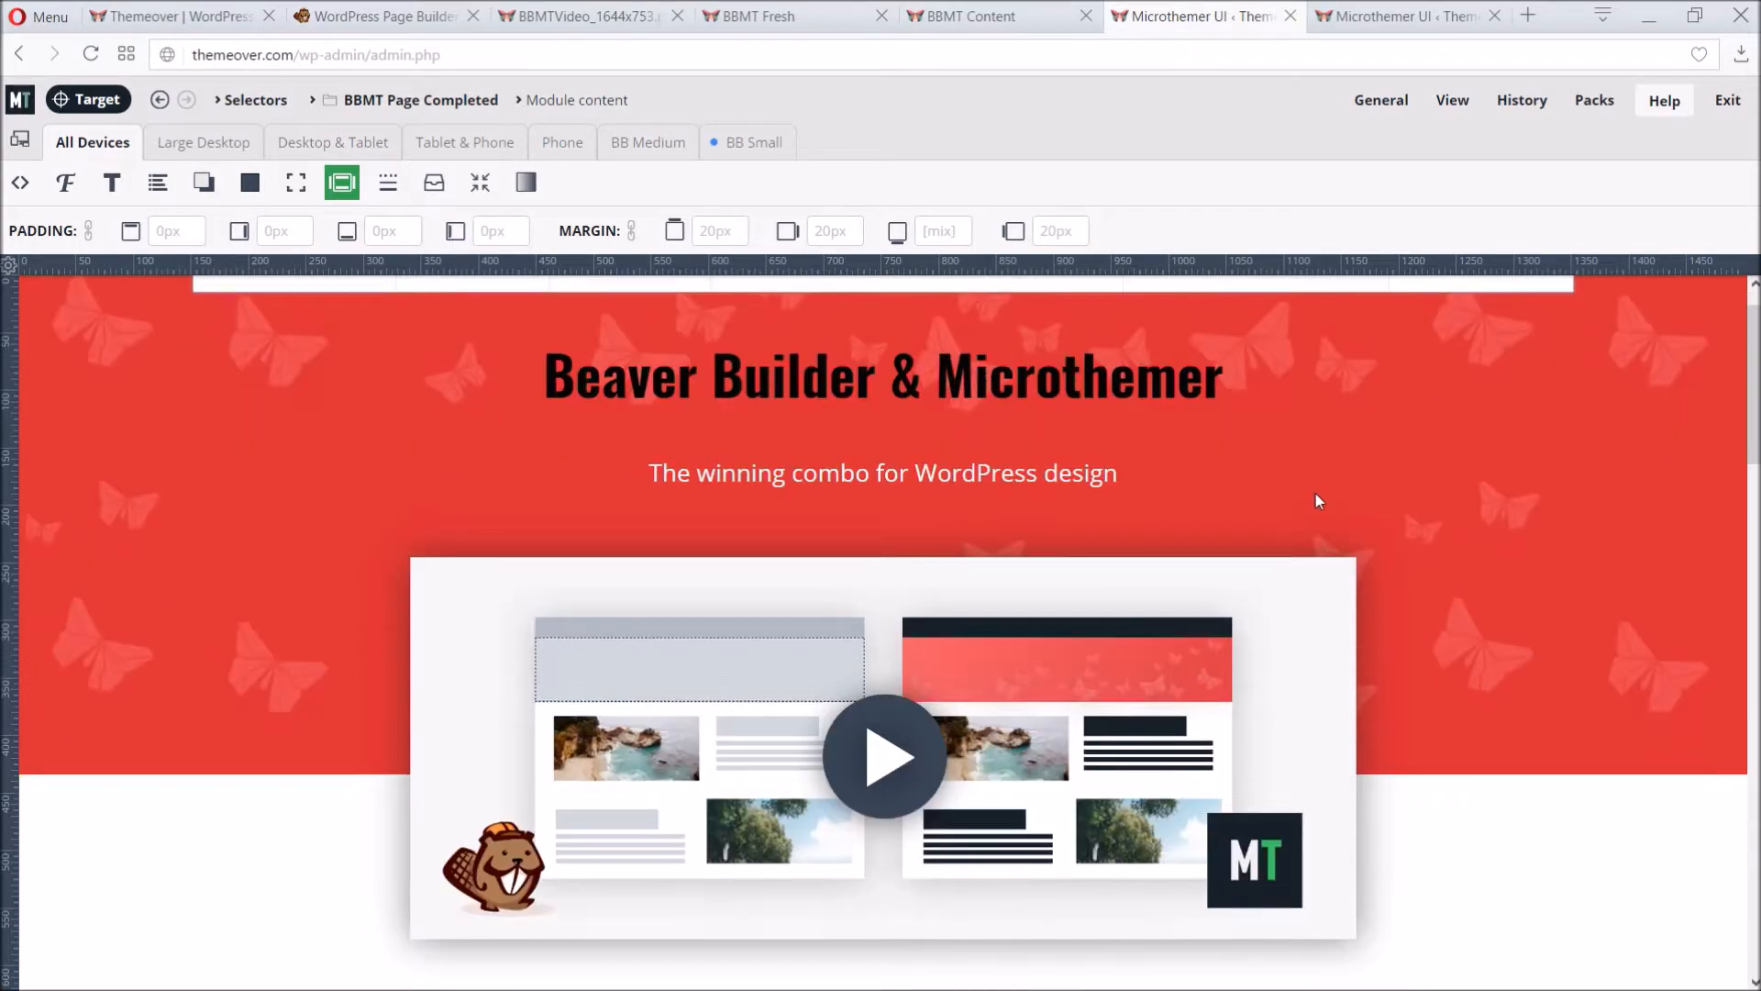
scroll(down, 3)
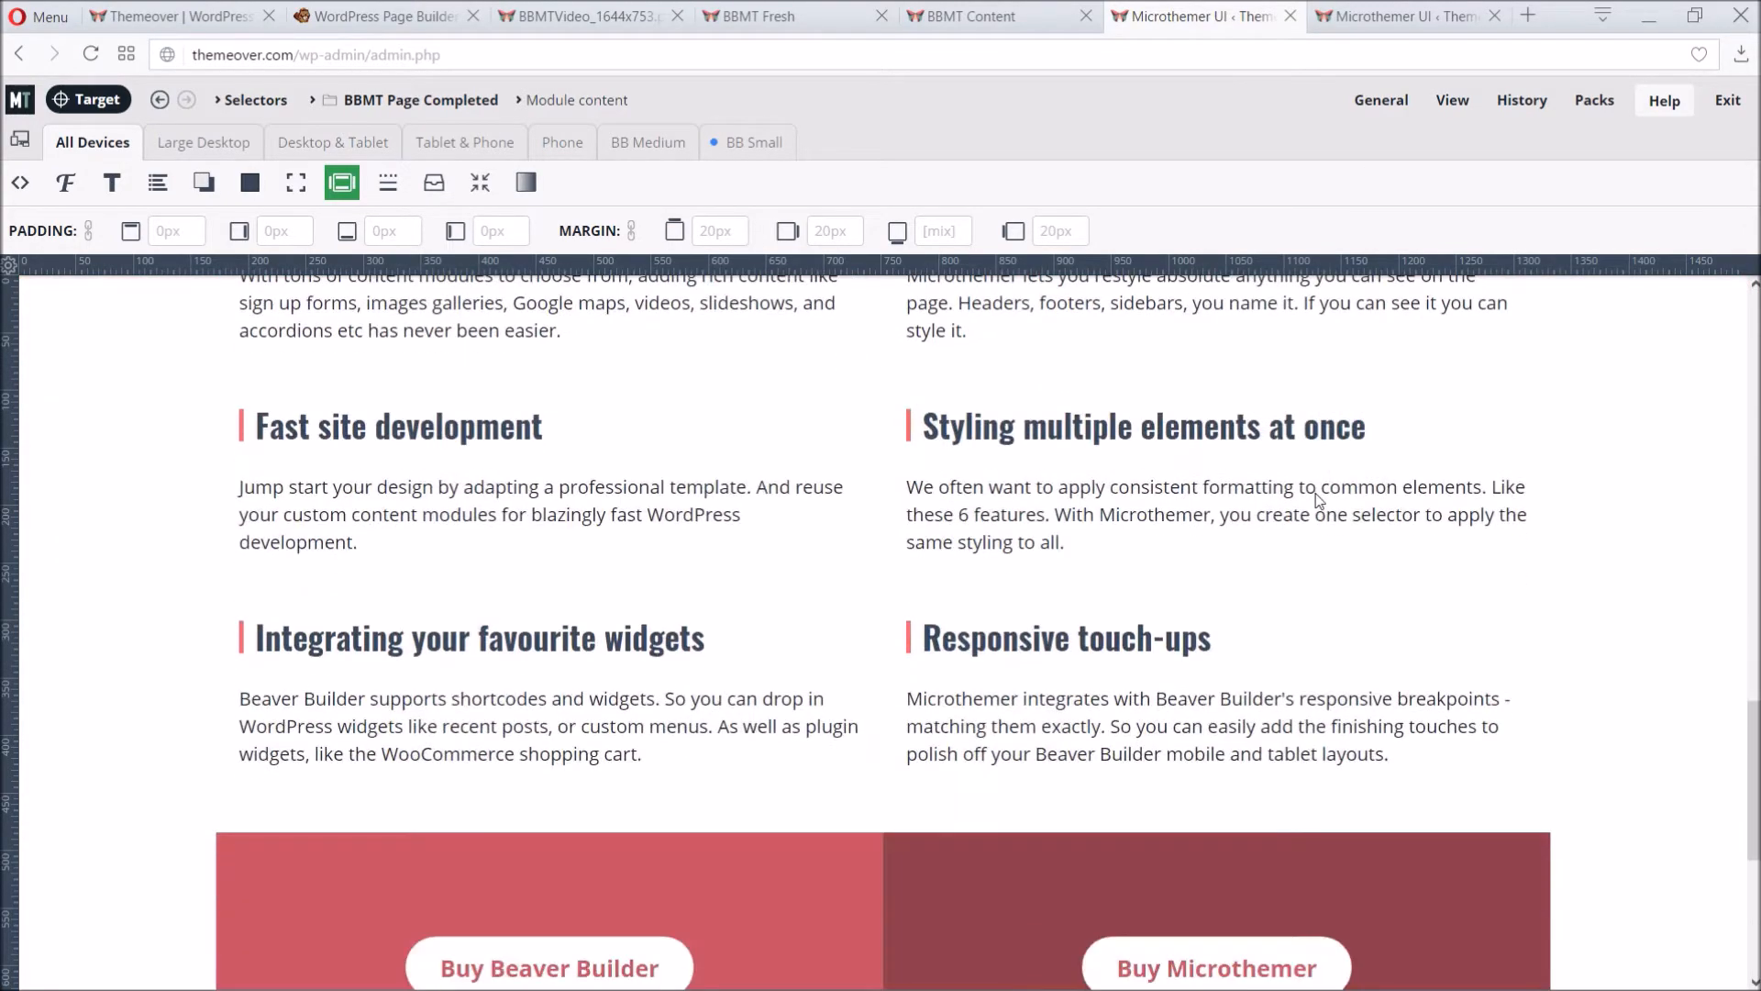
scroll(down, 3)
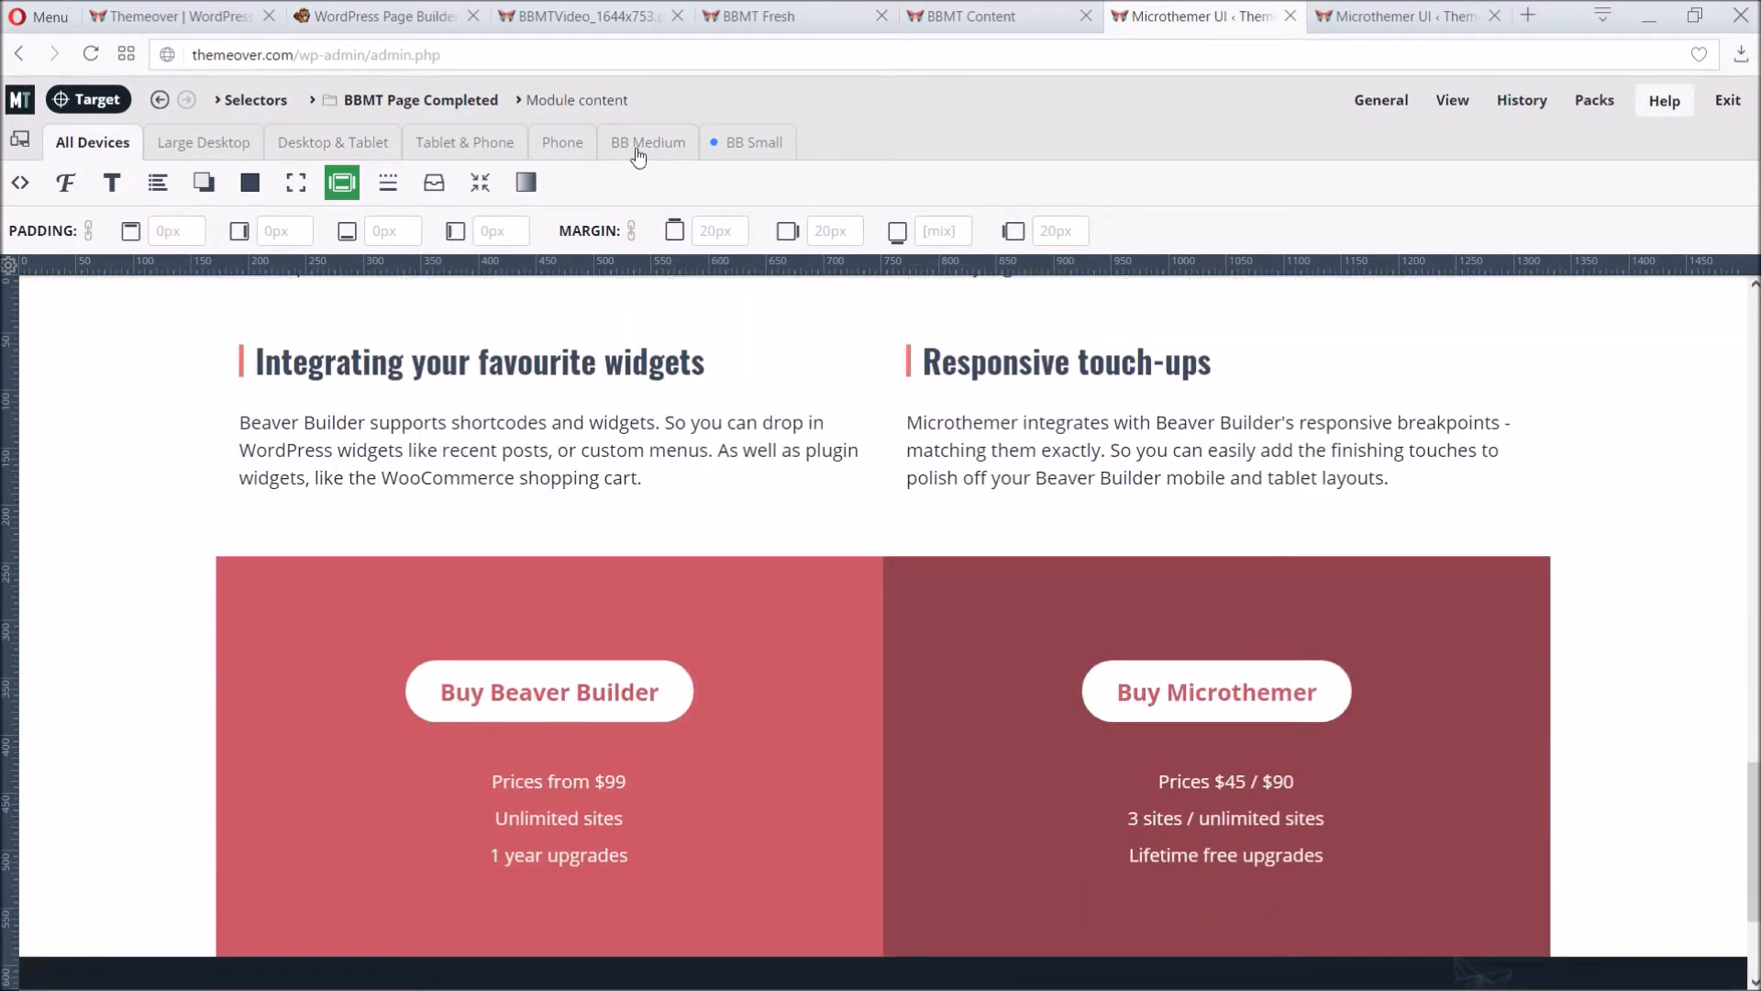
click(648, 142)
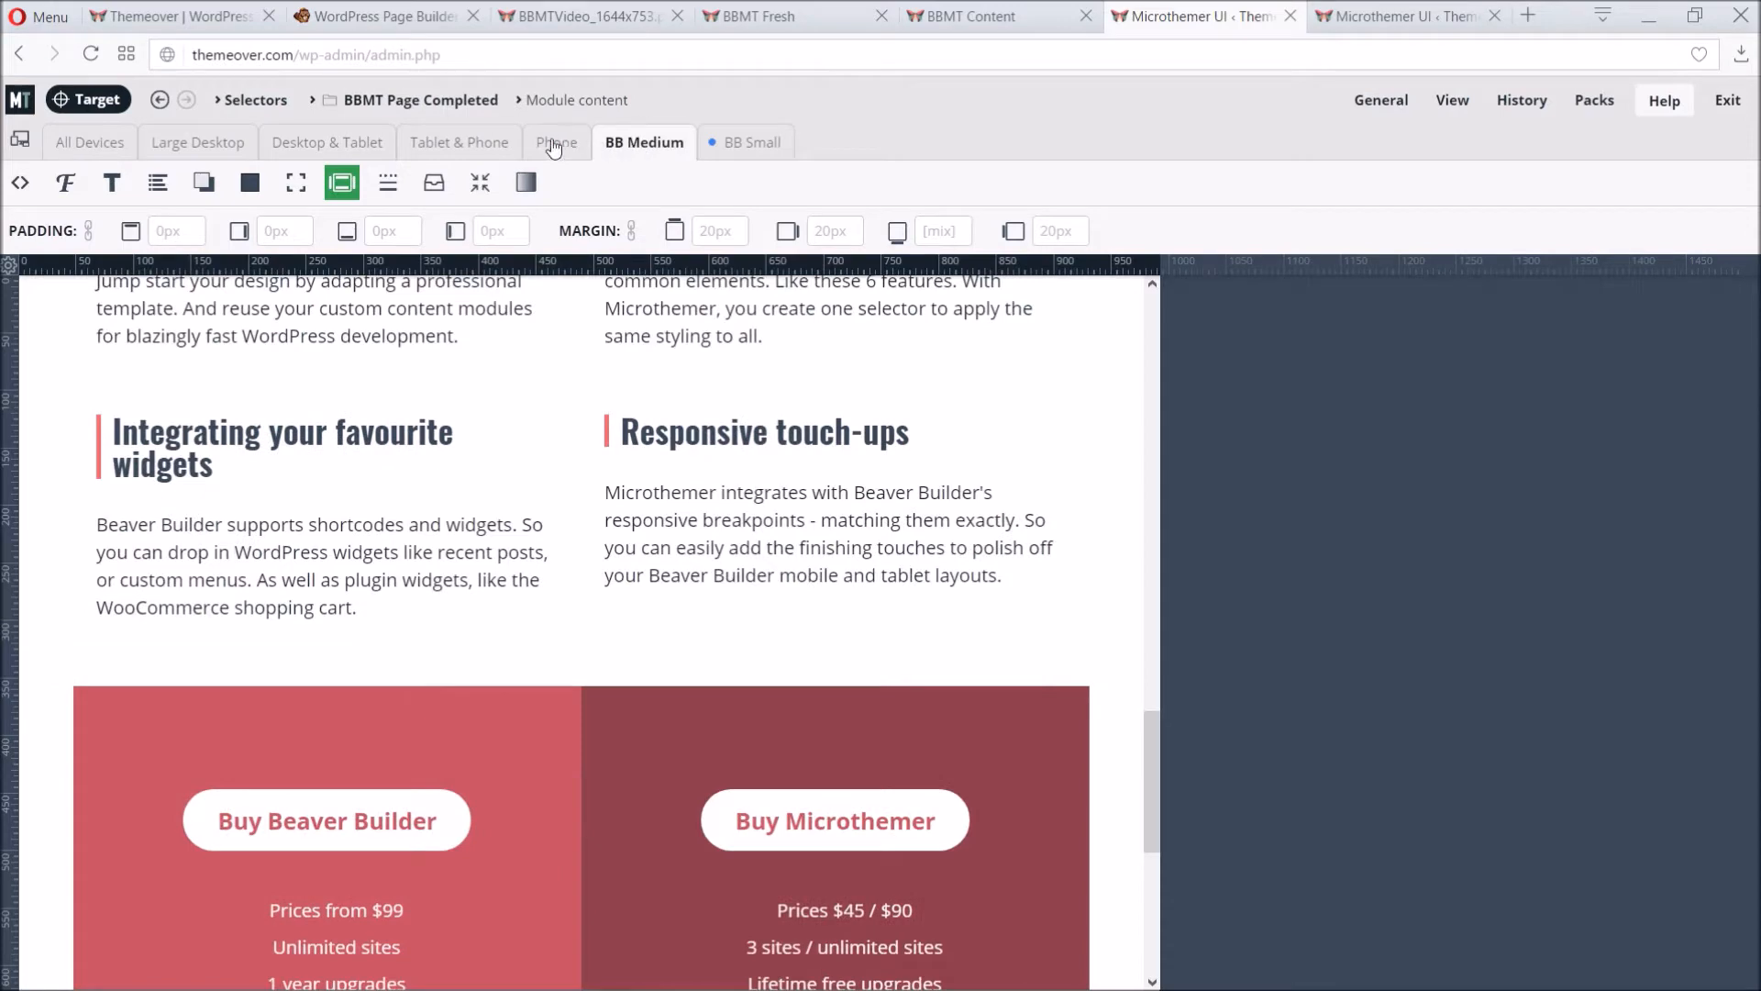
click(558, 142)
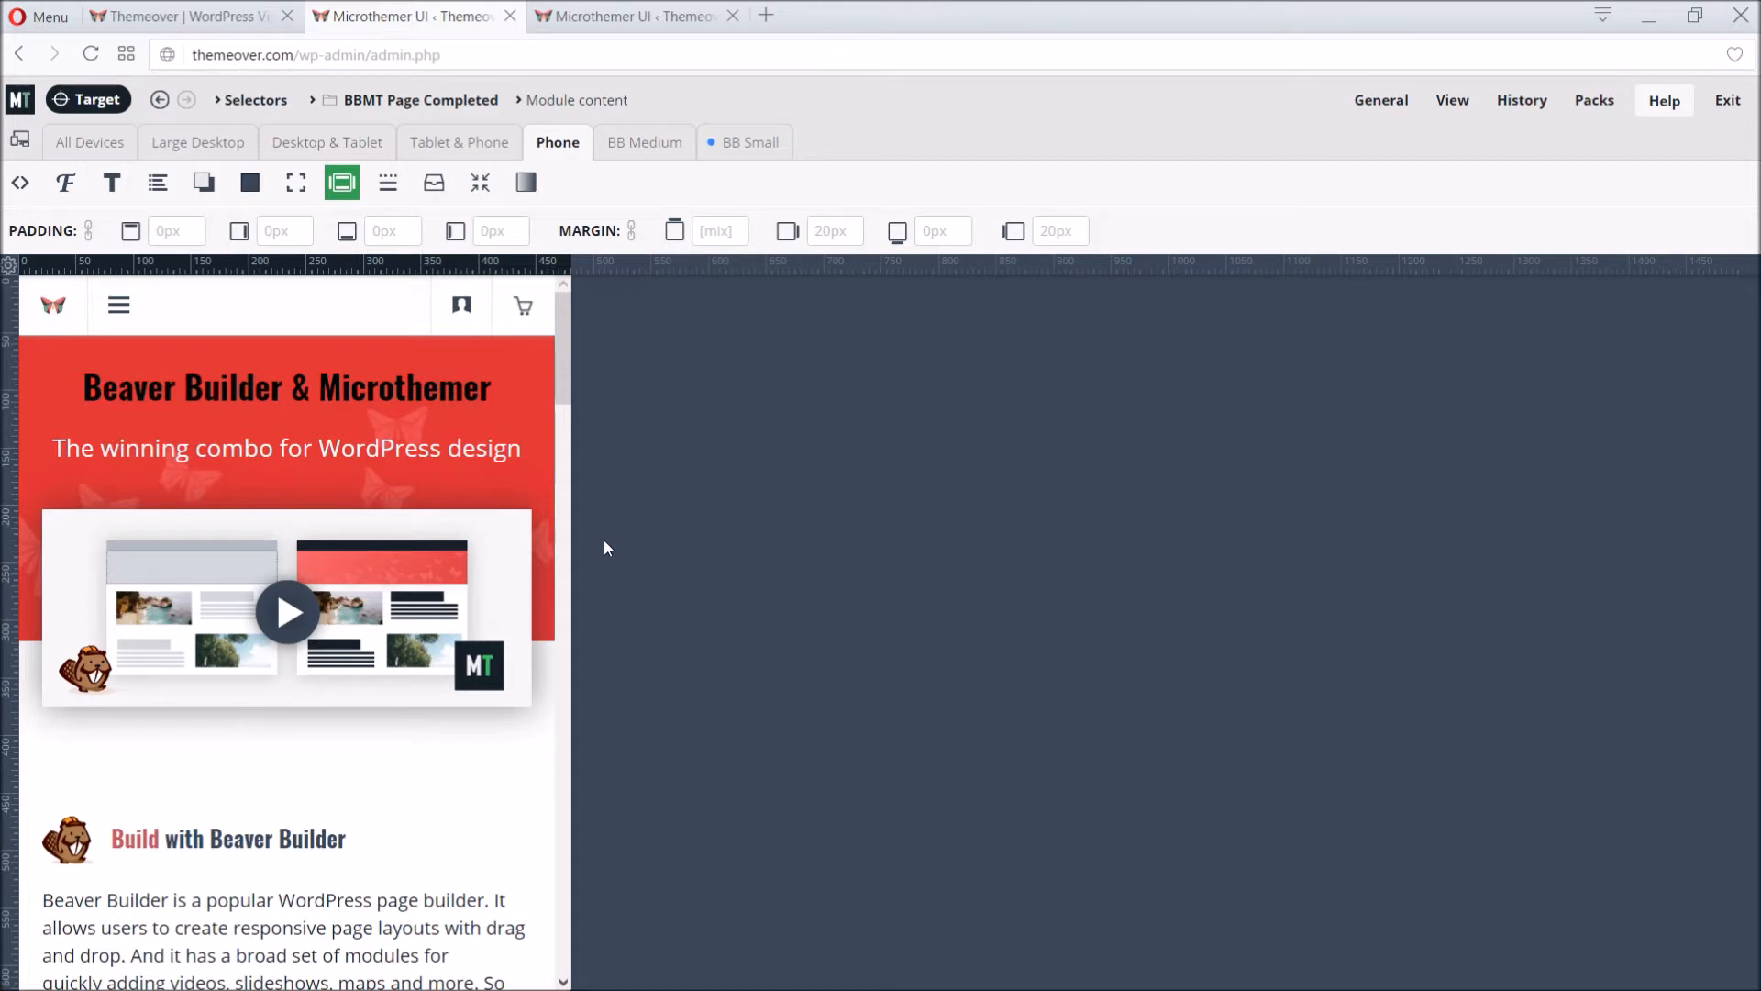
mouse_move(134, 581)
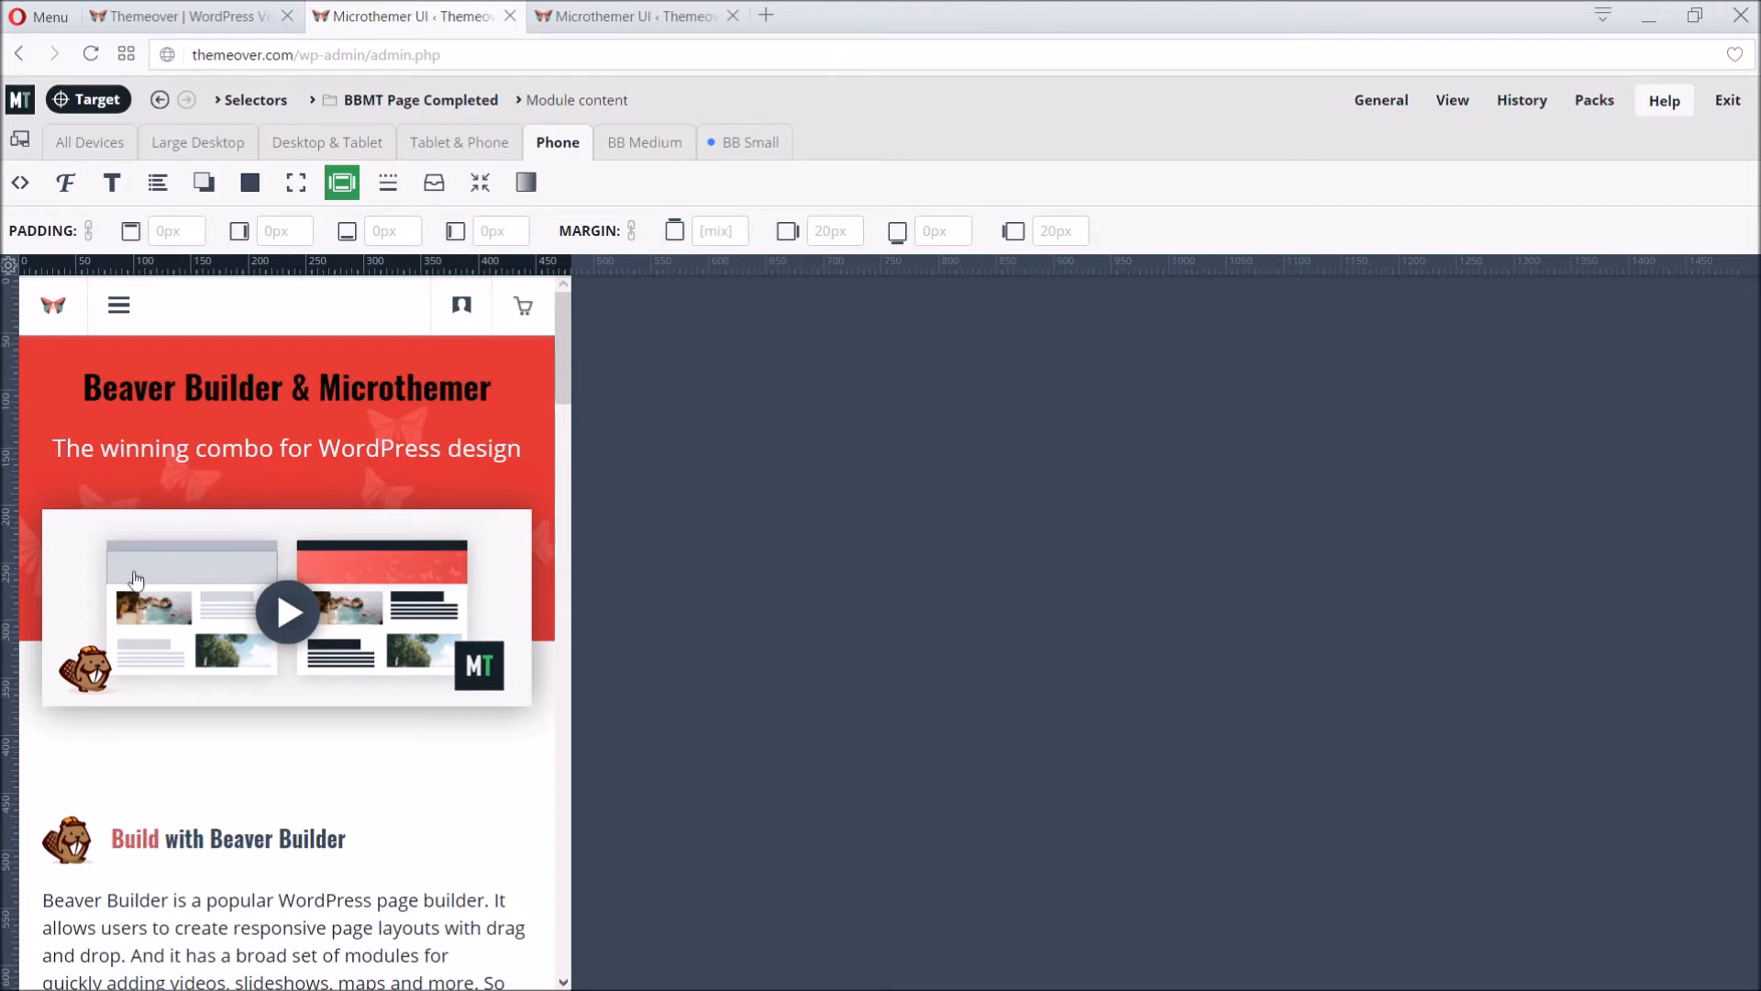
mouse_move(524, 308)
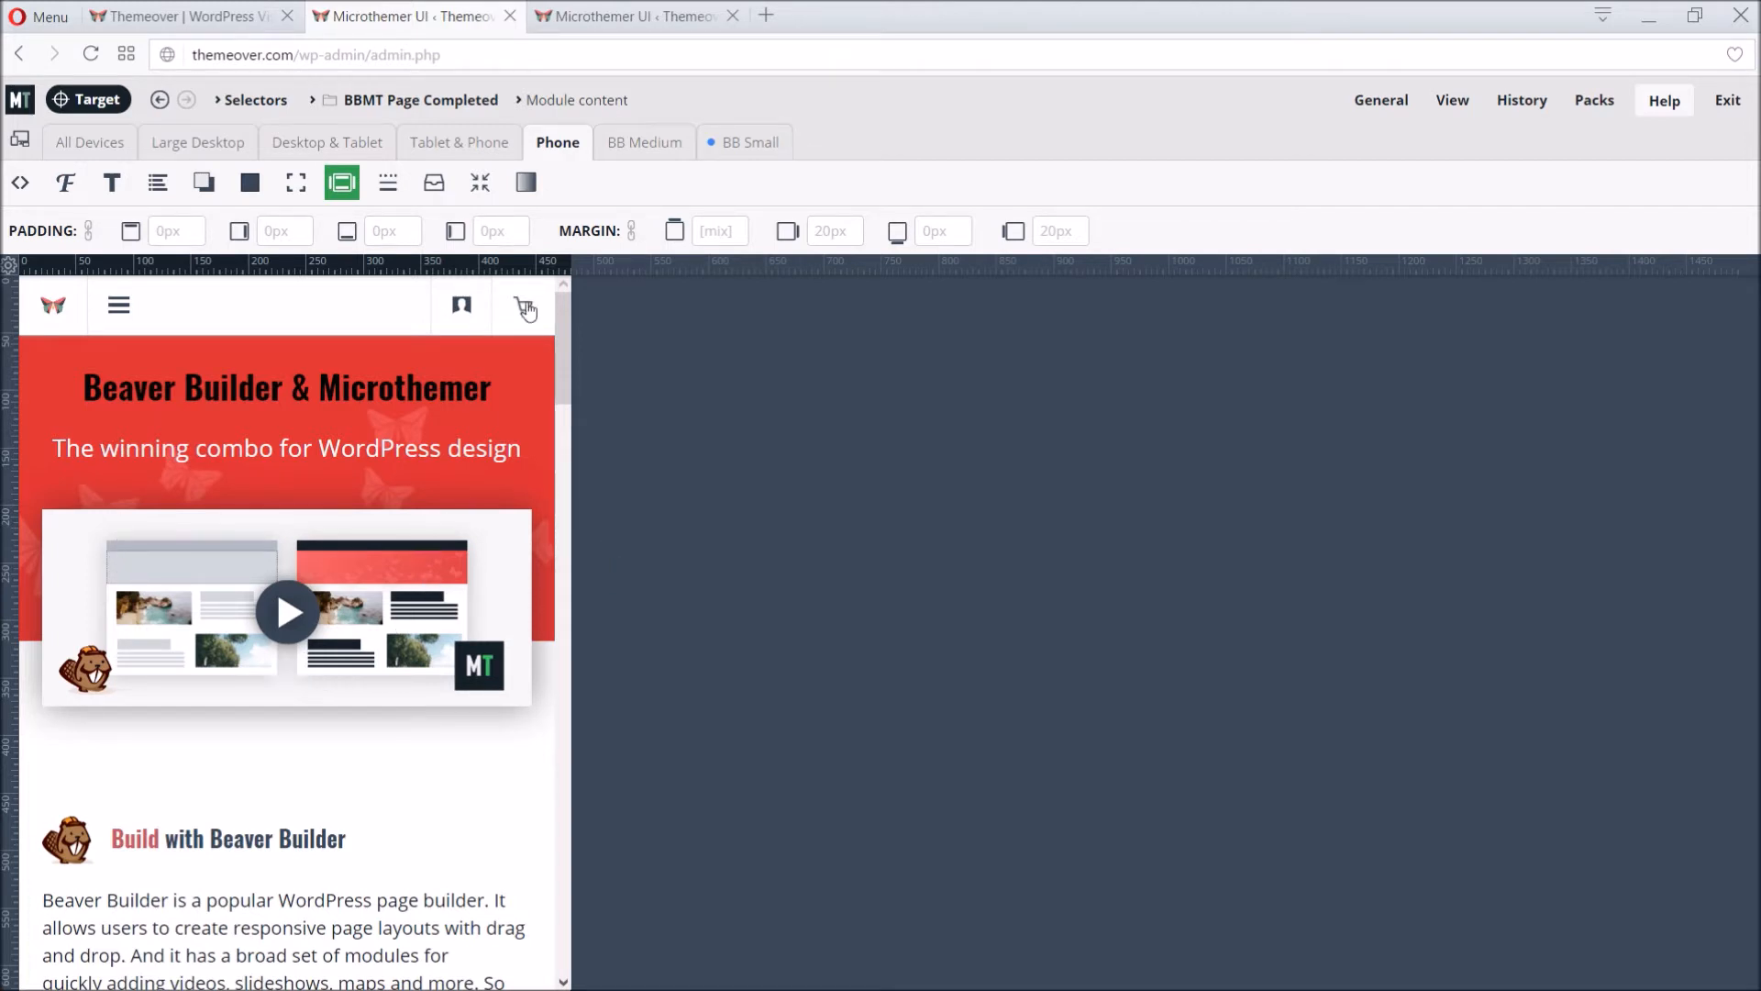
Step: Enable Beaver Builder from Microthemer's View options on the fresh page and start a Blank layout
click(630, 17)
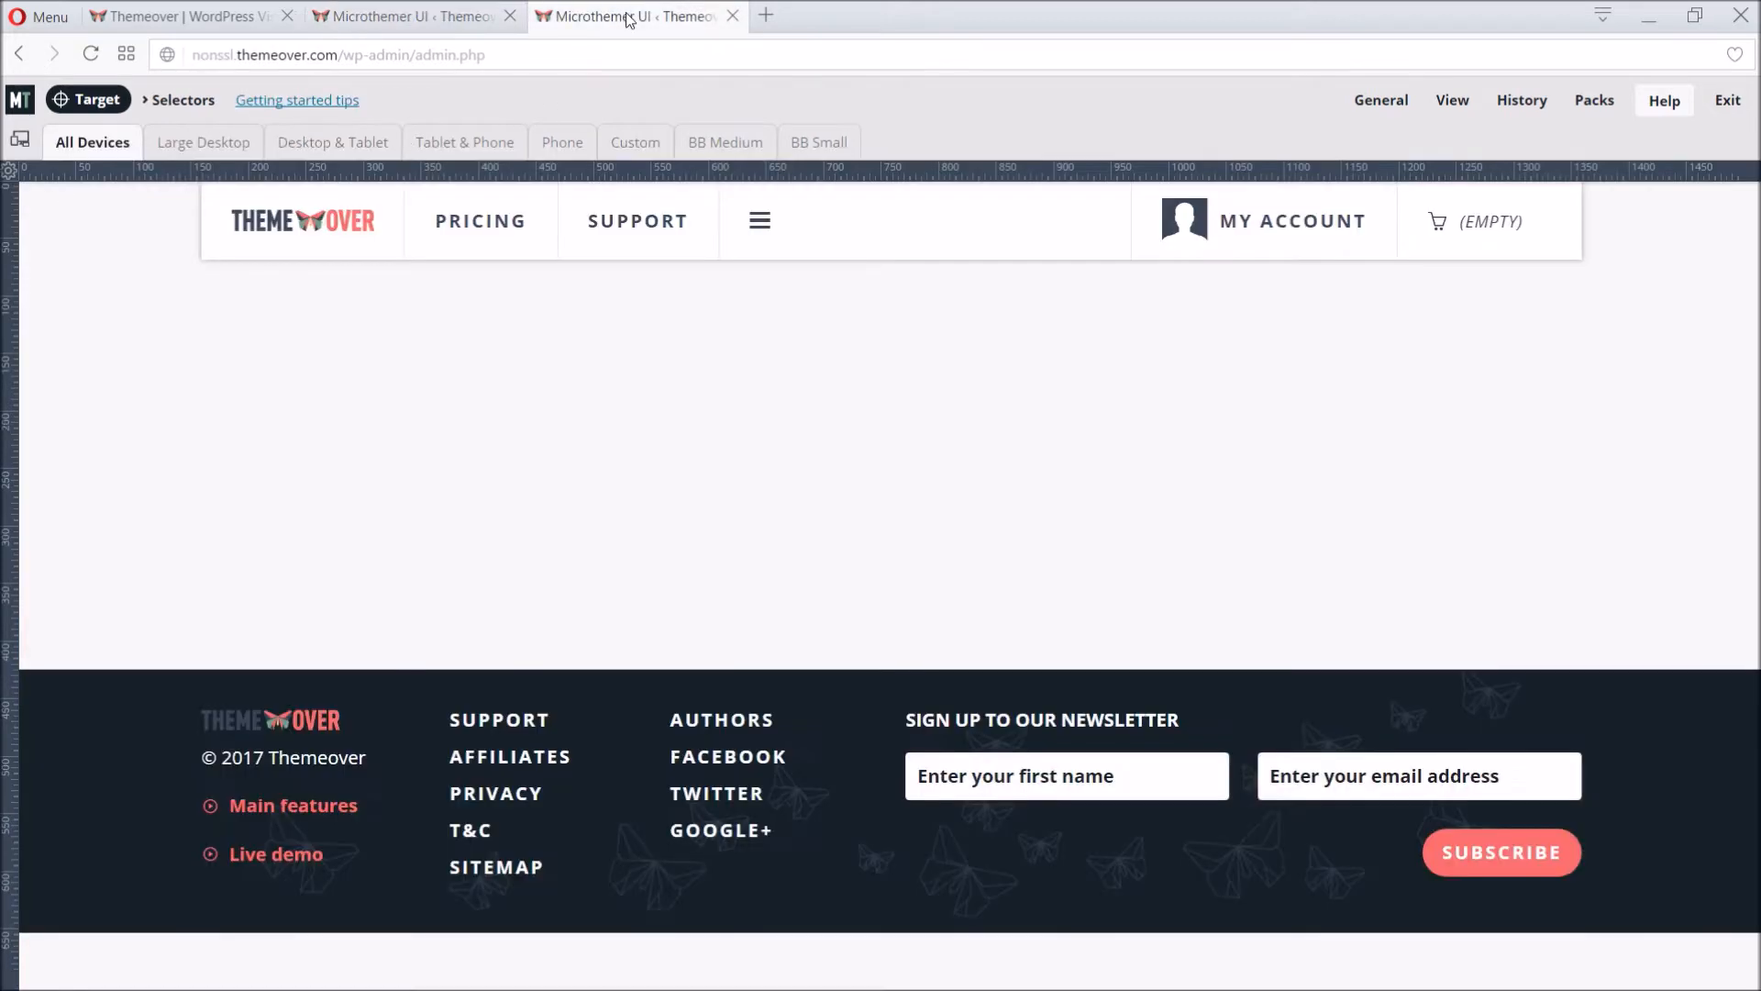
mouse_move(993, 154)
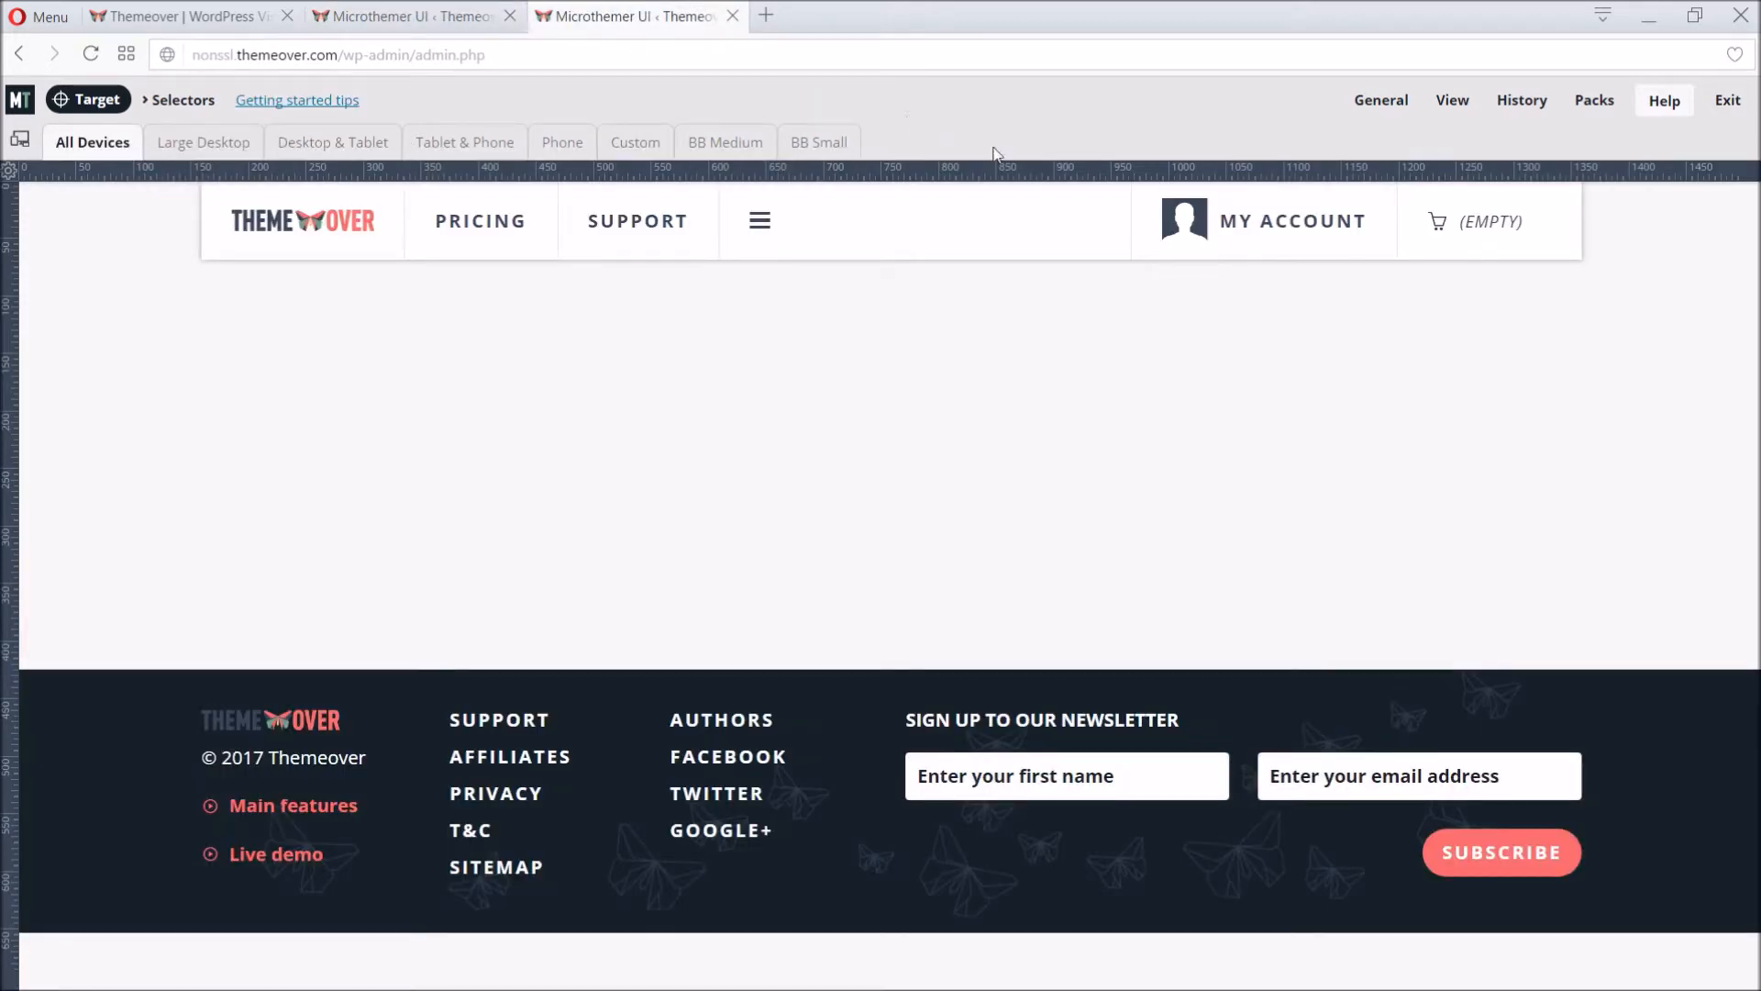
mouse_move(1448, 138)
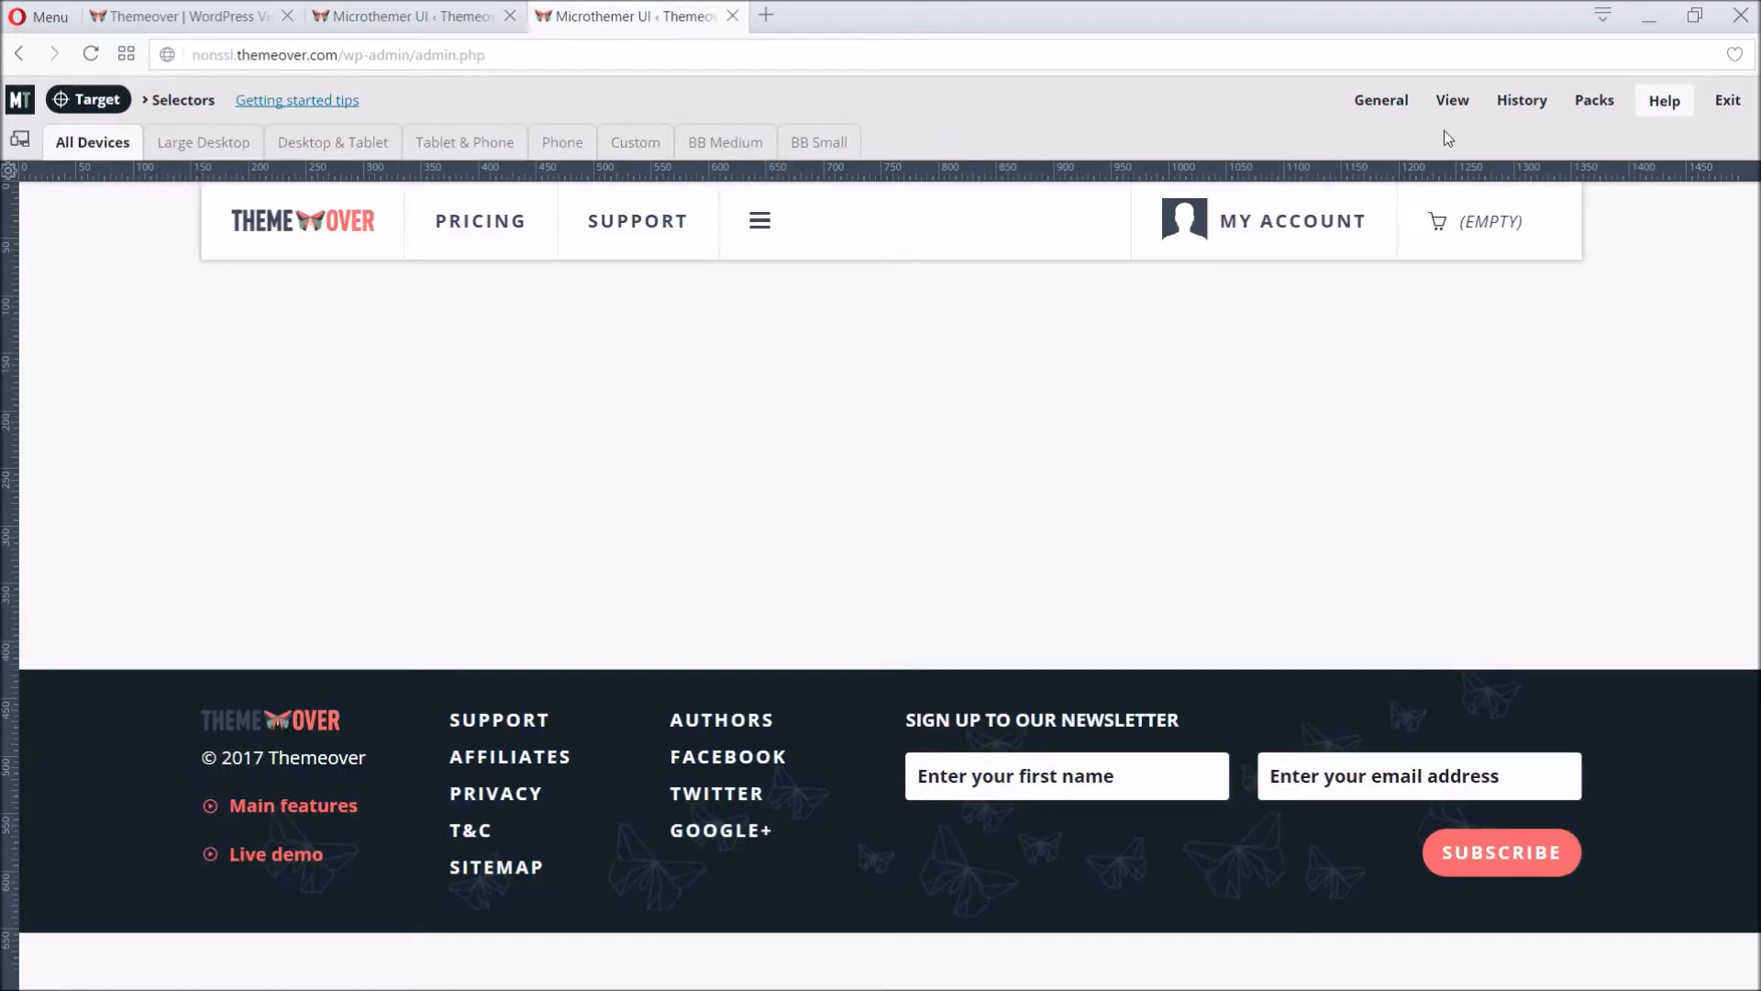
click(1453, 99)
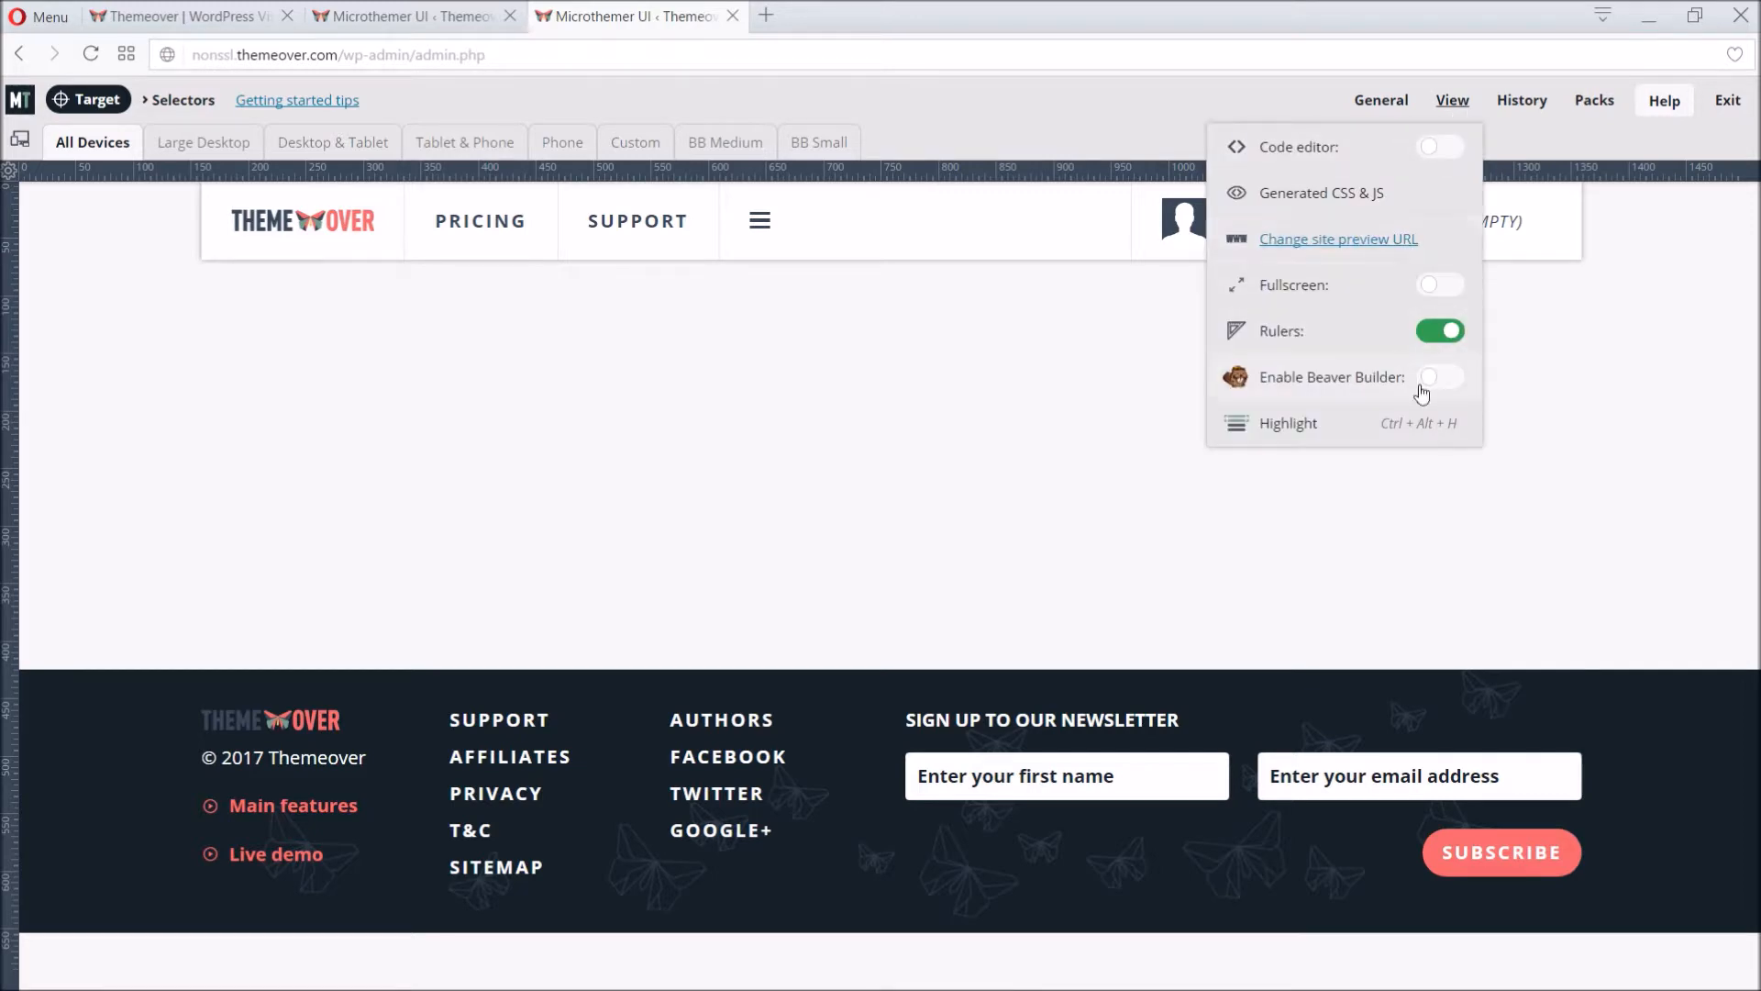
click(1440, 376)
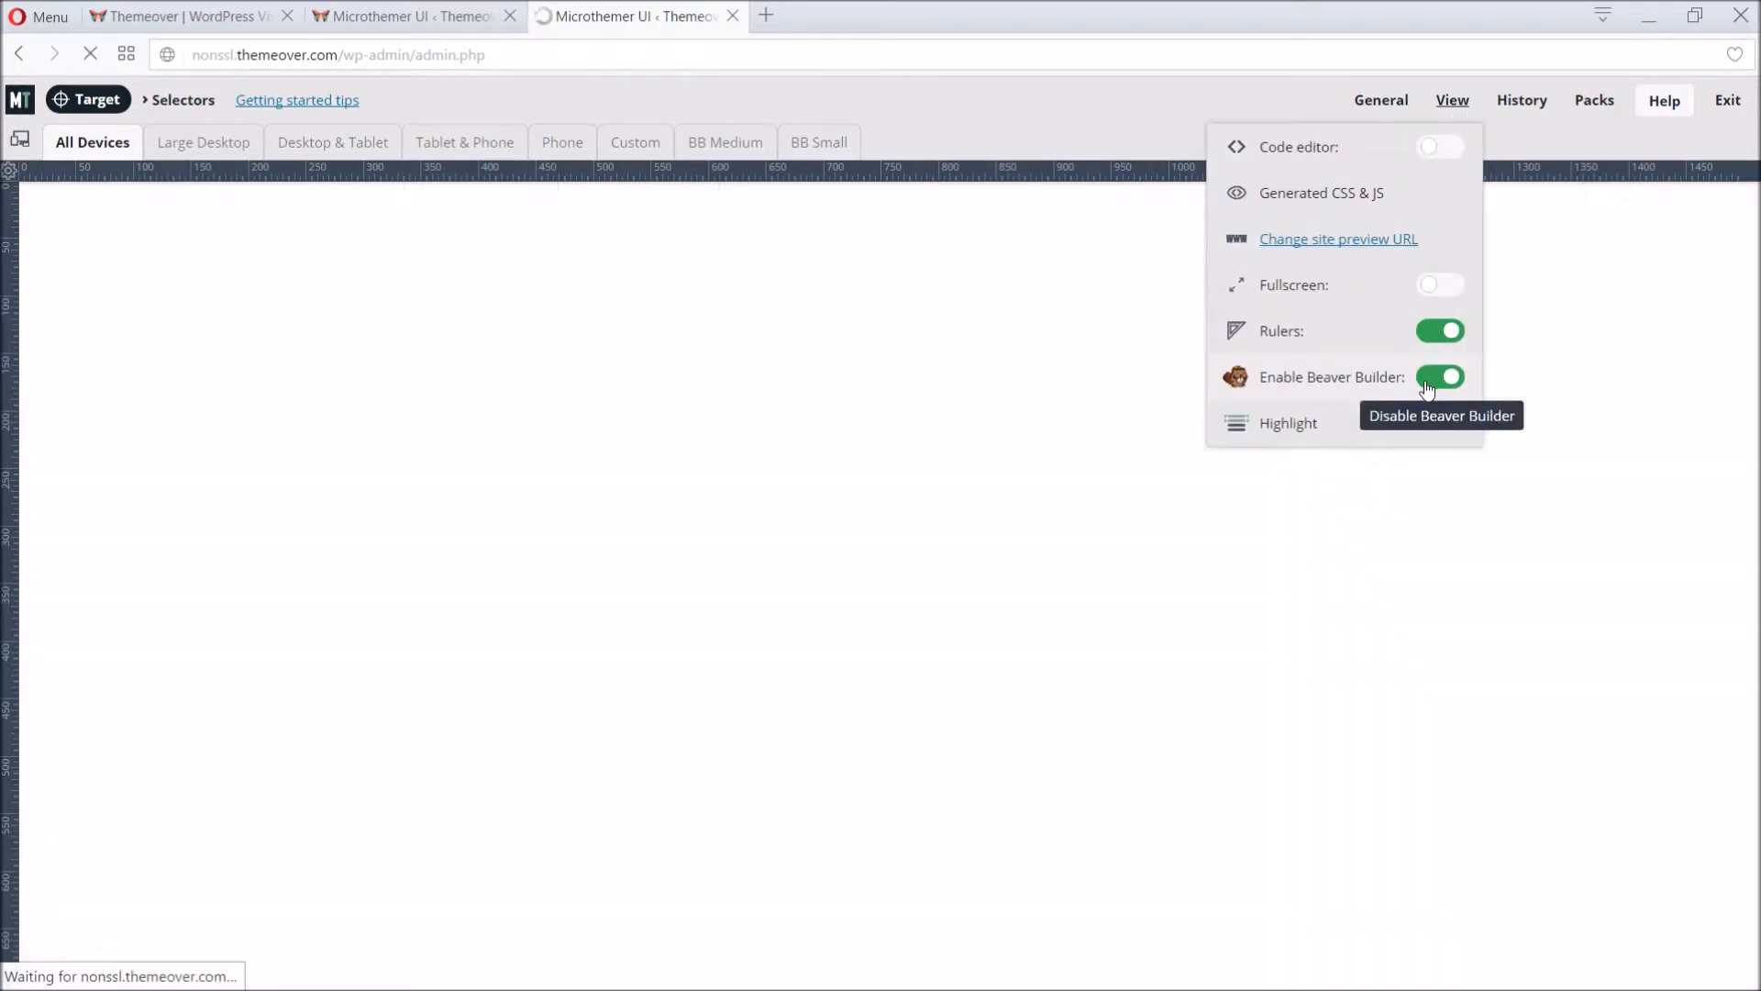
click(1440, 376)
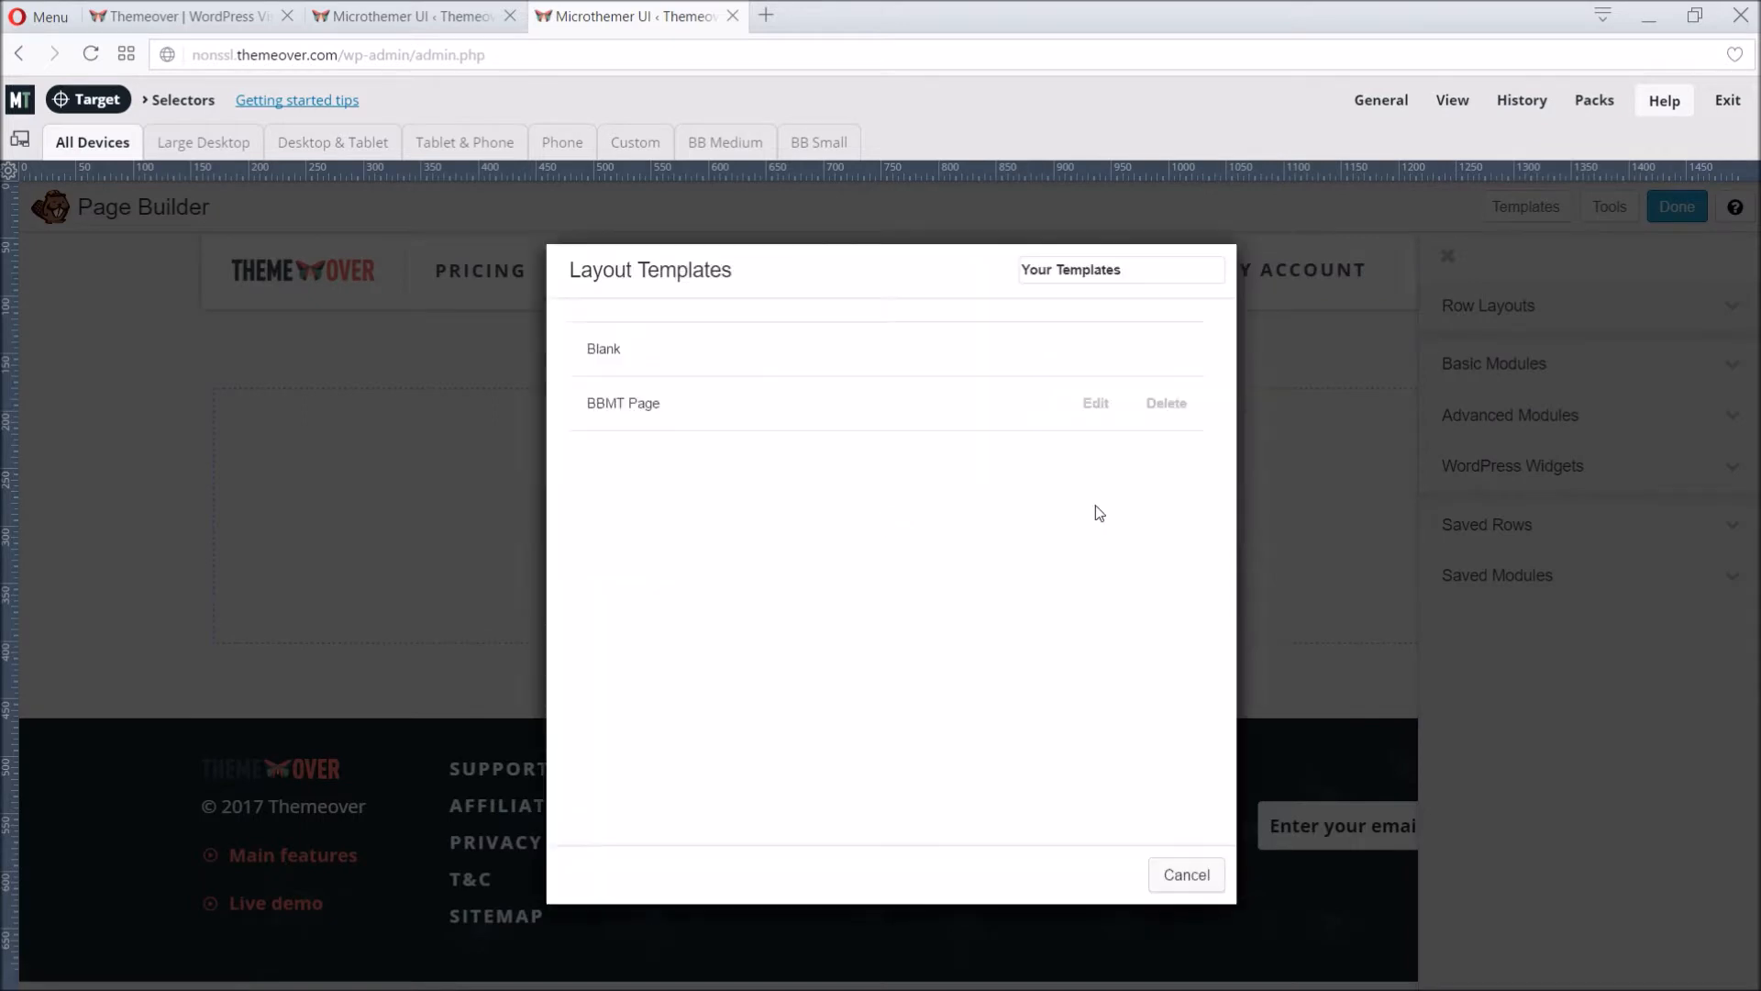
click(1185, 873)
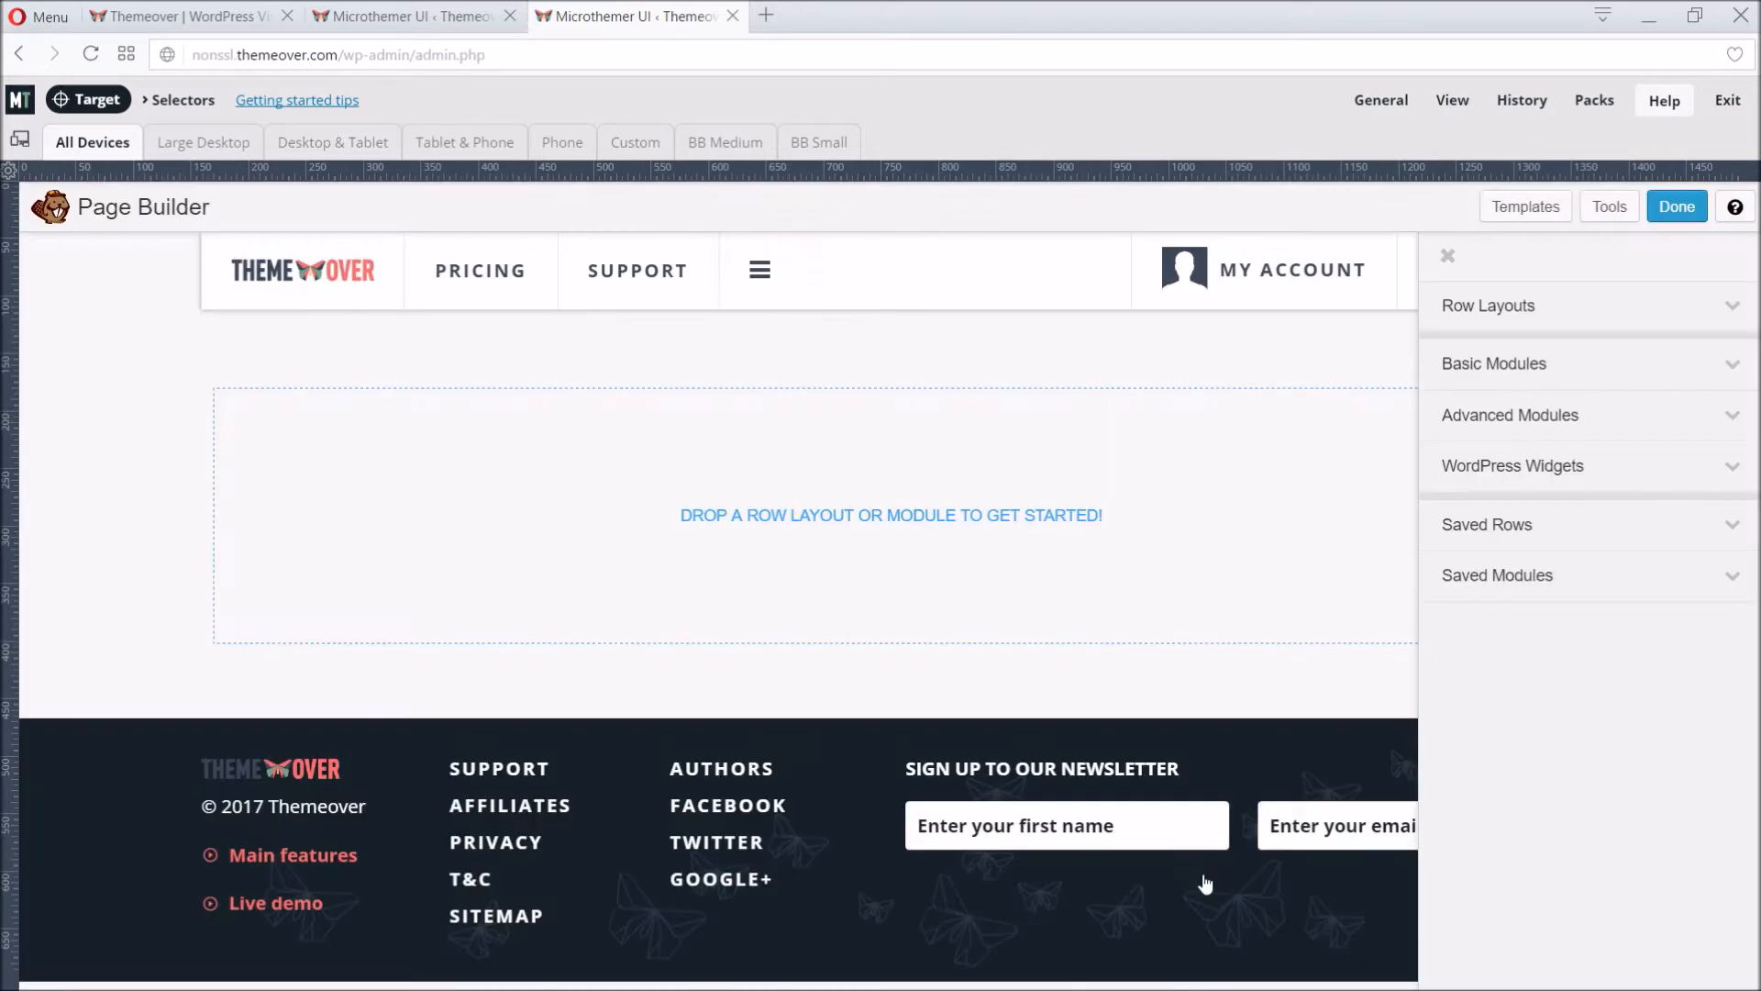
mouse_move(70, 154)
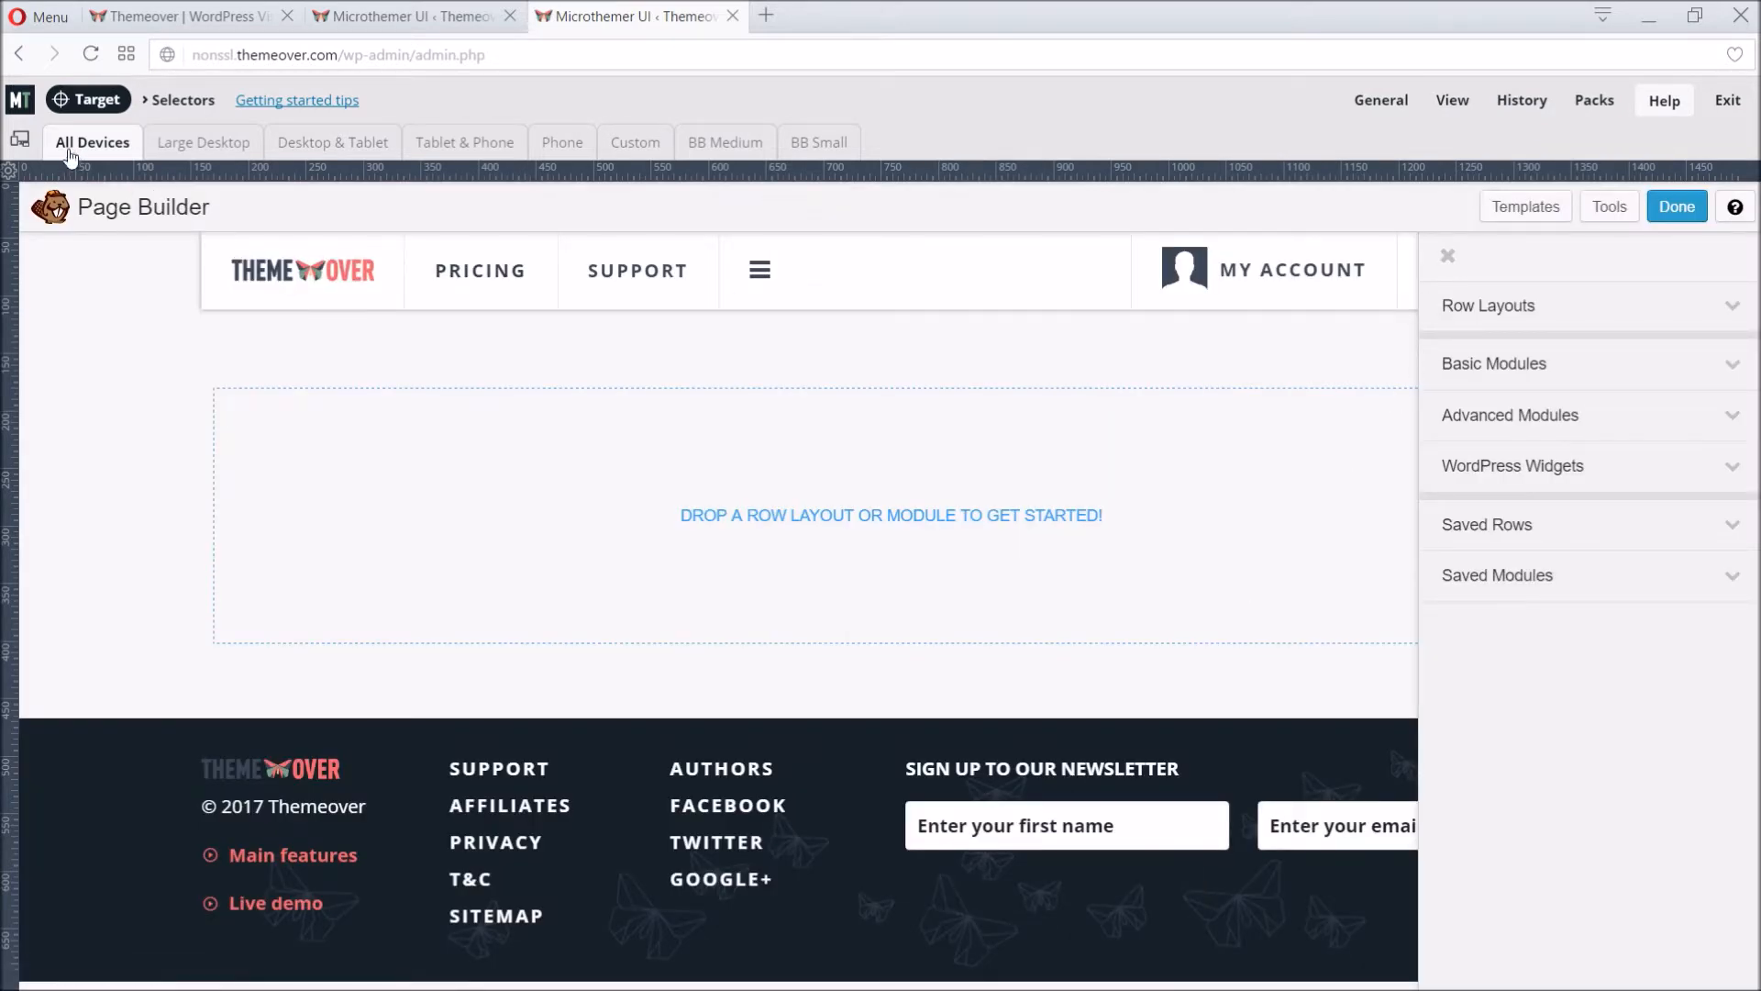
mouse_move(18, 99)
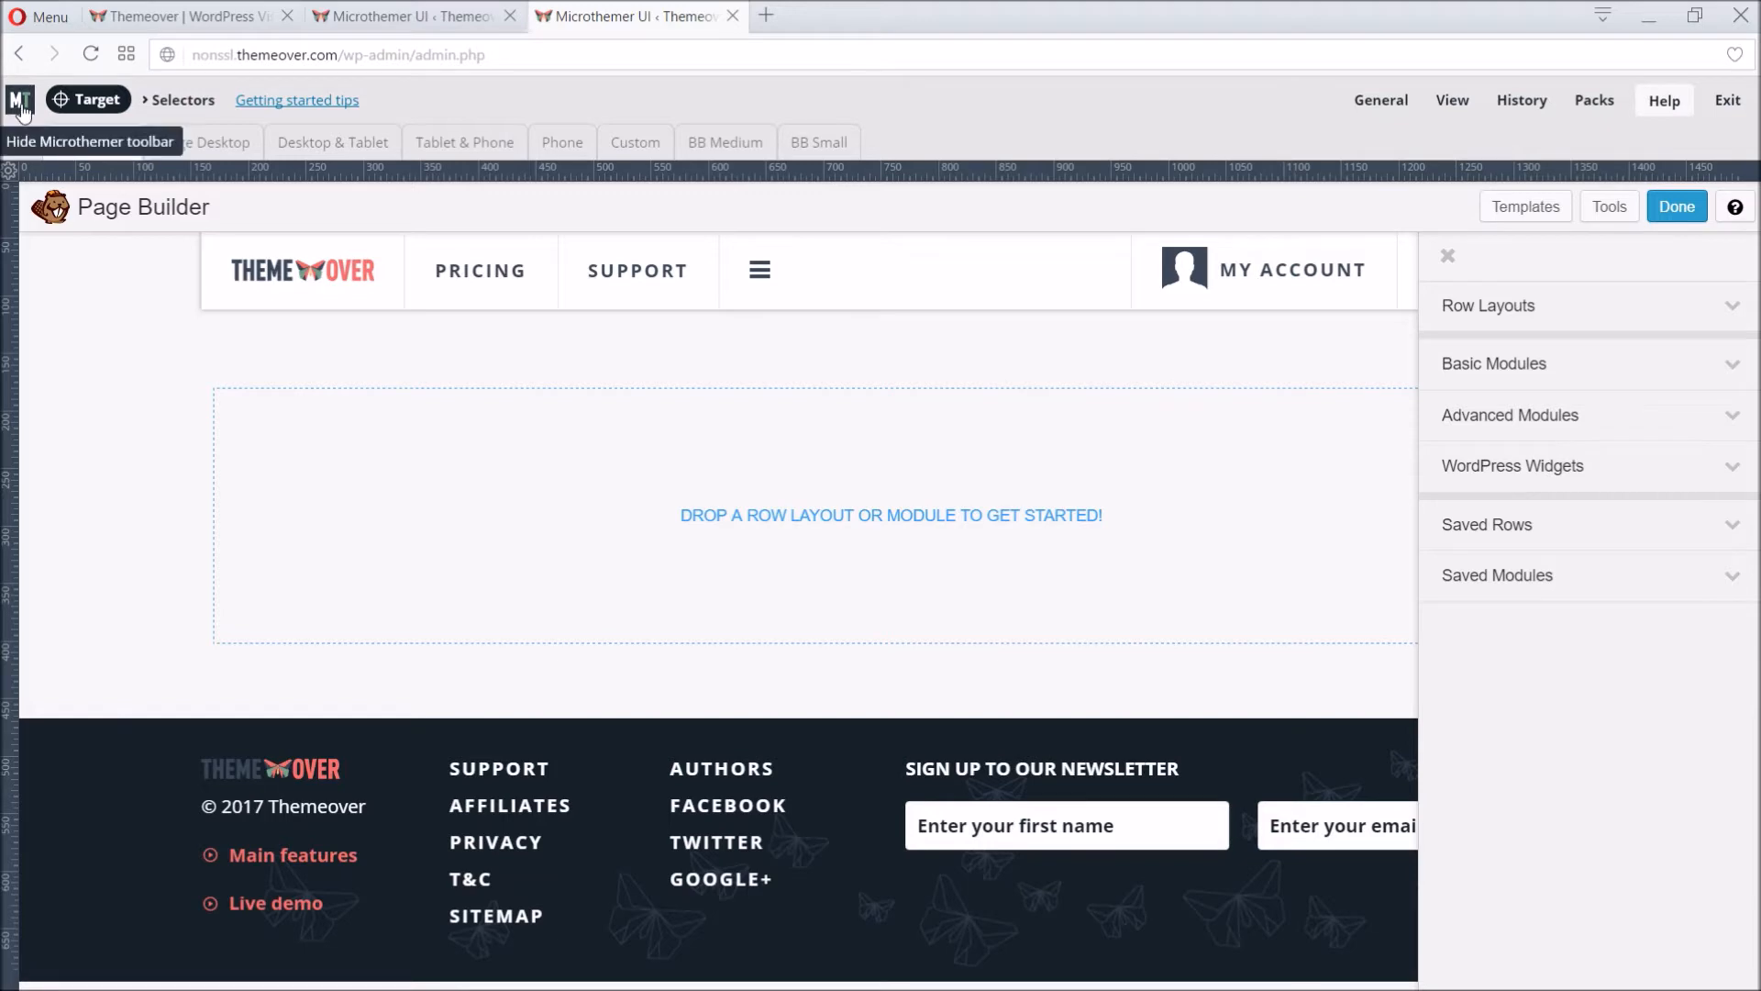
Step: Hide the Microthemer toolbar and add a two-column row from Row Layouts
click(21, 99)
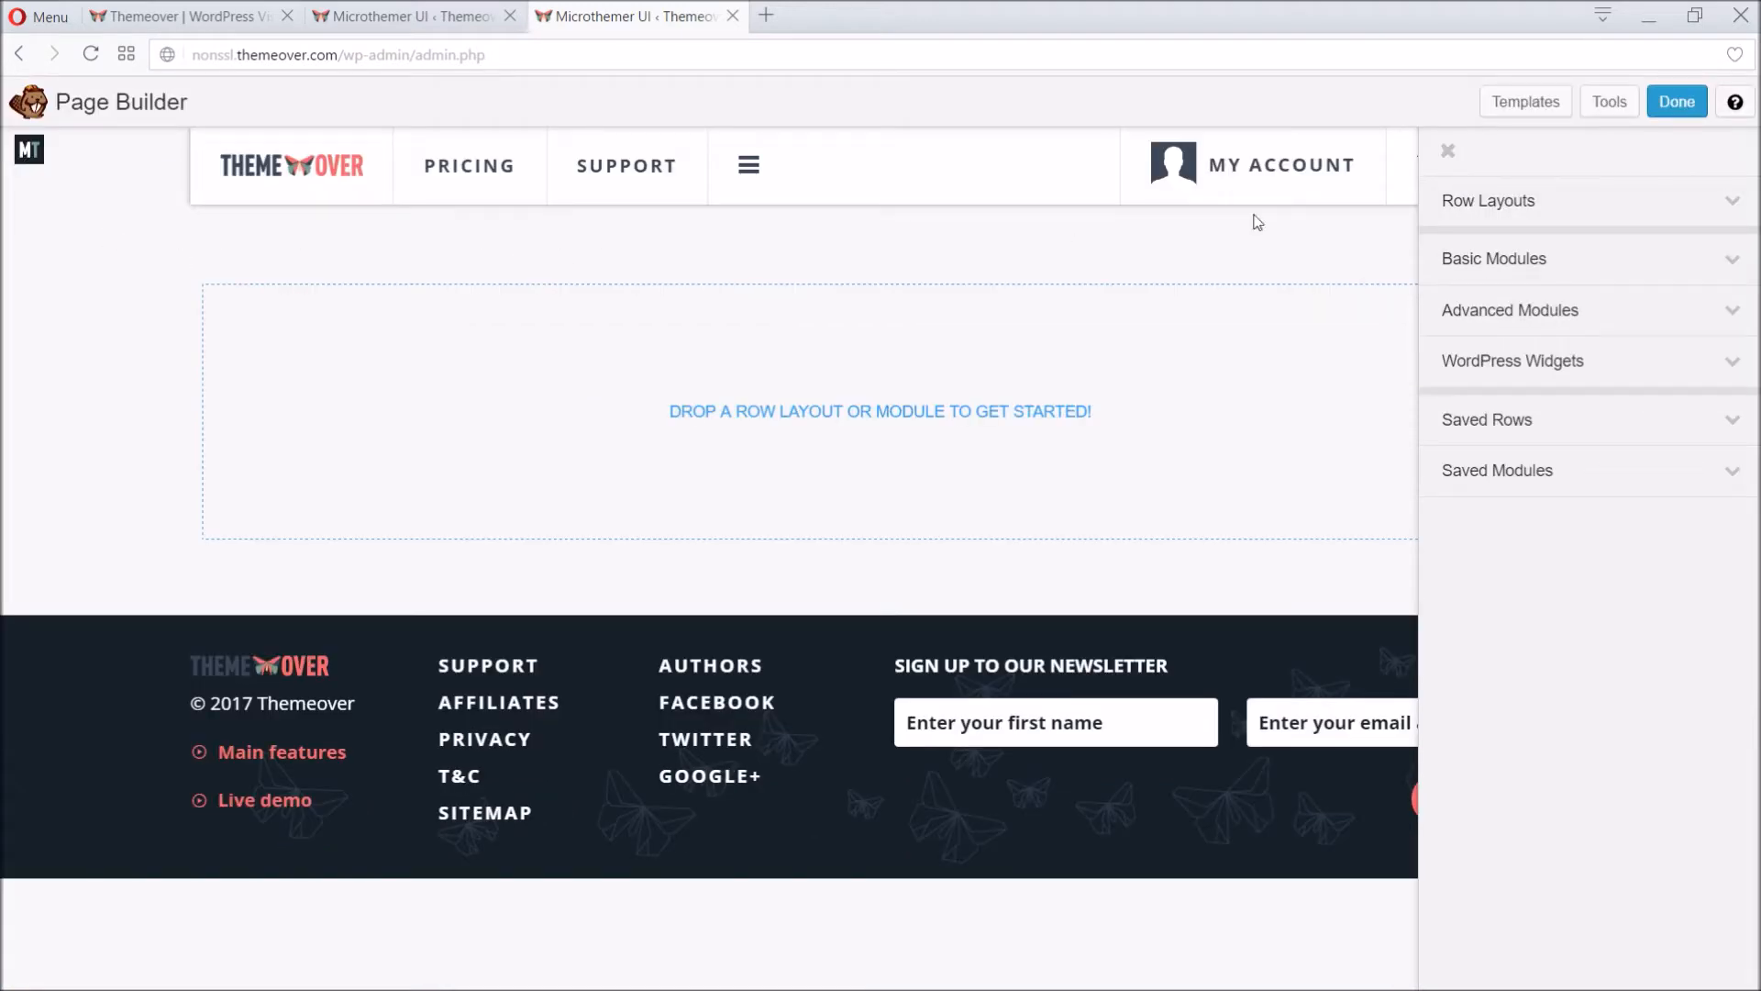
click(1488, 200)
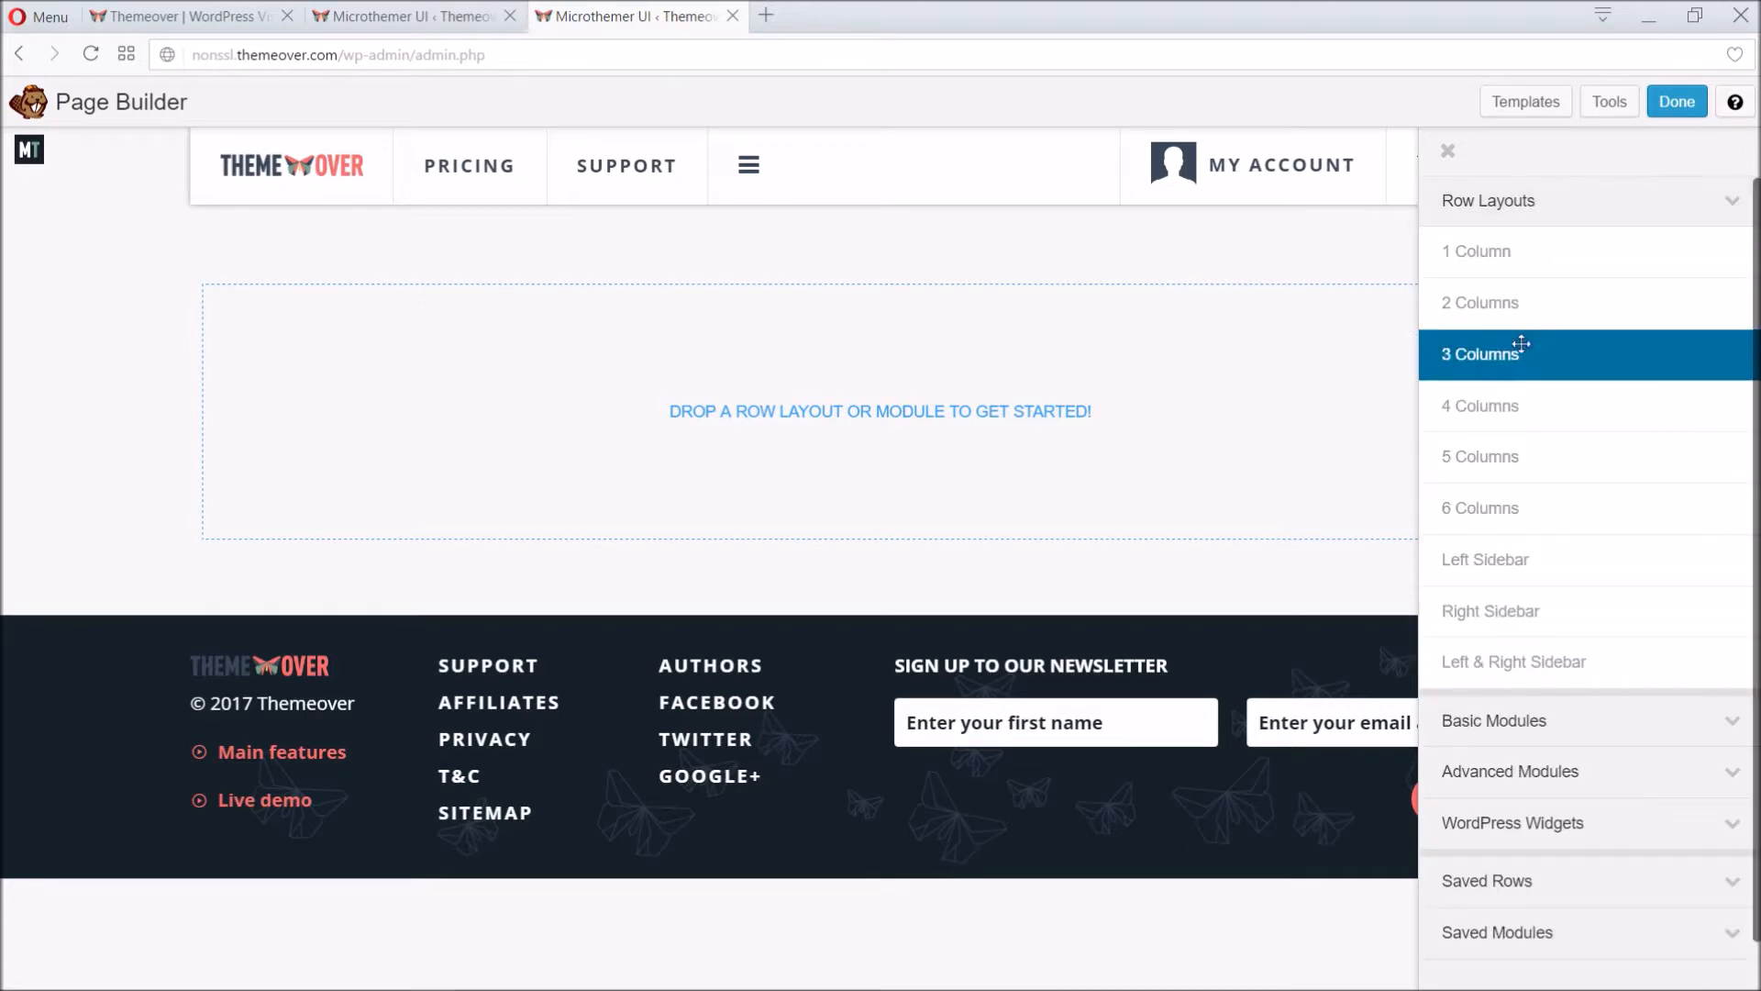
mouse_move(1523, 352)
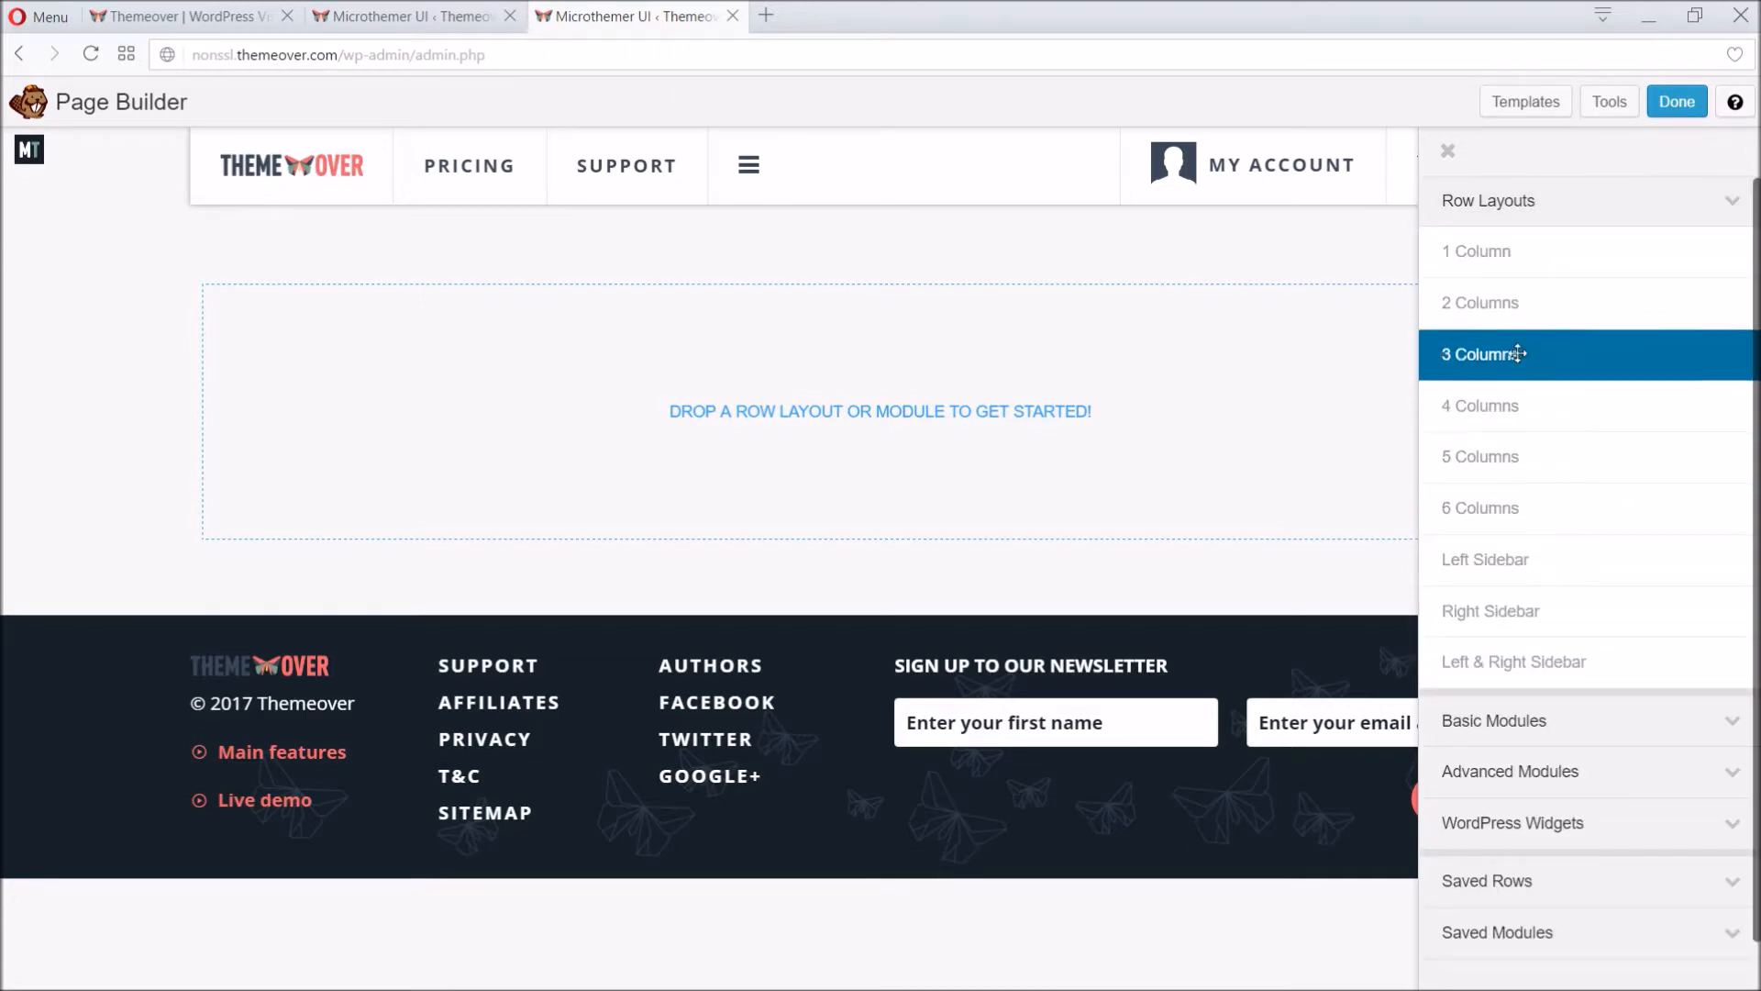
drag(1478, 303, 880, 324)
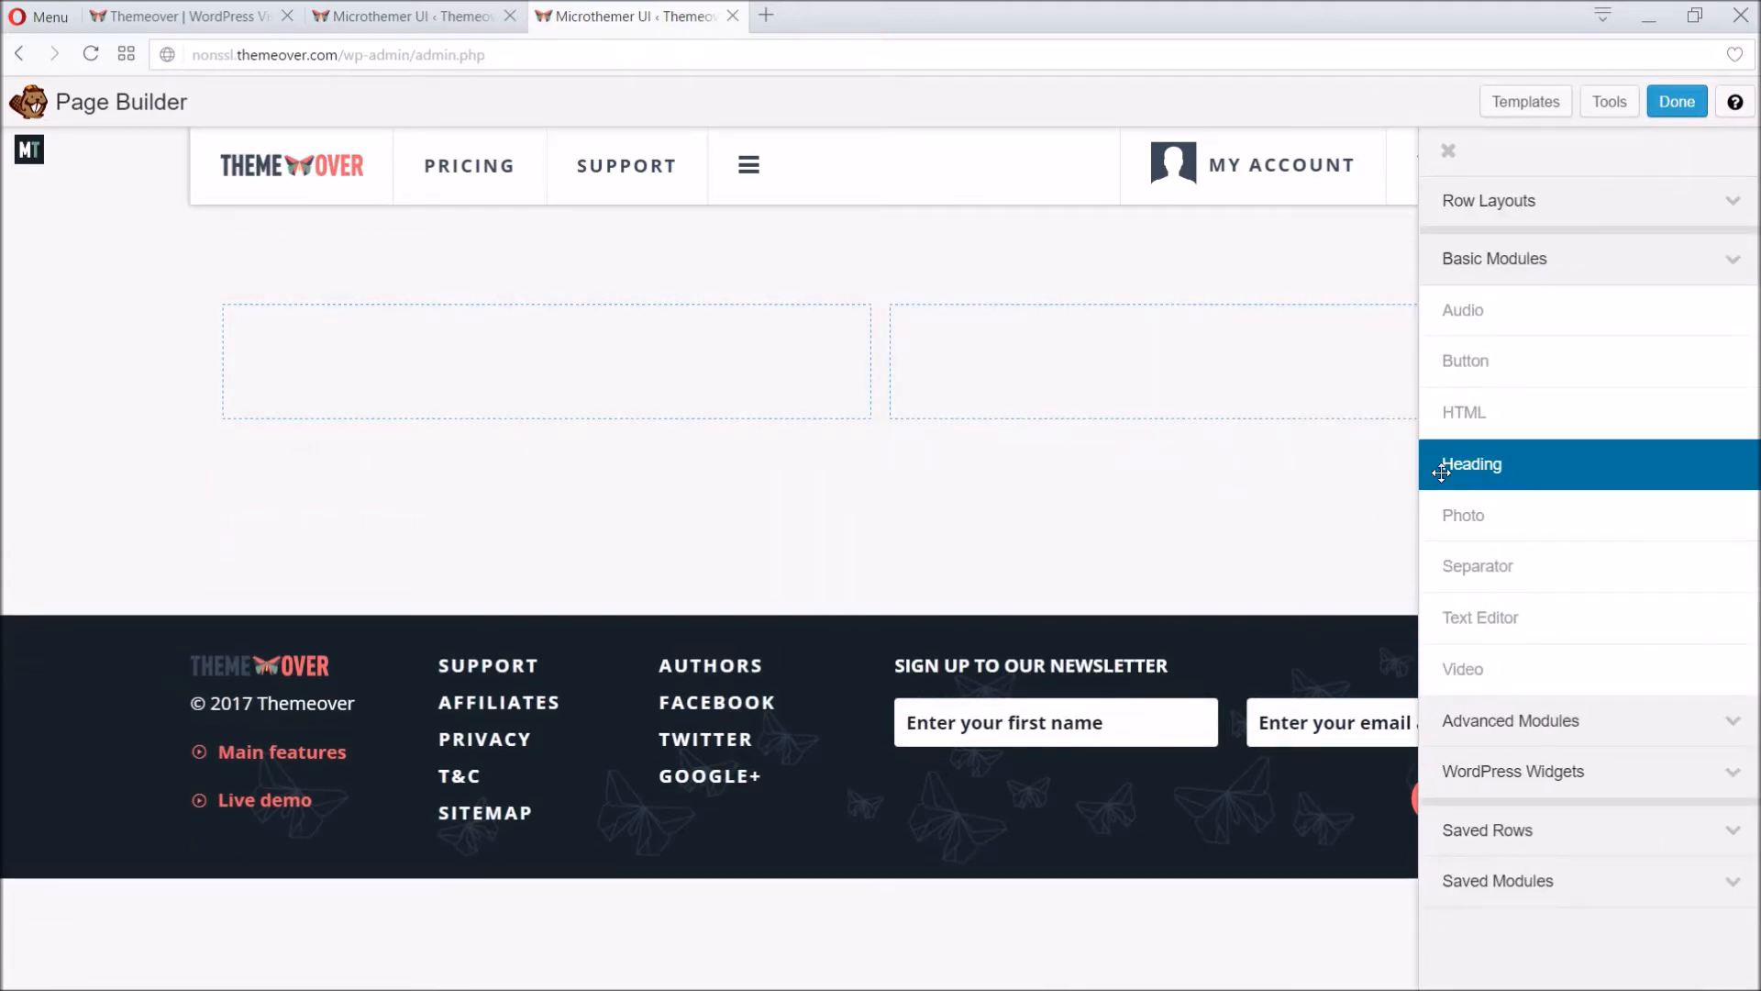
Step: Add a Heading module reading Build with Beaver Builder in the left column and save it
drag(1472, 465, 896, 407)
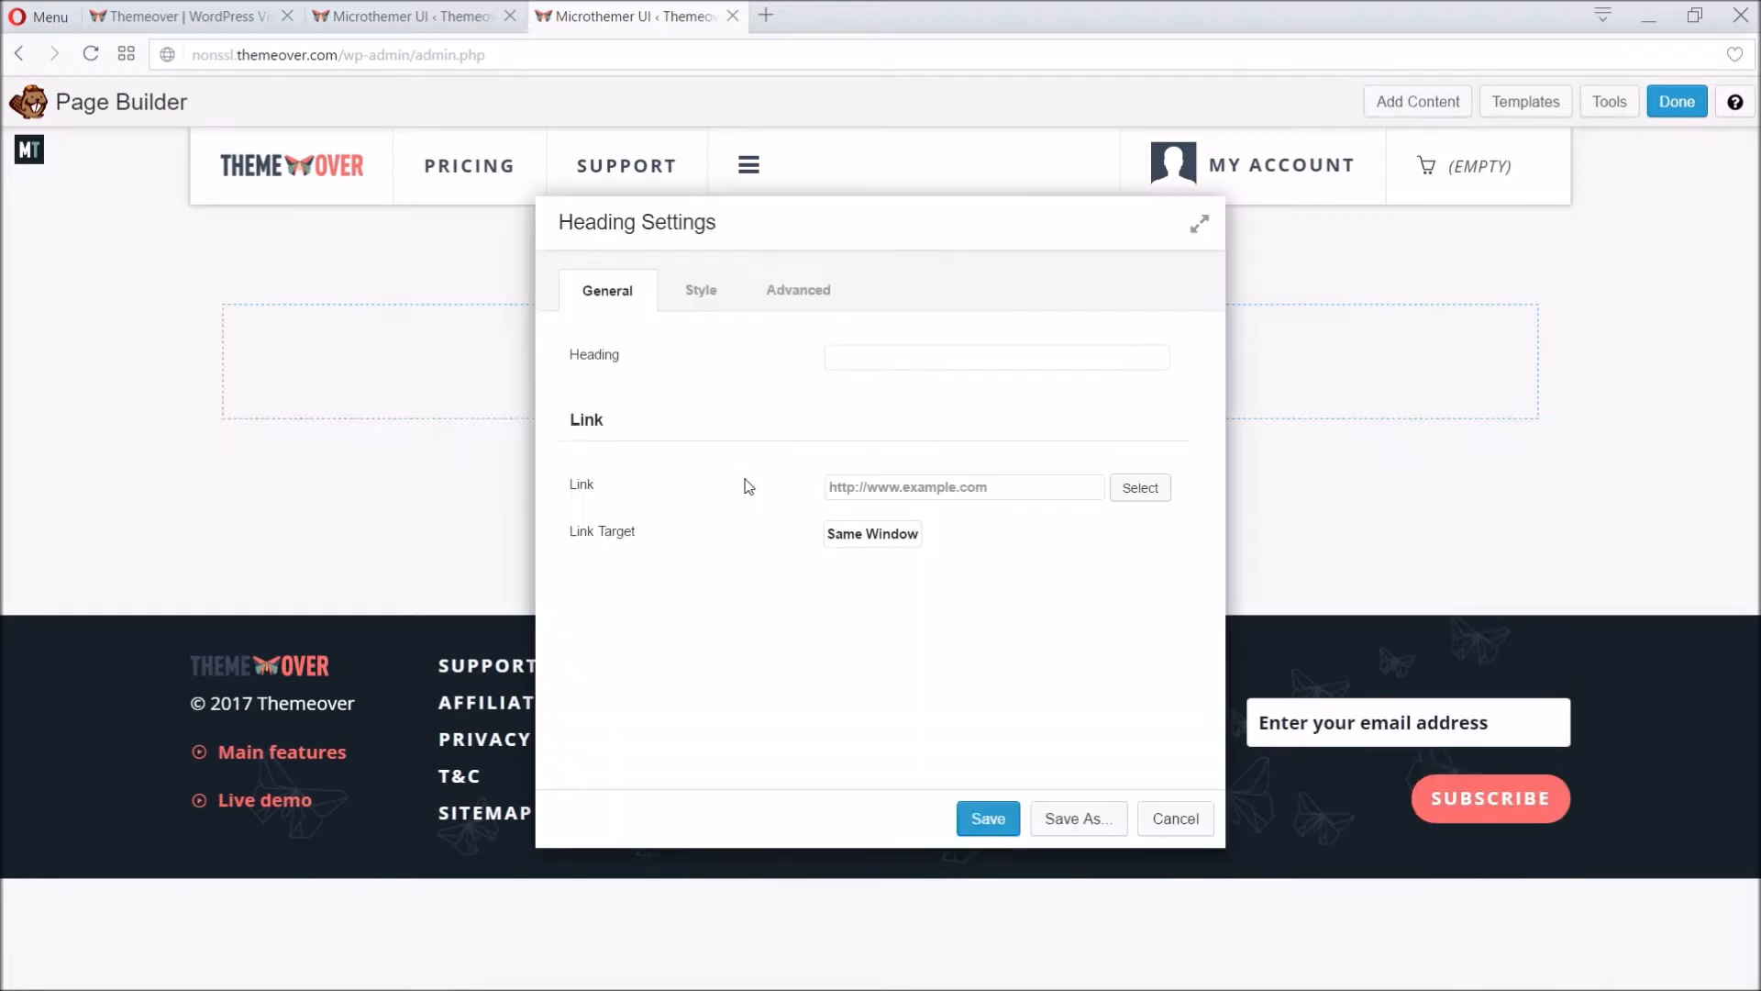
text(B)
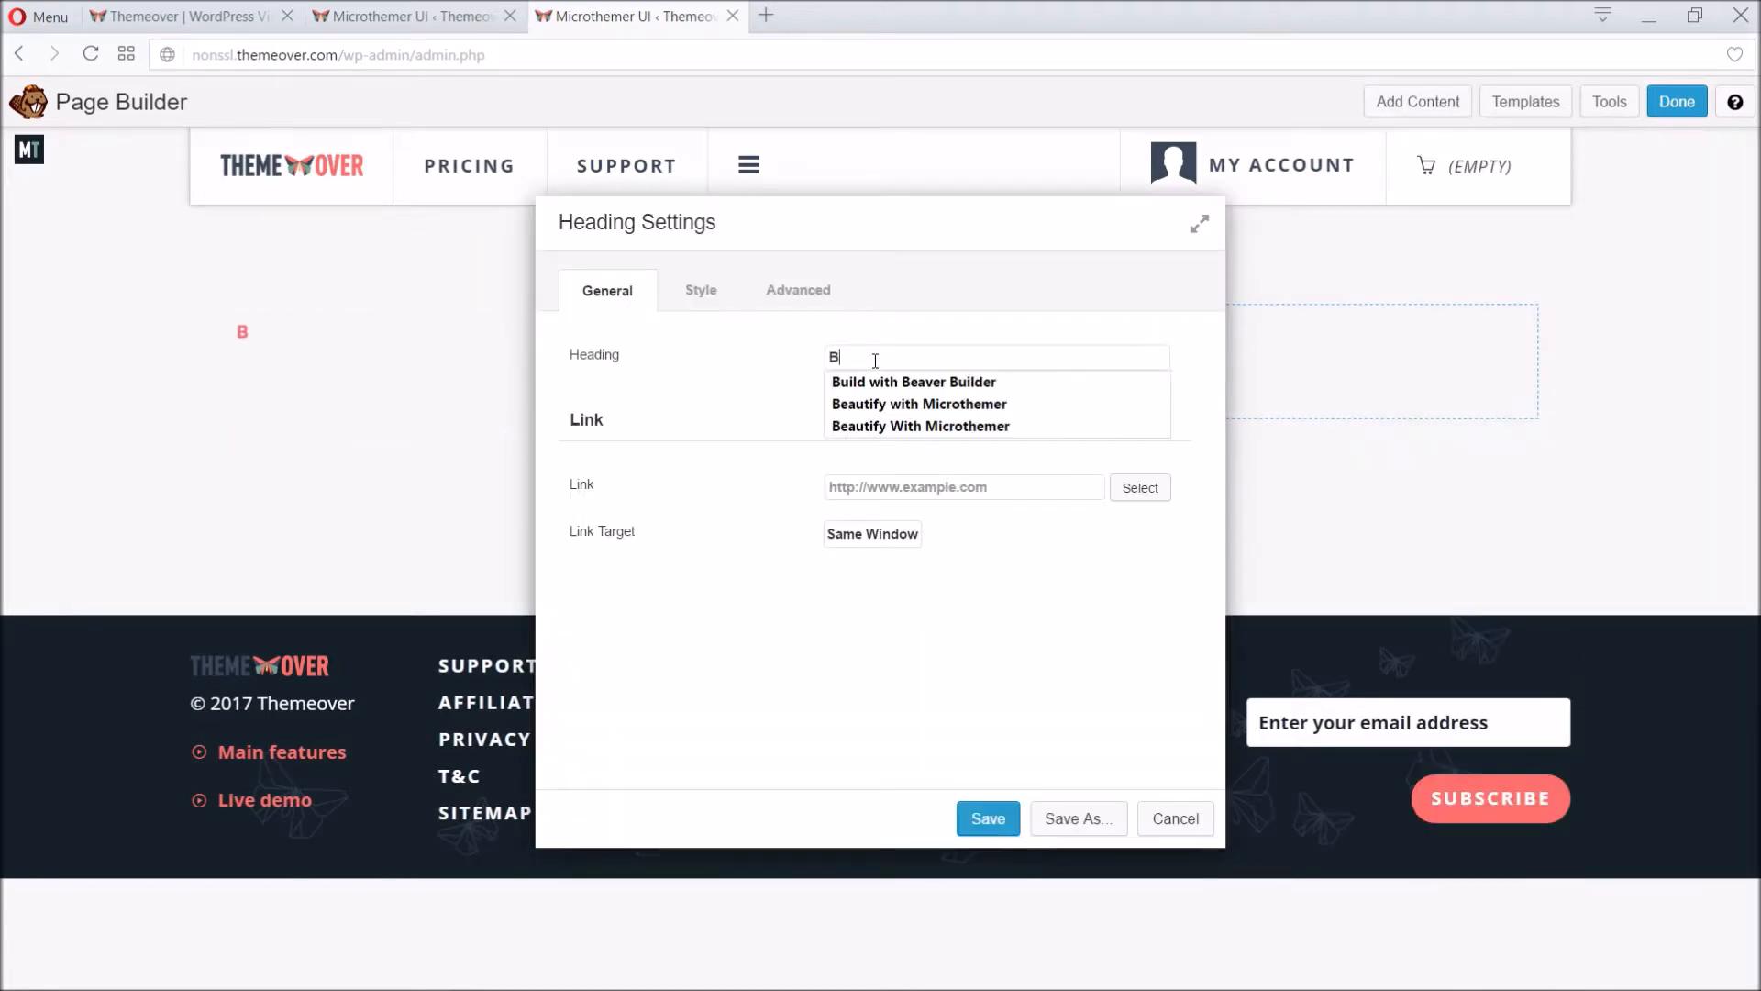
click(914, 381)
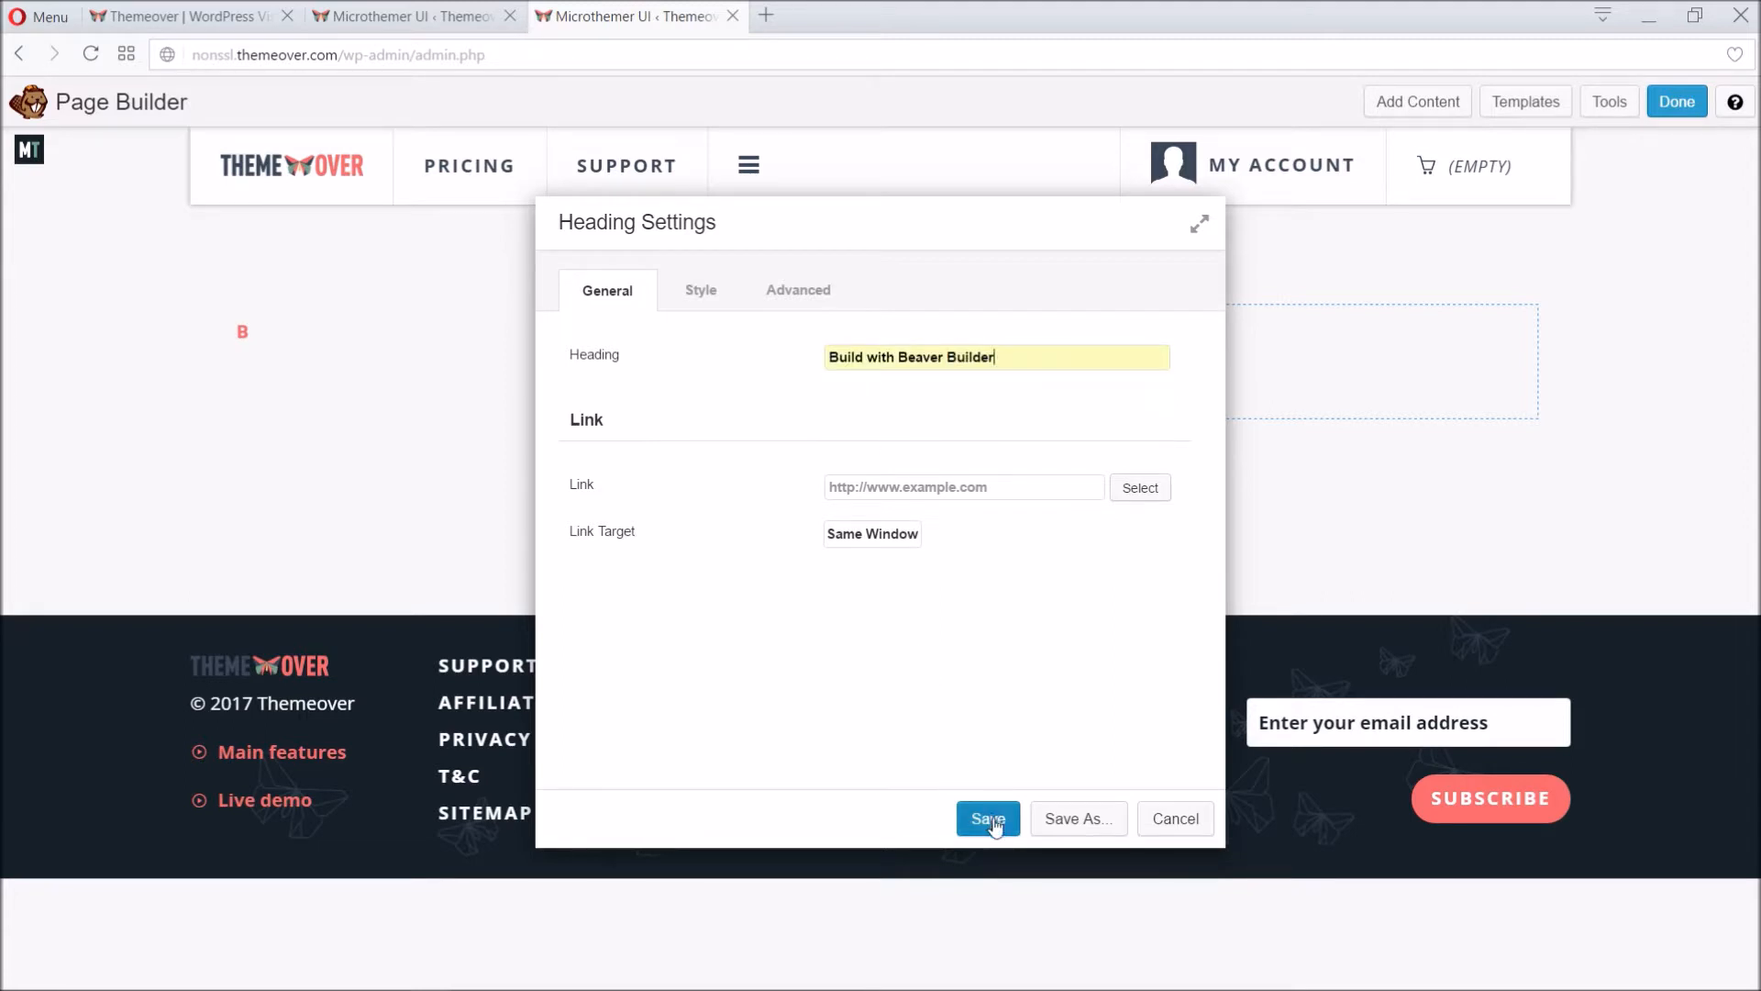
click(987, 819)
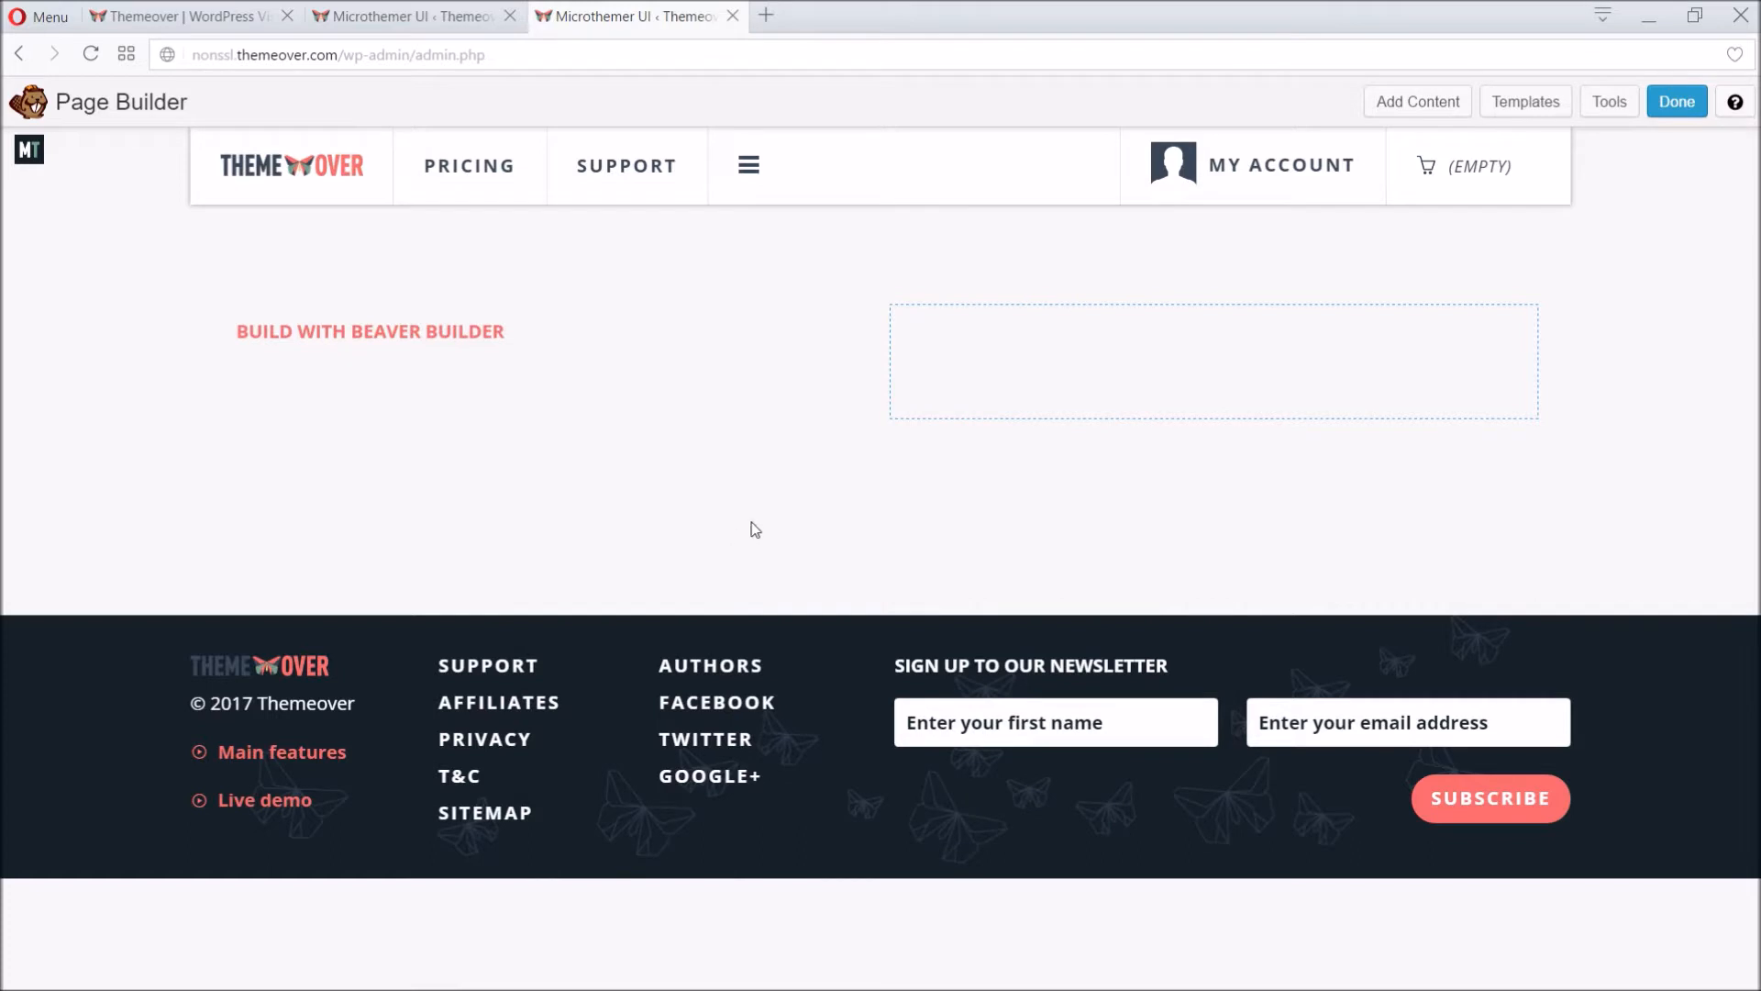
mouse_move(1325, 184)
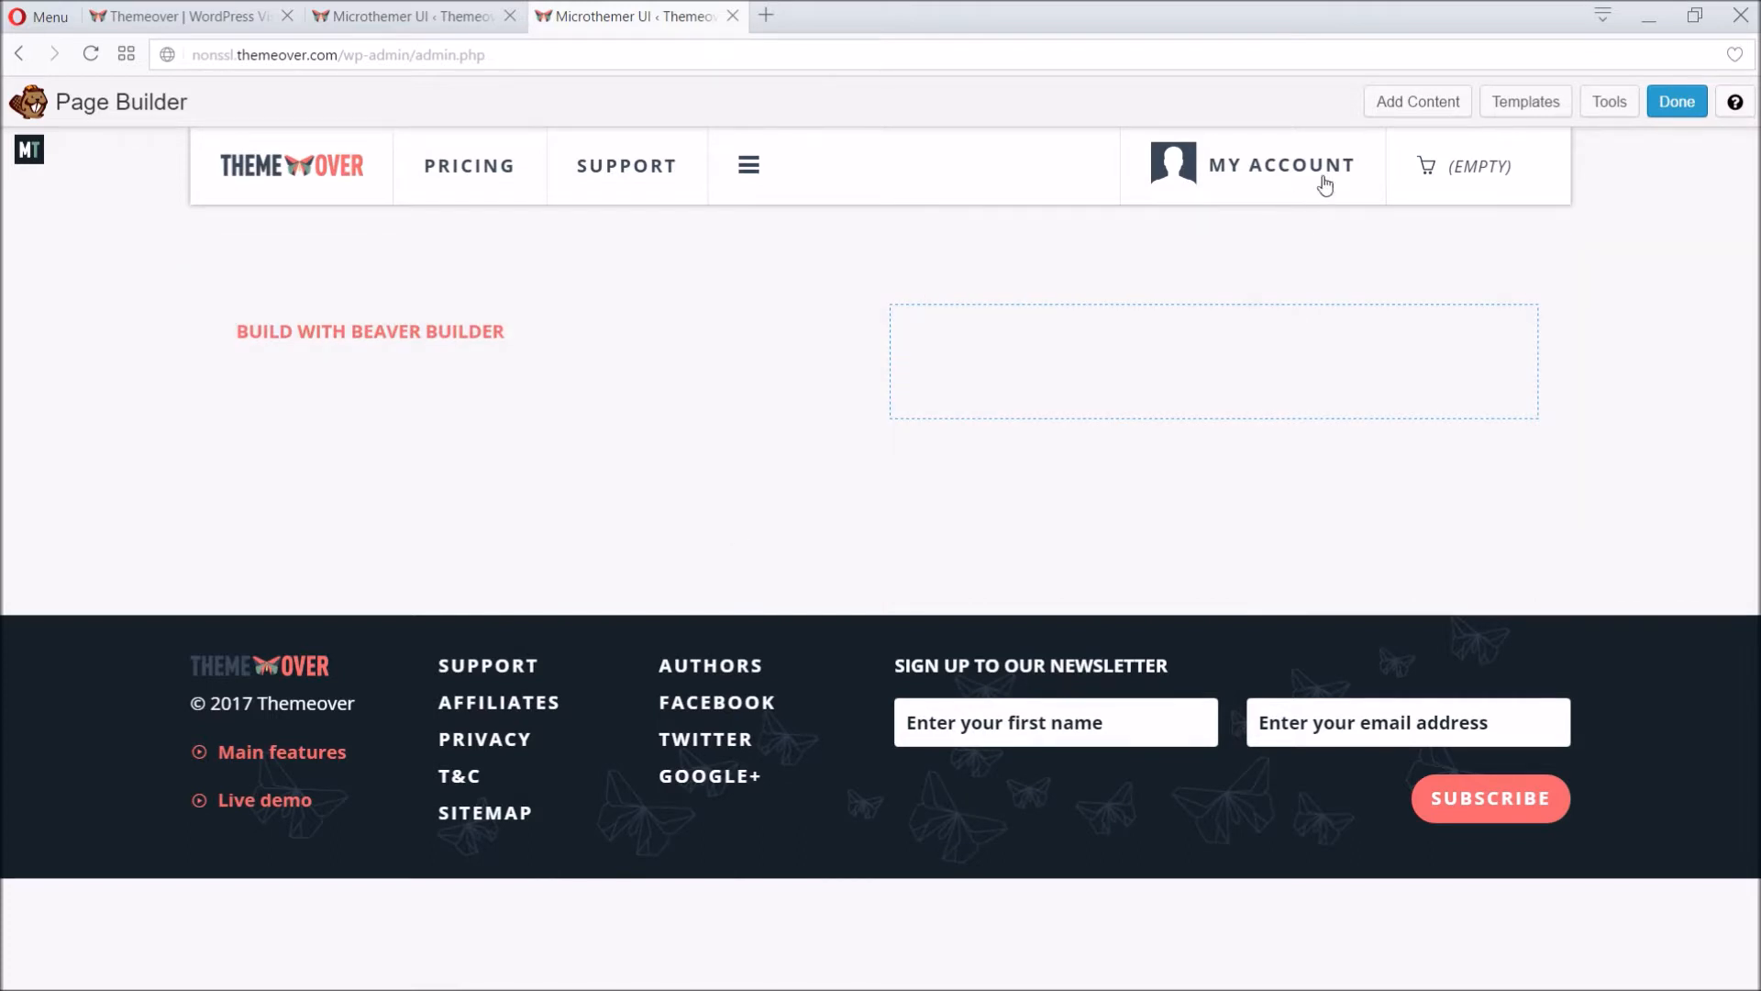
Step: Add a Text Editor module reading Blah Blah beneath the heading and save it
click(1416, 101)
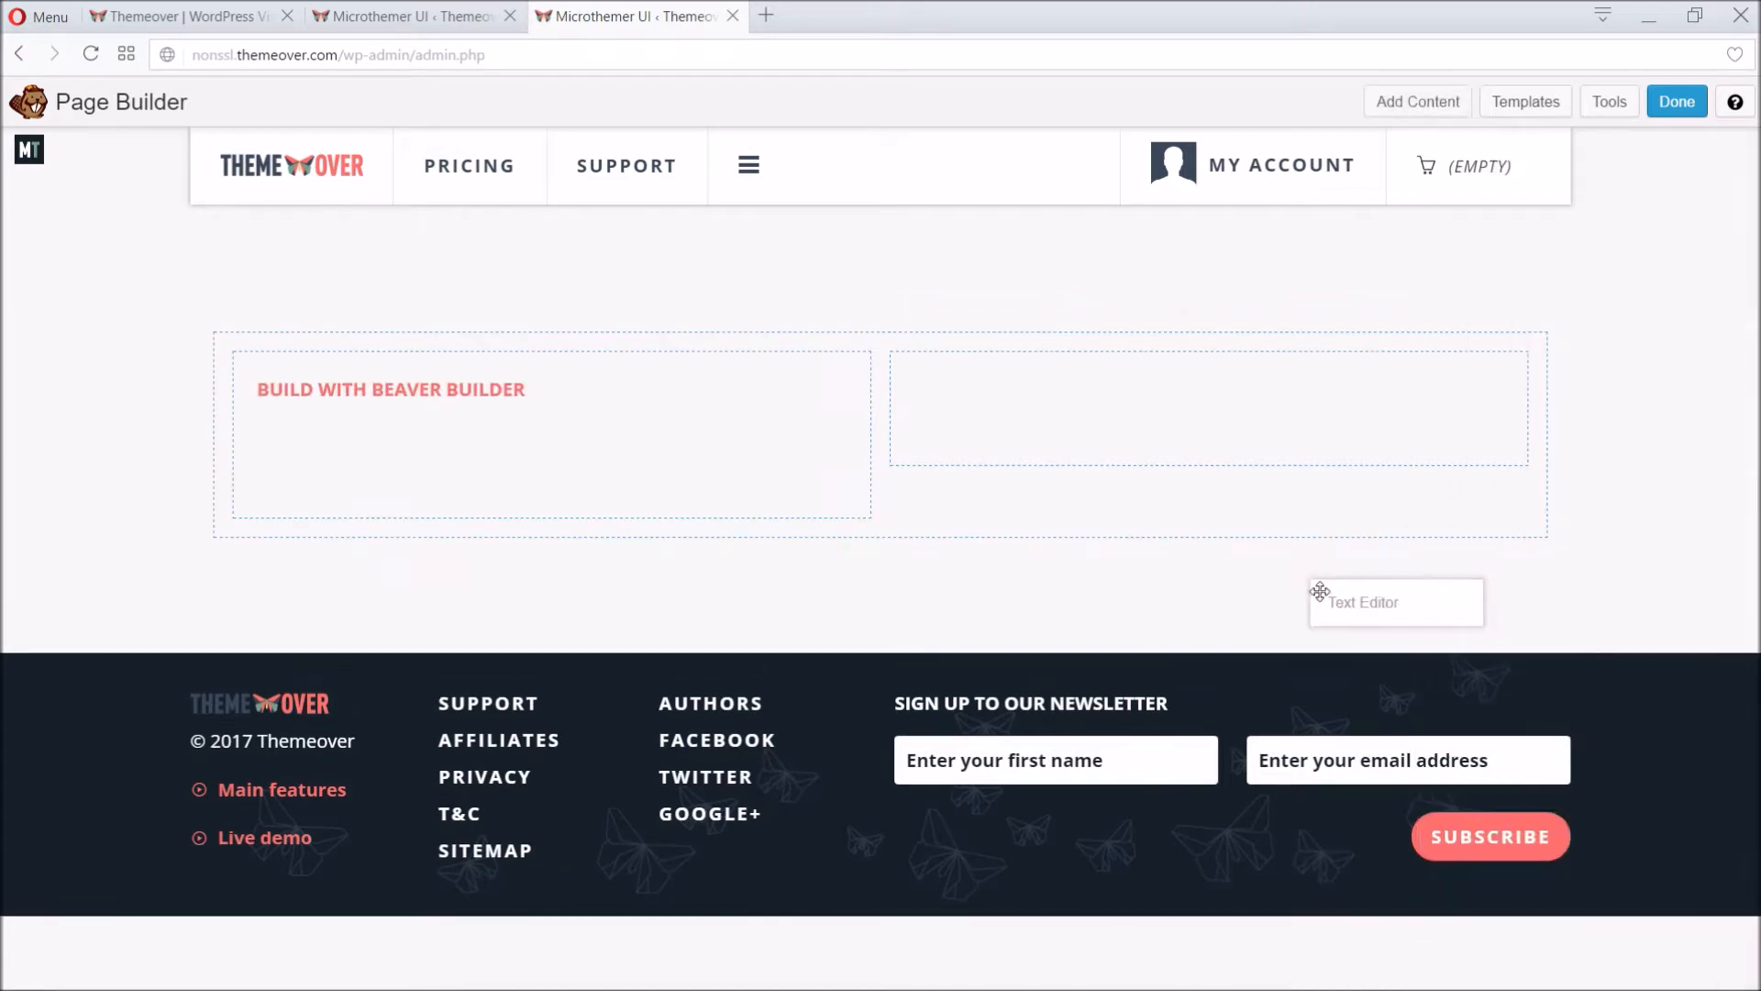
drag(1394, 602, 479, 538)
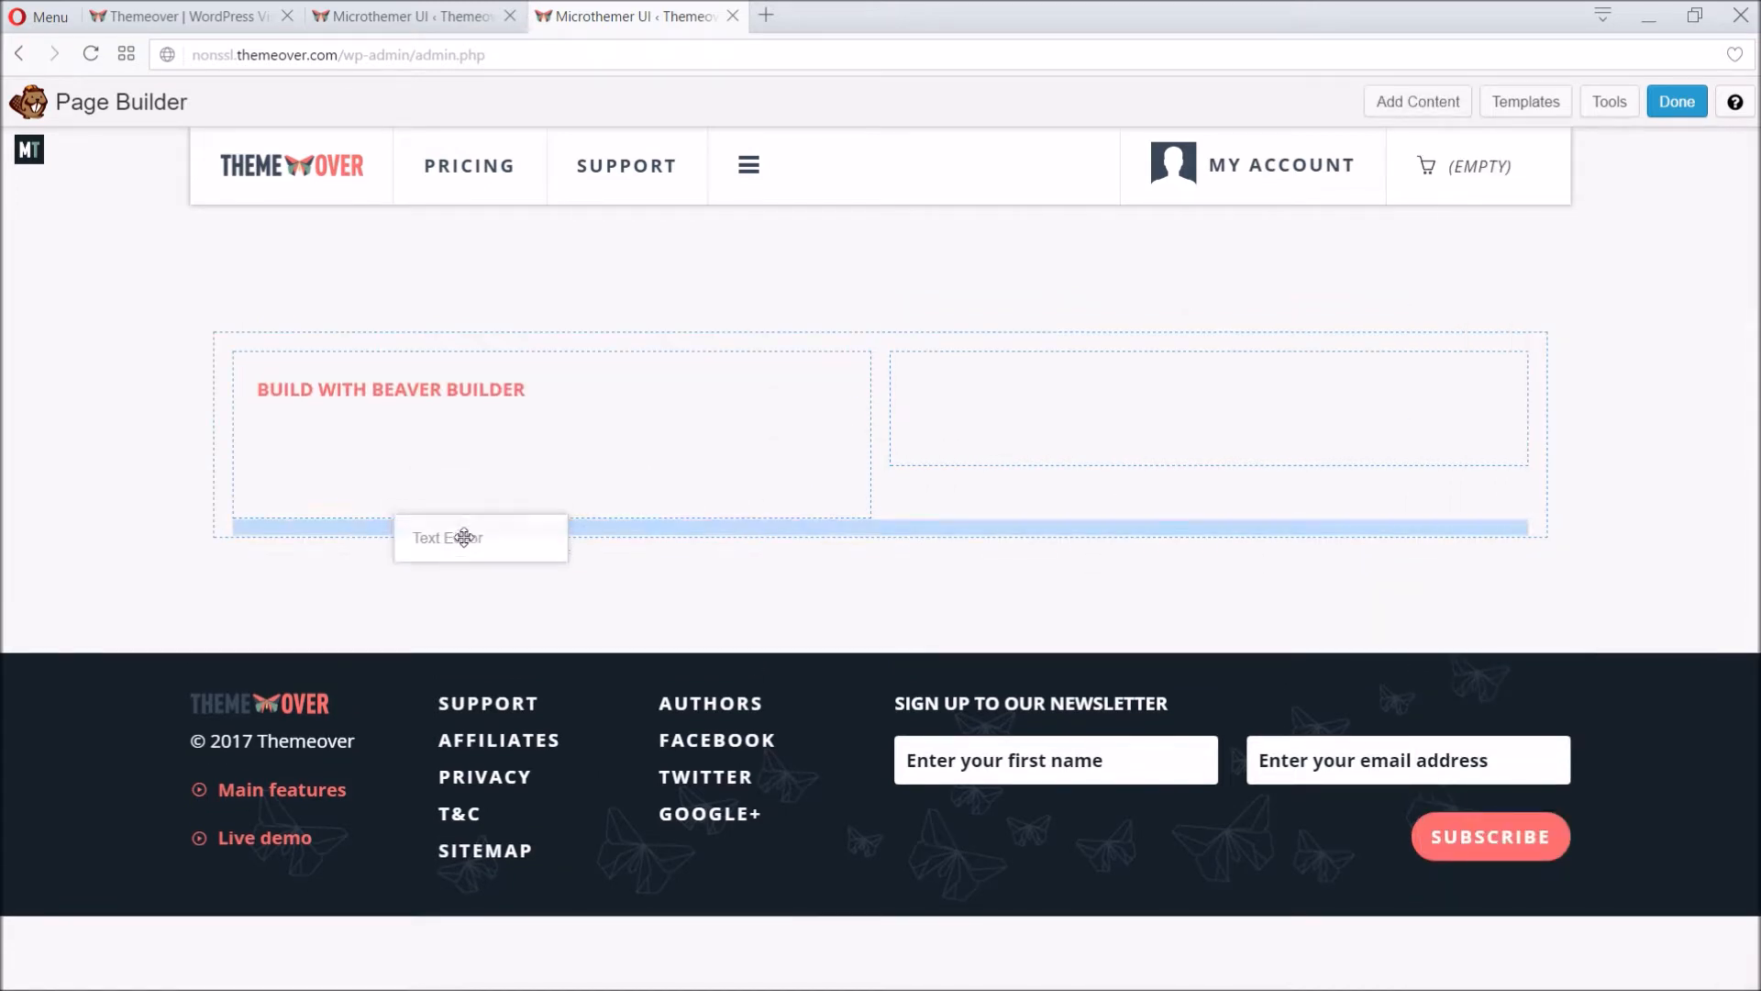
click(479, 537)
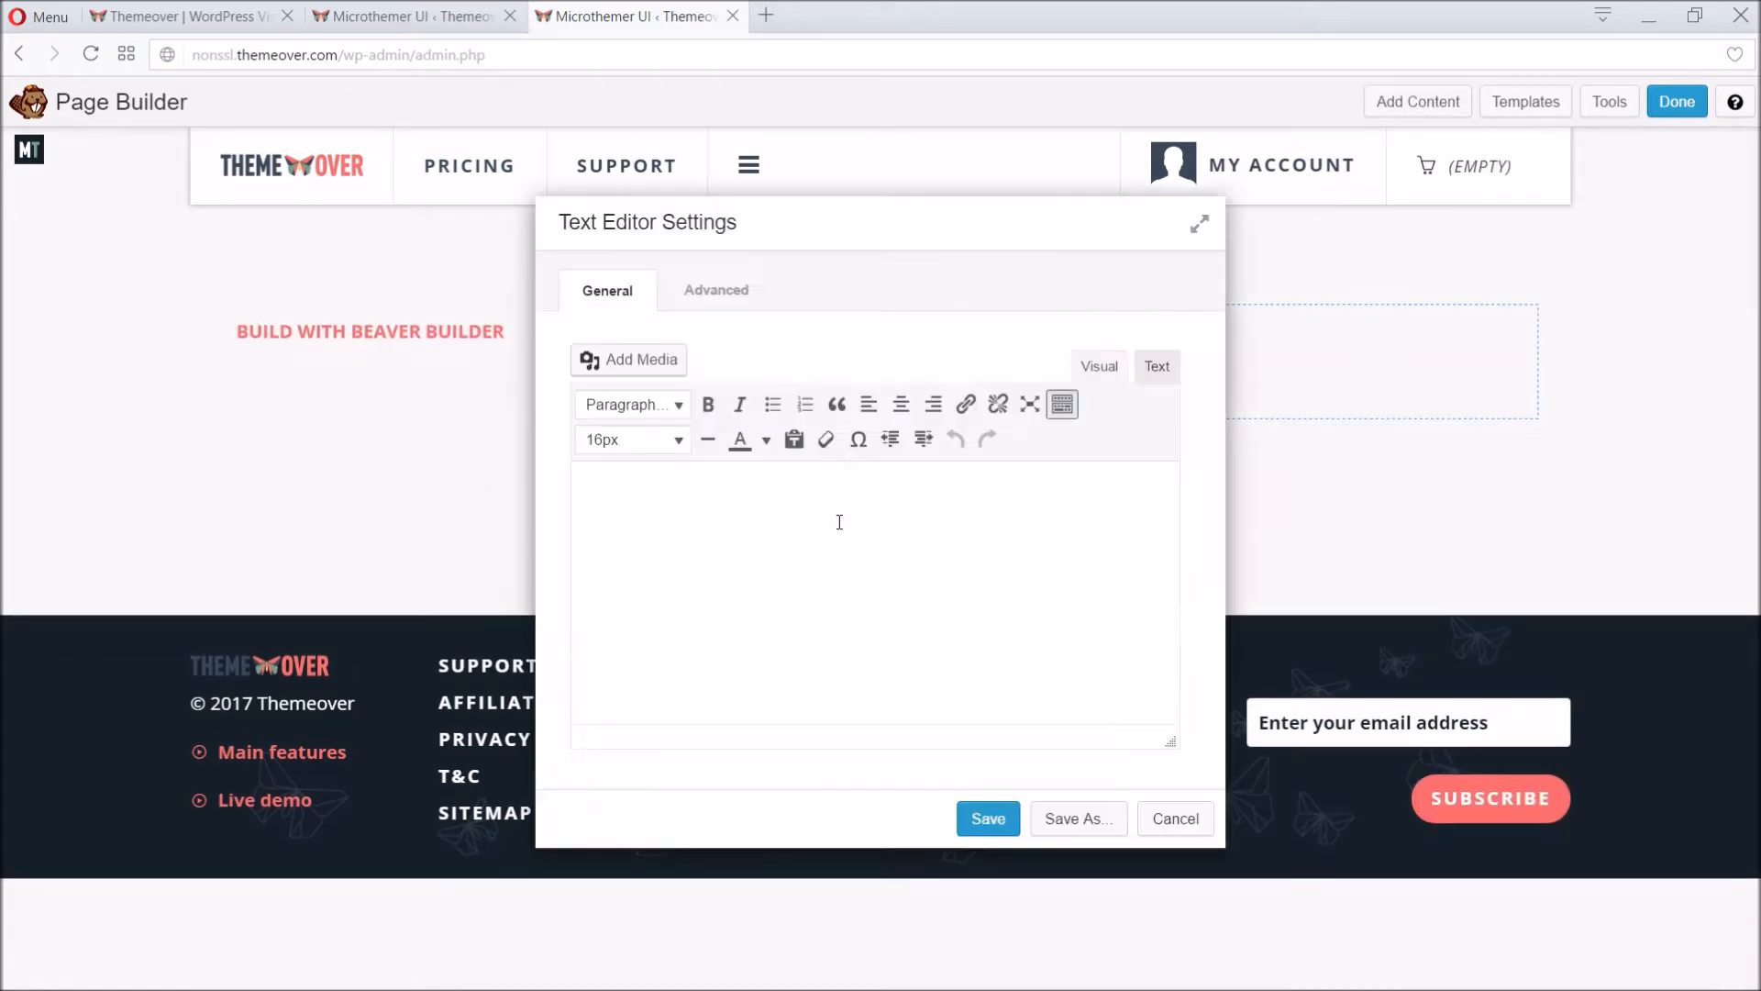
text(B;ah)
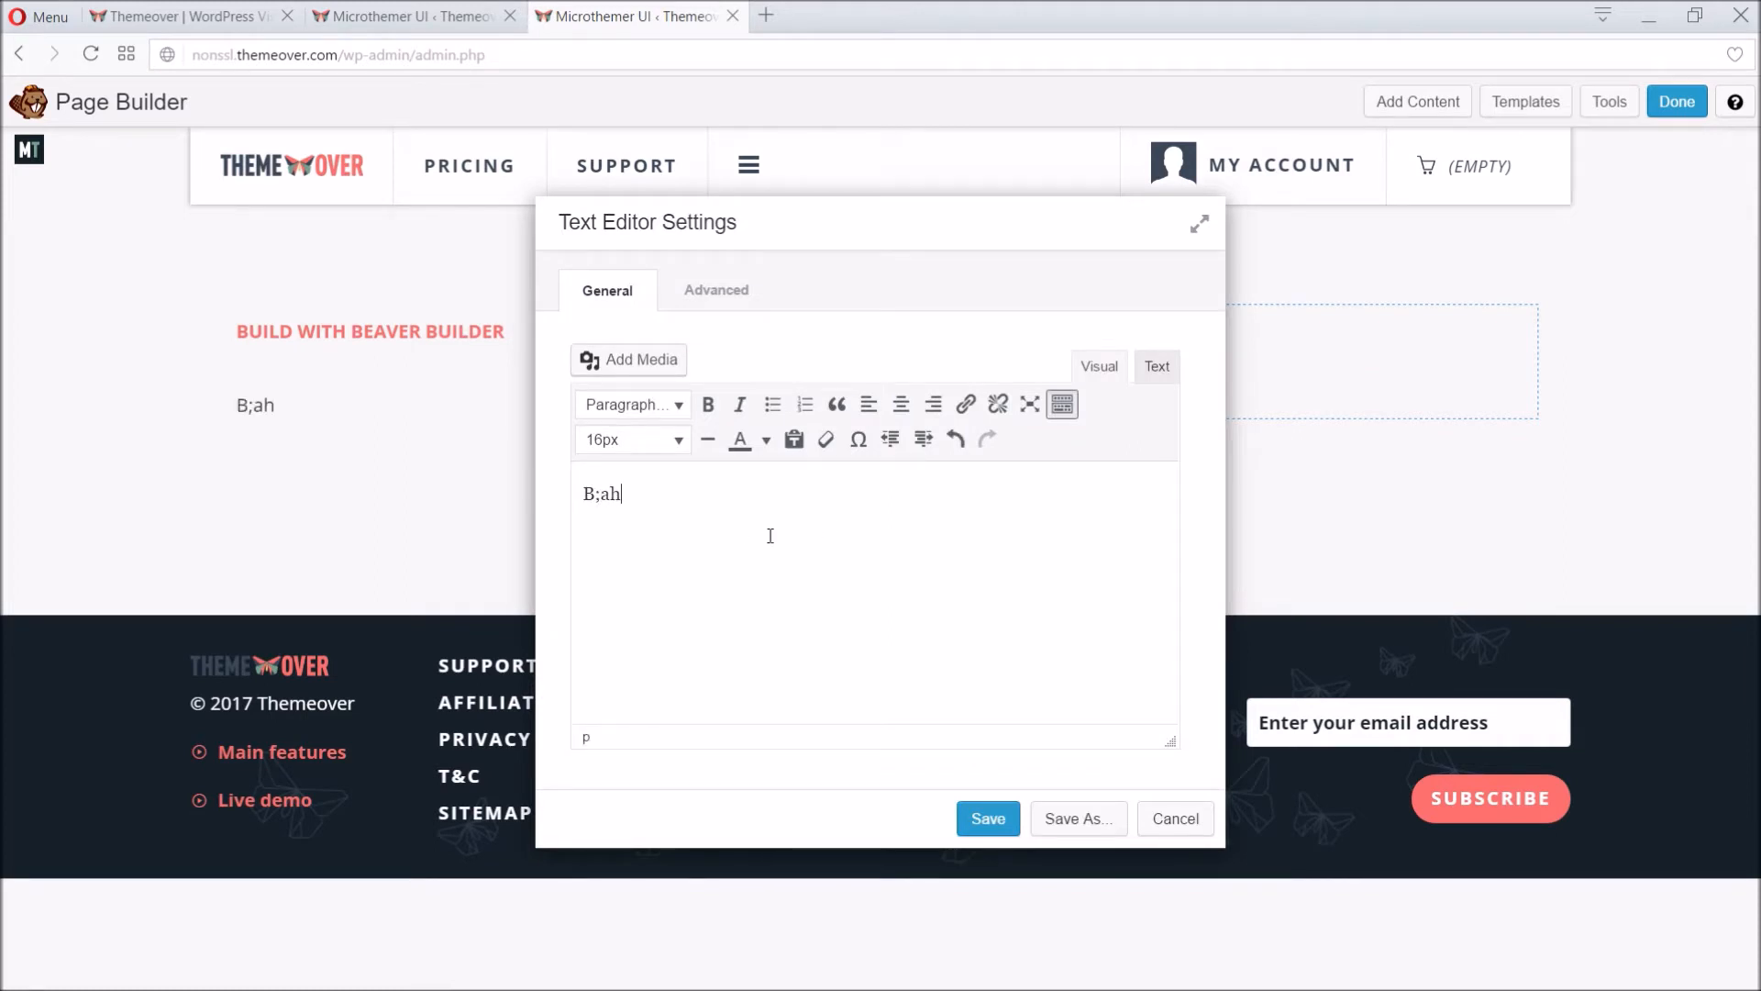
text(Blah Blah)
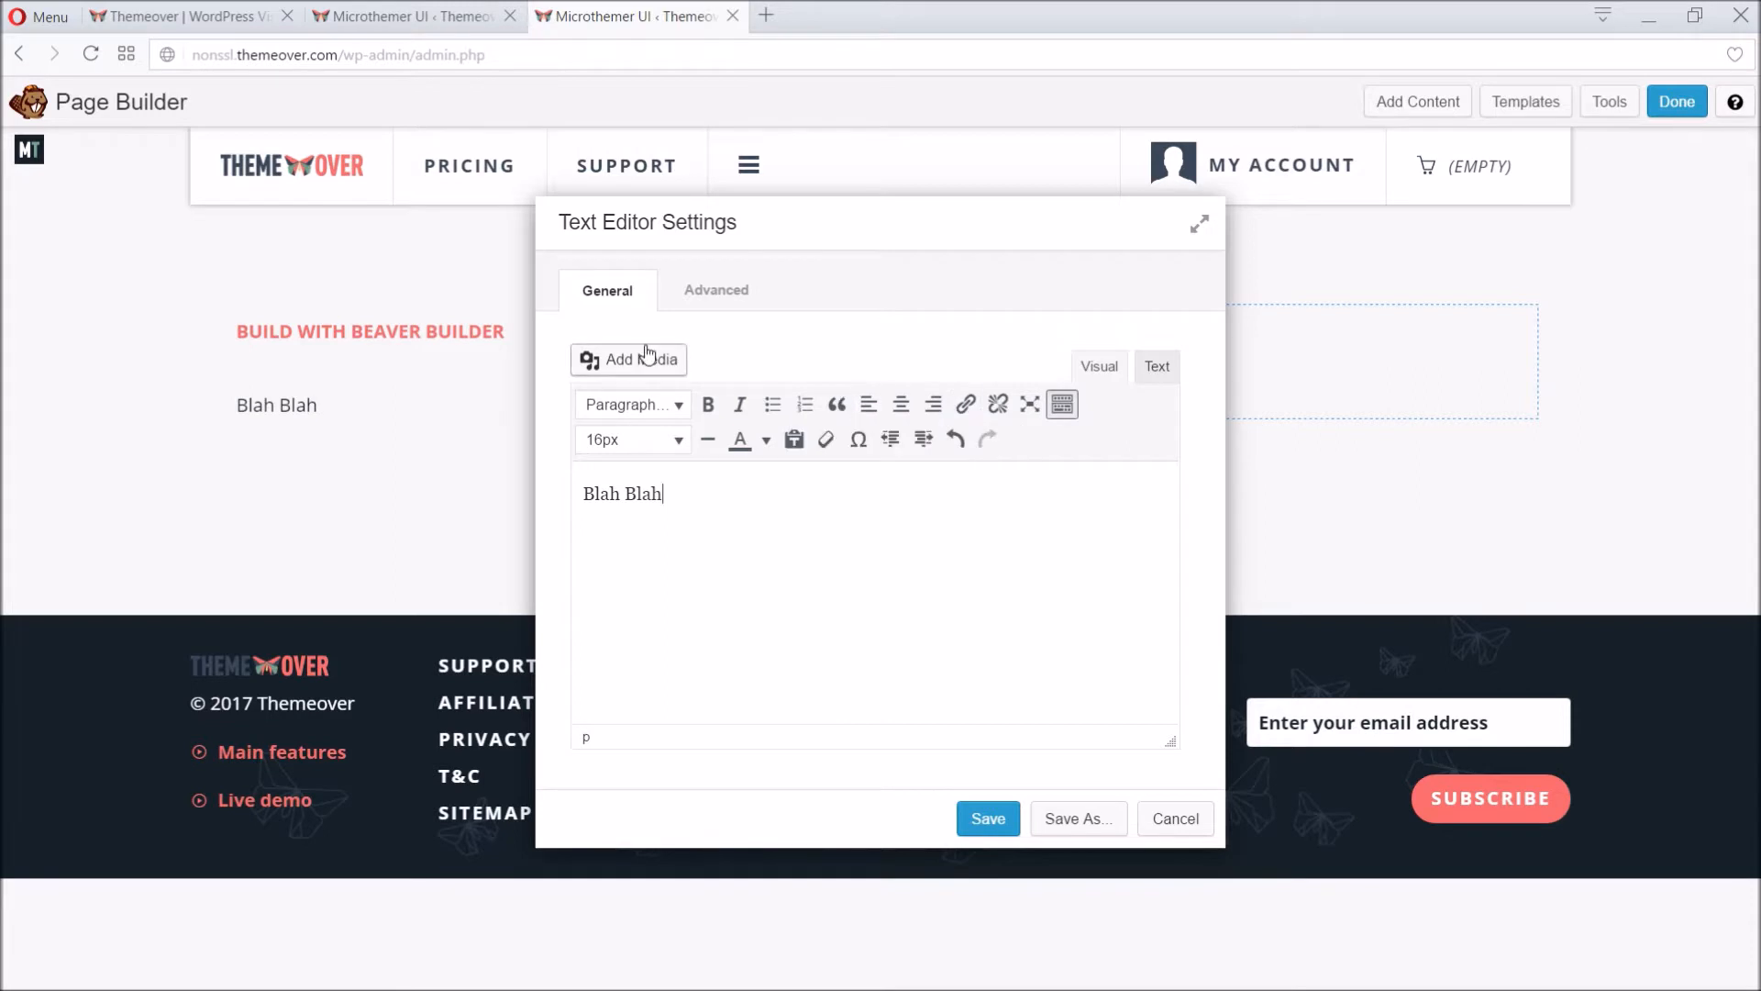
click(629, 360)
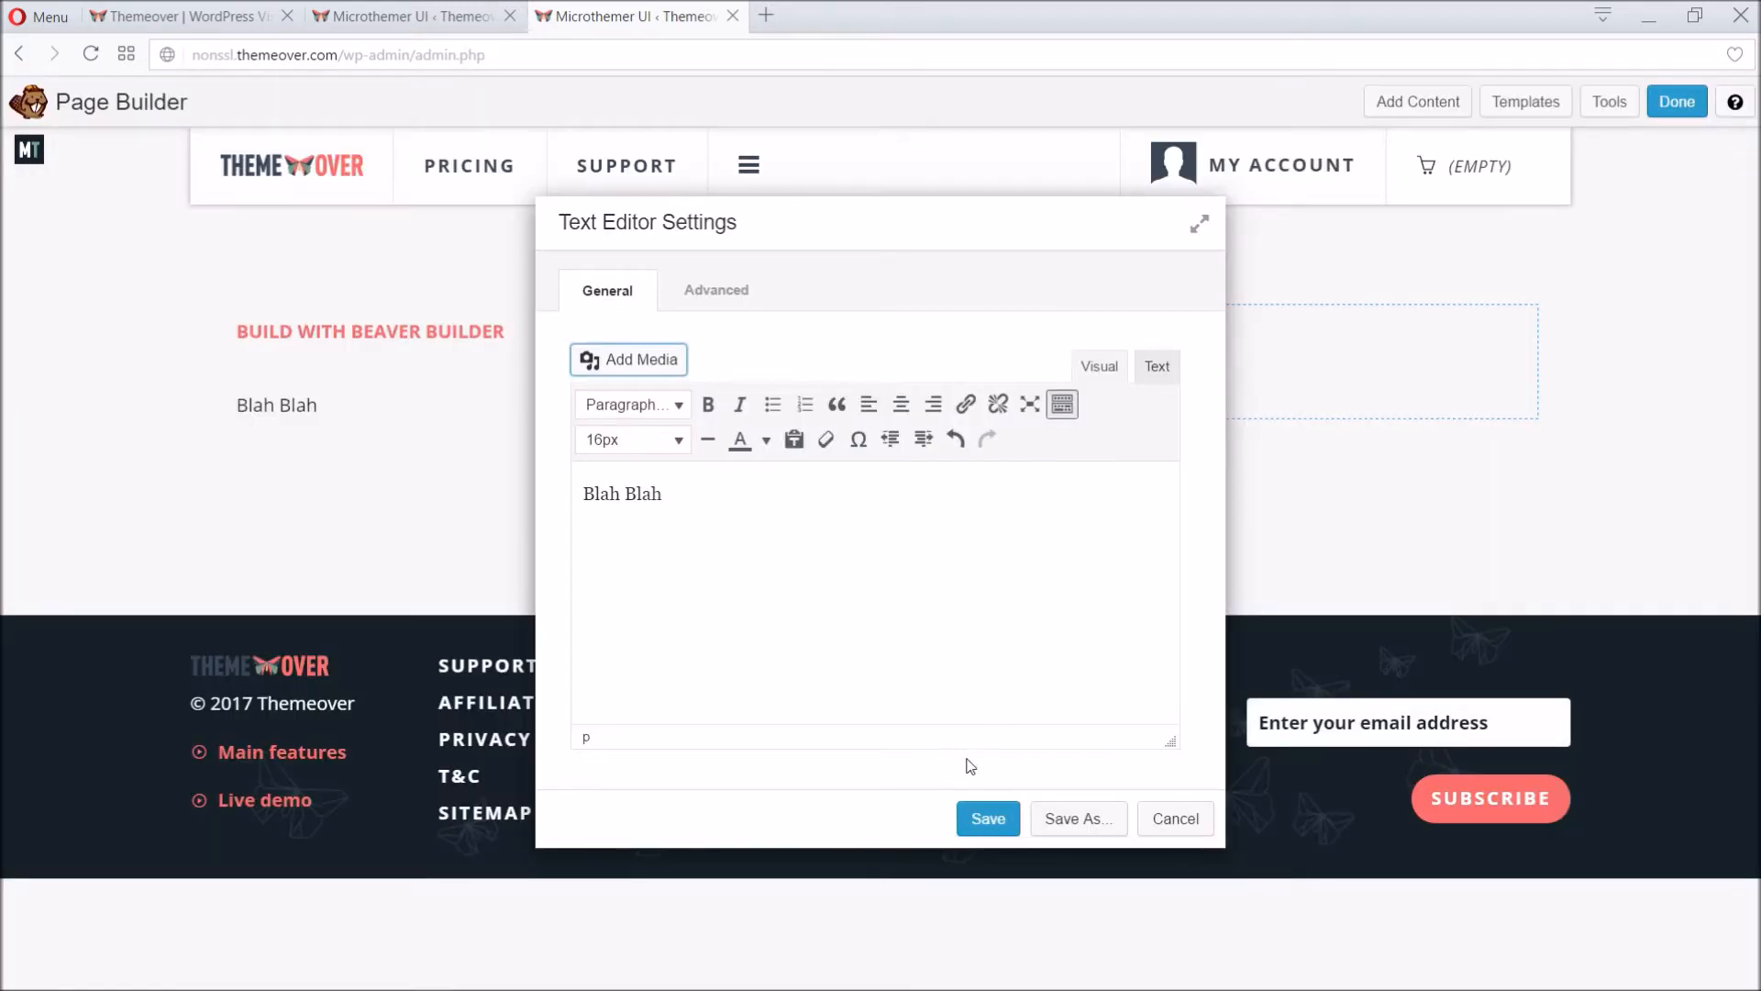
click(987, 819)
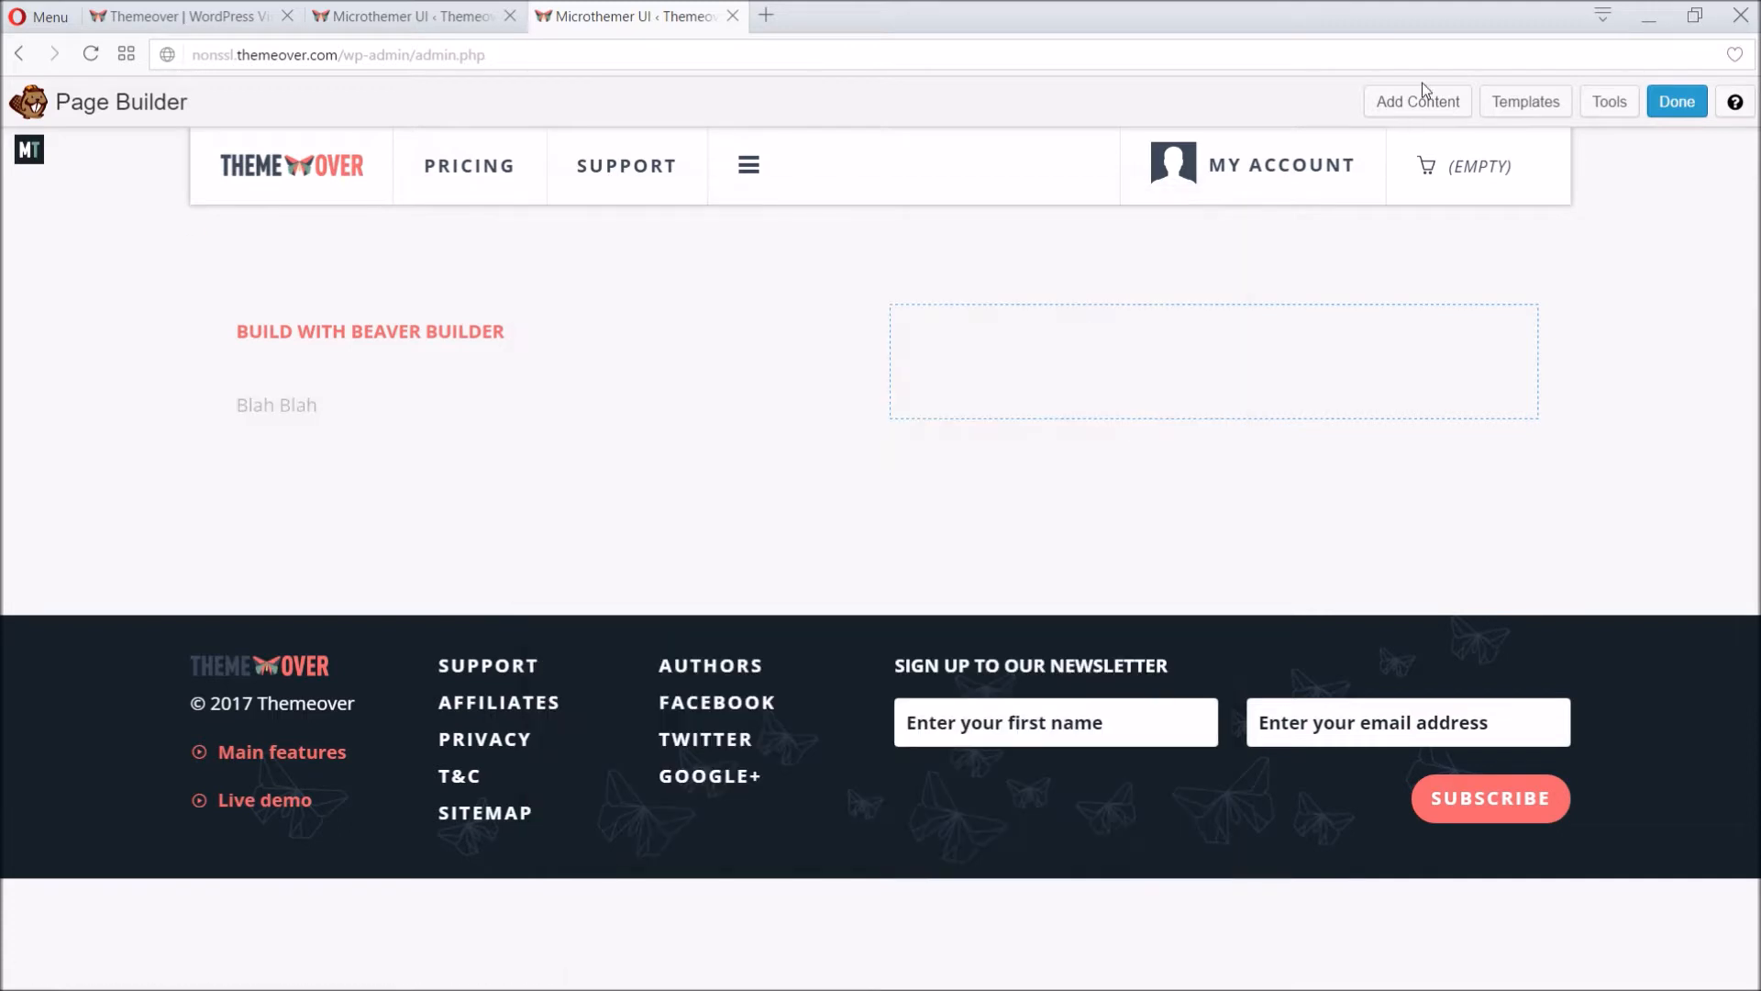
click(1417, 101)
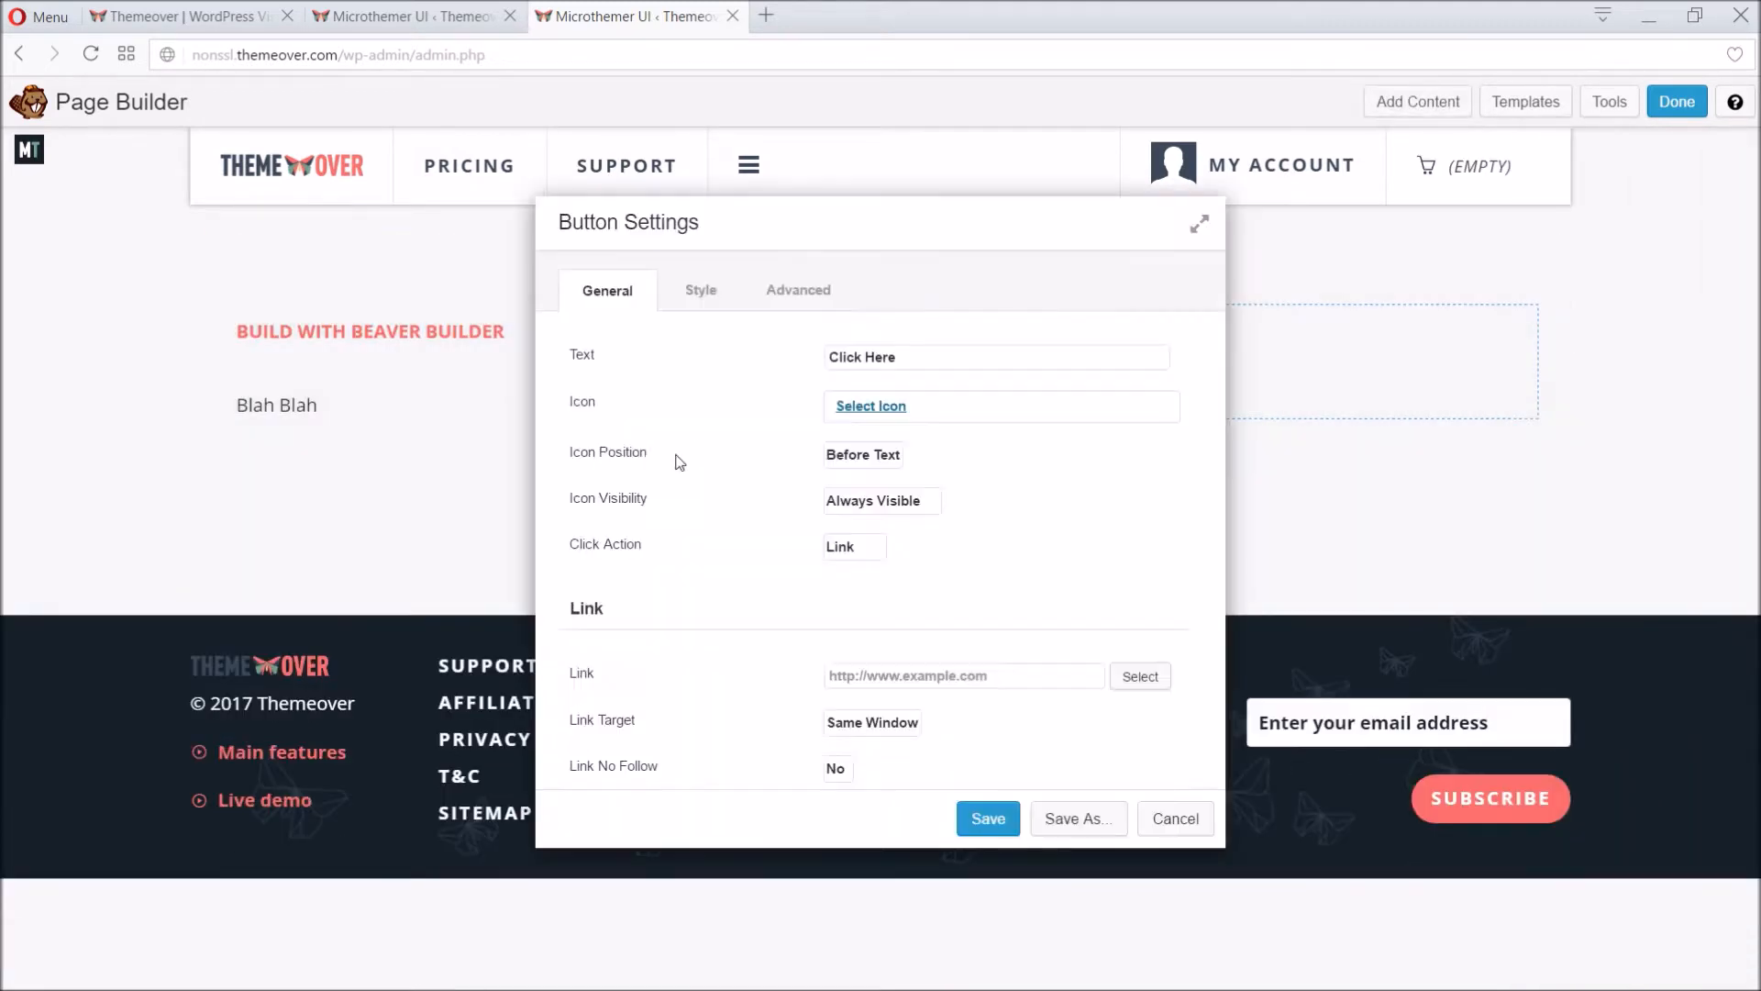
text(Buiy)
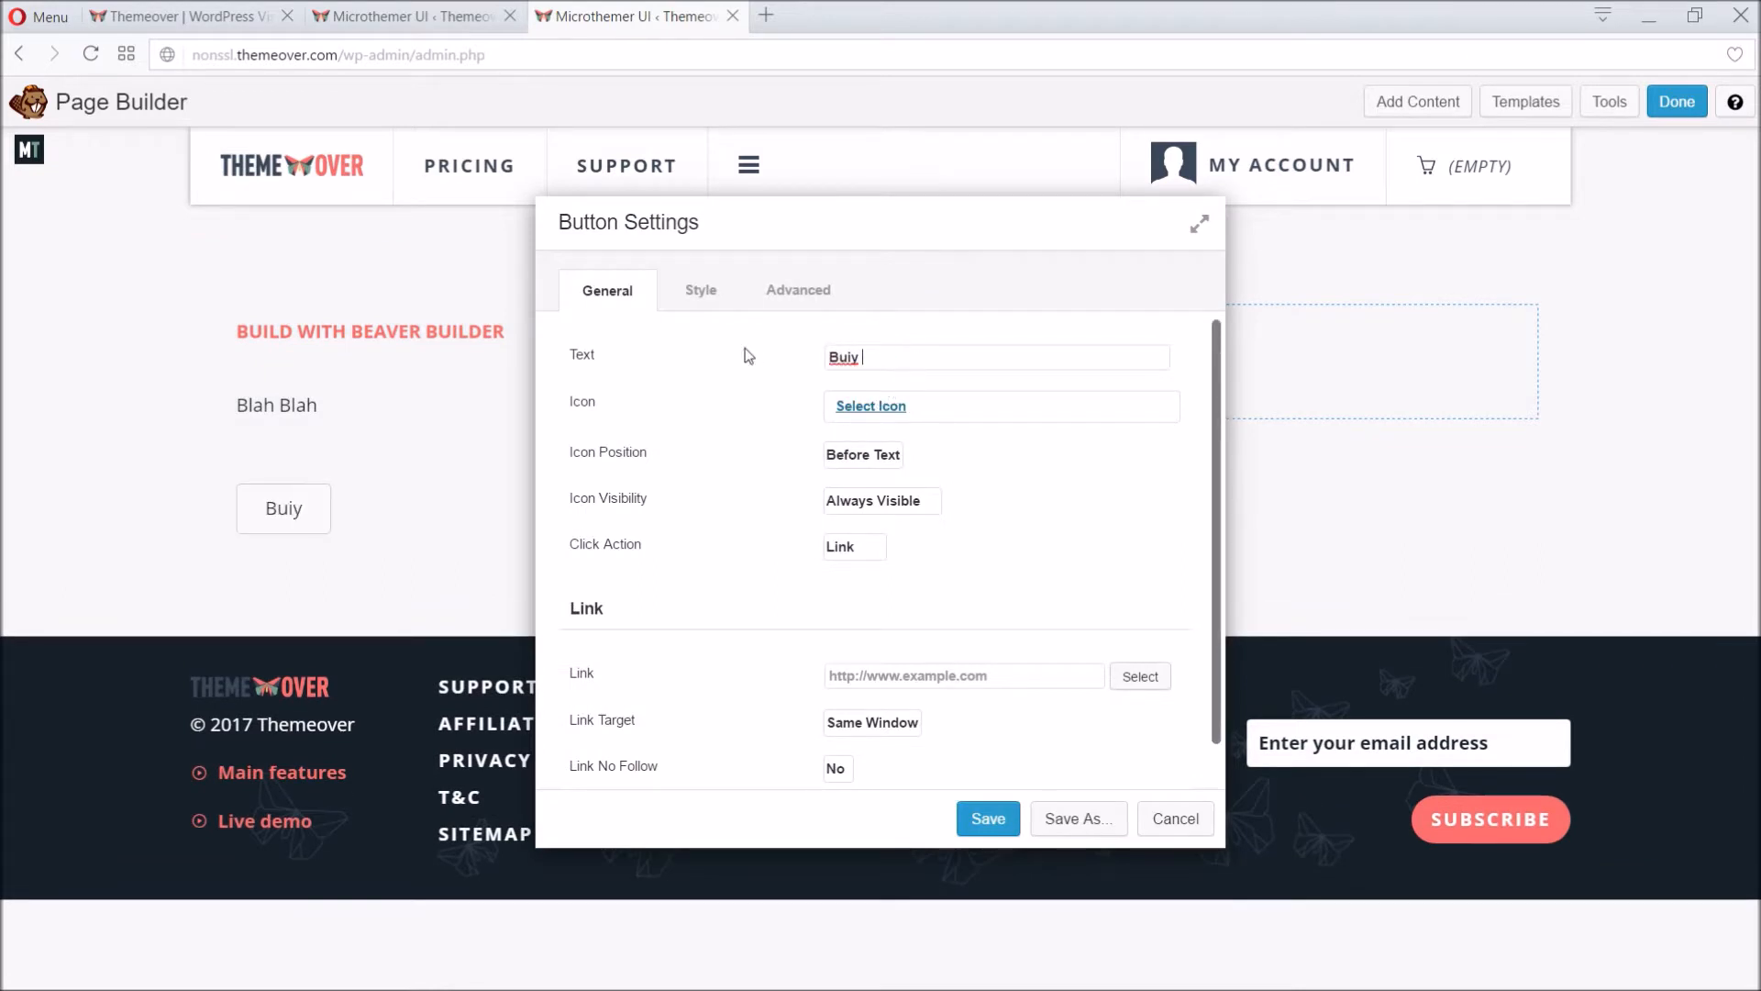
text(Buy Now!)
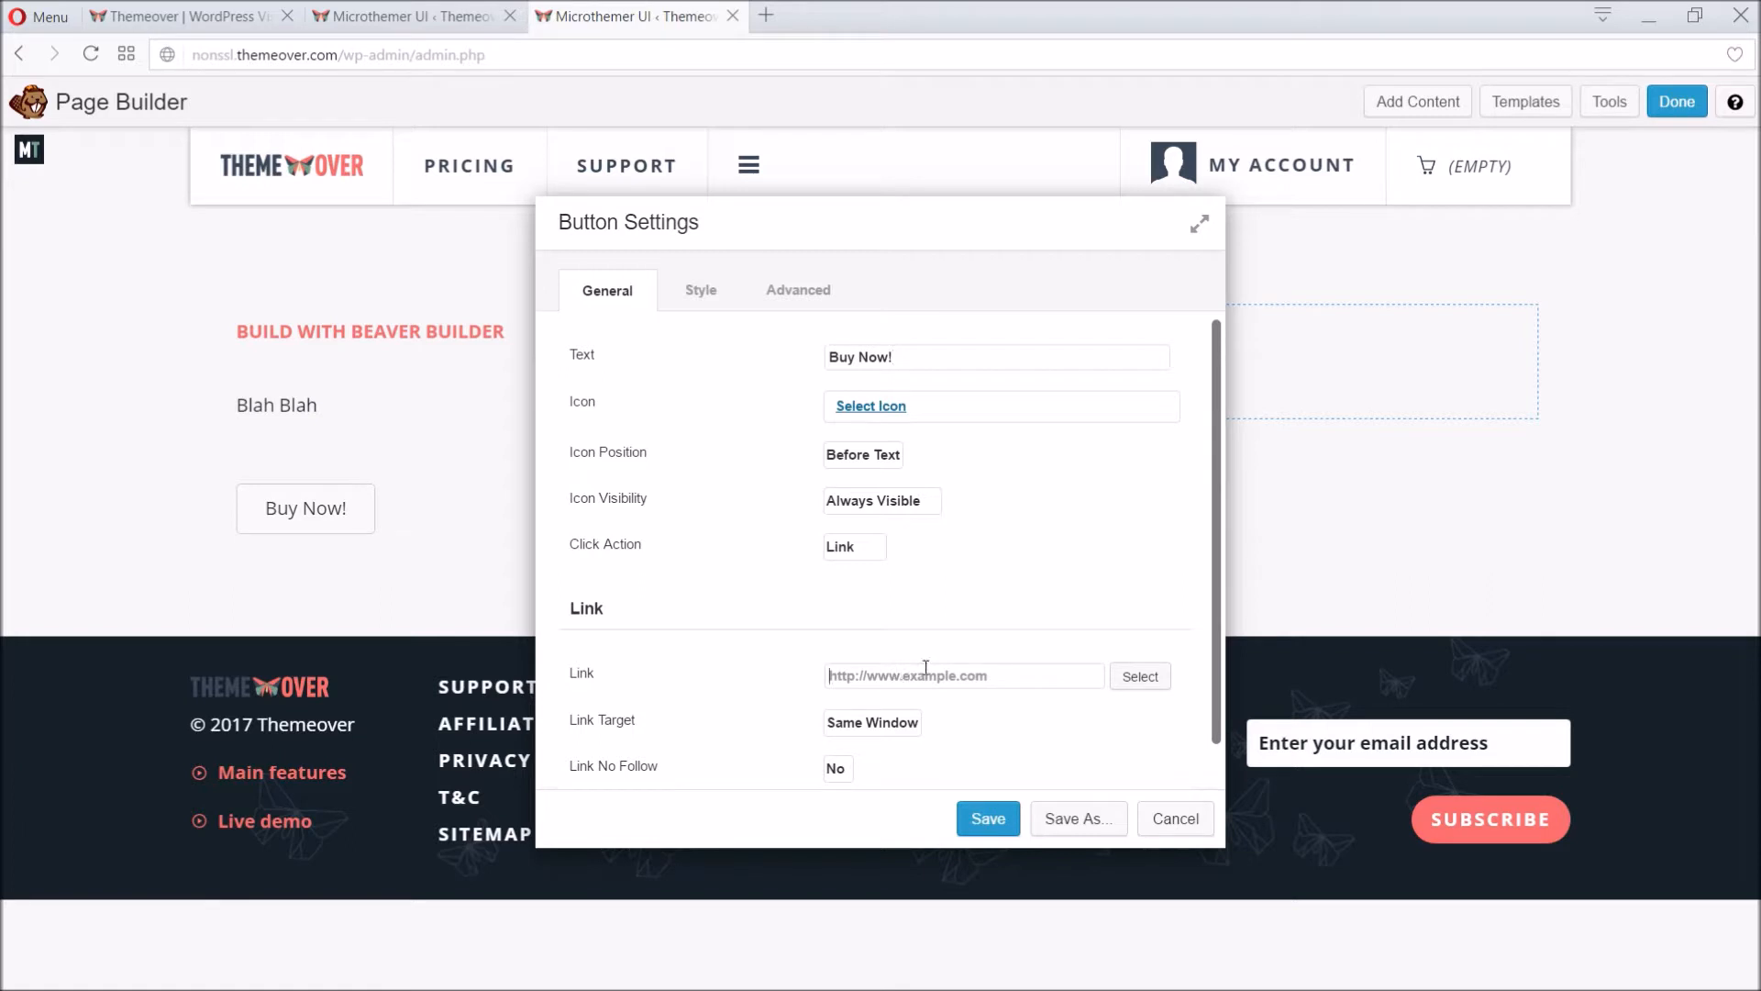
text(https://www.wpbeaverbuilder.com/pricing/)
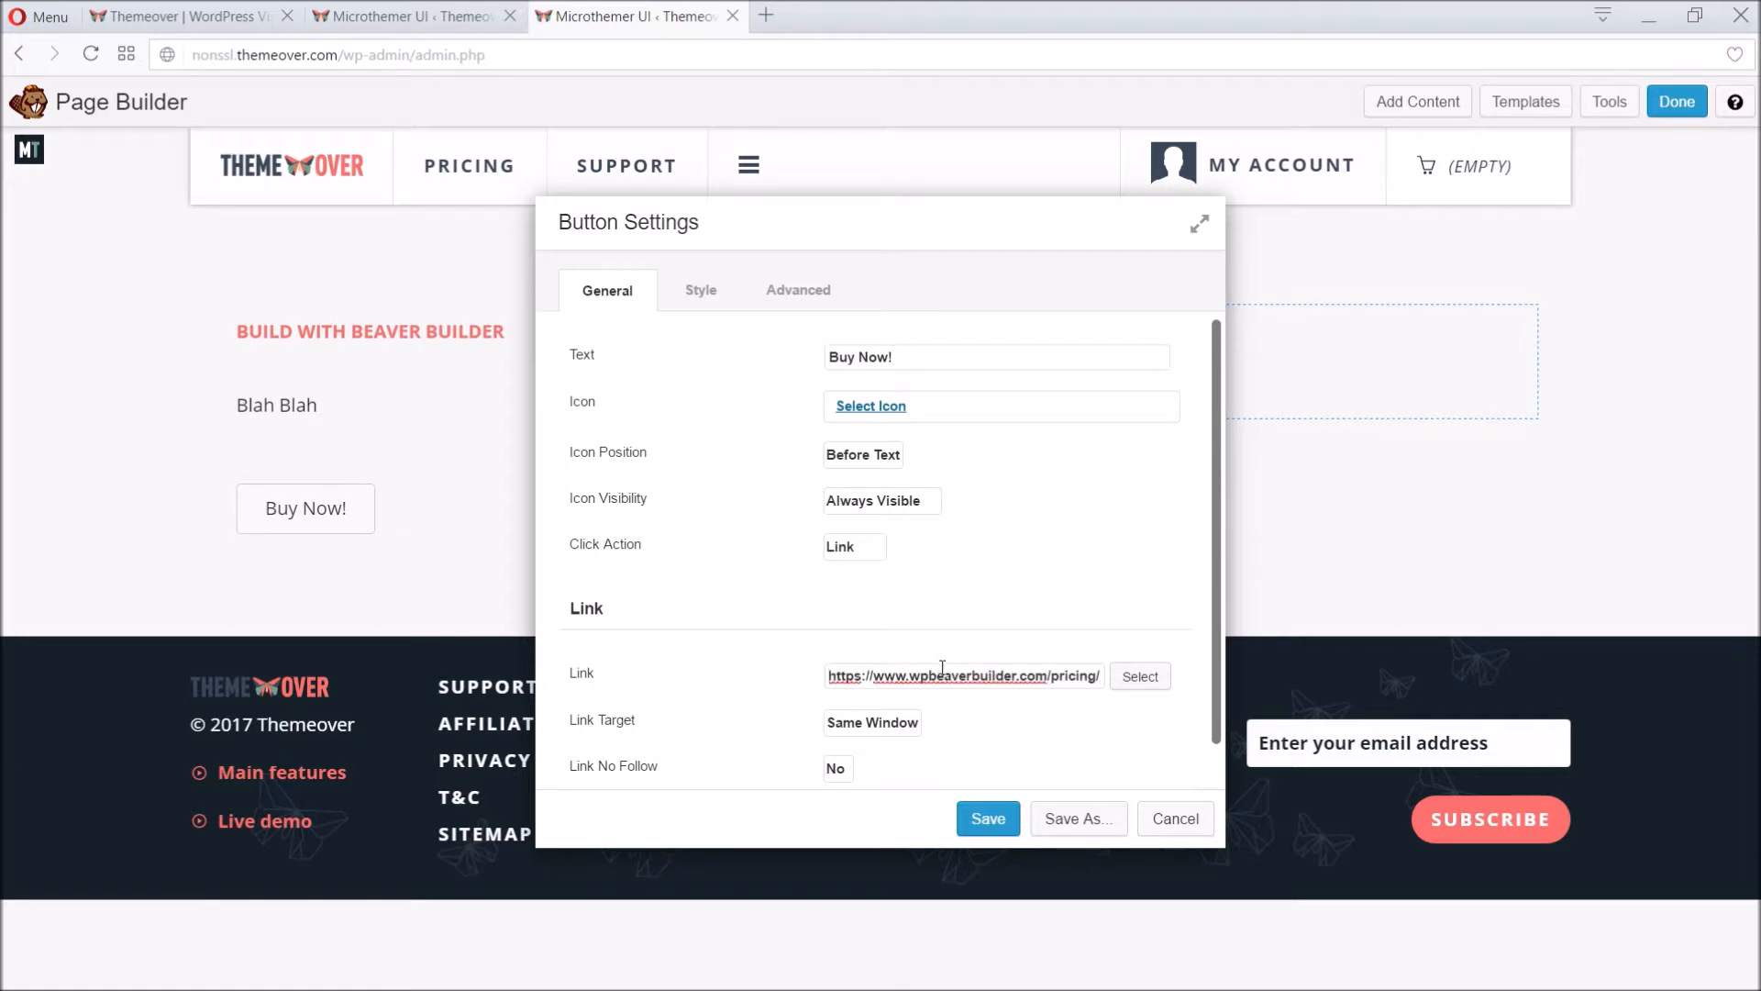
click(699, 290)
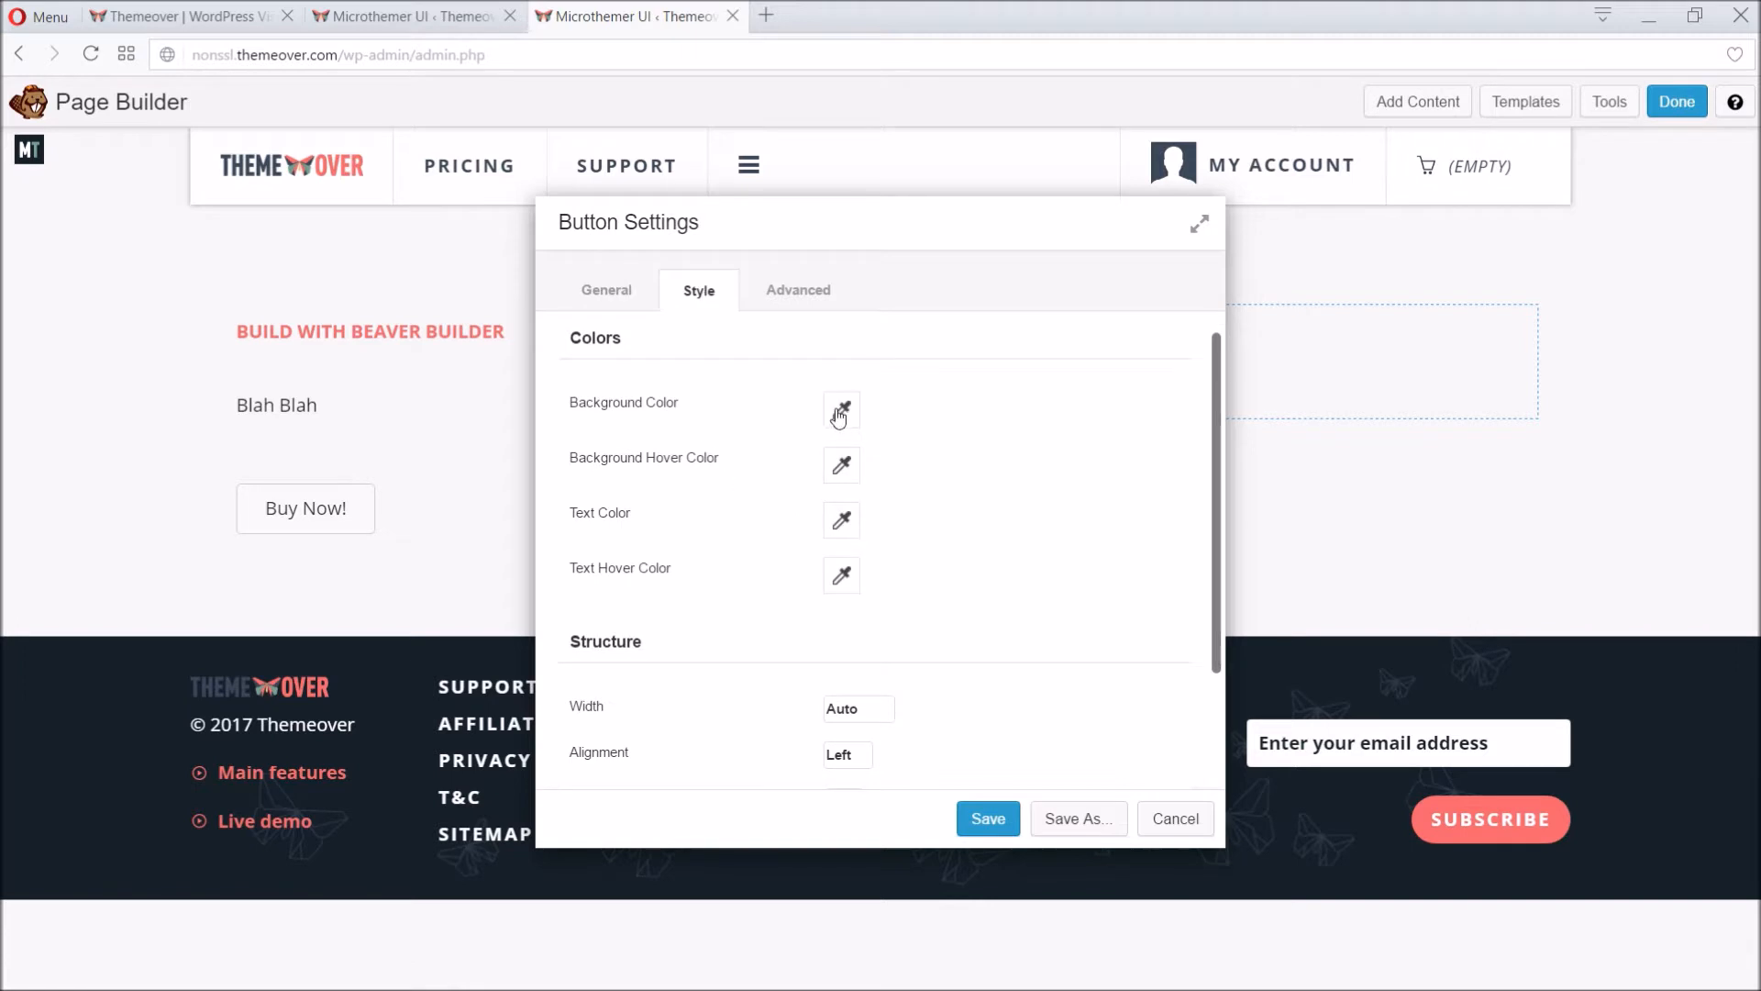
click(841, 409)
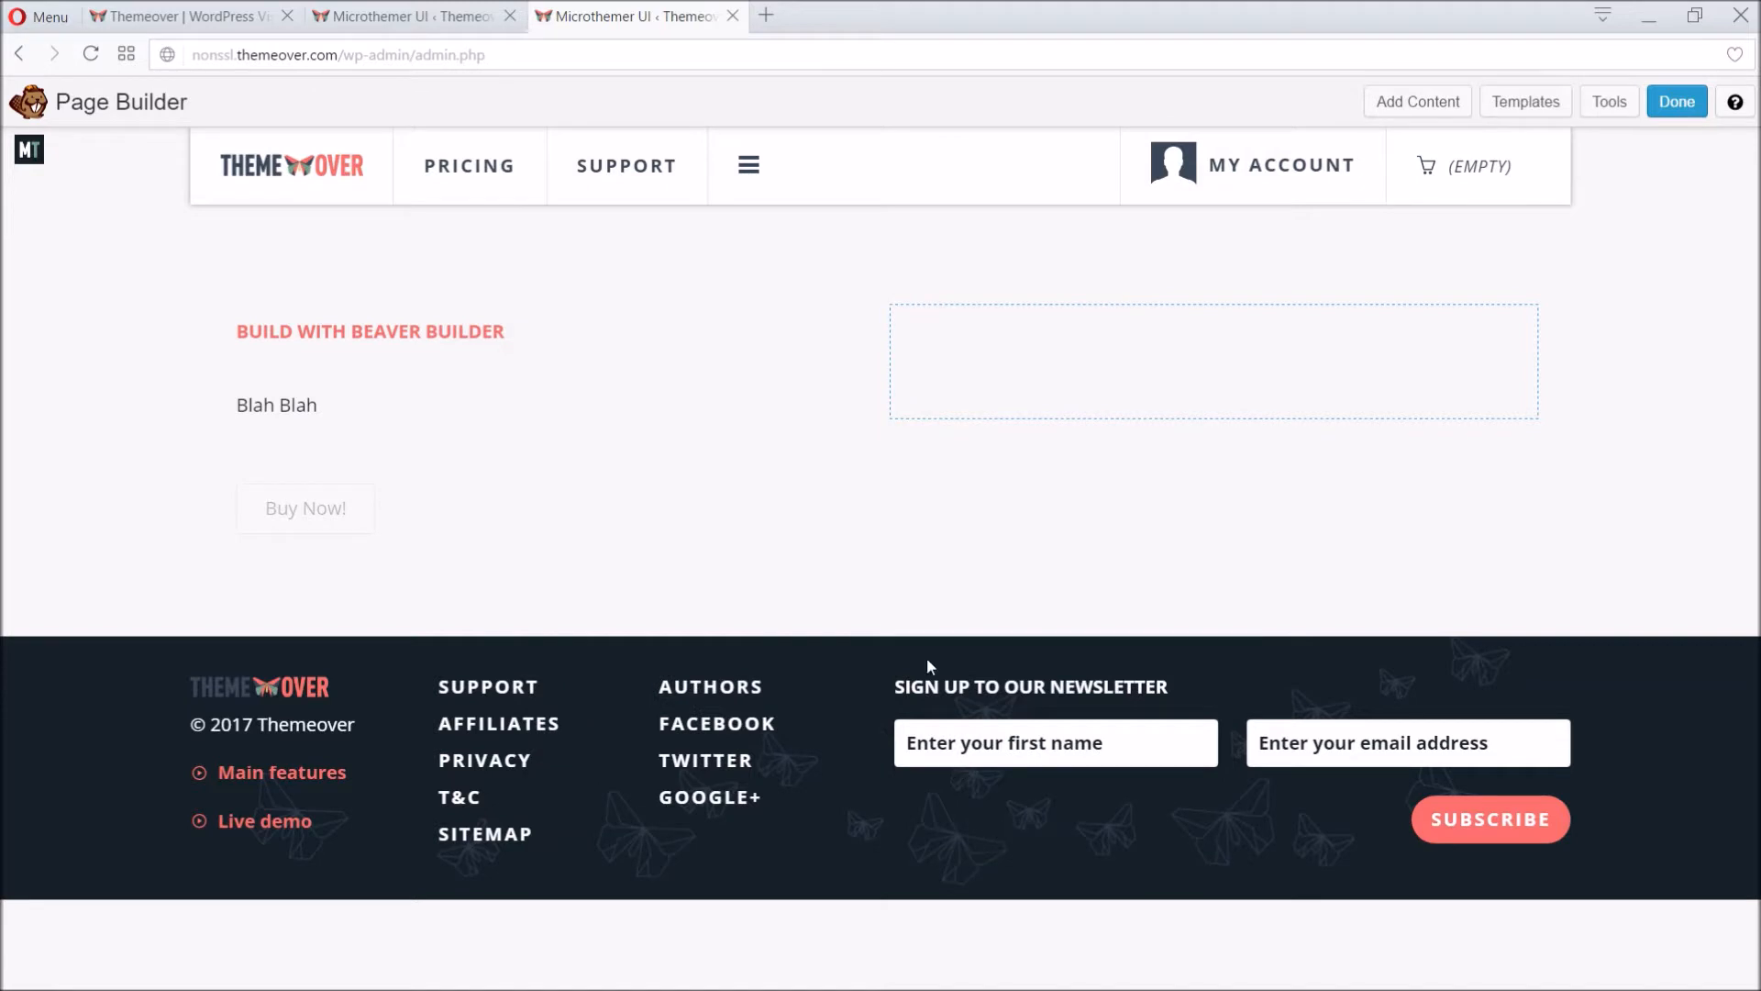
Step: Add a Map module with Address London in the right column, save it, and dismiss the layout templates
click(1419, 101)
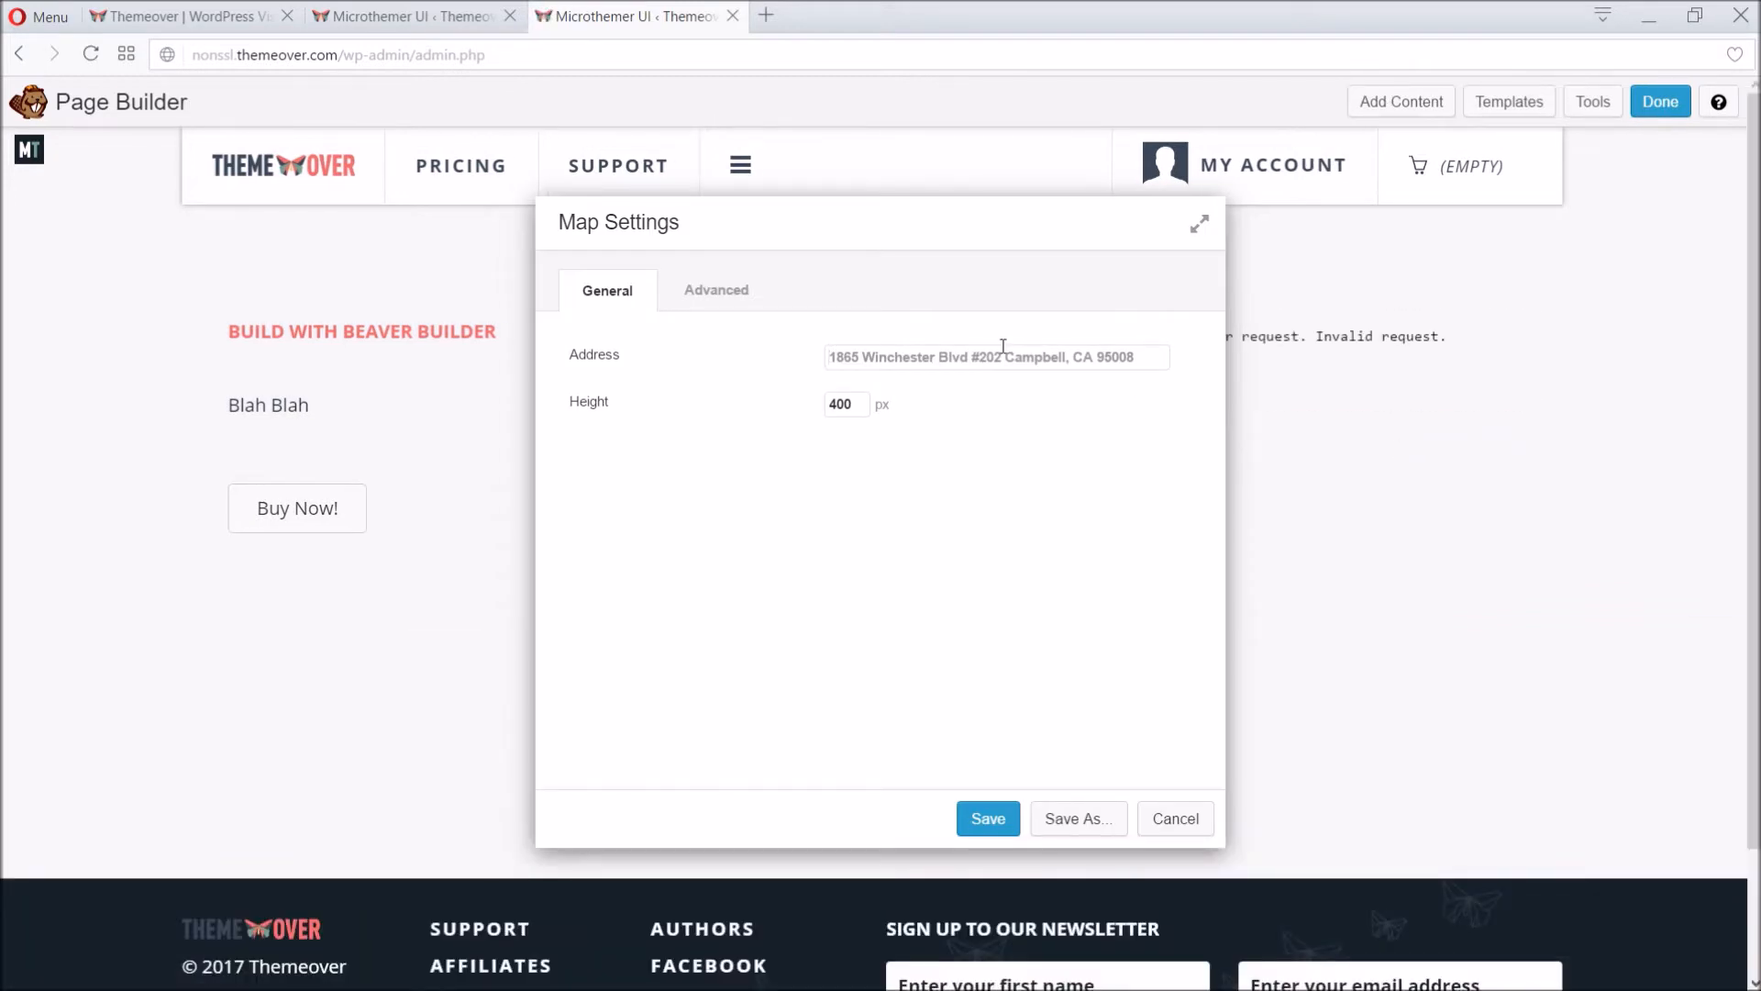
text(London)
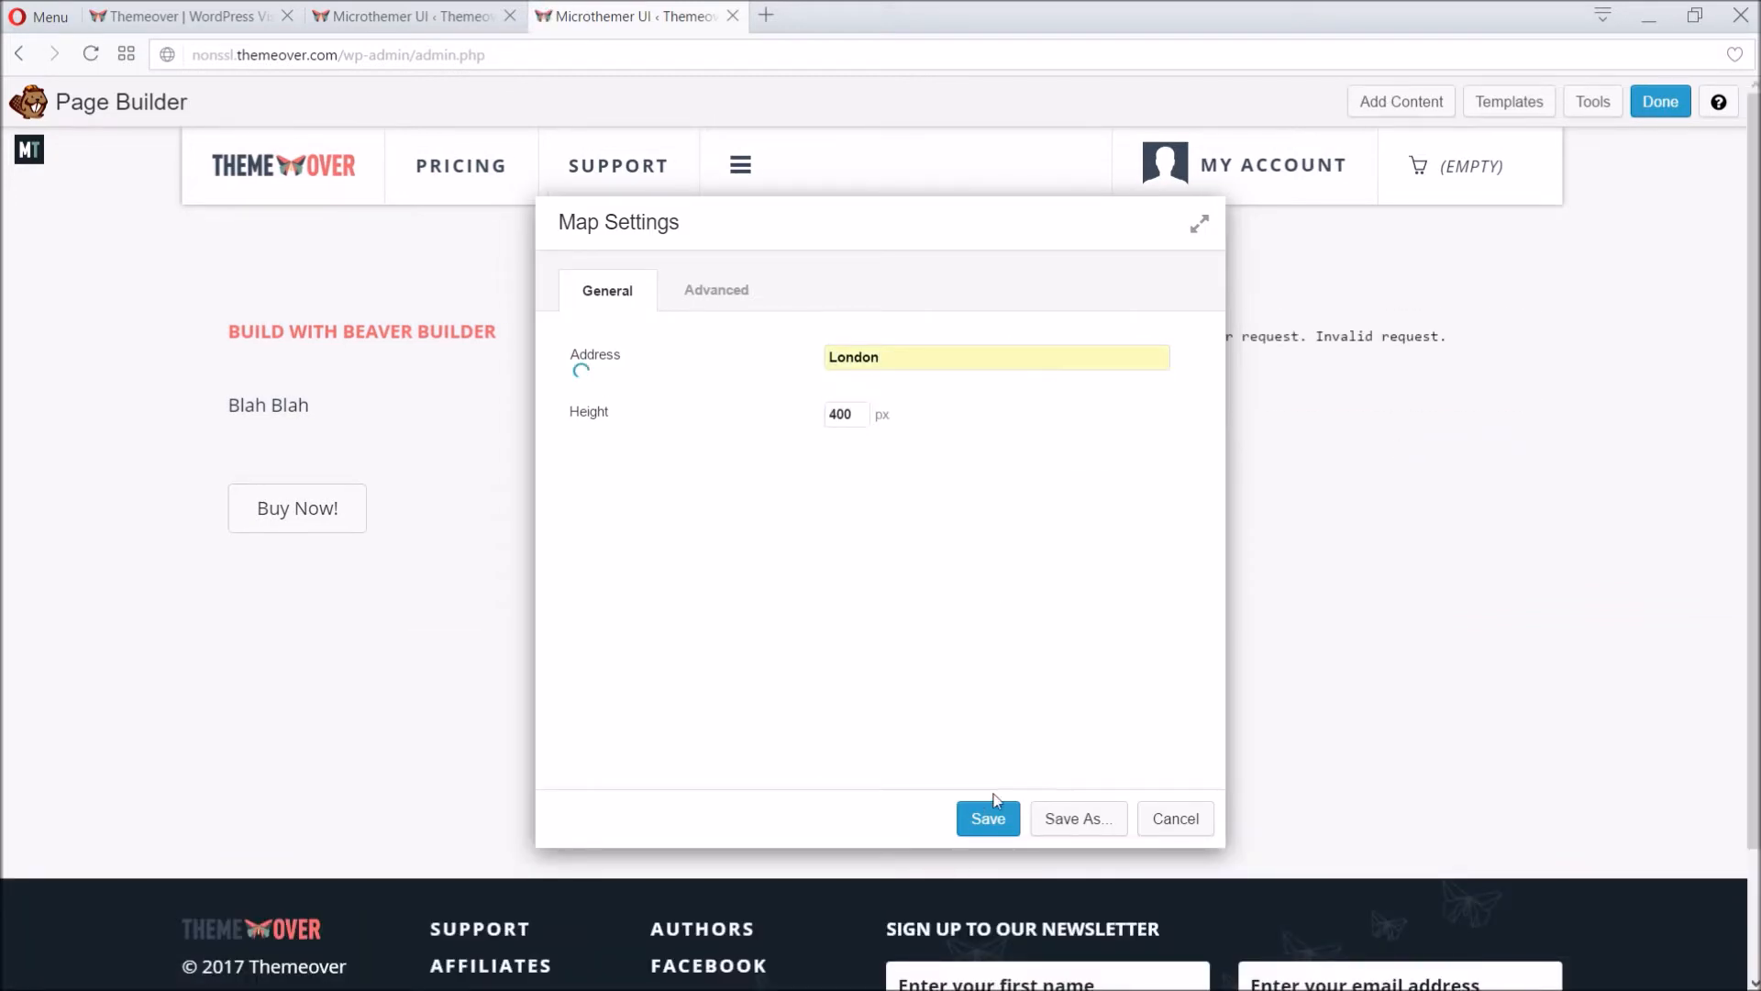
click(987, 818)
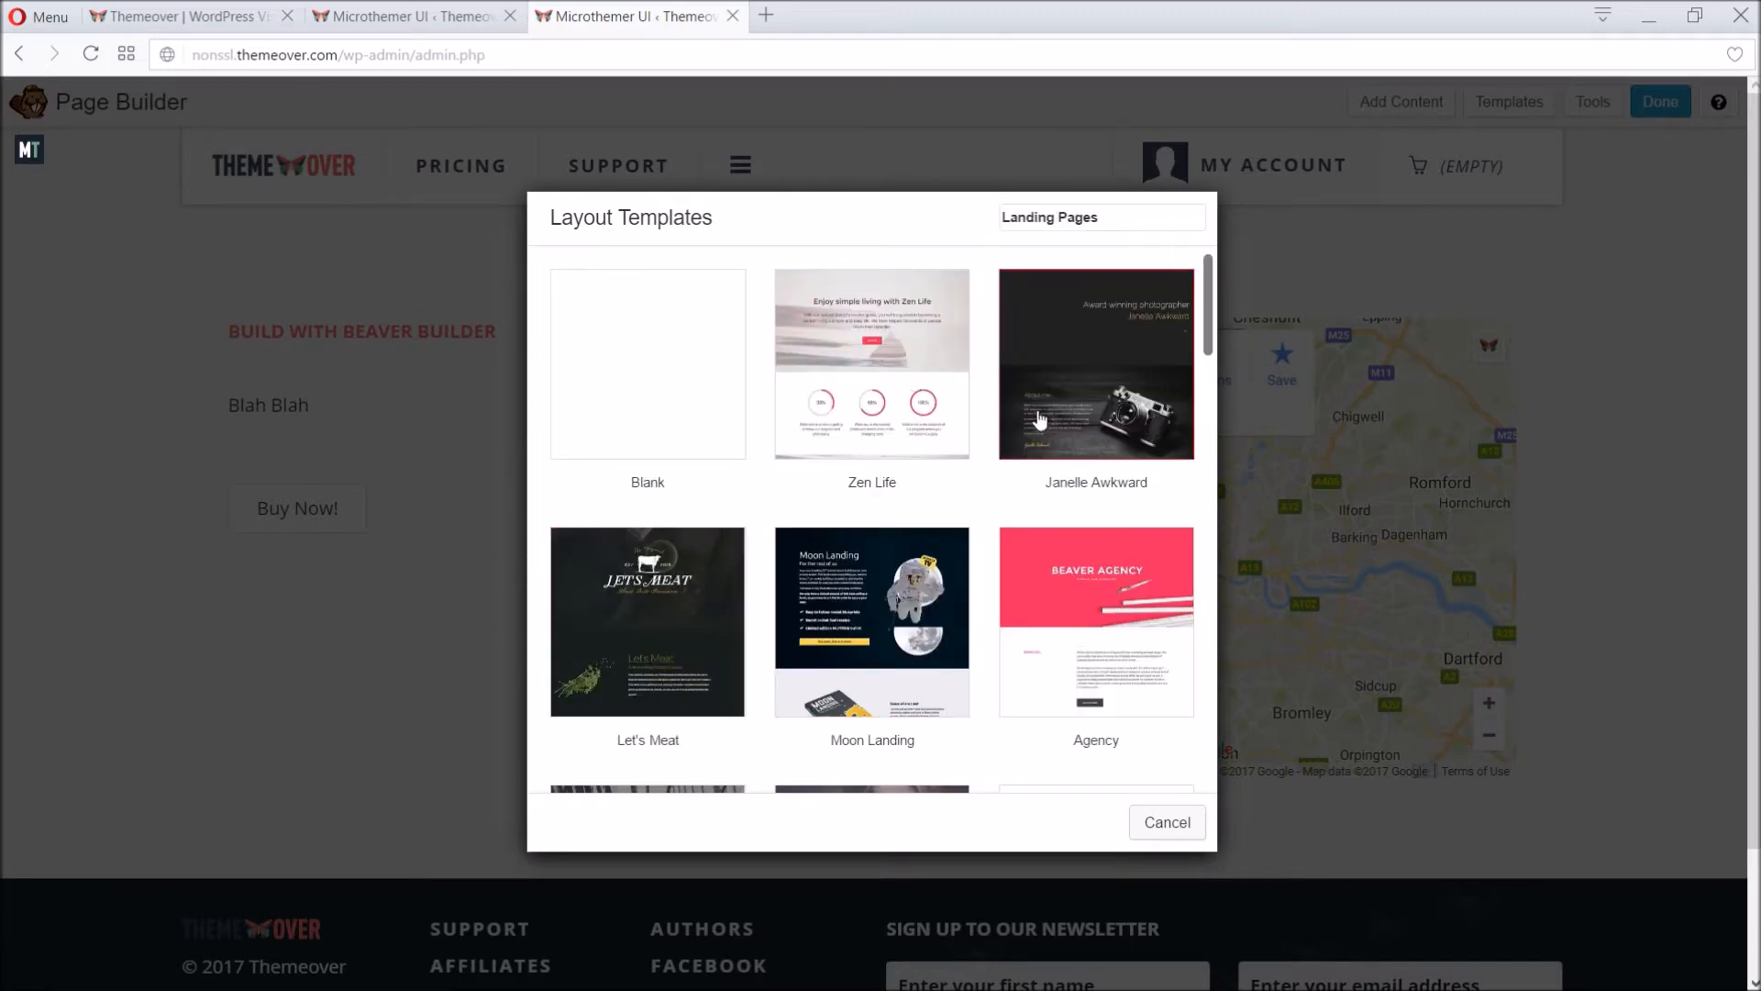
scroll(down, 3)
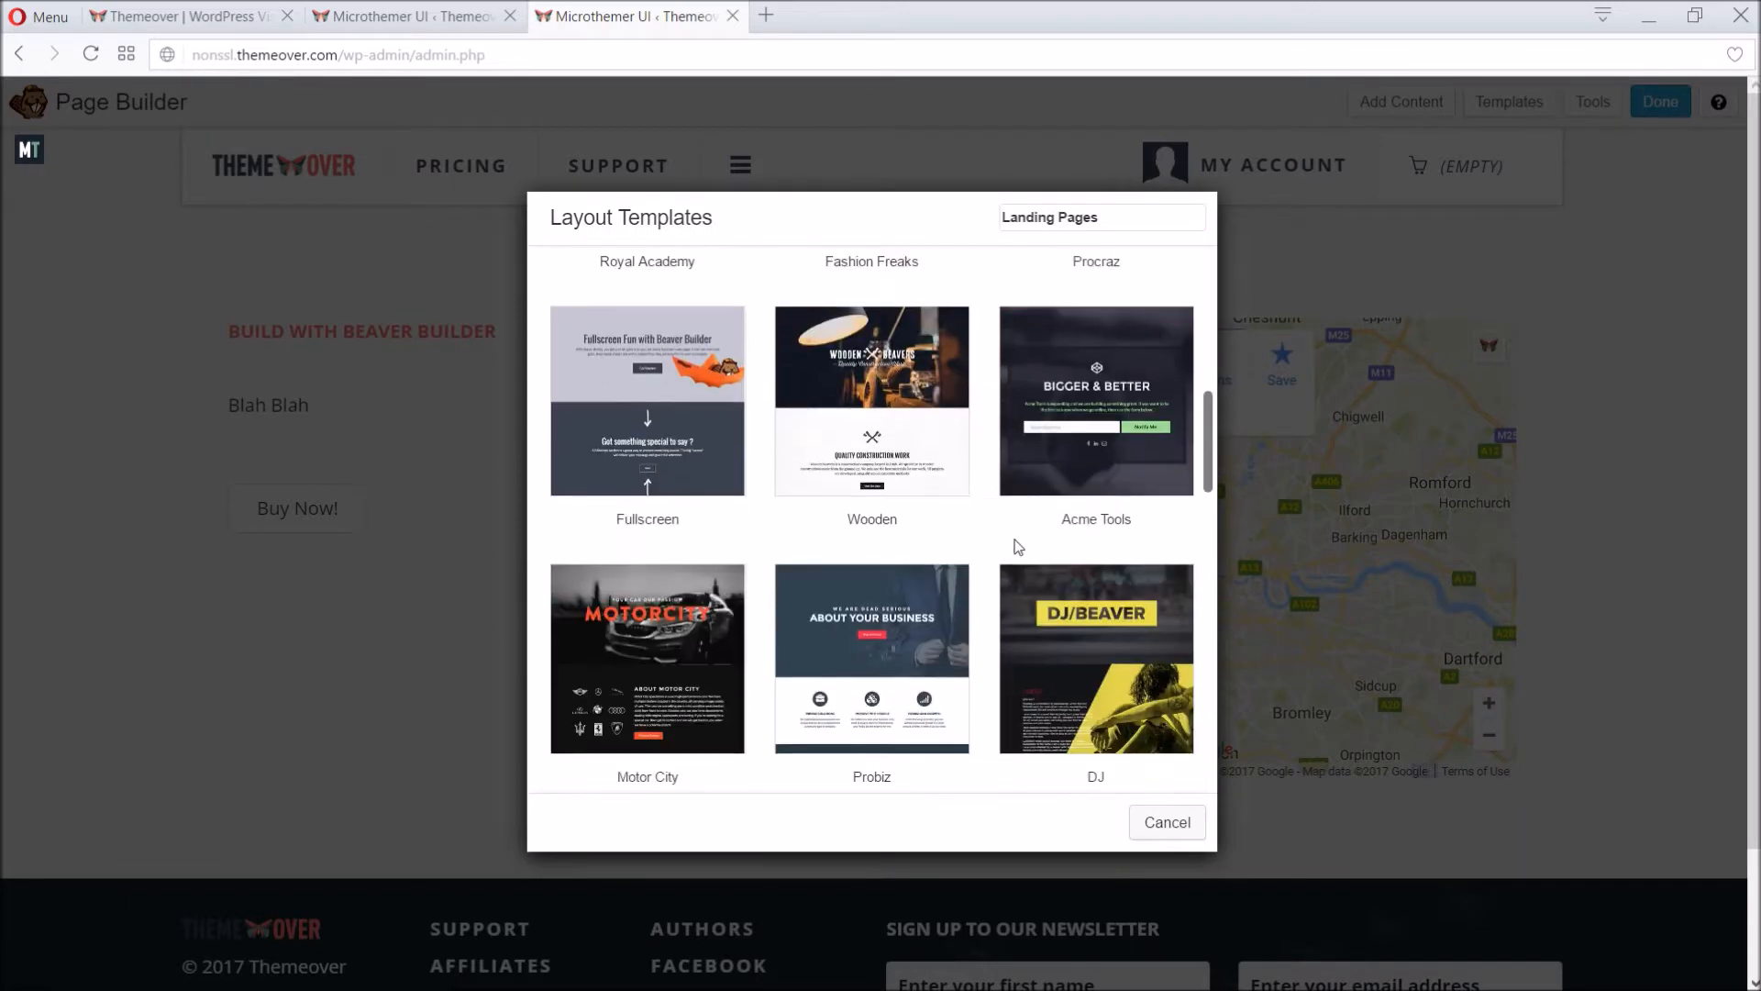
click(1167, 822)
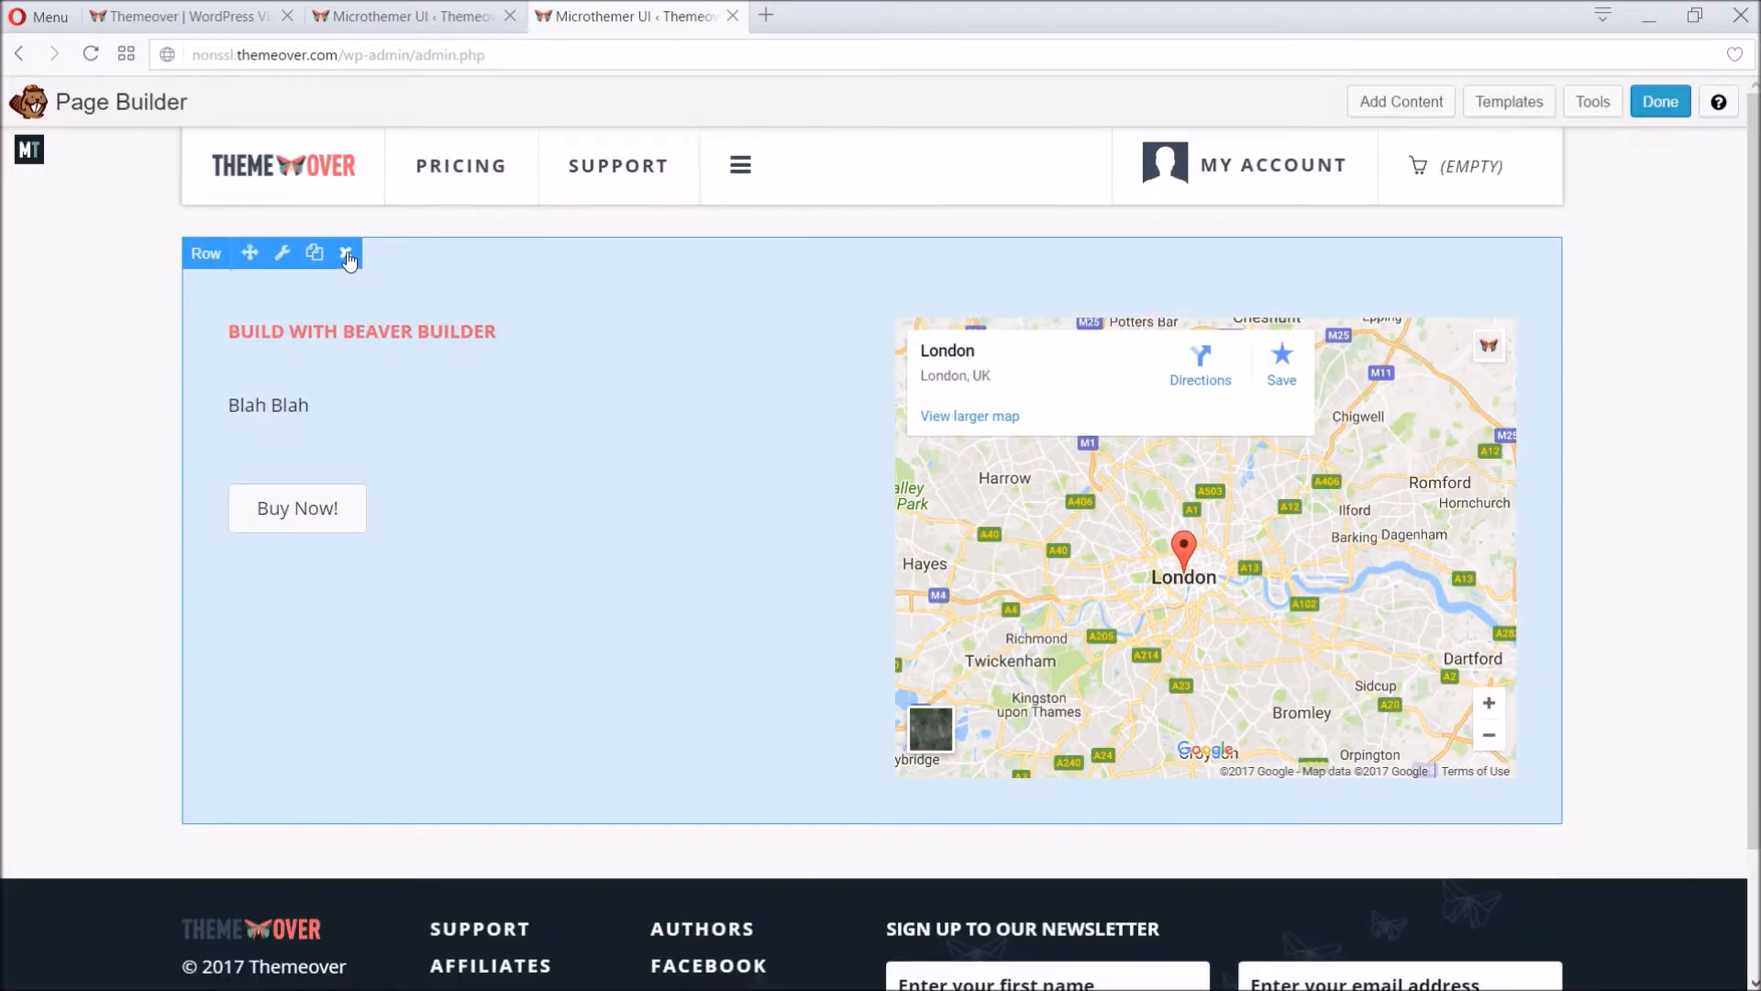
Step: Delete the test row and drop the saved Intro row onto the empty page
click(349, 251)
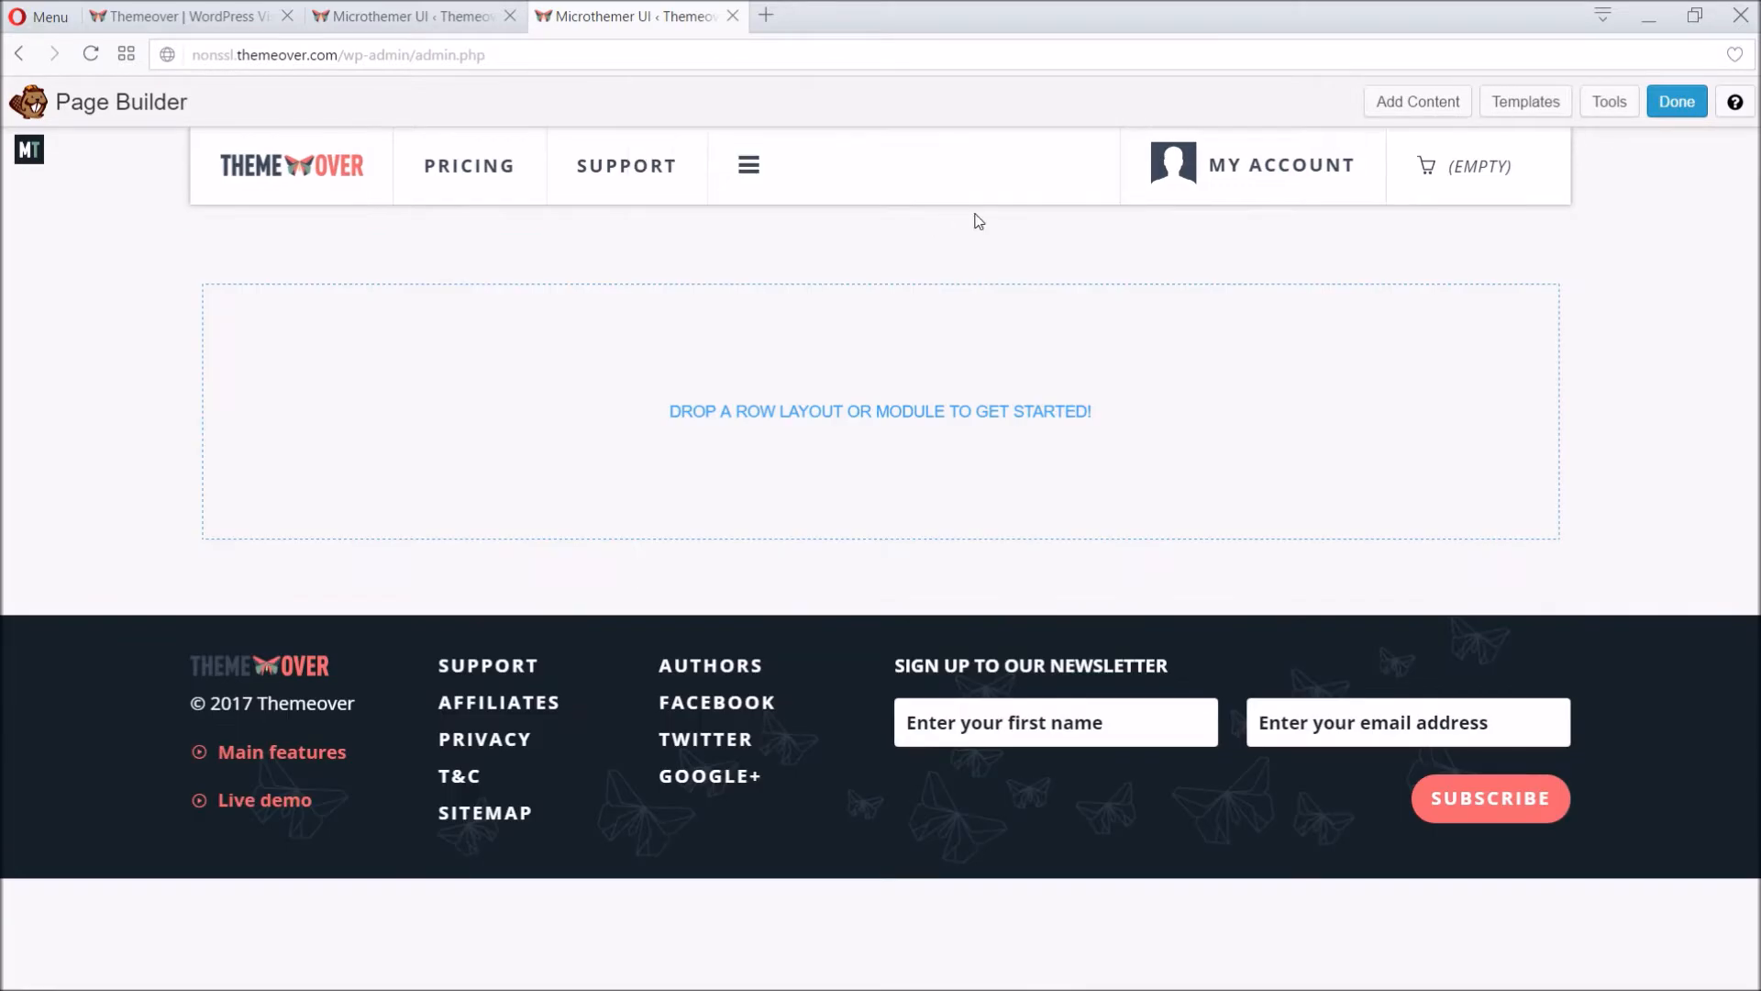
click(1417, 101)
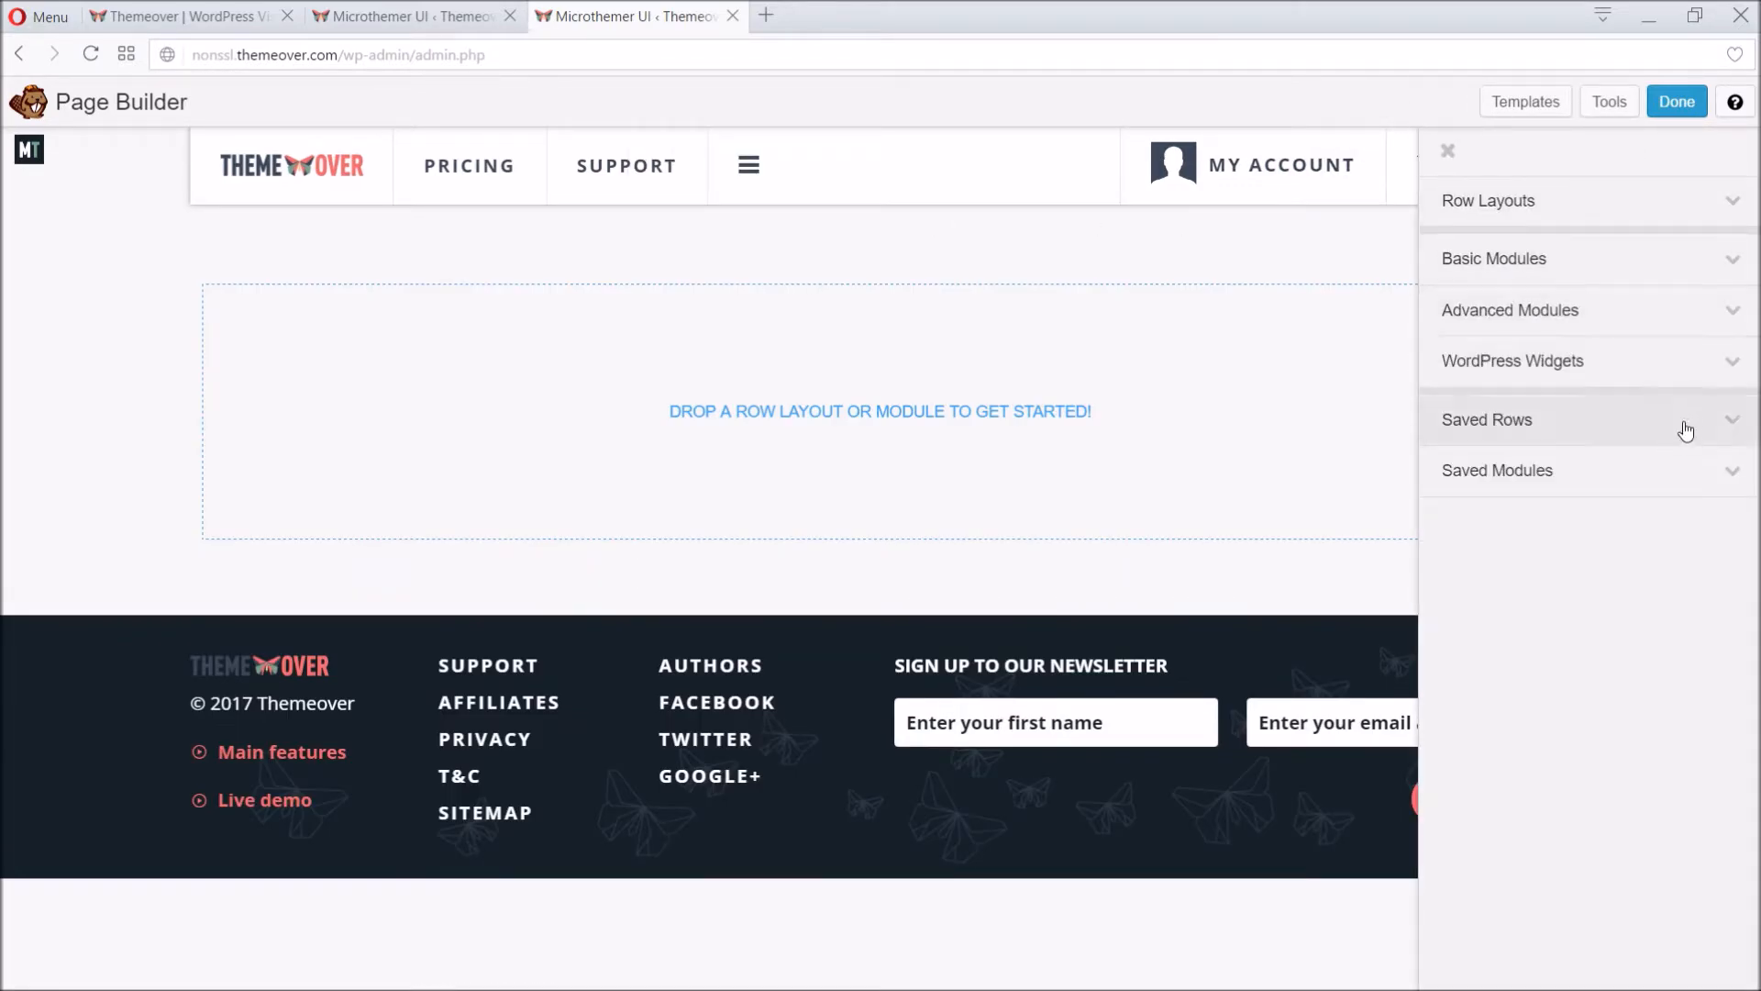
click(1486, 418)
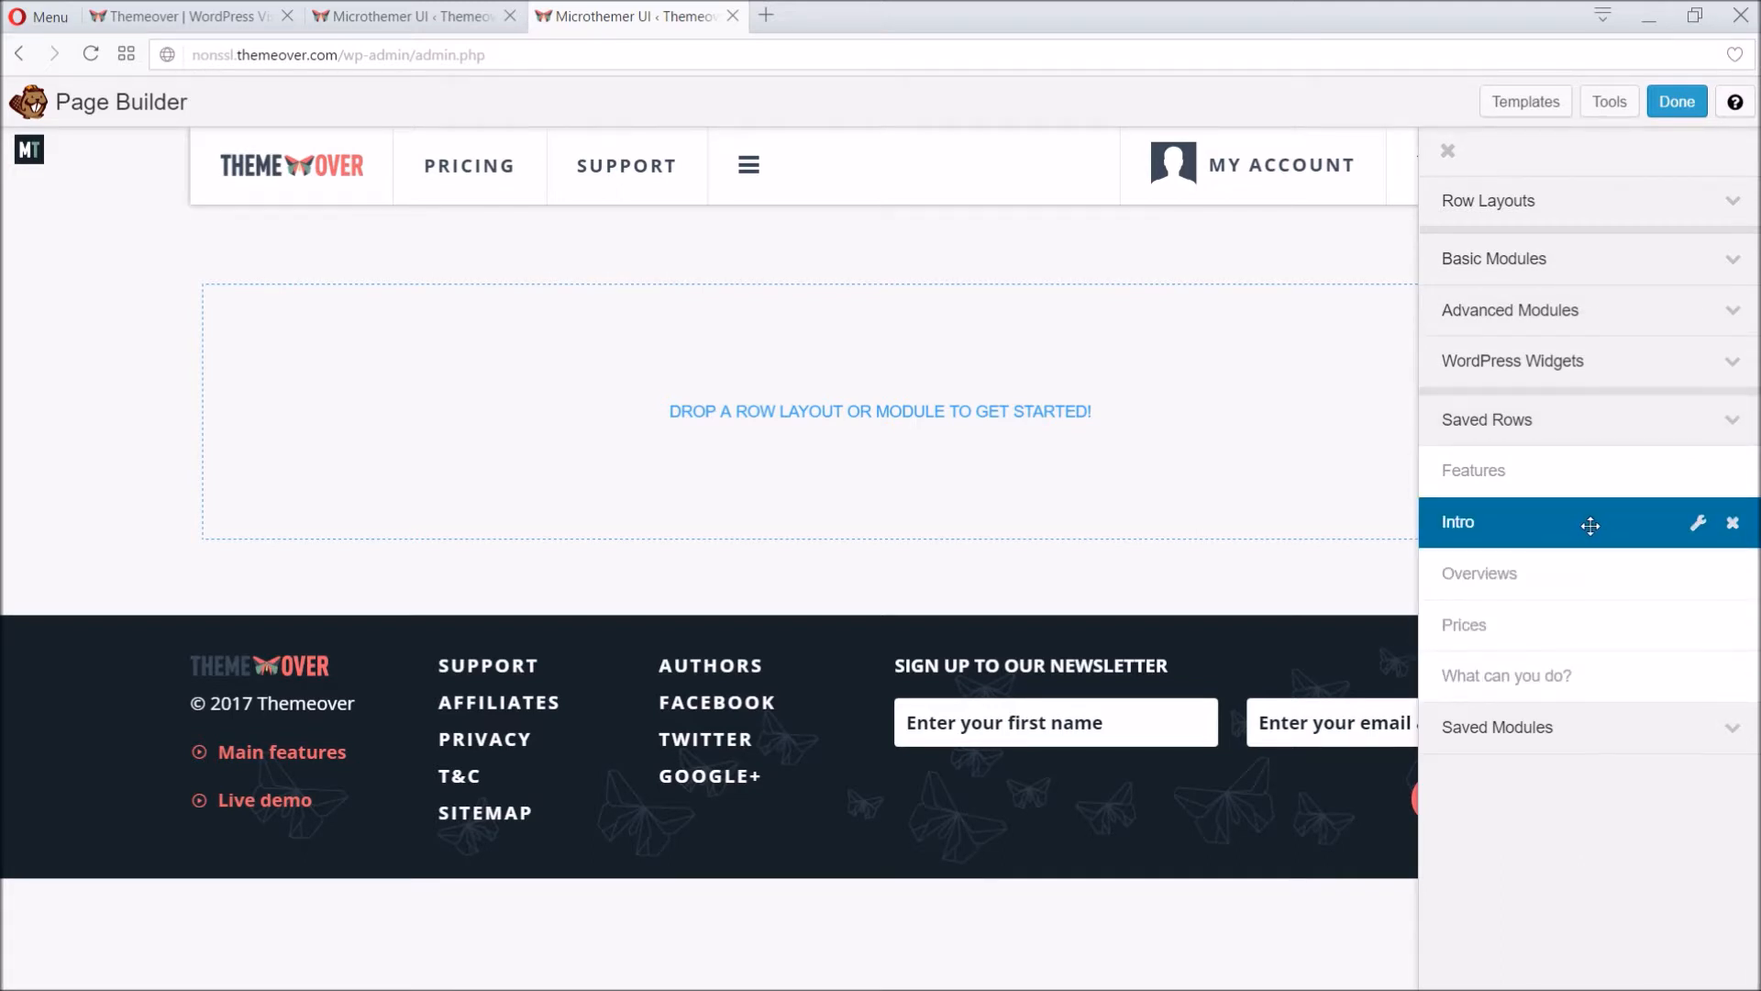
drag(1459, 521, 811, 341)
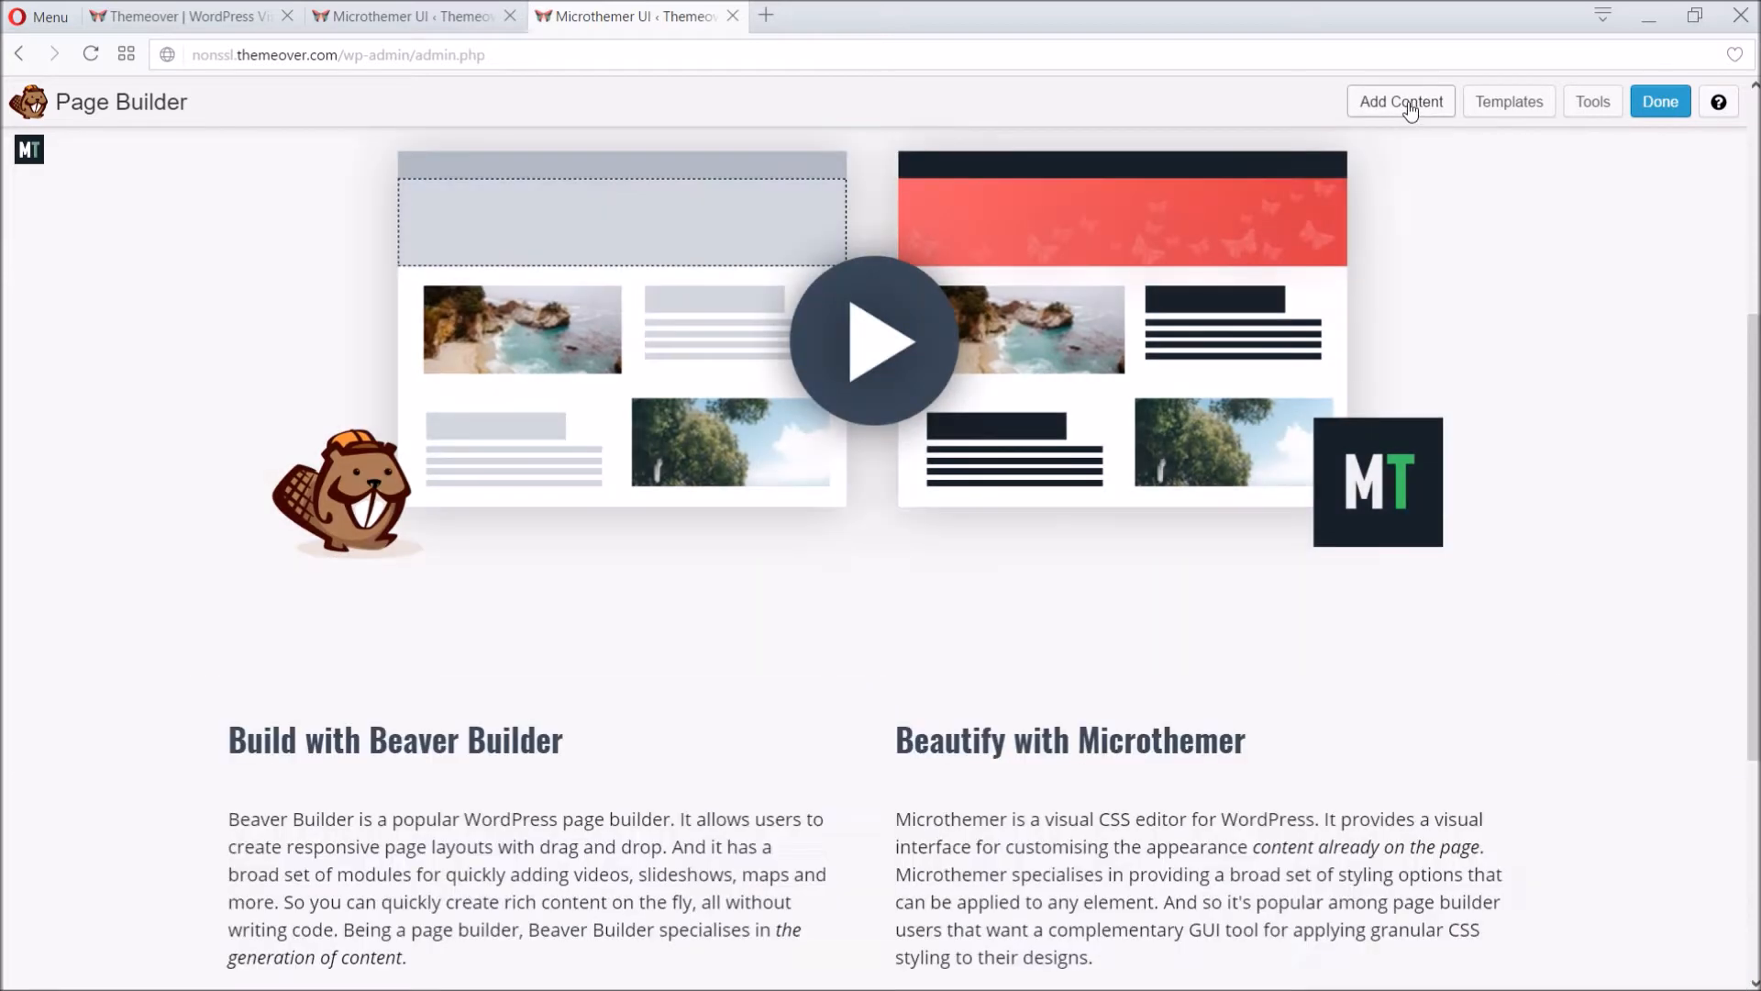
Step: Add the remaining saved rows to complete the plugin-comparison landing page
click(1400, 101)
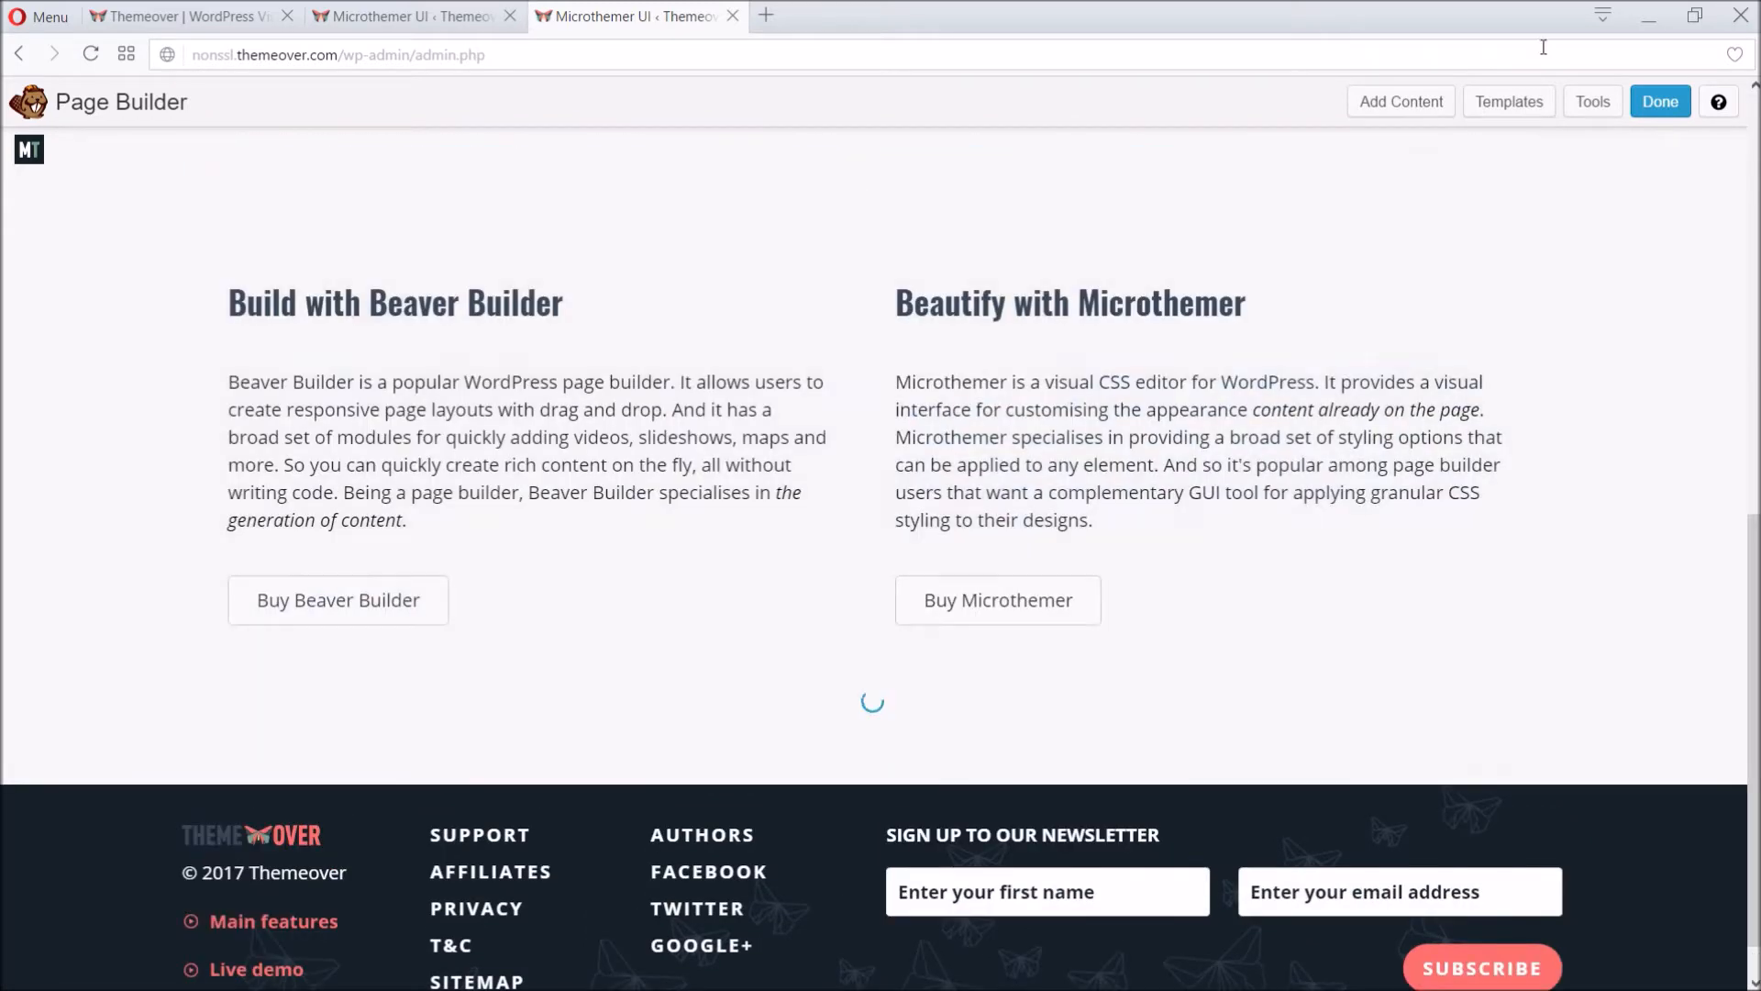
click(1400, 100)
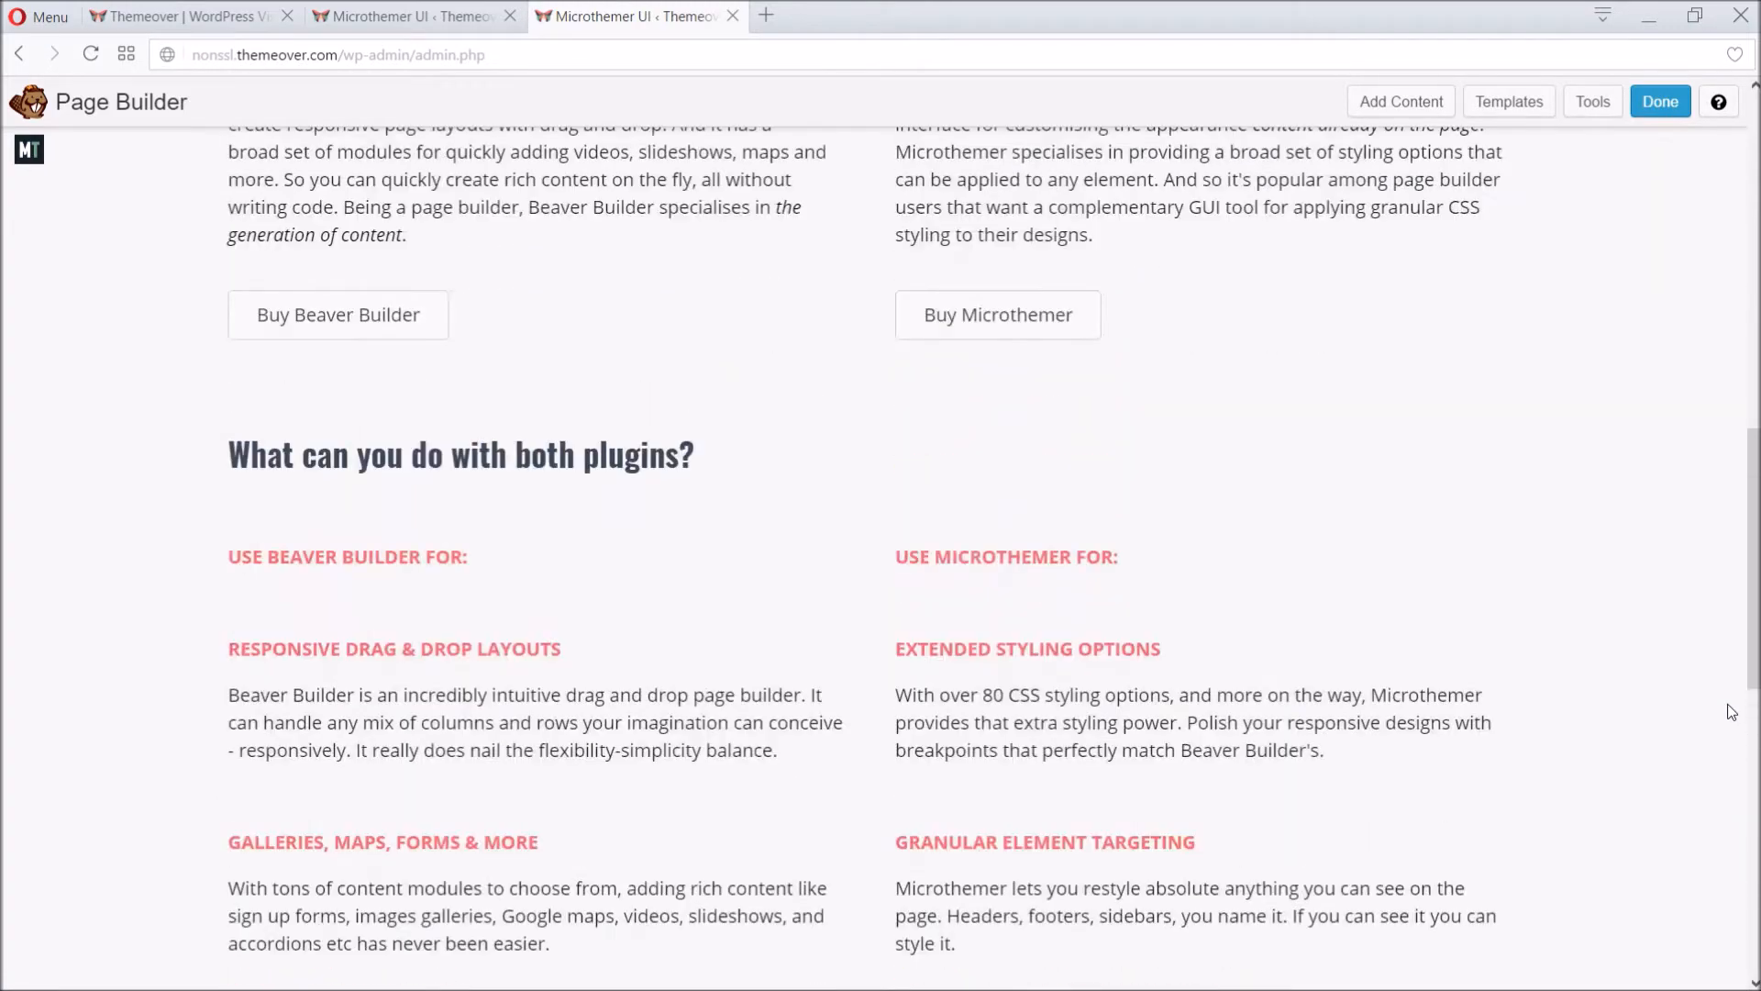
scroll(up, 3)
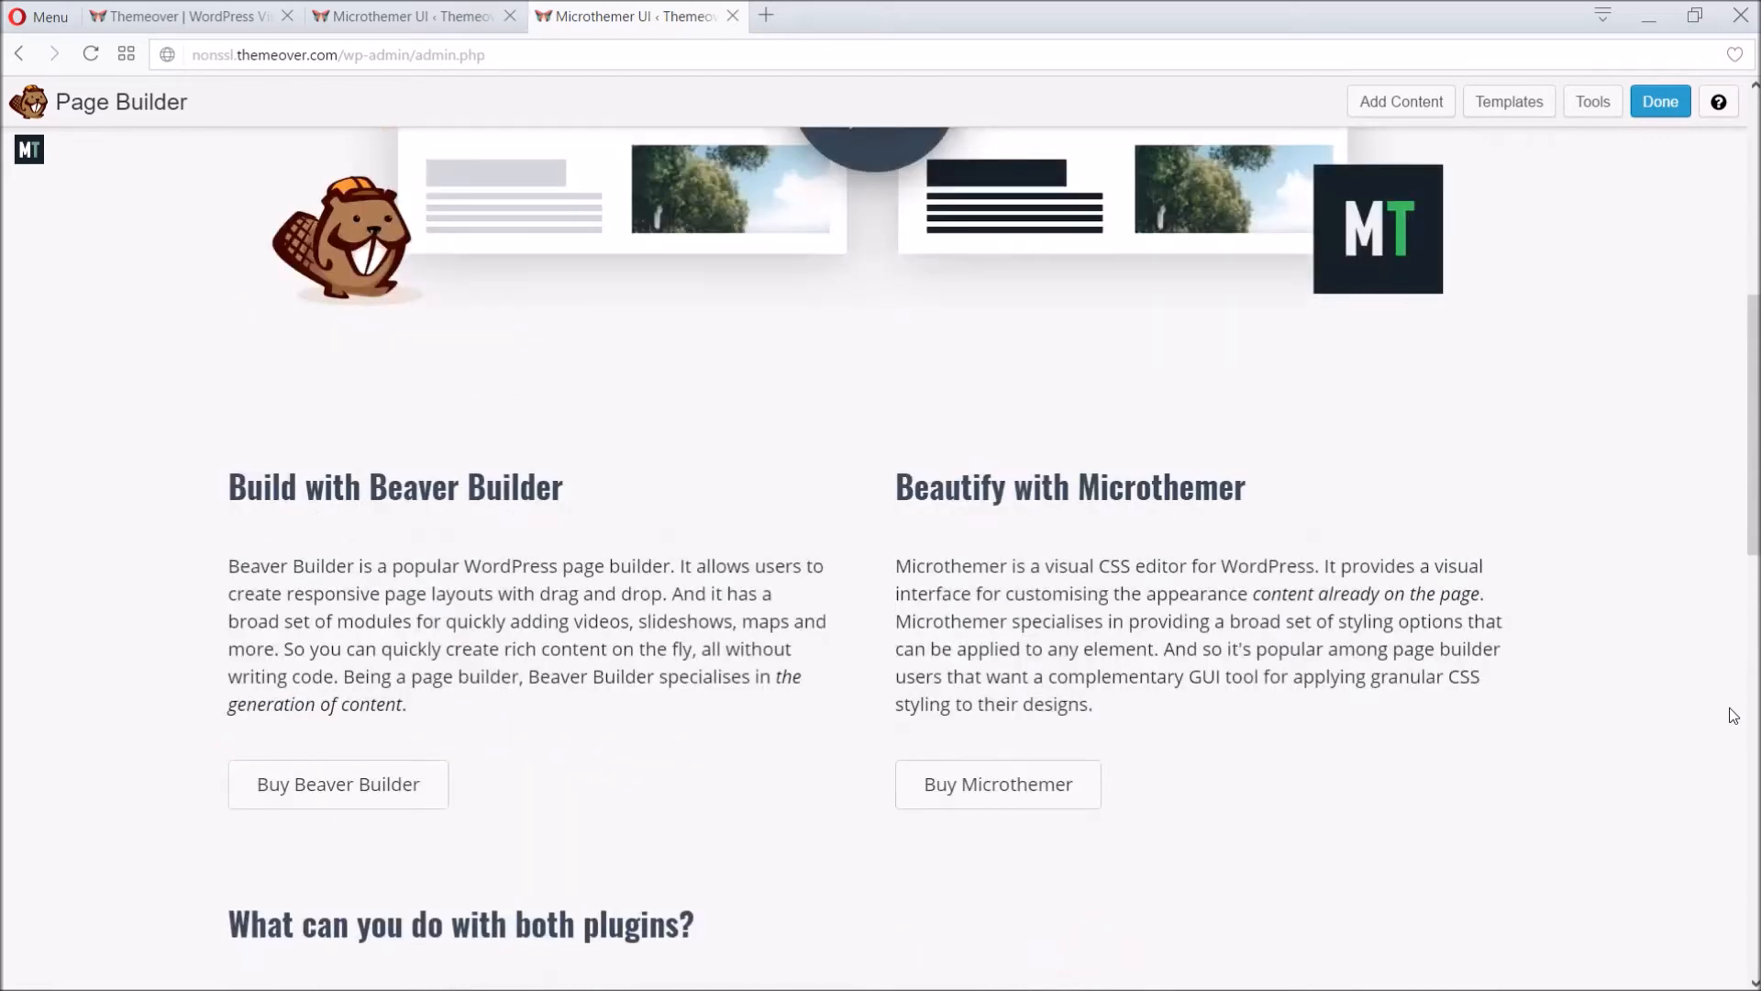
scroll(up, 3)
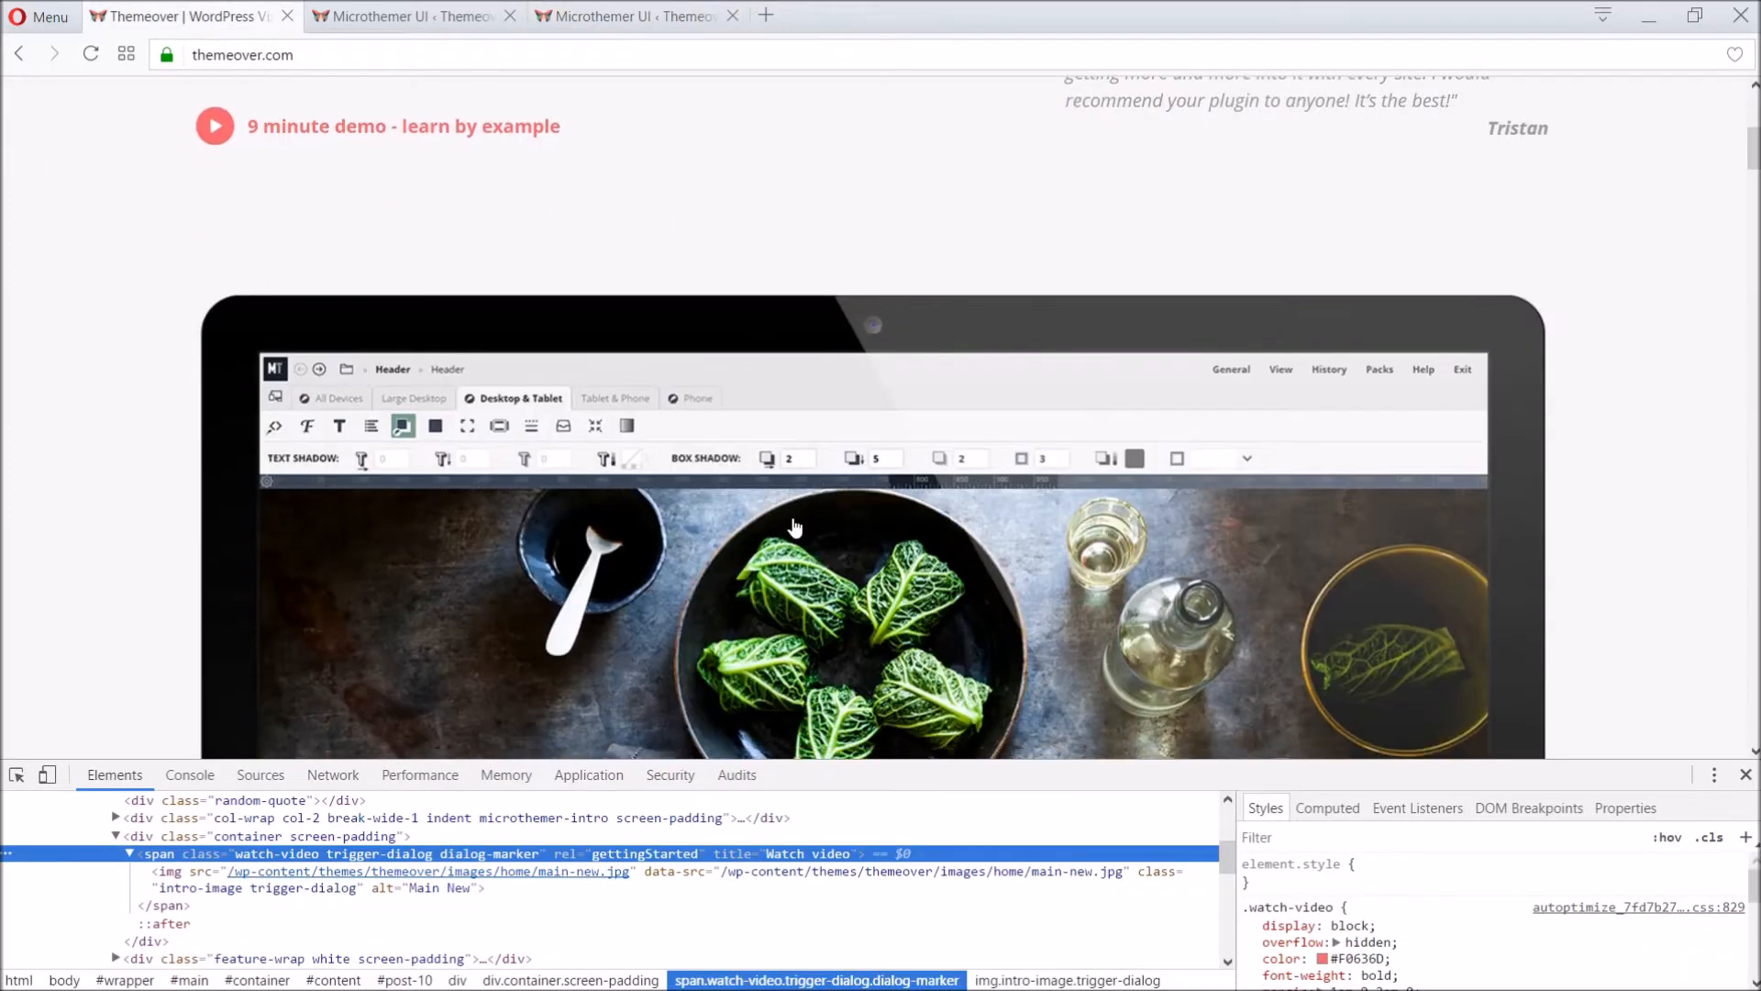
Step: Play and close the themeover.com demo video, then inspect its watch-video wrapper element
click(793, 527)
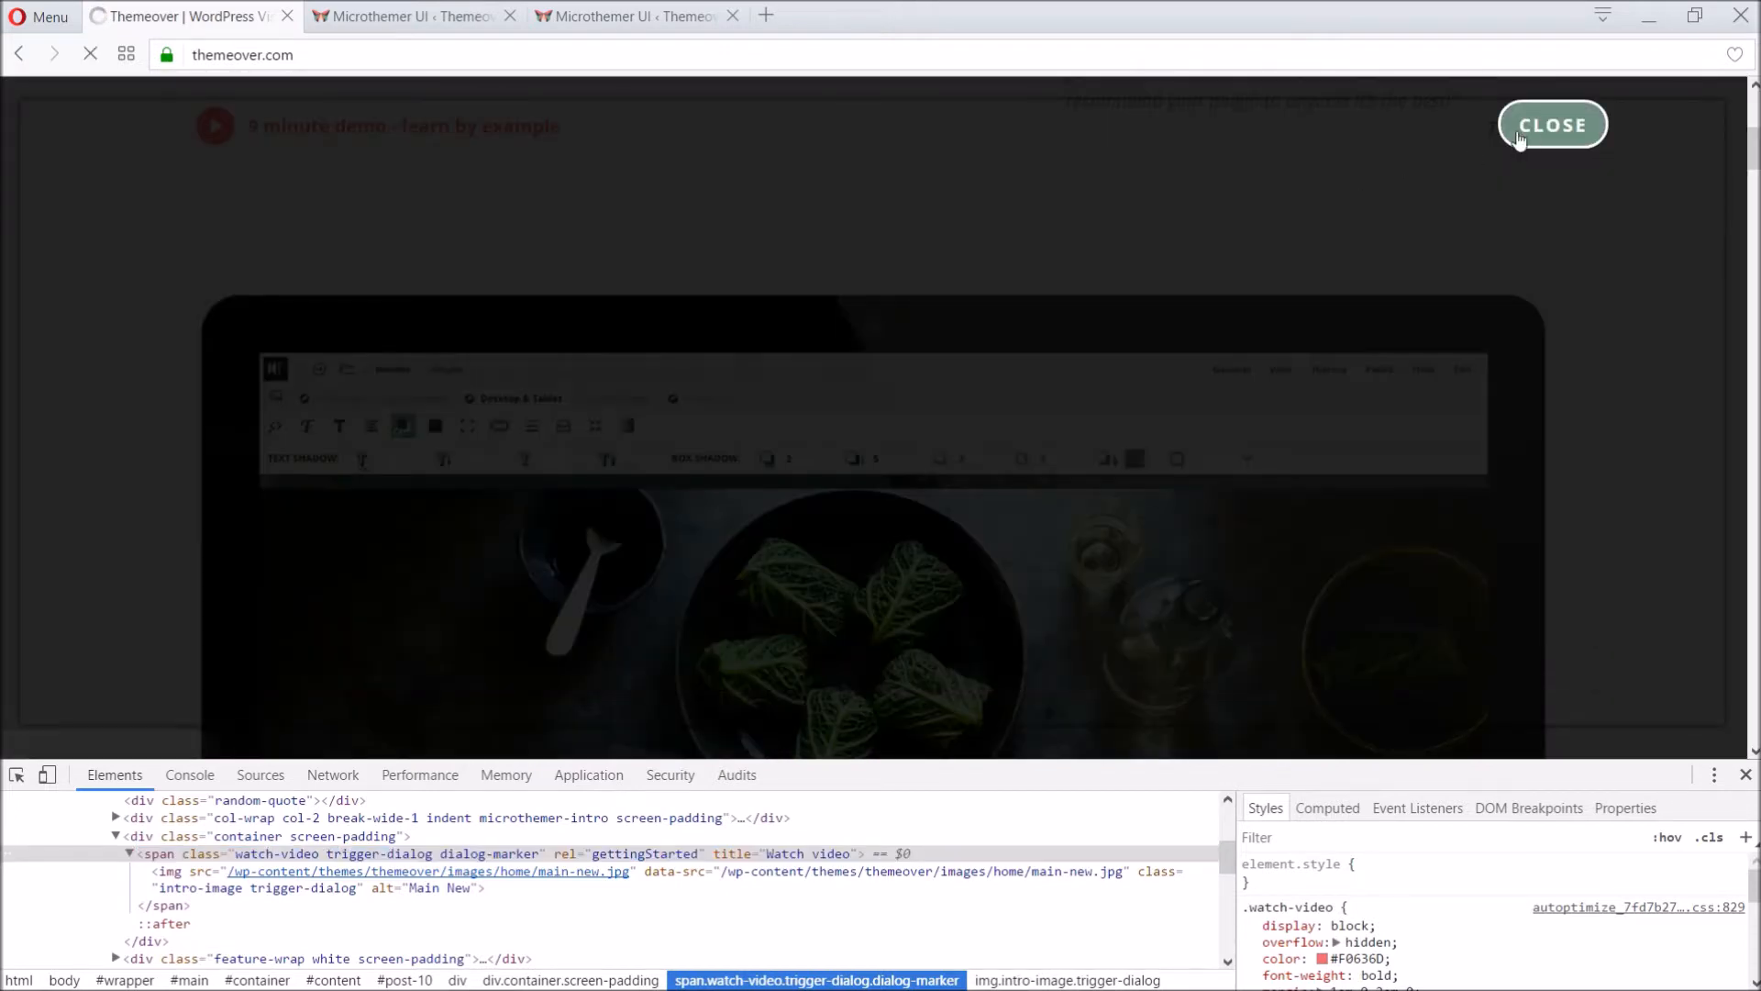
click(1552, 125)
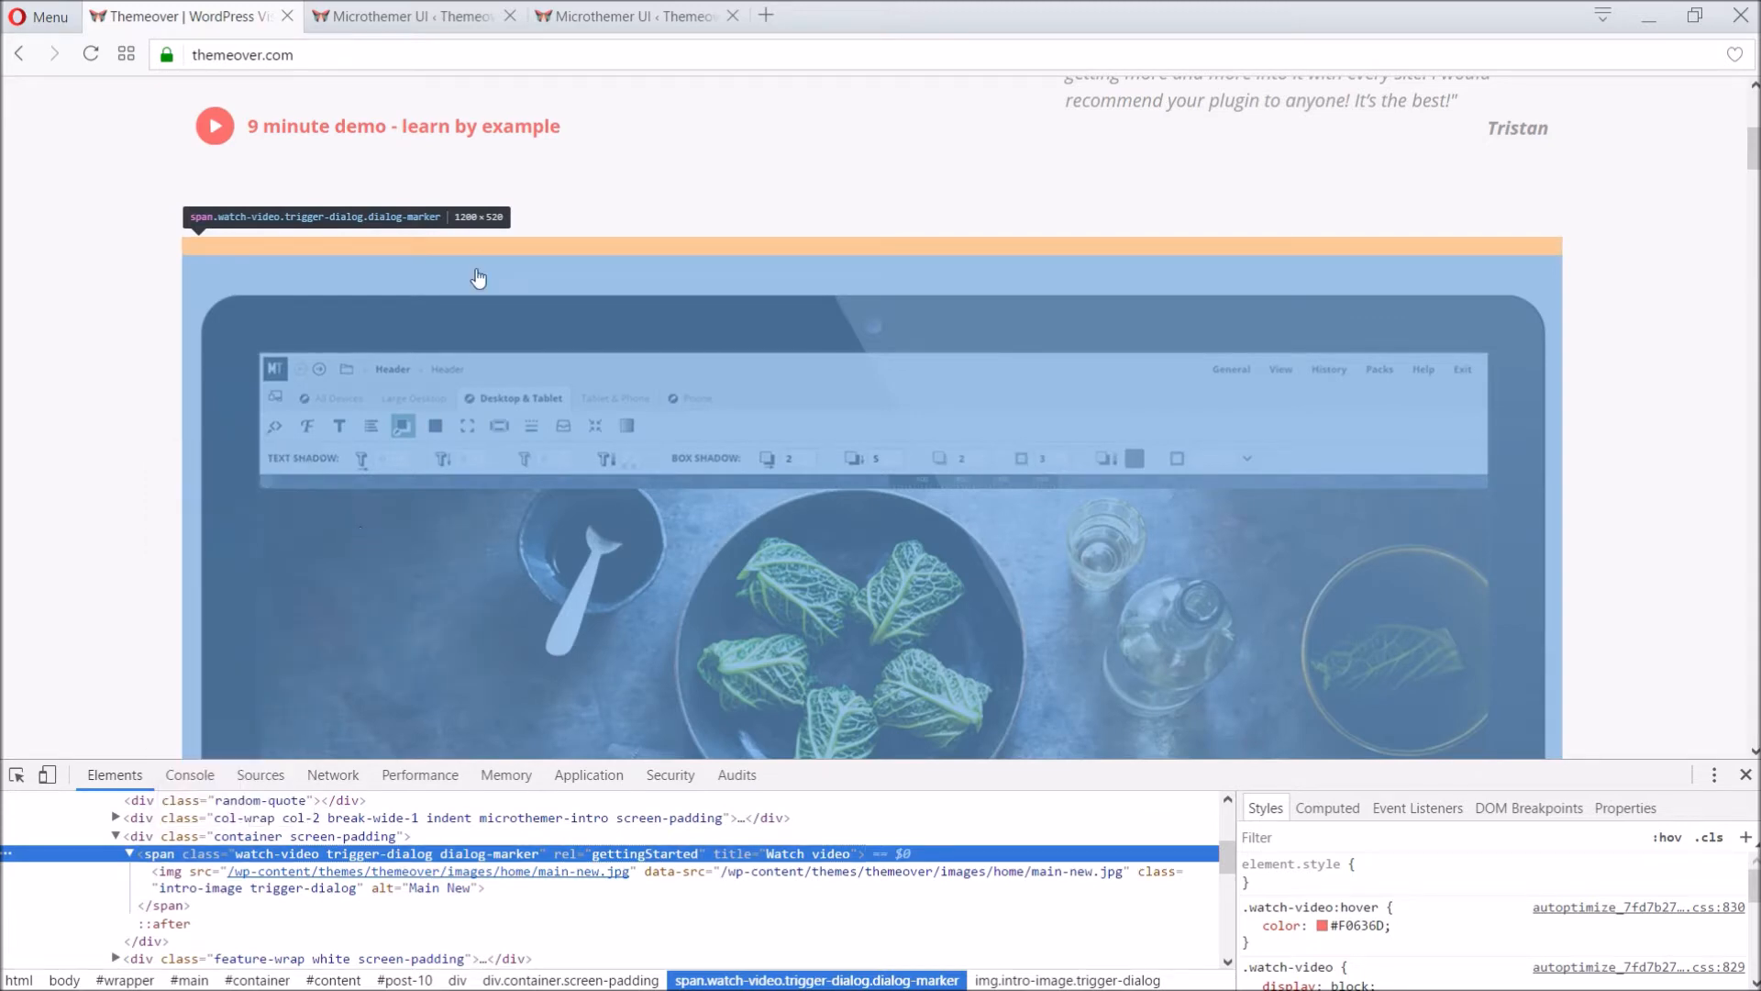
click(635, 16)
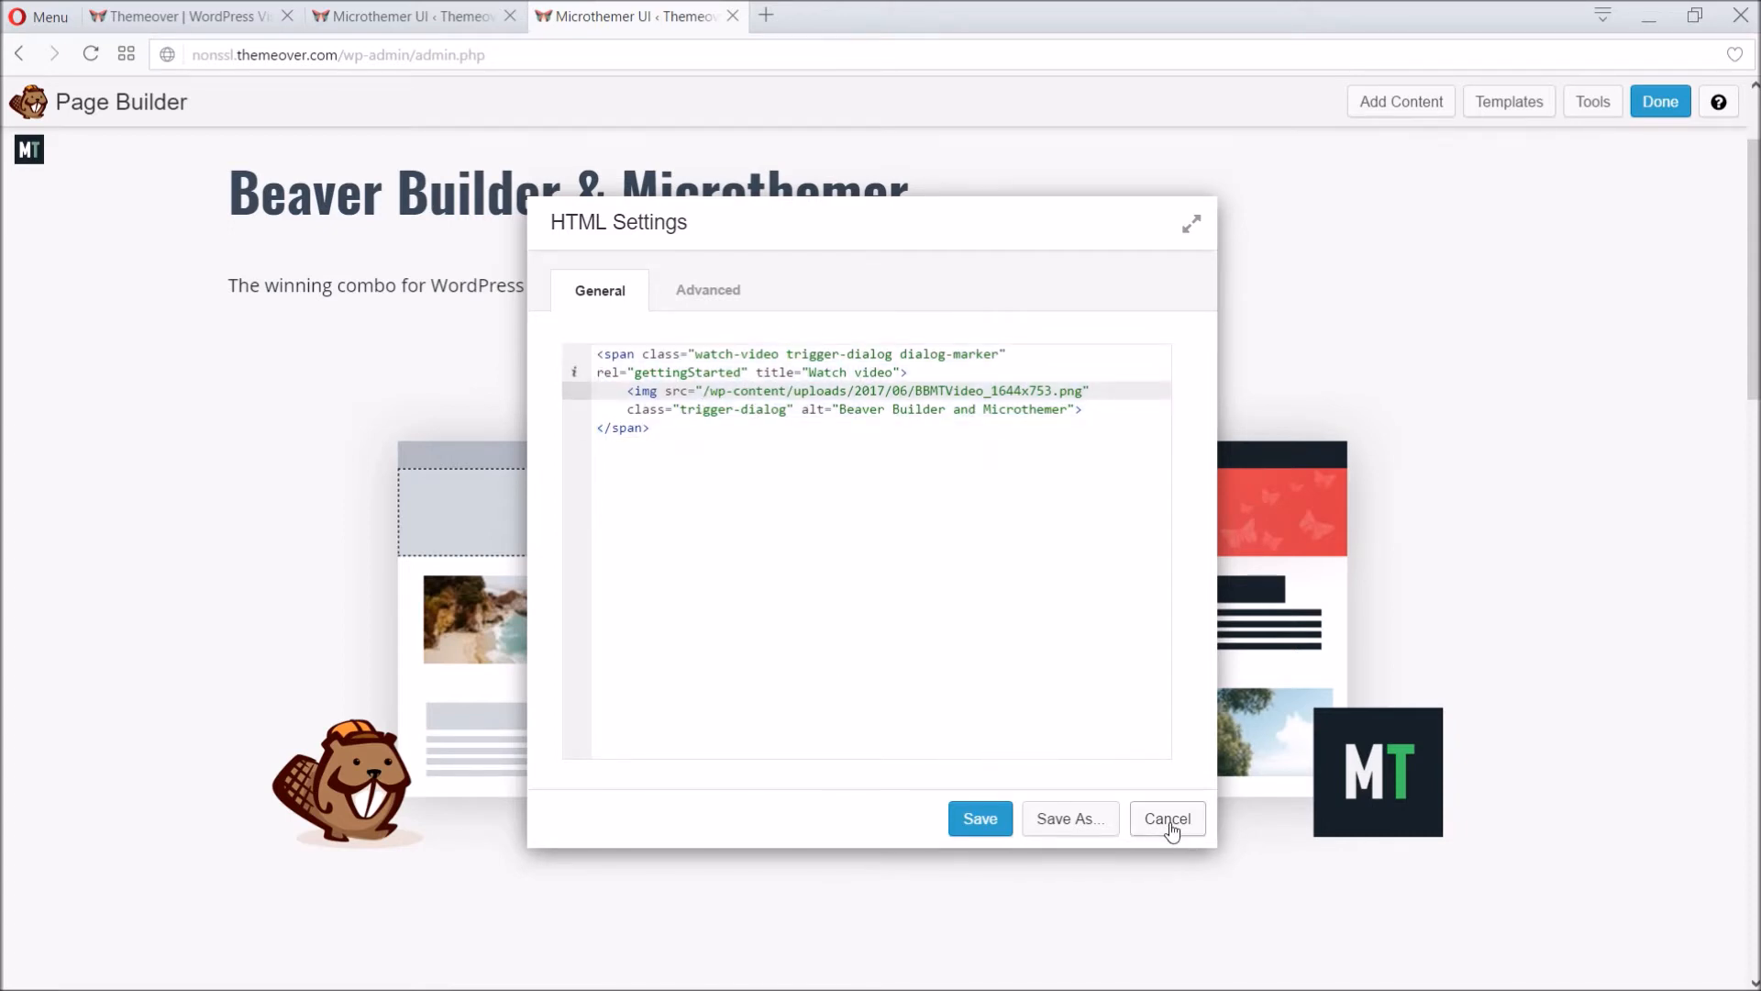
Step: Cancel the HTML Settings dialog, leaving the hero image with play button unchanged
click(1166, 819)
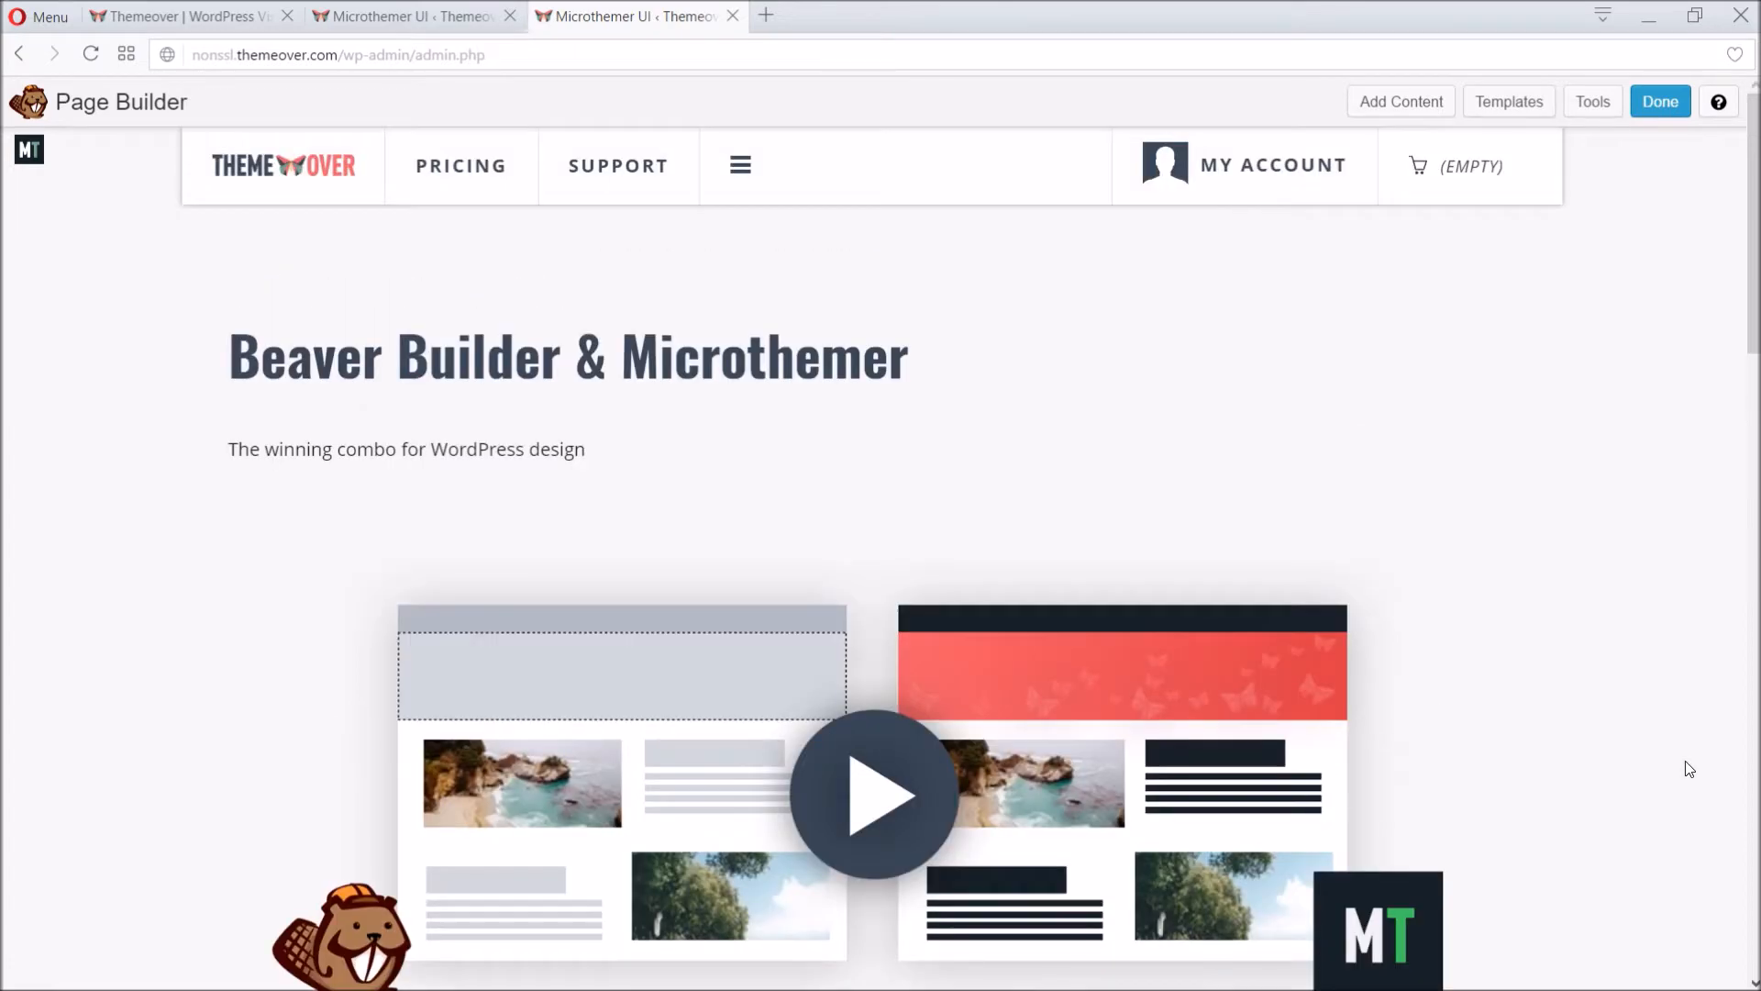
mouse_move(1593, 567)
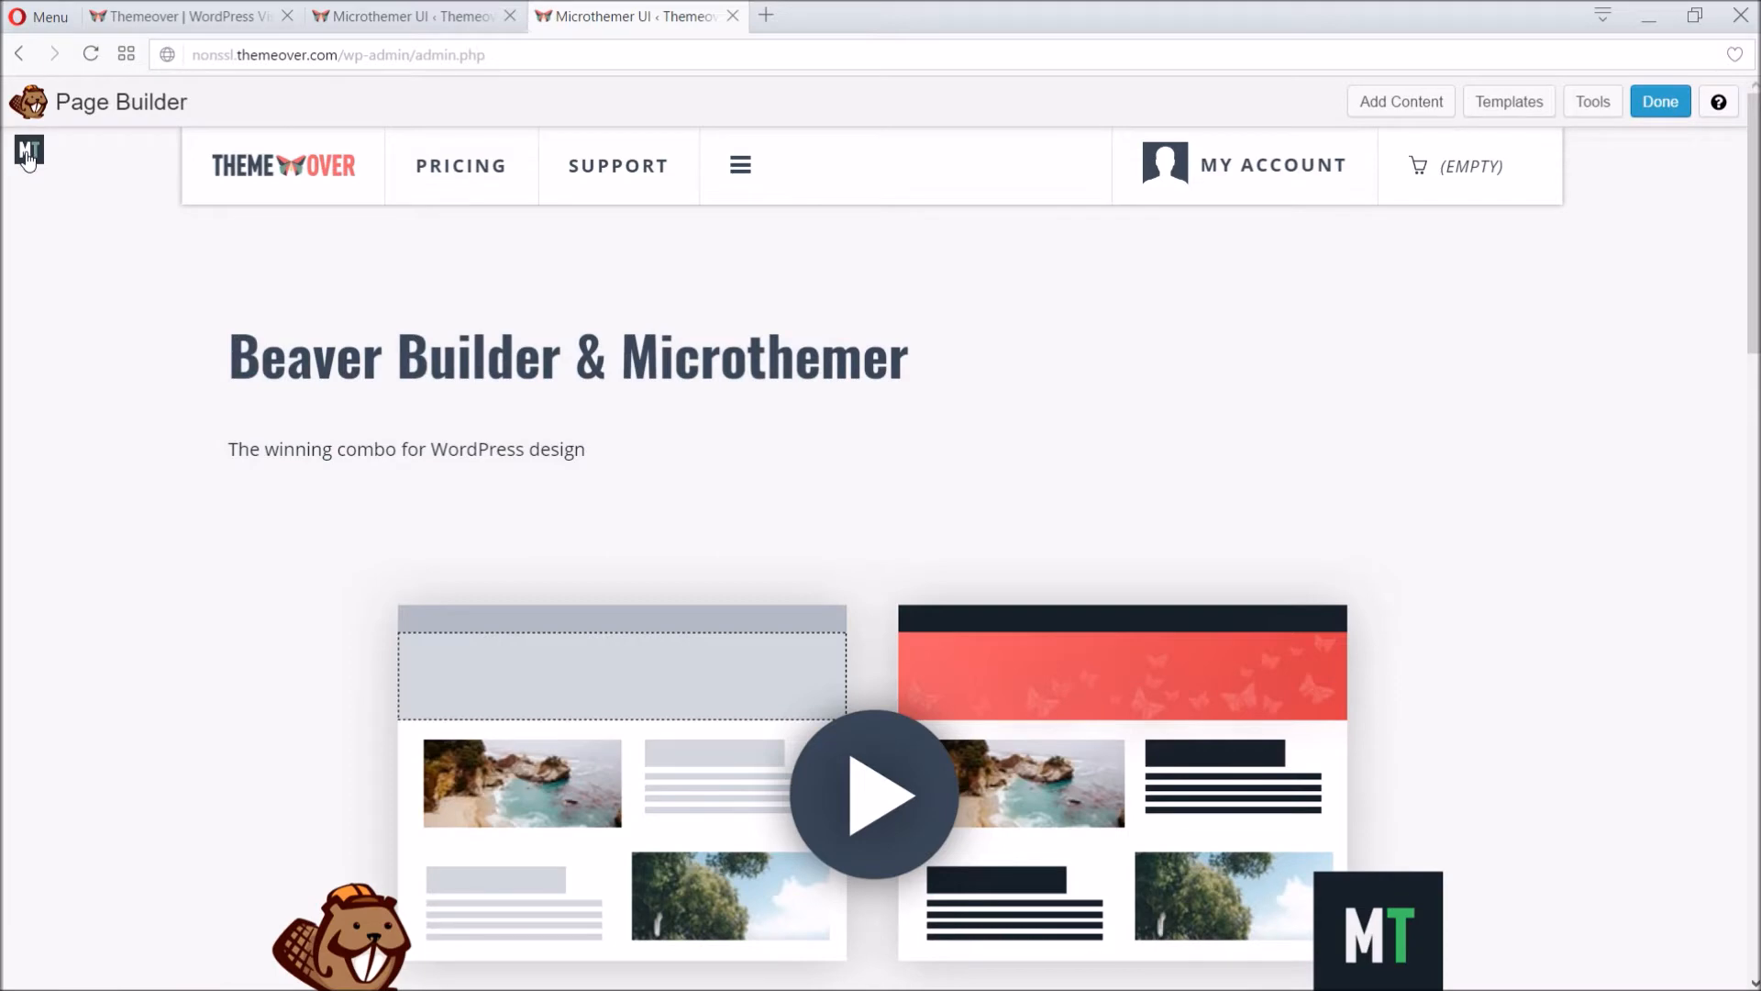
Step: Launch Microthemer on the page and toggle element targeting on then off
click(27, 151)
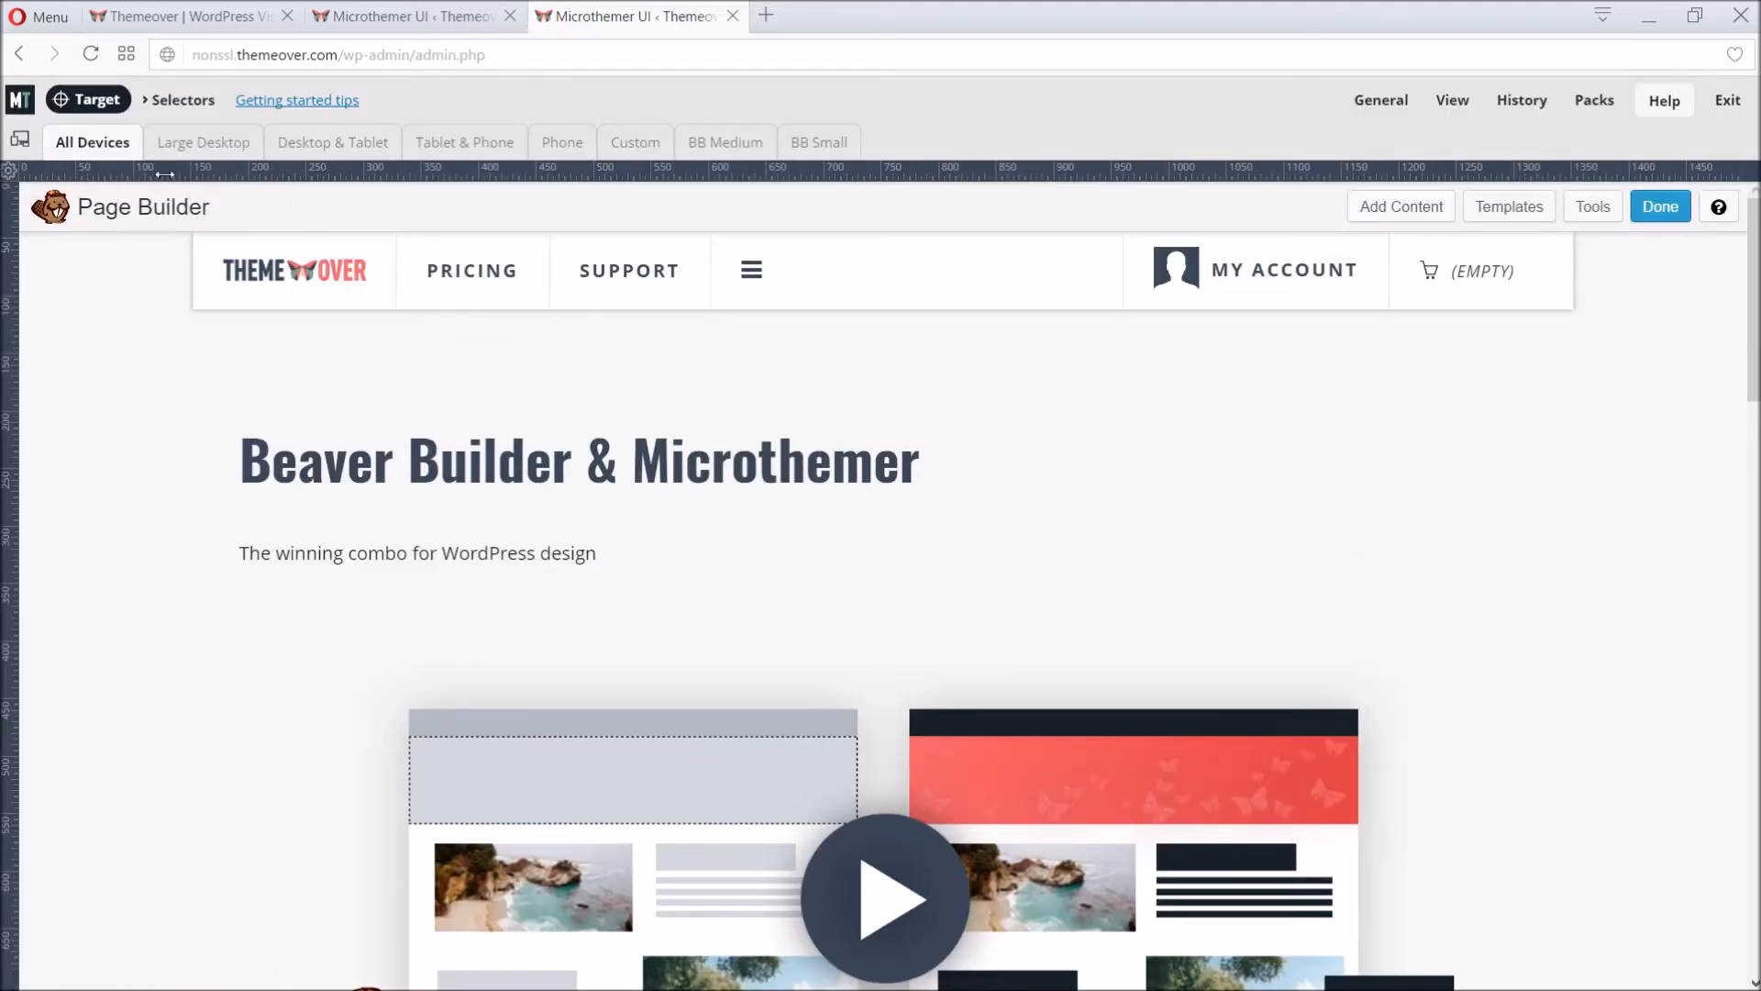
mouse_move(100, 99)
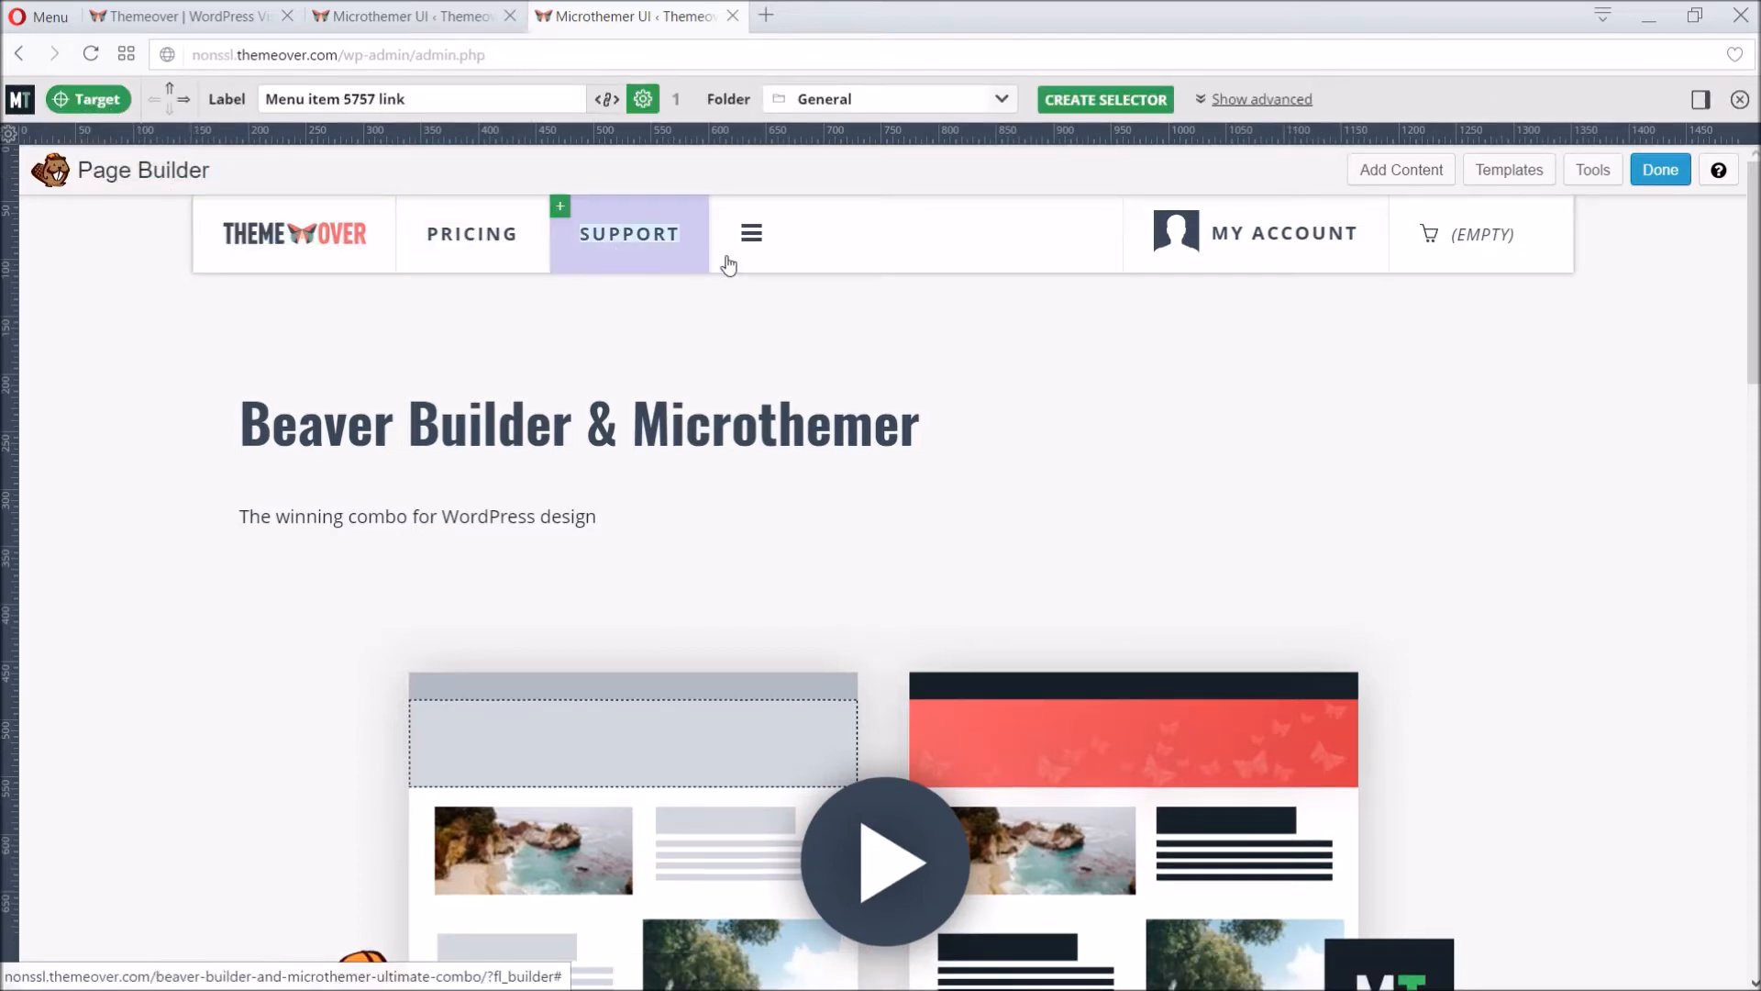
click(1292, 392)
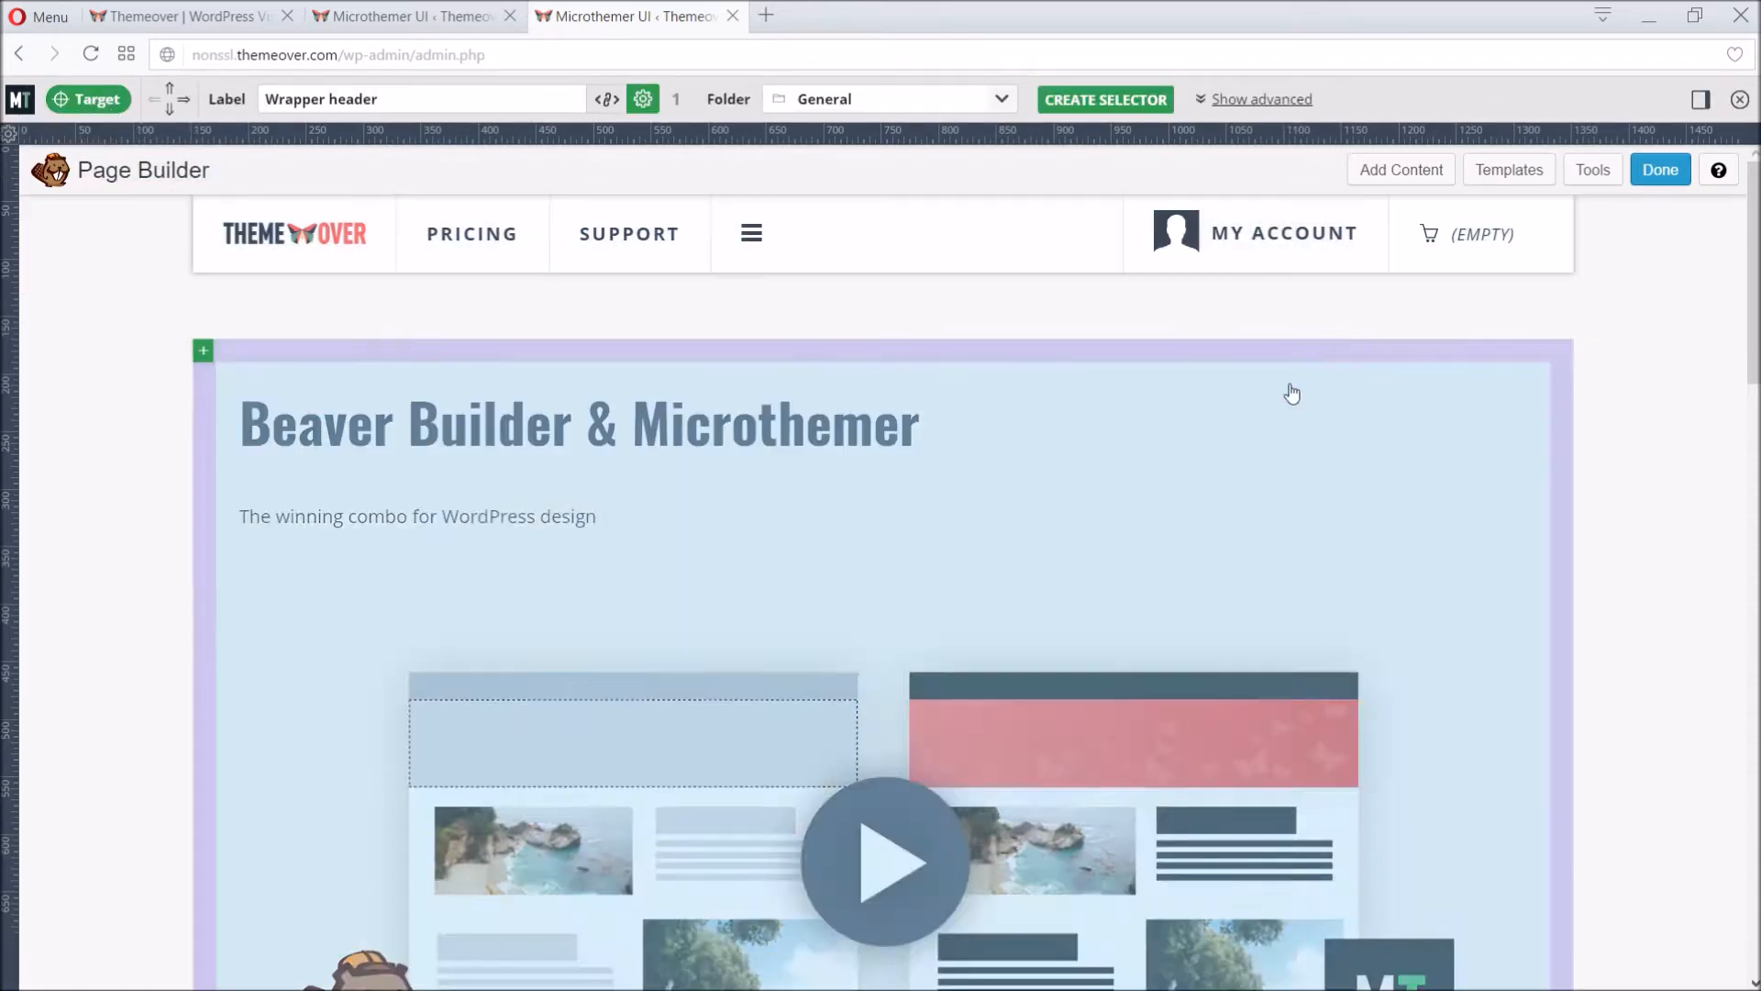
click(578, 424)
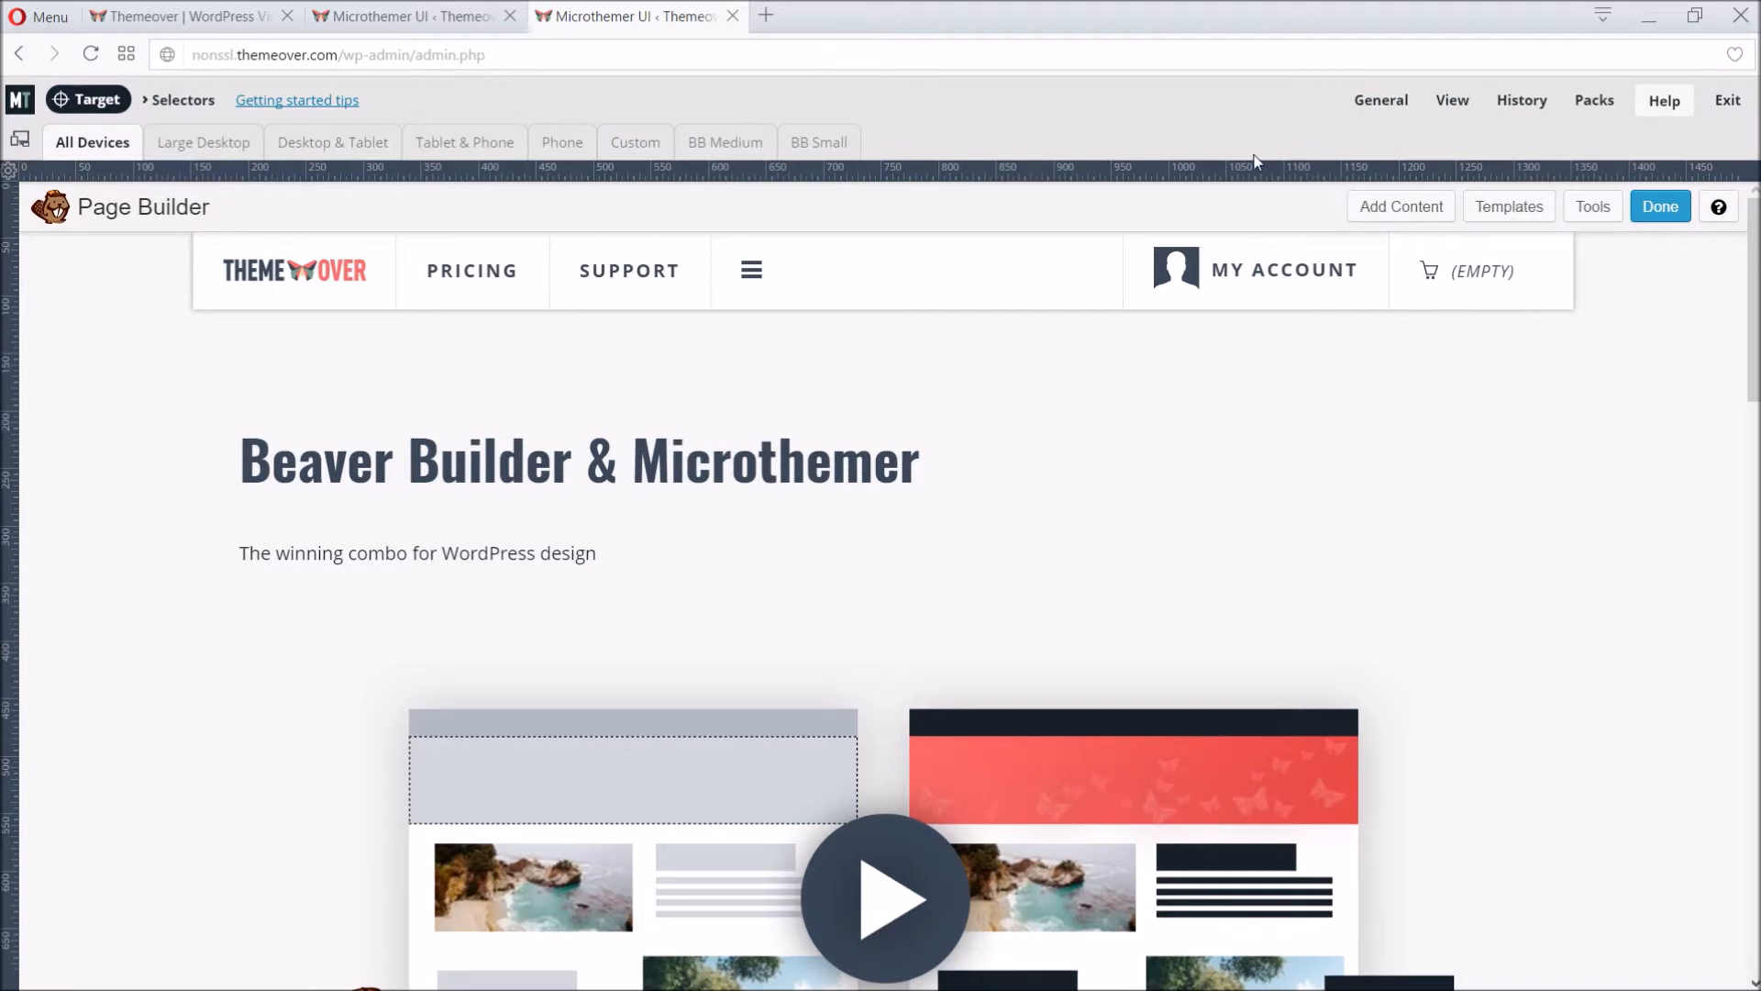
Step: In View settings, switch off Enable Beaver Builder so the editing bar disappears
click(1451, 99)
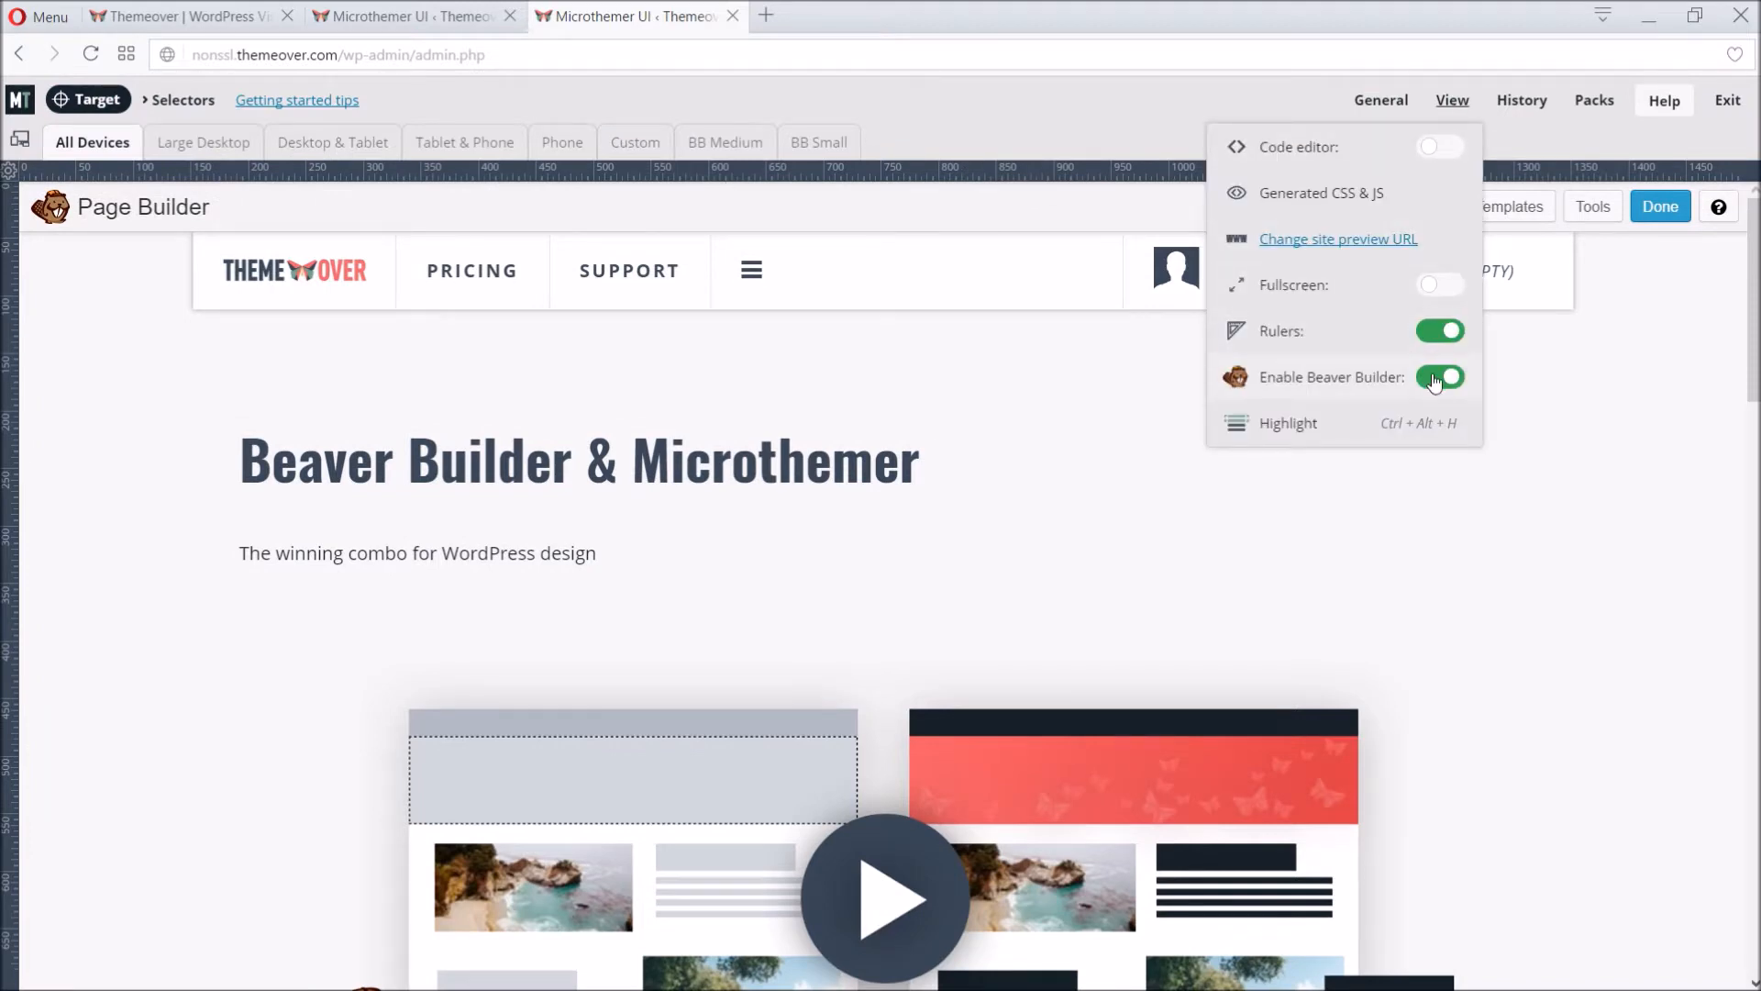
click(1442, 376)
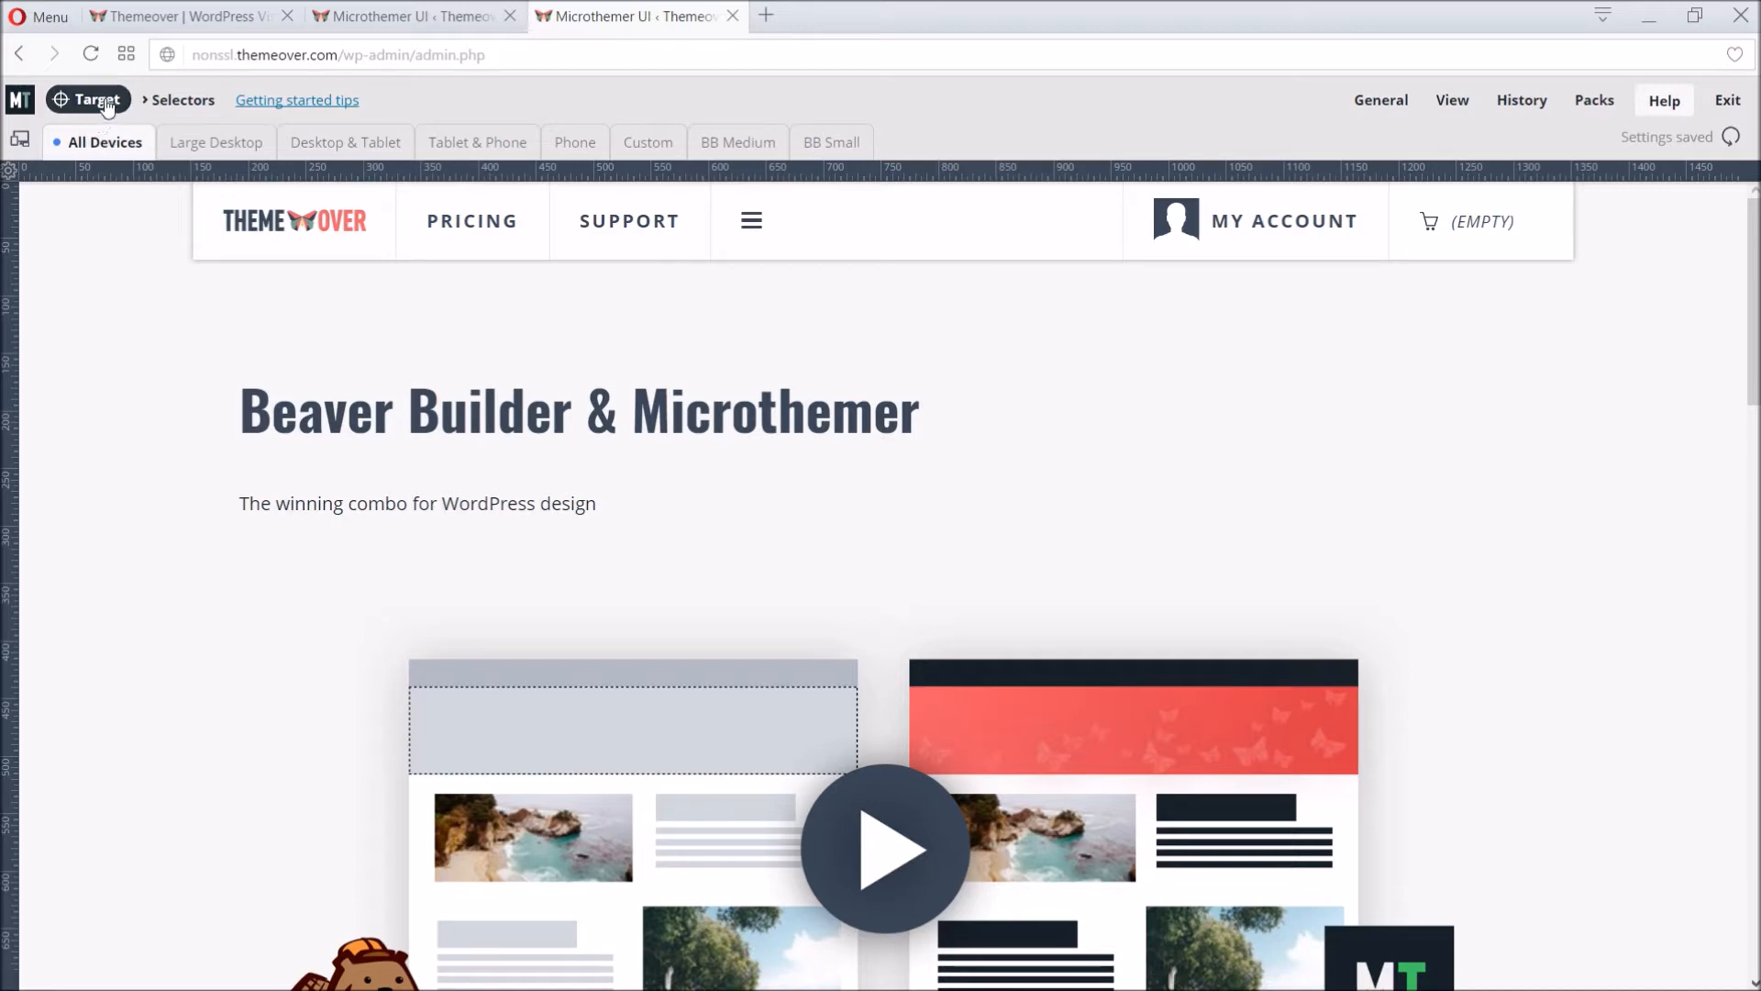
mouse_move(88, 99)
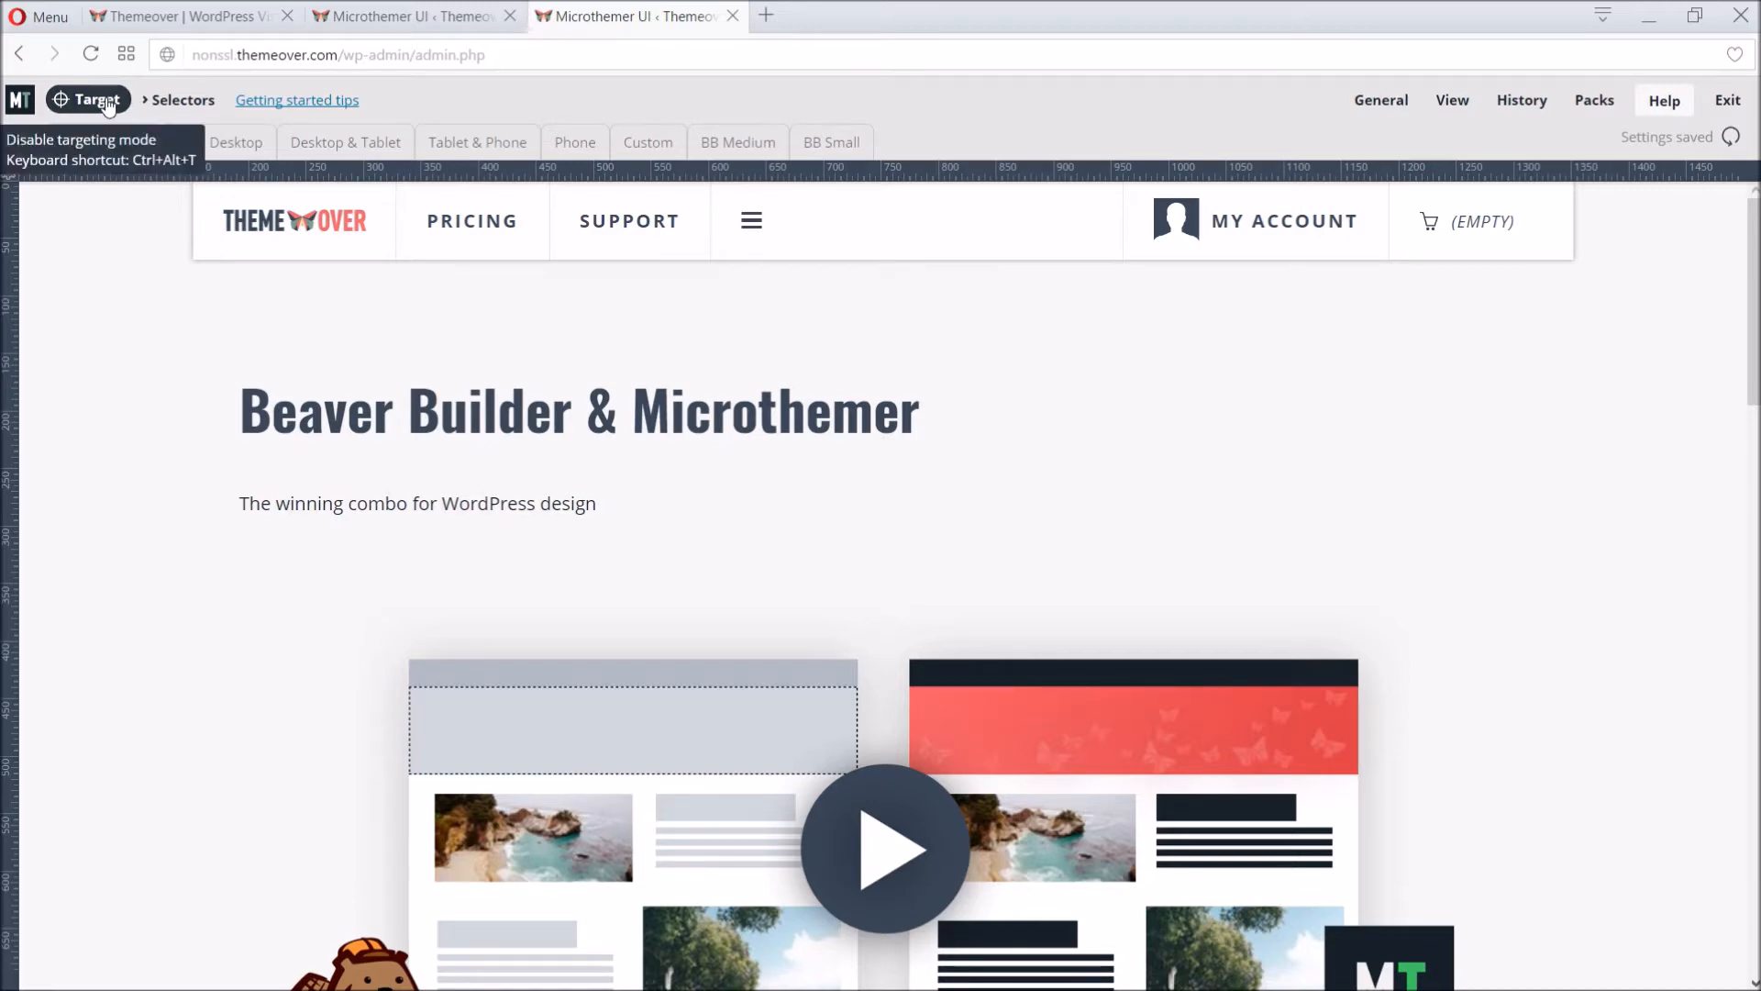
Step: Enable targeting and pick the full-width header wrapper as the element to style
click(471, 183)
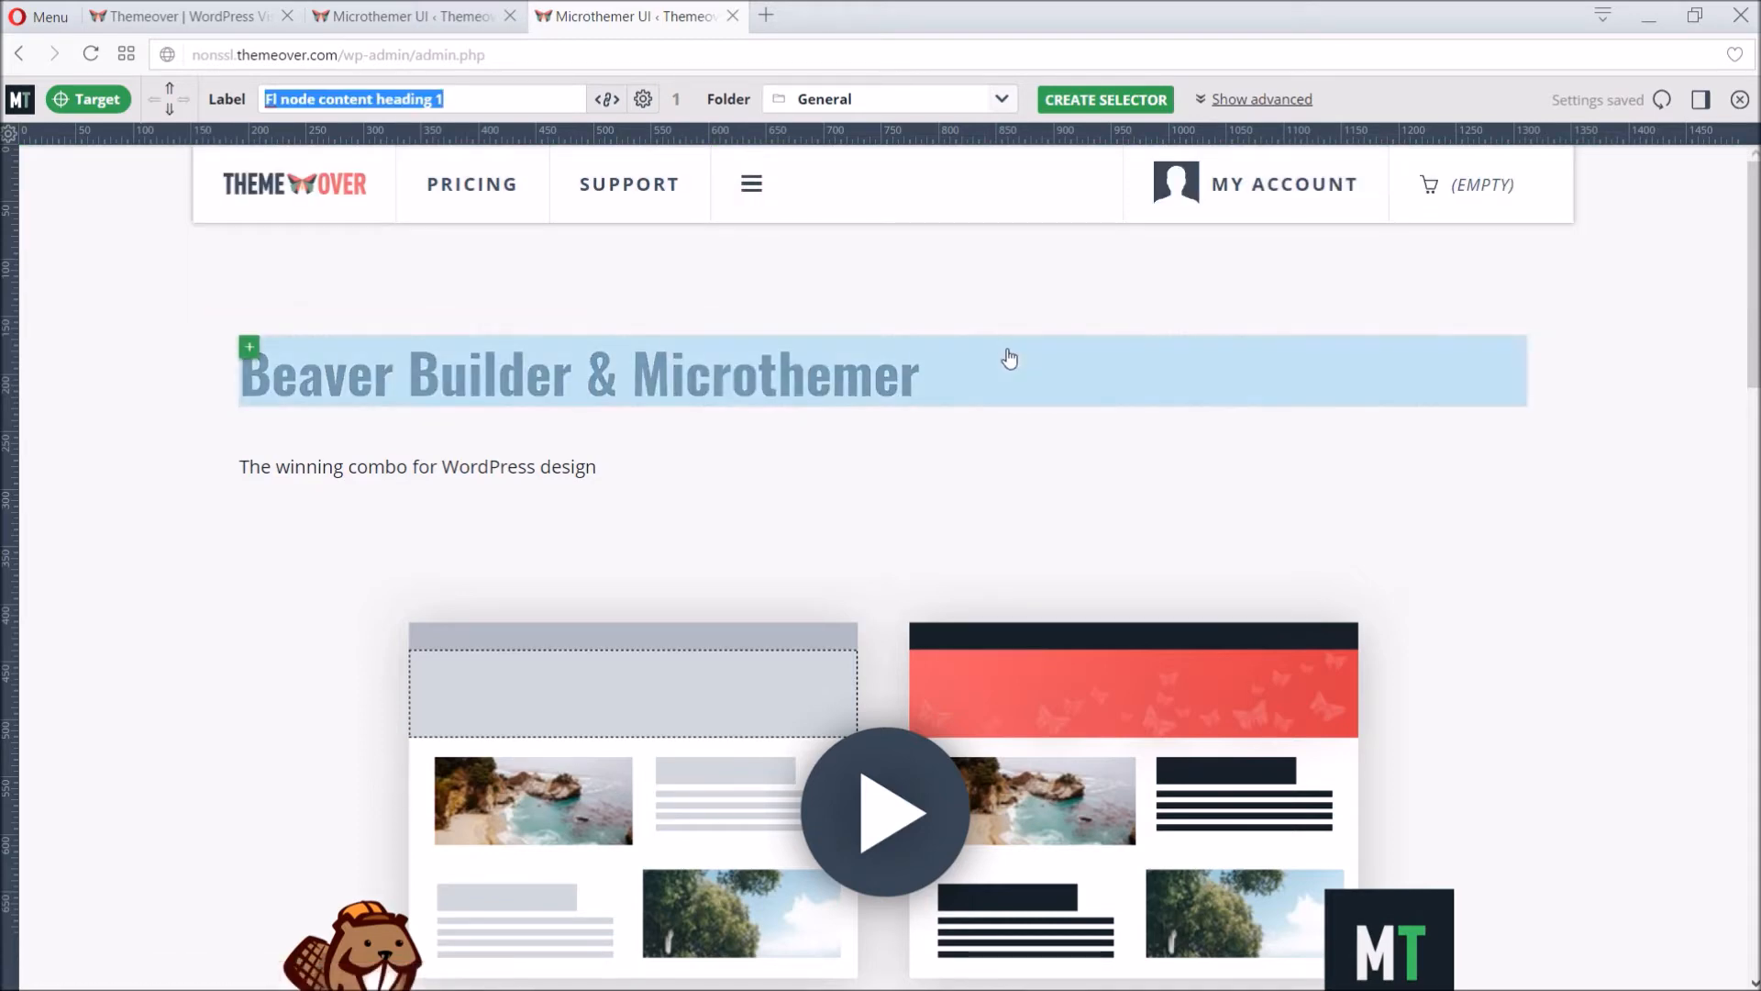
mouse_move(1238, 481)
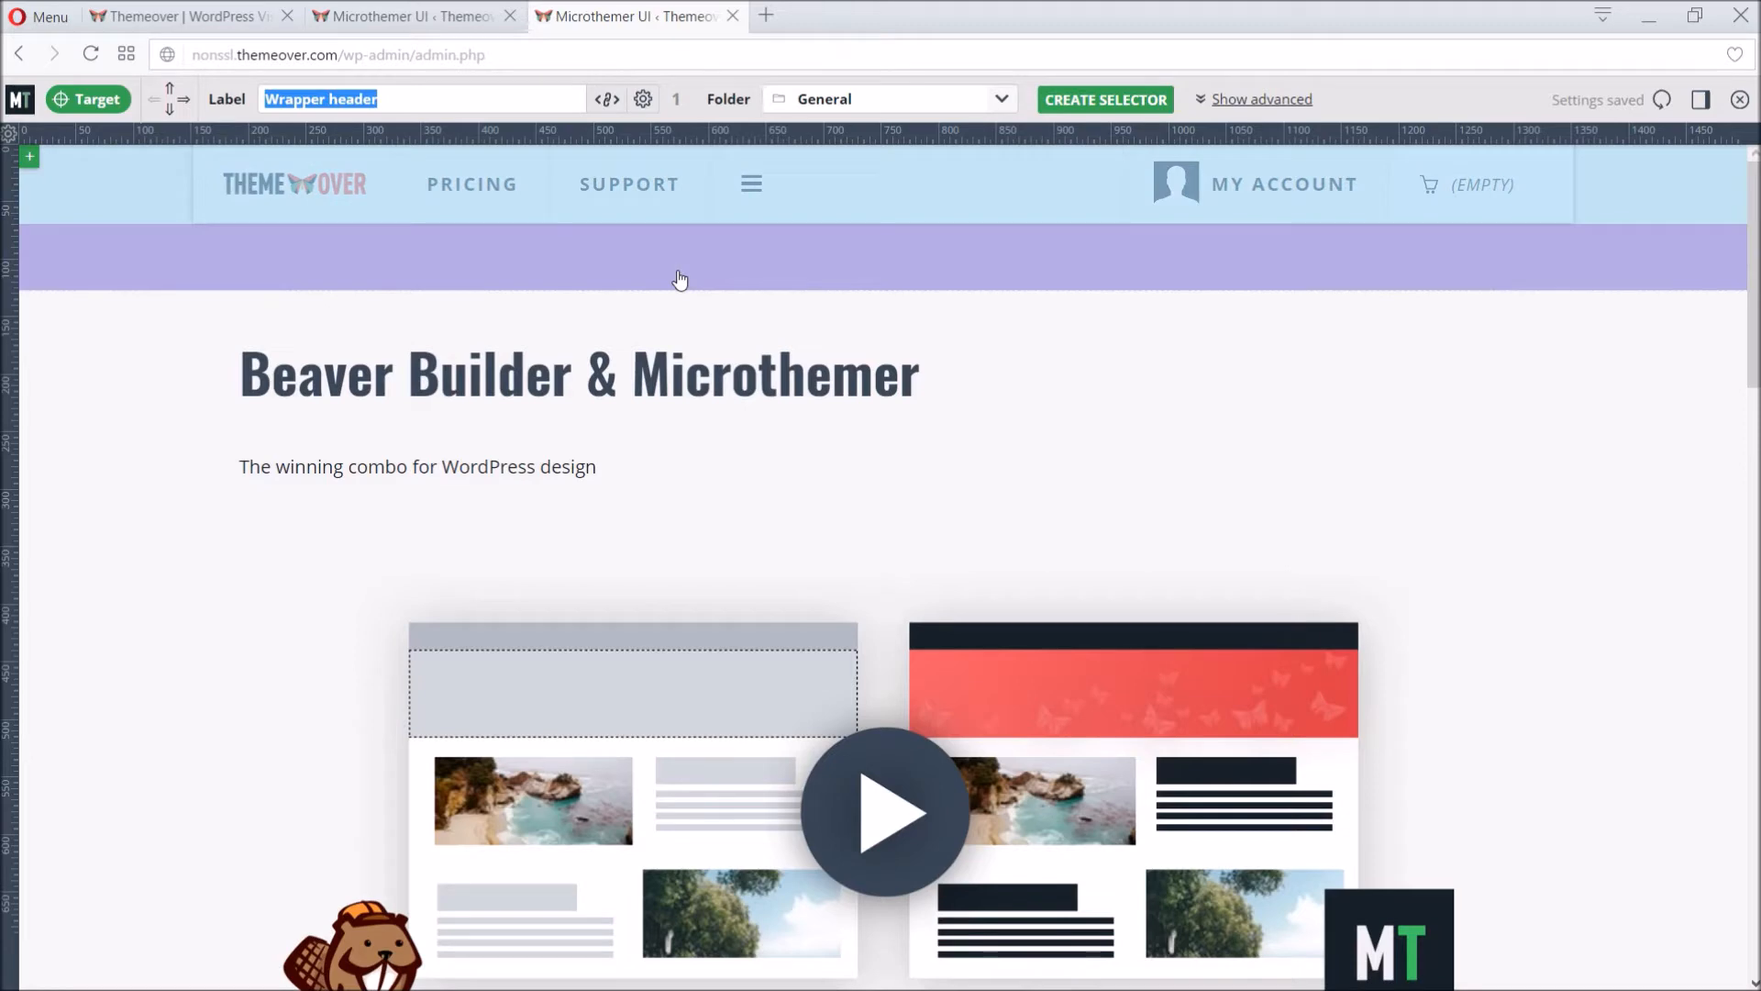
mouse_move(1262, 99)
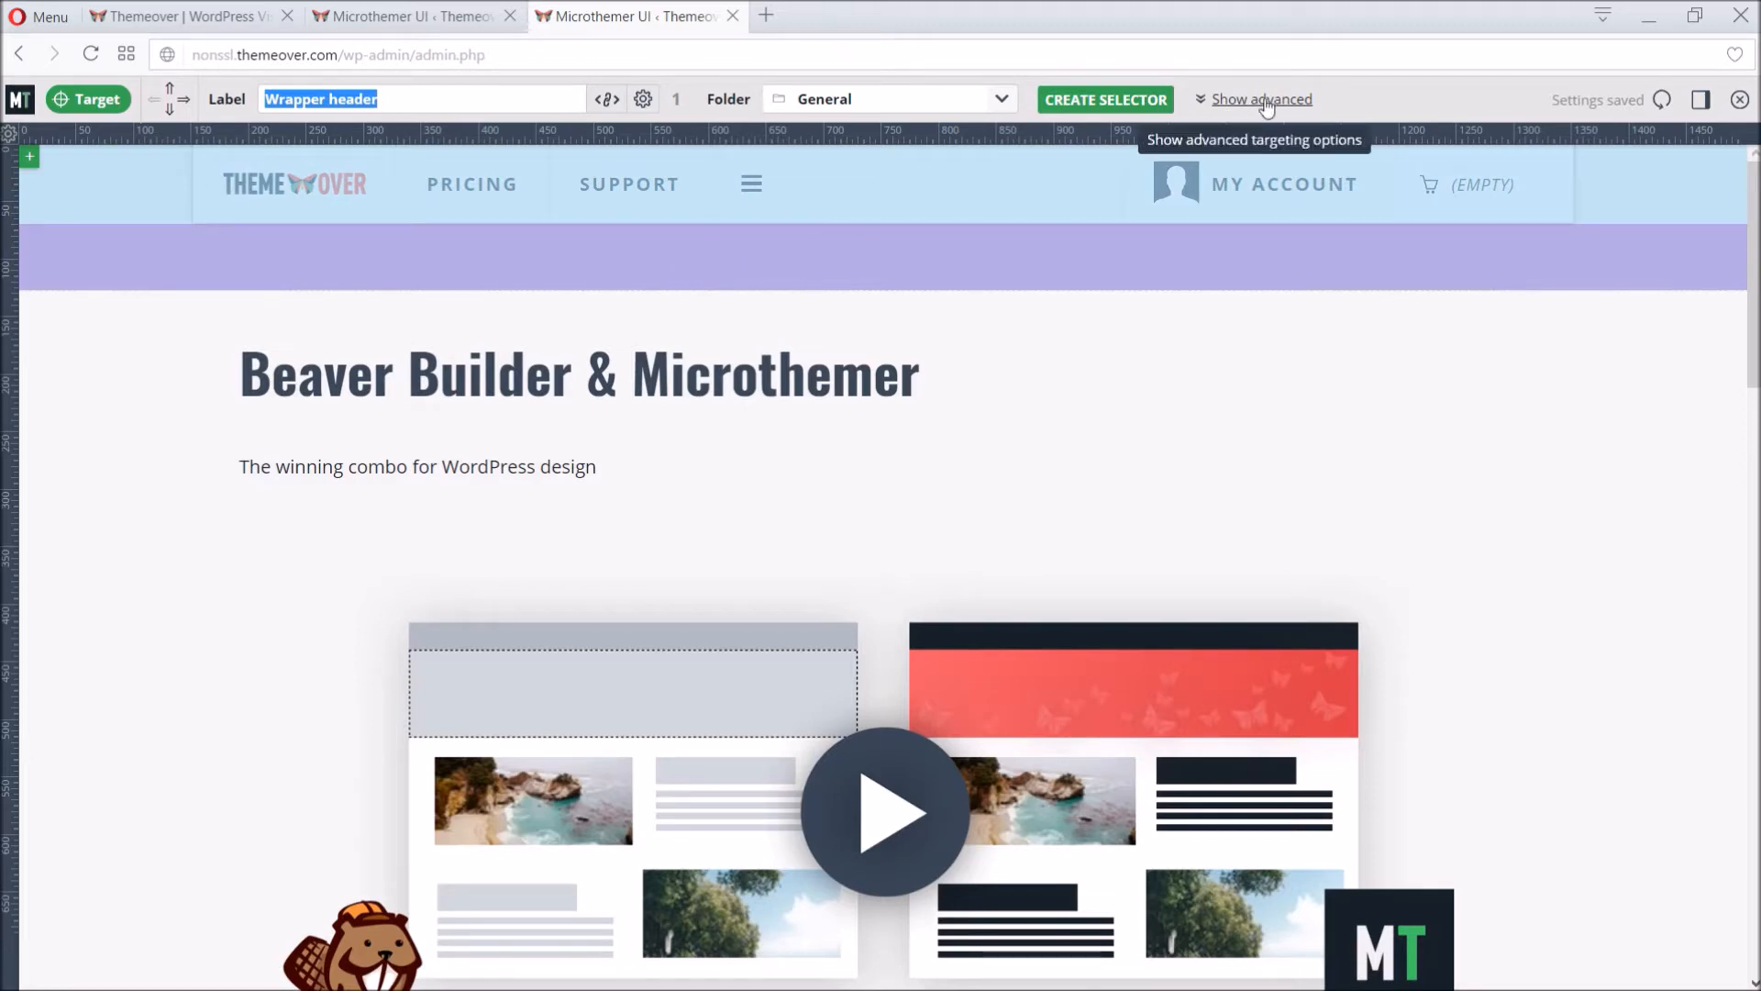
Step: Reveal advanced targeting, review the header's CSS and keep the #wrapper header selector suggestion
click(1258, 99)
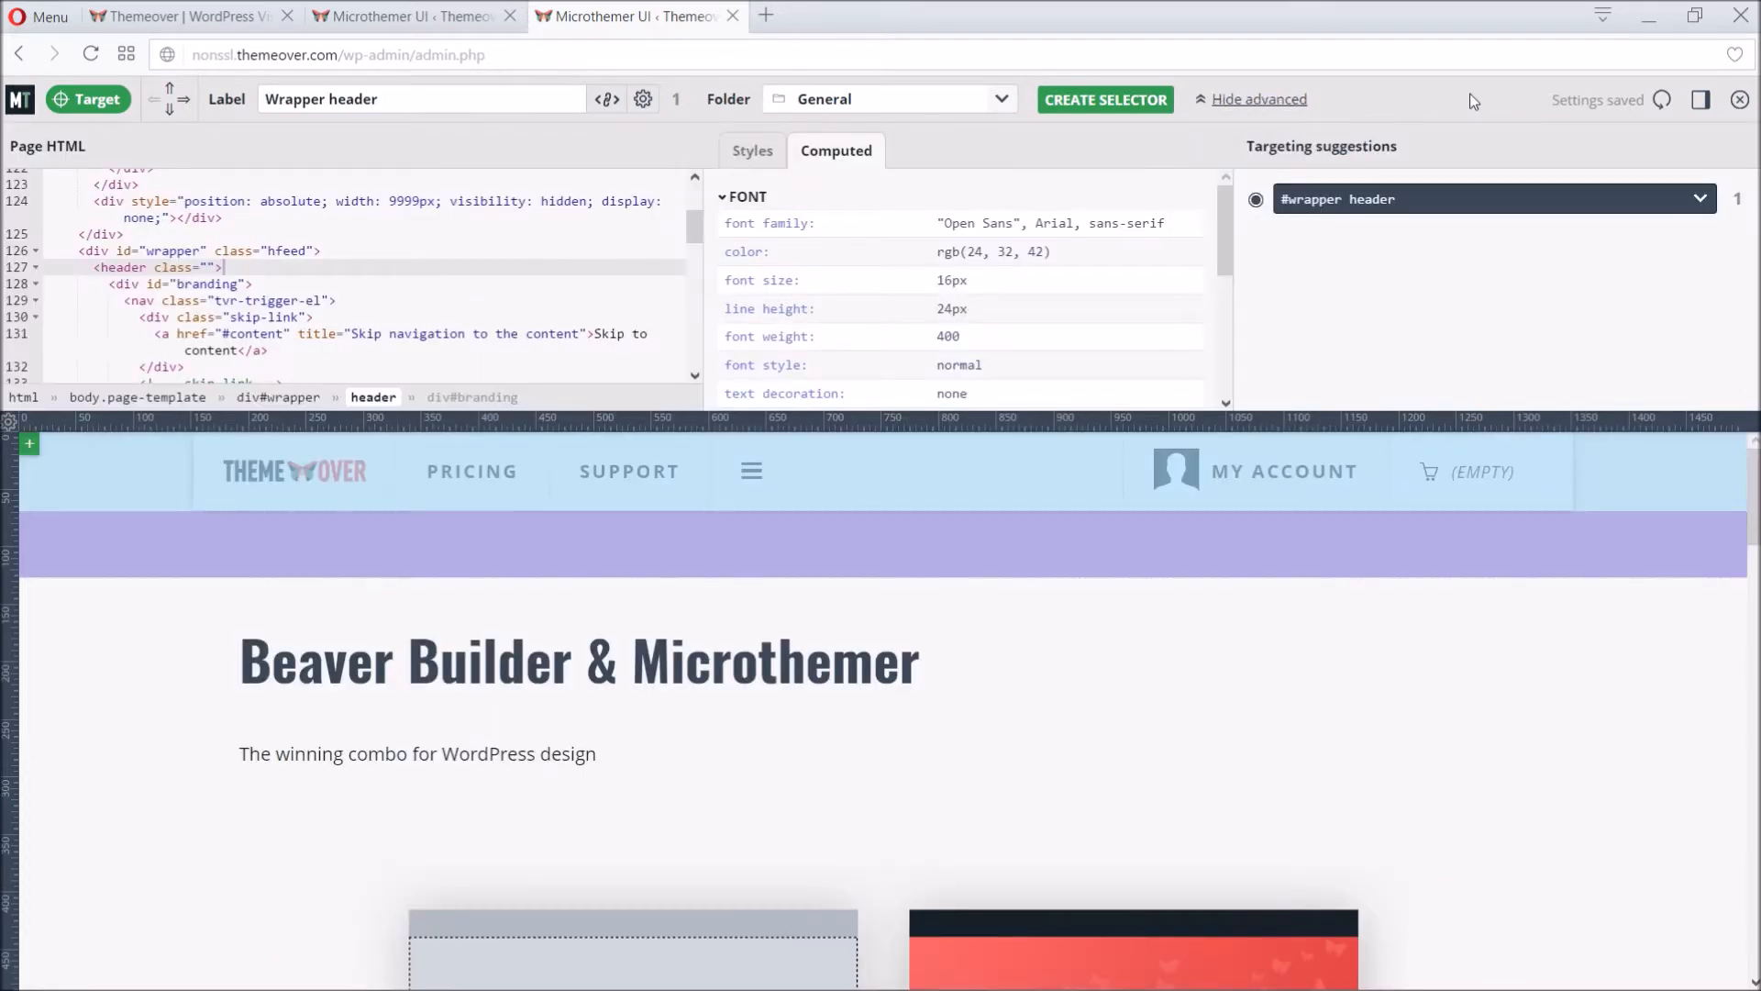
mouse_move(481, 372)
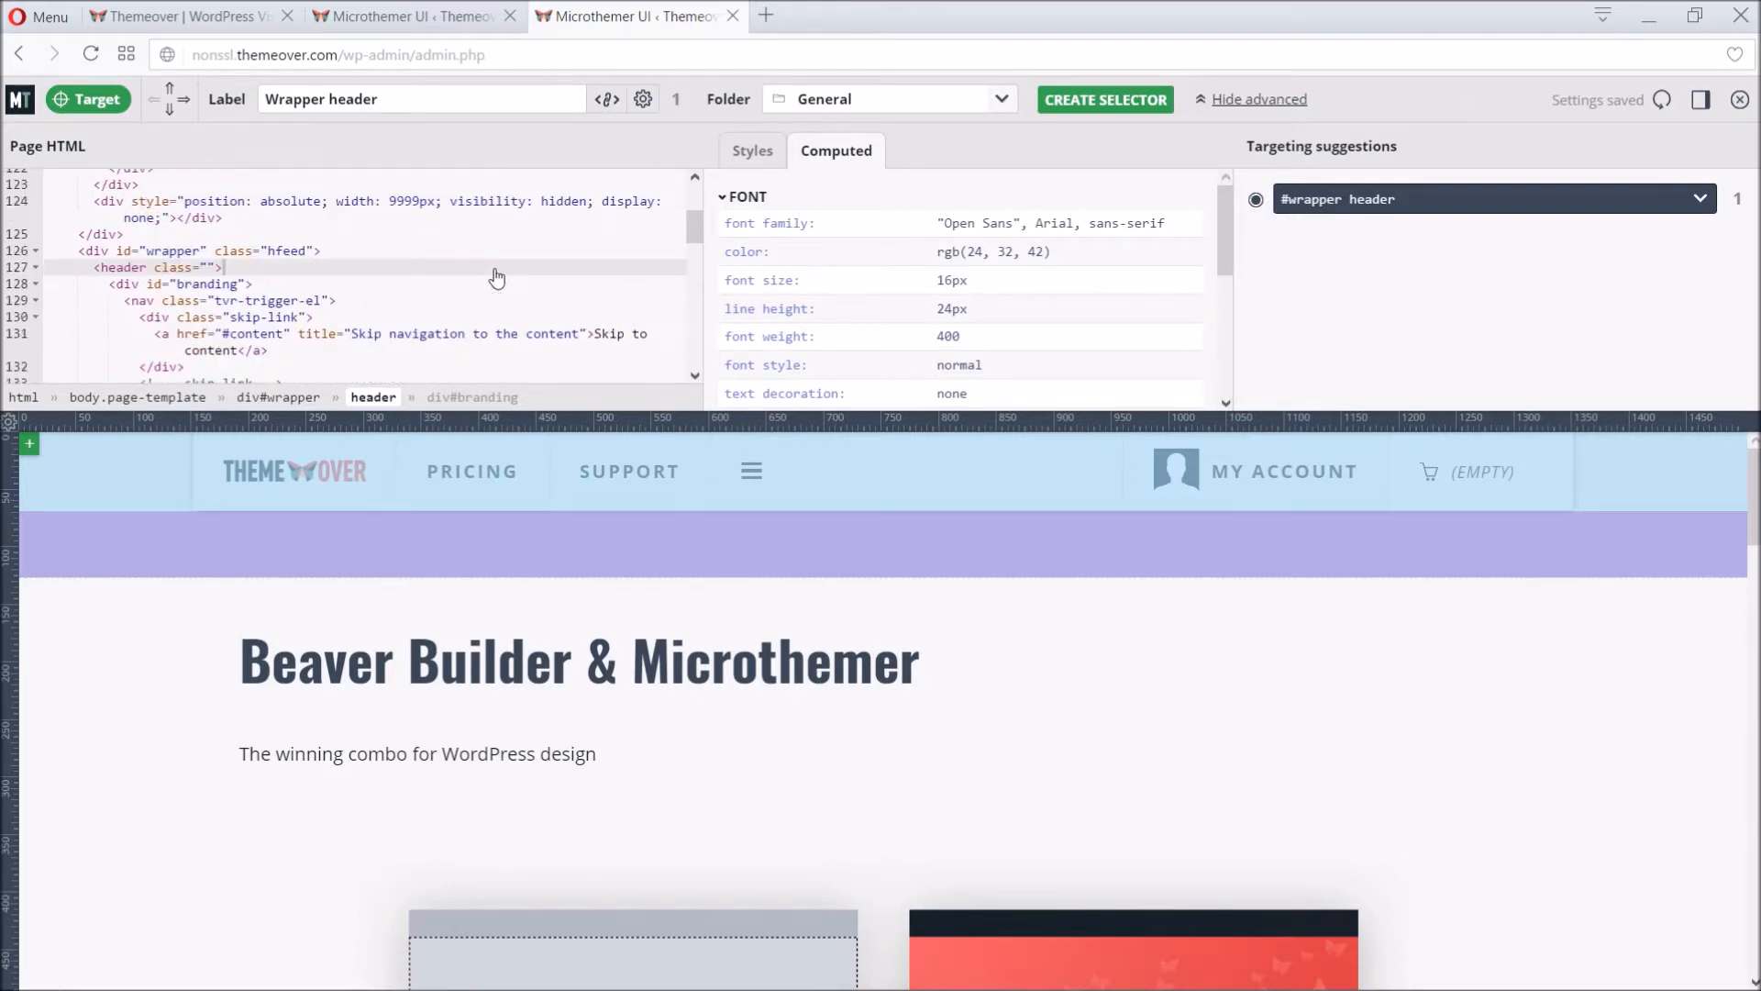
click(750, 150)
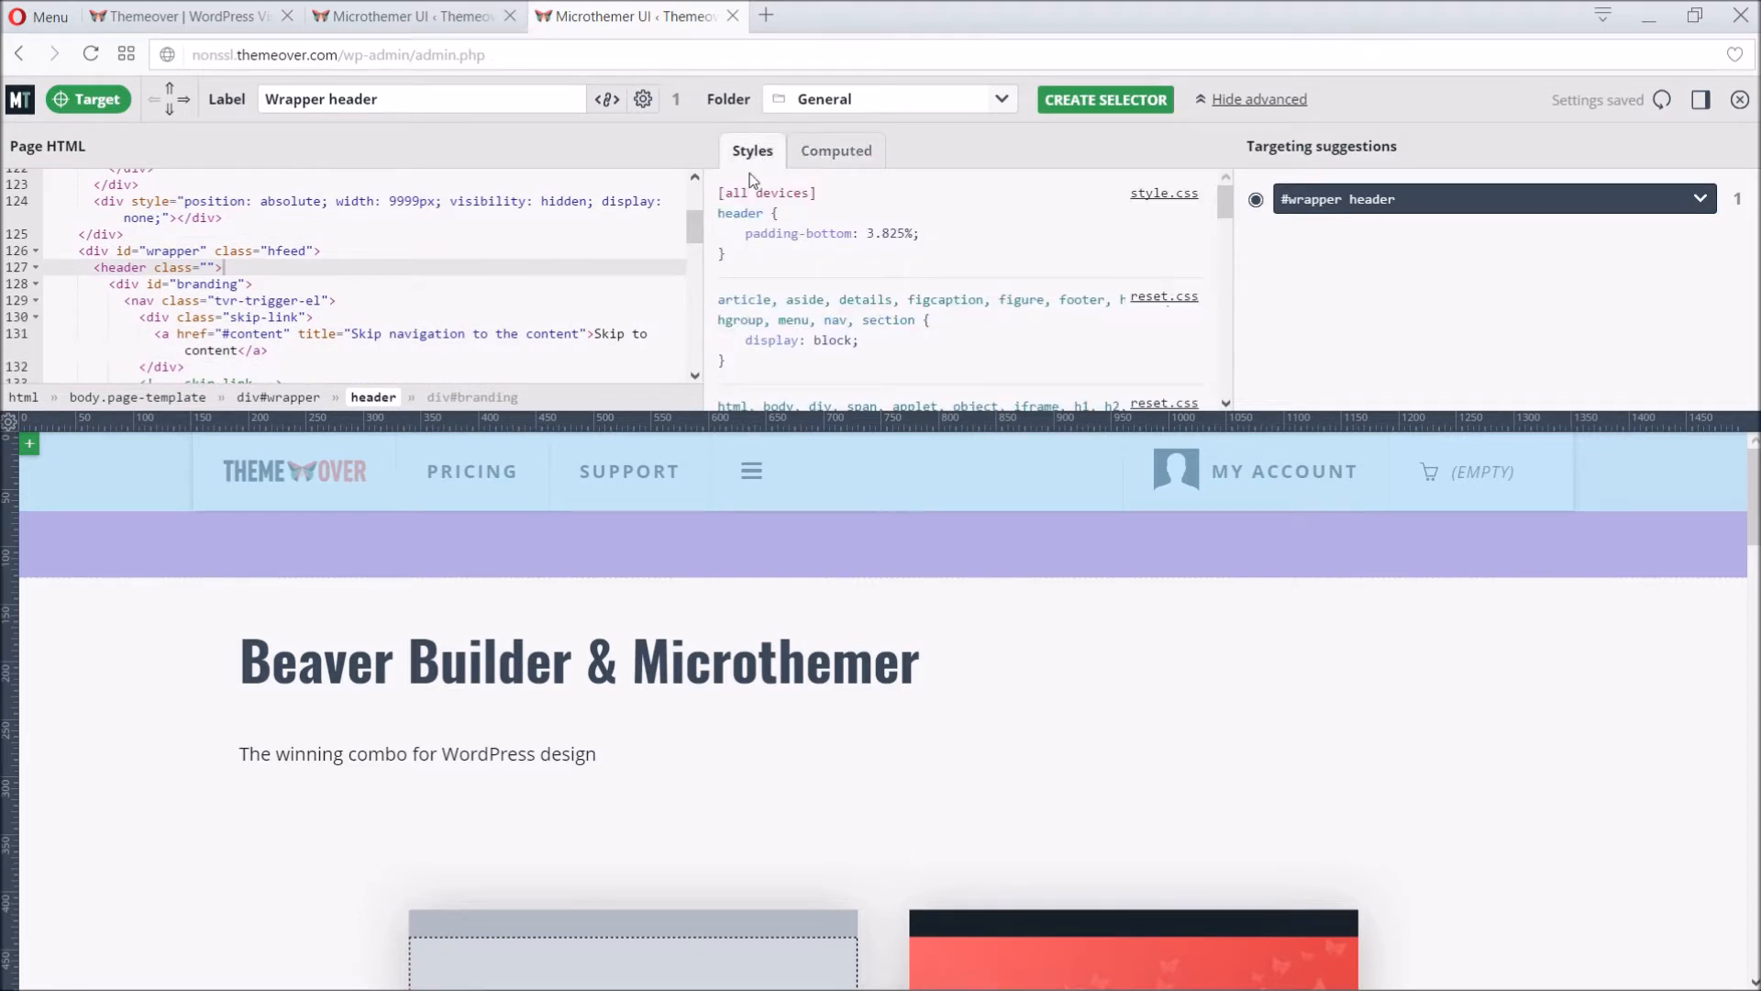
click(837, 150)
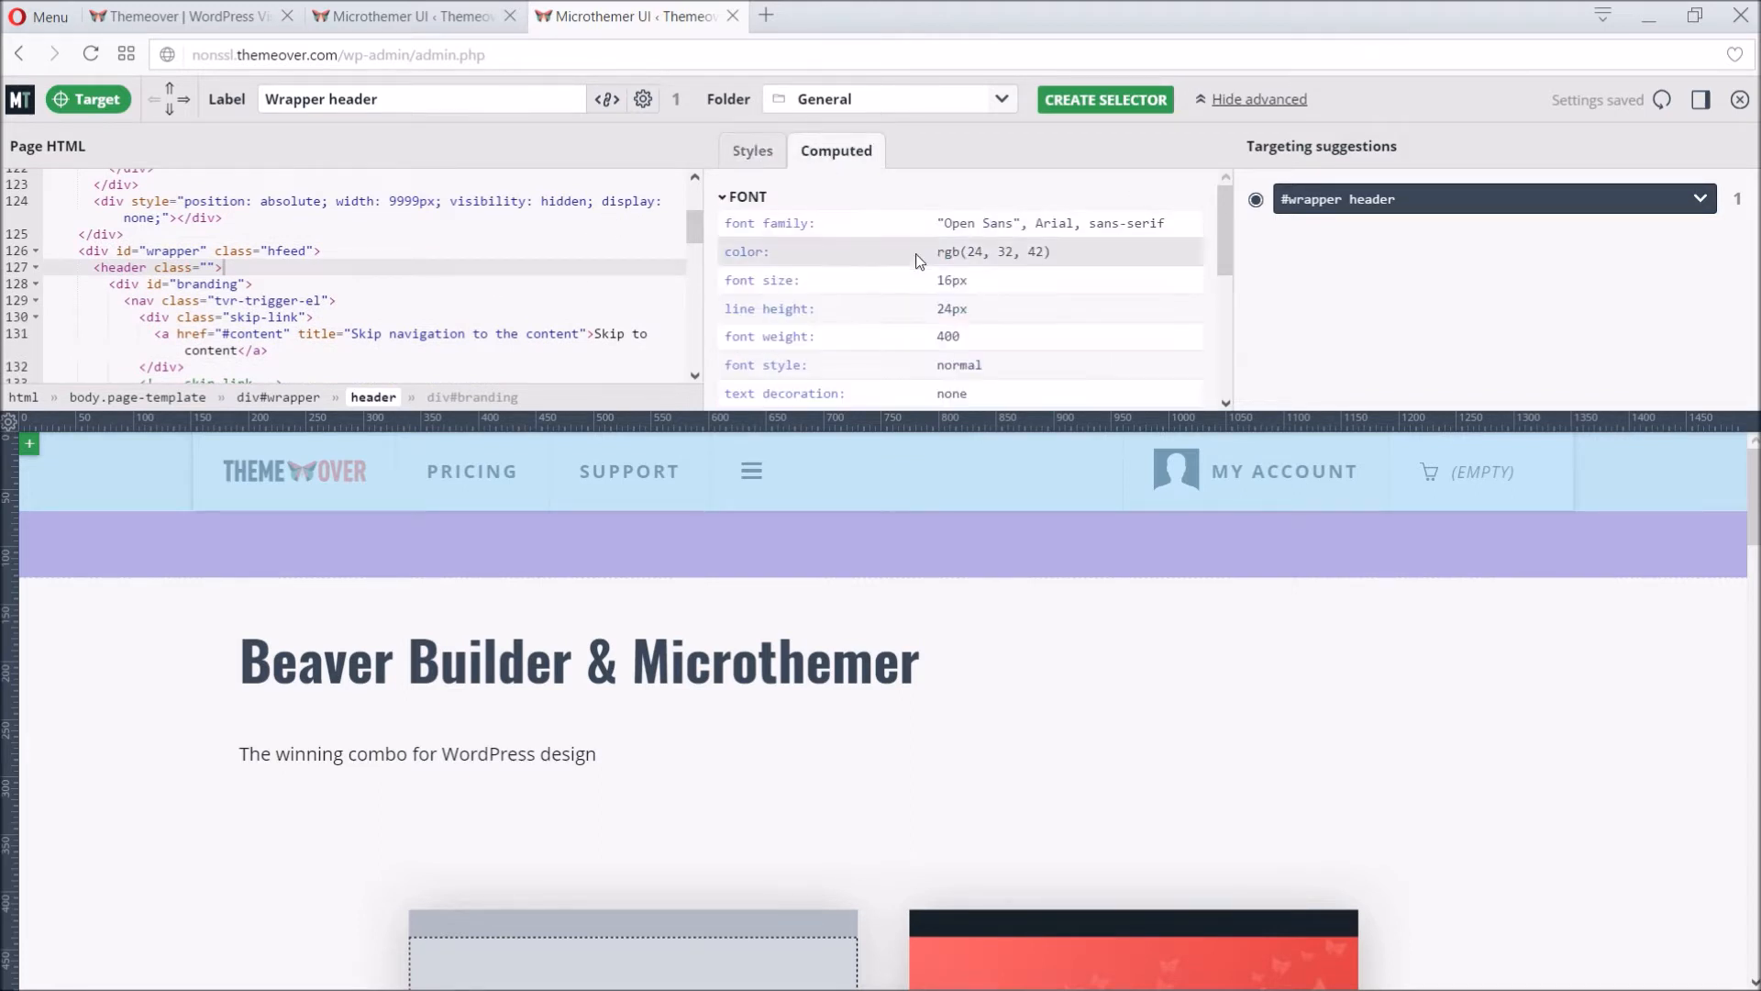
click(1493, 198)
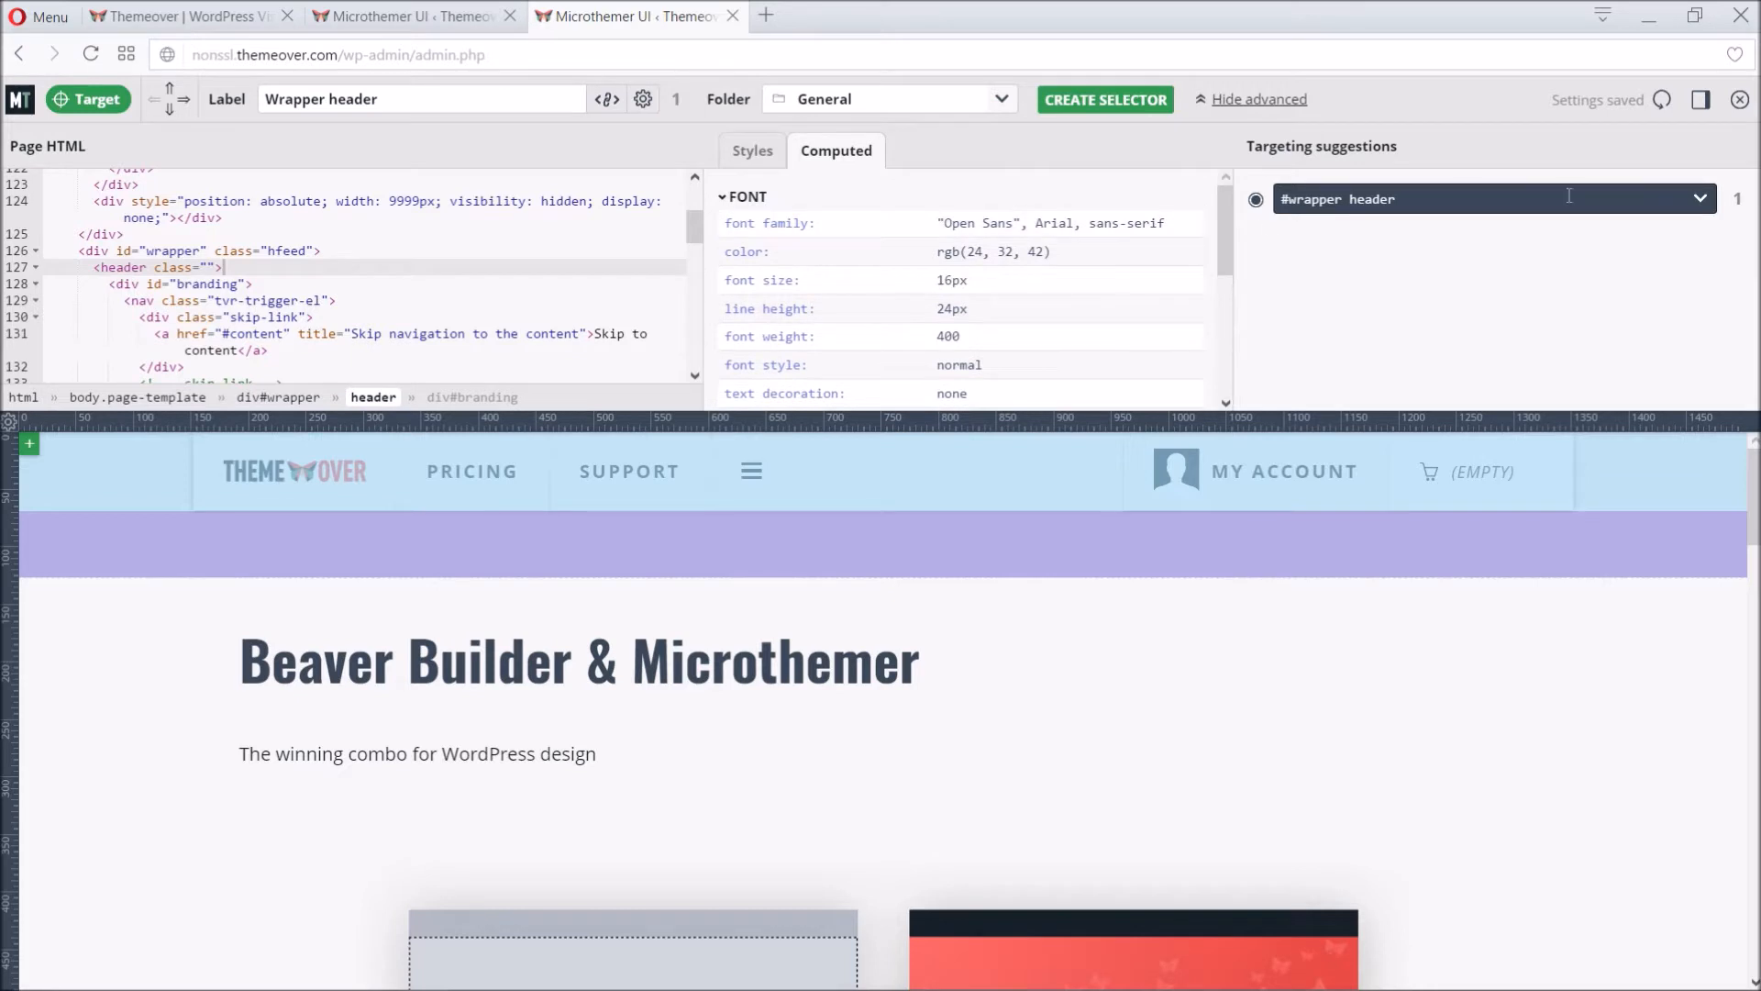
click(1699, 199)
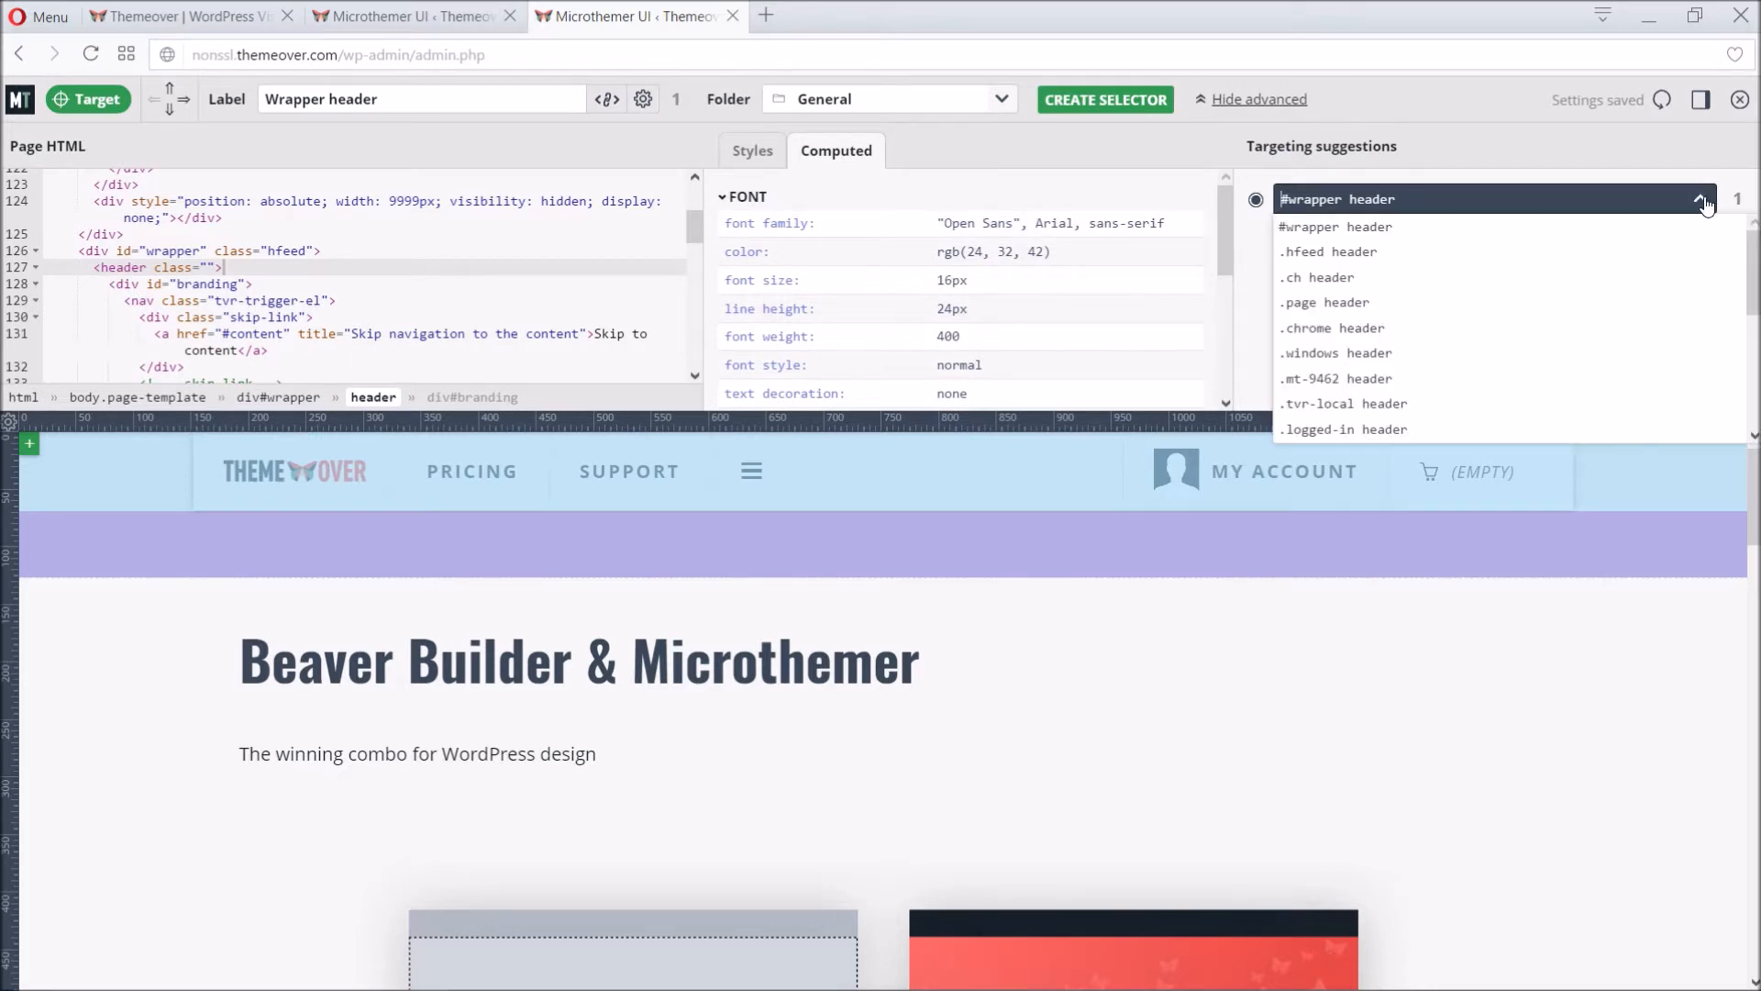
click(1700, 198)
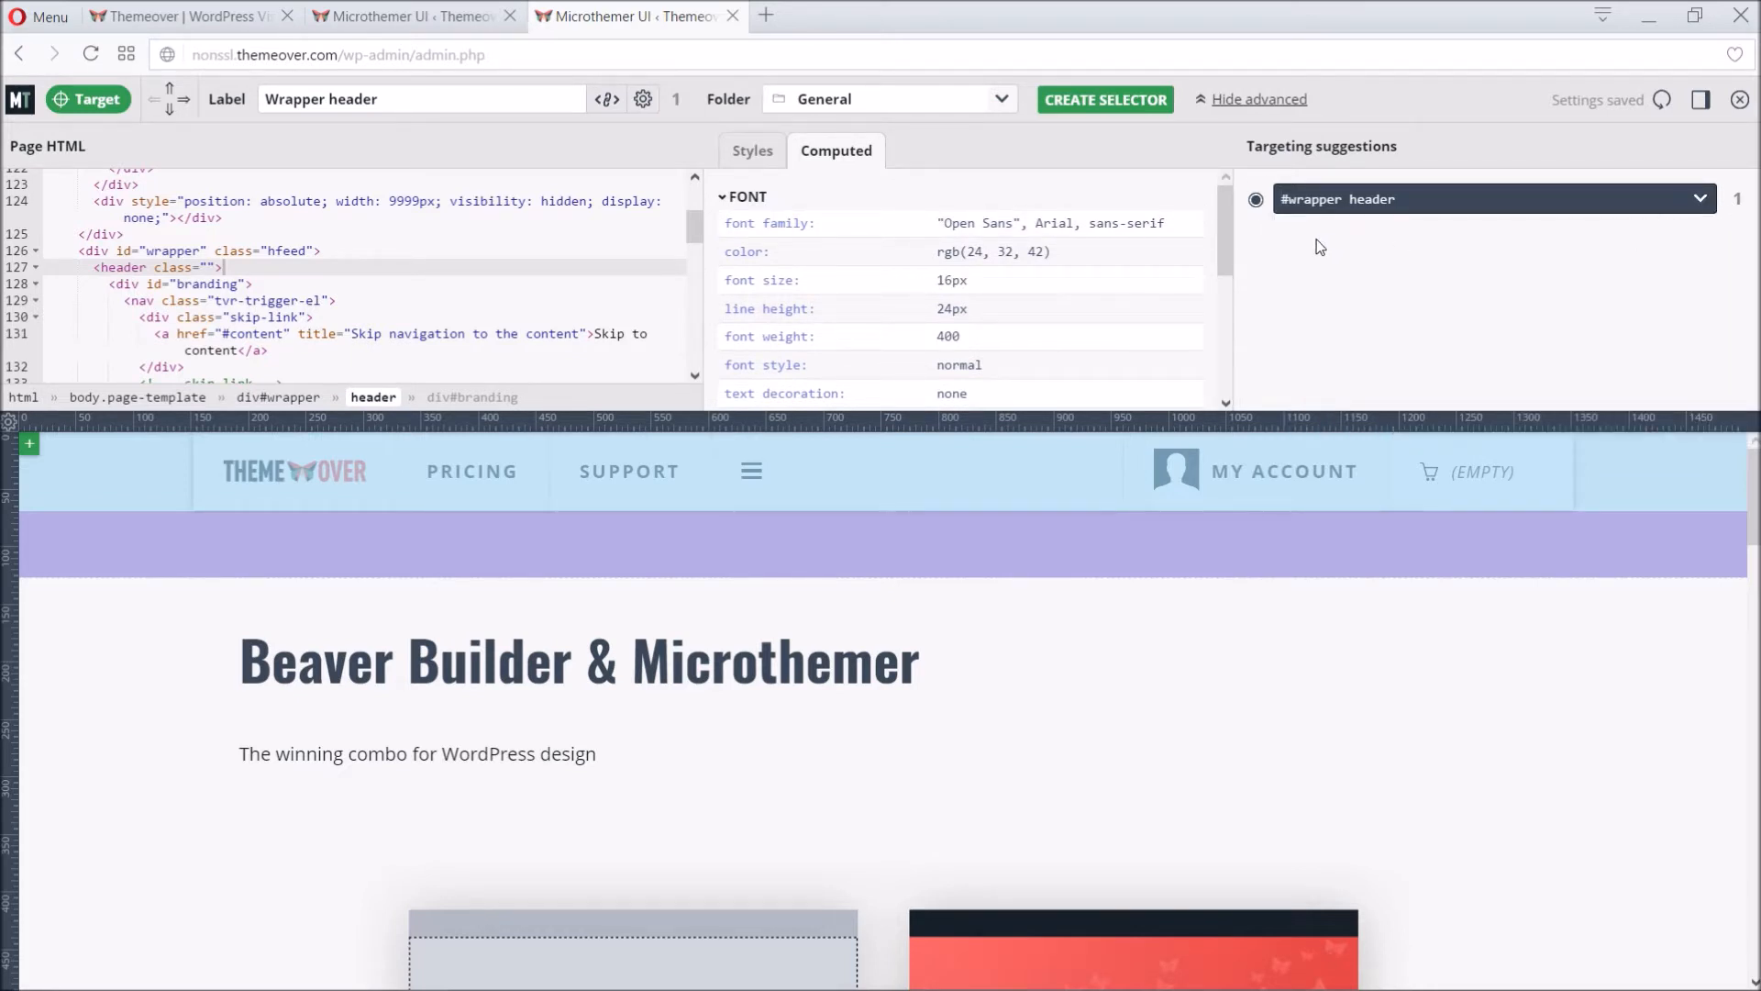
mouse_move(644, 149)
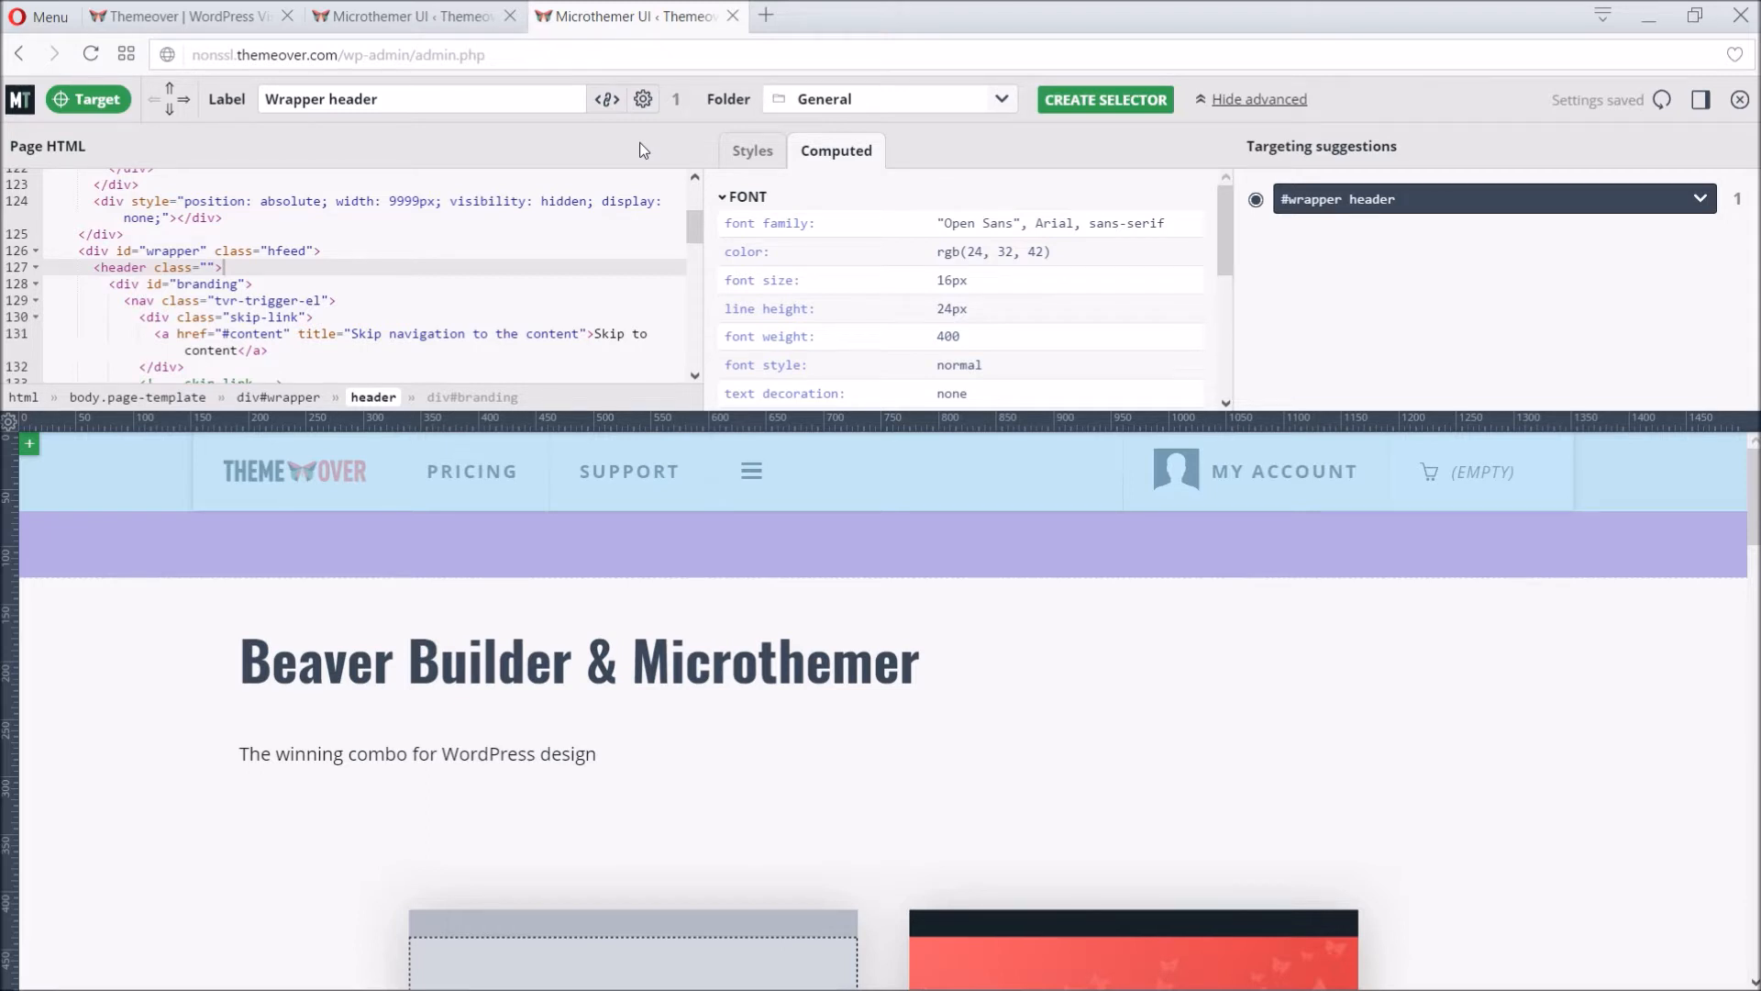
mouse_move(646, 121)
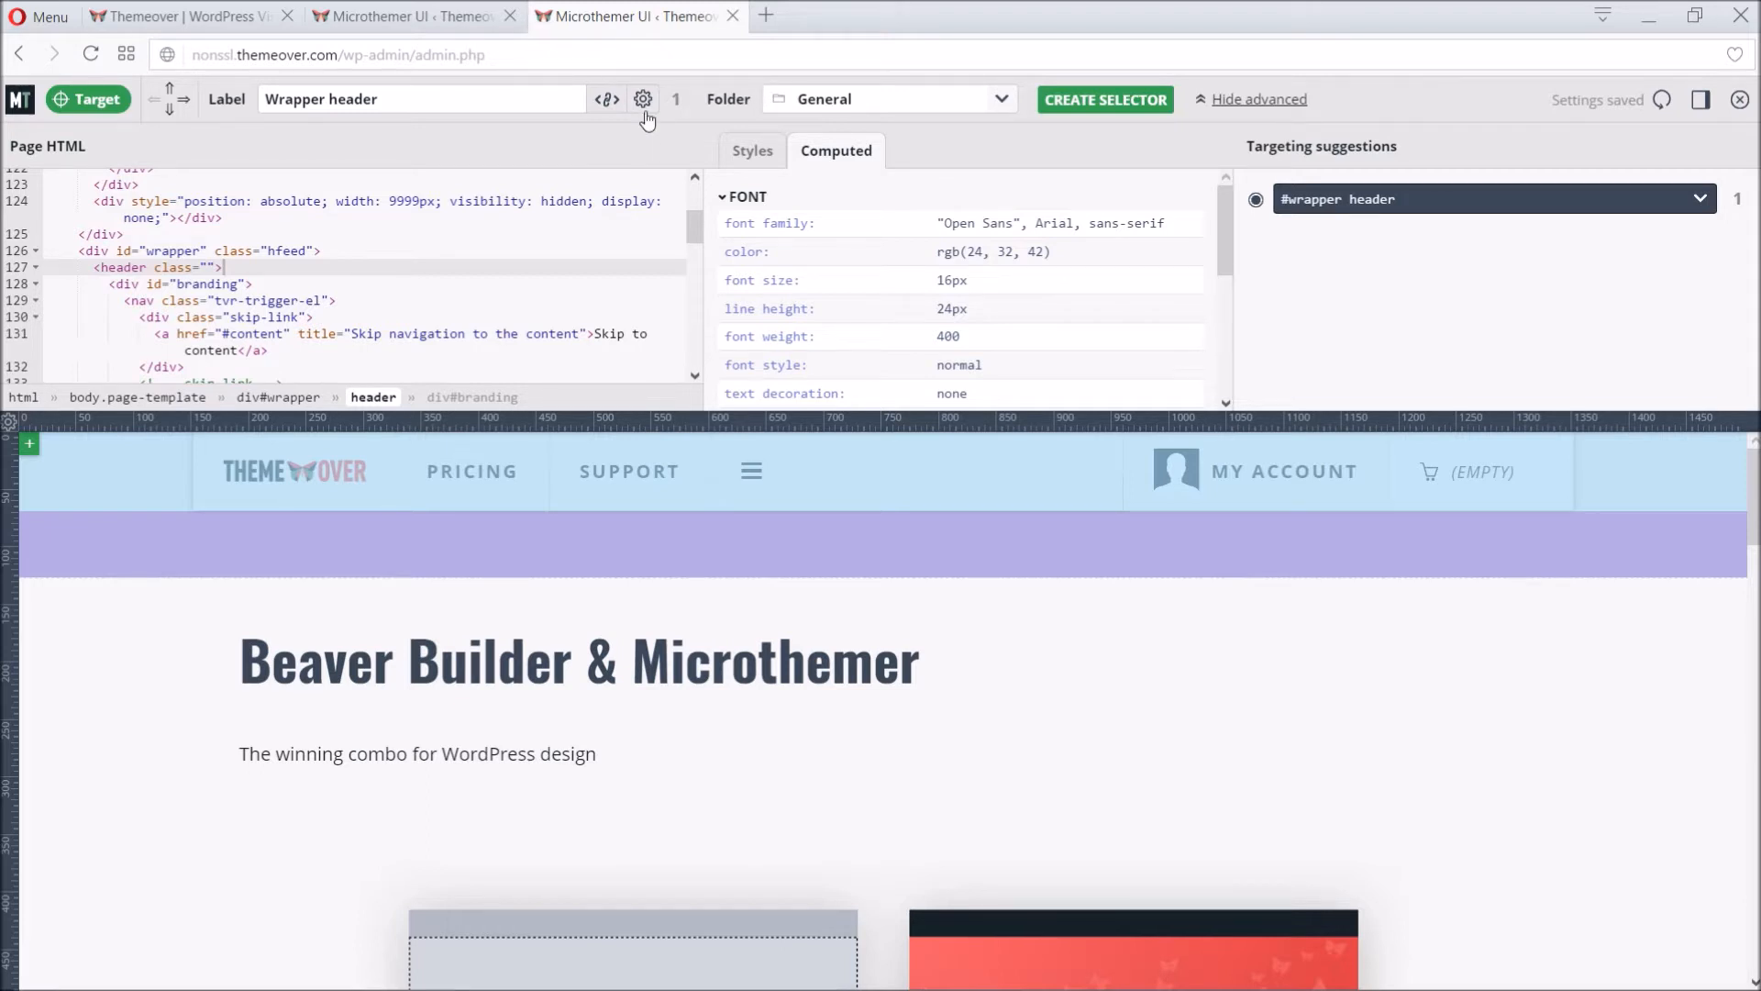
mouse_move(644, 99)
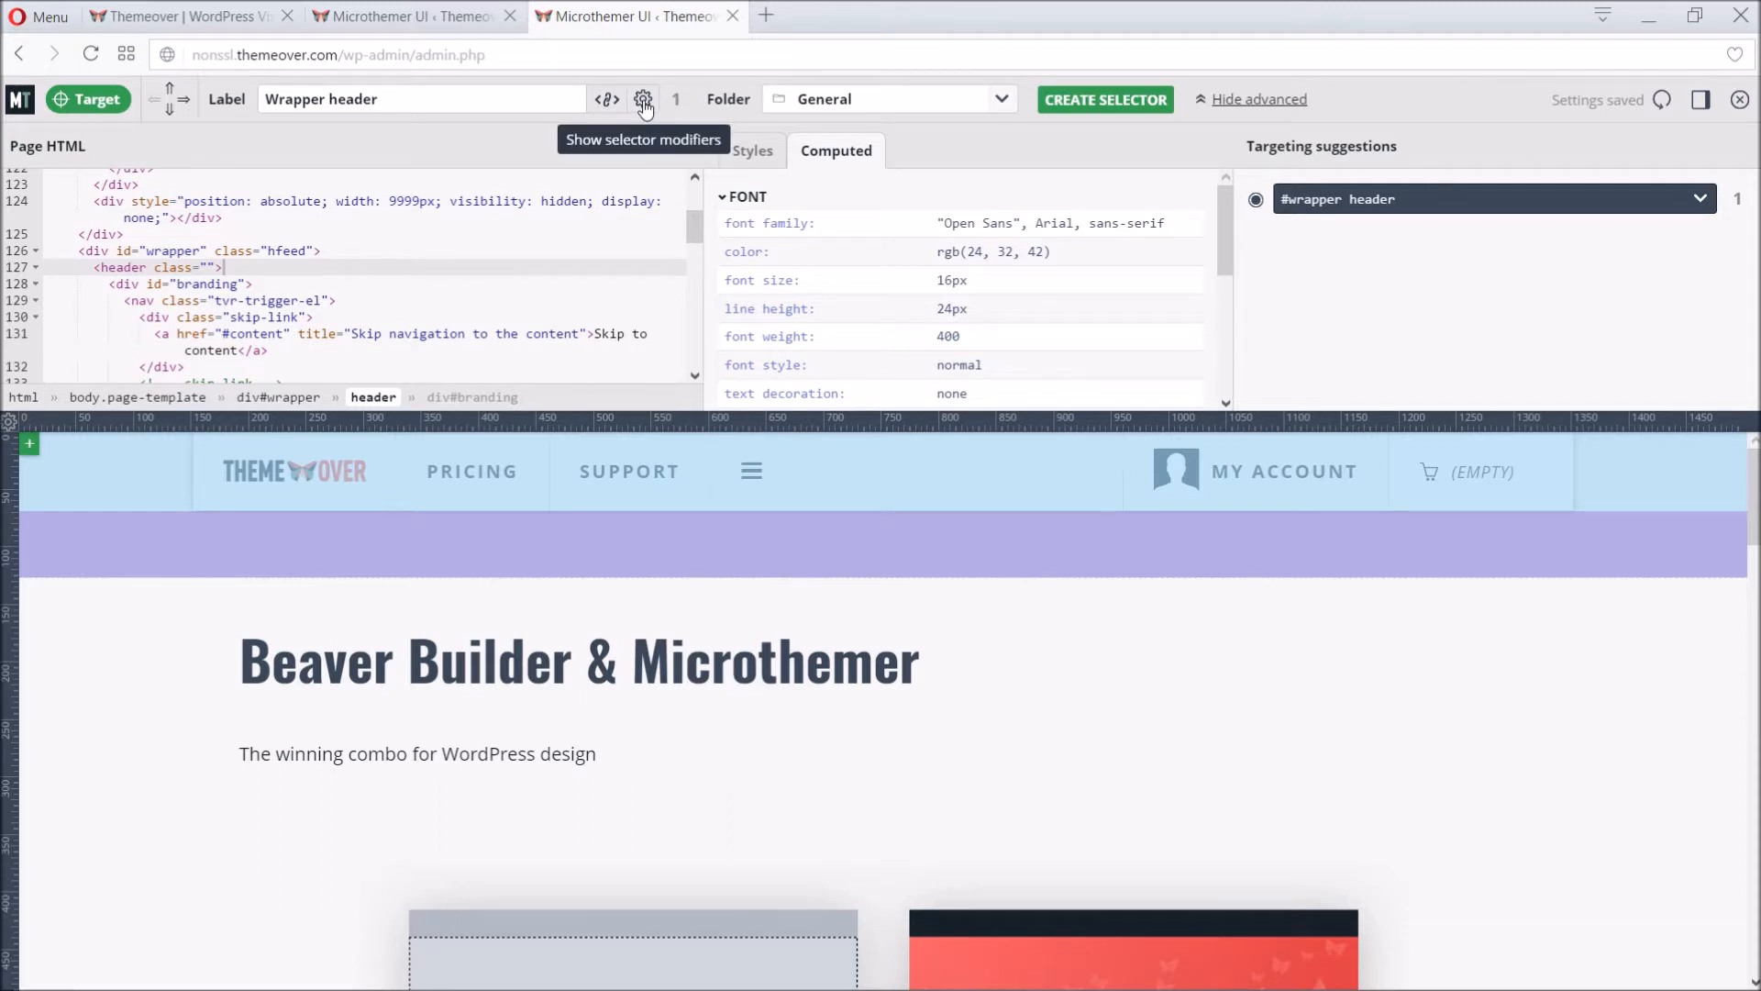
Step: Add the page-id modifier making it .mt-9462 #wrapper header and file it in a new BBMT folder
click(643, 99)
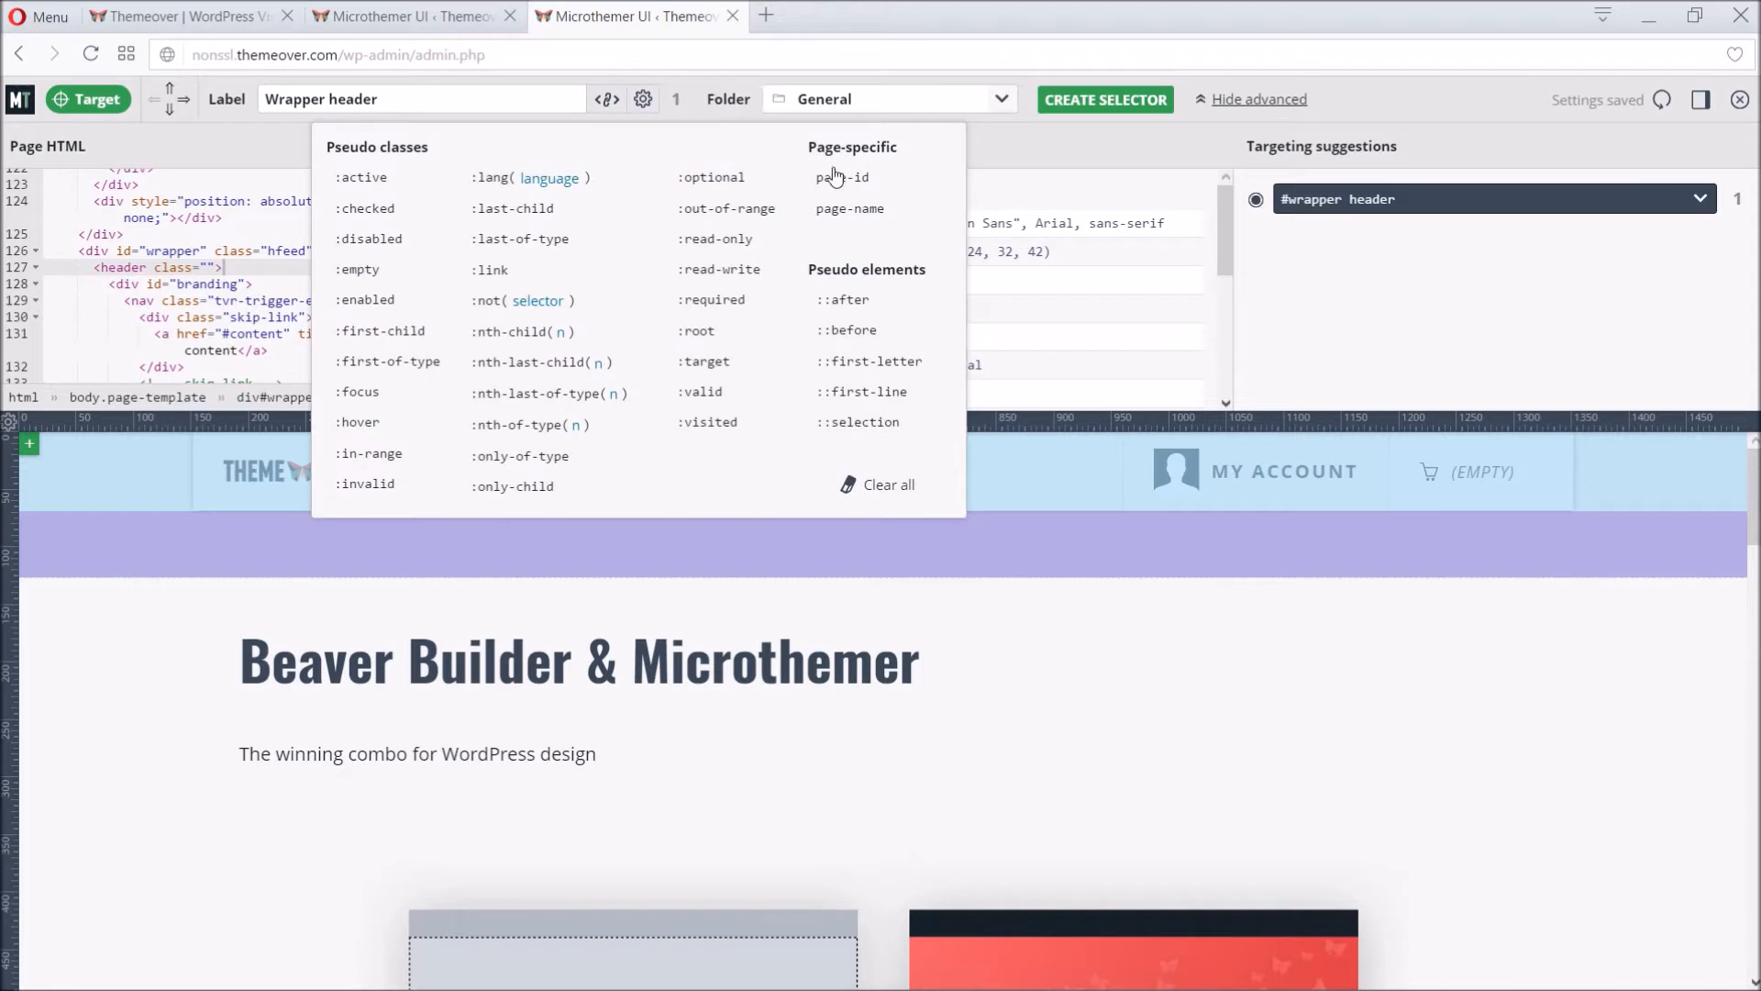
click(842, 178)
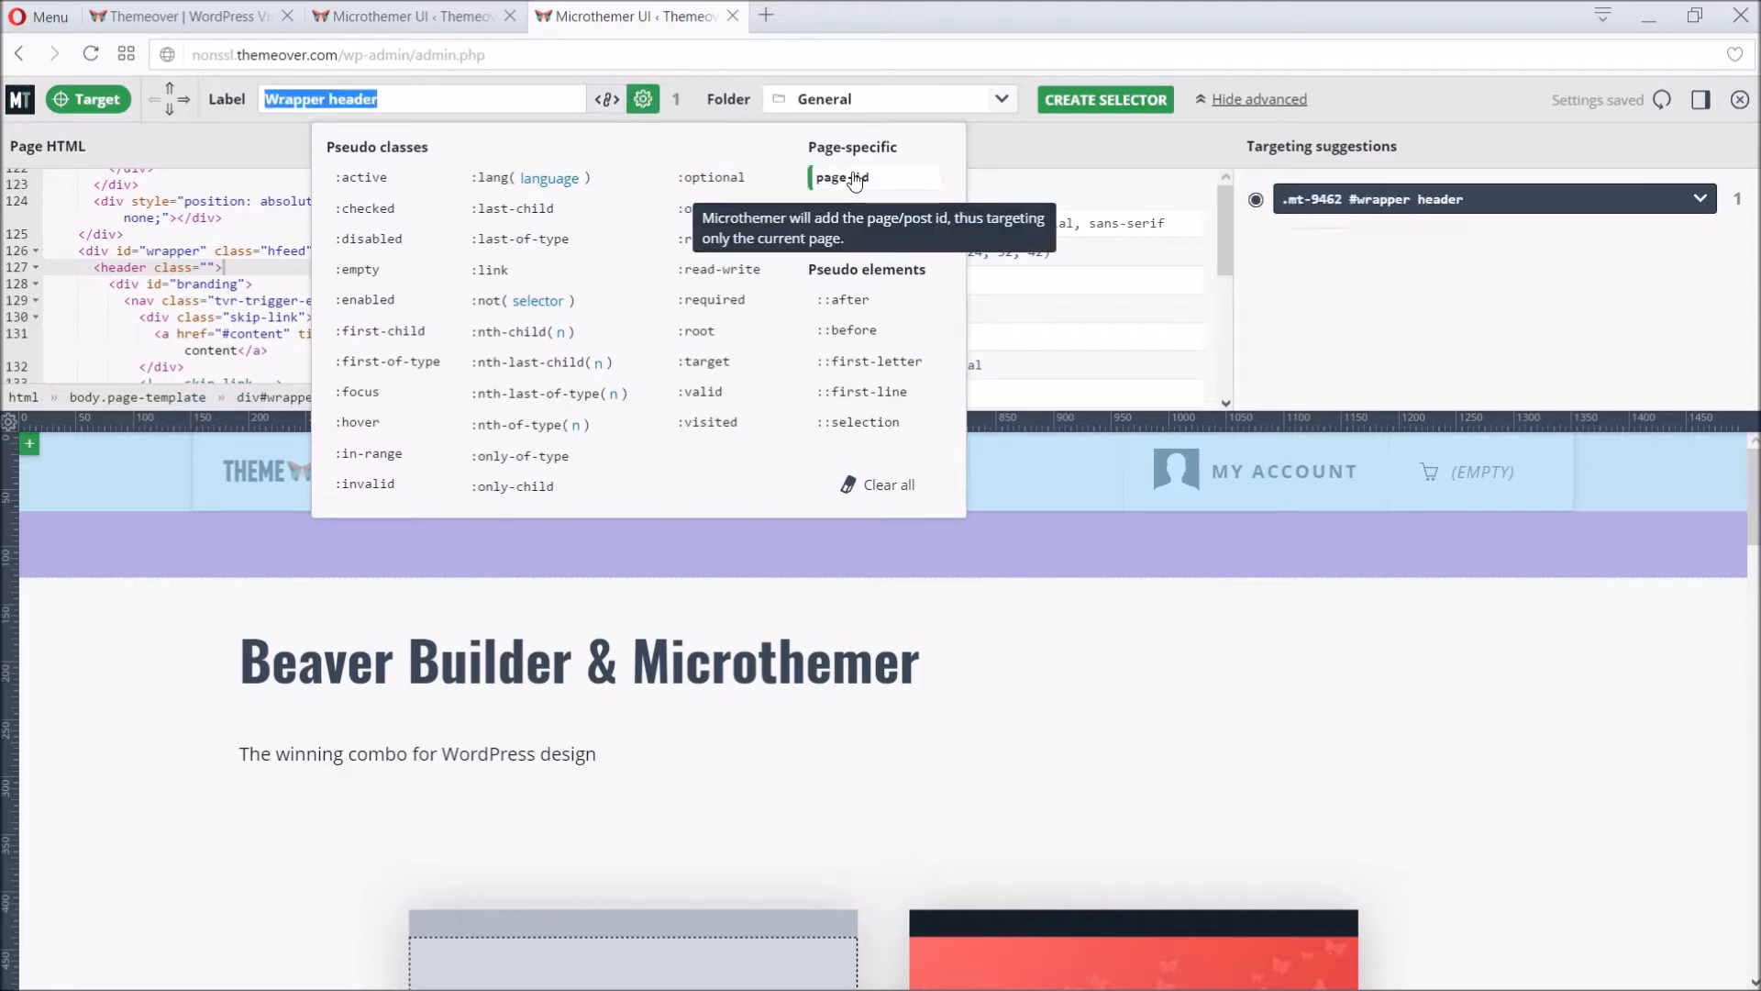
mouse_move(910, 178)
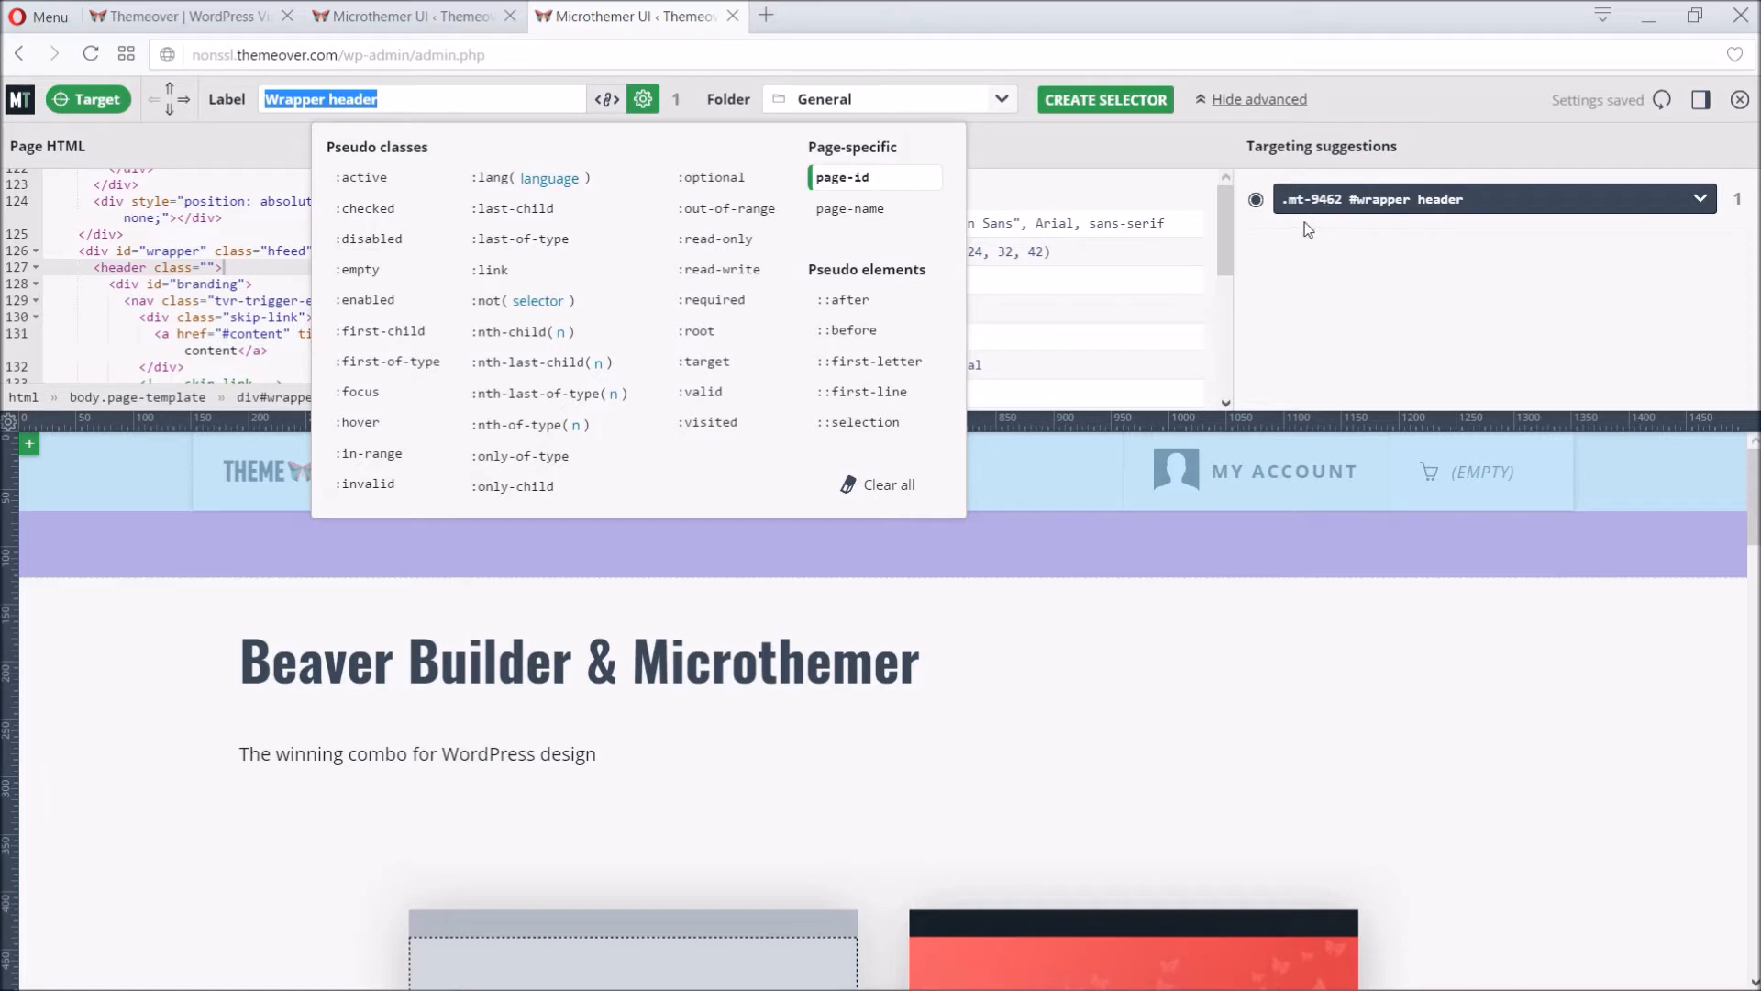
mouse_move(1324, 229)
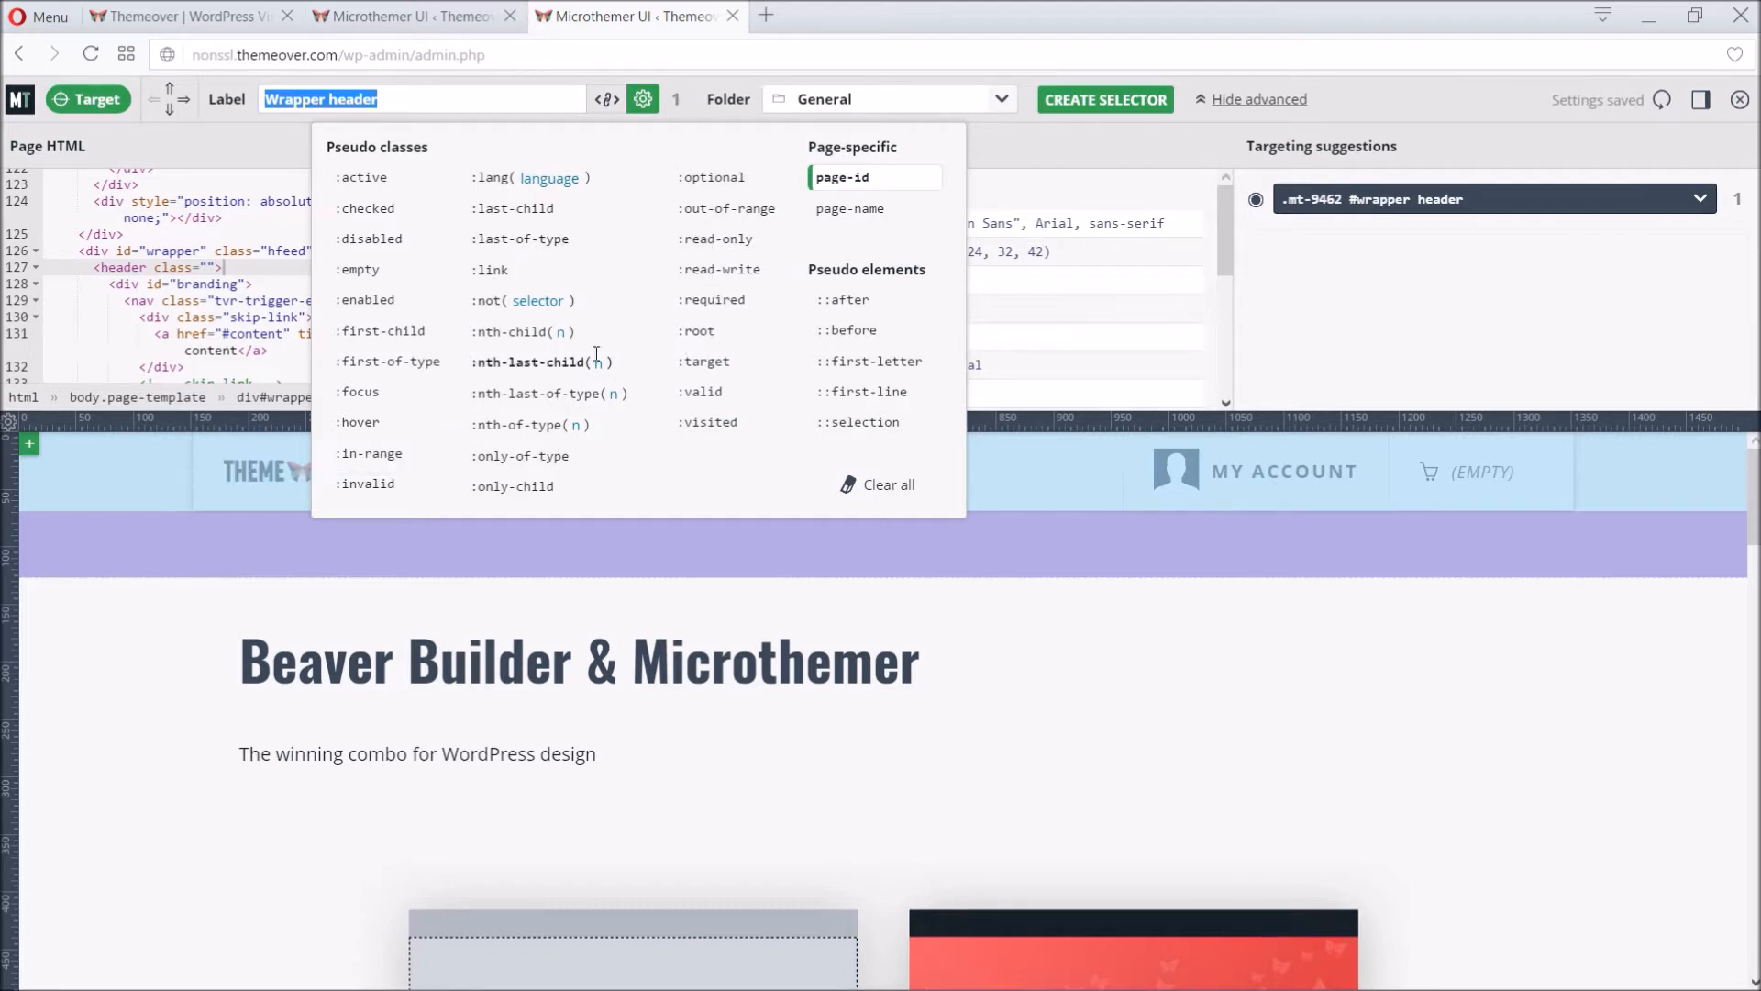
mouse_move(717, 238)
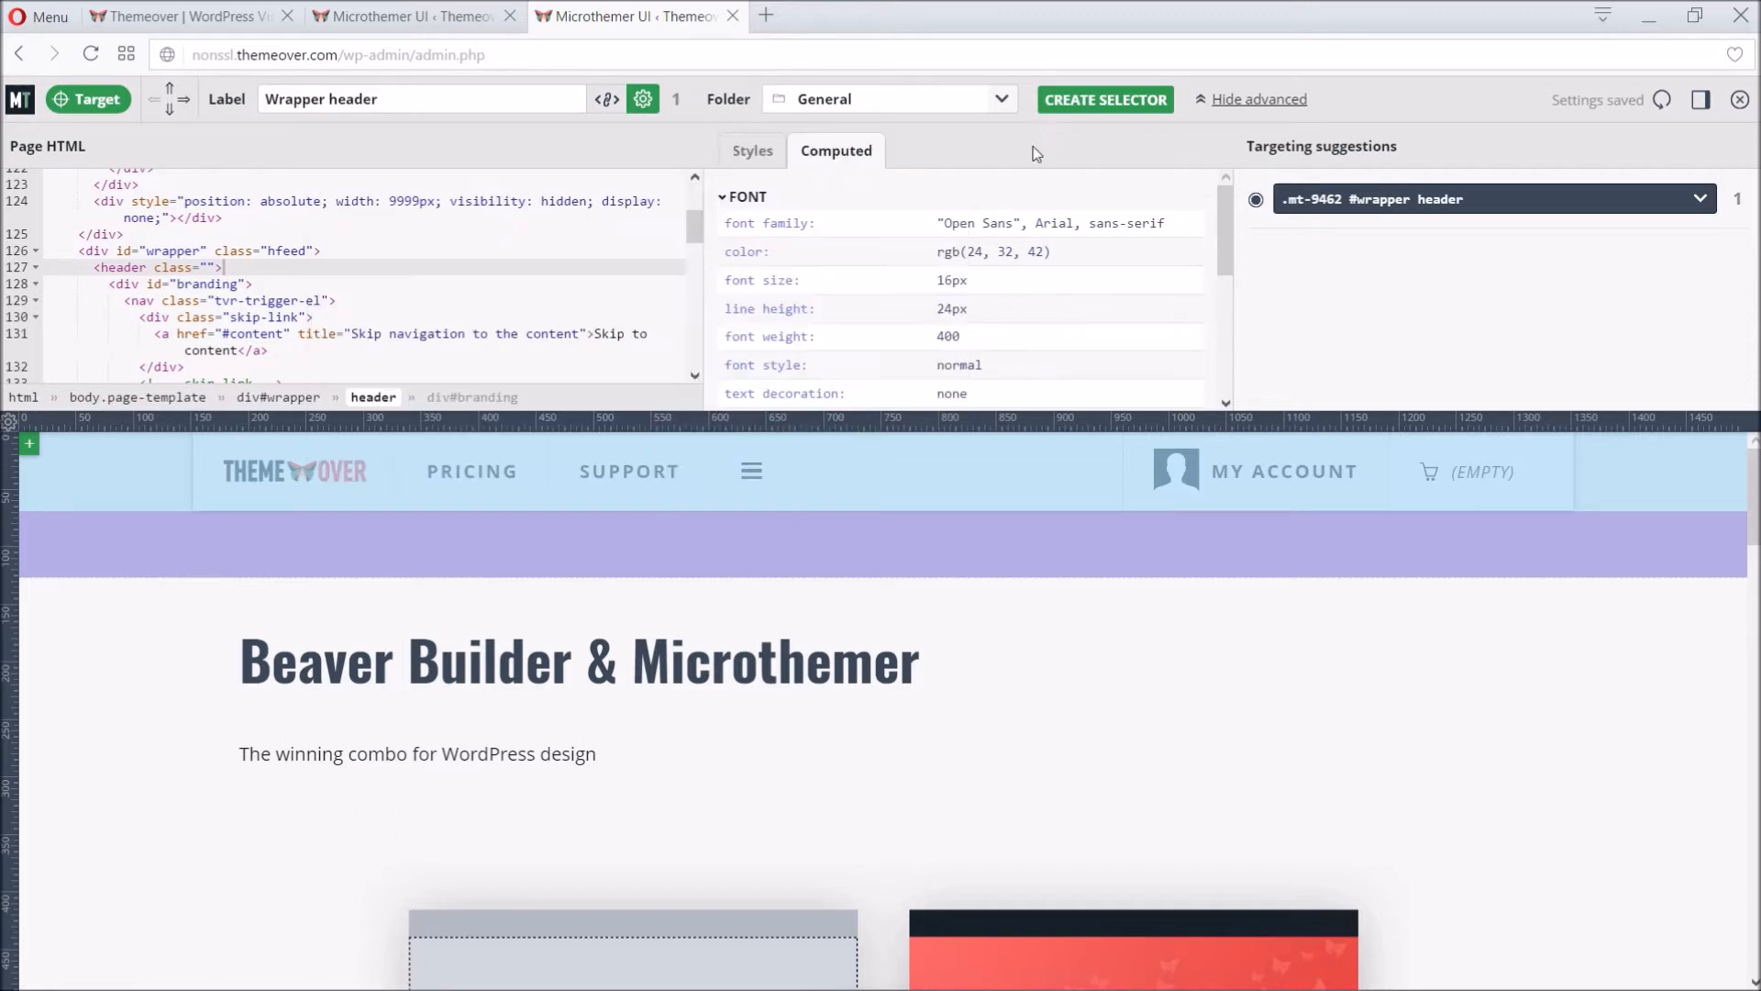
double_click(349, 99)
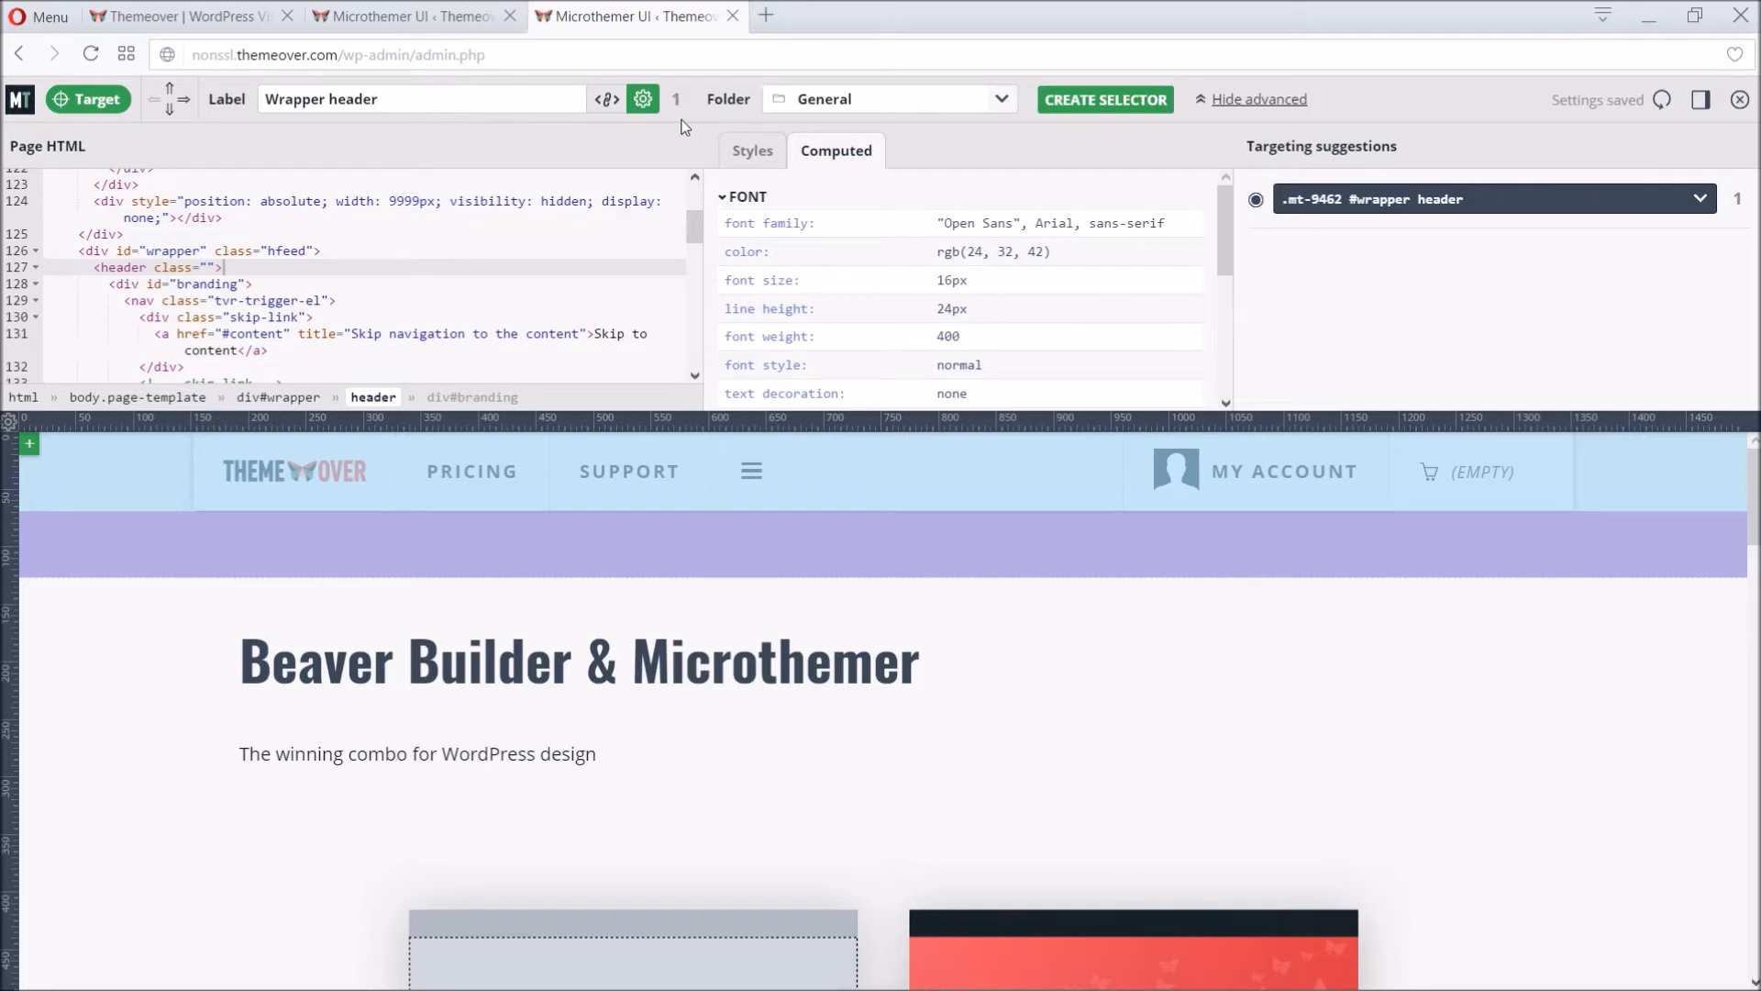
click(888, 99)
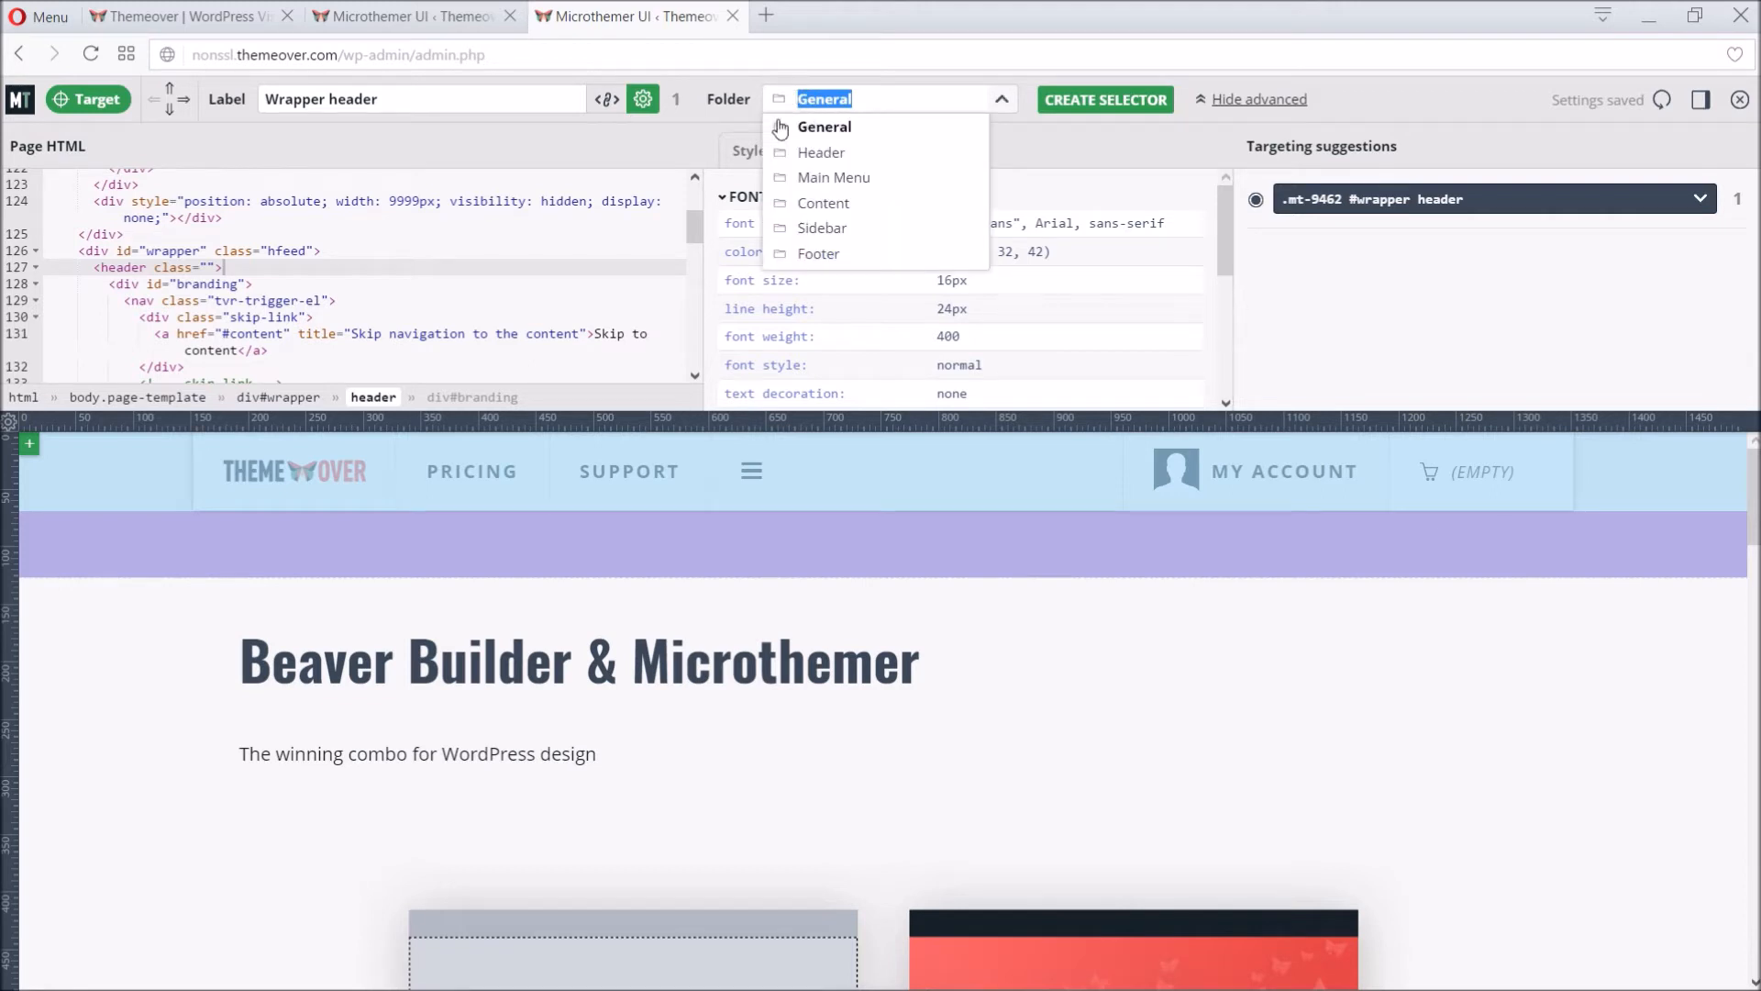
text(BBMT)
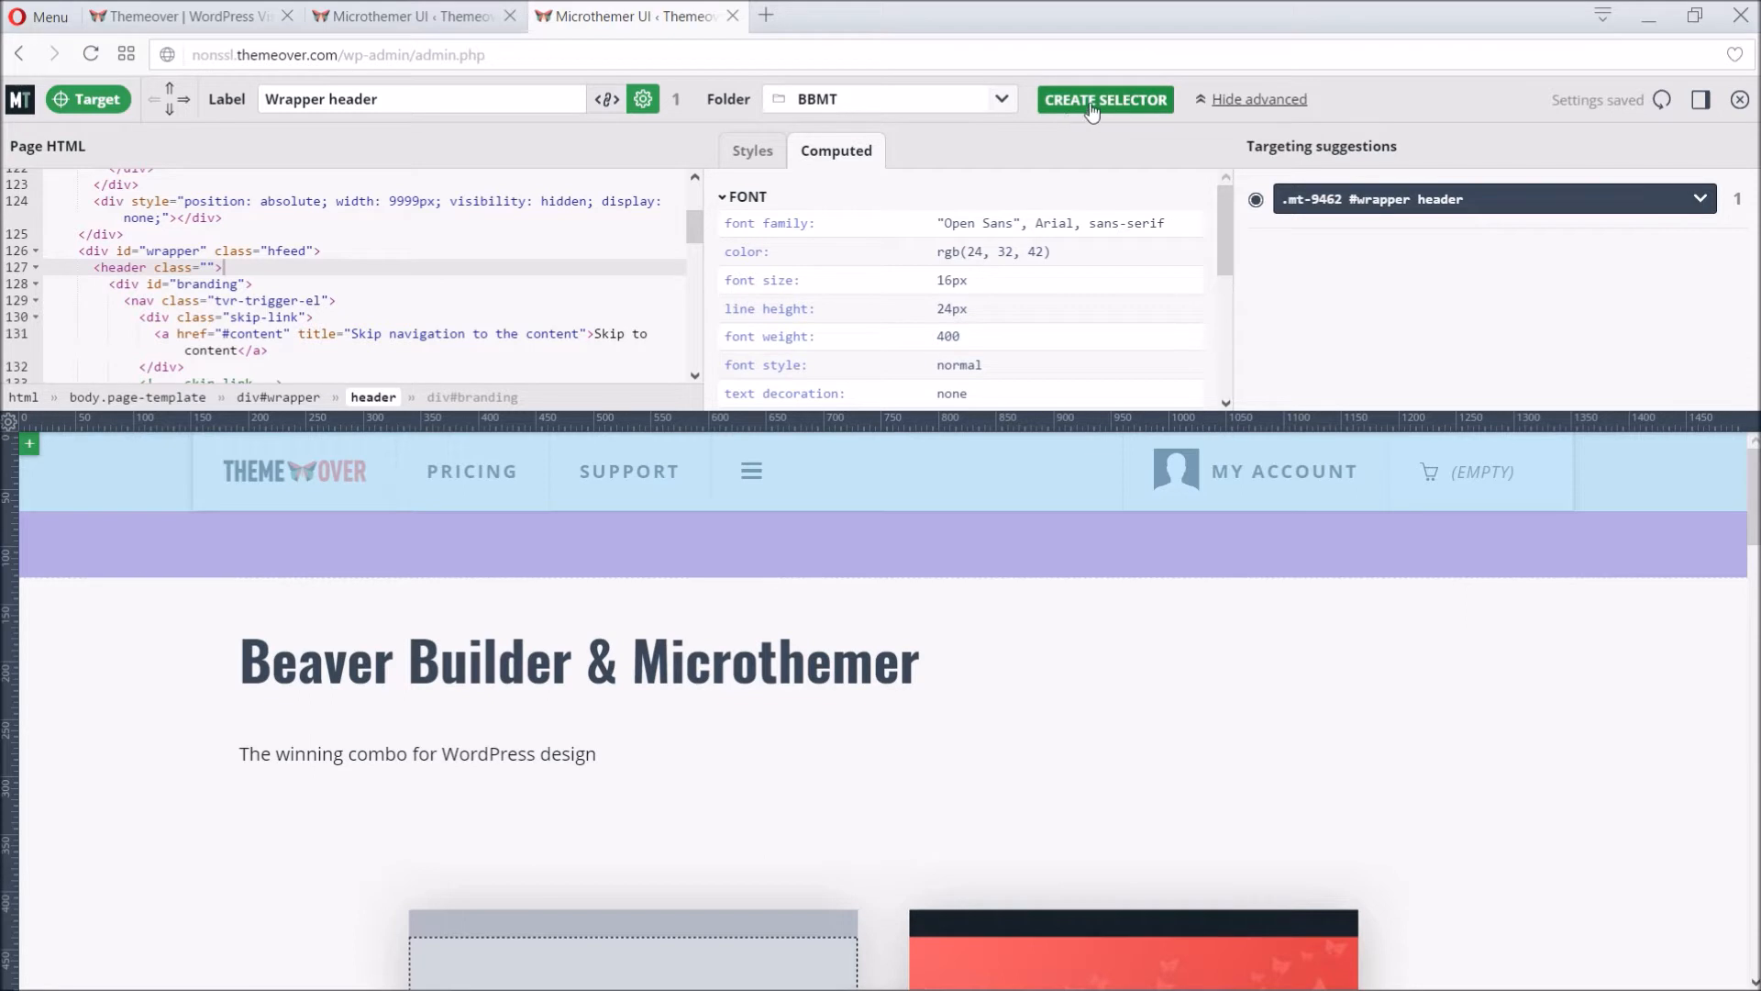
Step: Create the Wrapper header selector and set its height to 430
click(1104, 99)
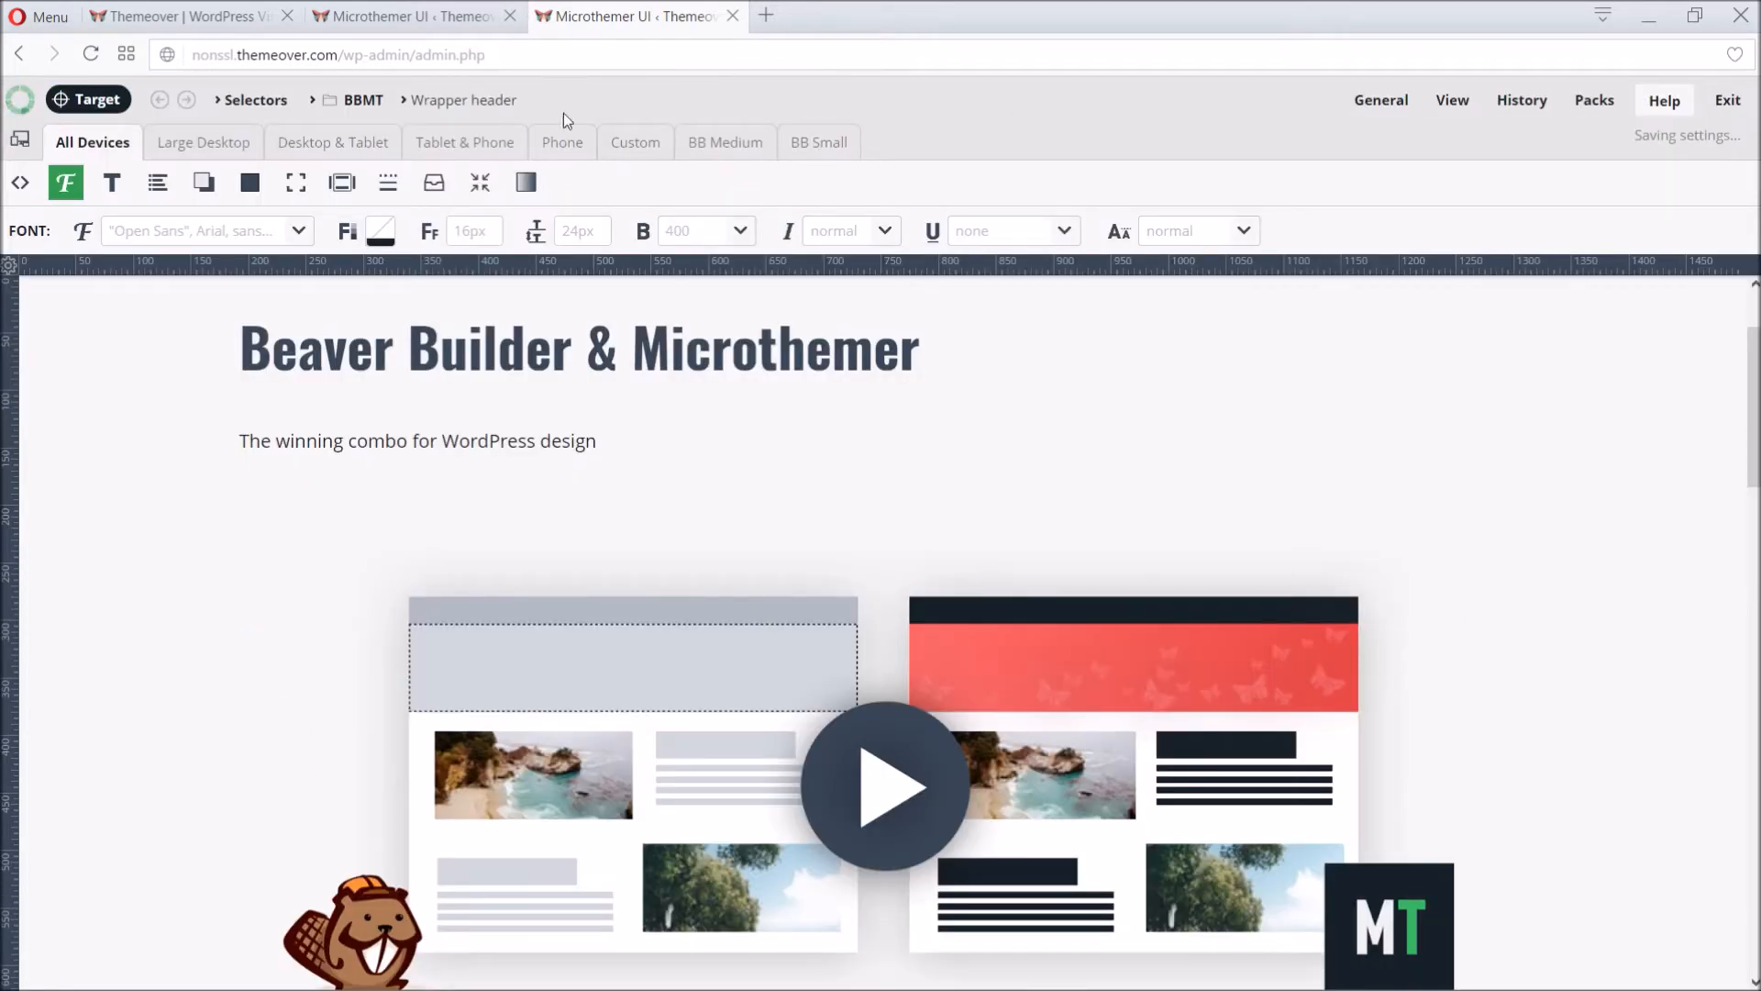
mouse_move(363, 99)
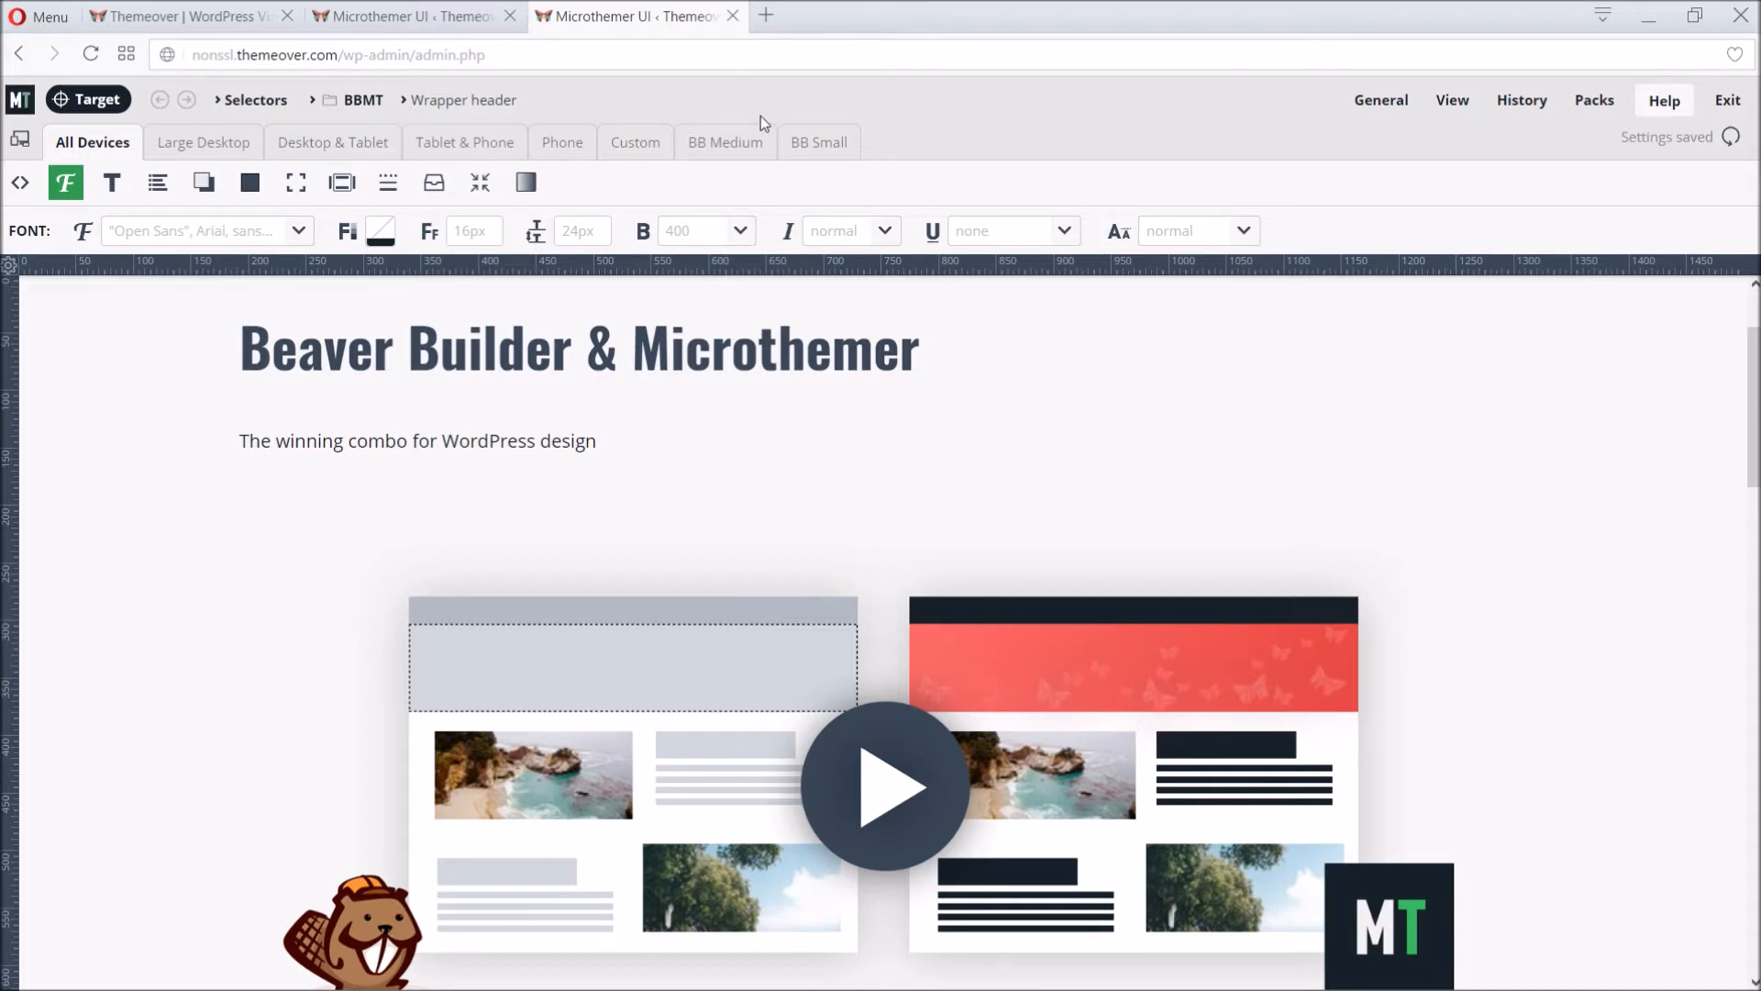
scroll(down, 3)
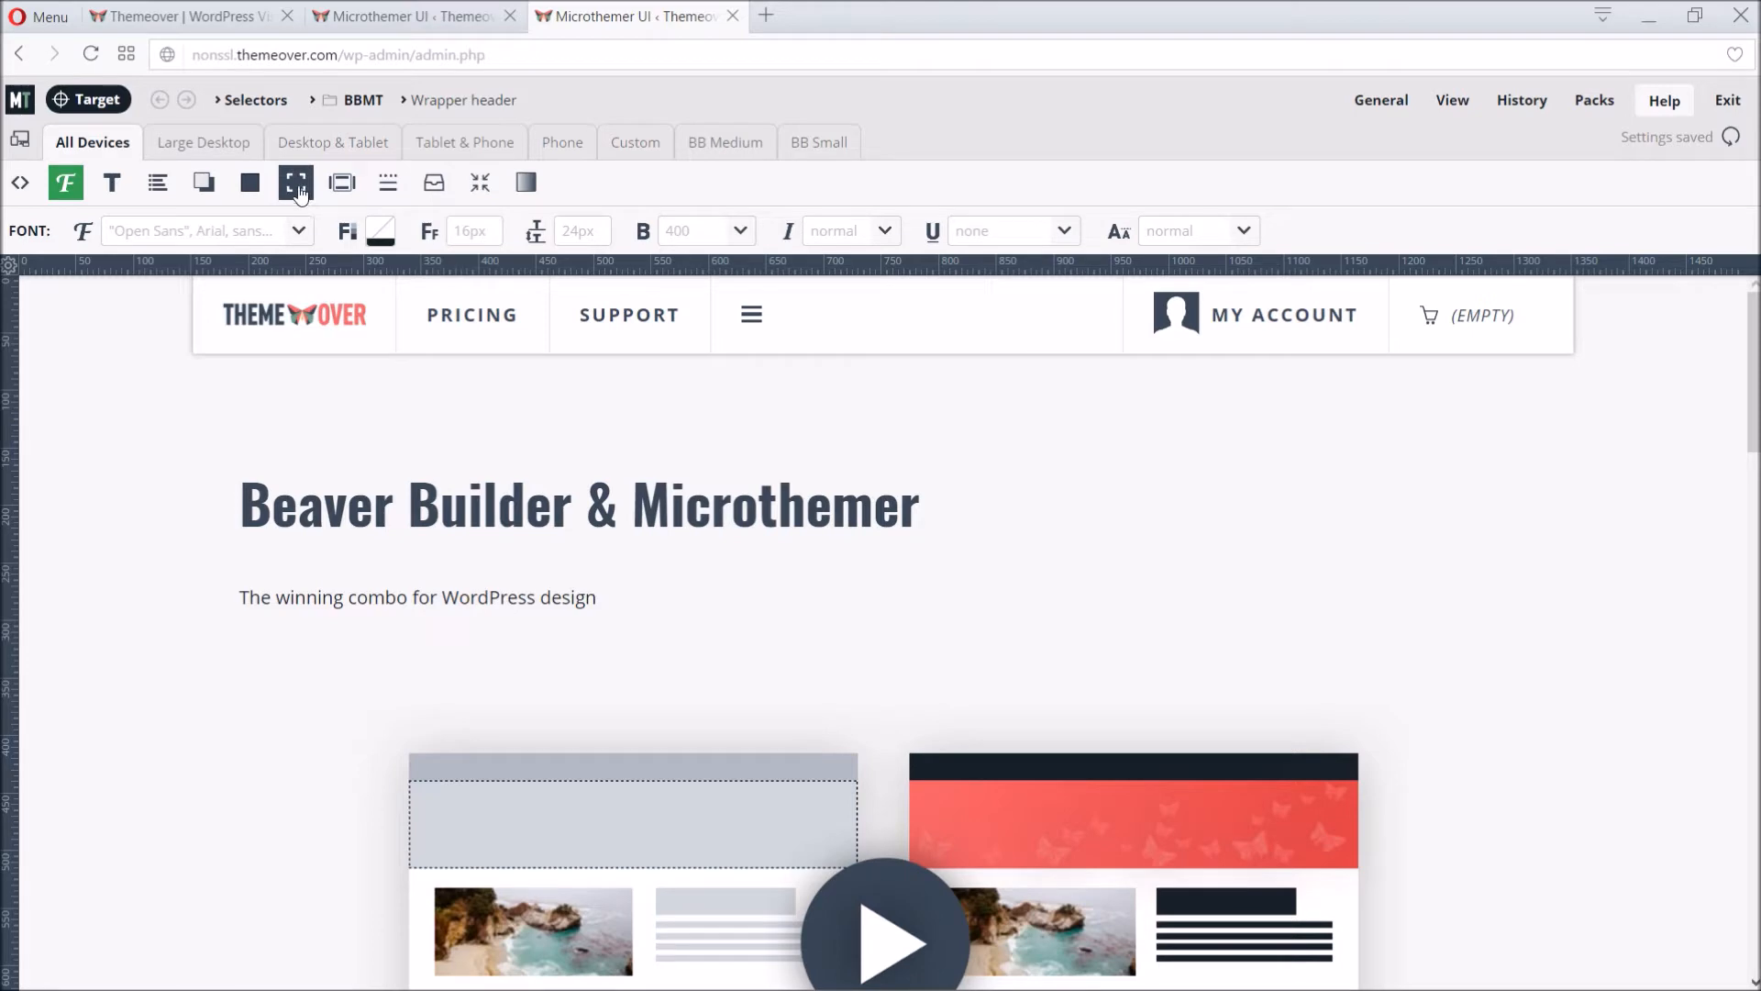
click(295, 182)
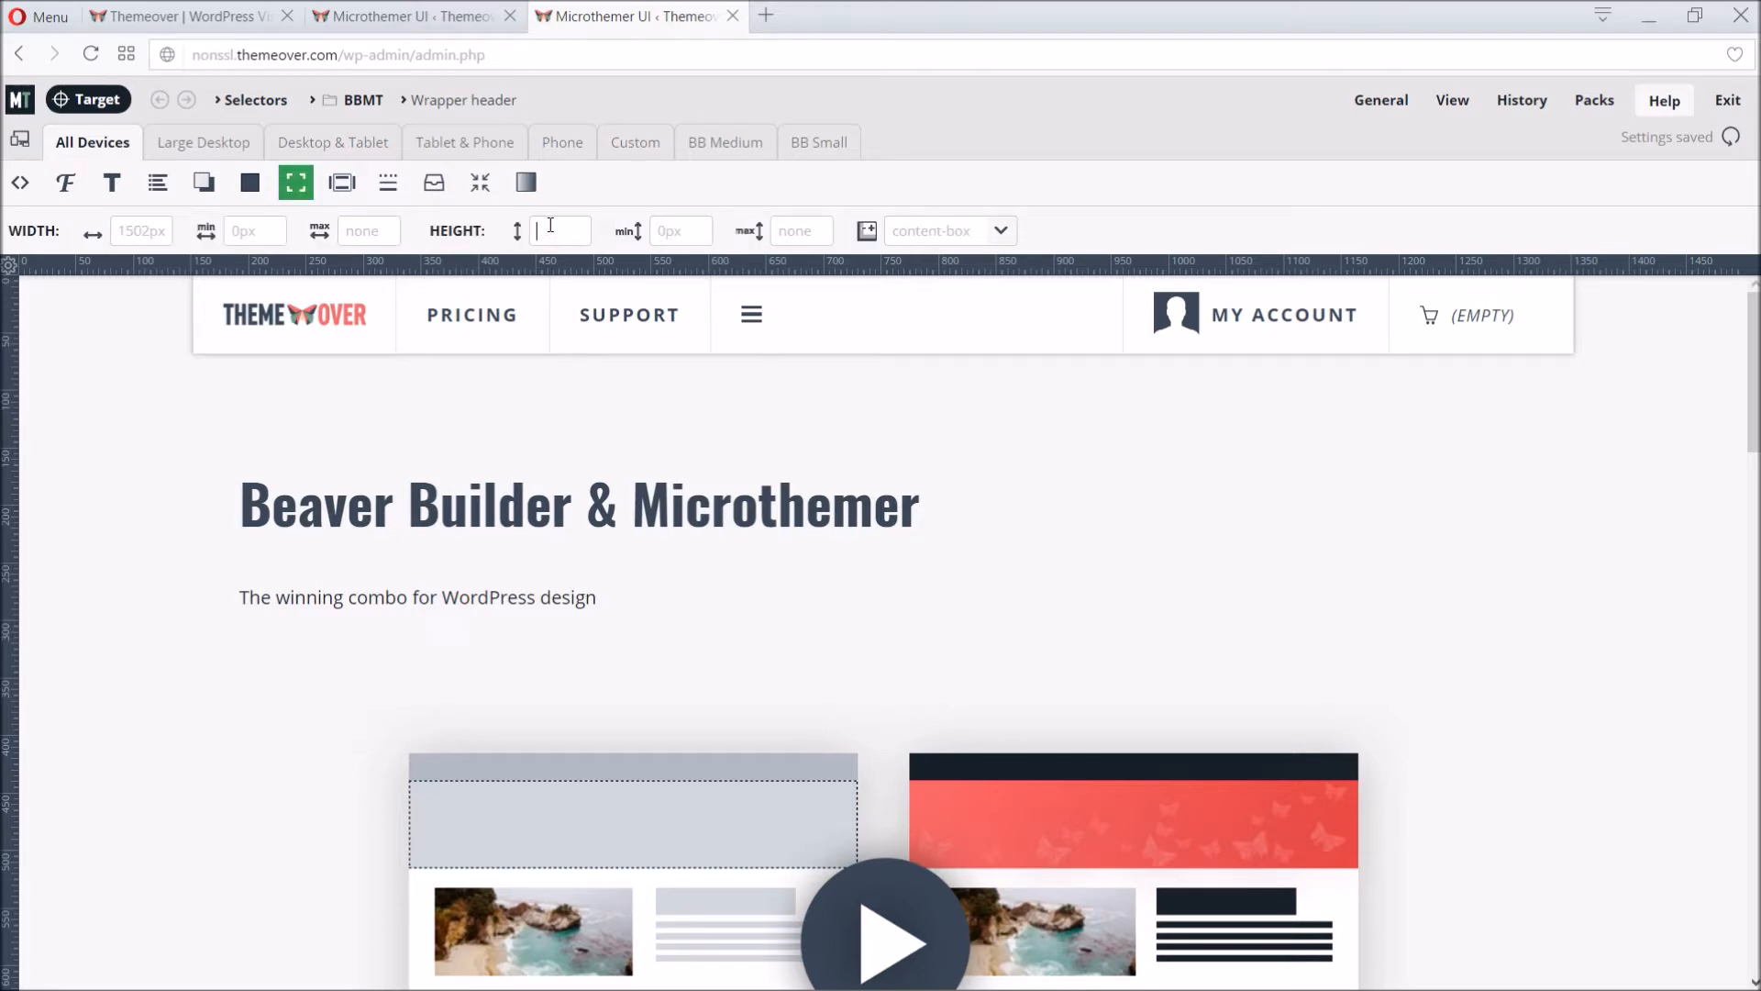
text(430)
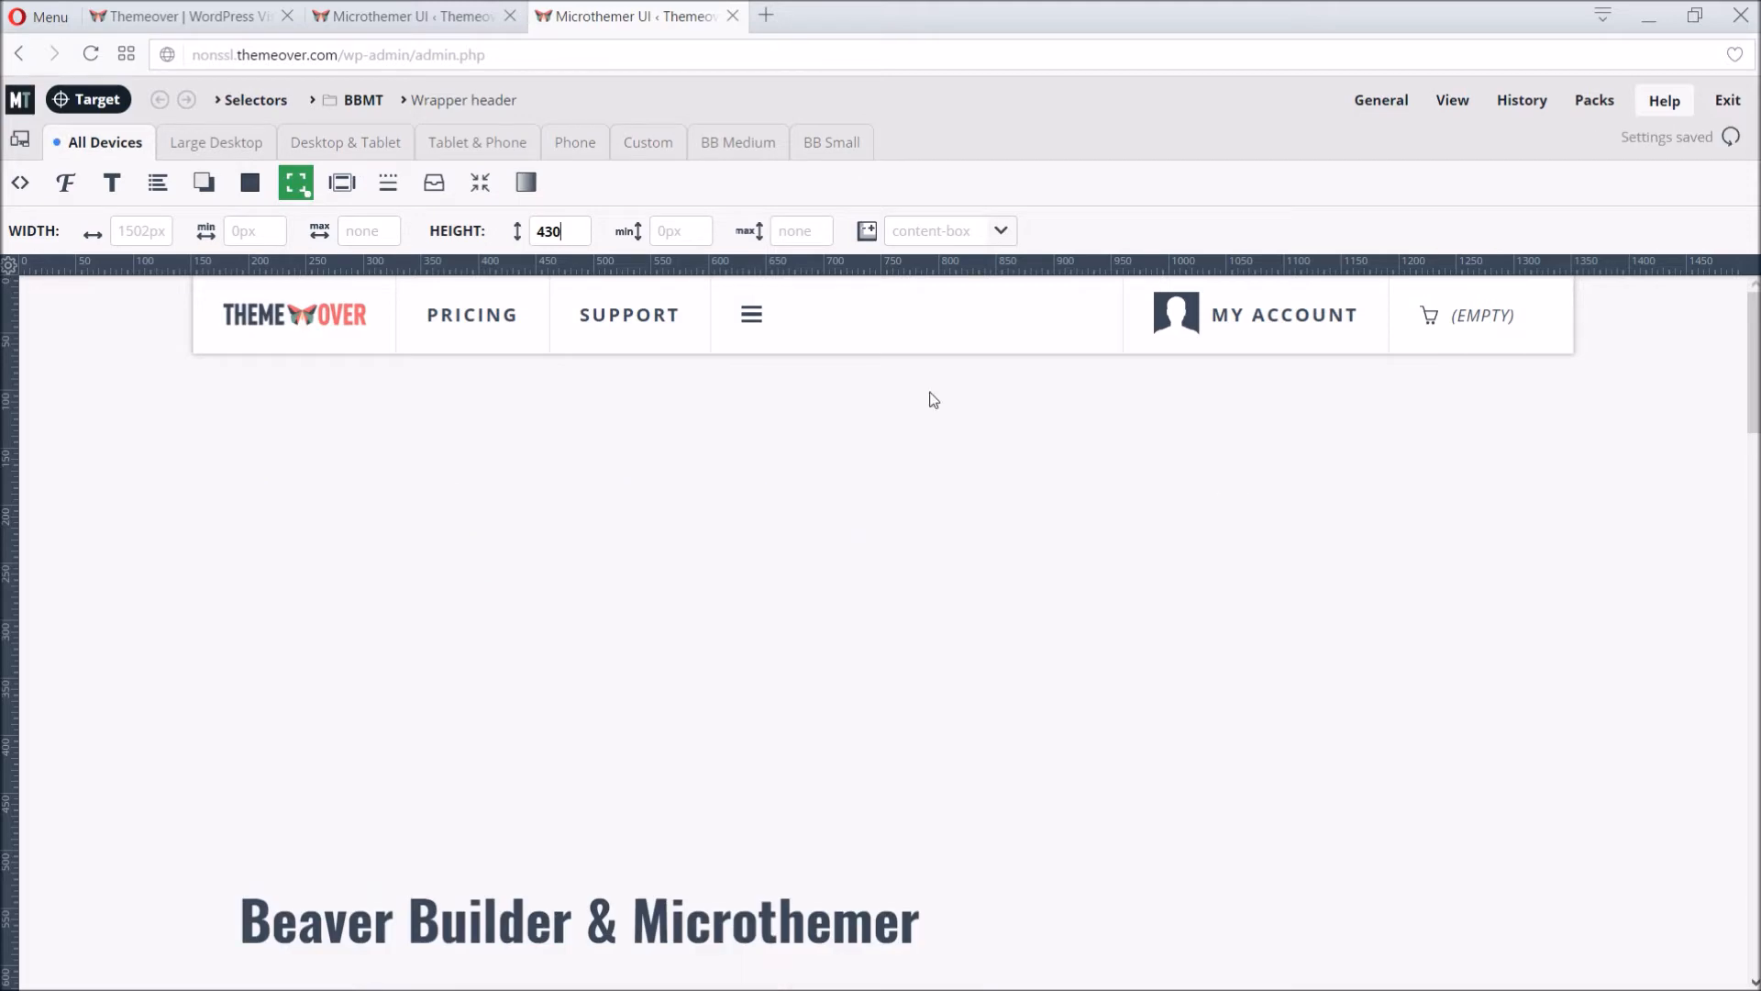
Step: Give the header the saved red background colour rgb(212, 63, 58)
click(250, 182)
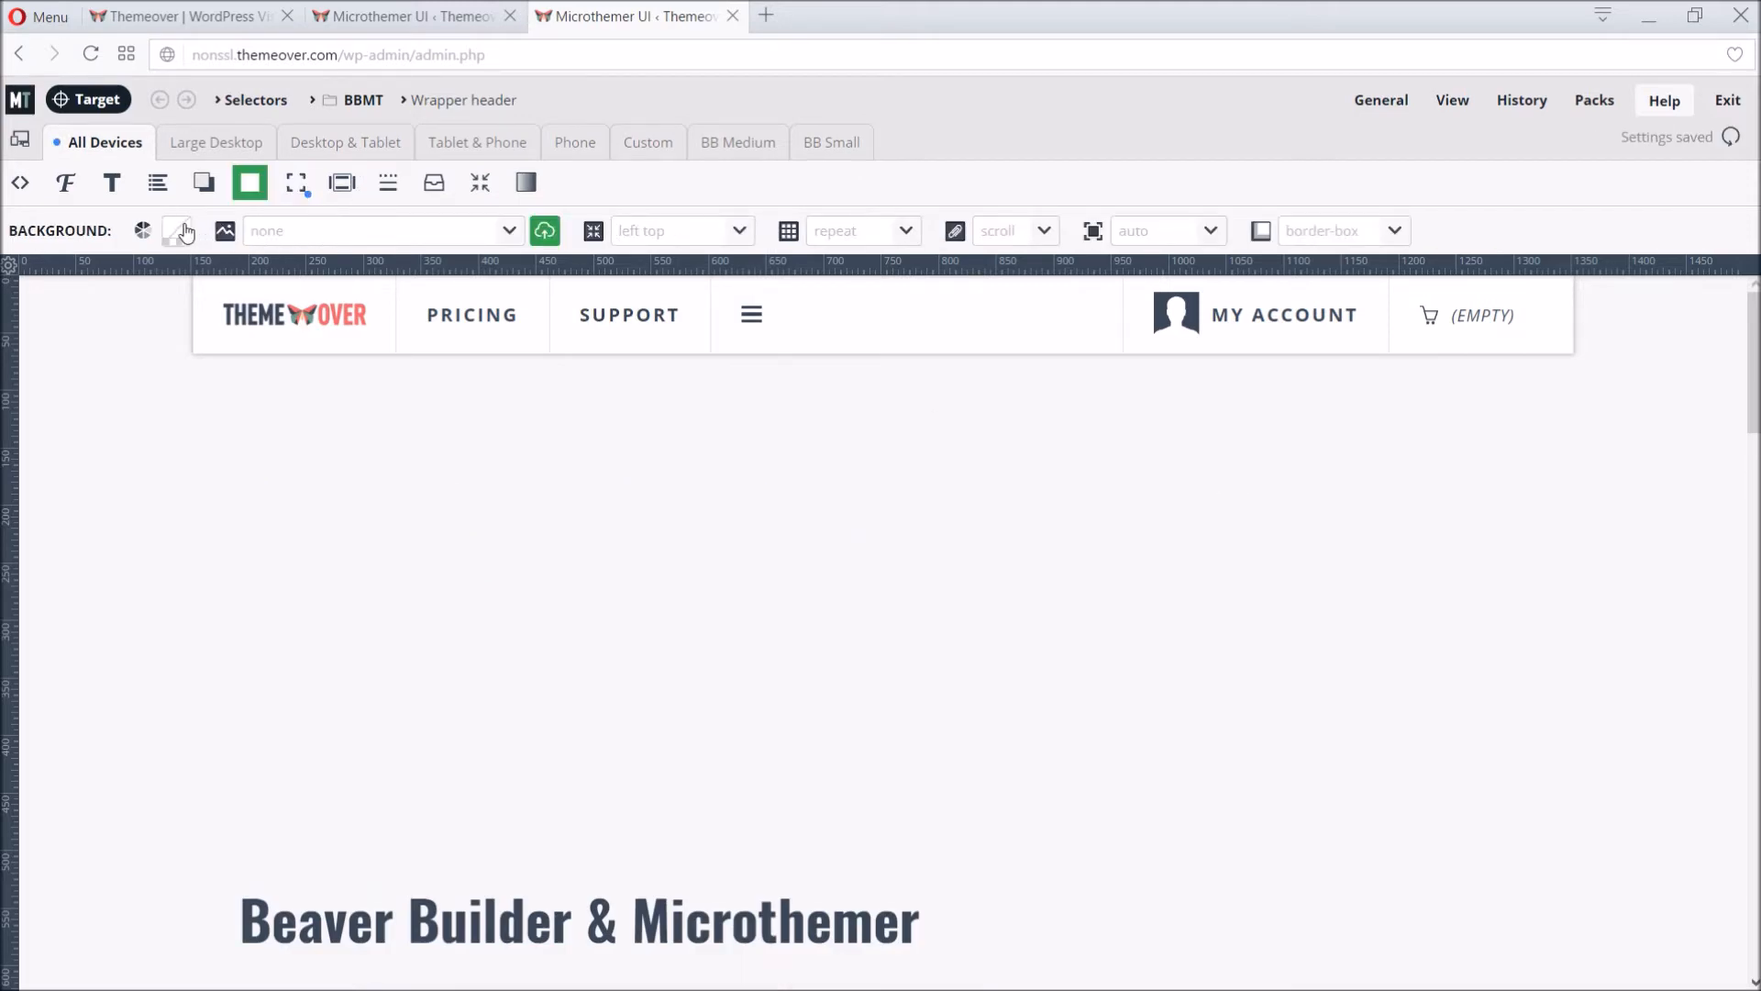
click(176, 231)
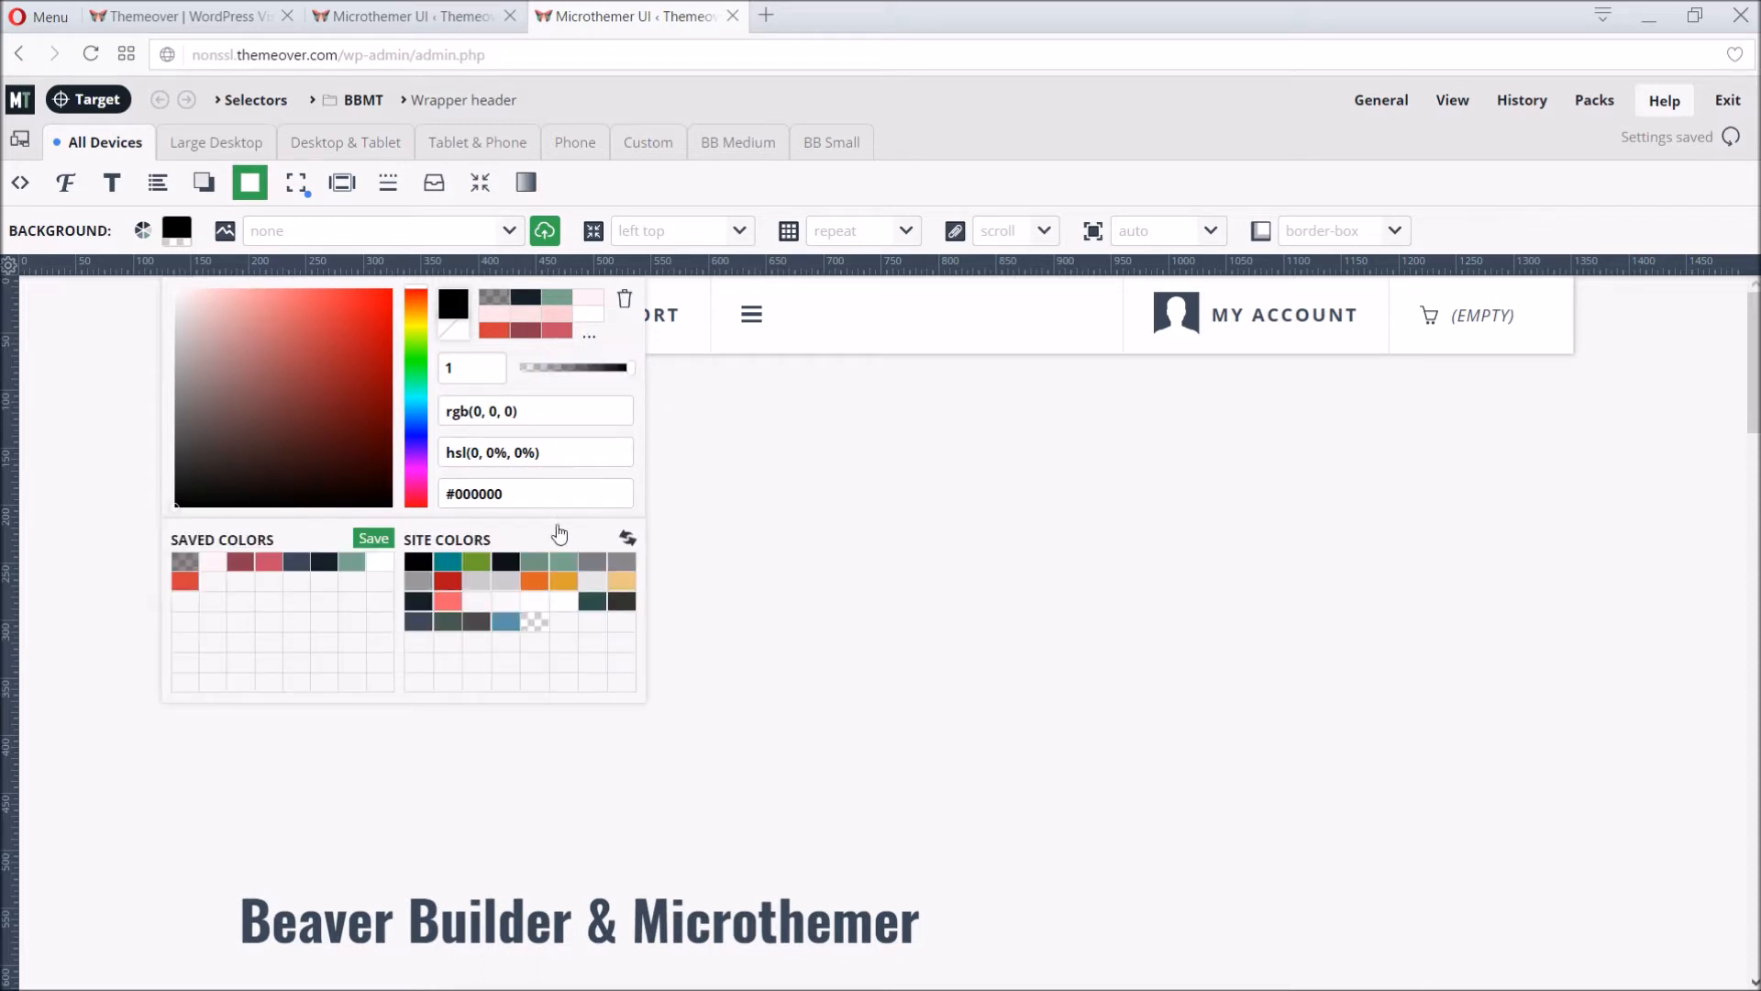
mouse_move(618, 545)
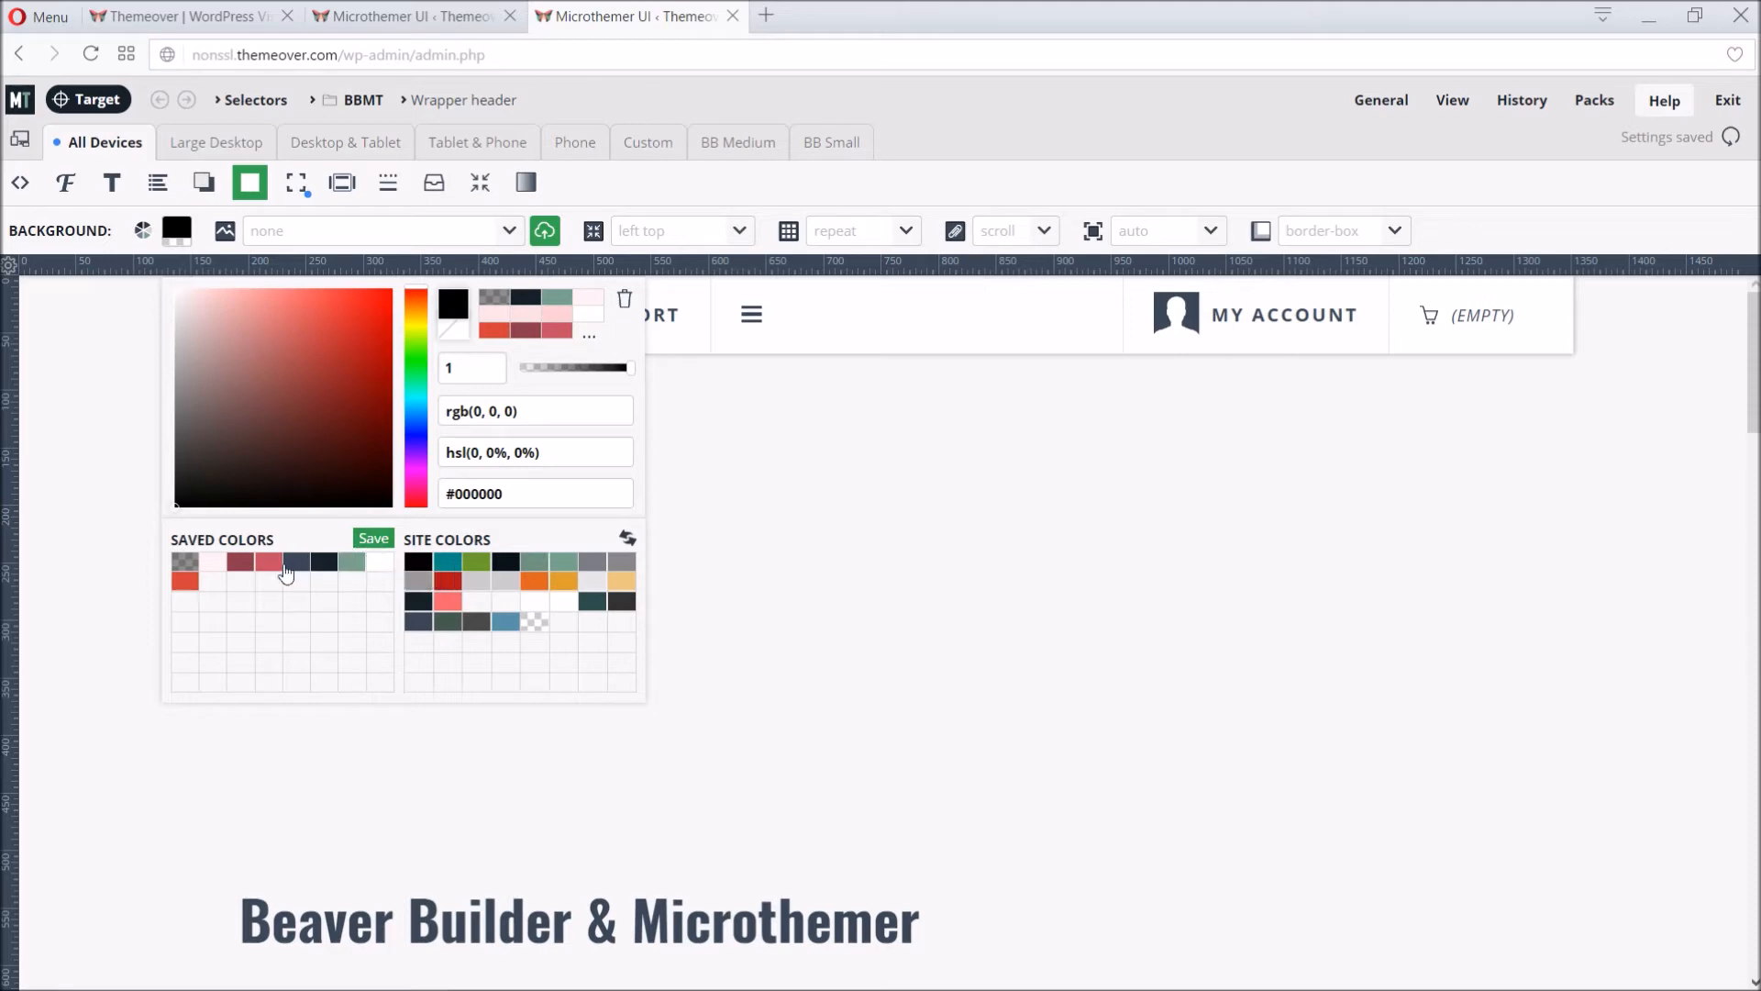
mouse_move(184, 582)
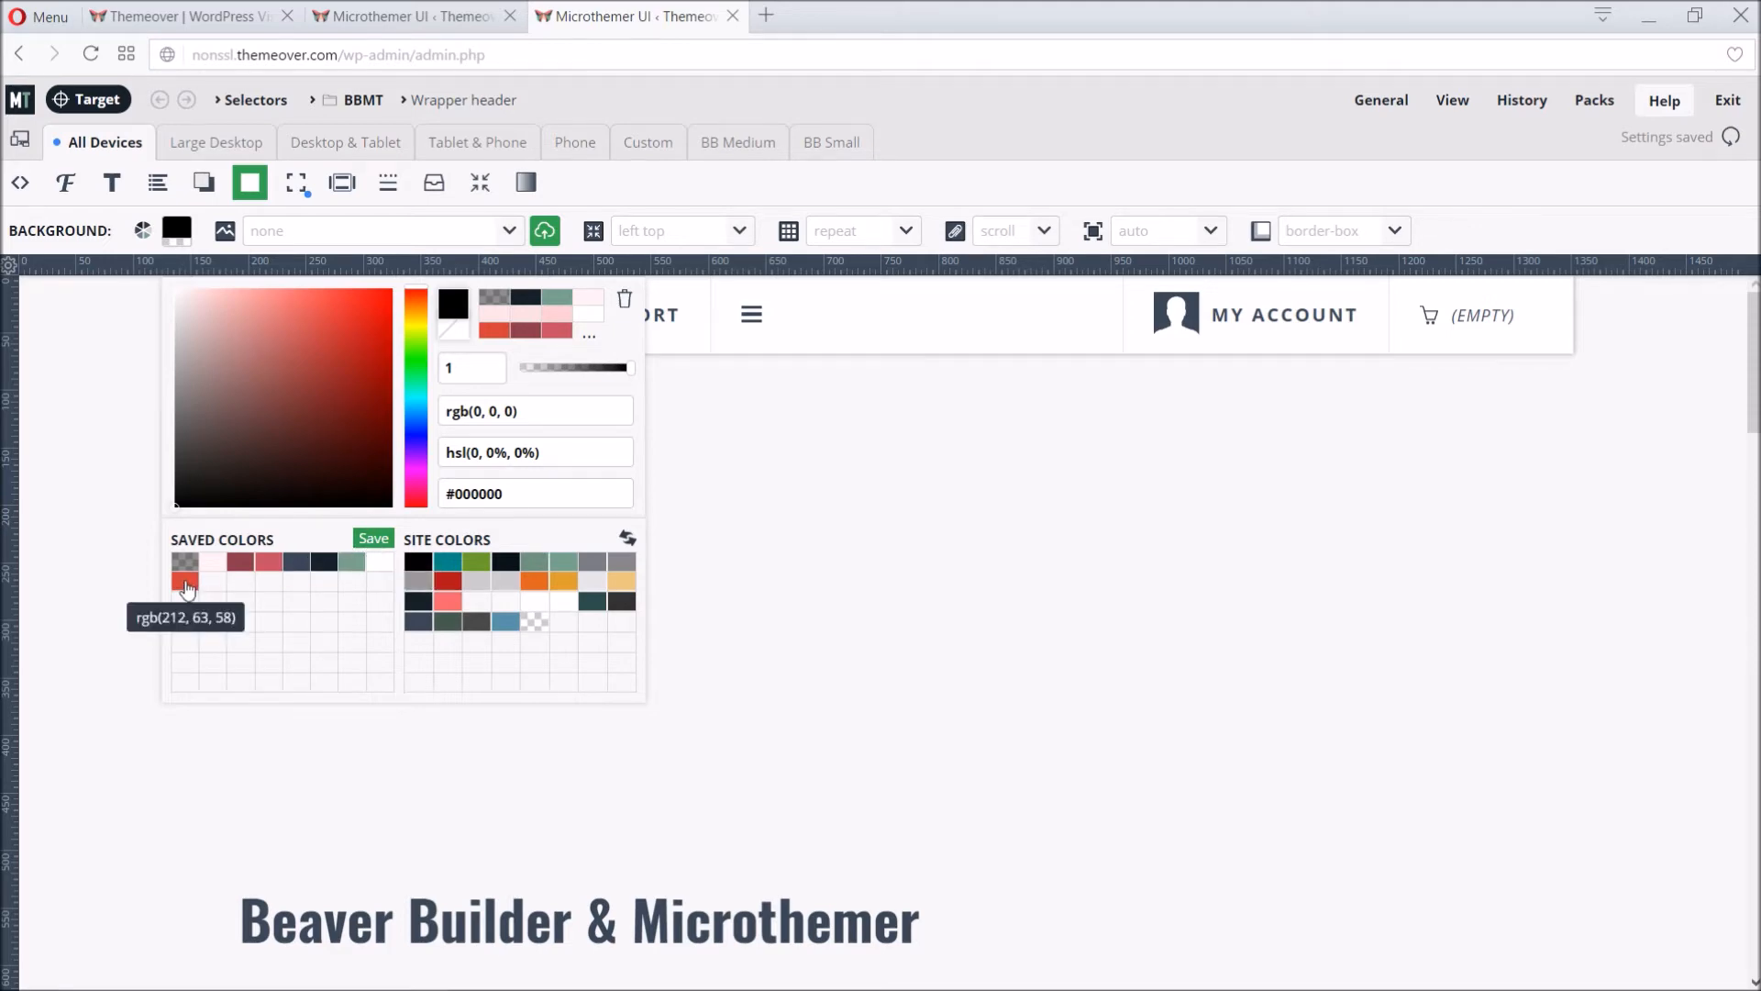
click(183, 580)
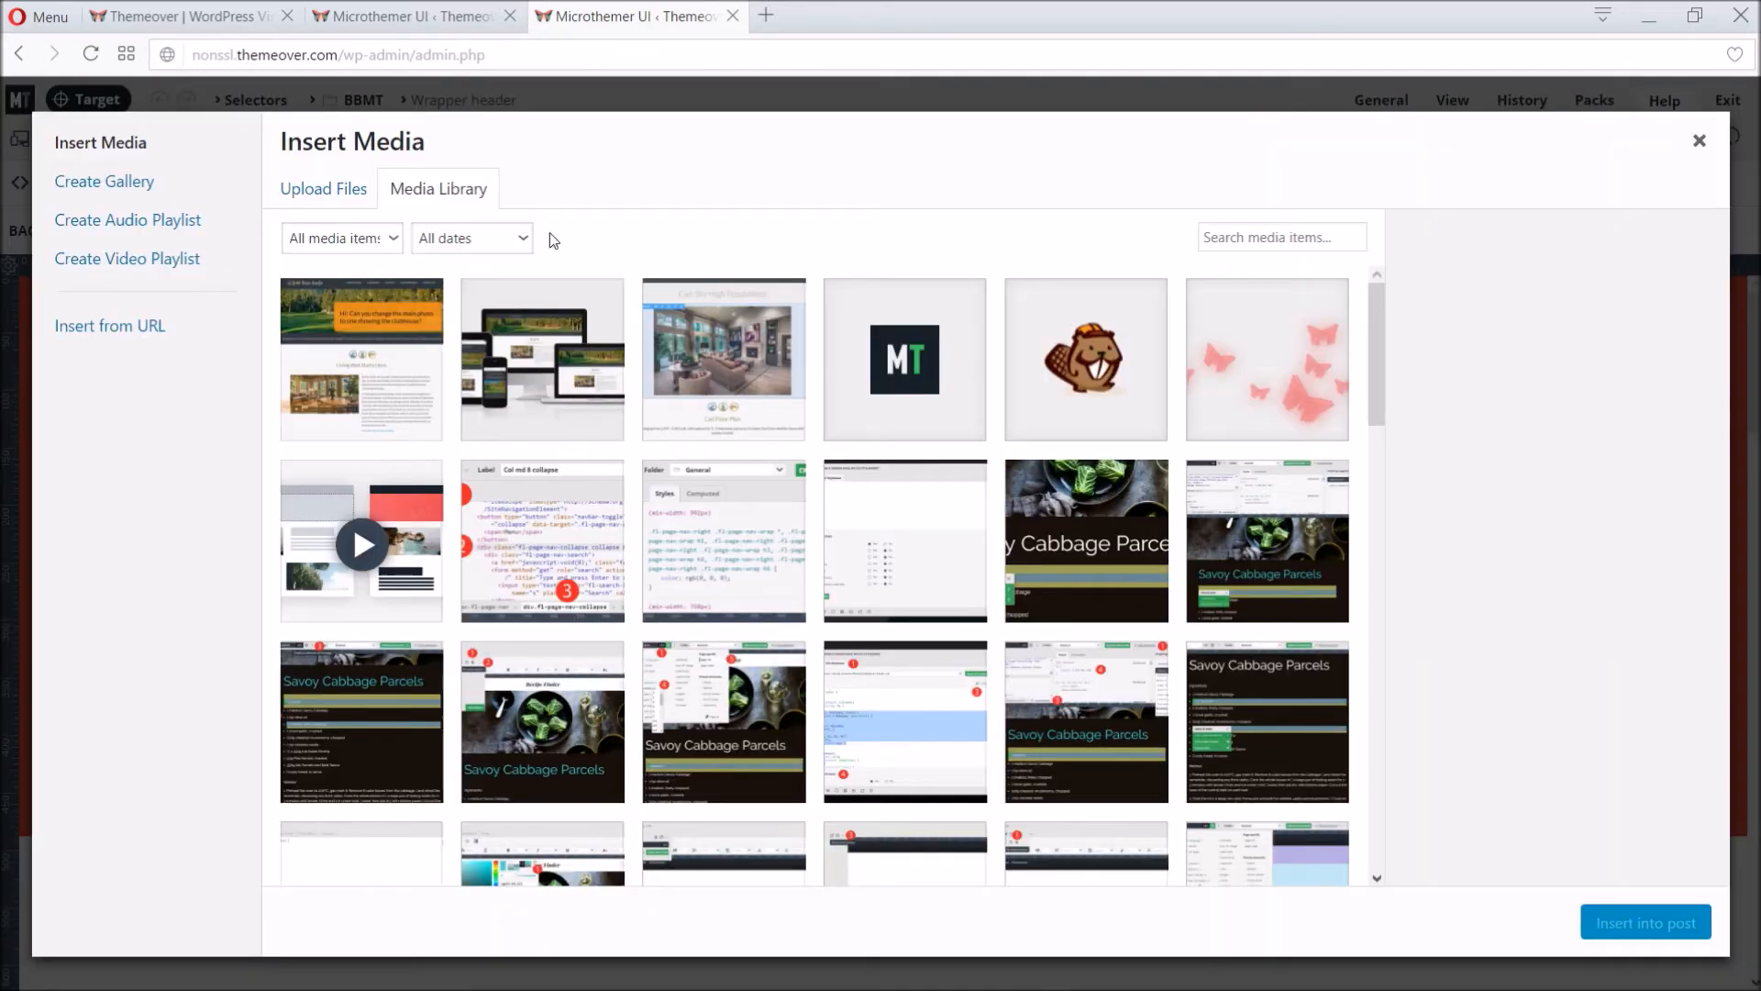
click(1266, 358)
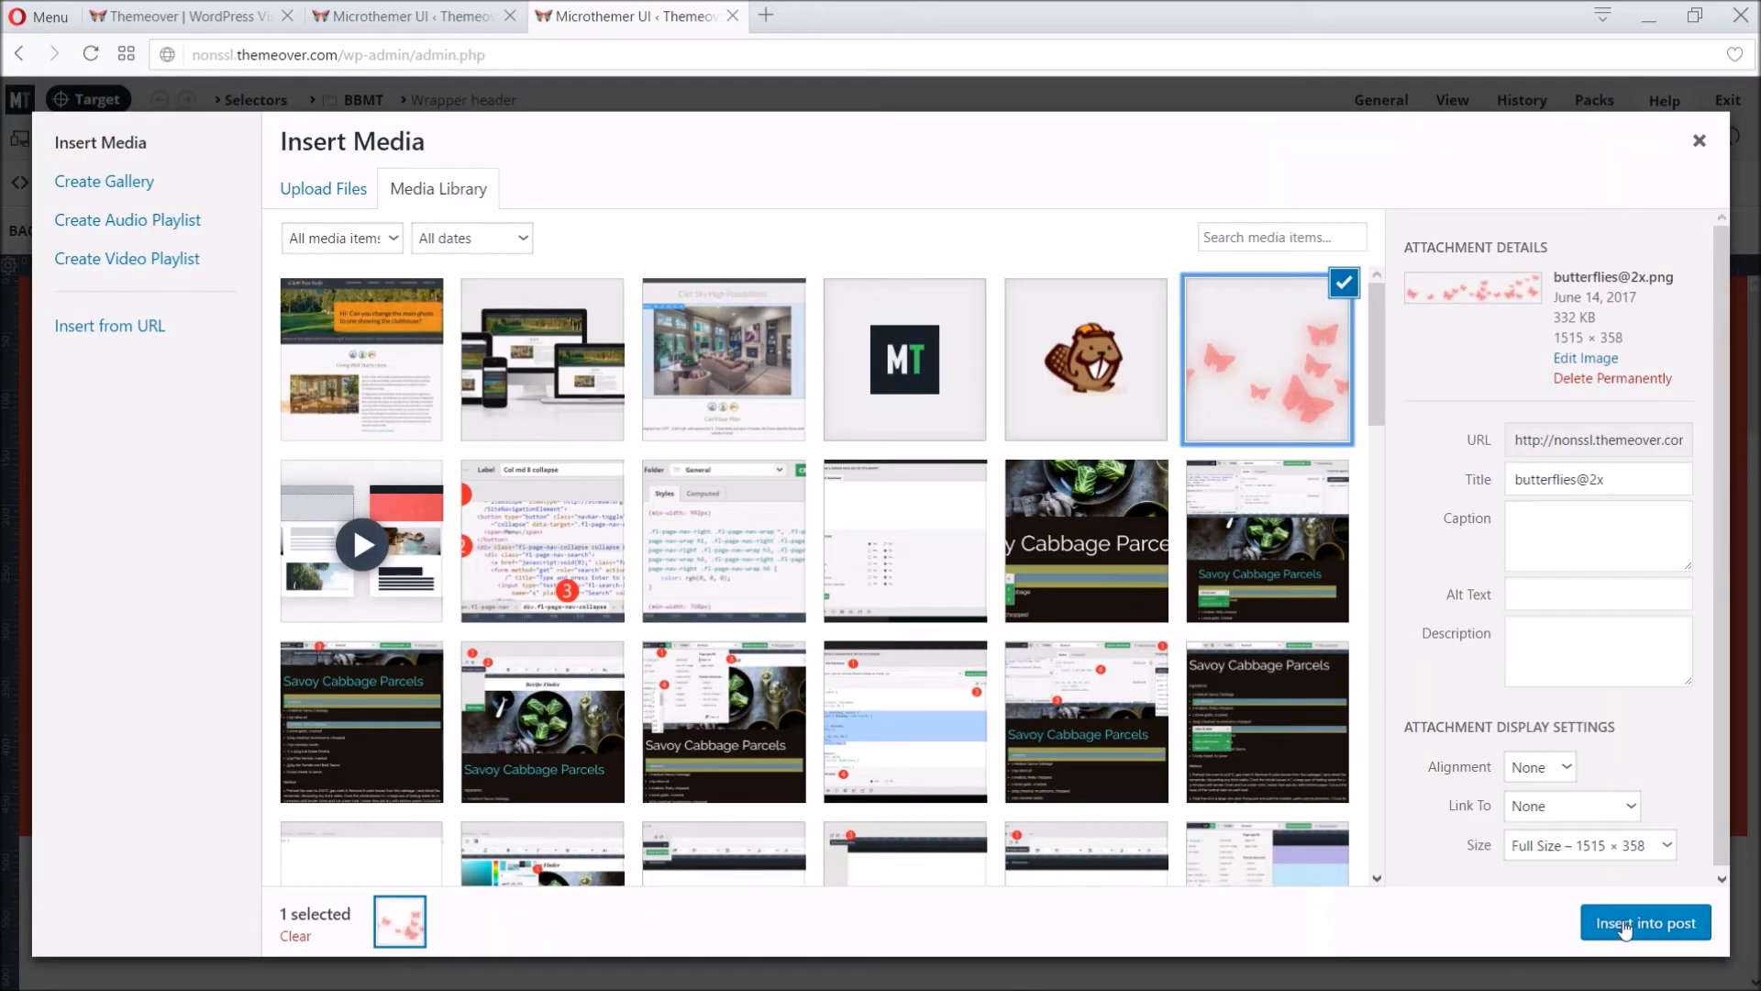
click(1644, 923)
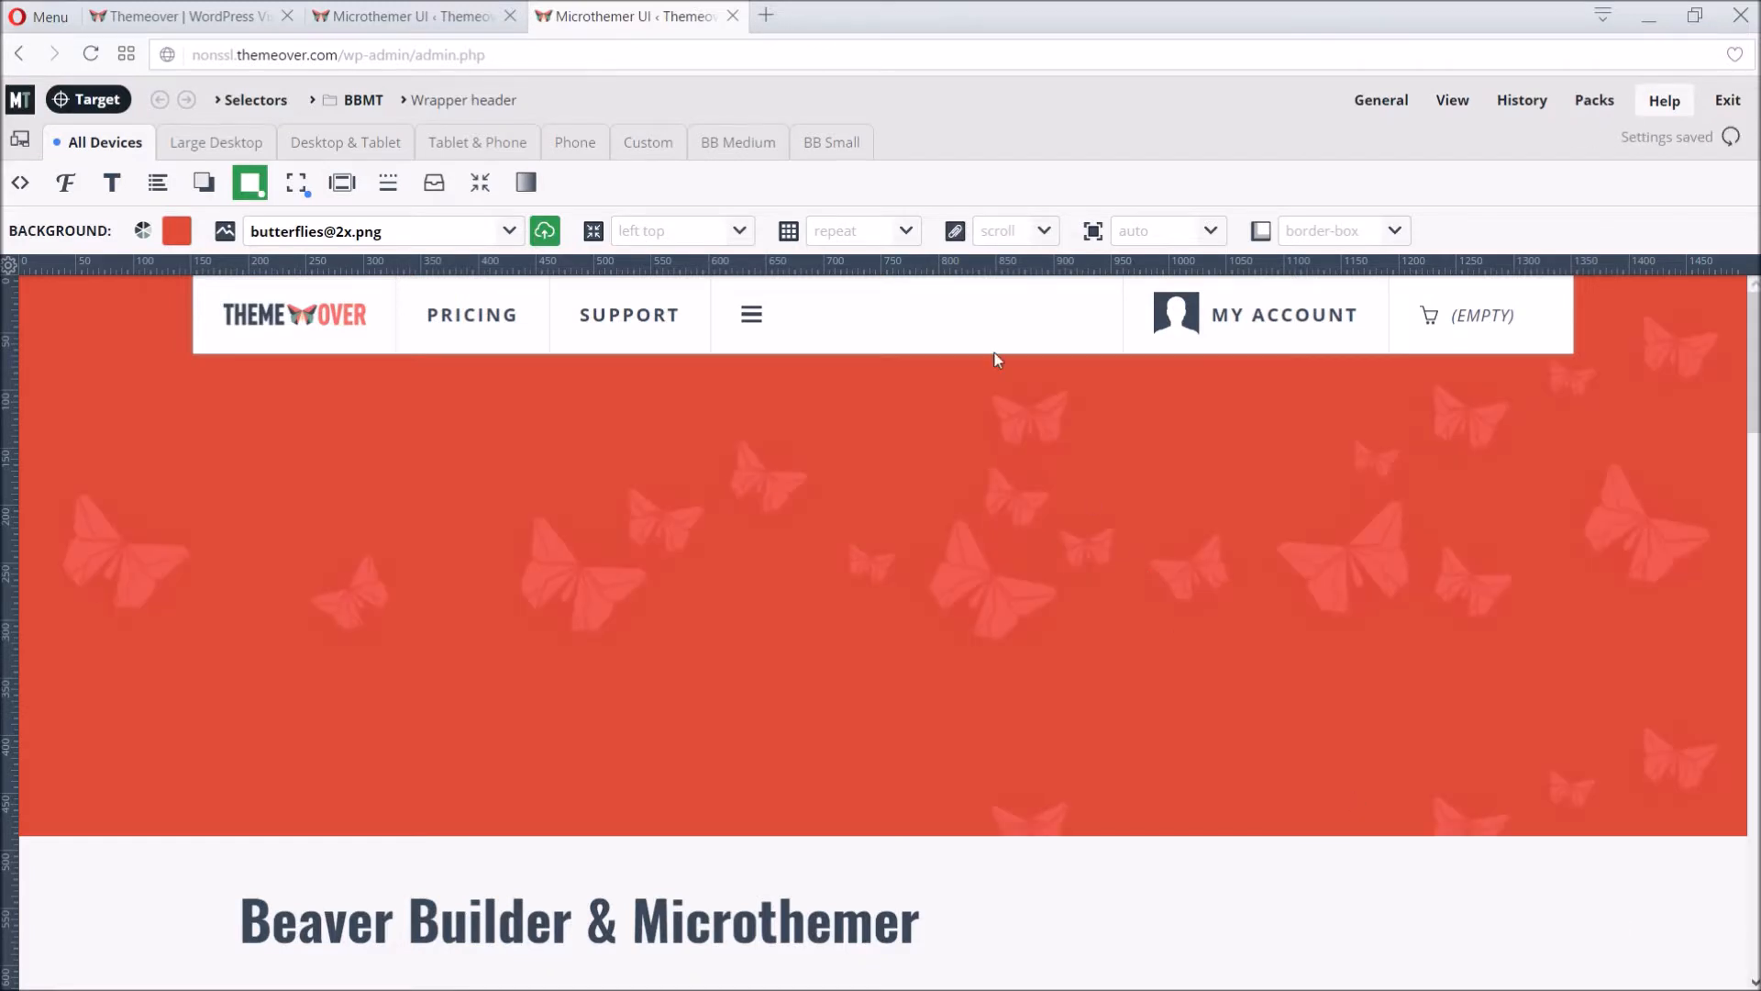
click(679, 231)
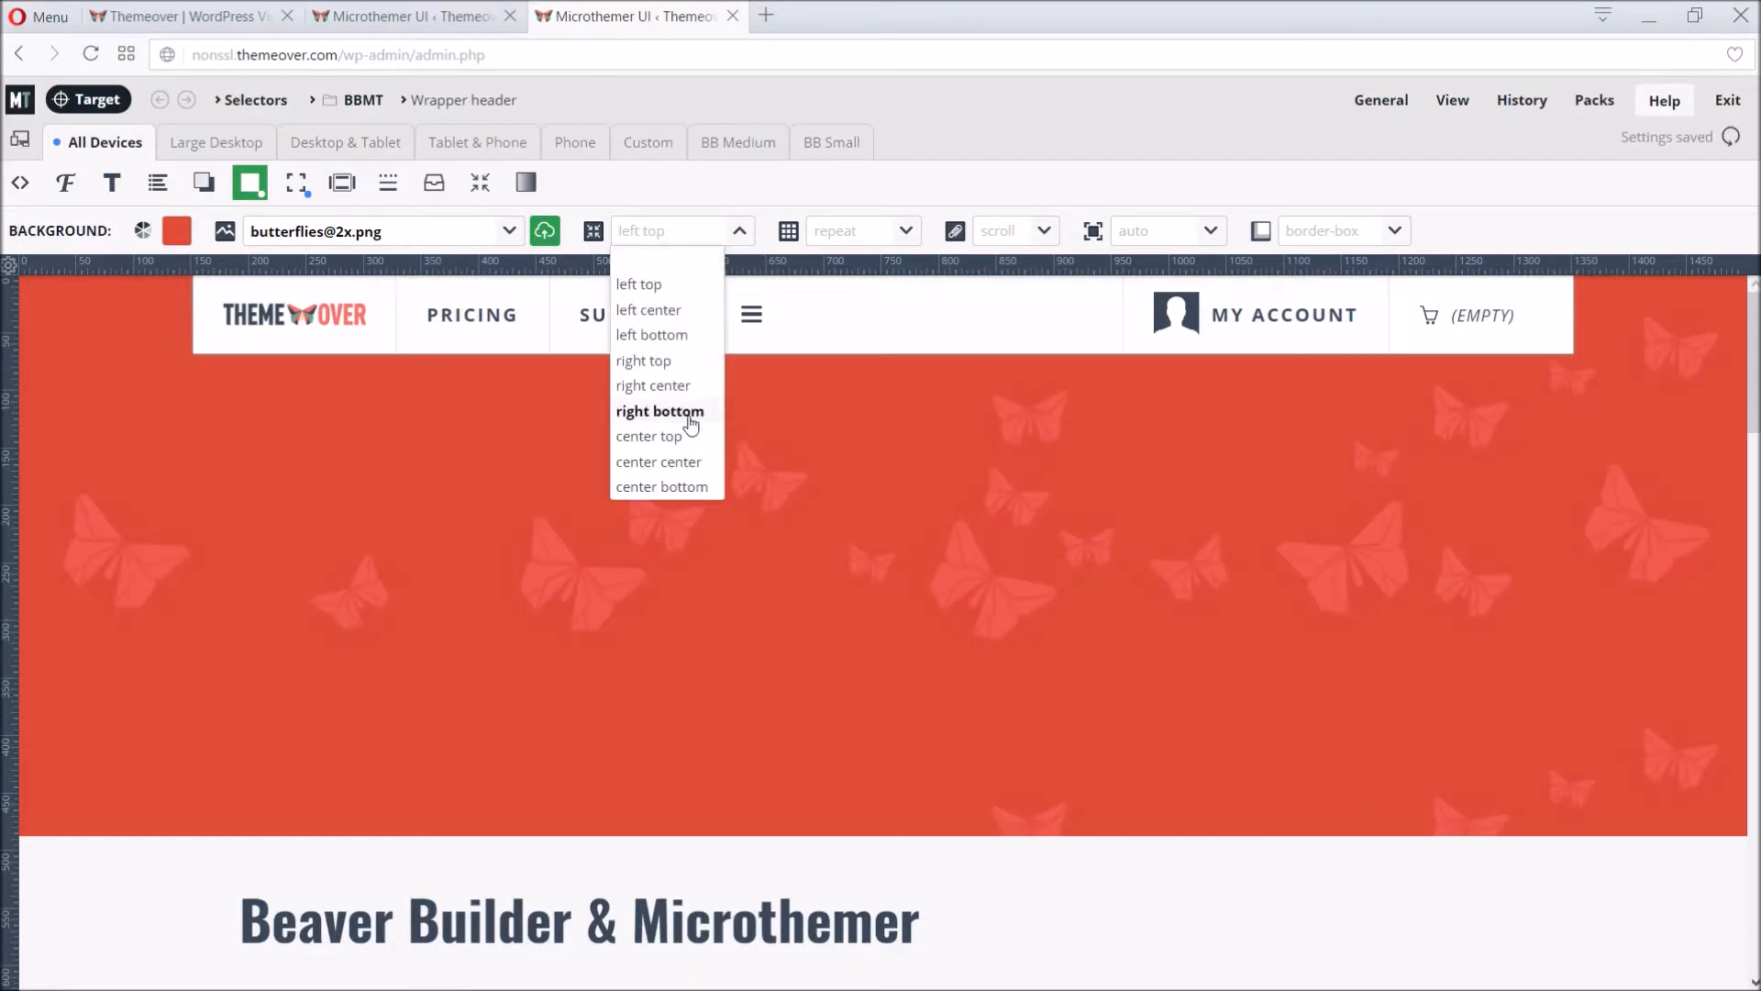
click(662, 486)
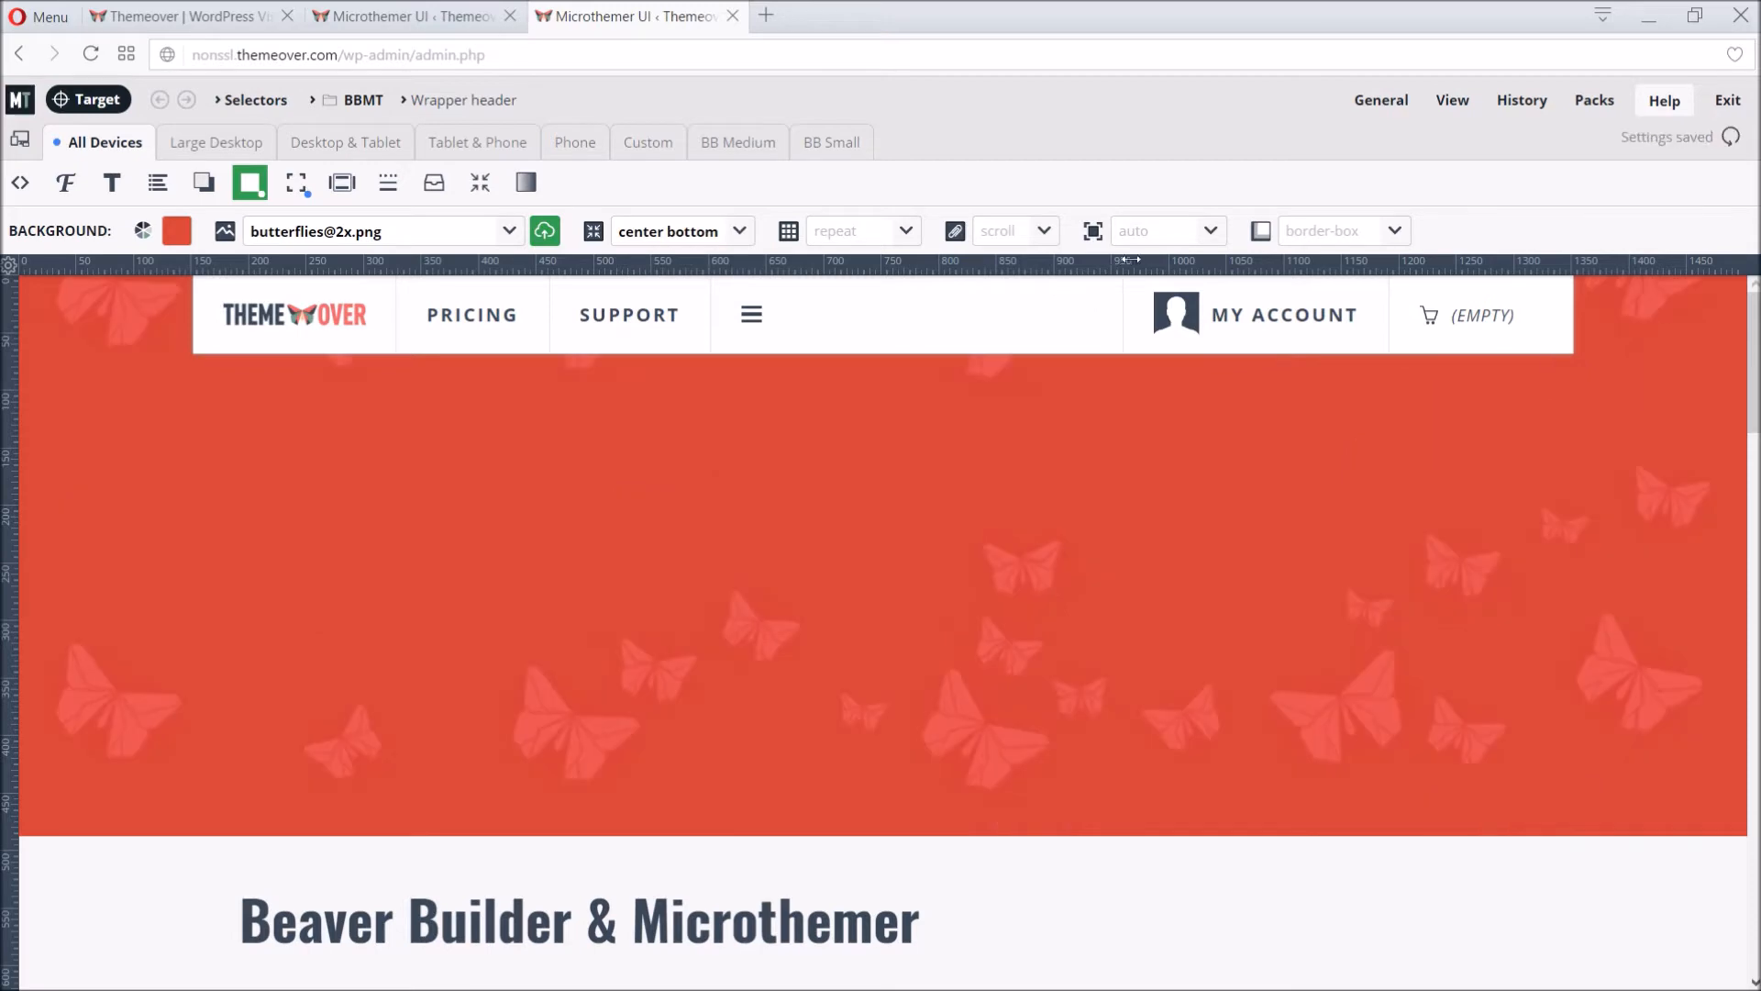
Step: Set the background image size to 1200 and scroll down to the content row
click(1165, 231)
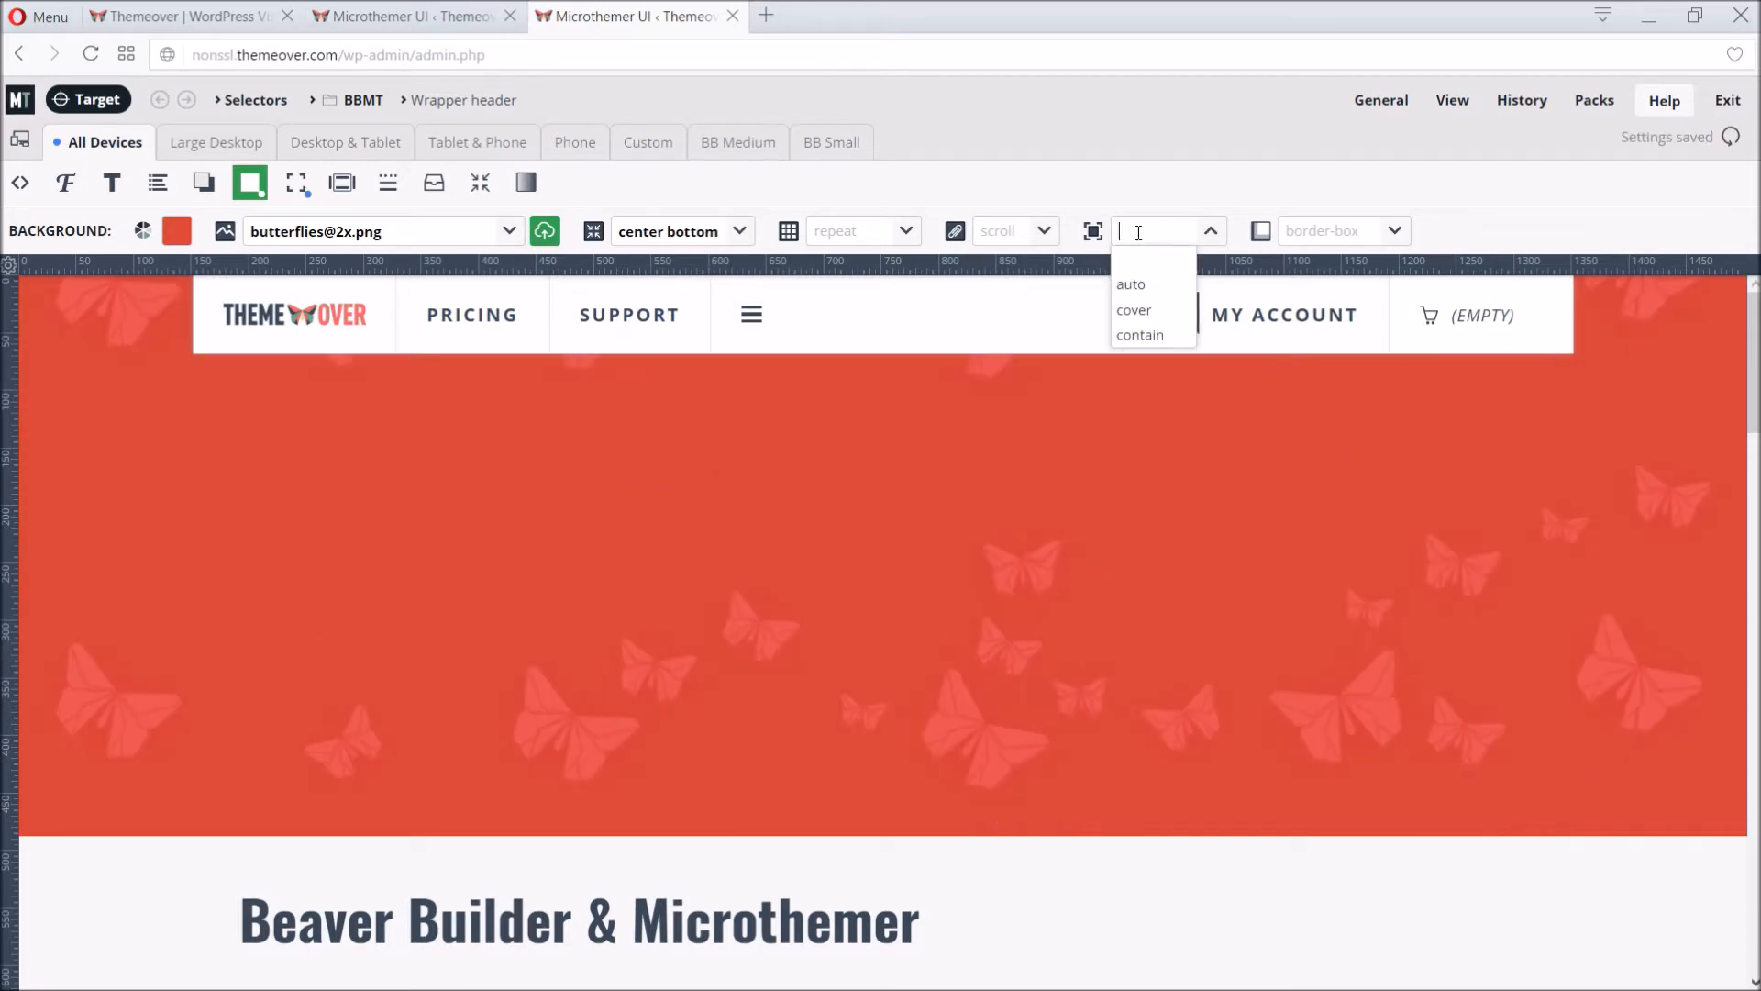
text(1200)
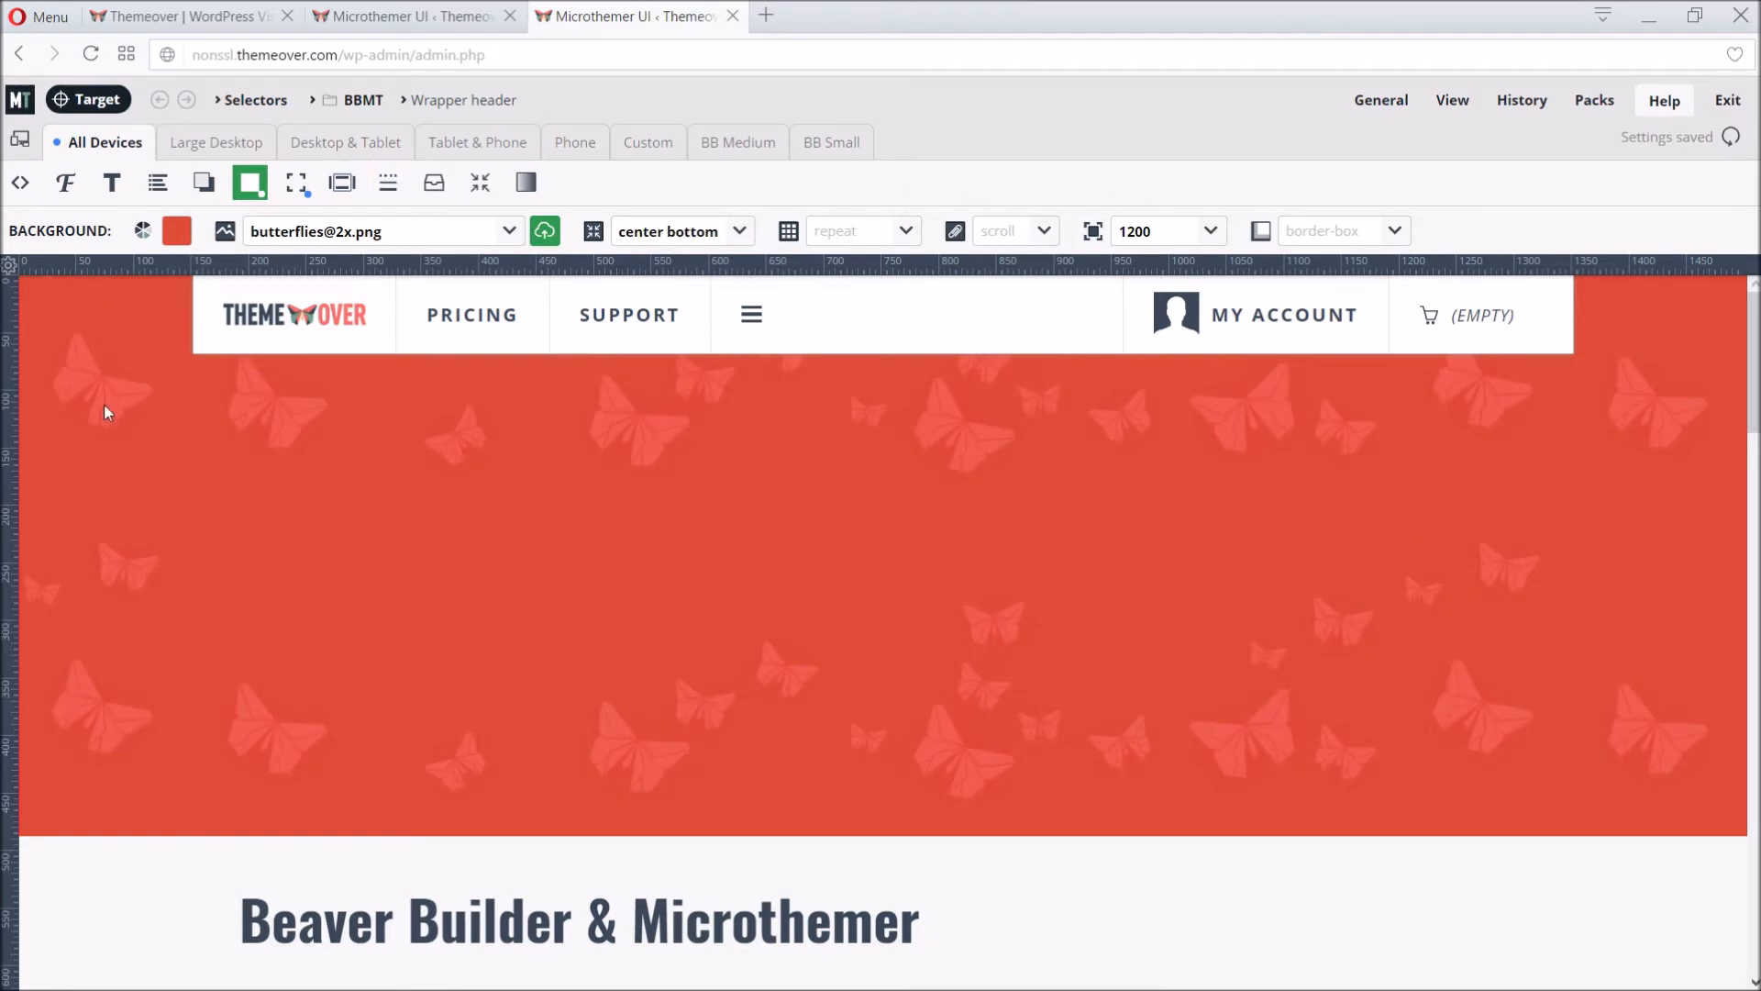
scroll(down, 3)
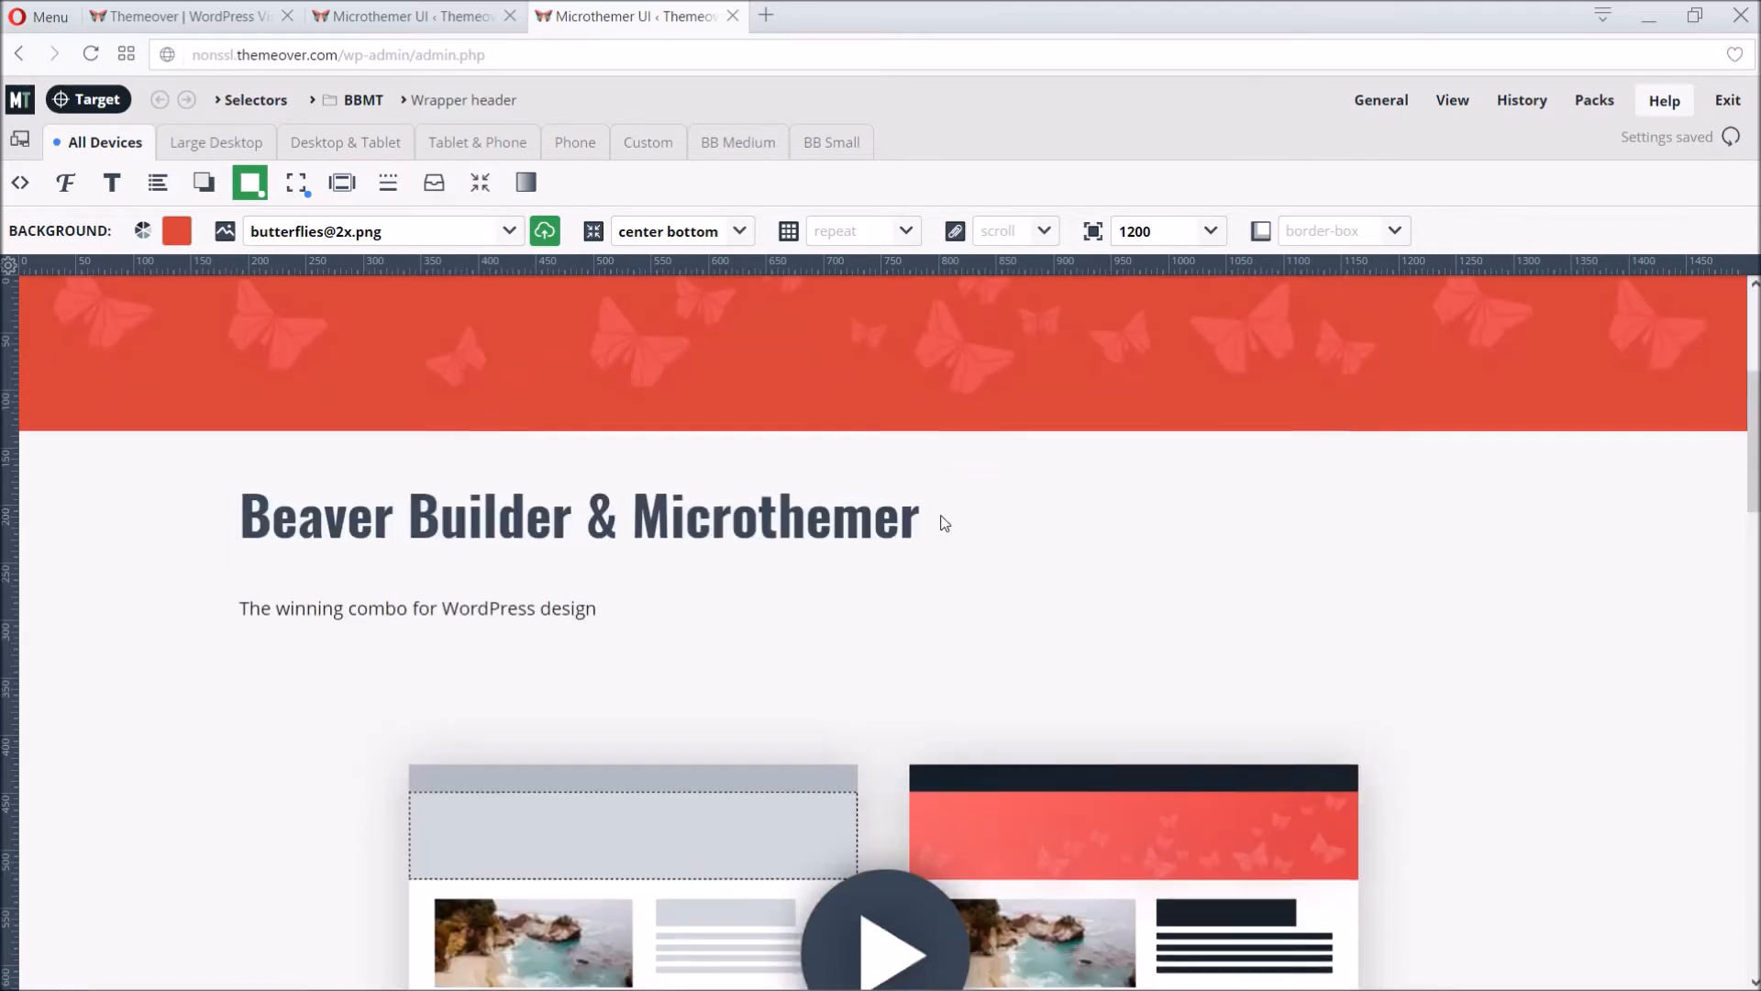
scroll(down, 3)
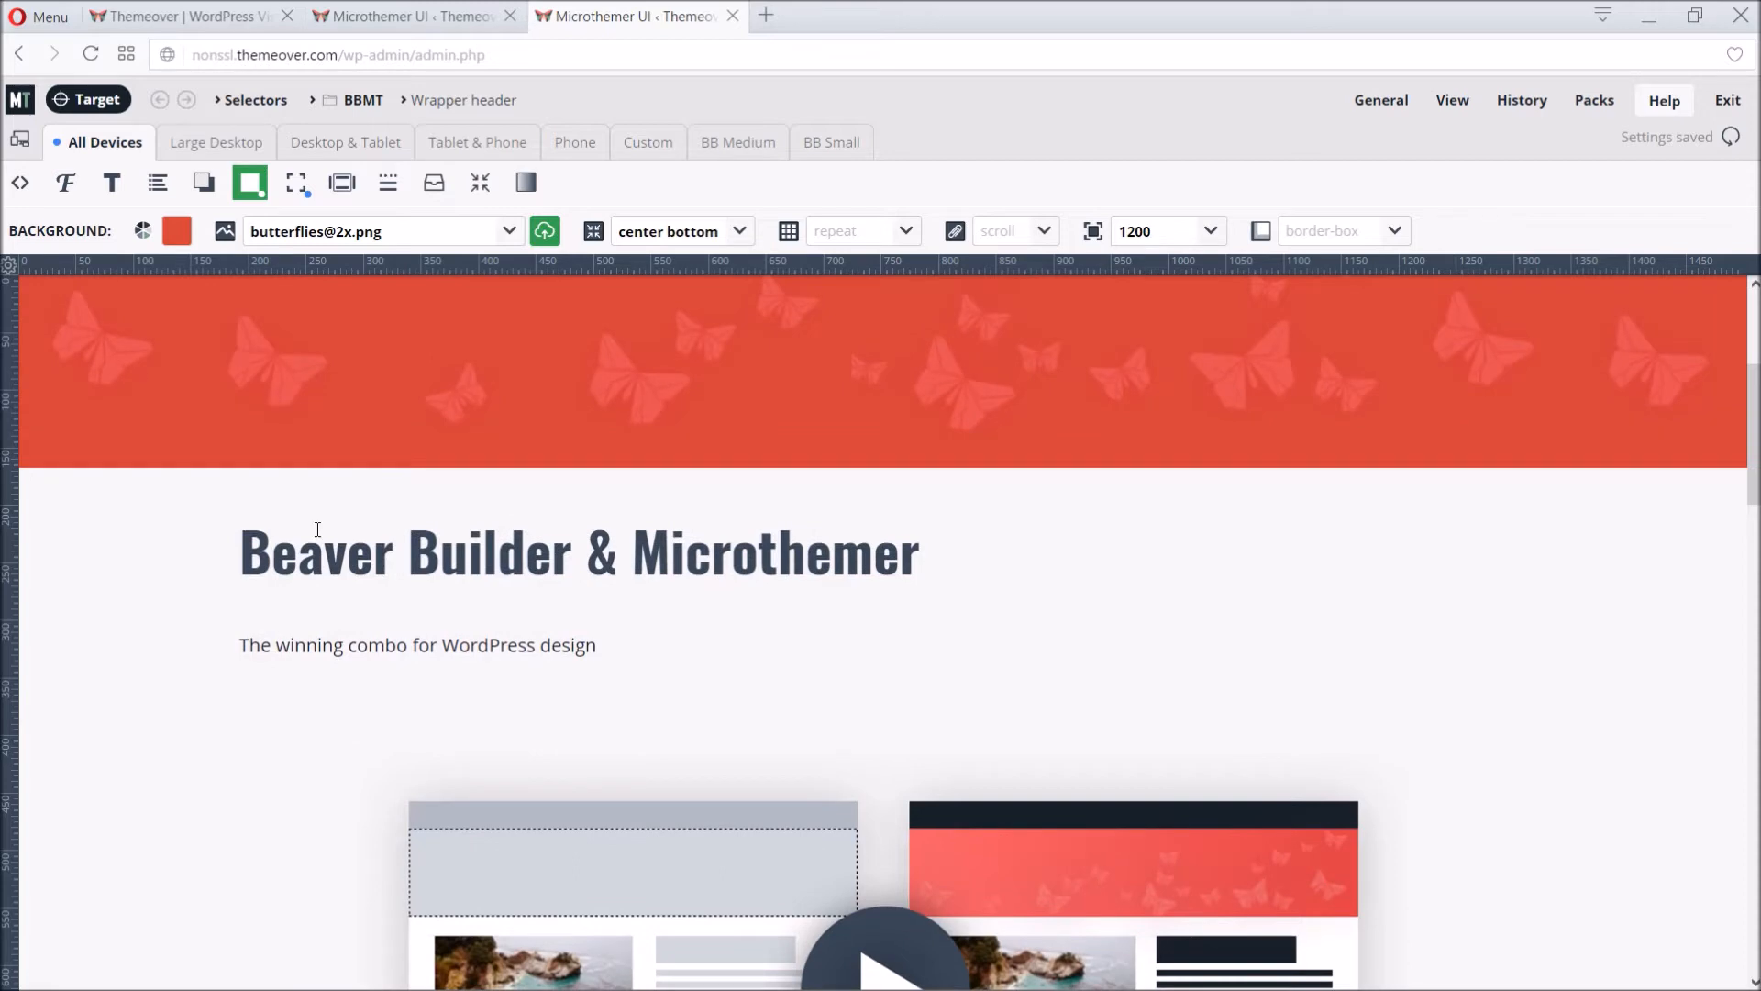
scroll(down, 3)
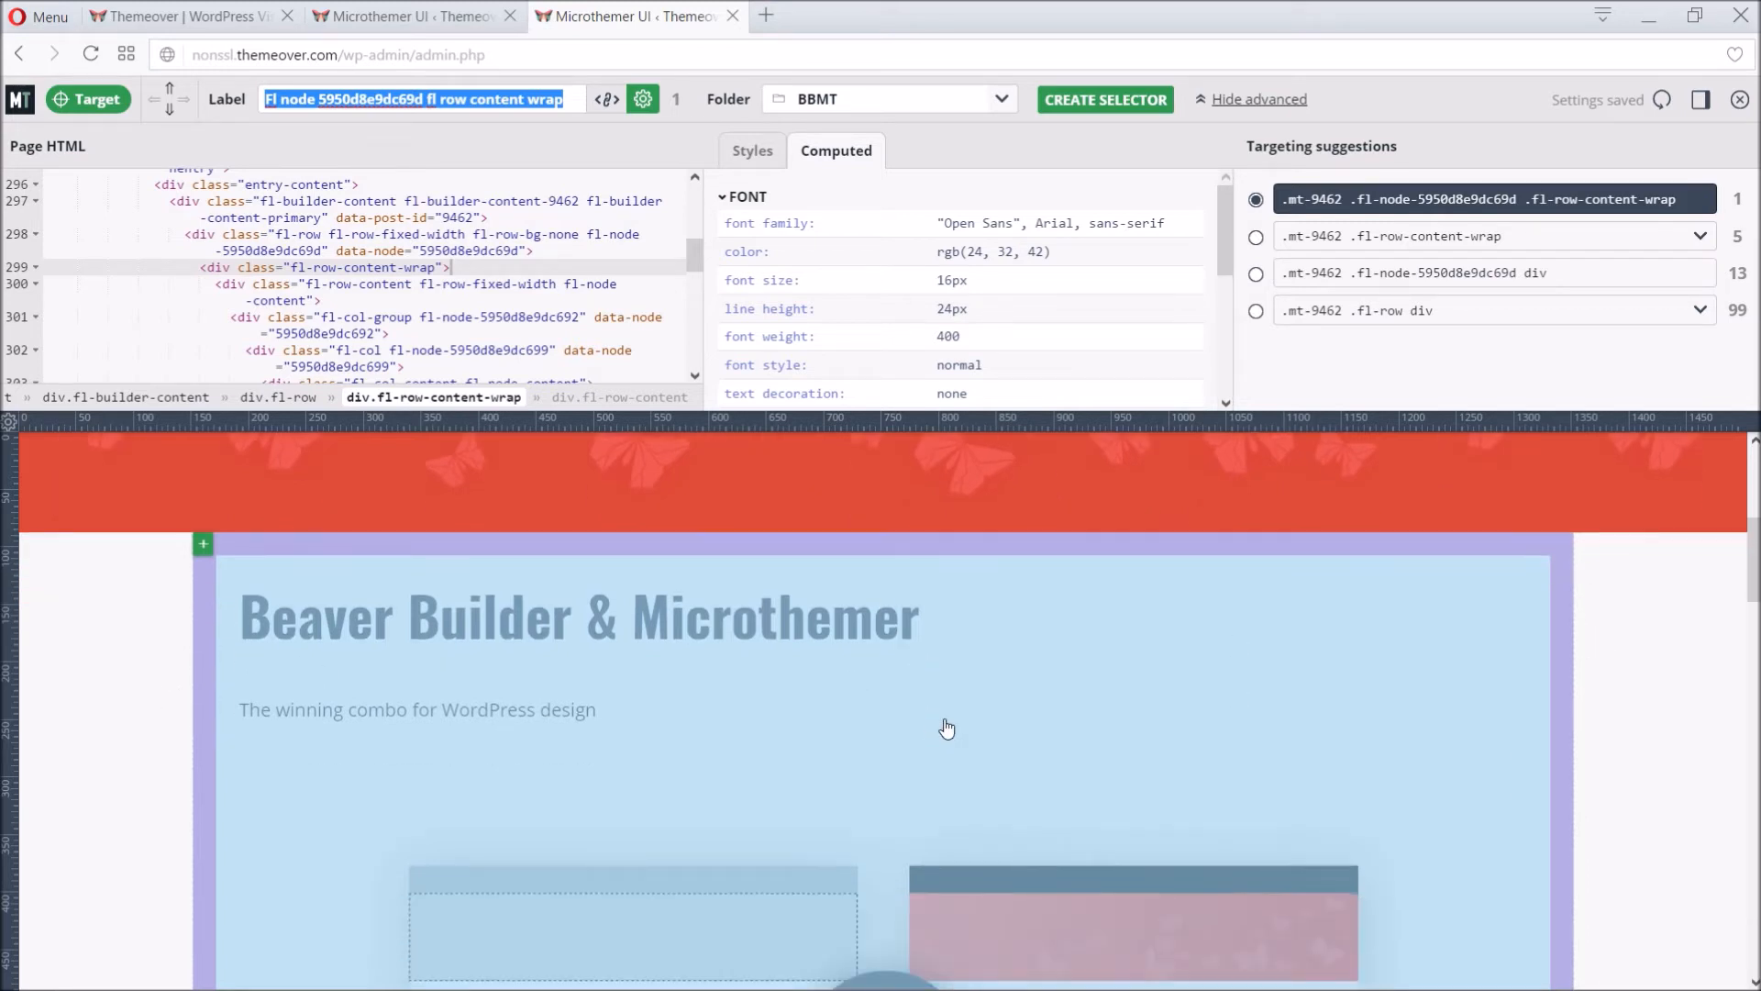
mouse_move(952, 727)
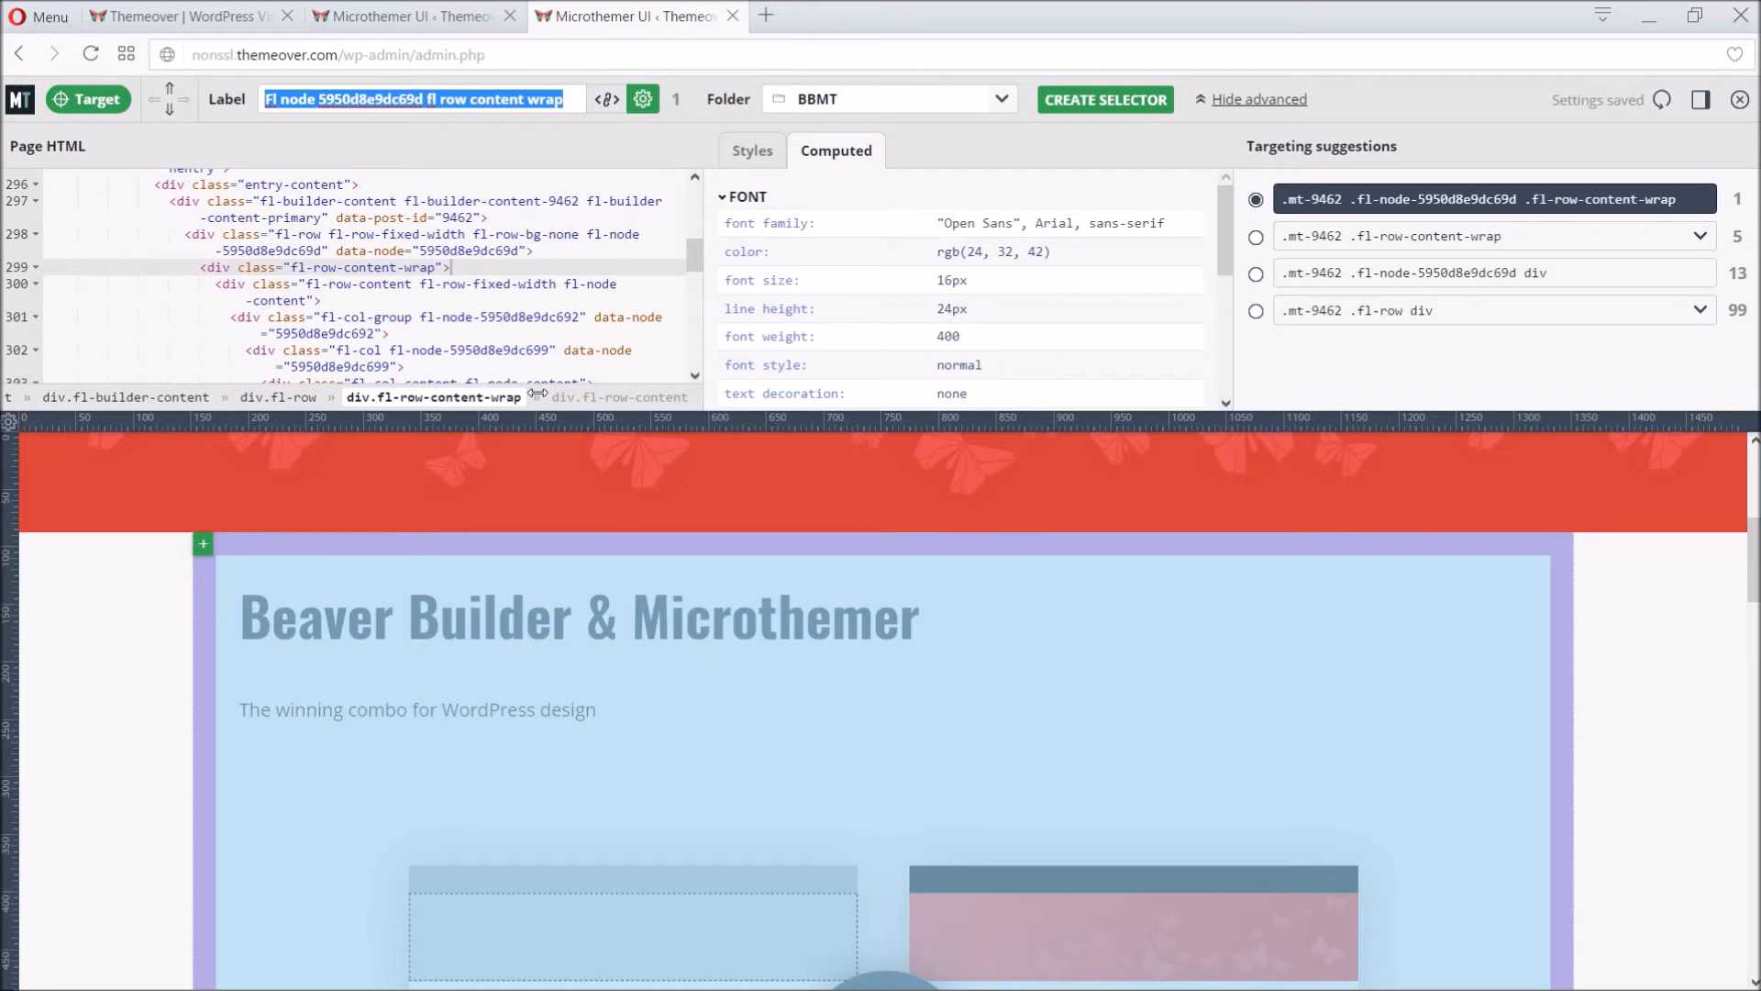
mouse_move(567, 256)
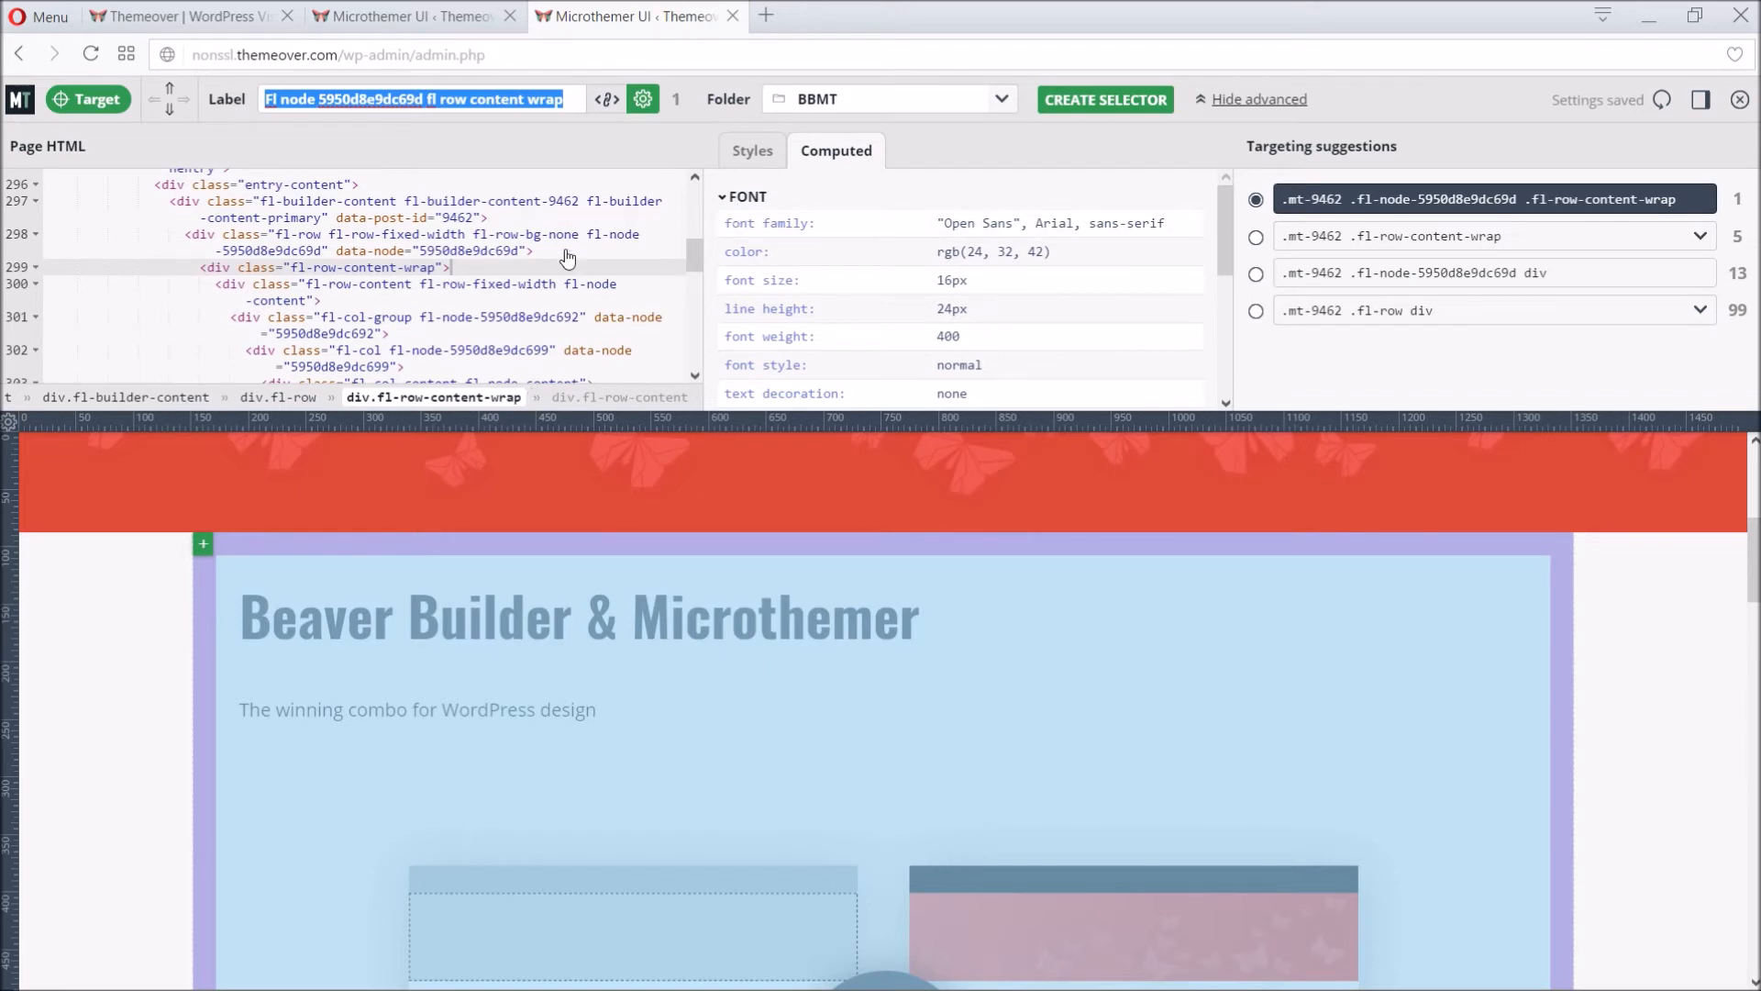
mouse_move(527, 396)
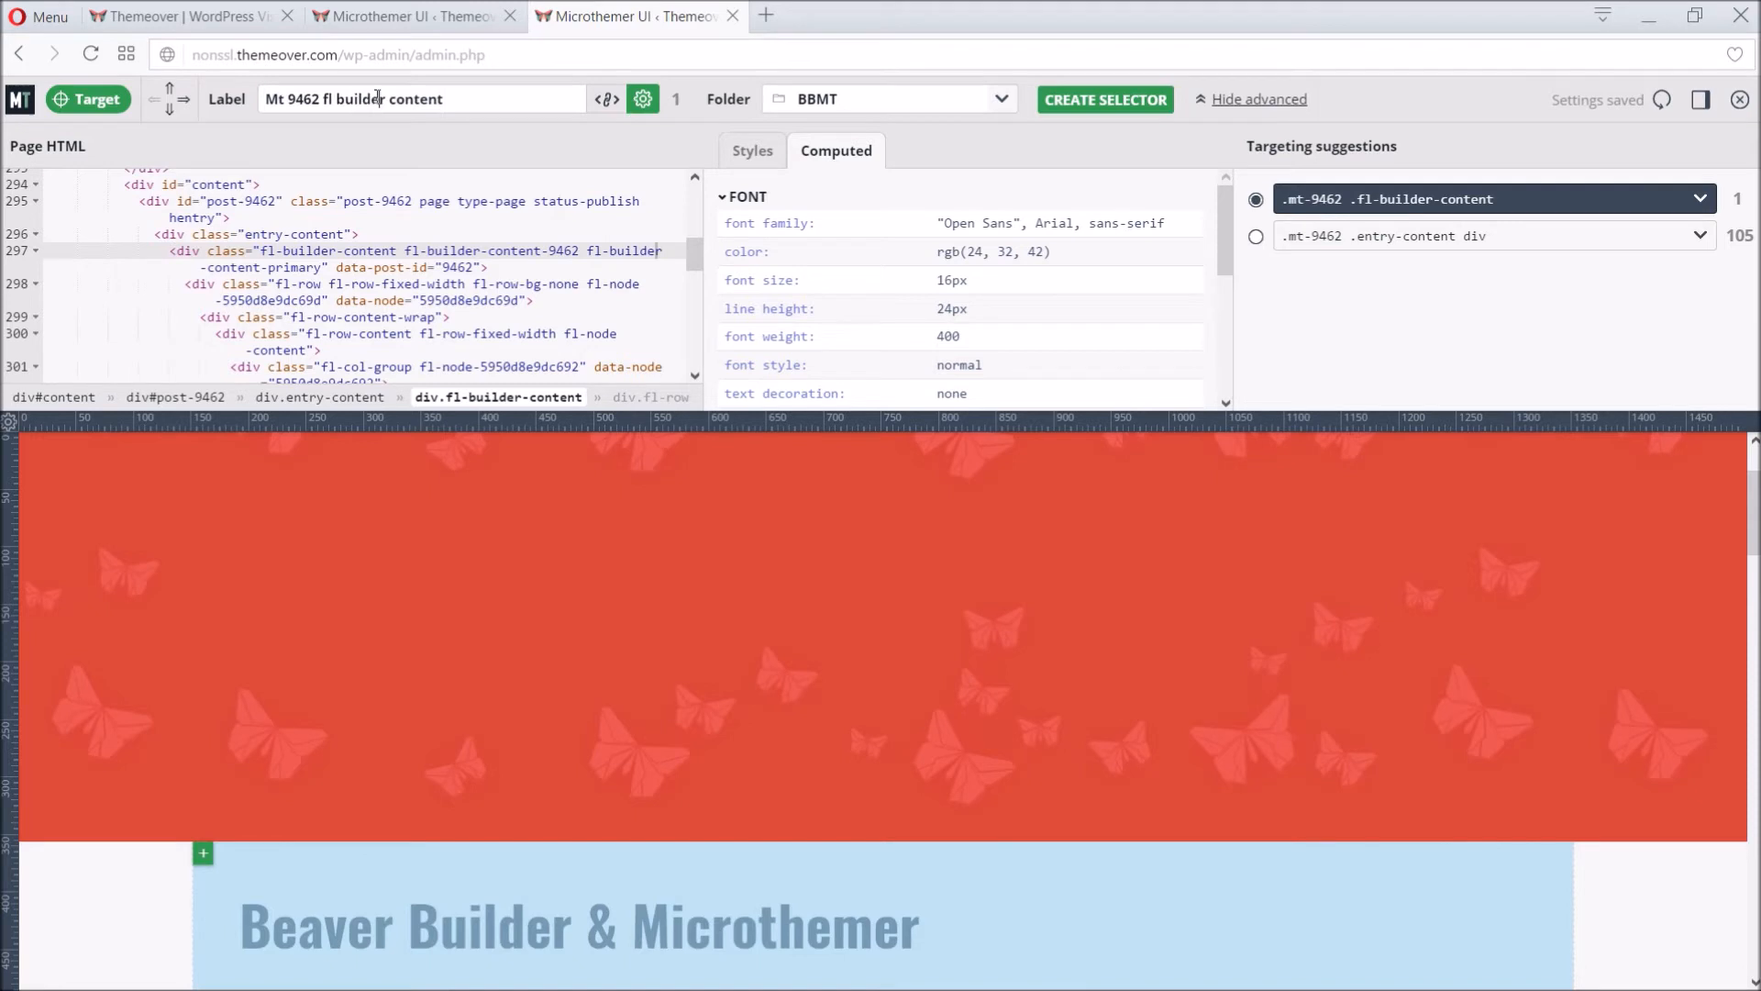
Step: Rename the targeted .fl-builder-content container's label to BB content
text(B content)
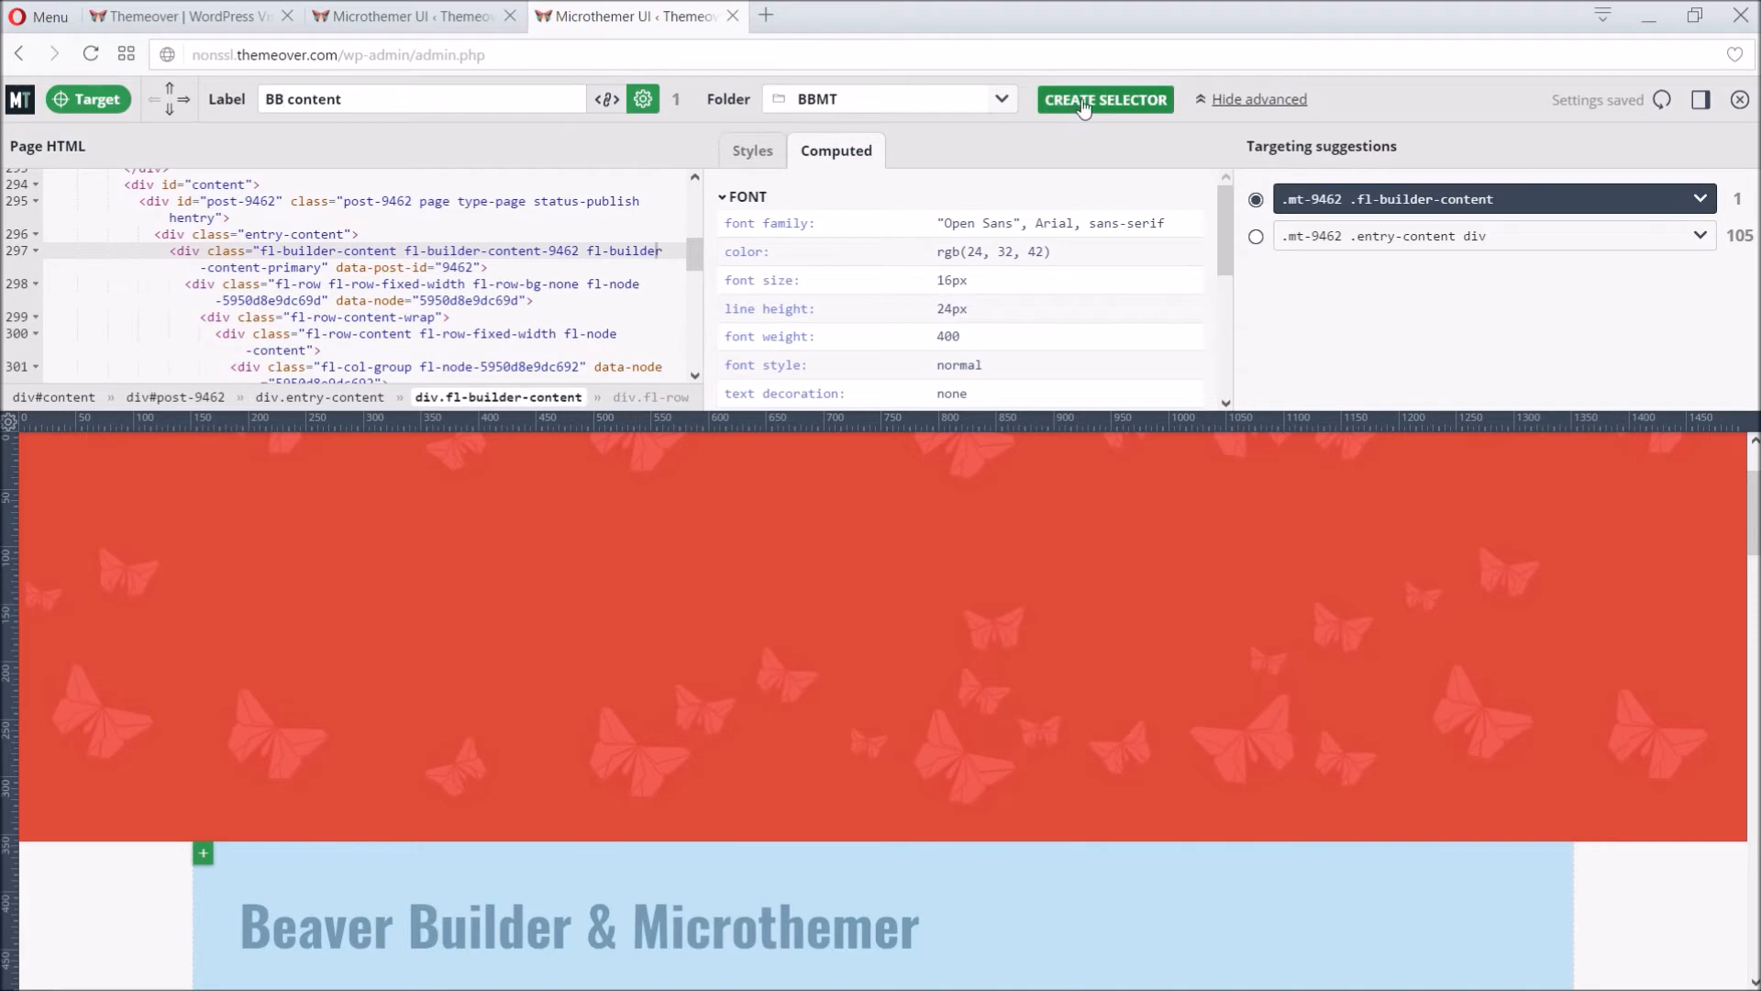
Step: Create the BB content selector and give it a -420 top margin to overlap the header
click(1105, 99)
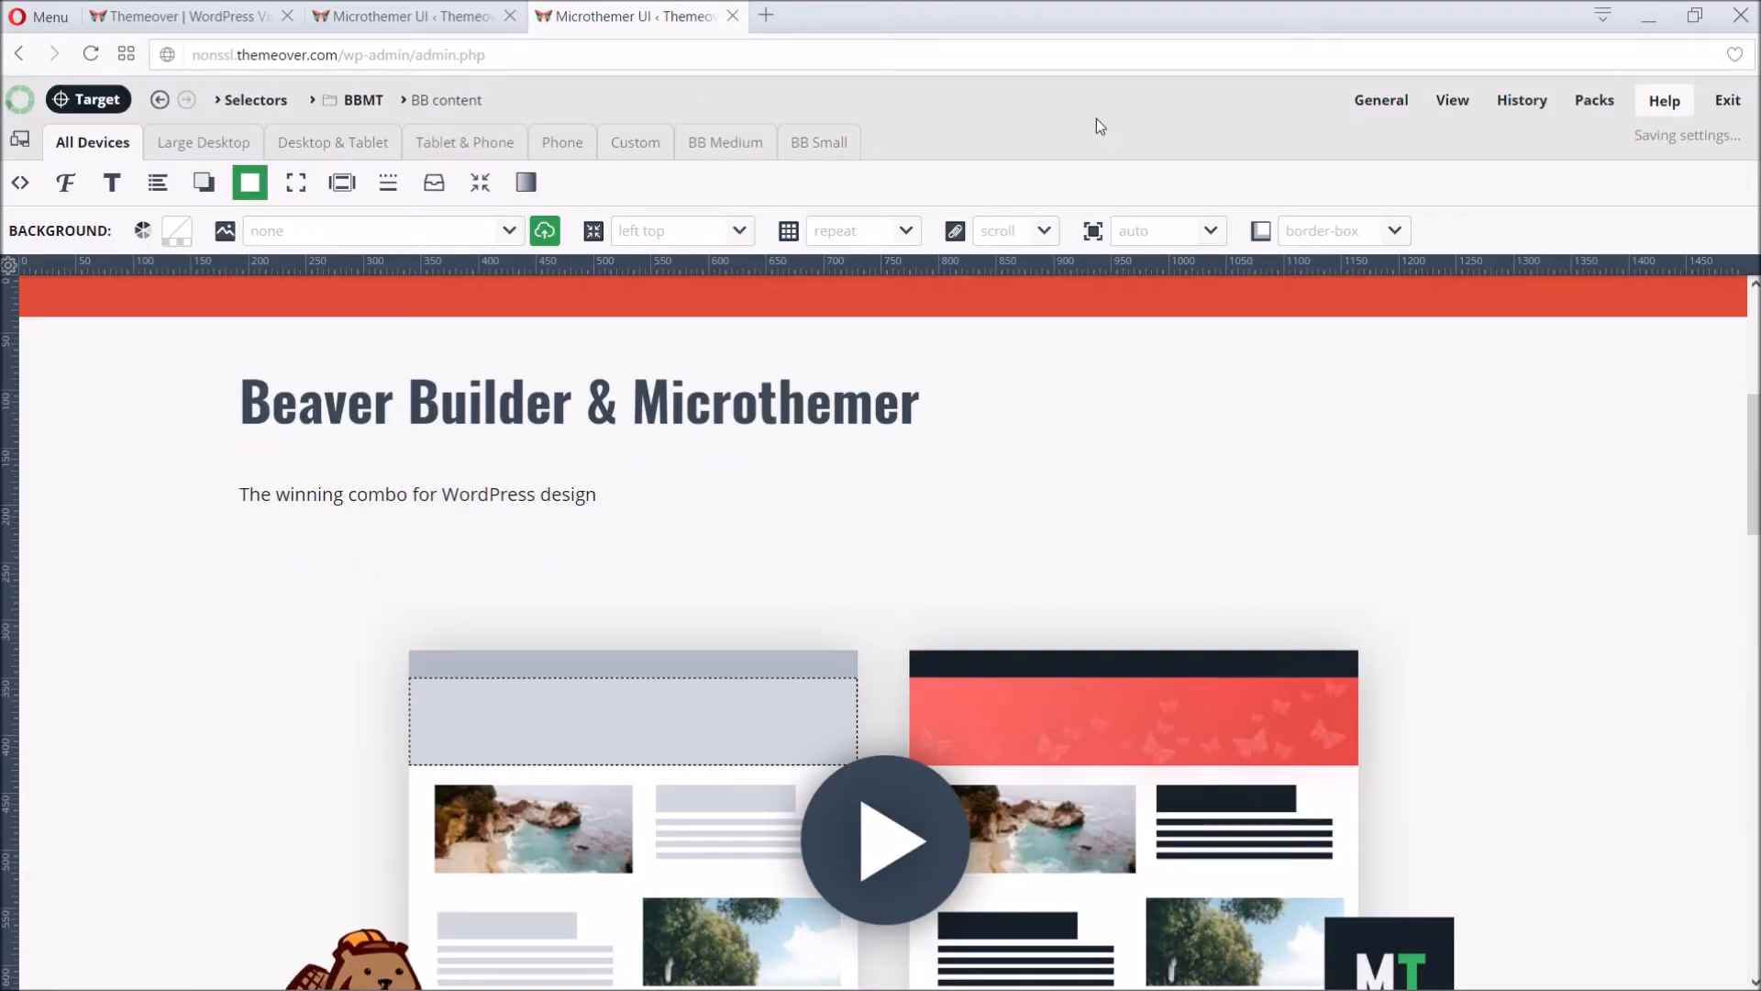
mouse_move(1222, 488)
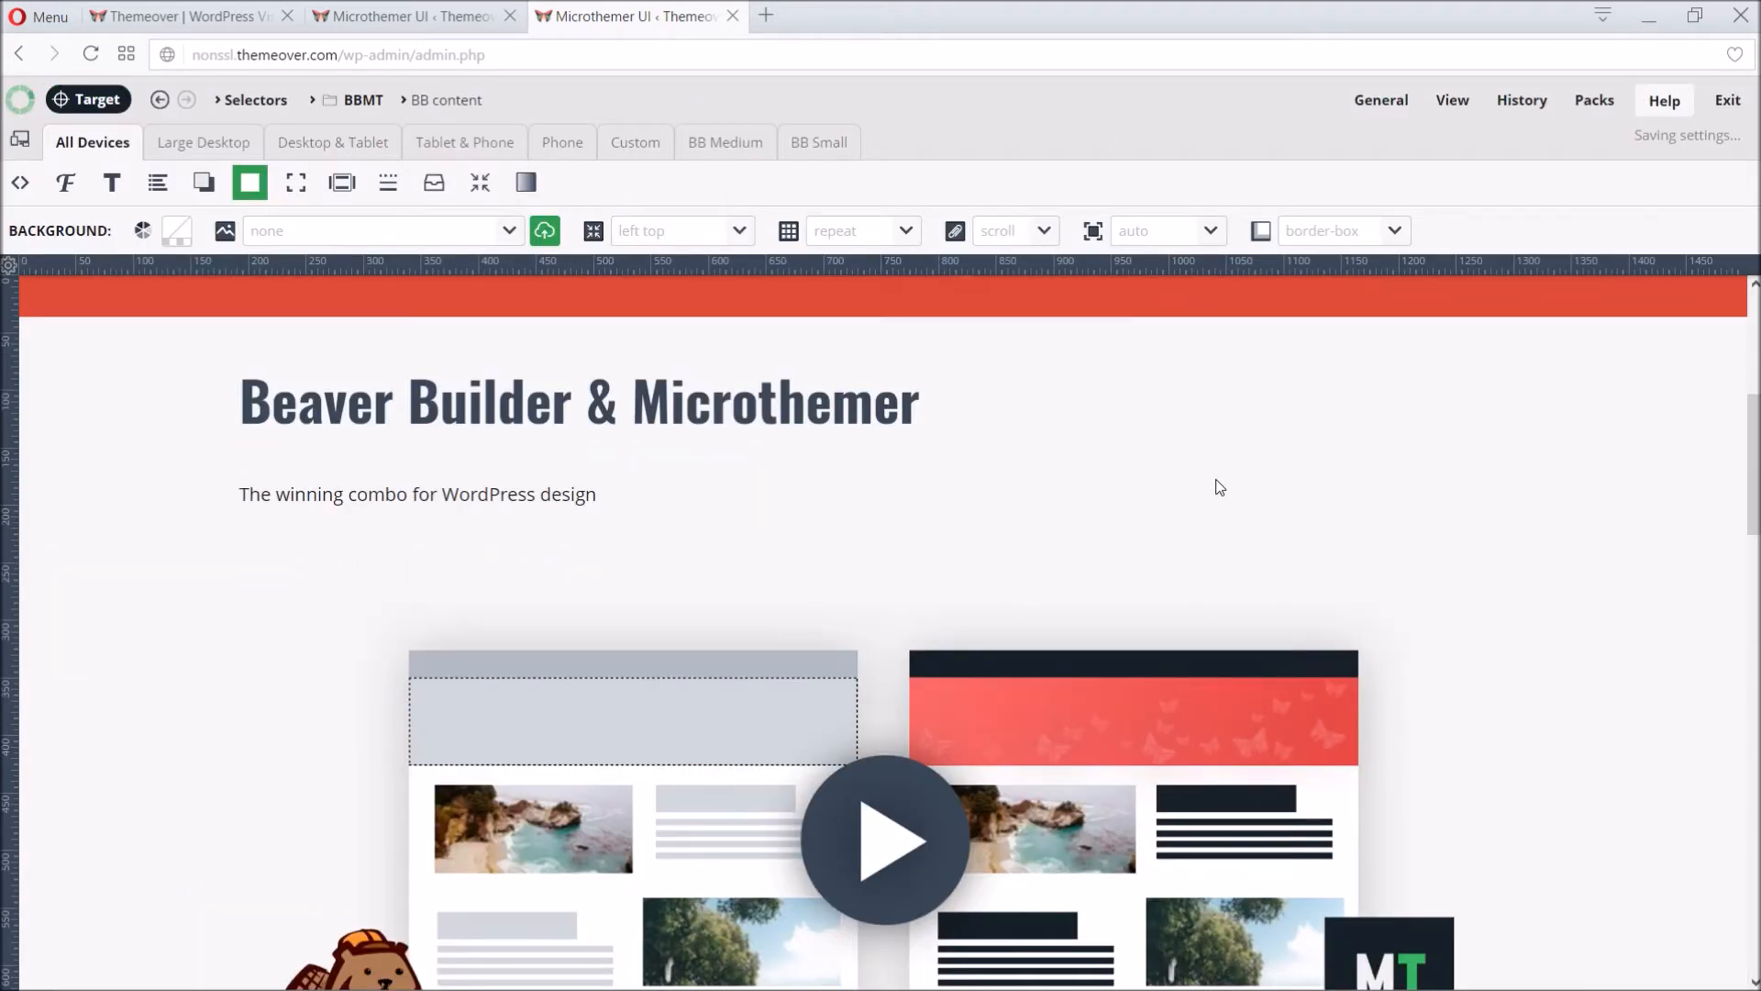
click(341, 181)
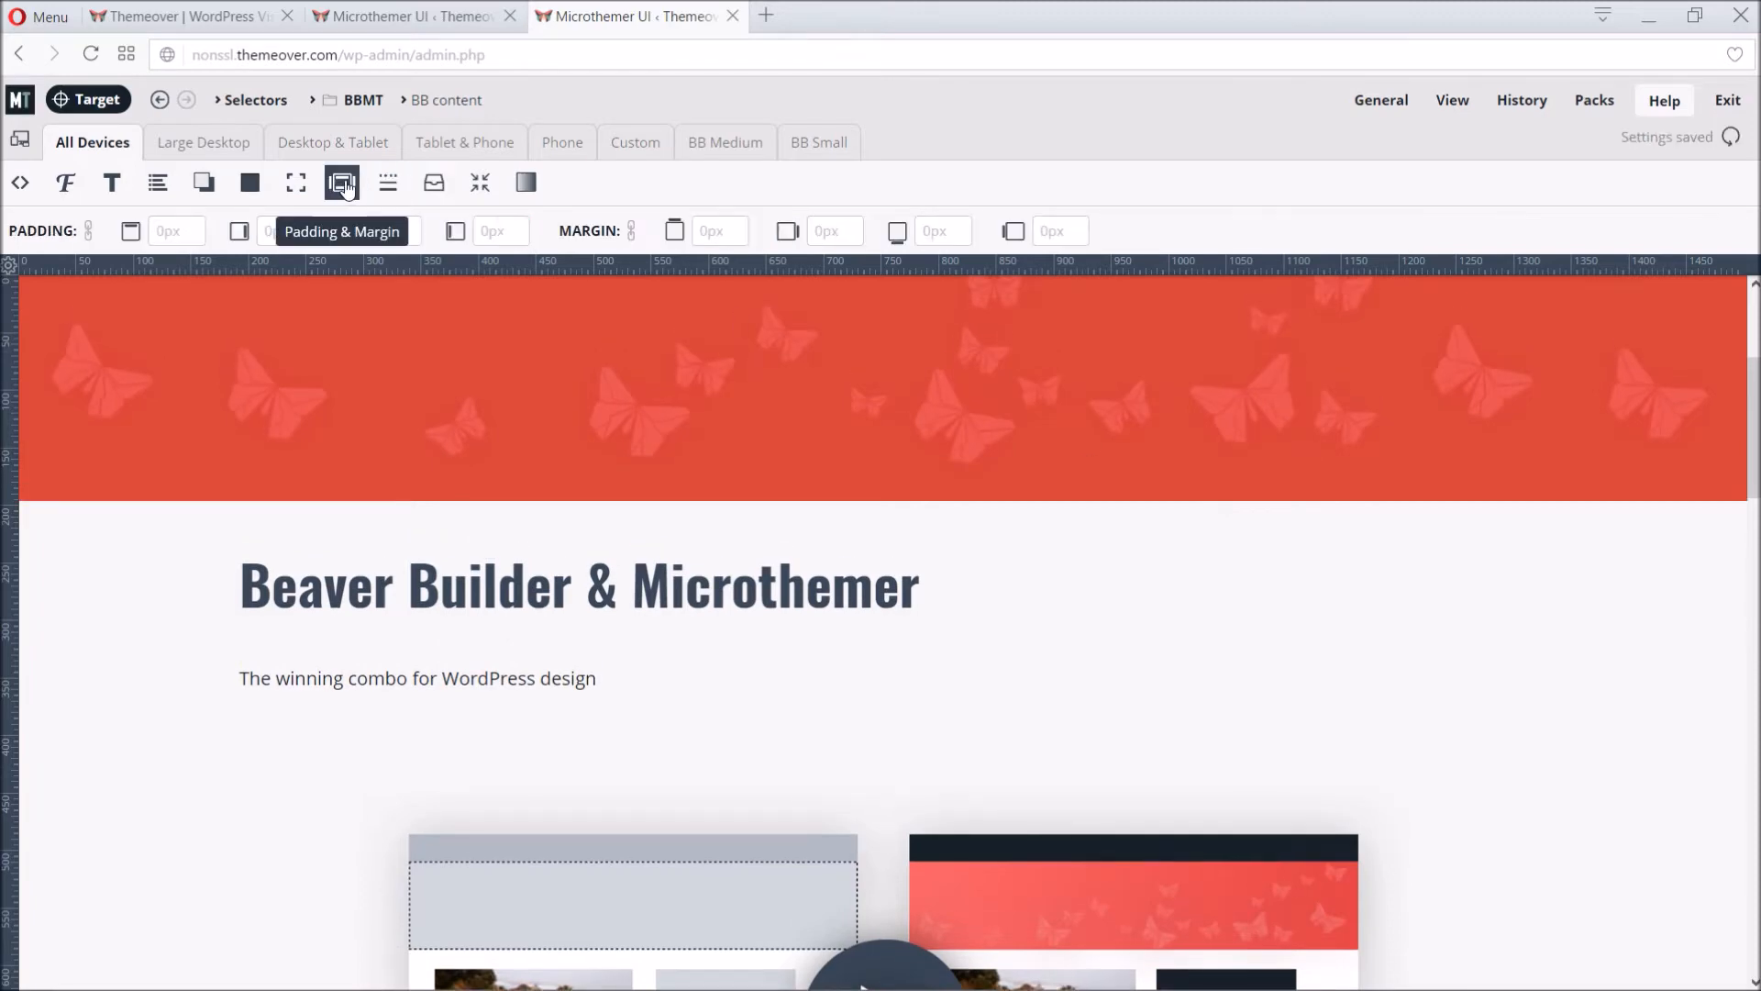
click(341, 181)
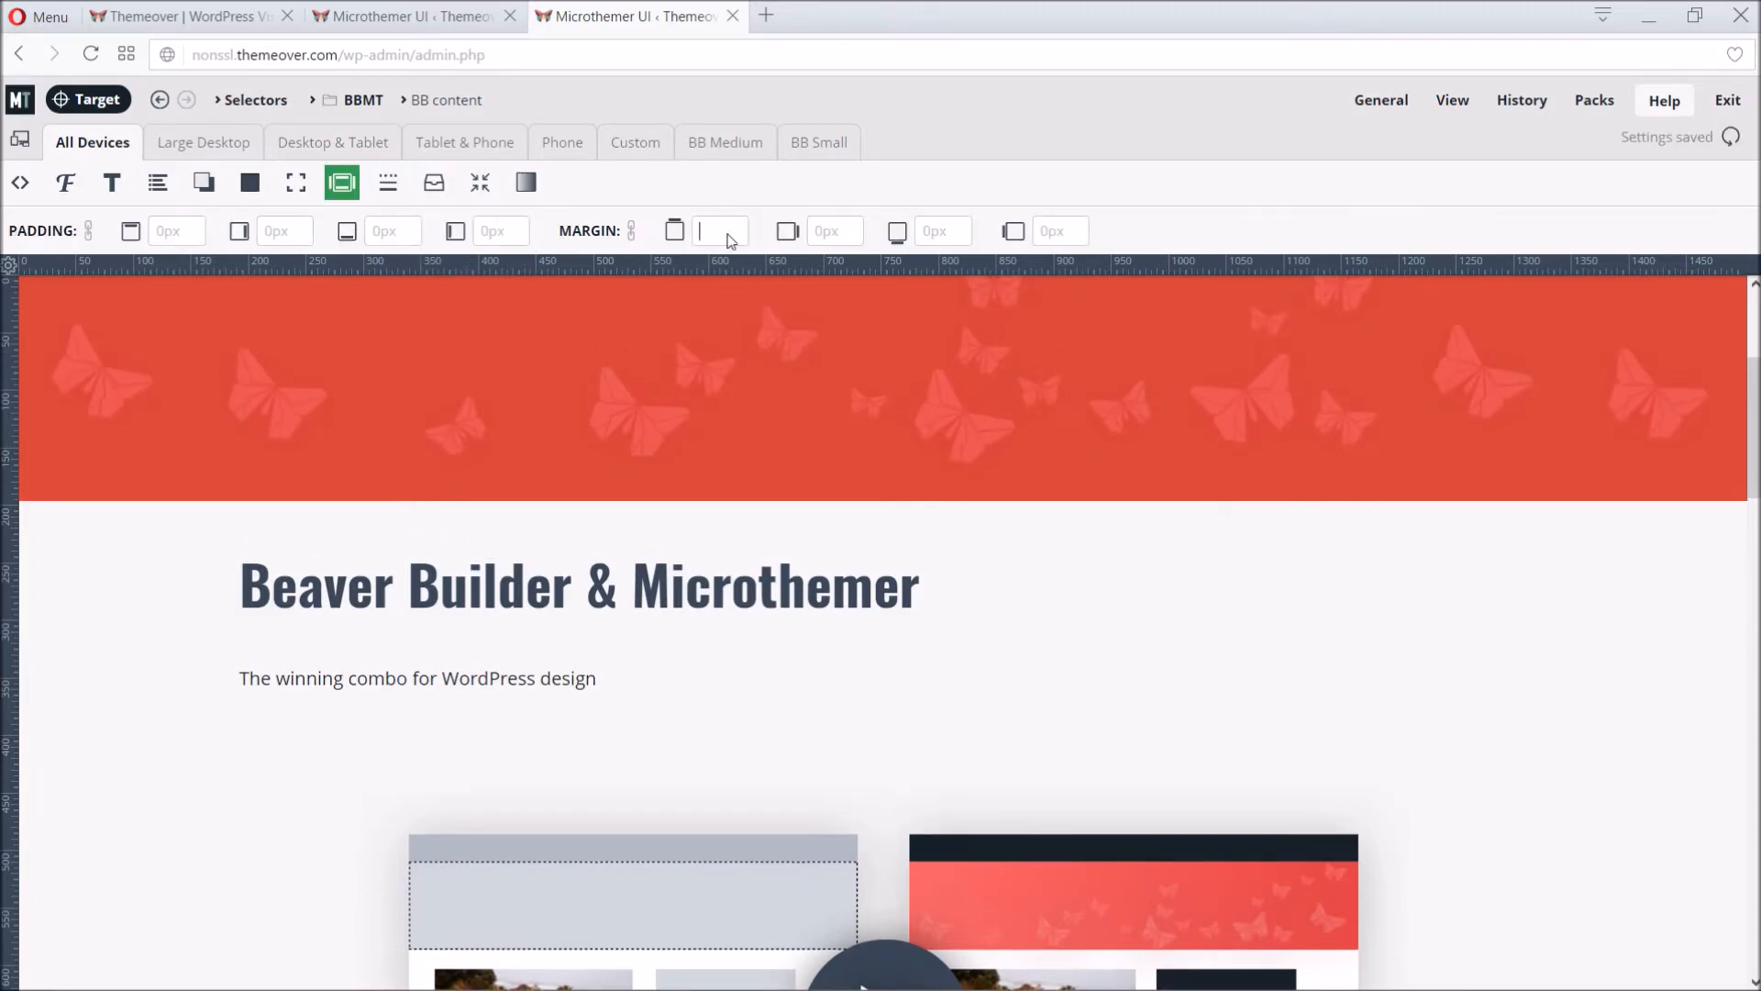
text(-420)
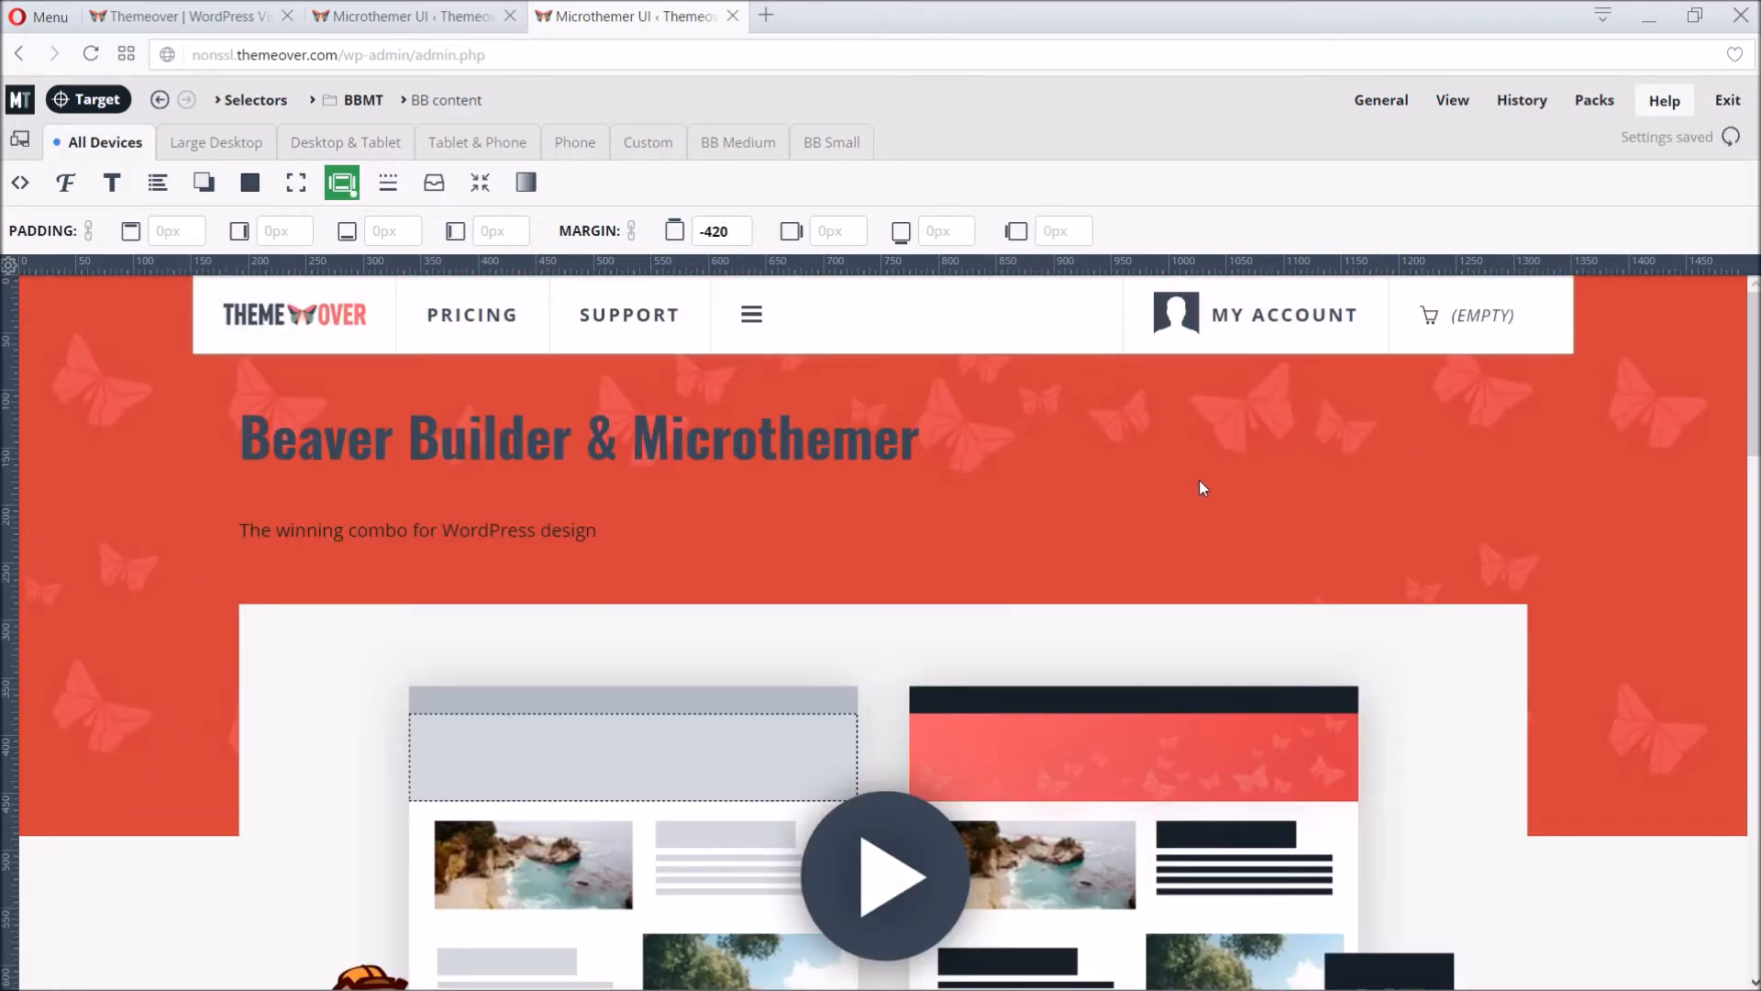
mouse_move(1233, 491)
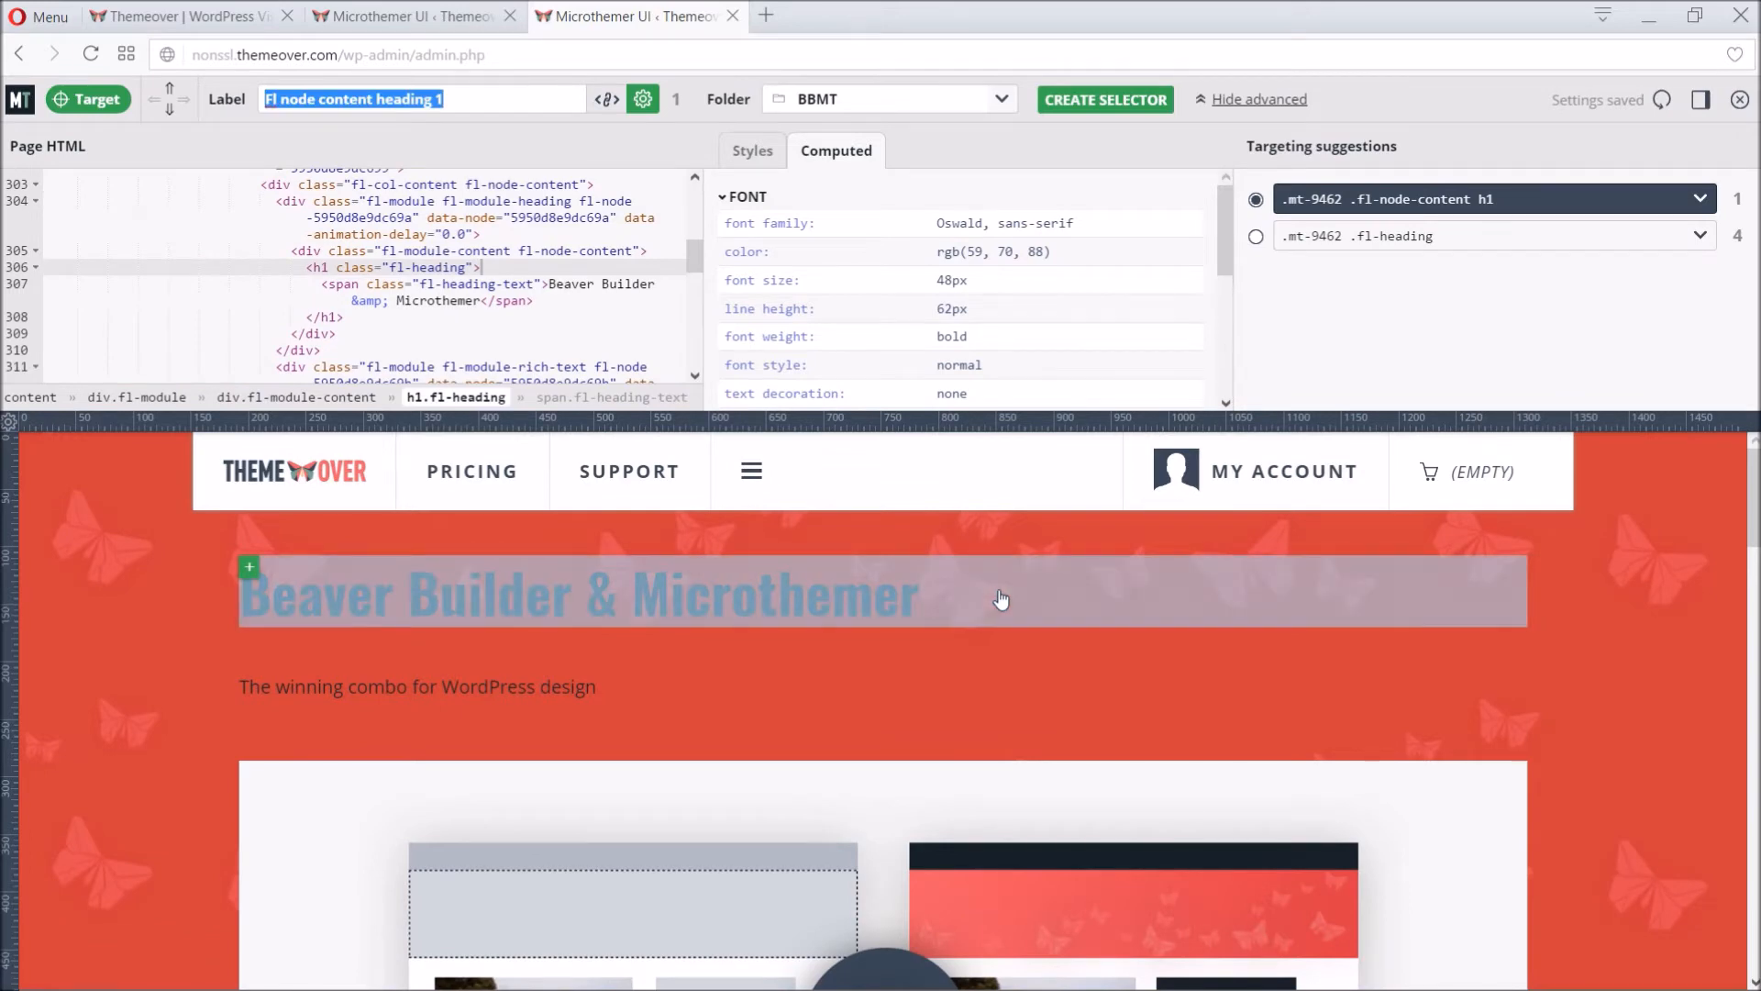
mouse_move(418, 161)
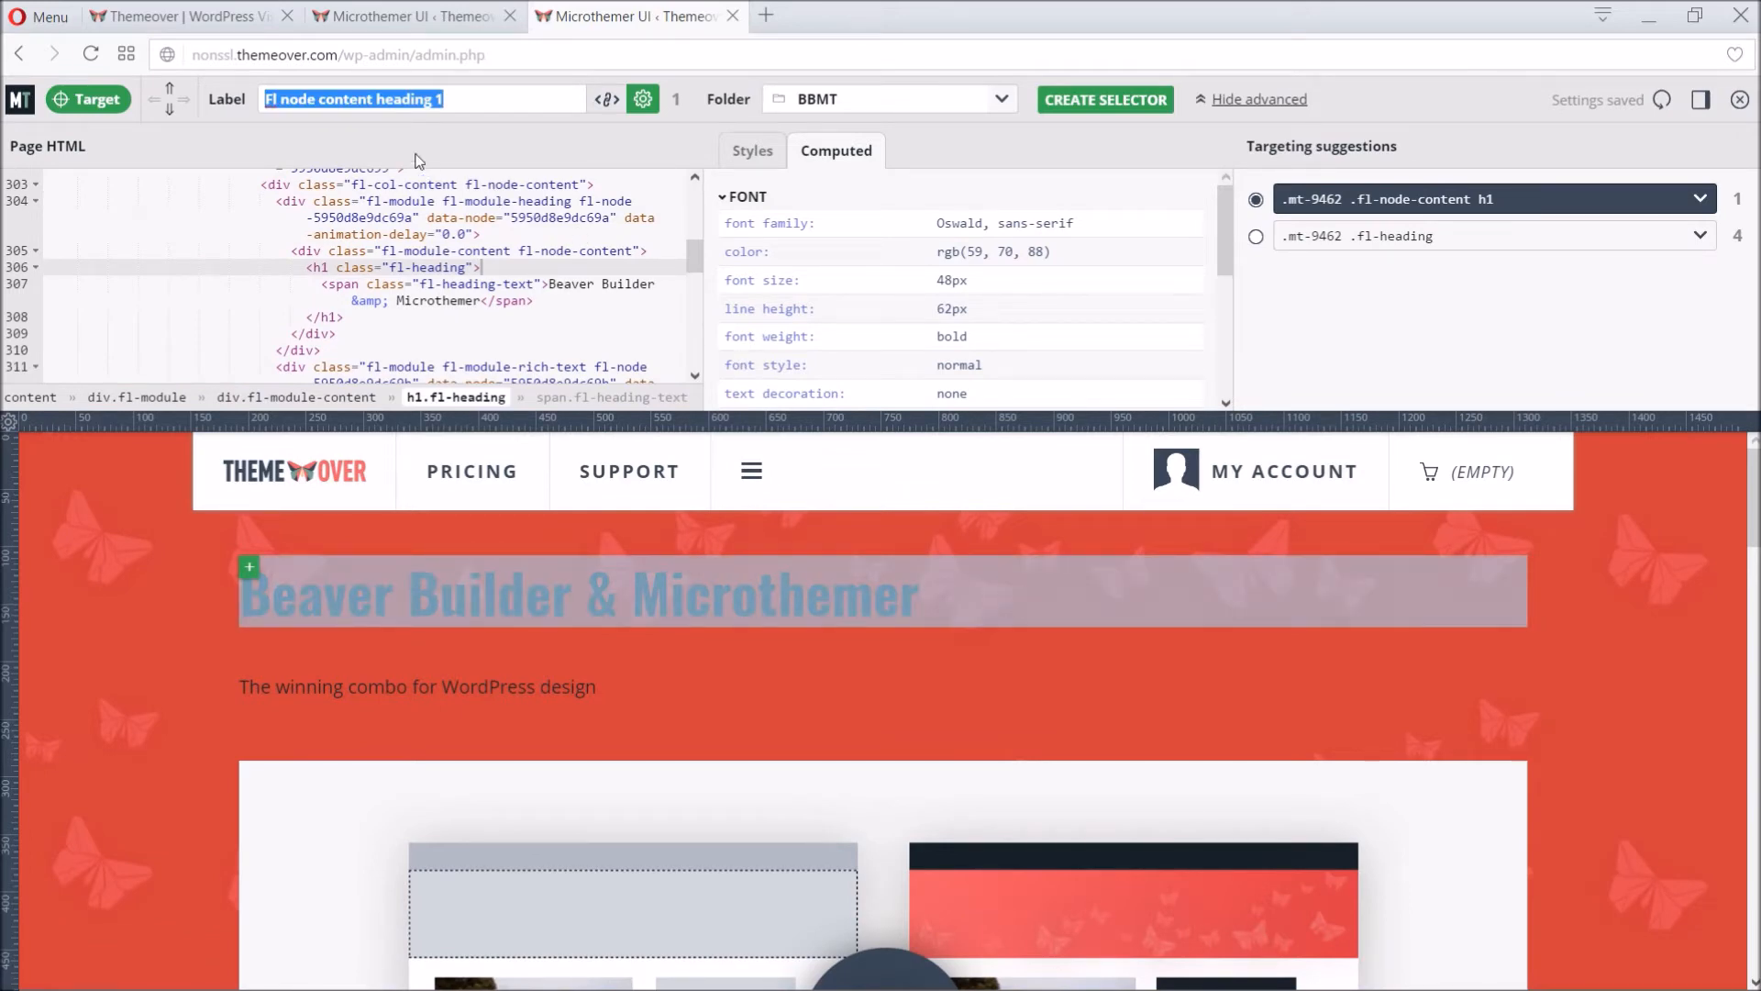
Step: Label the h1 selector heading 1, darken its font colour and open its text alignment choice
text(heading 1)
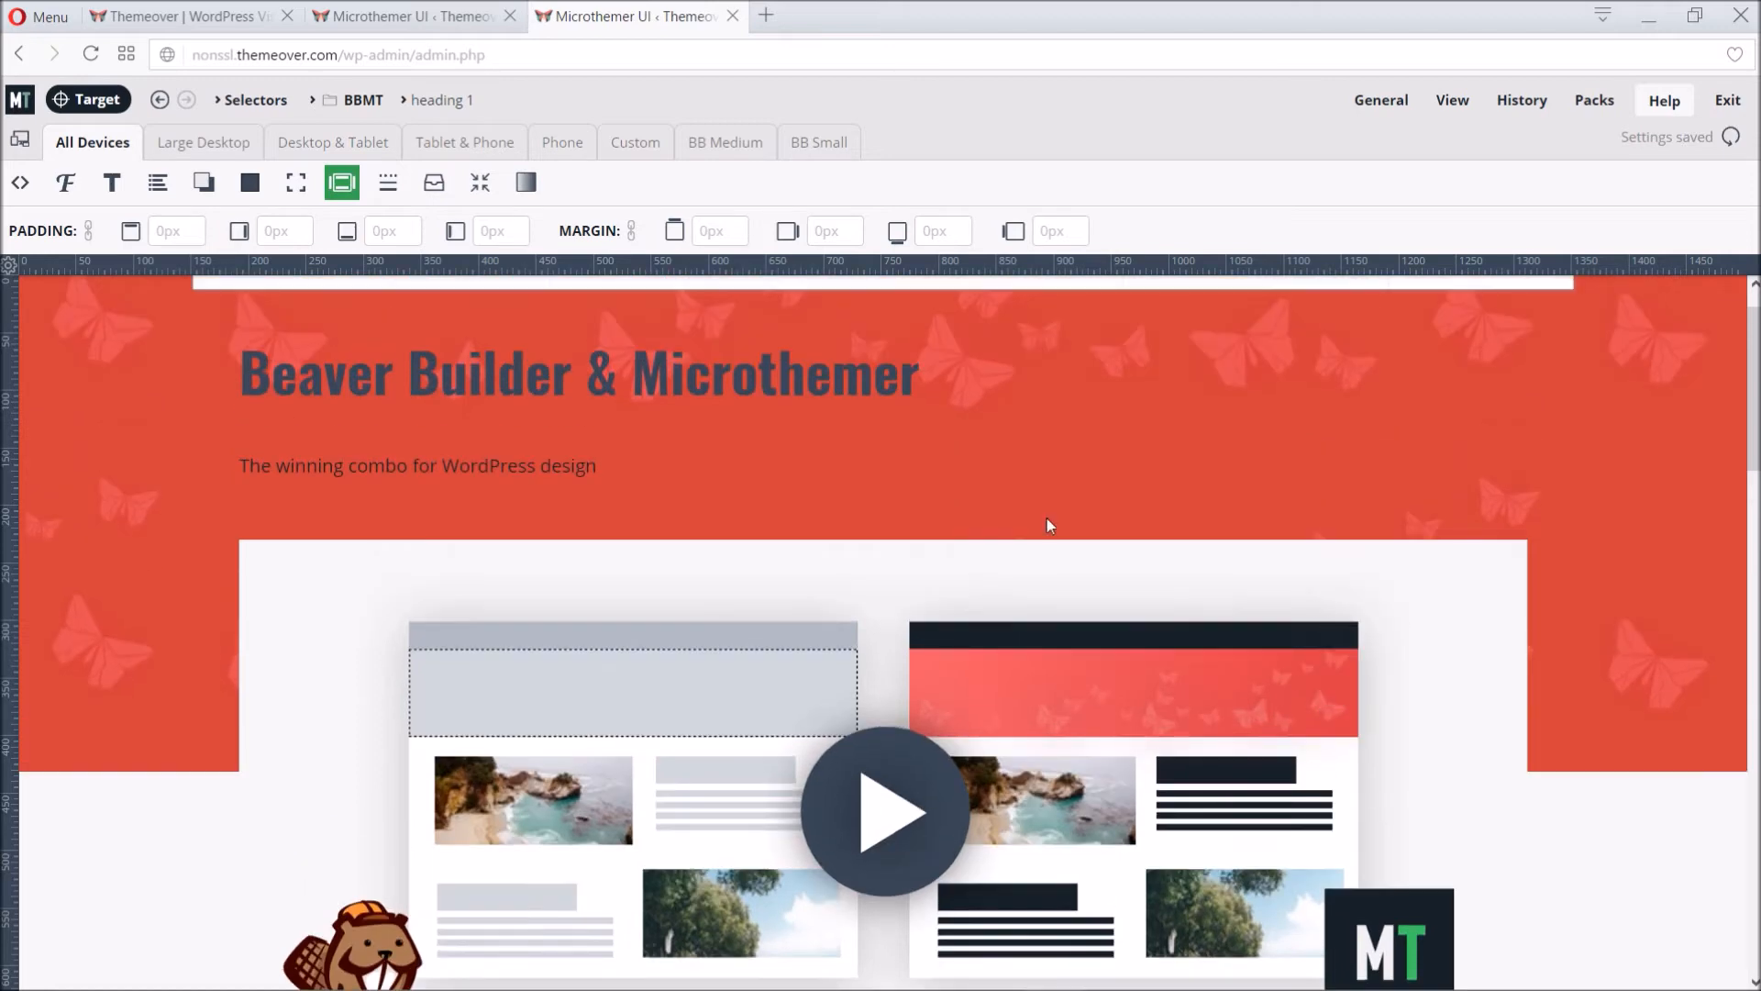
click(66, 182)
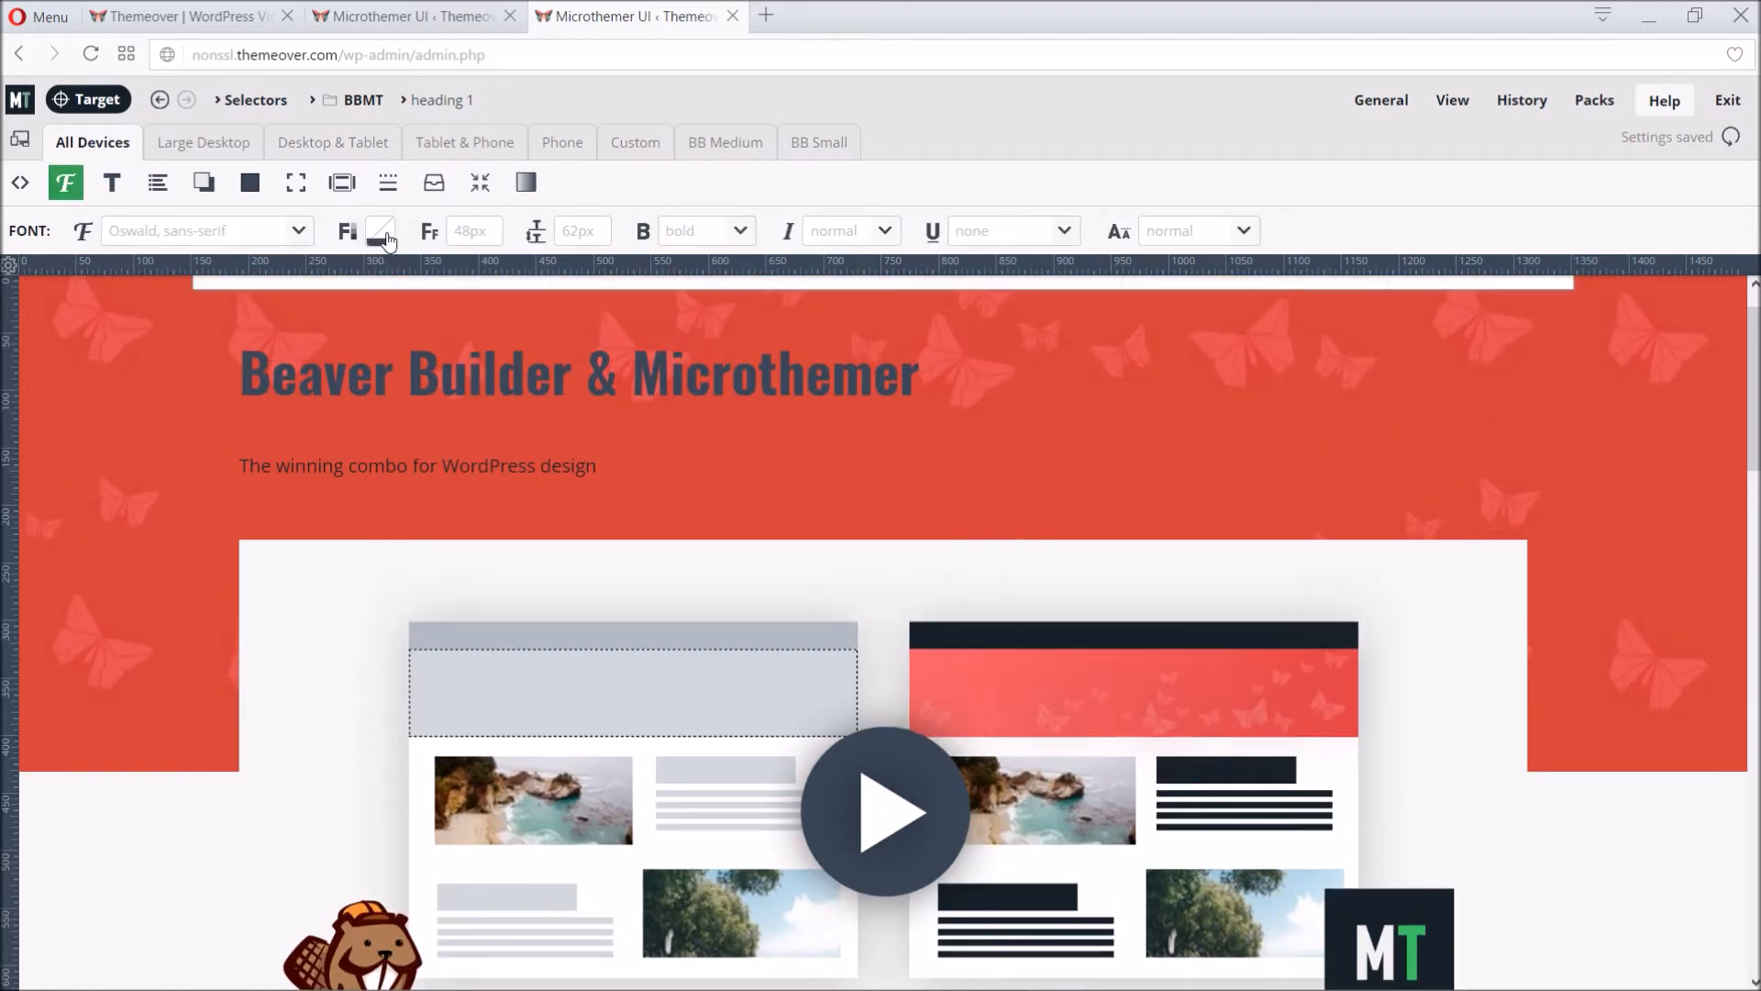
click(382, 231)
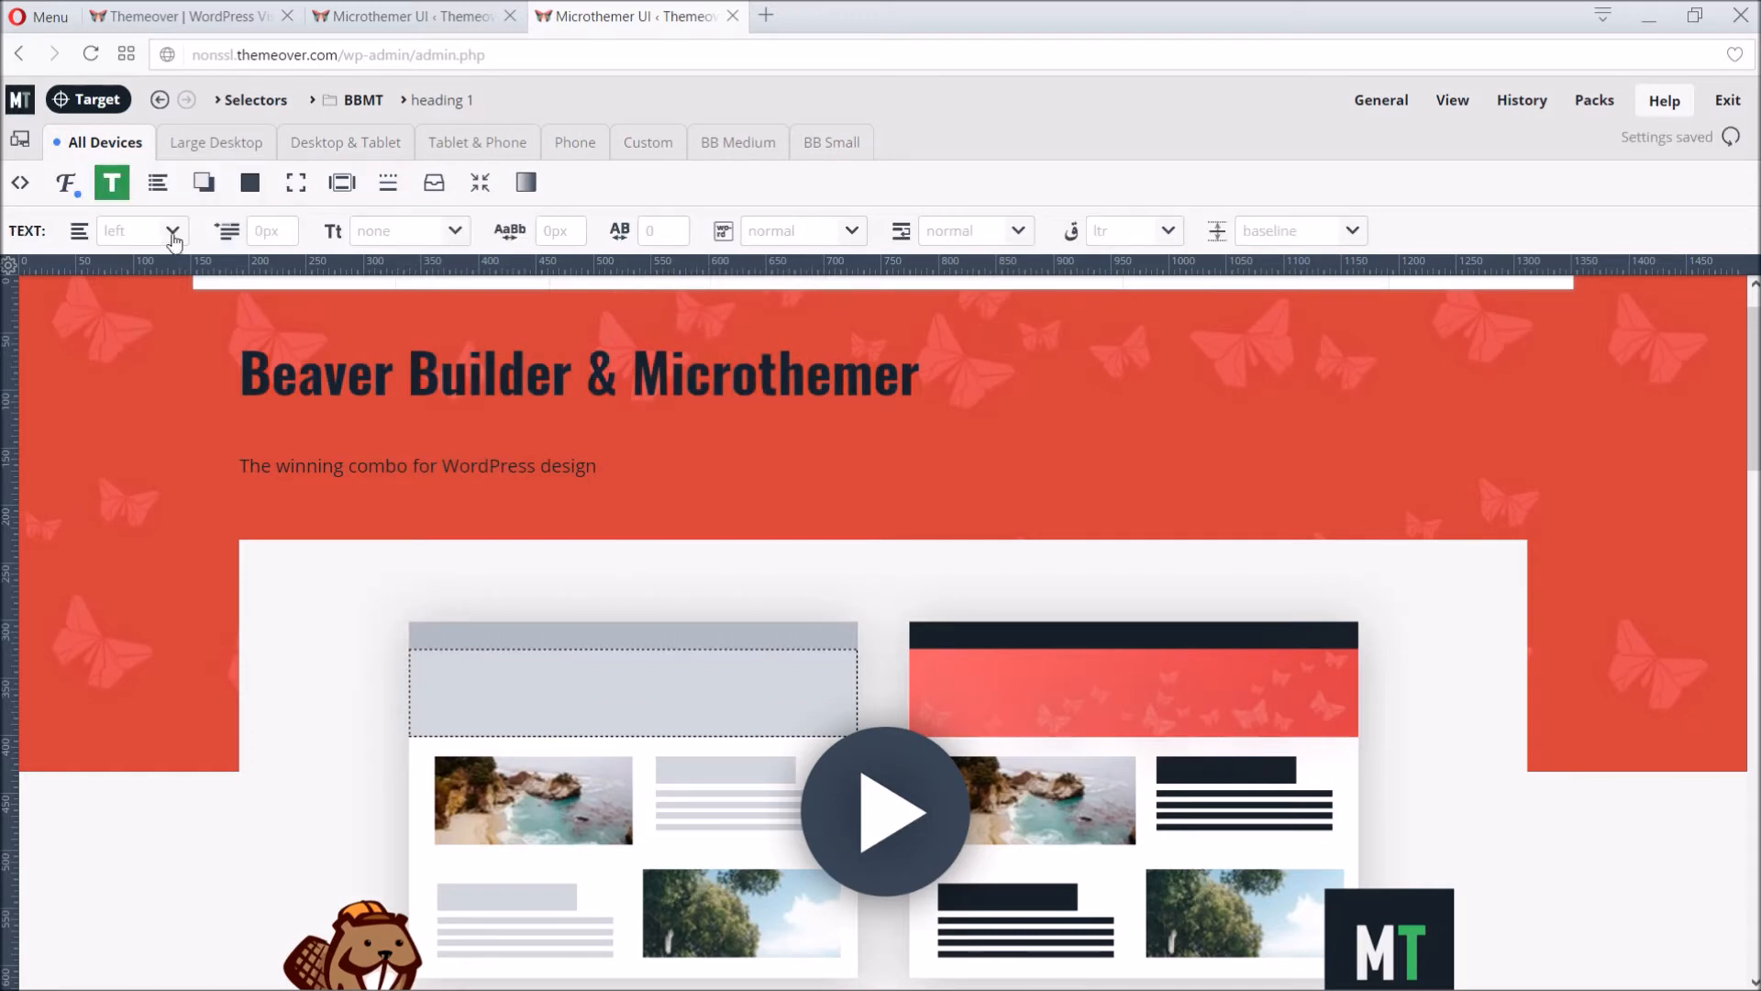
click(141, 231)
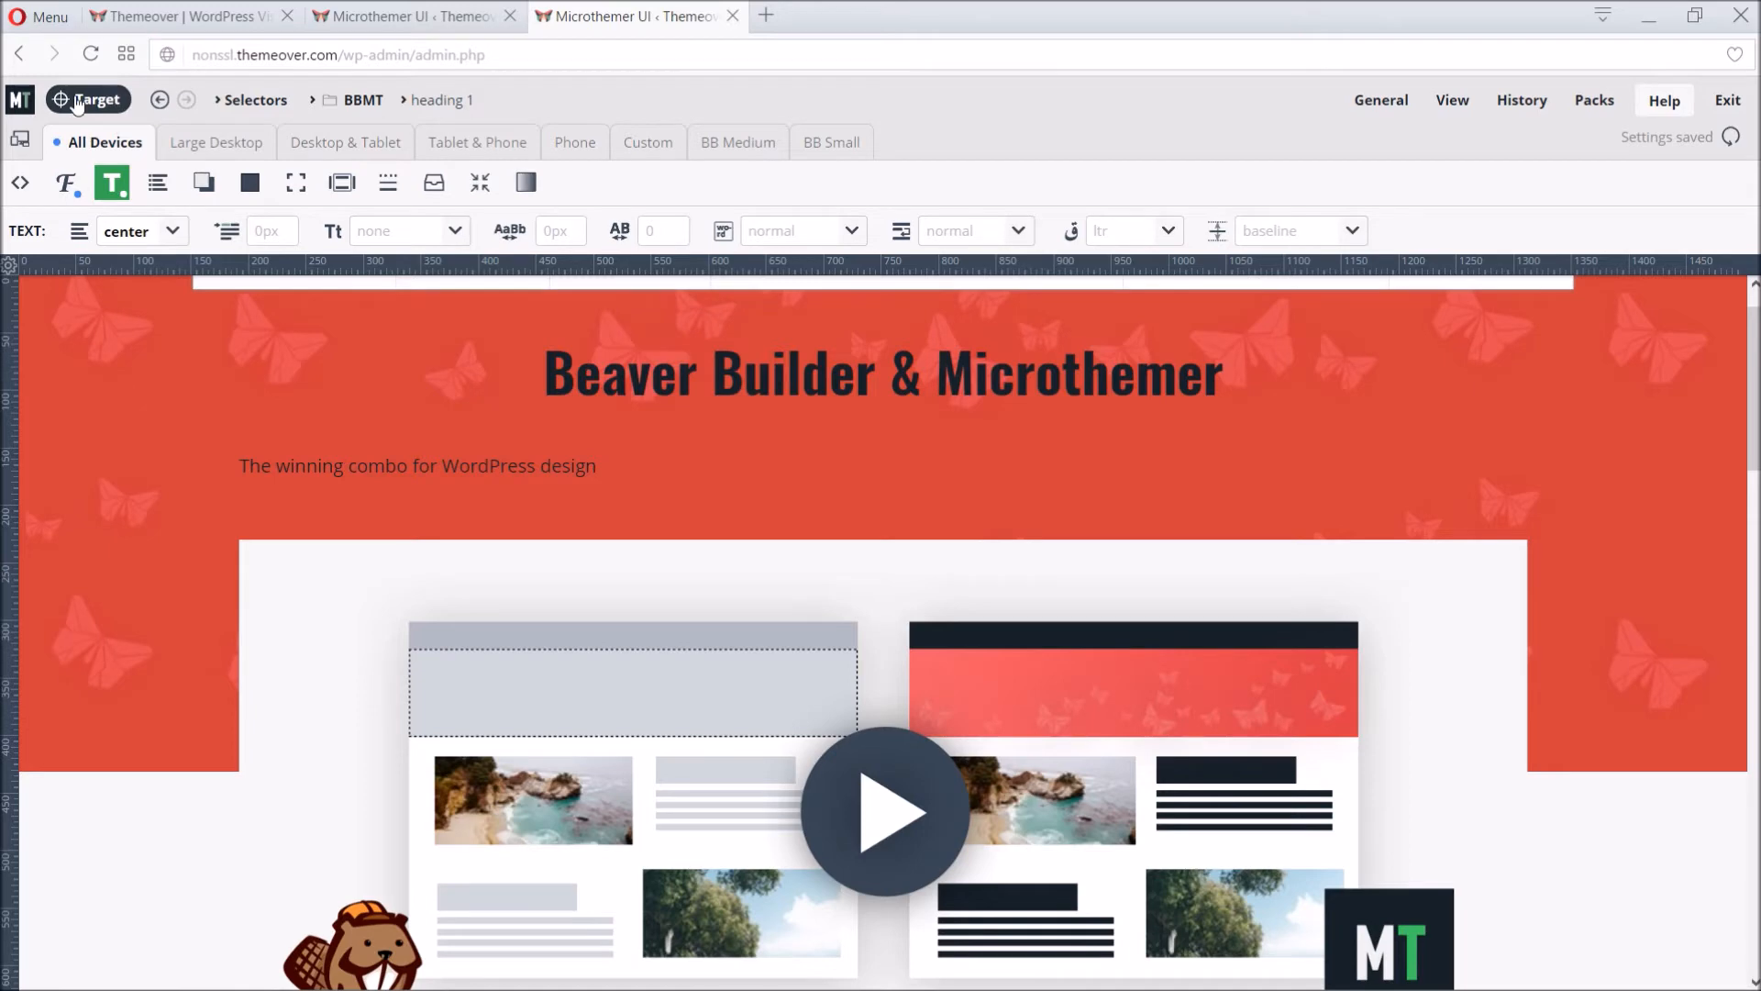
Step: Label the paragraph selector tagline with font size 21 and centre-aligned text
click(417, 464)
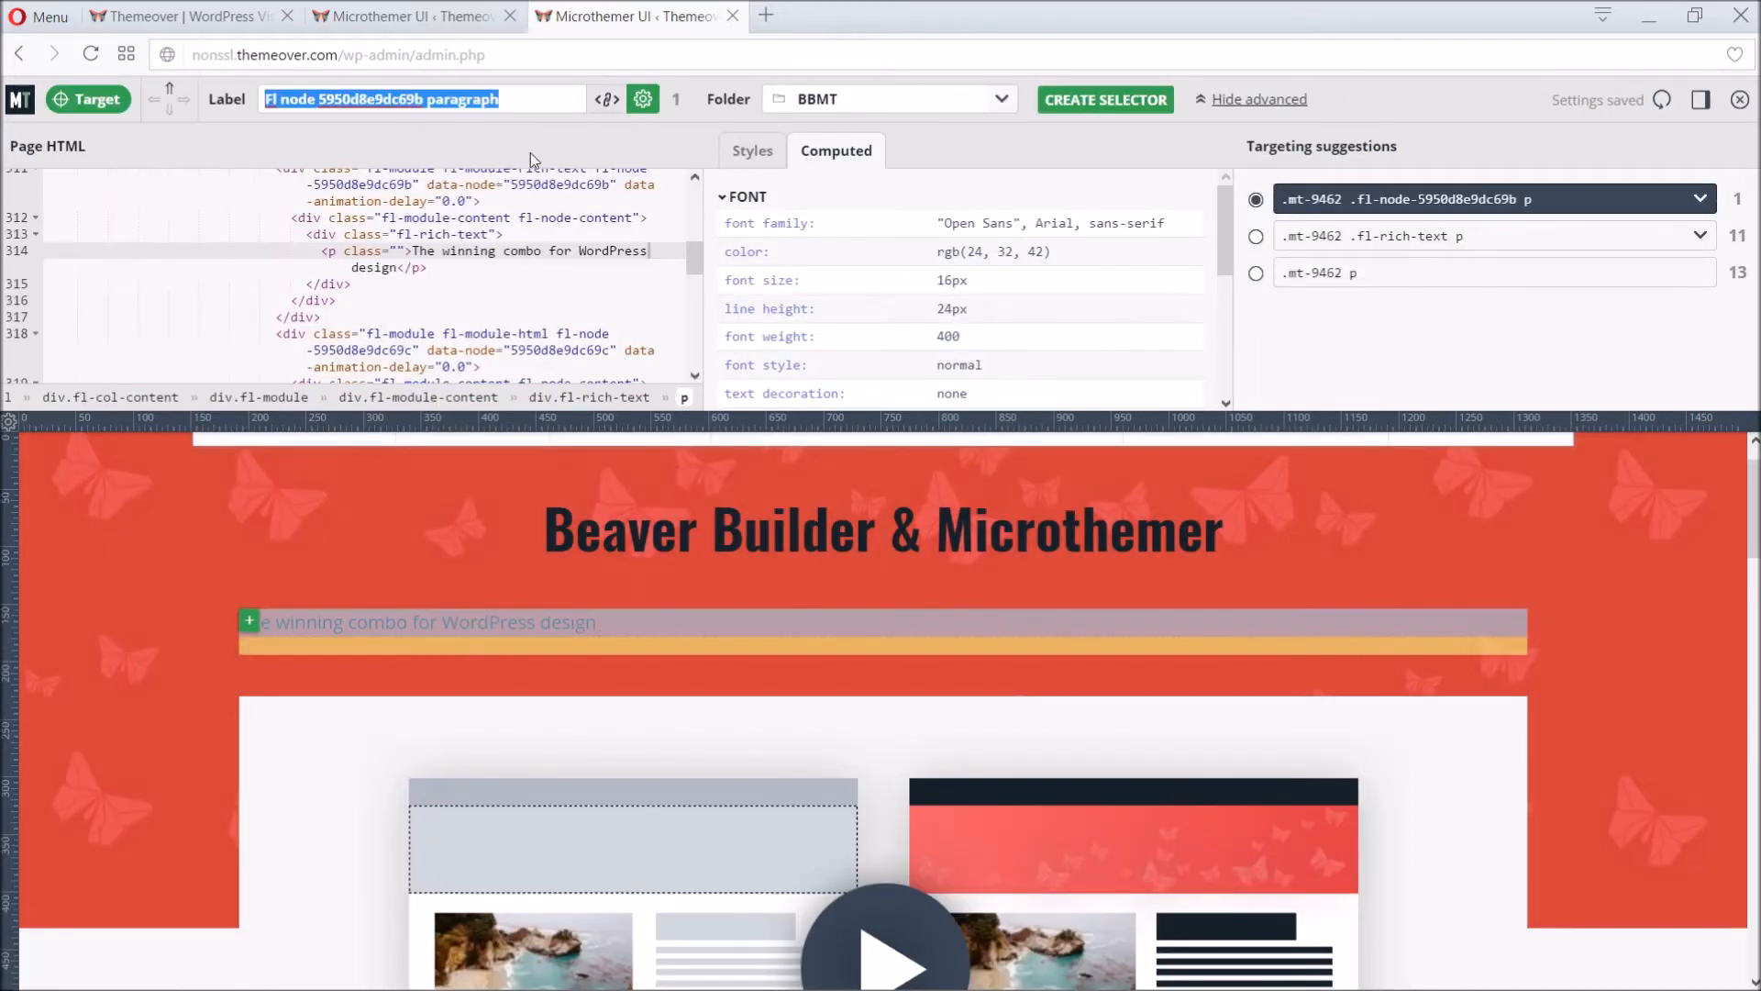
text(tagline)
text(21)
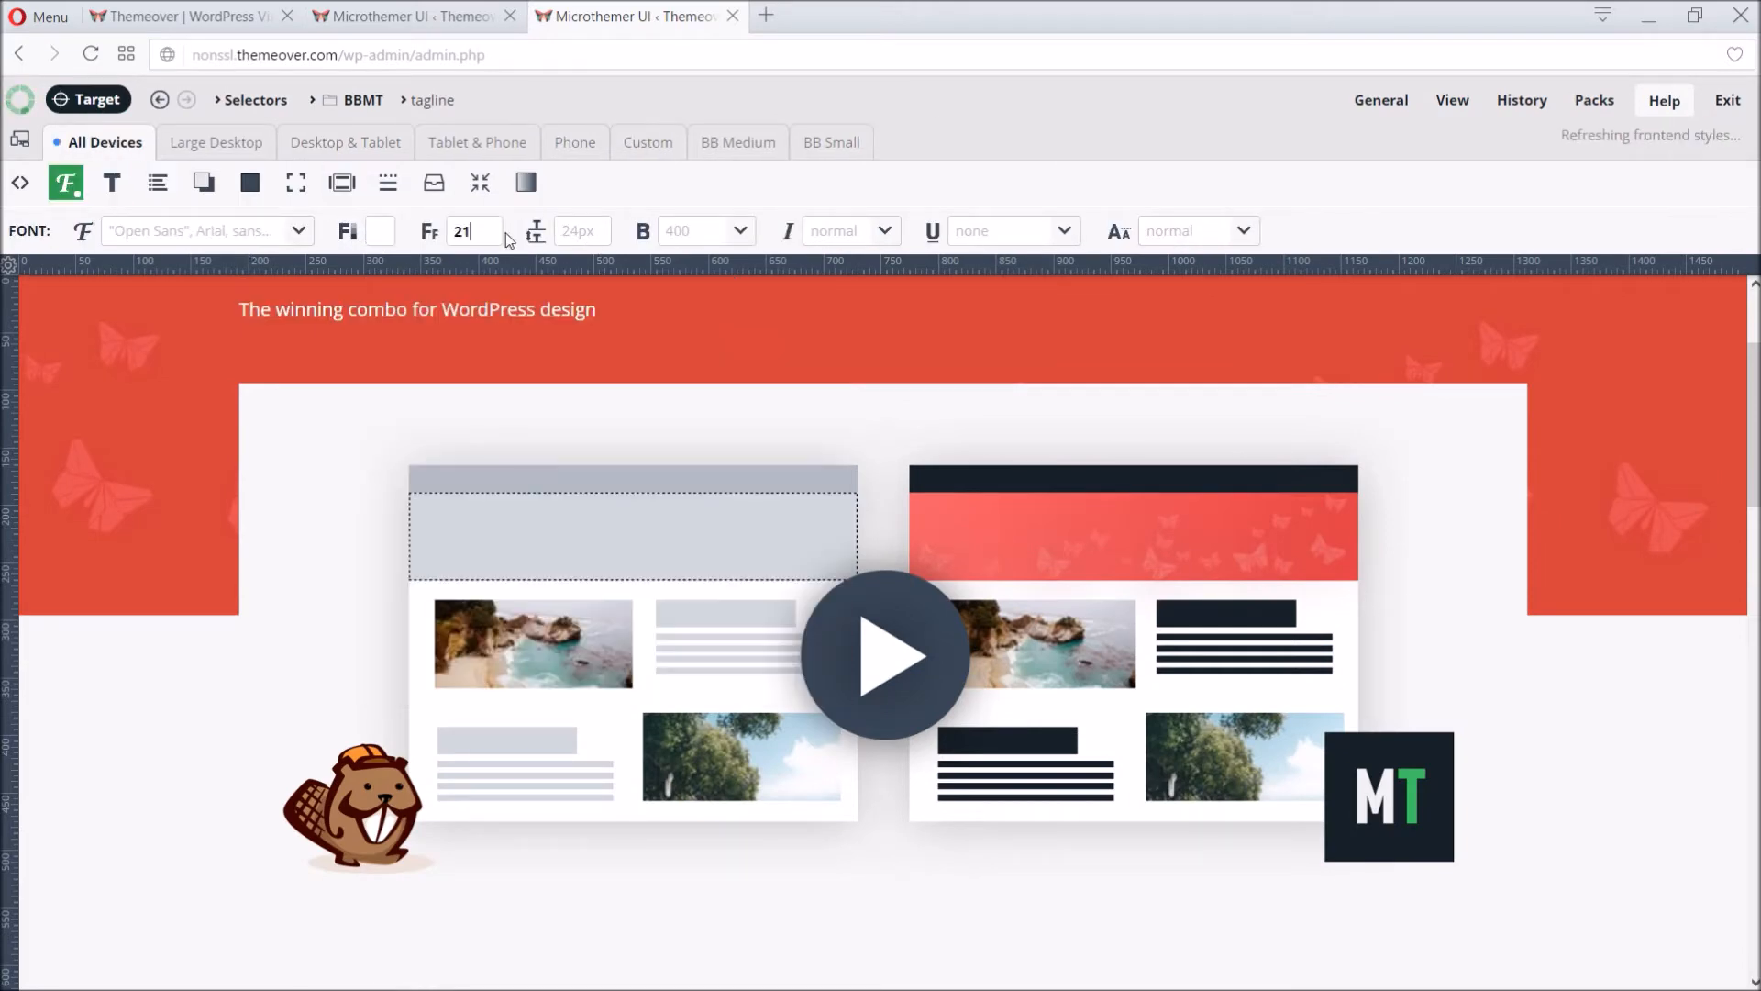
click(111, 182)
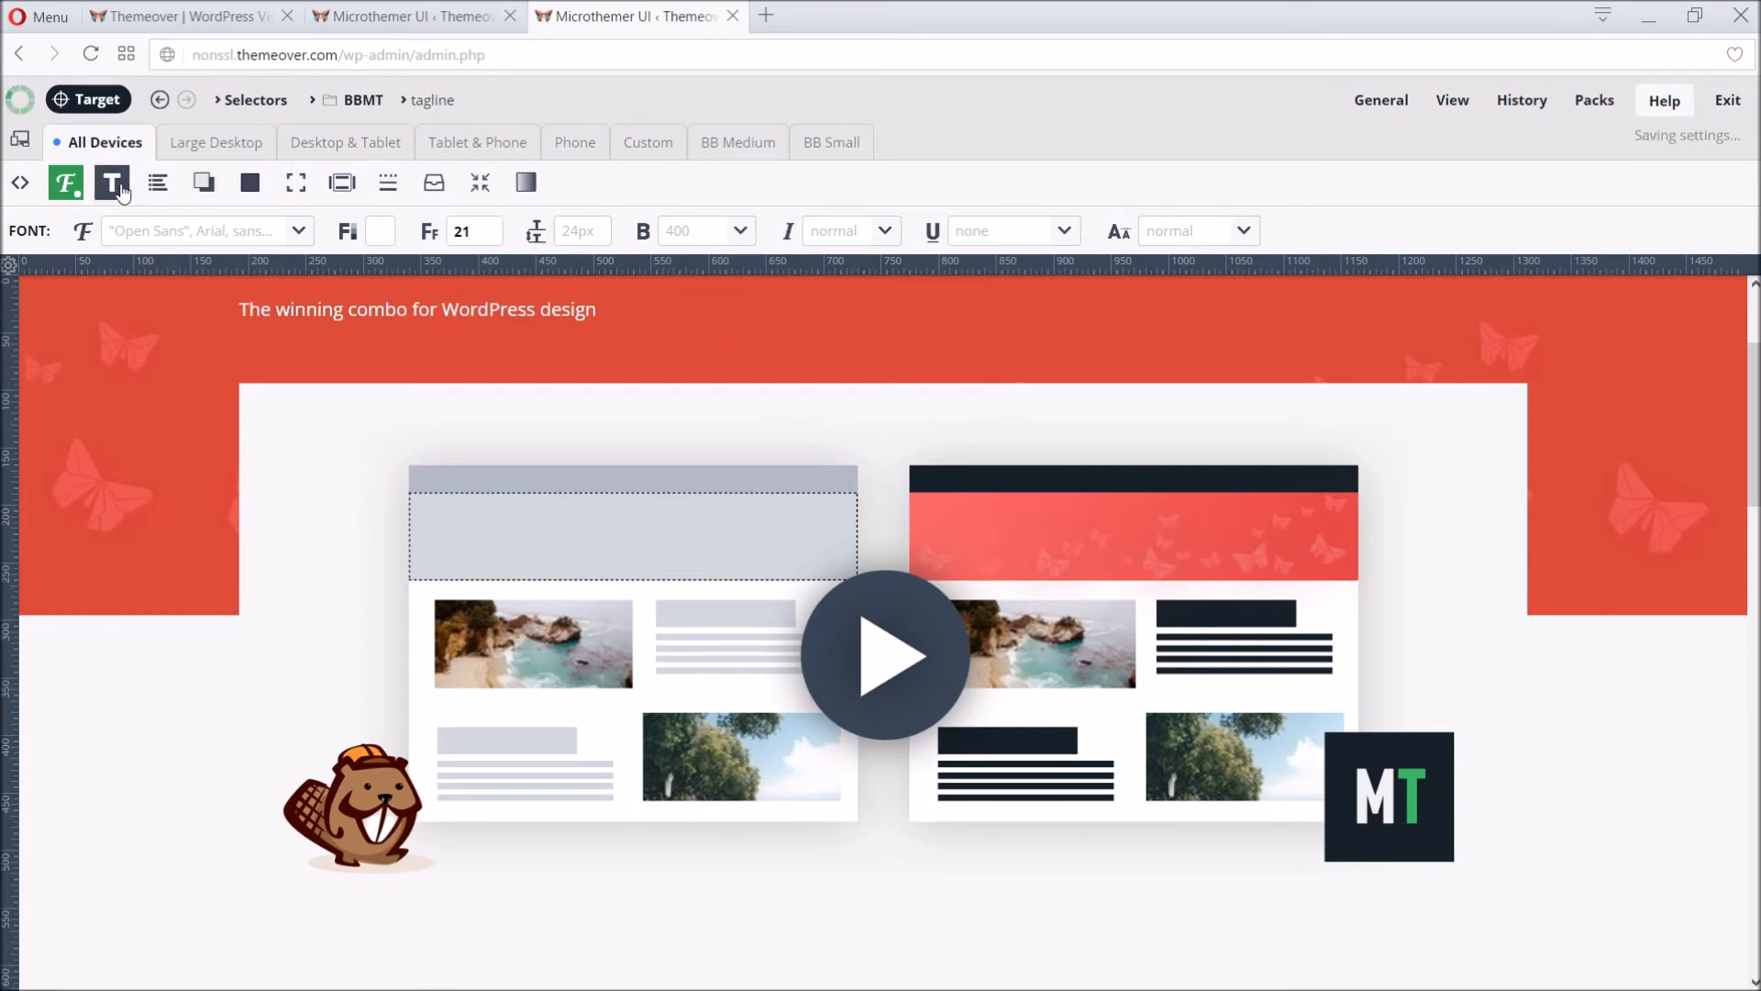
click(112, 182)
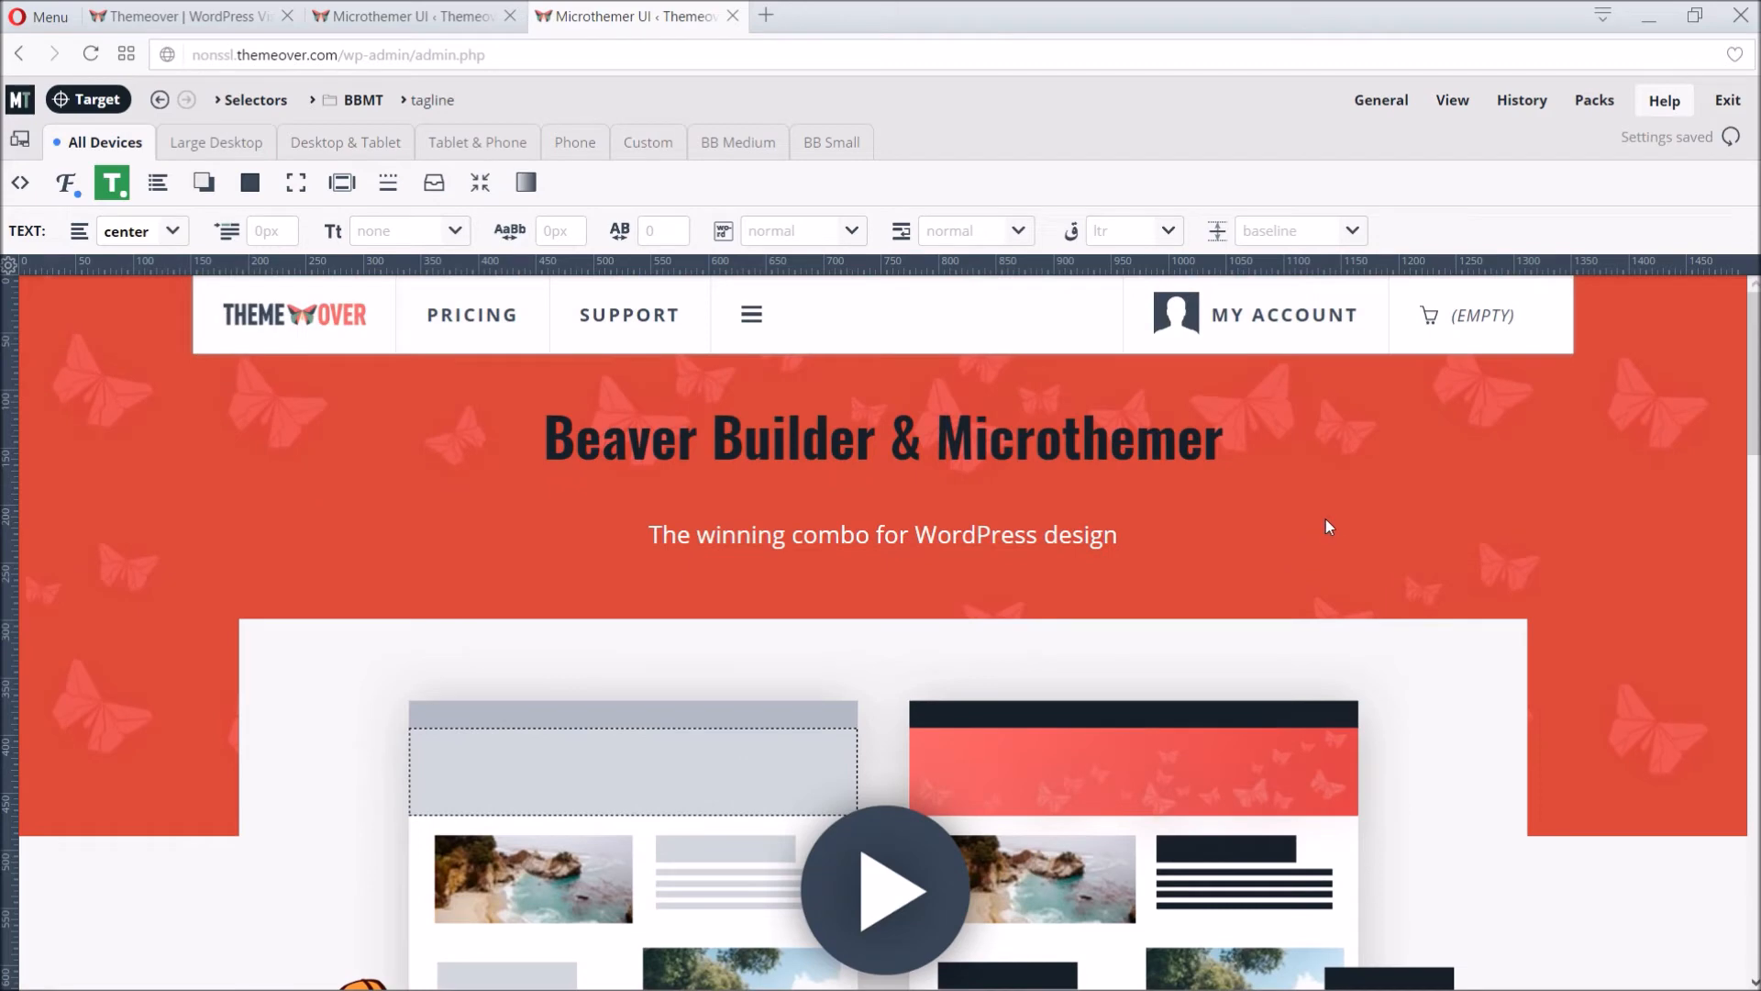
mouse_move(88, 99)
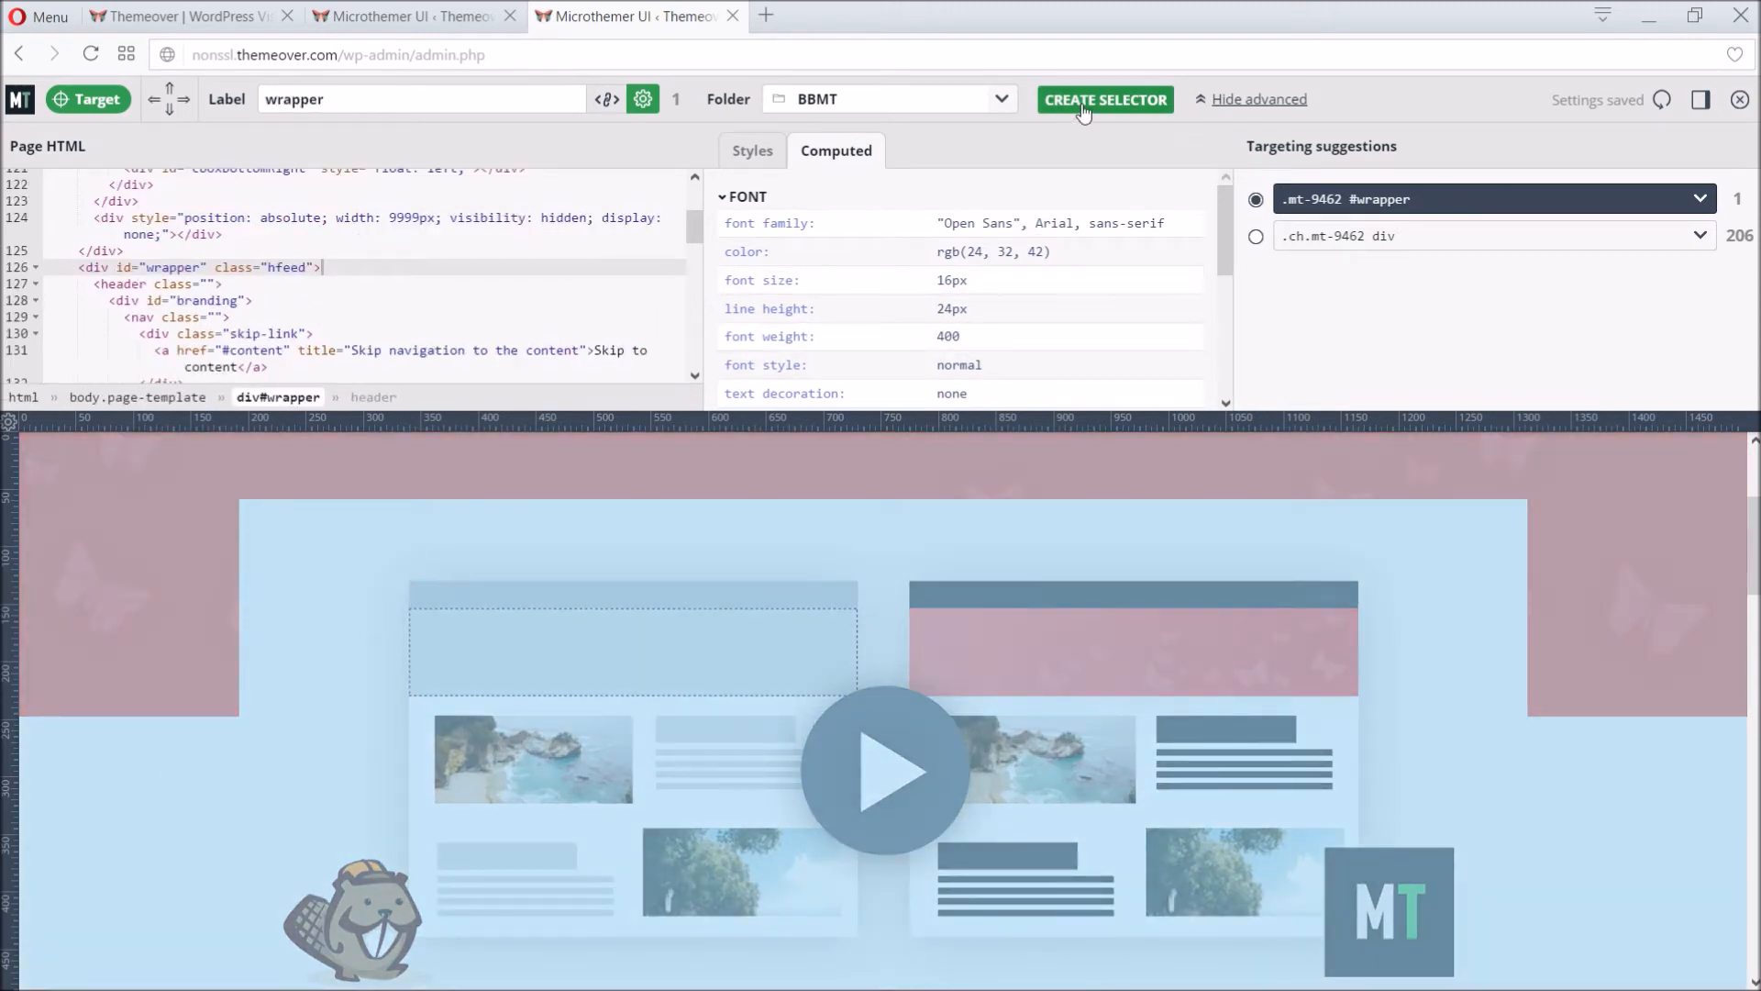
Step: Create the #wrapper selector with a white background colour and resume targeting
click(1105, 99)
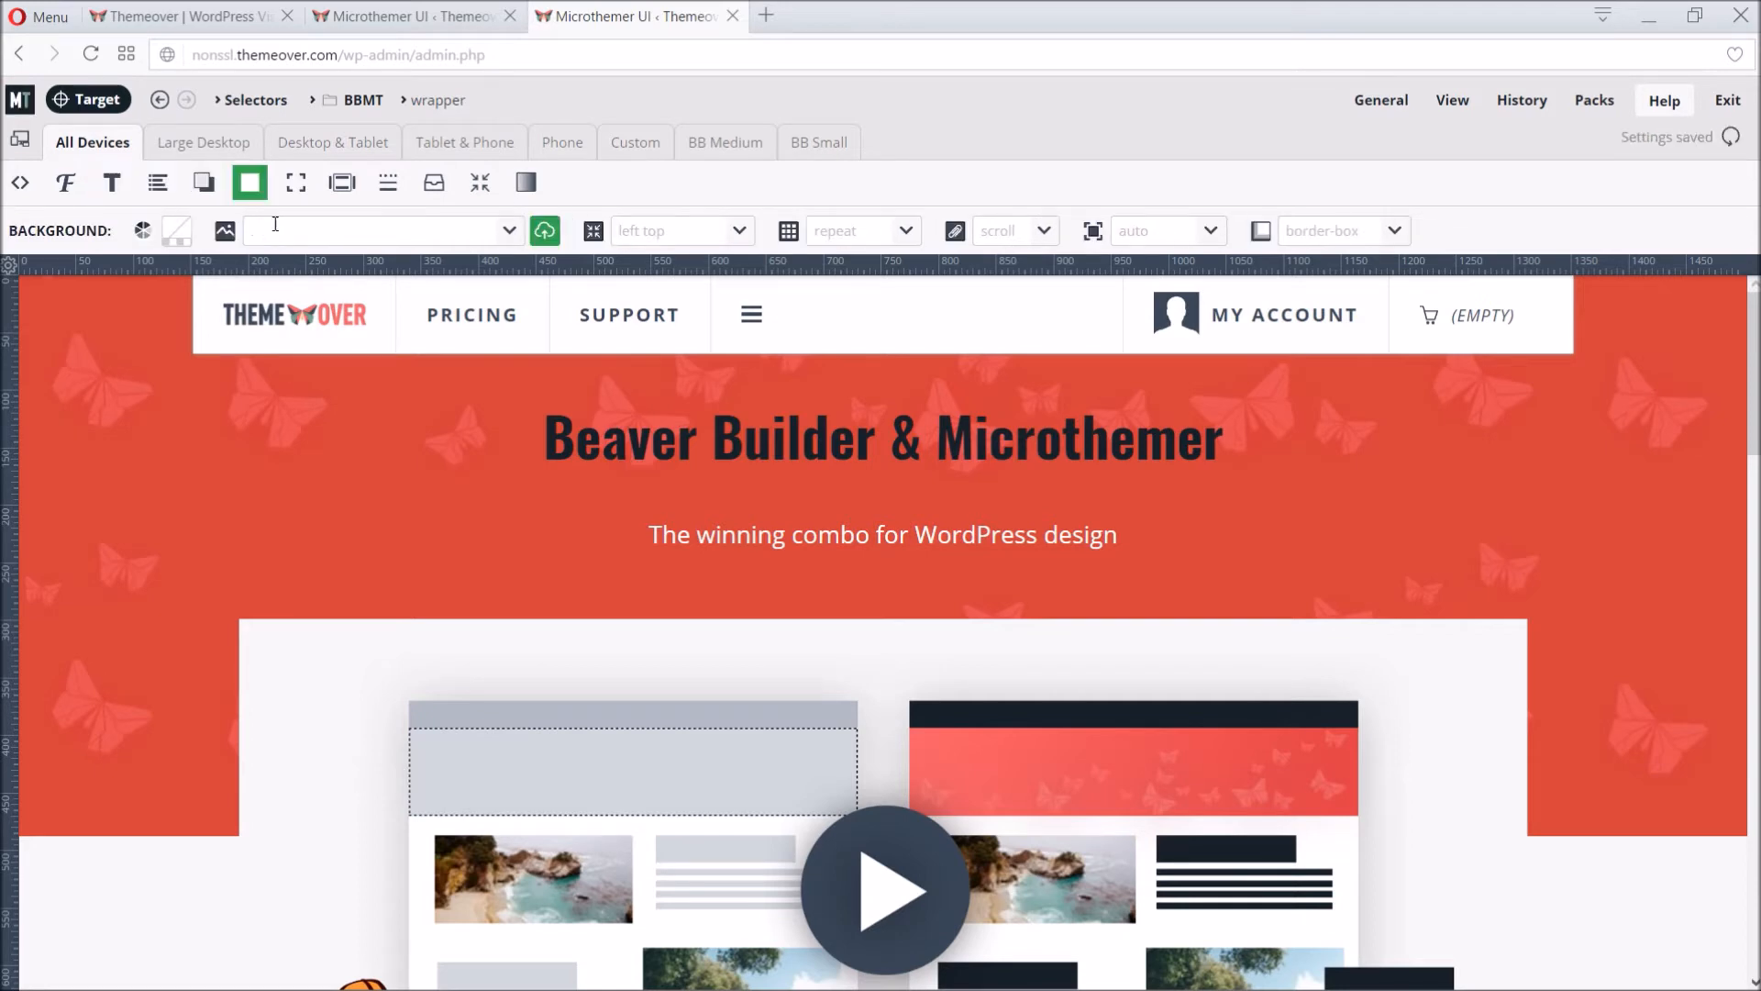
click(176, 231)
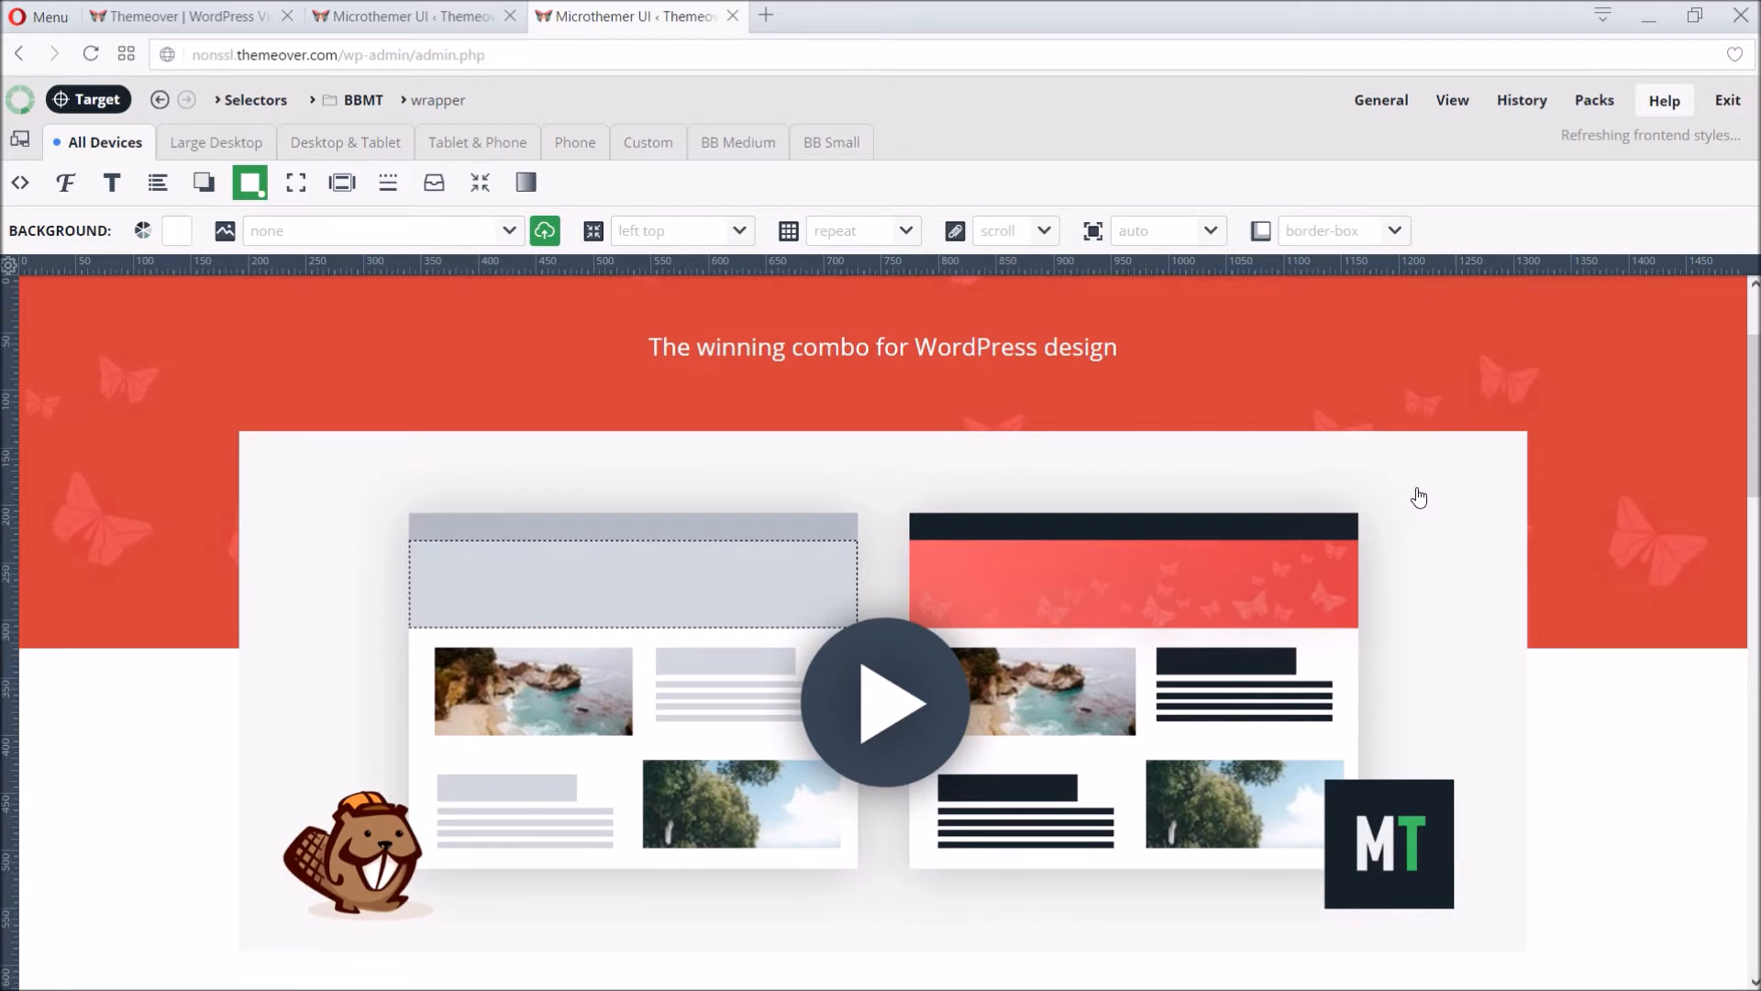
click(88, 99)
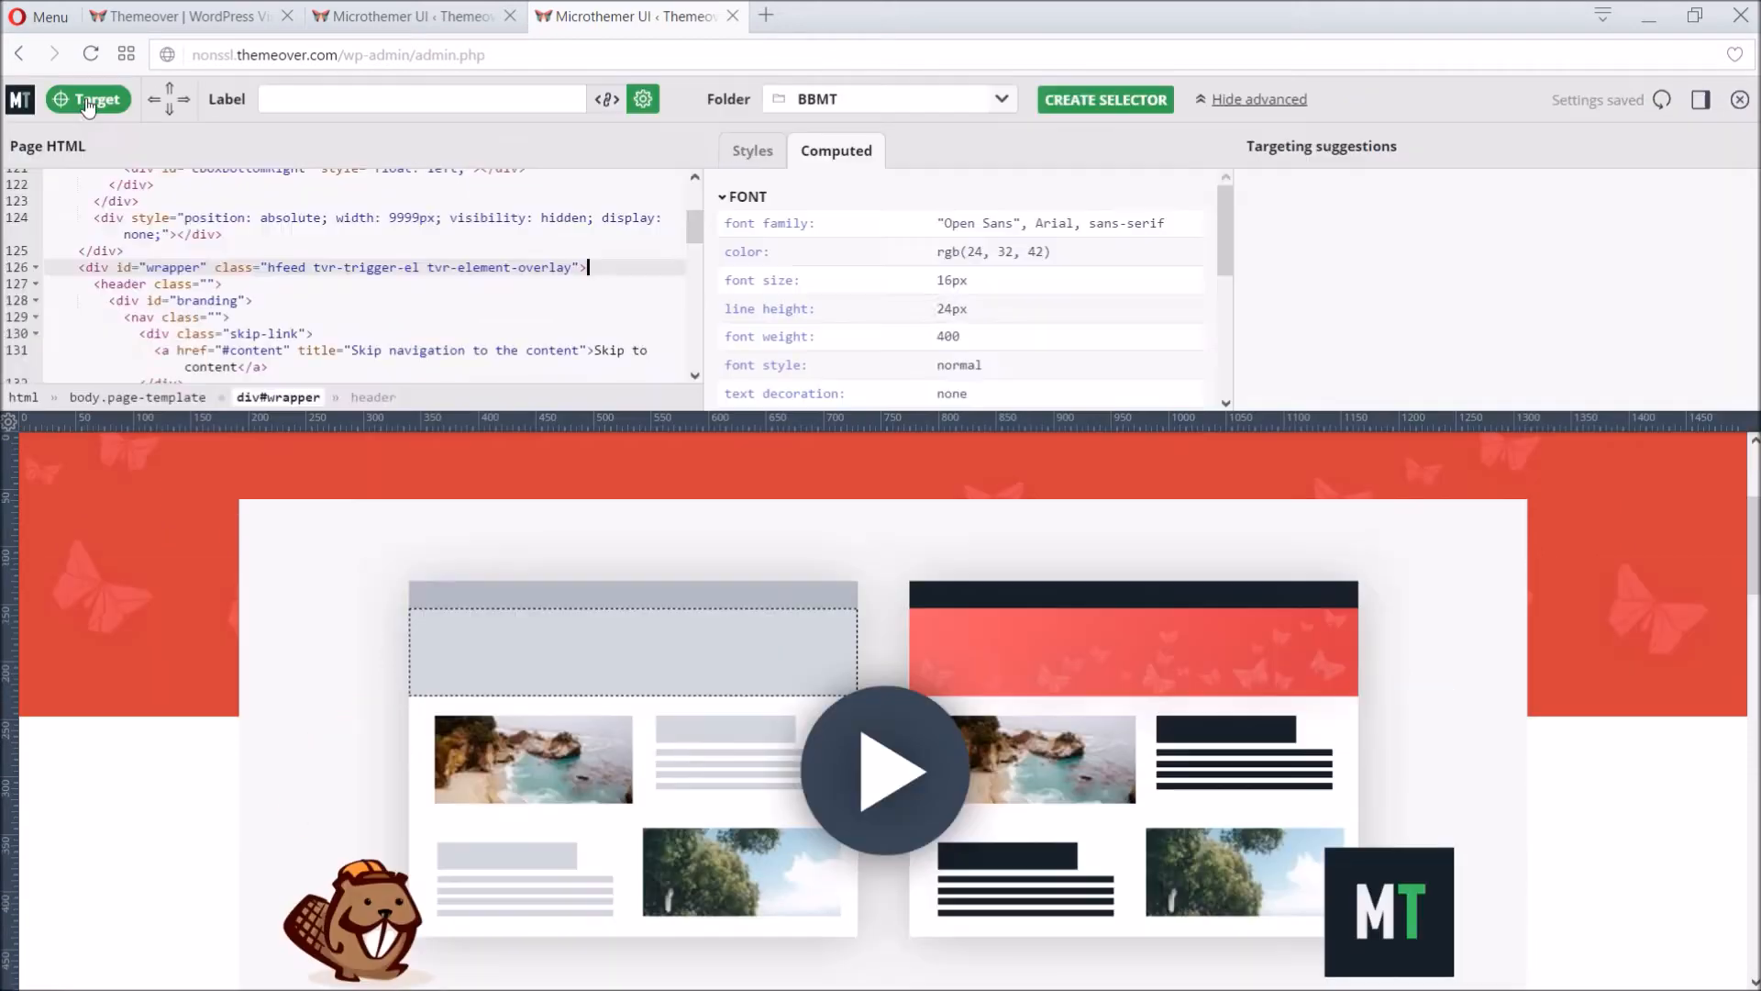
Step: Target the watch-video span inside the clickable video image block
click(886, 773)
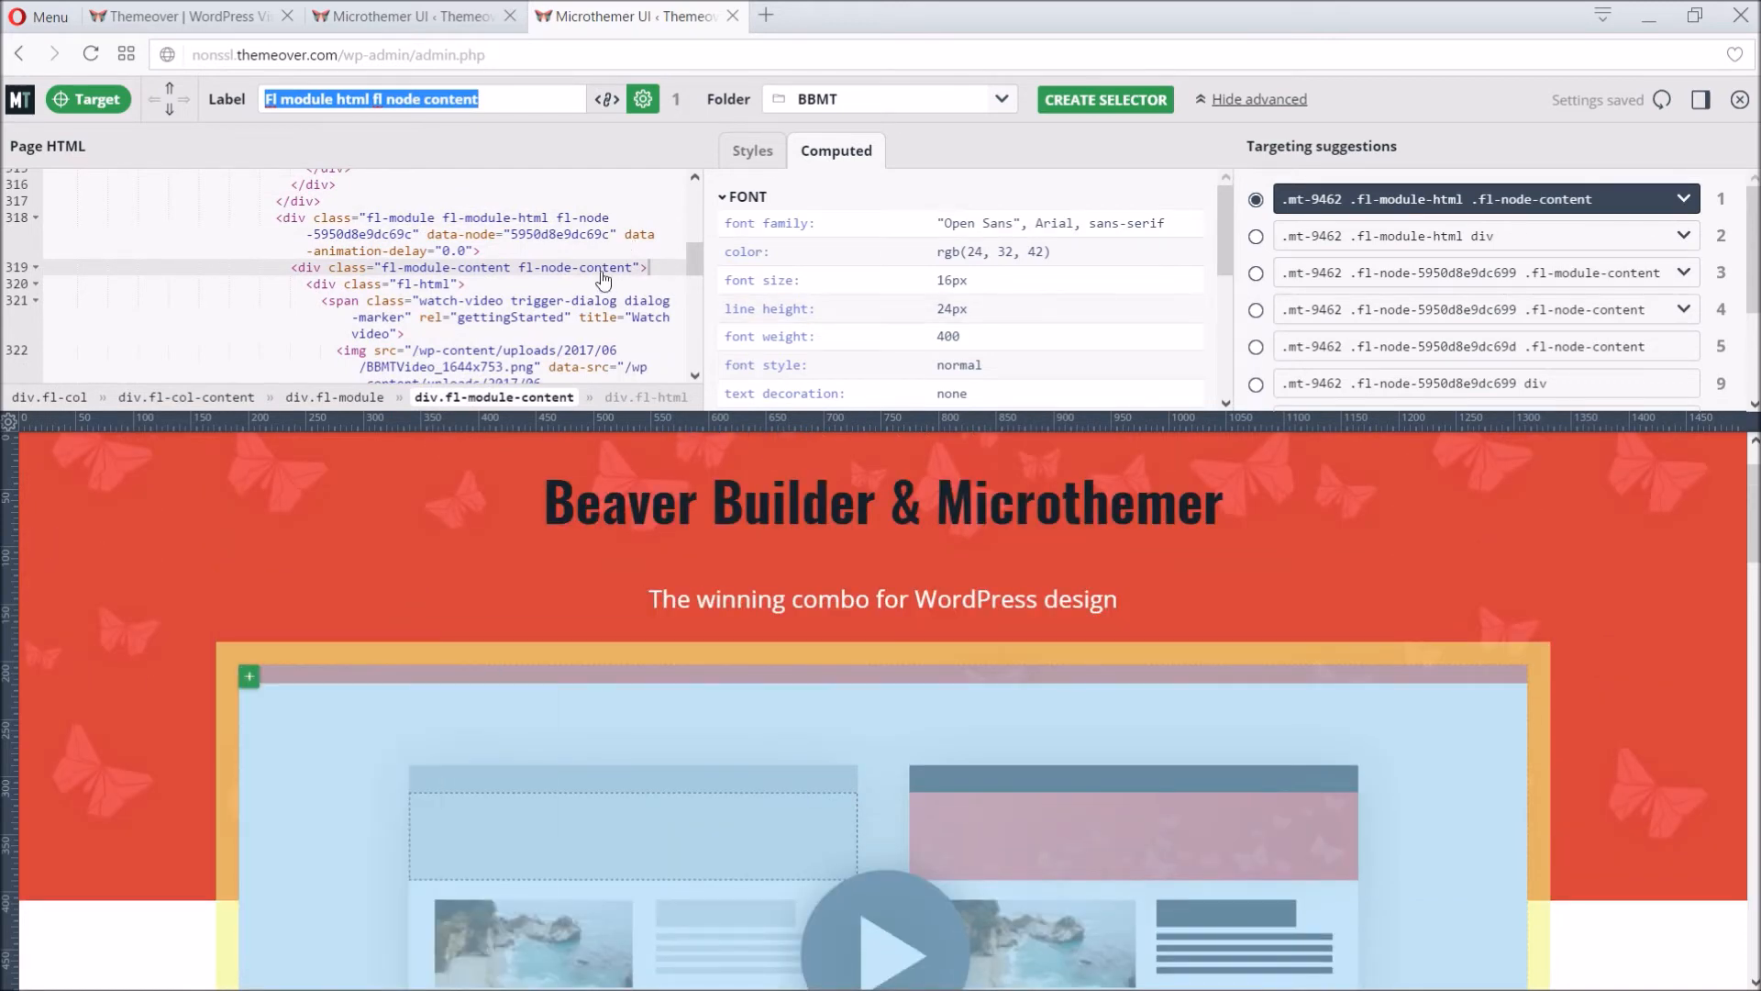
mouse_move(309, 388)
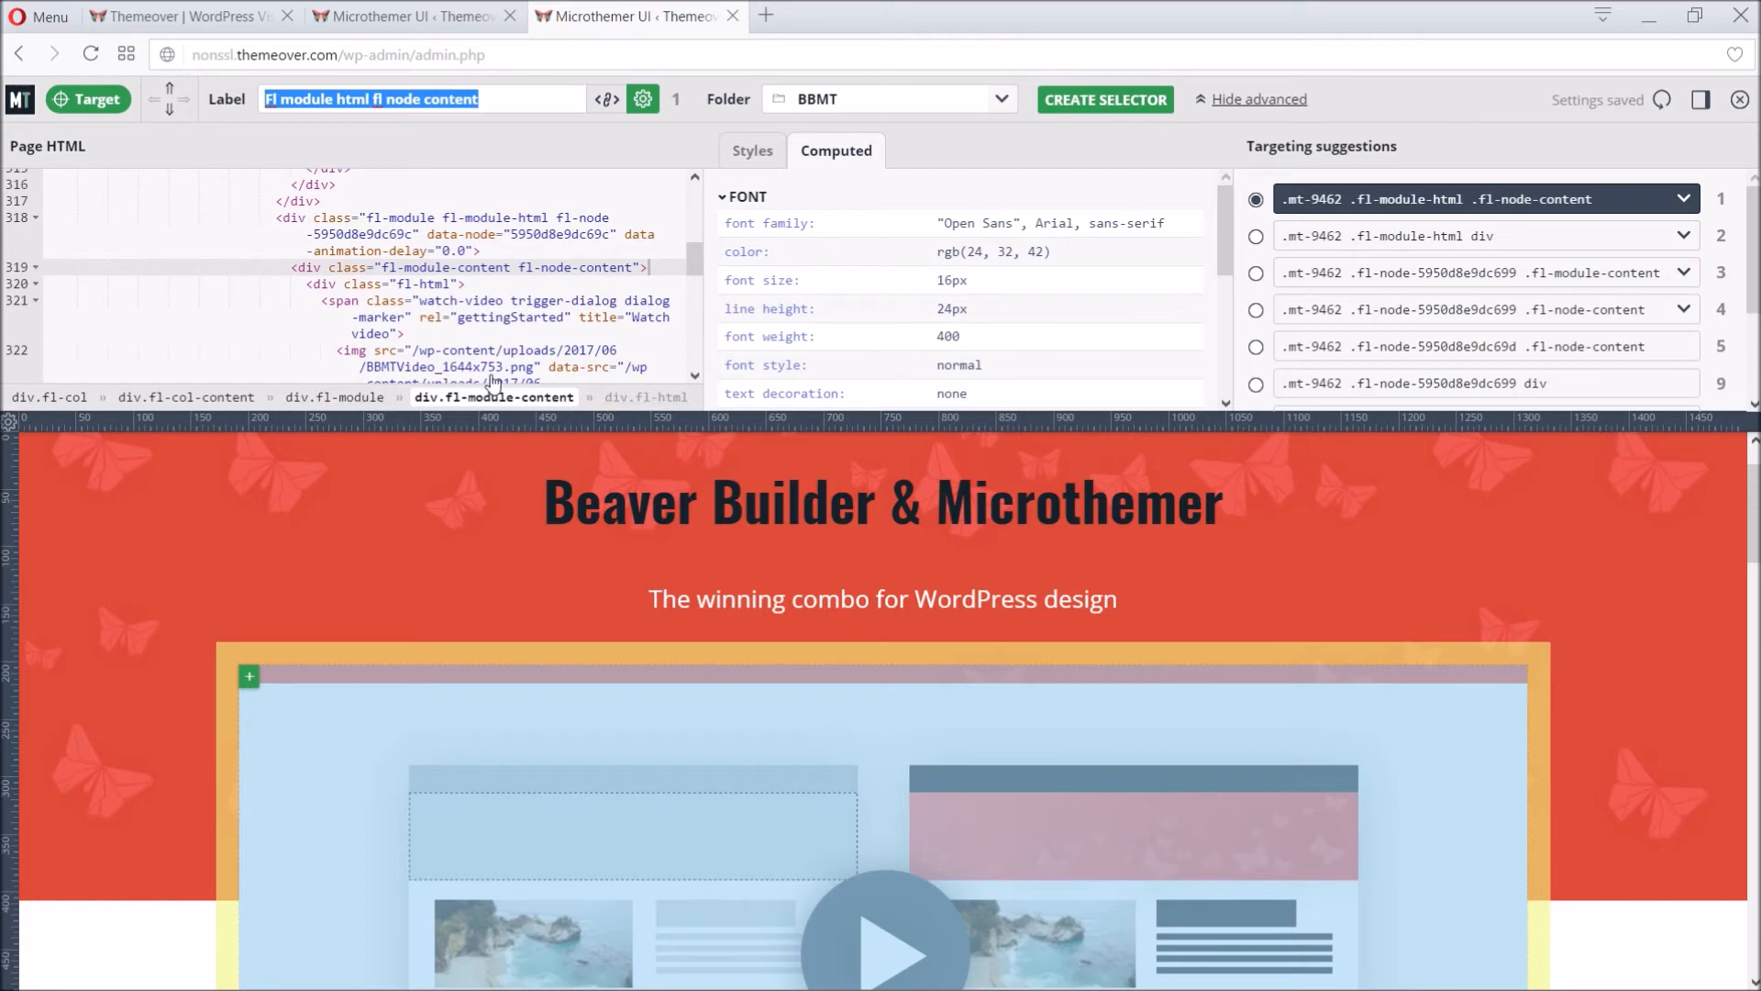
mouse_move(348, 311)
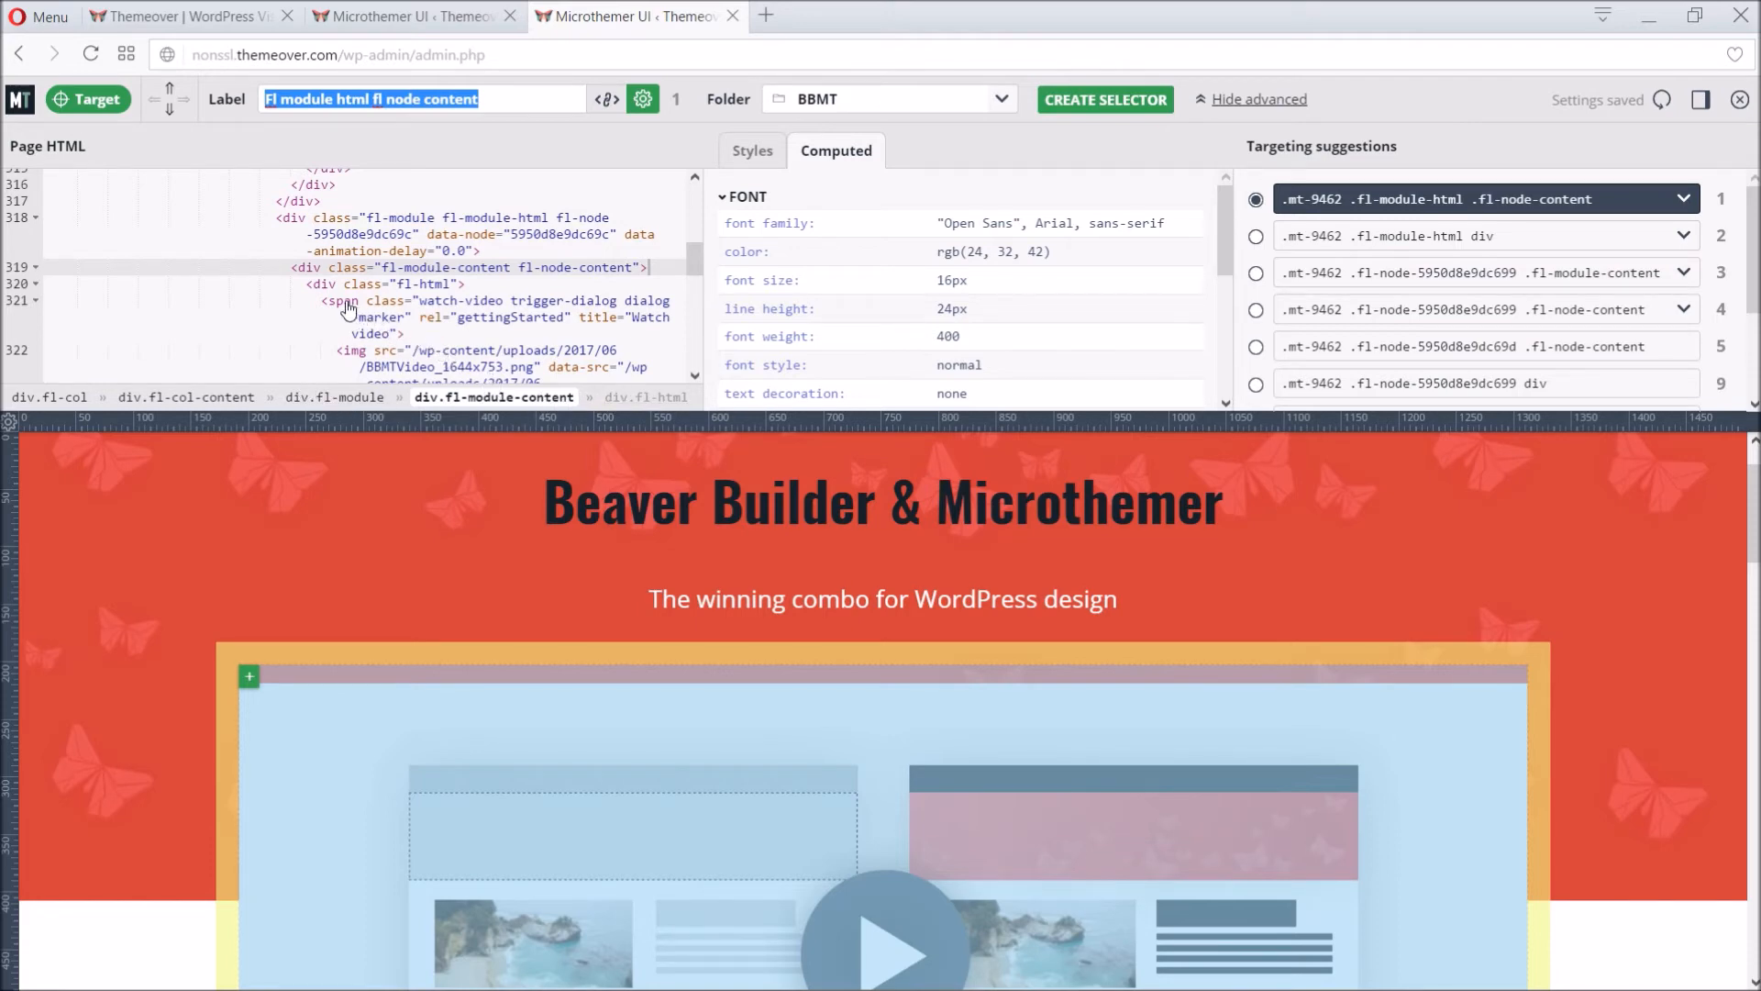
click(349, 301)
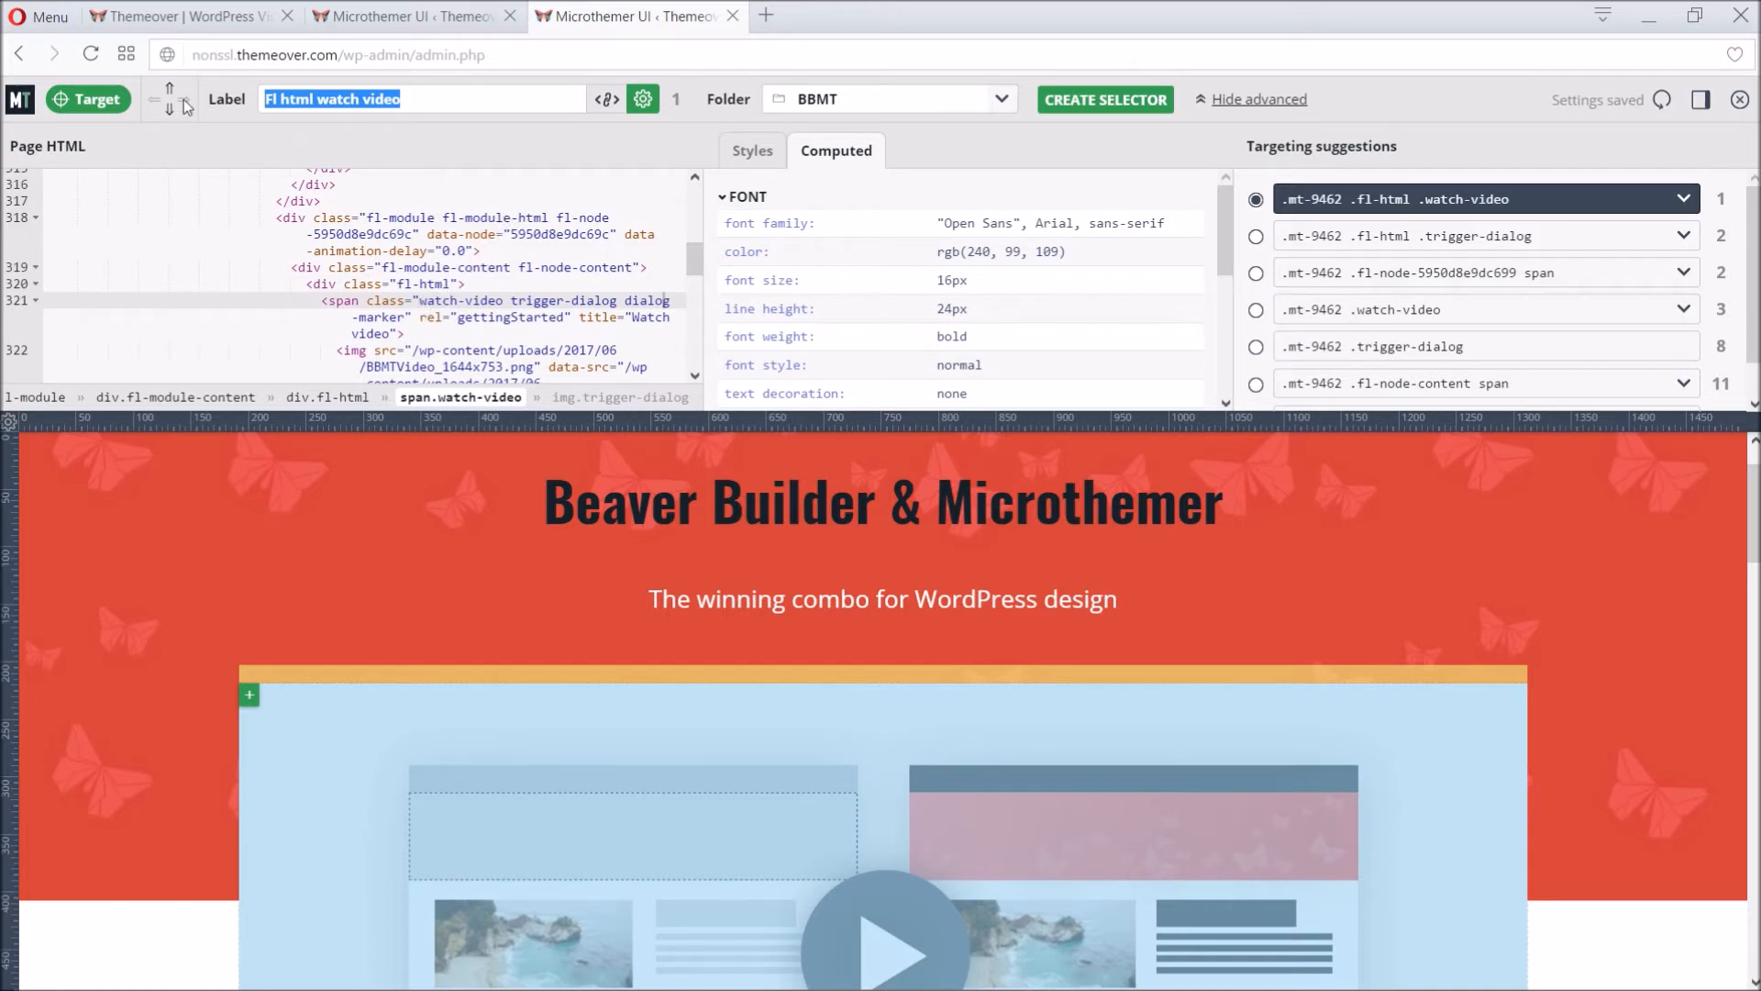
mouse_move(169, 92)
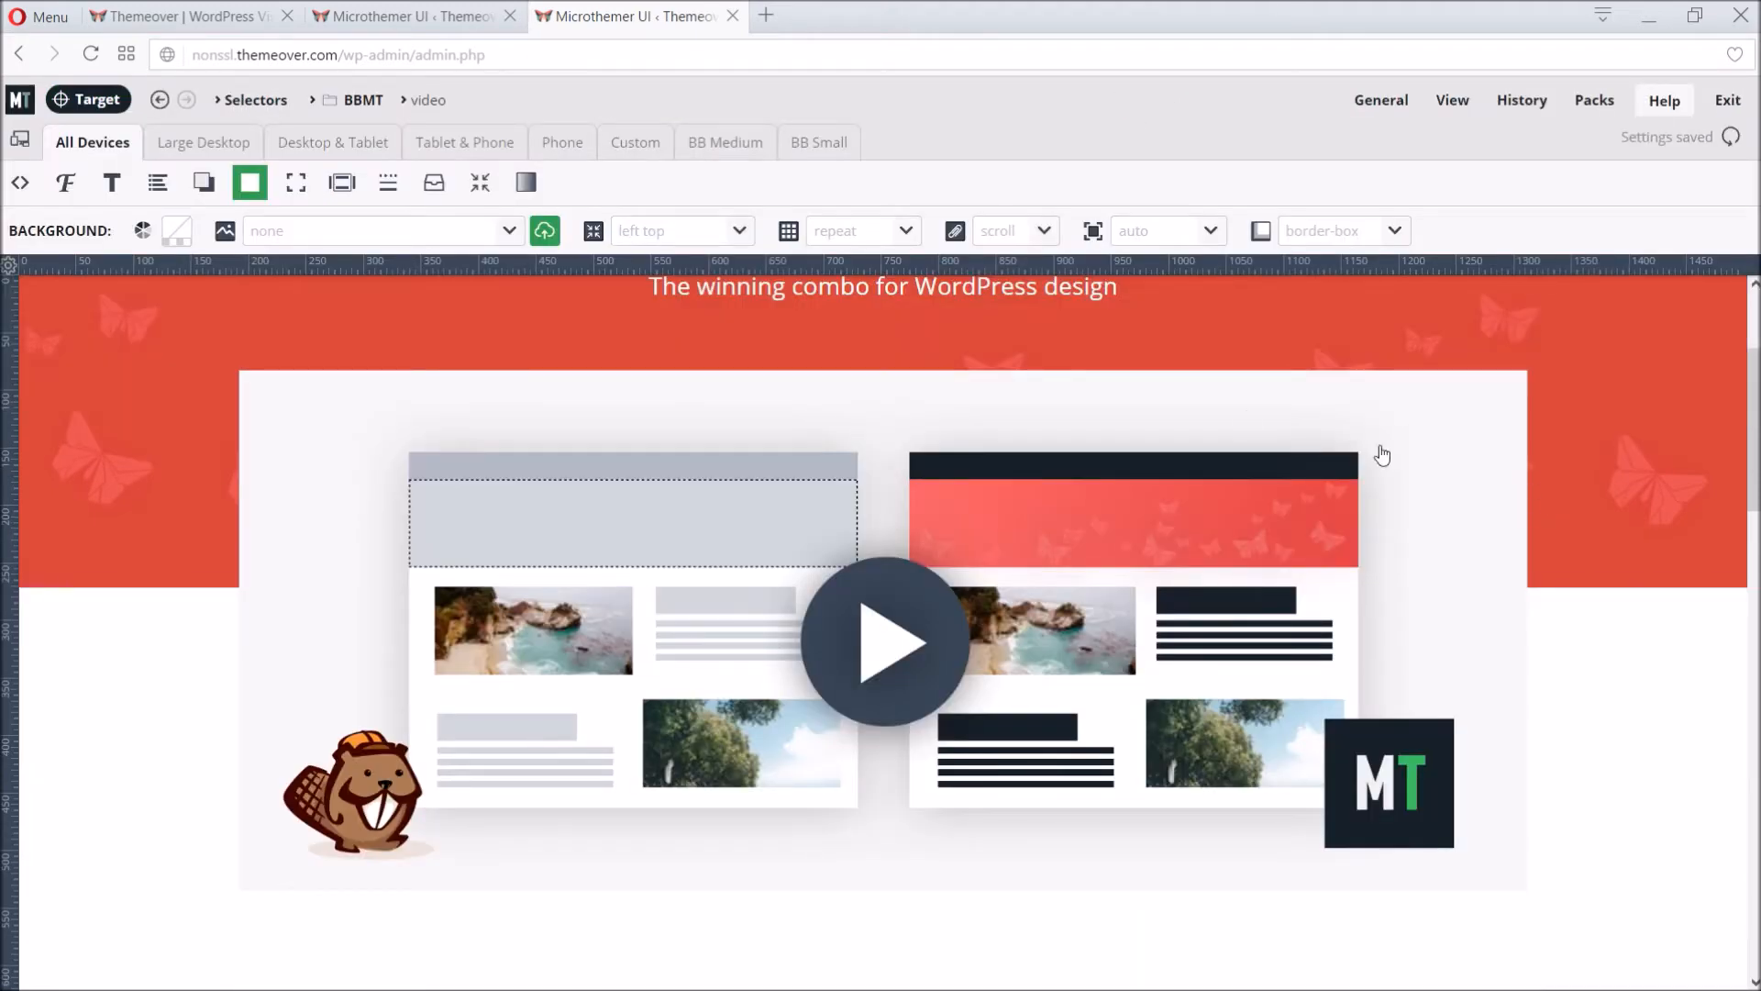
Step: Give the video block a box shadow with 50 blur and a soft picked colour
click(204, 181)
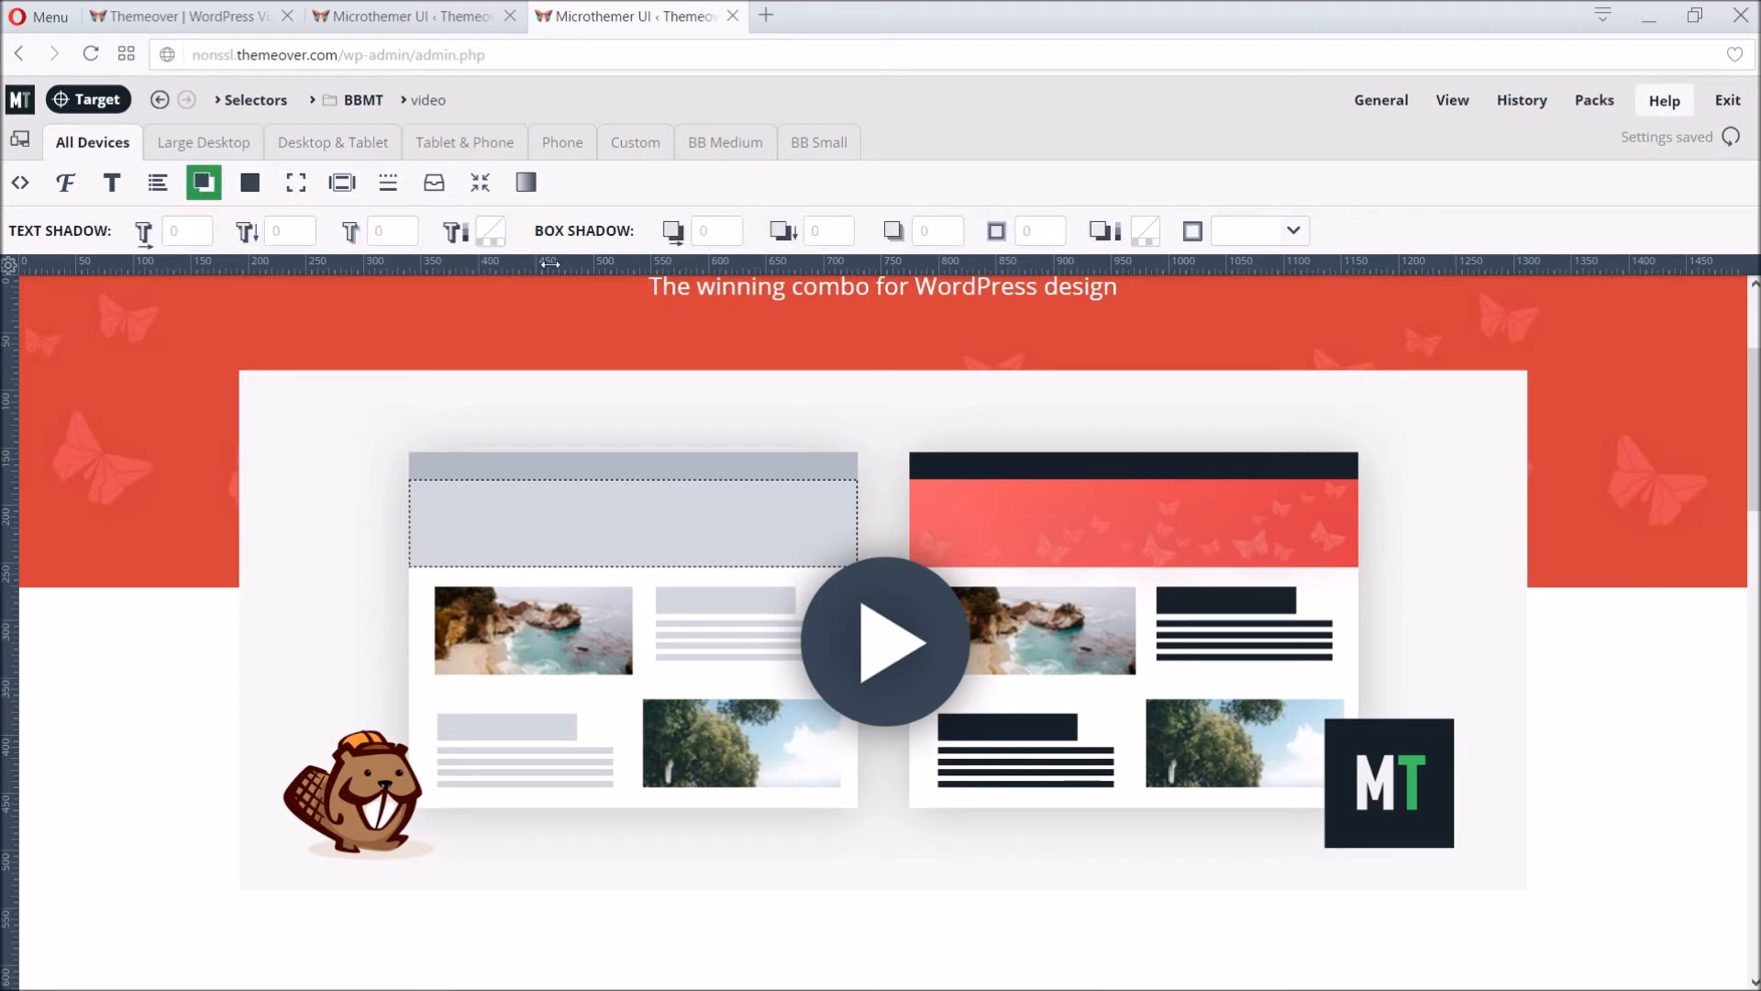
mouse_move(893, 231)
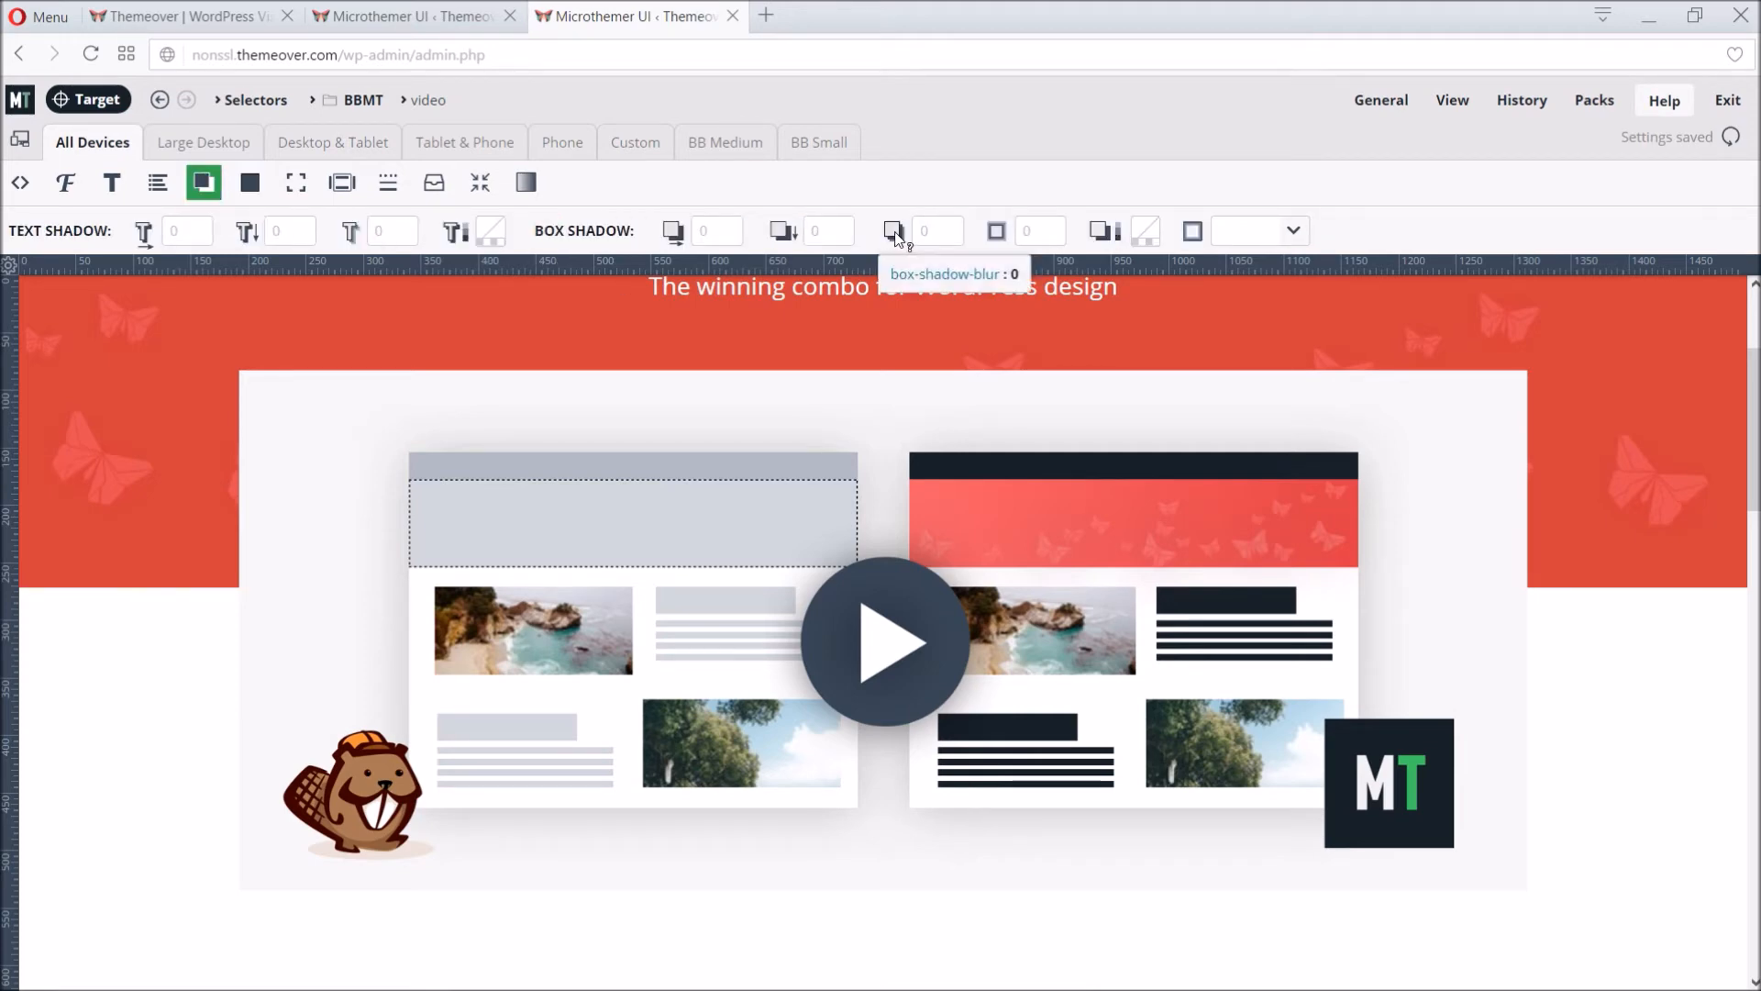
text(50)
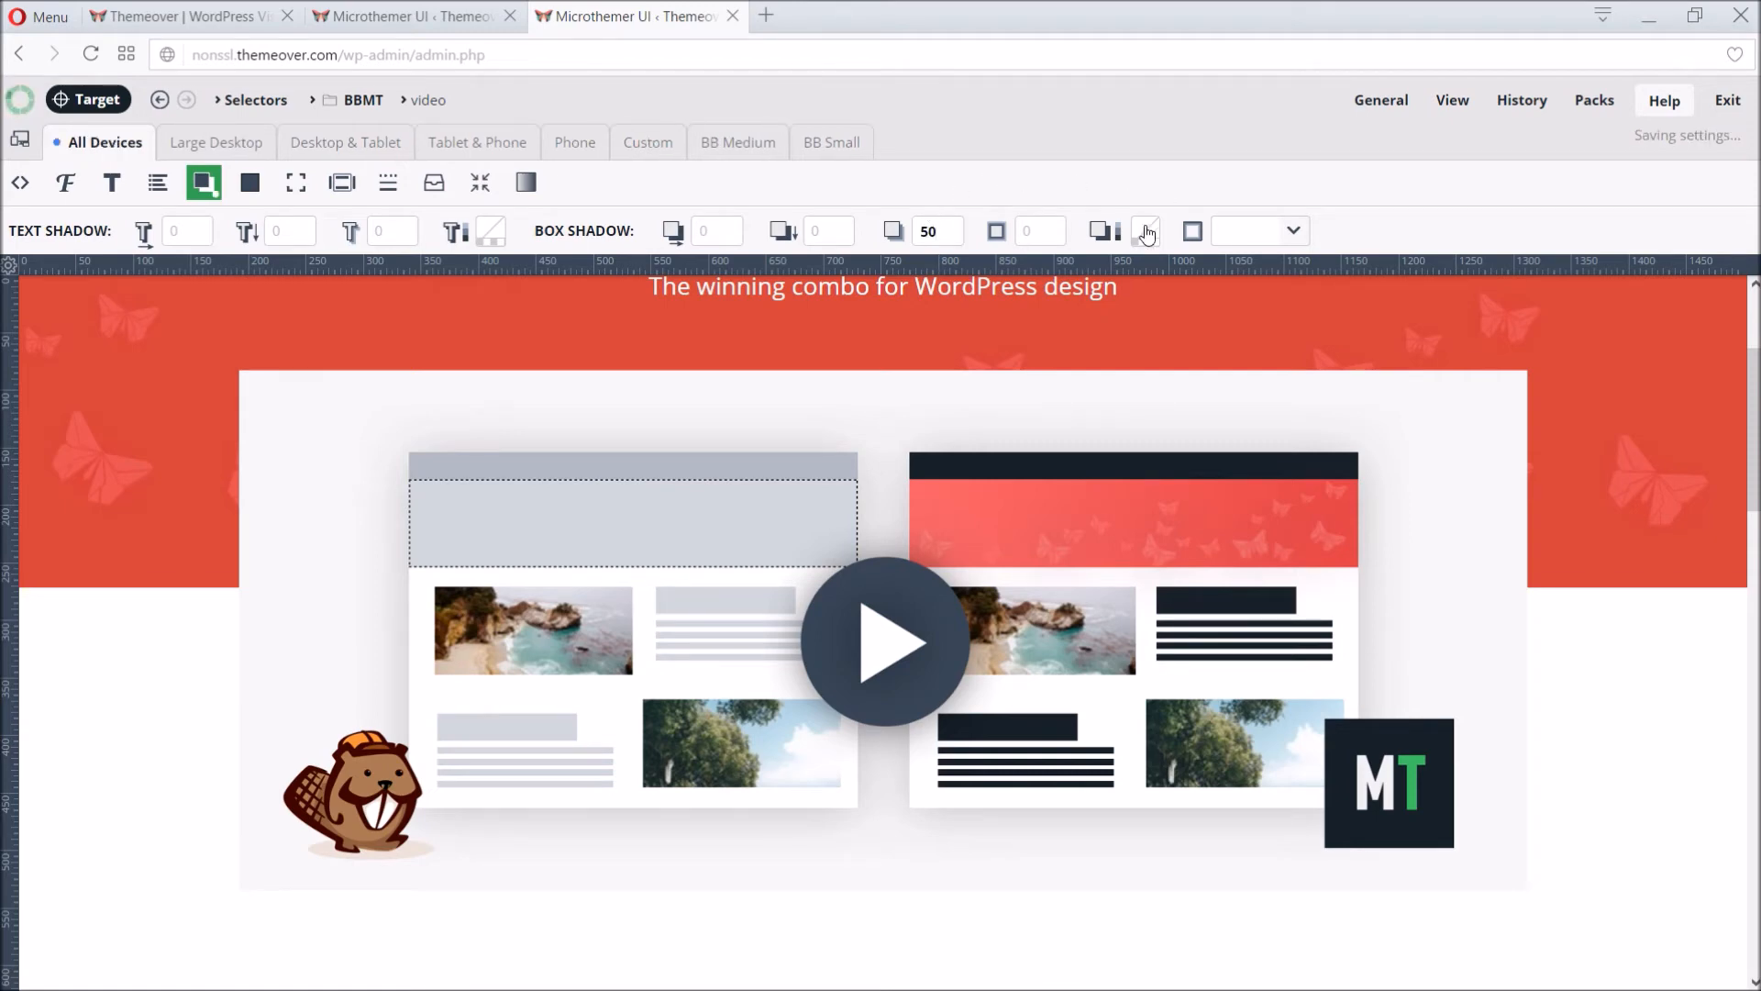
click(1145, 231)
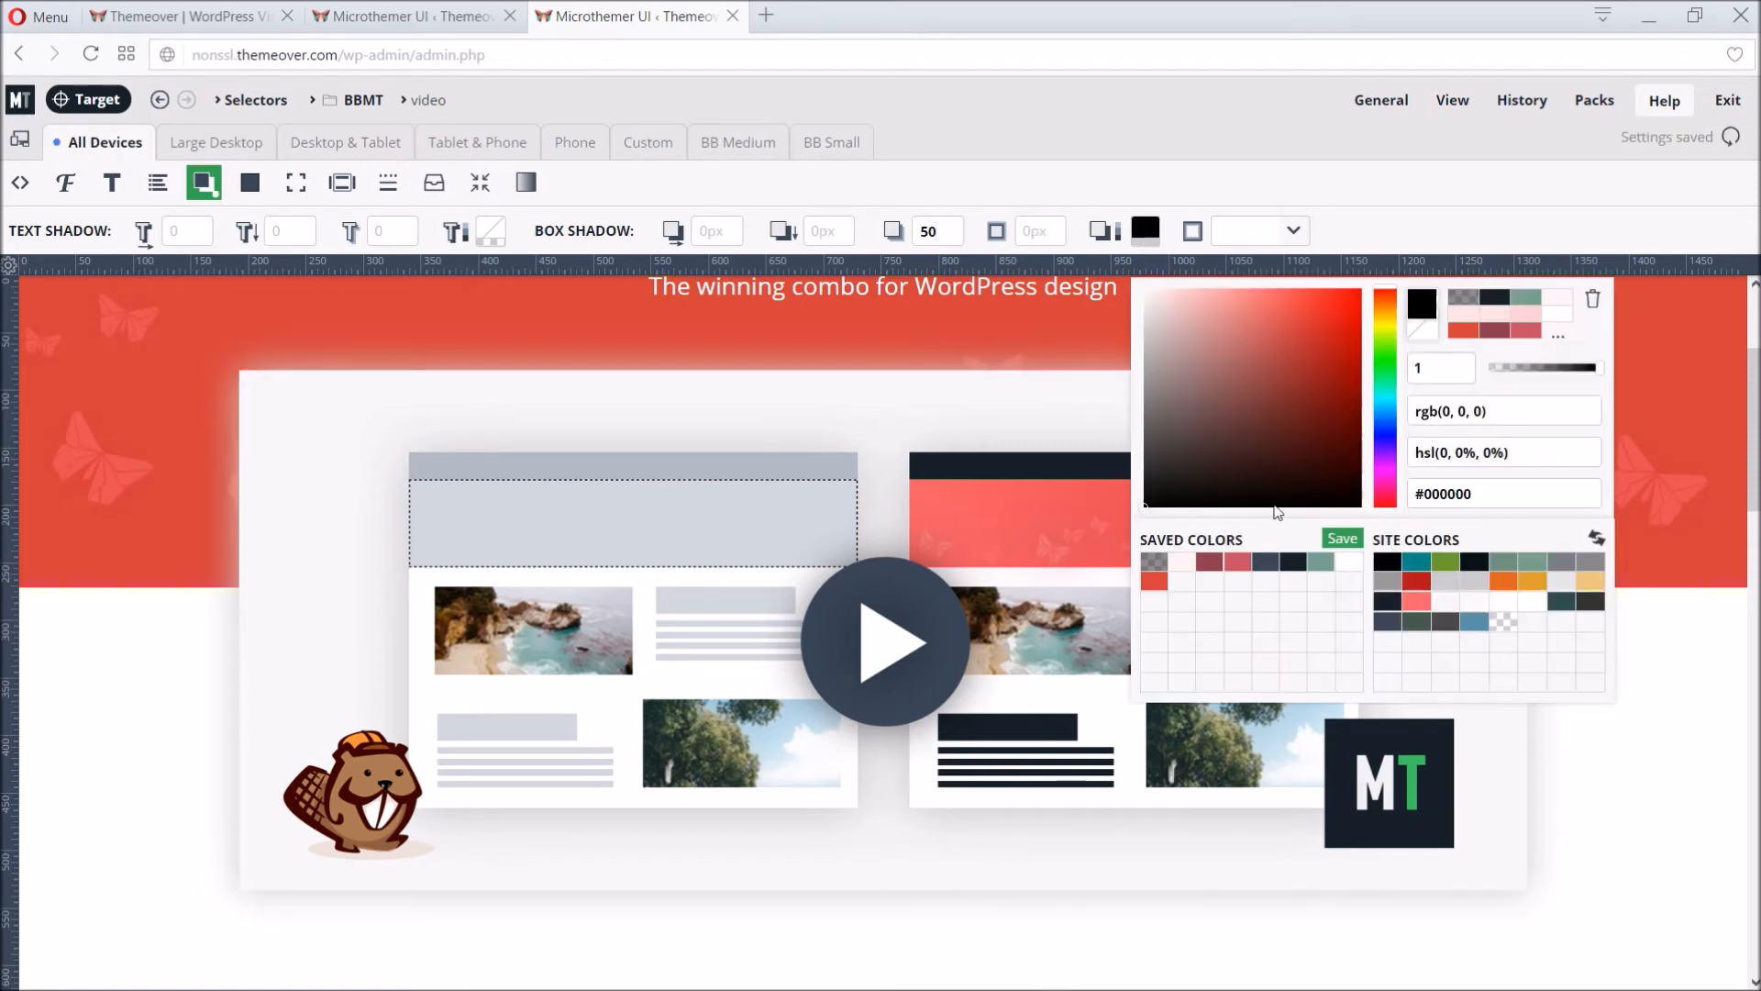
click(1154, 562)
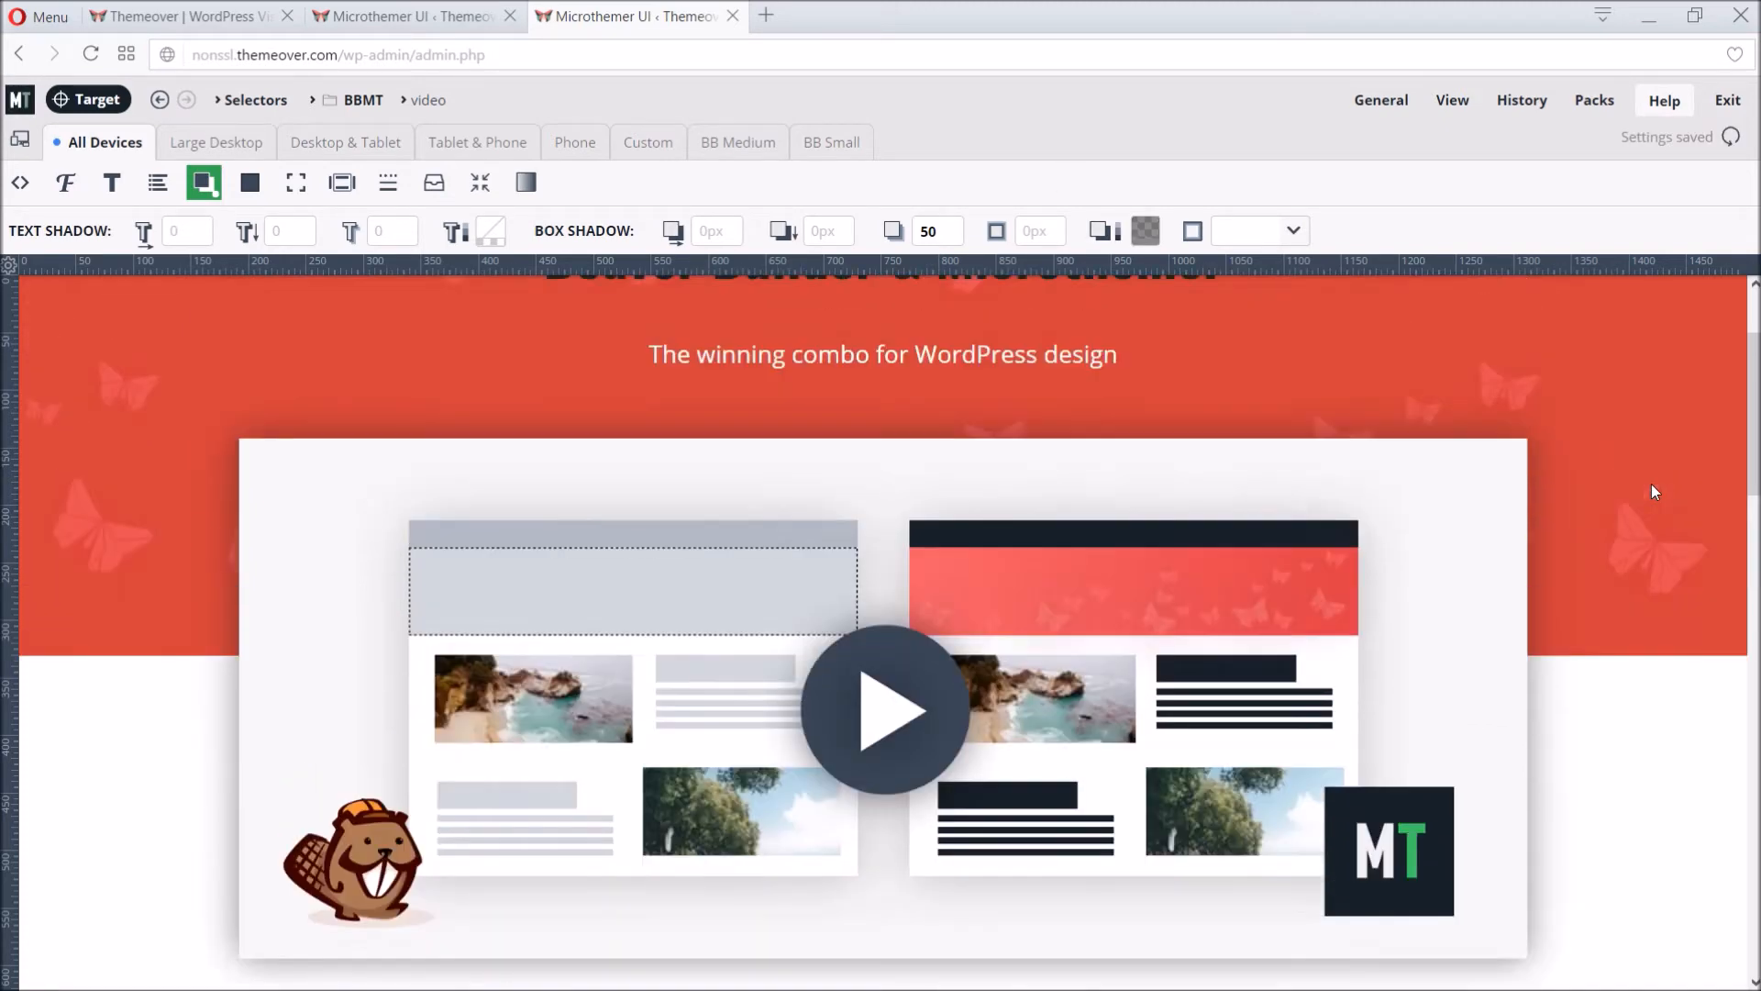
Step: Set the video block's max-width to 822 with auto left and right margins
click(295, 182)
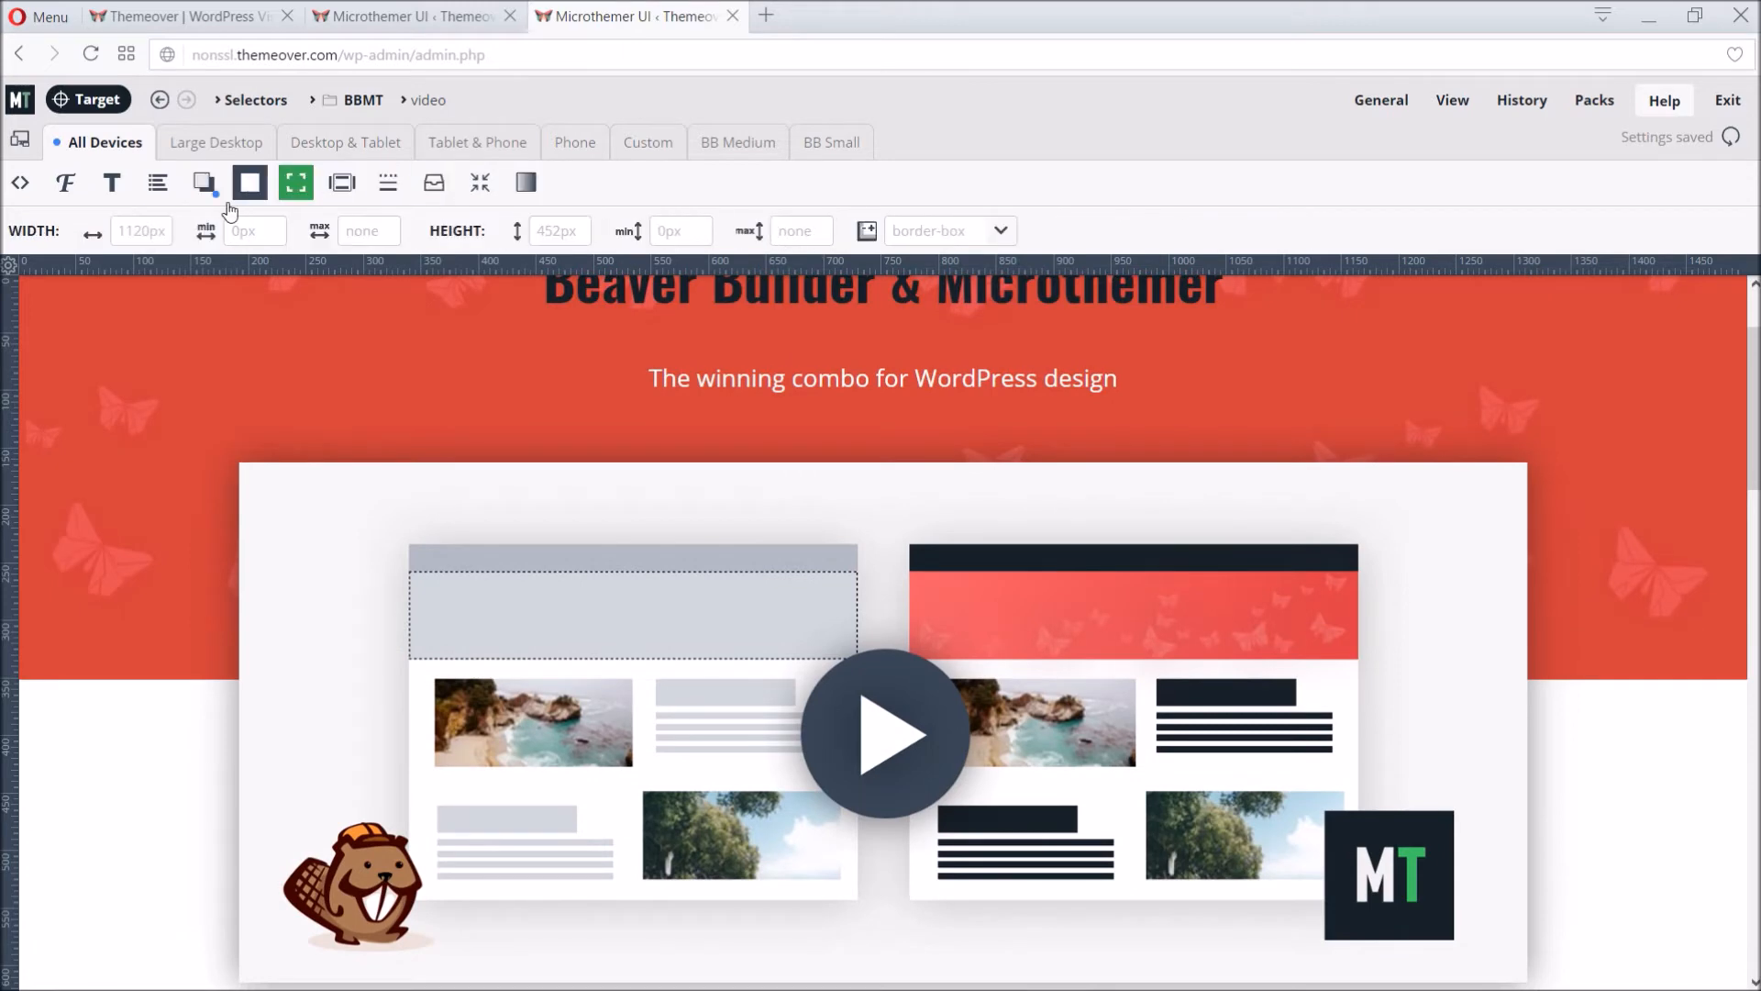
text(822)
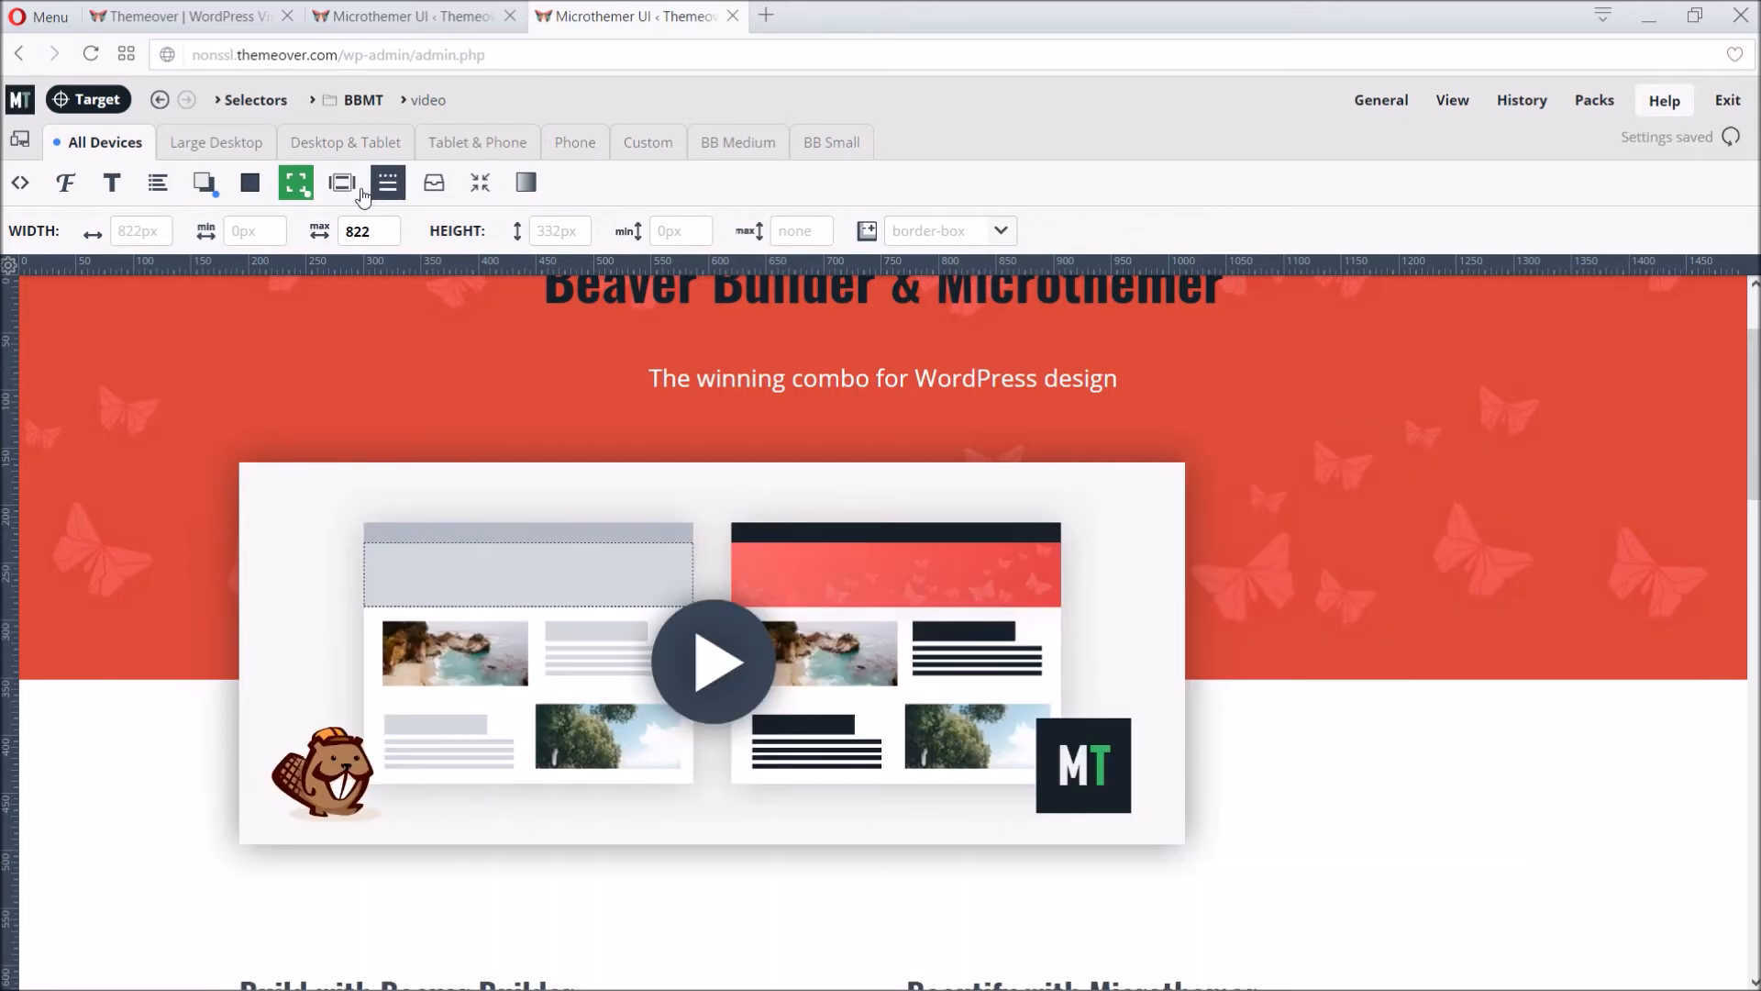
click(341, 181)
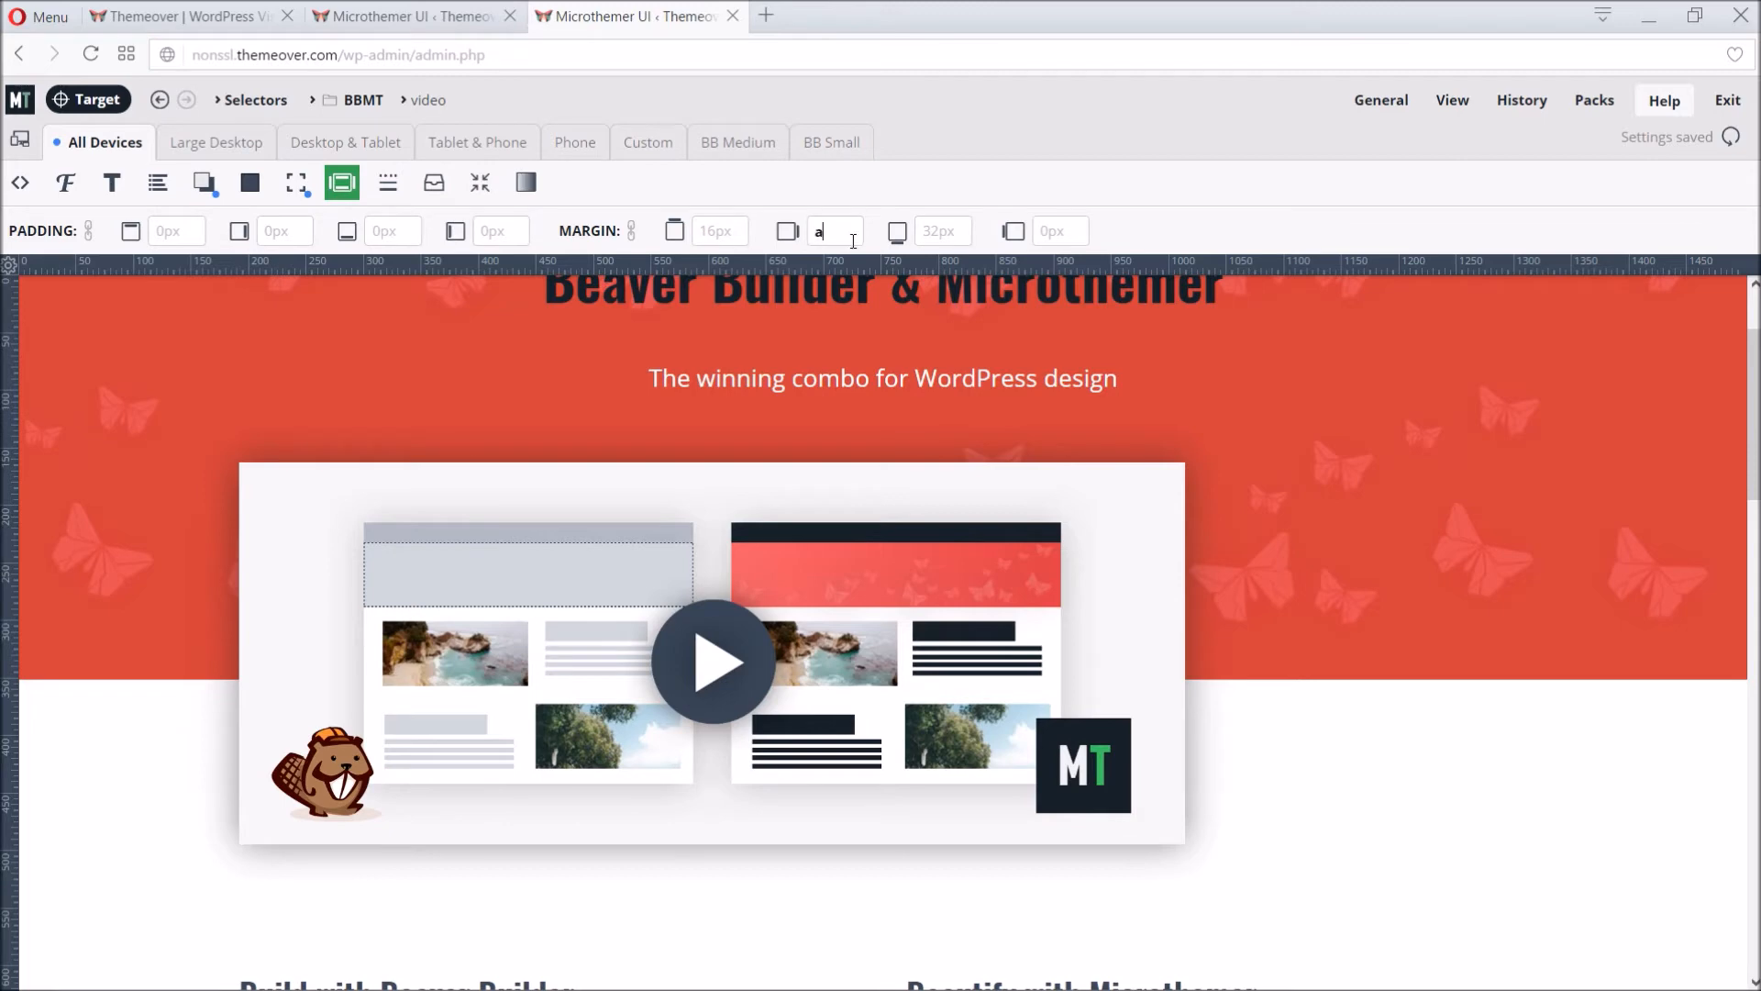
text(auto)
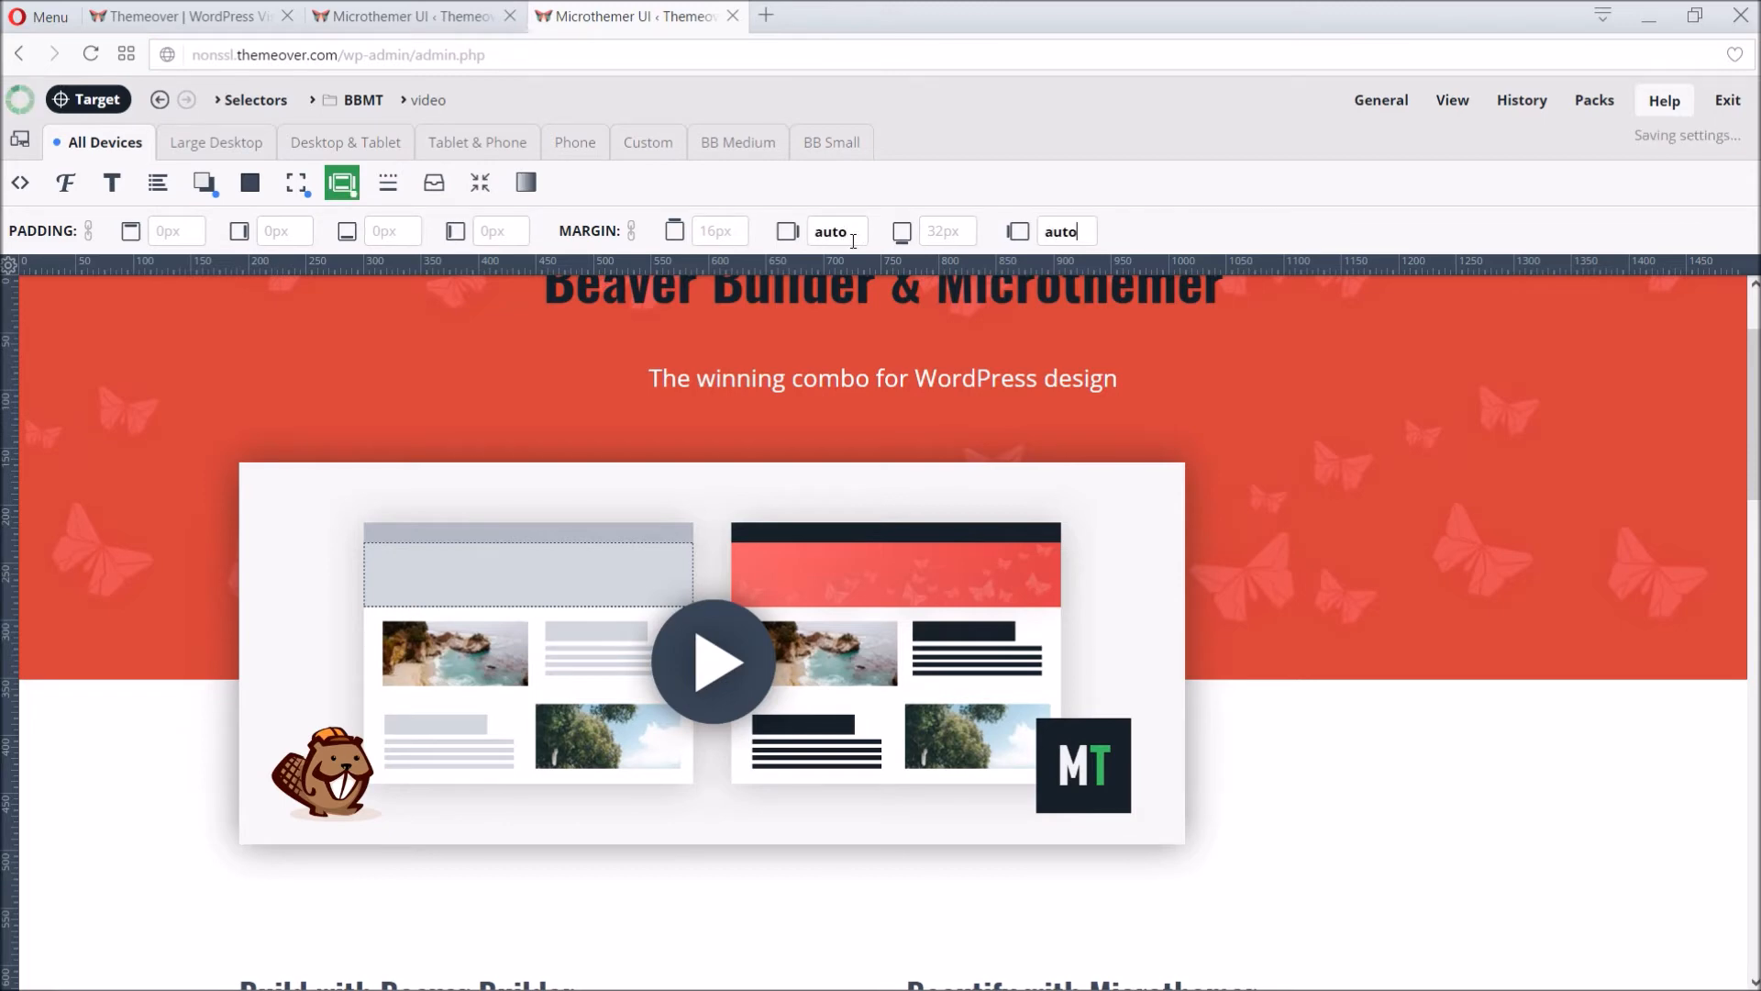
mouse_move(1215, 185)
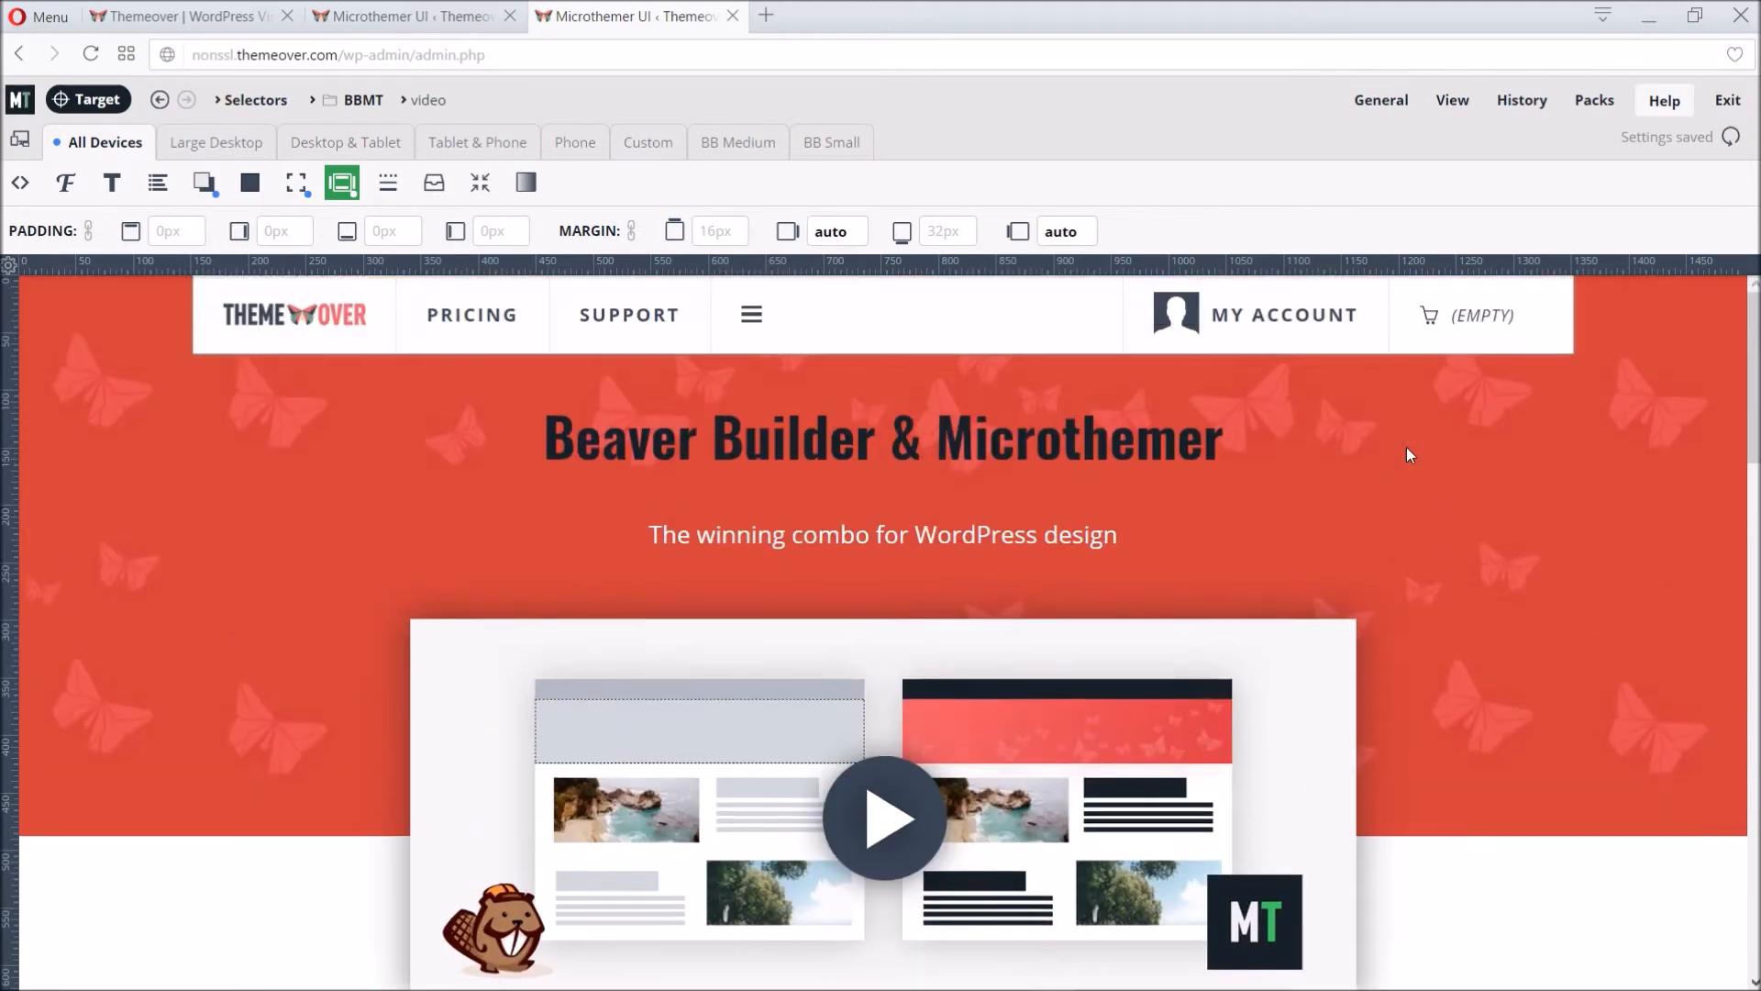
click(64, 181)
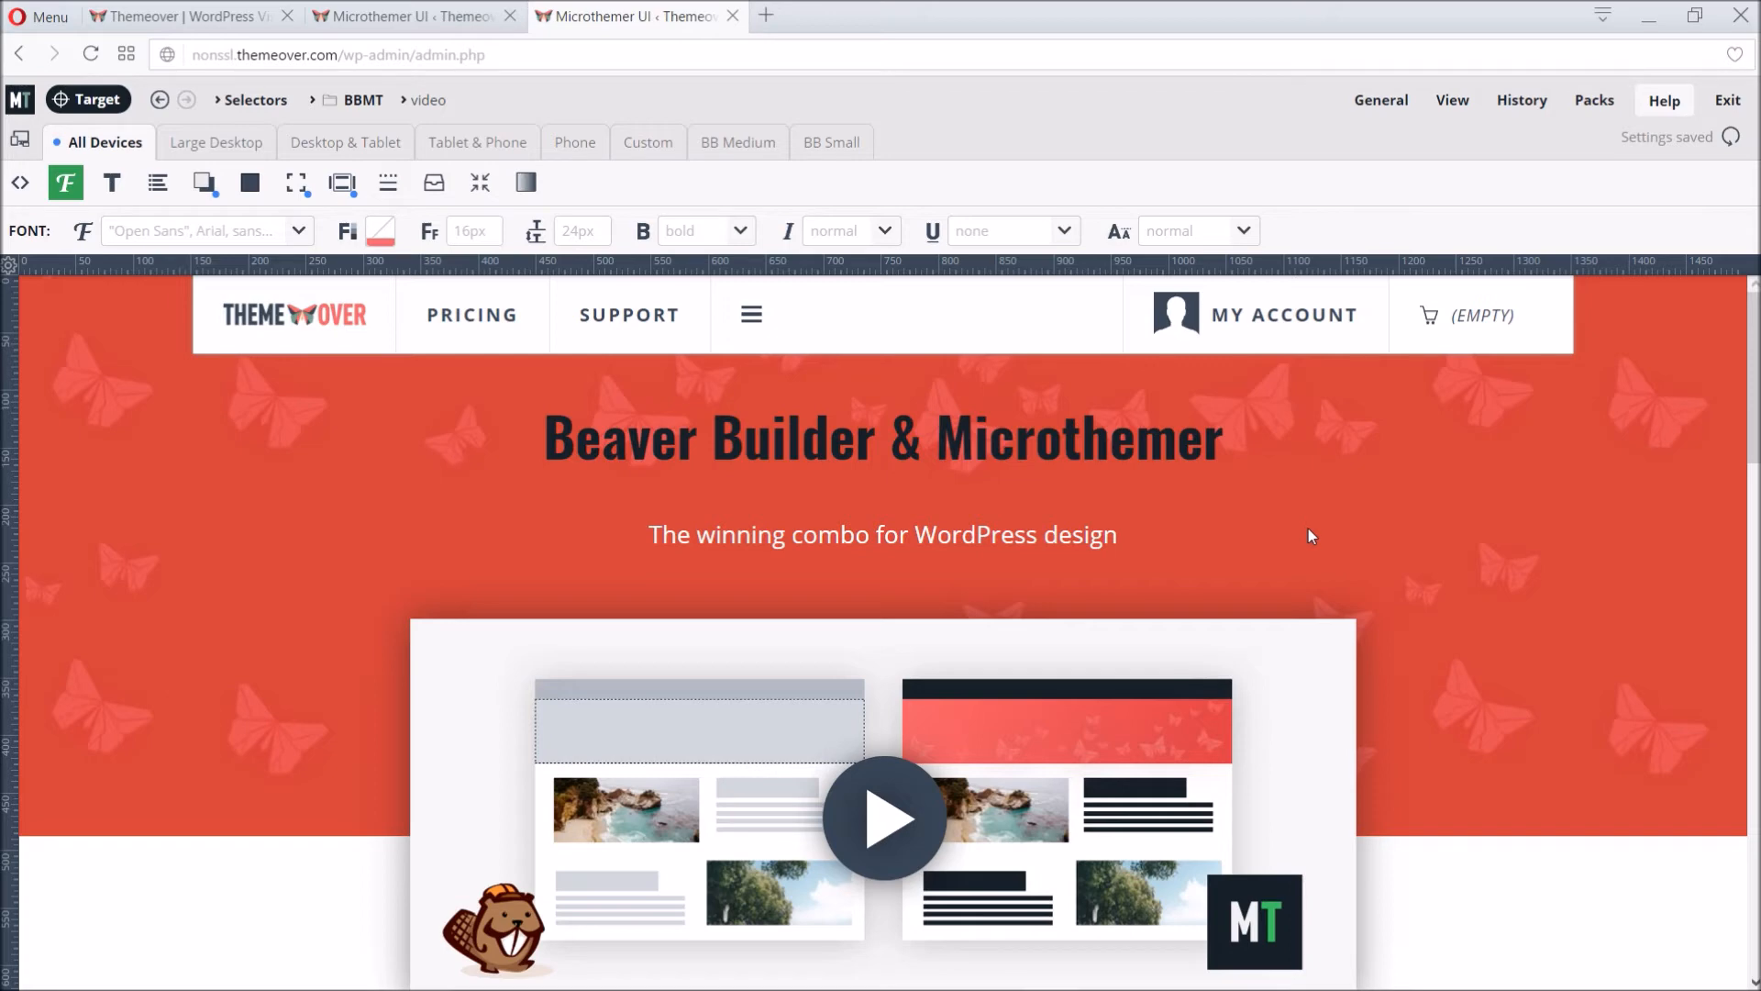
mouse_move(1220, 578)
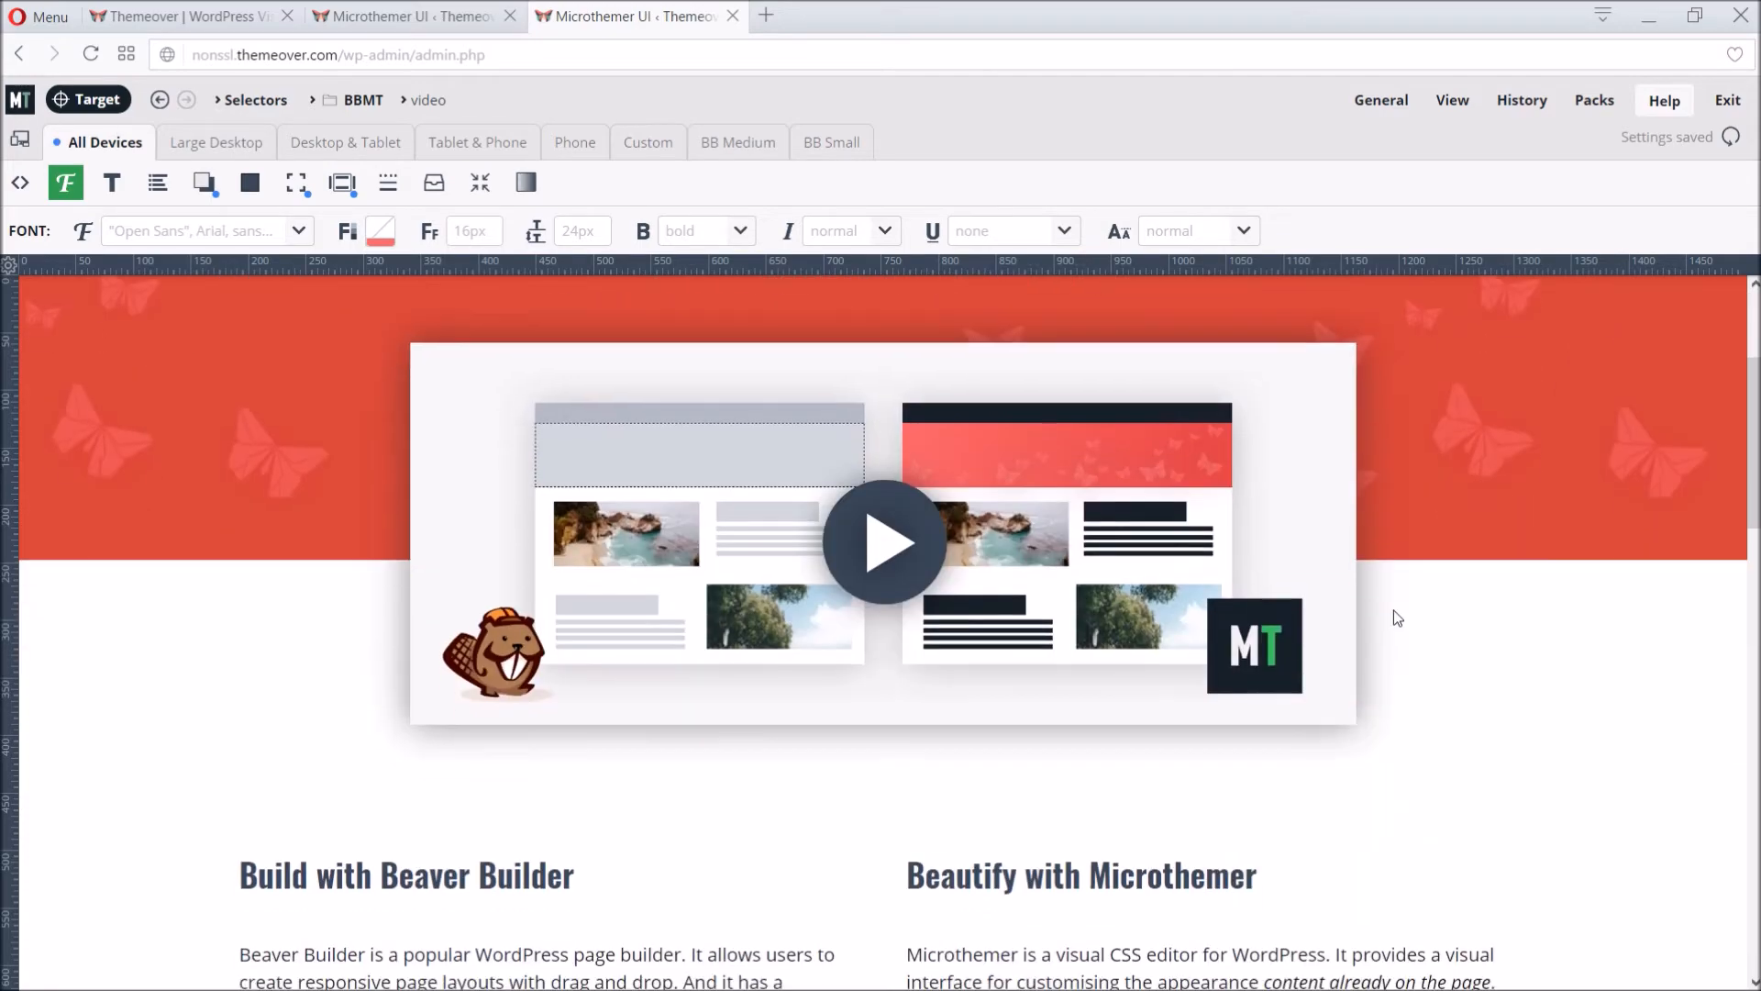
Step: Target both overview headings via the .overview-heading .fl-heading suggestion
scroll(down, 3)
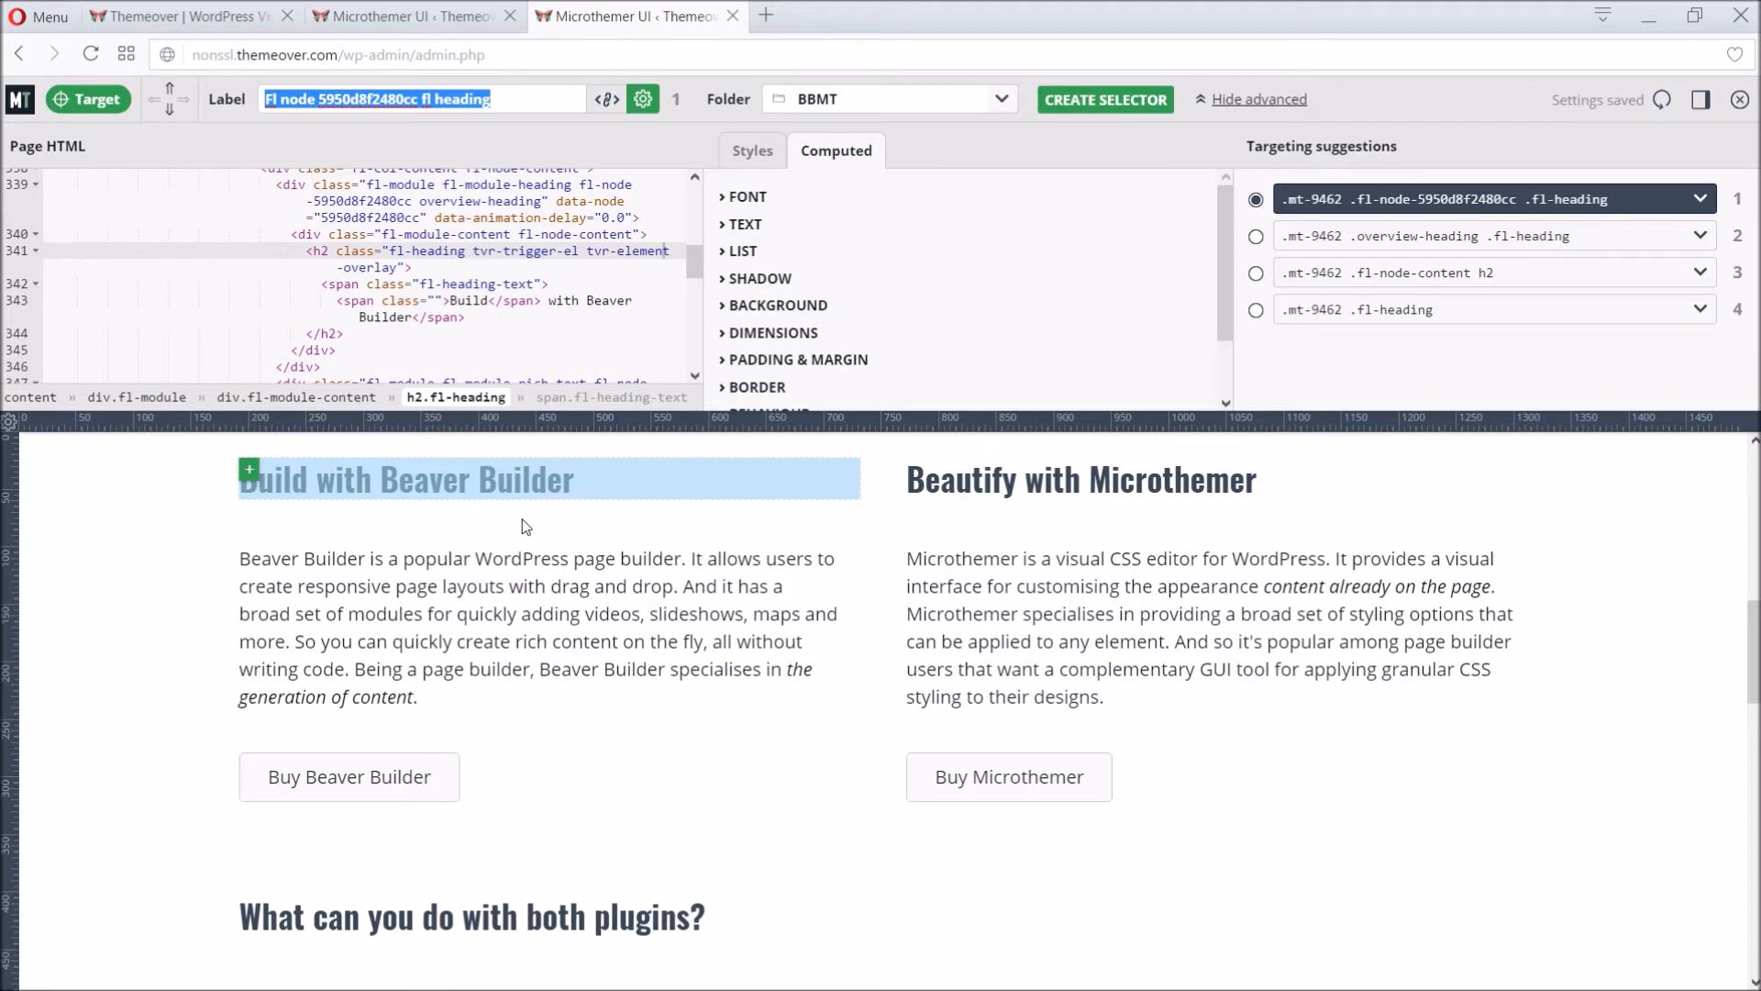
mouse_move(1253, 348)
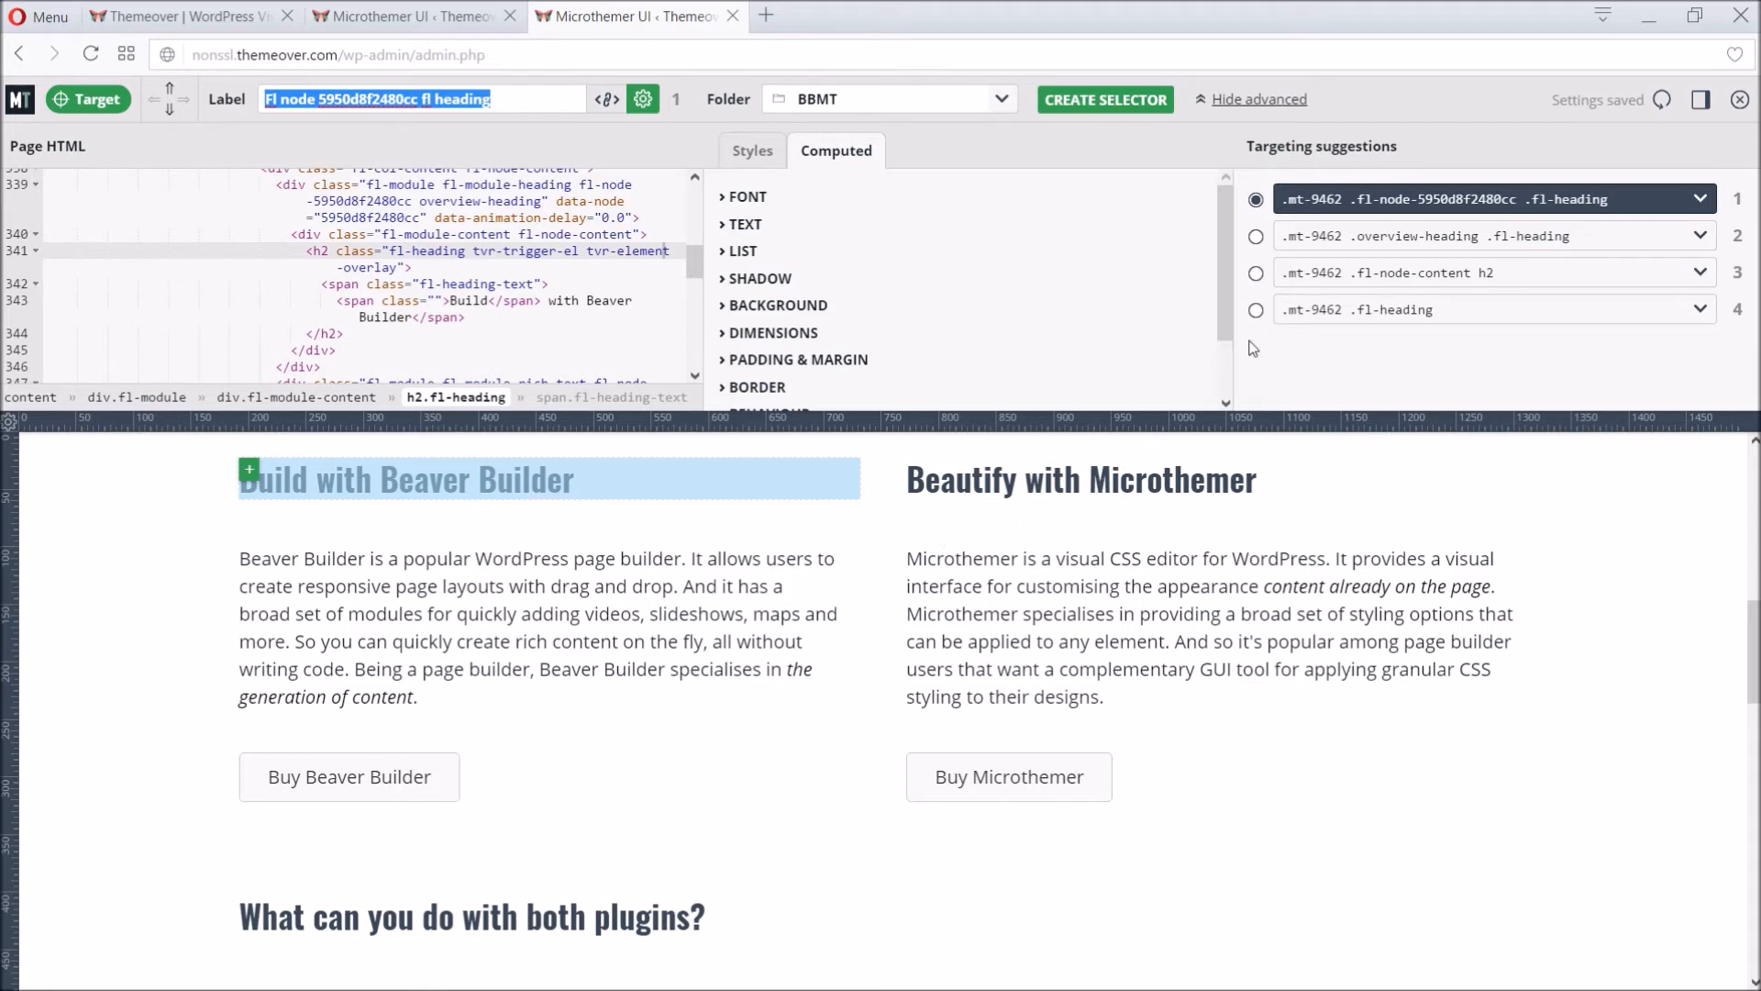
mouse_move(1365, 237)
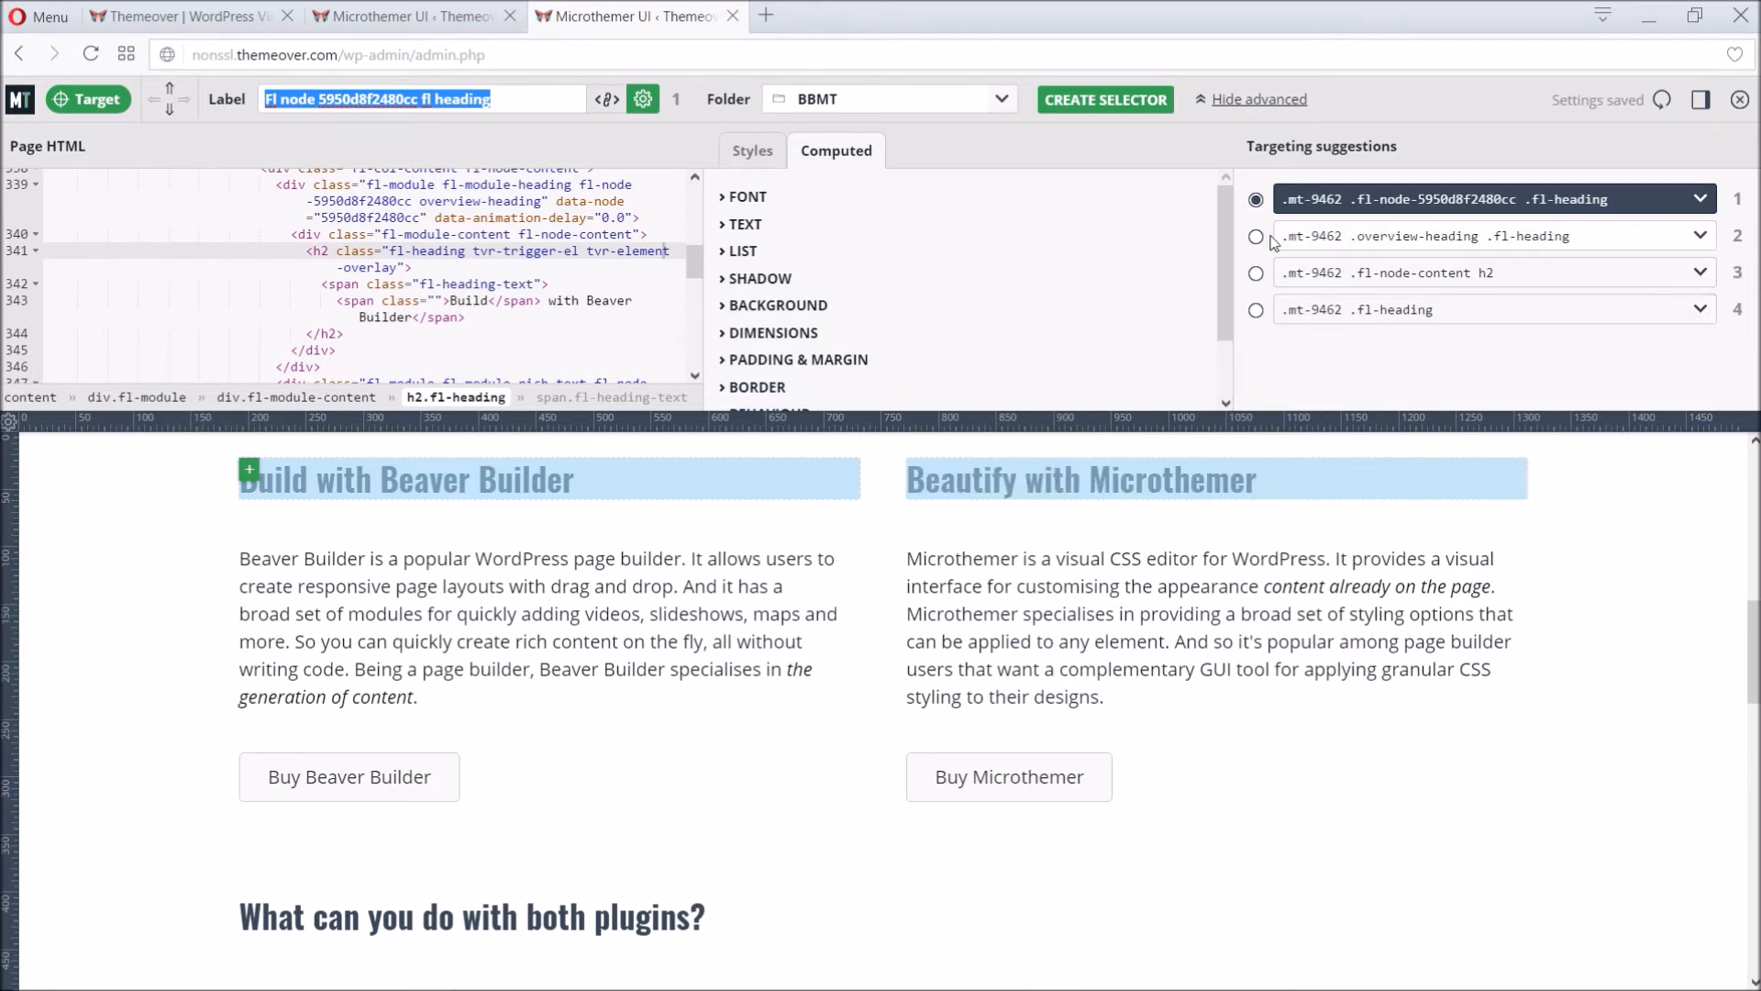
click(1255, 237)
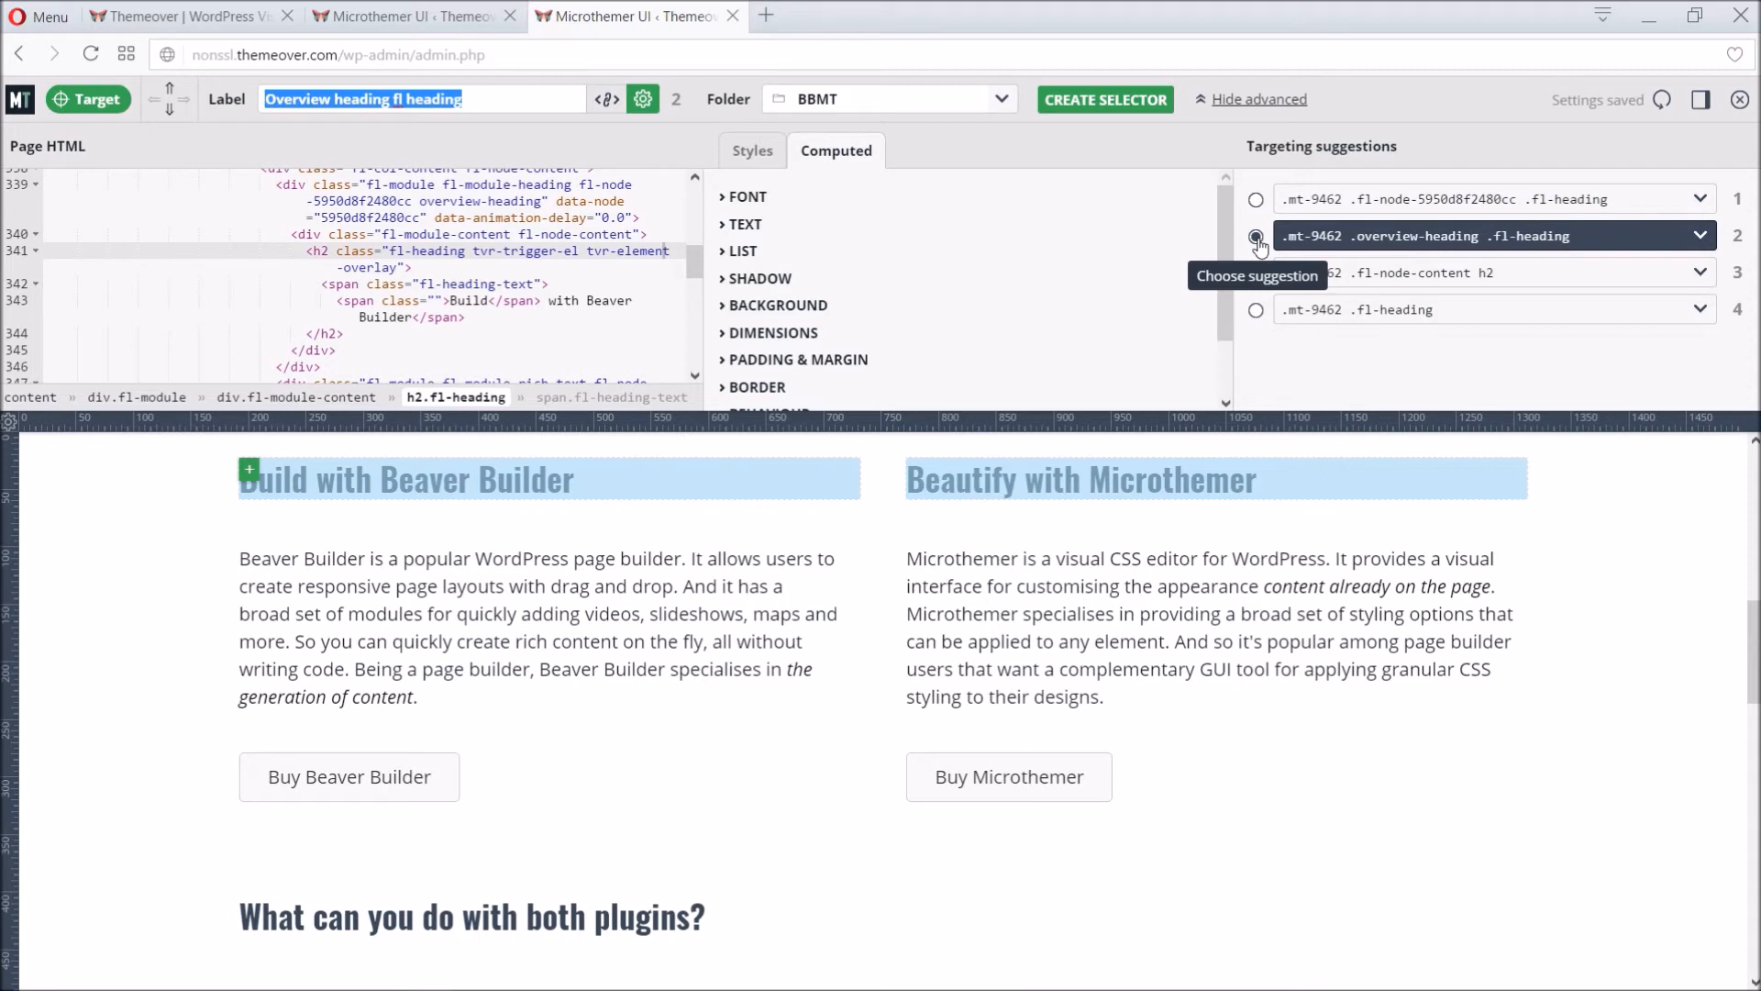
click(1255, 236)
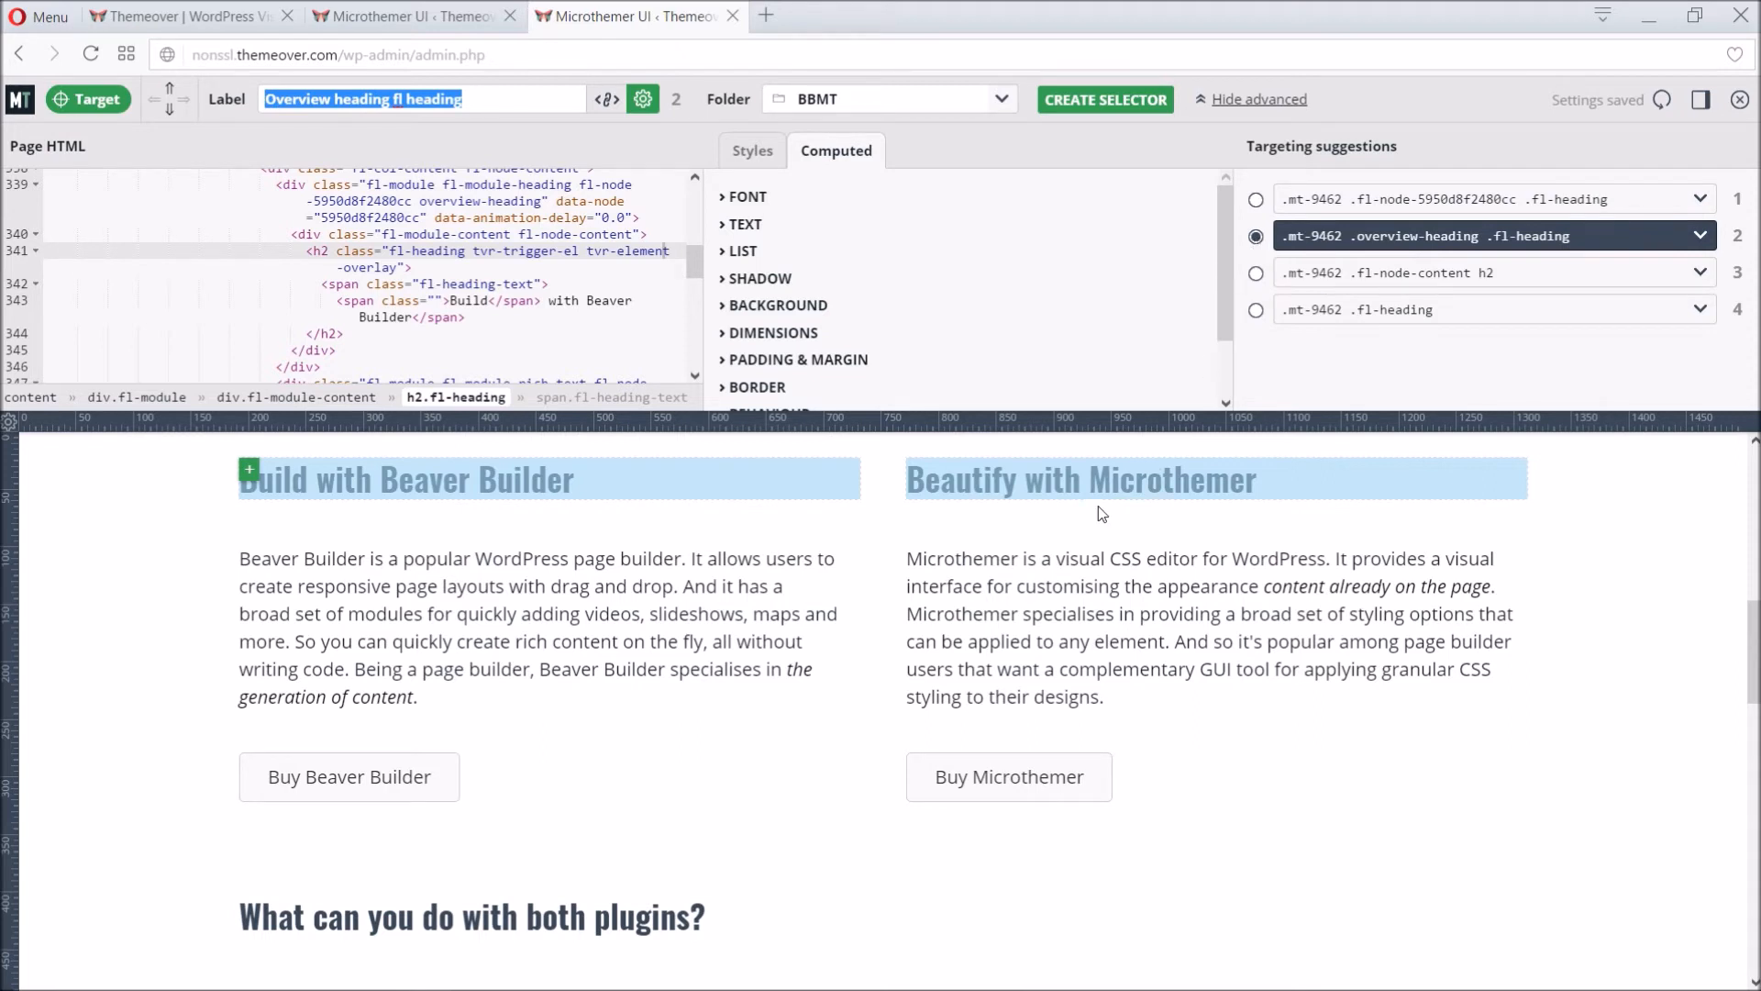
mouse_move(1143, 529)
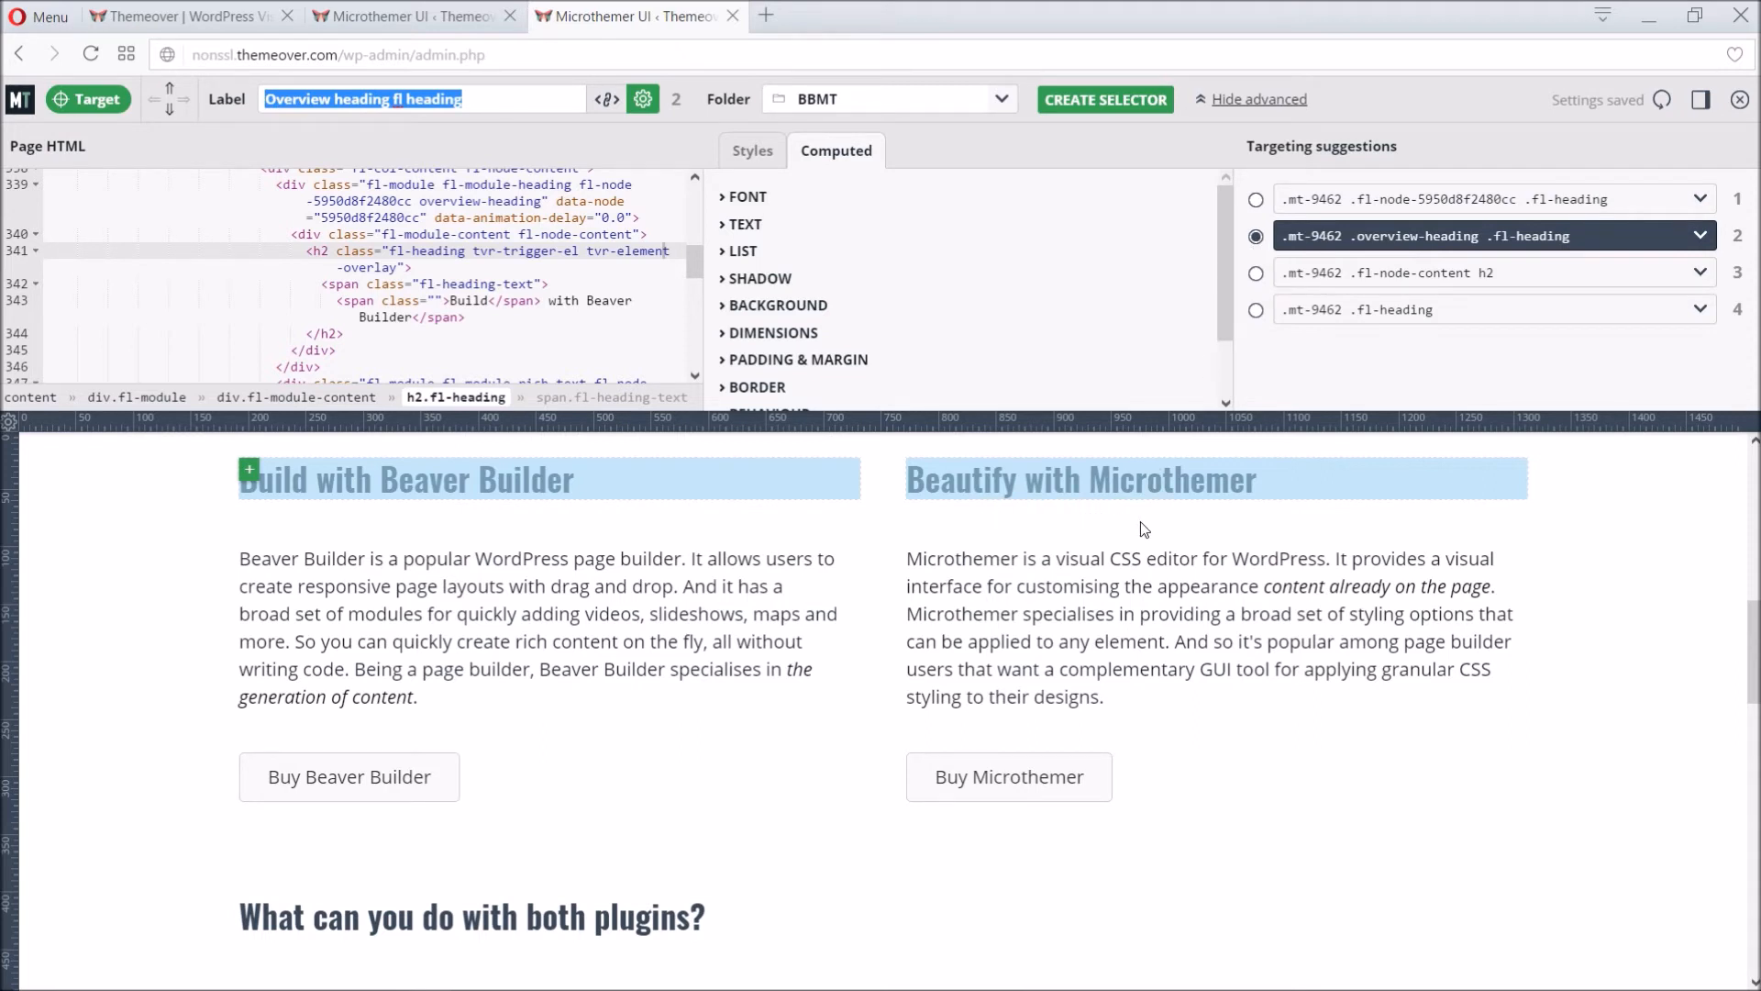
mouse_move(1122, 532)
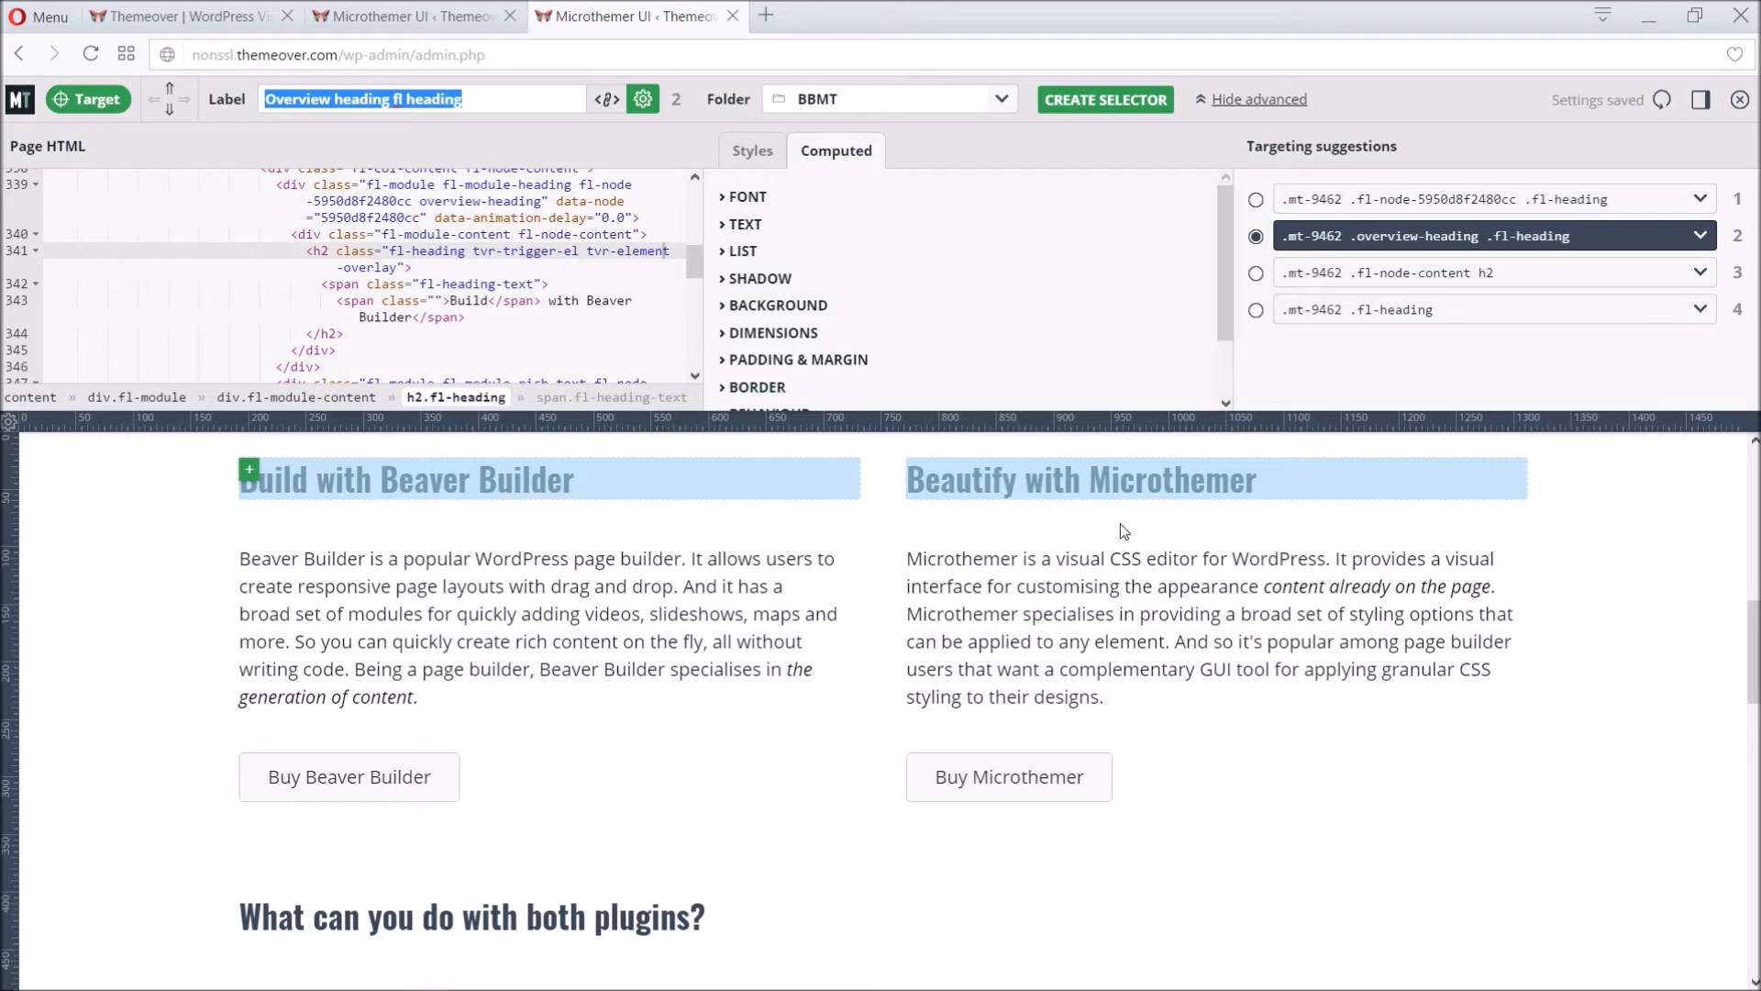
mouse_move(1075, 482)
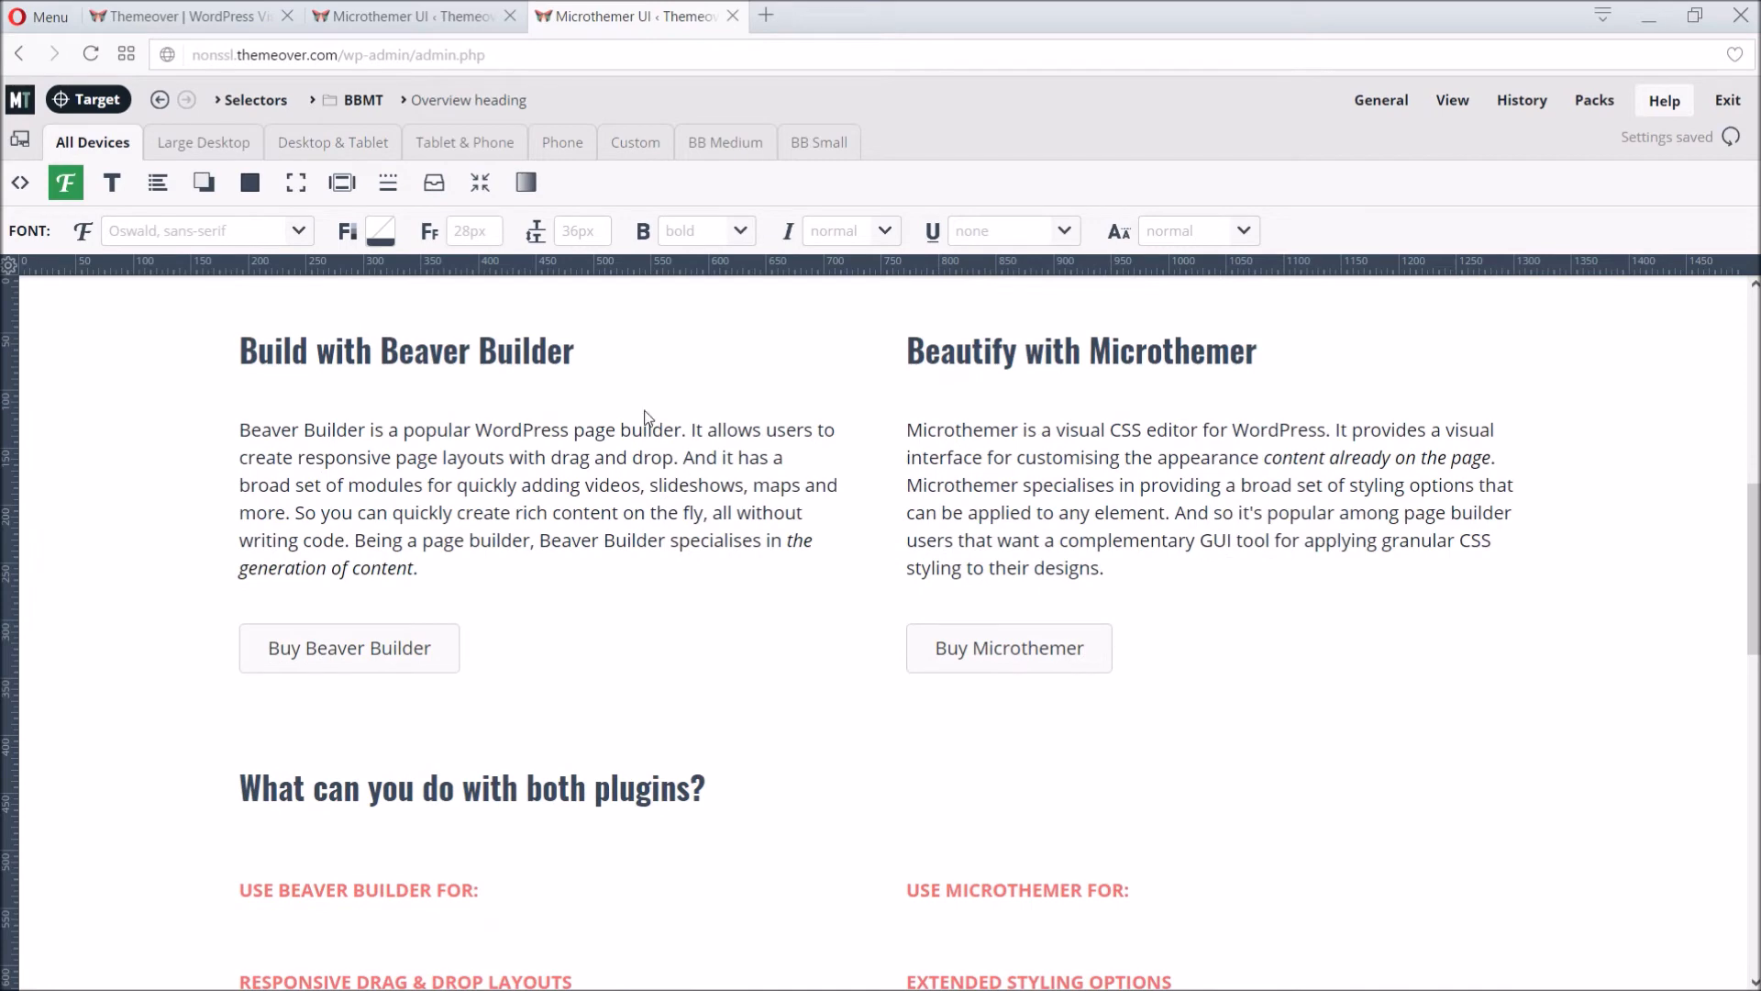
Step: Give the overview headings 7/0/7/60 padding and a positioned, no-repeat bb-logo background
click(341, 182)
text(6)
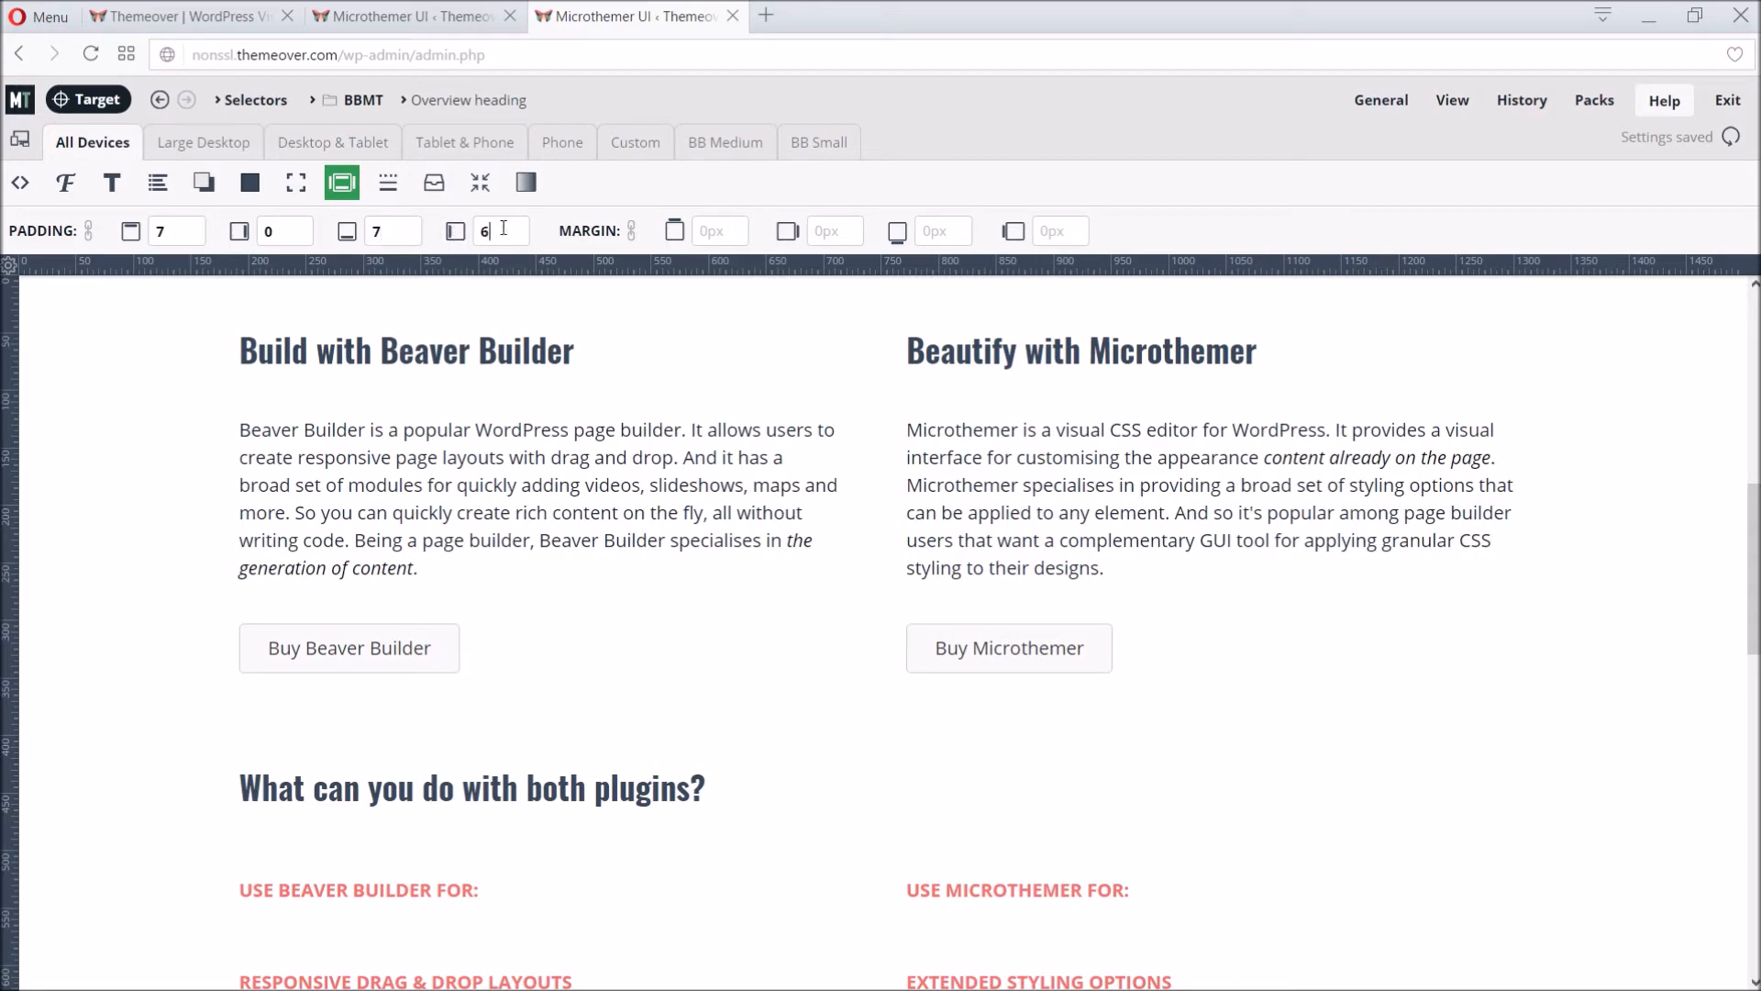
text(0)
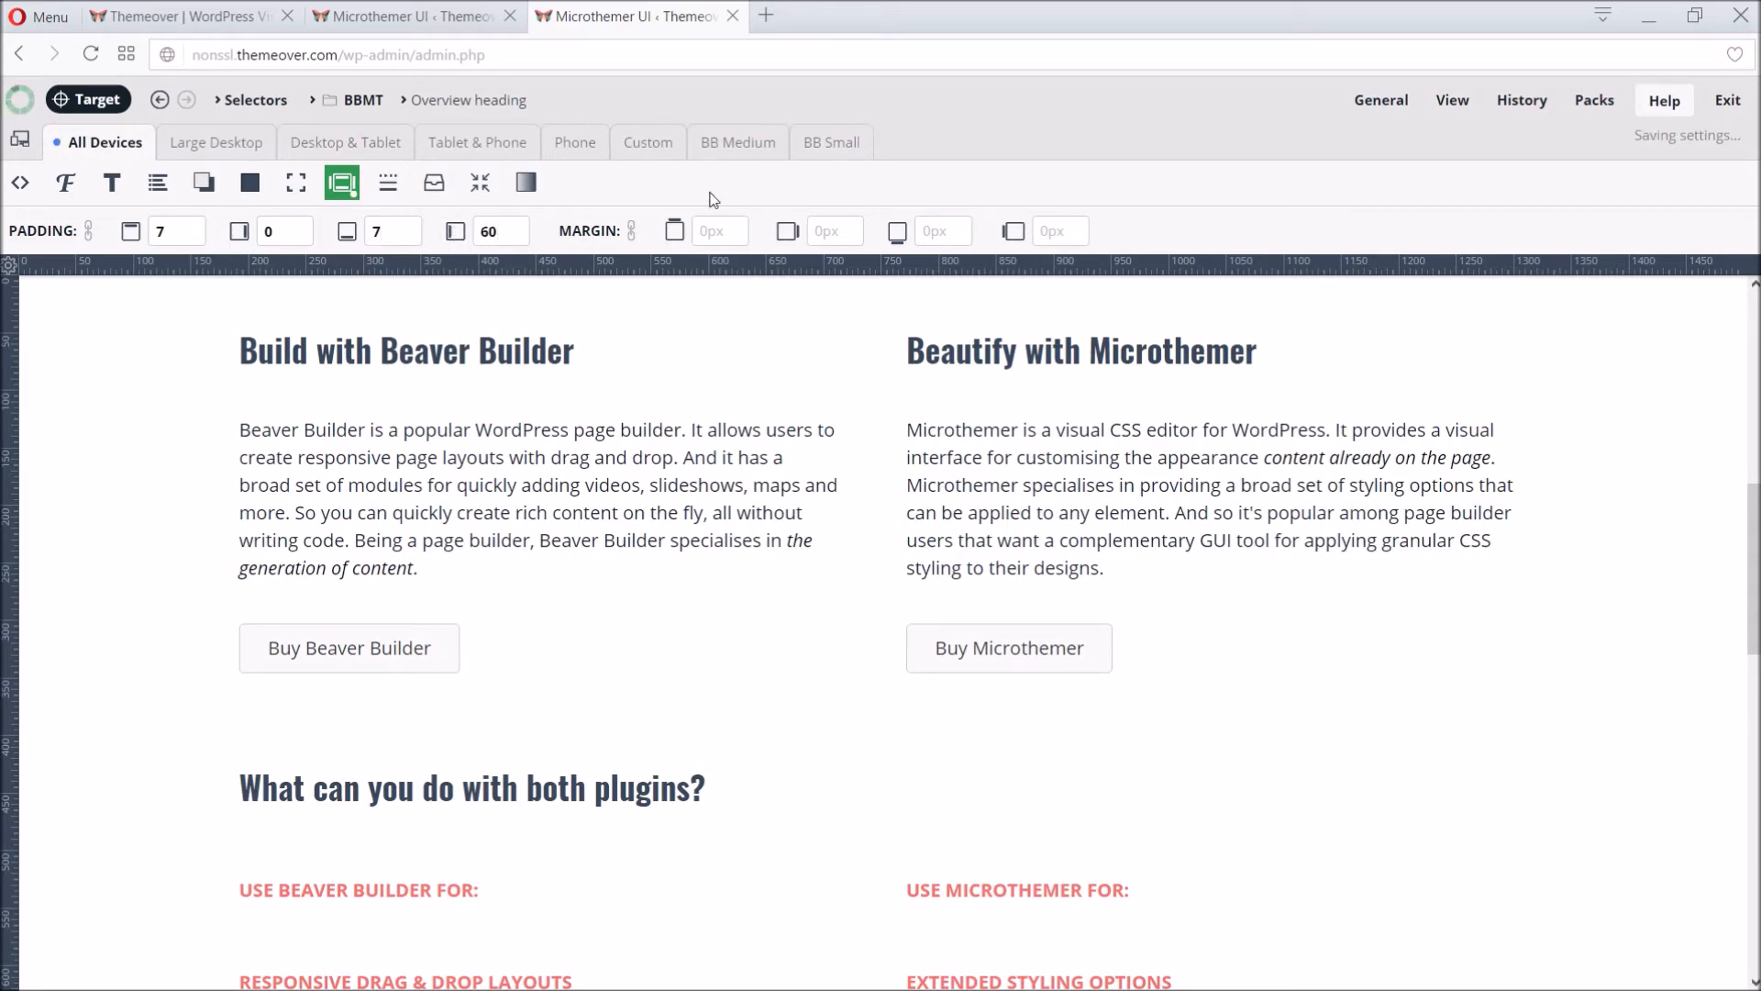
click(387, 182)
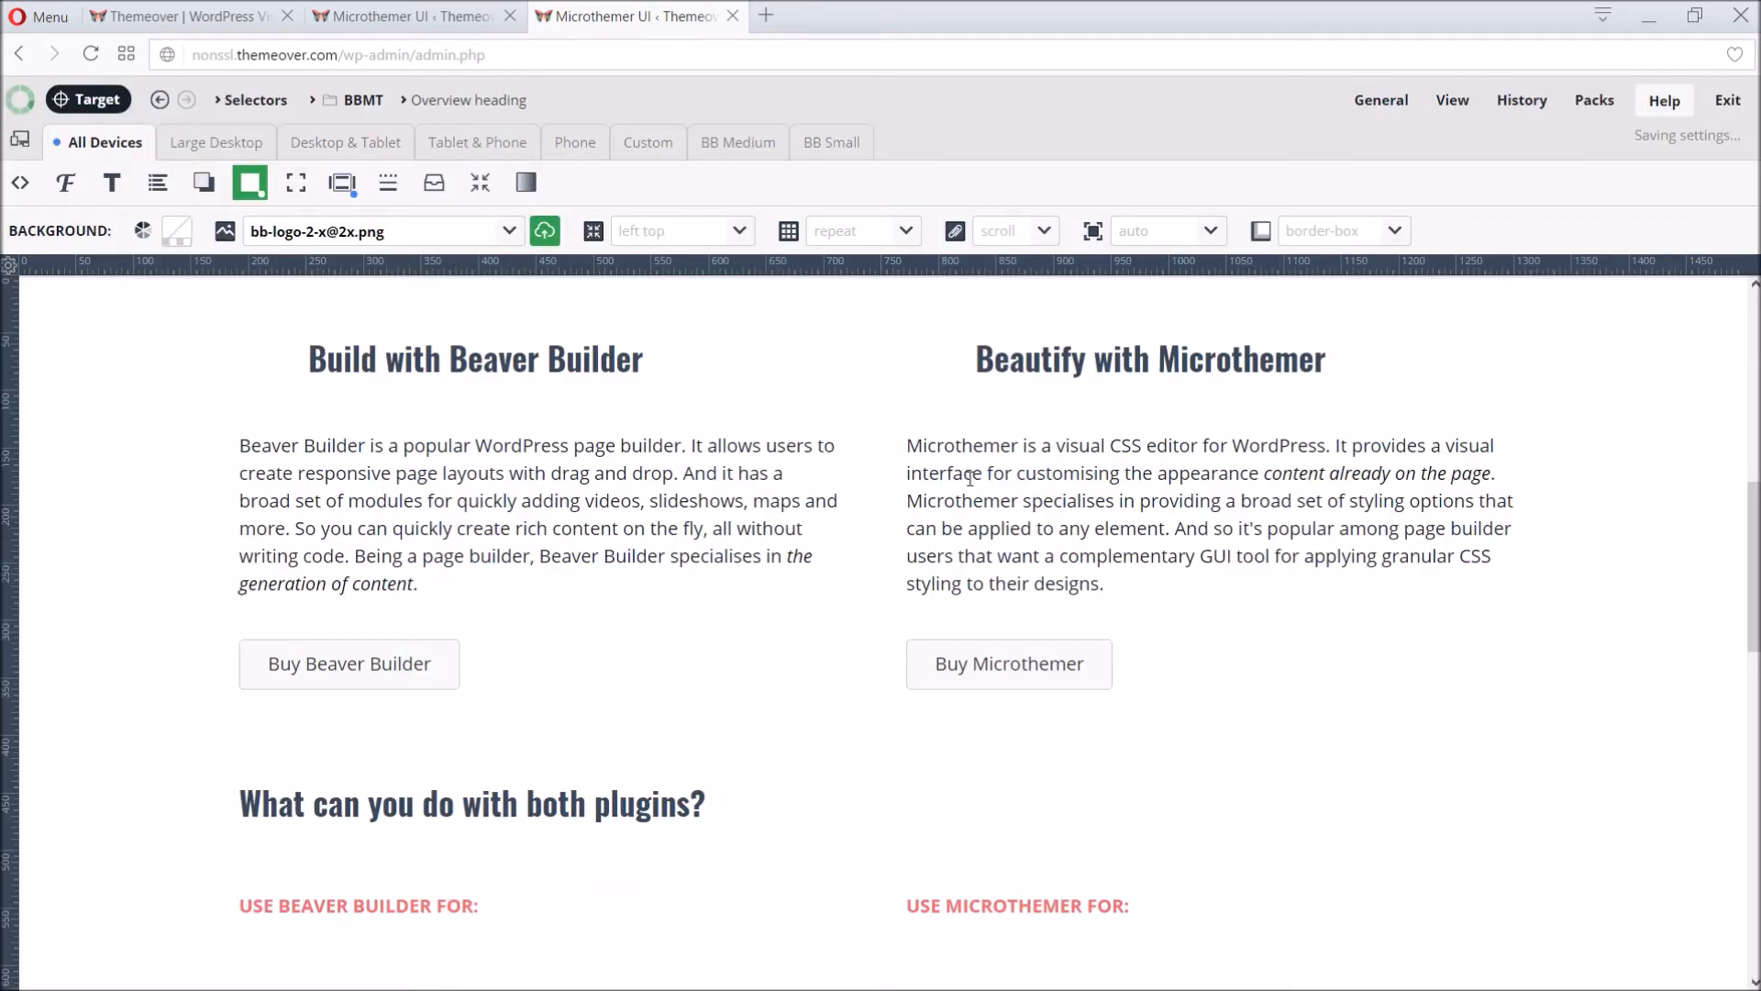
click(673, 232)
text(0 3)
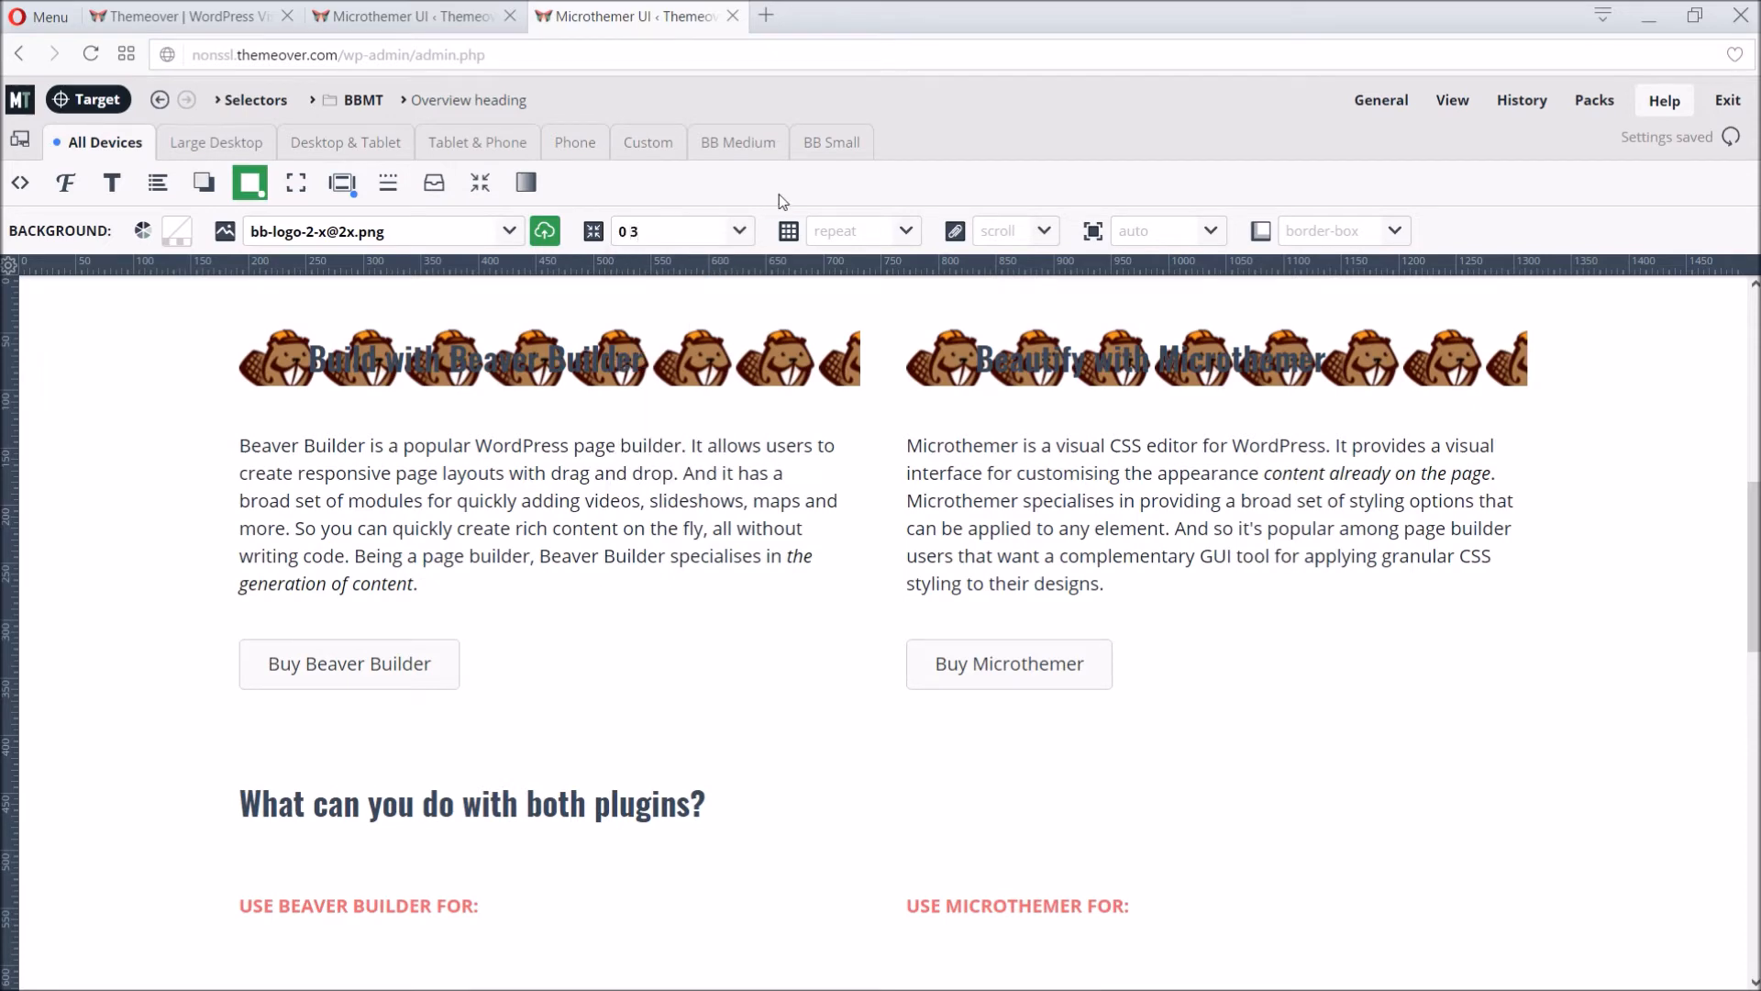
click(861, 231)
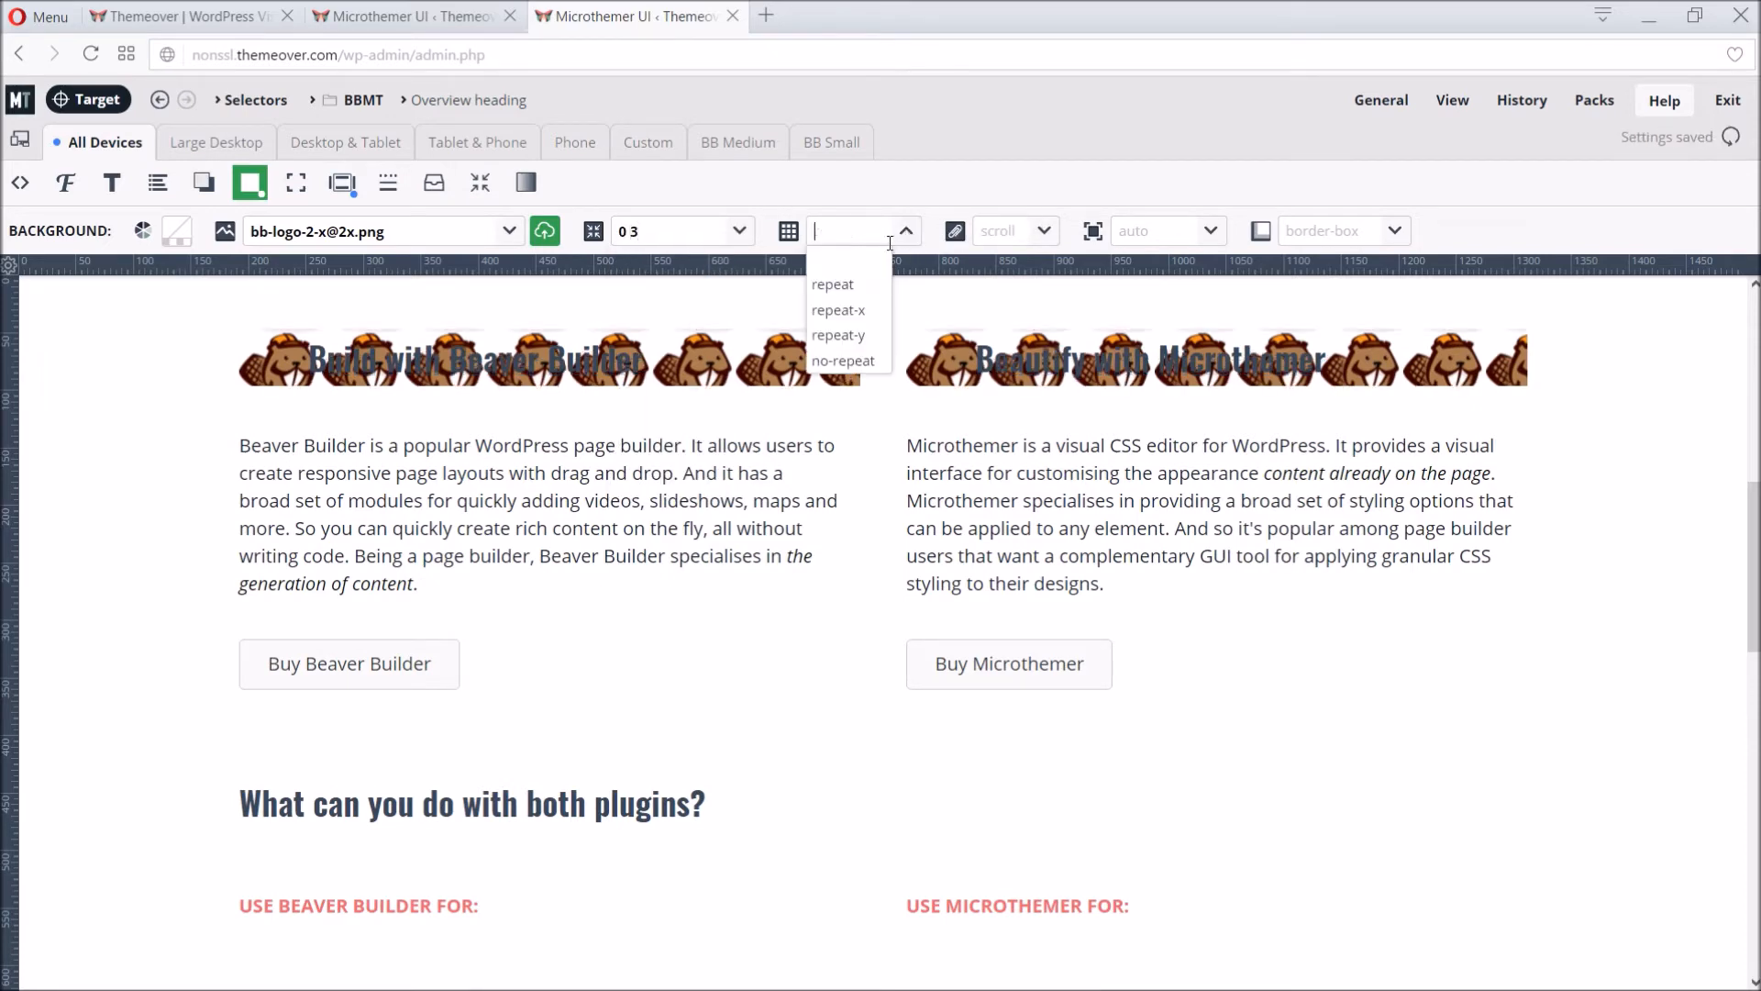
click(842, 361)
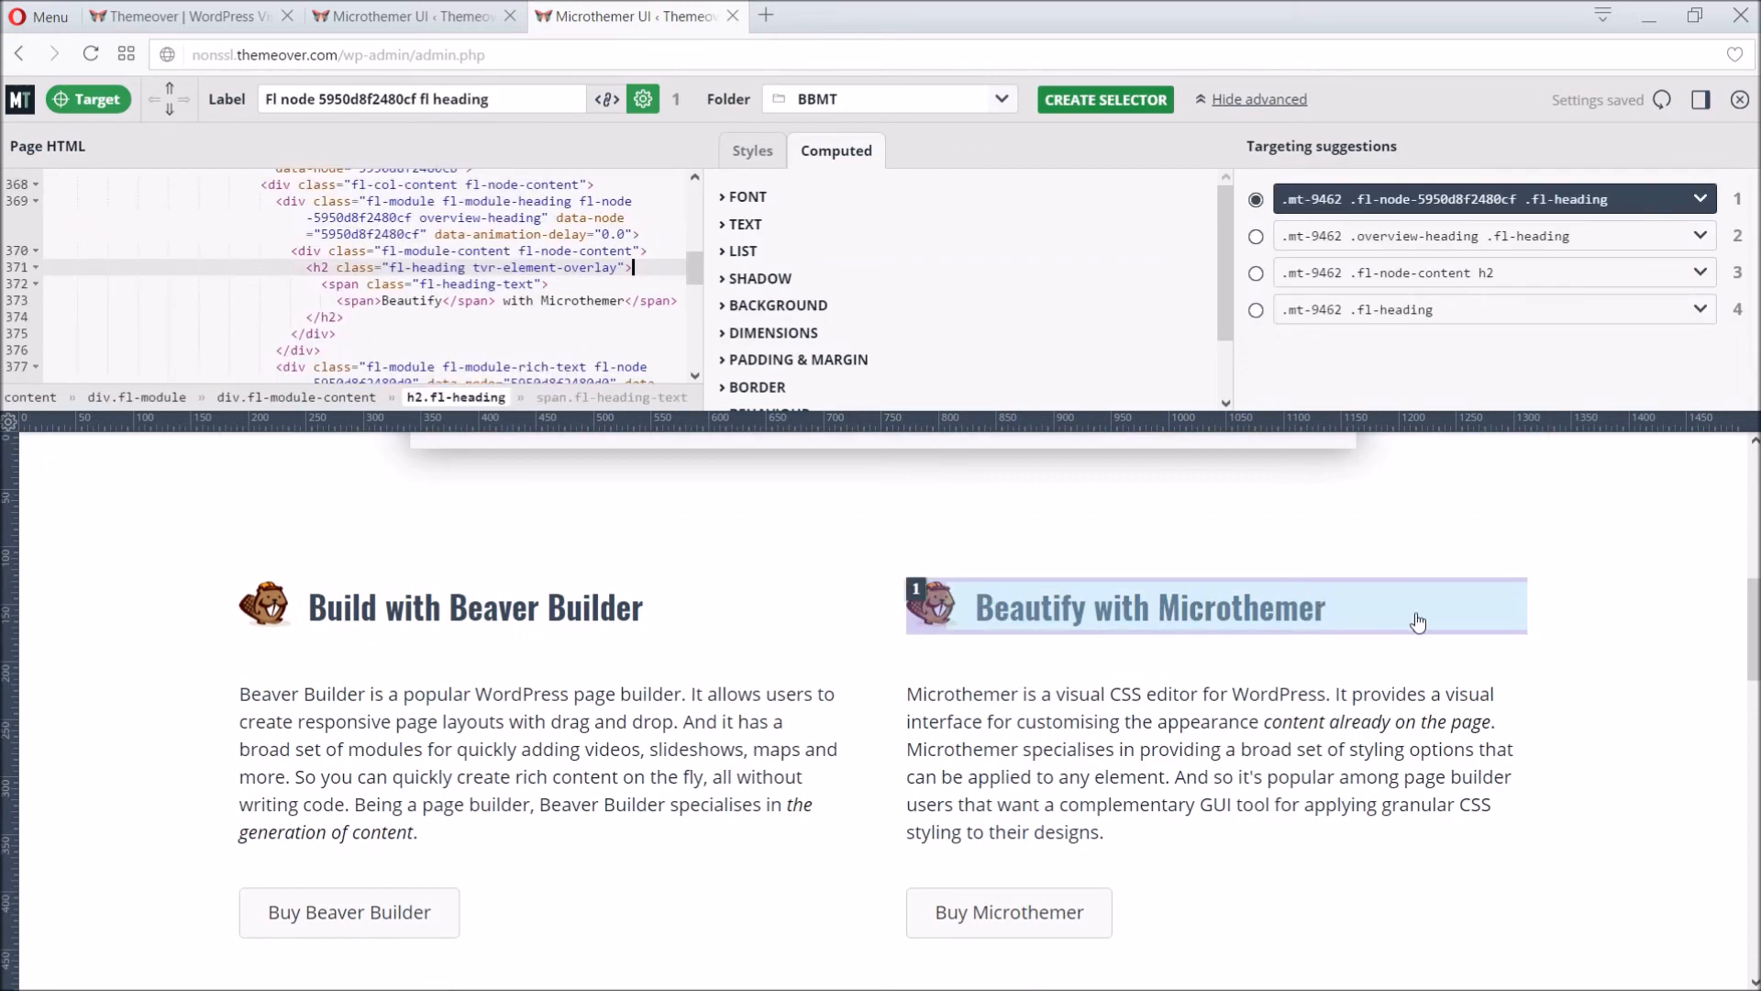
double_click(345, 99)
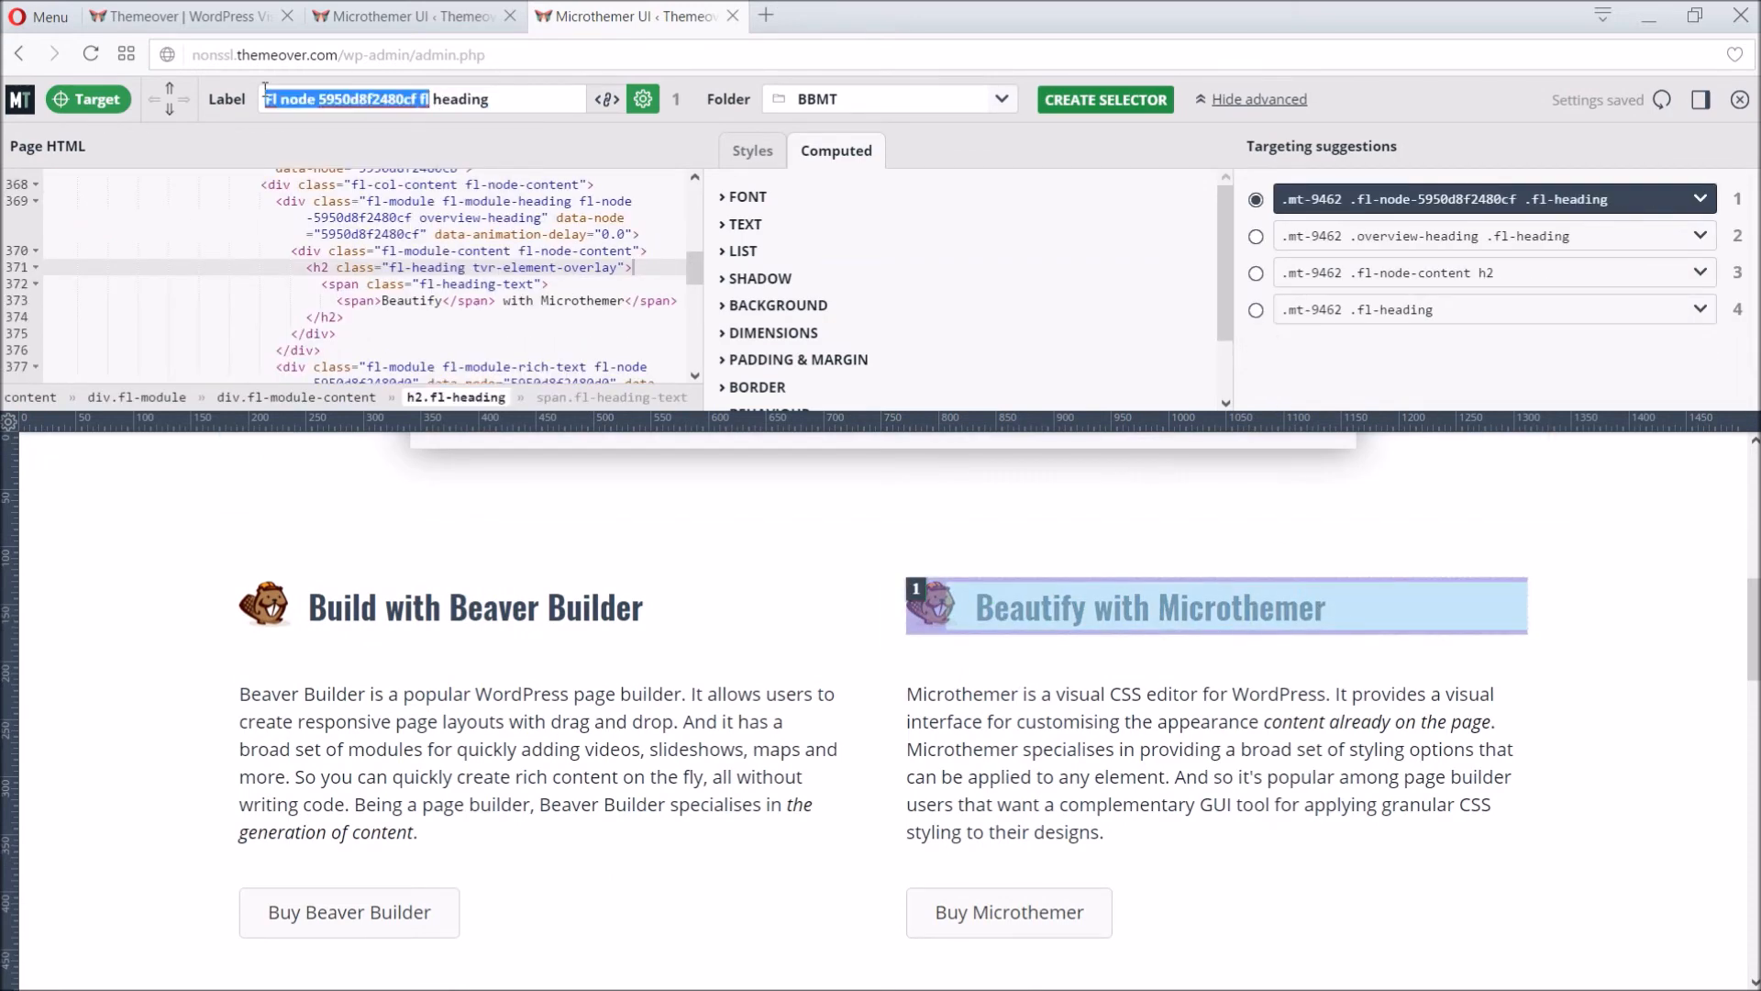
text(MT heading)
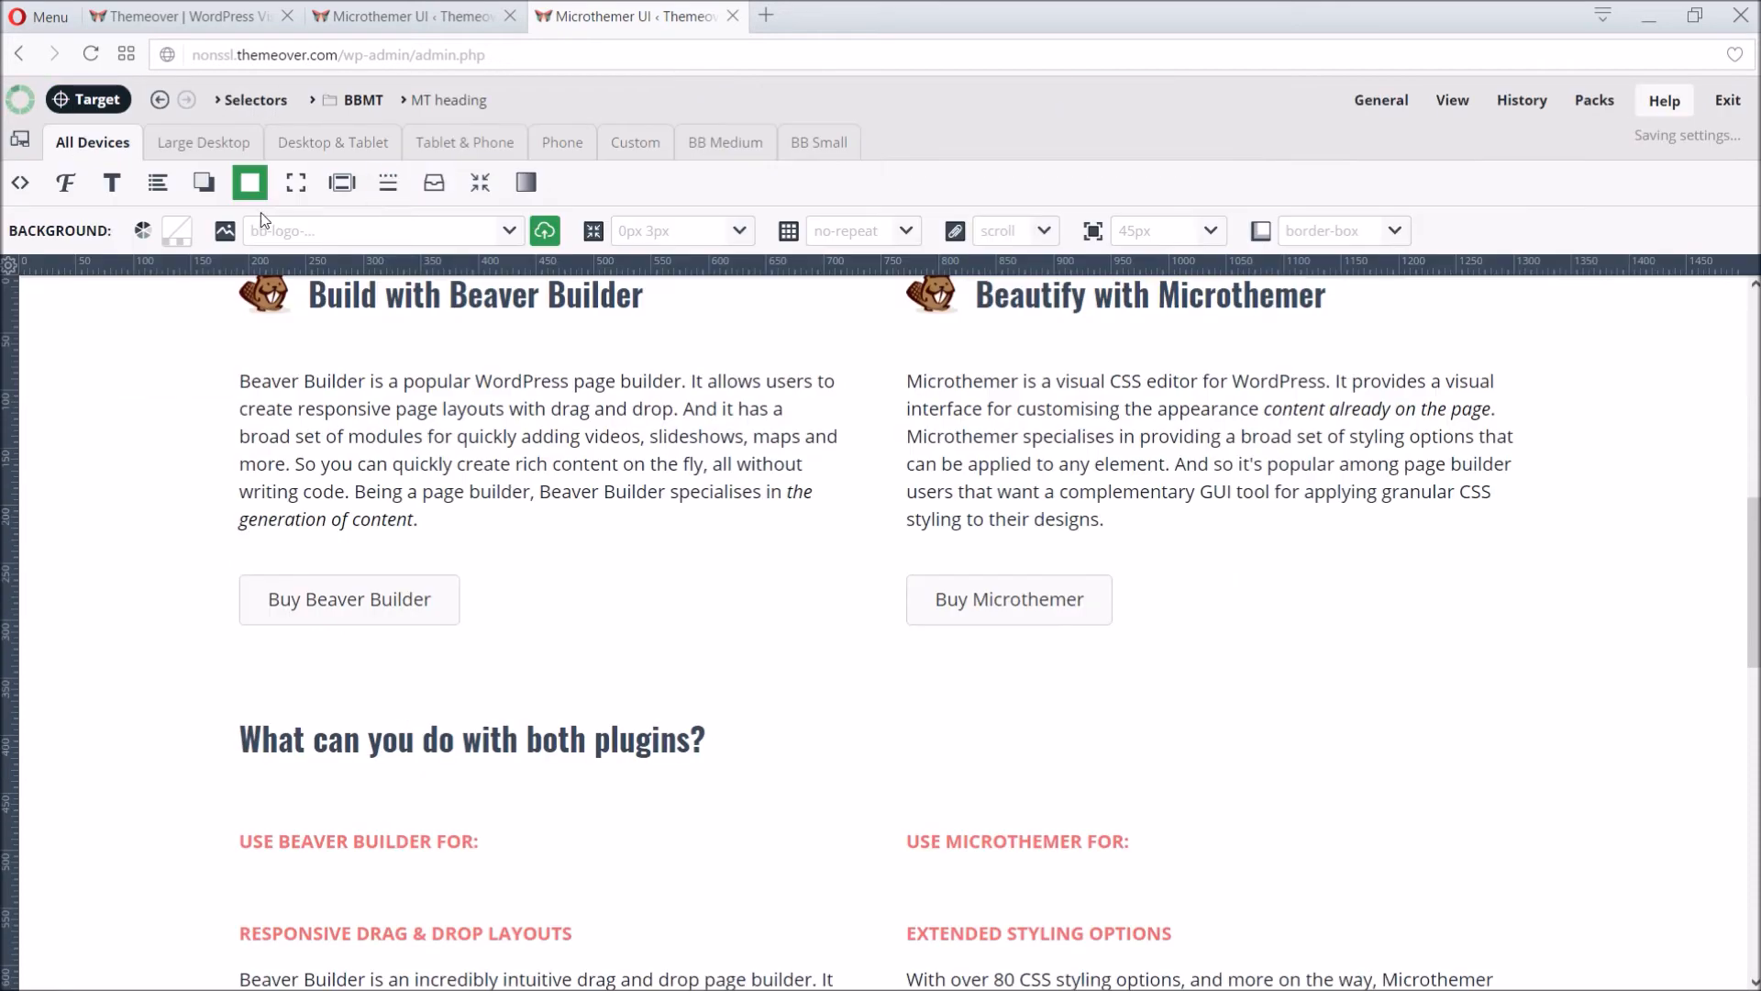
click(223, 231)
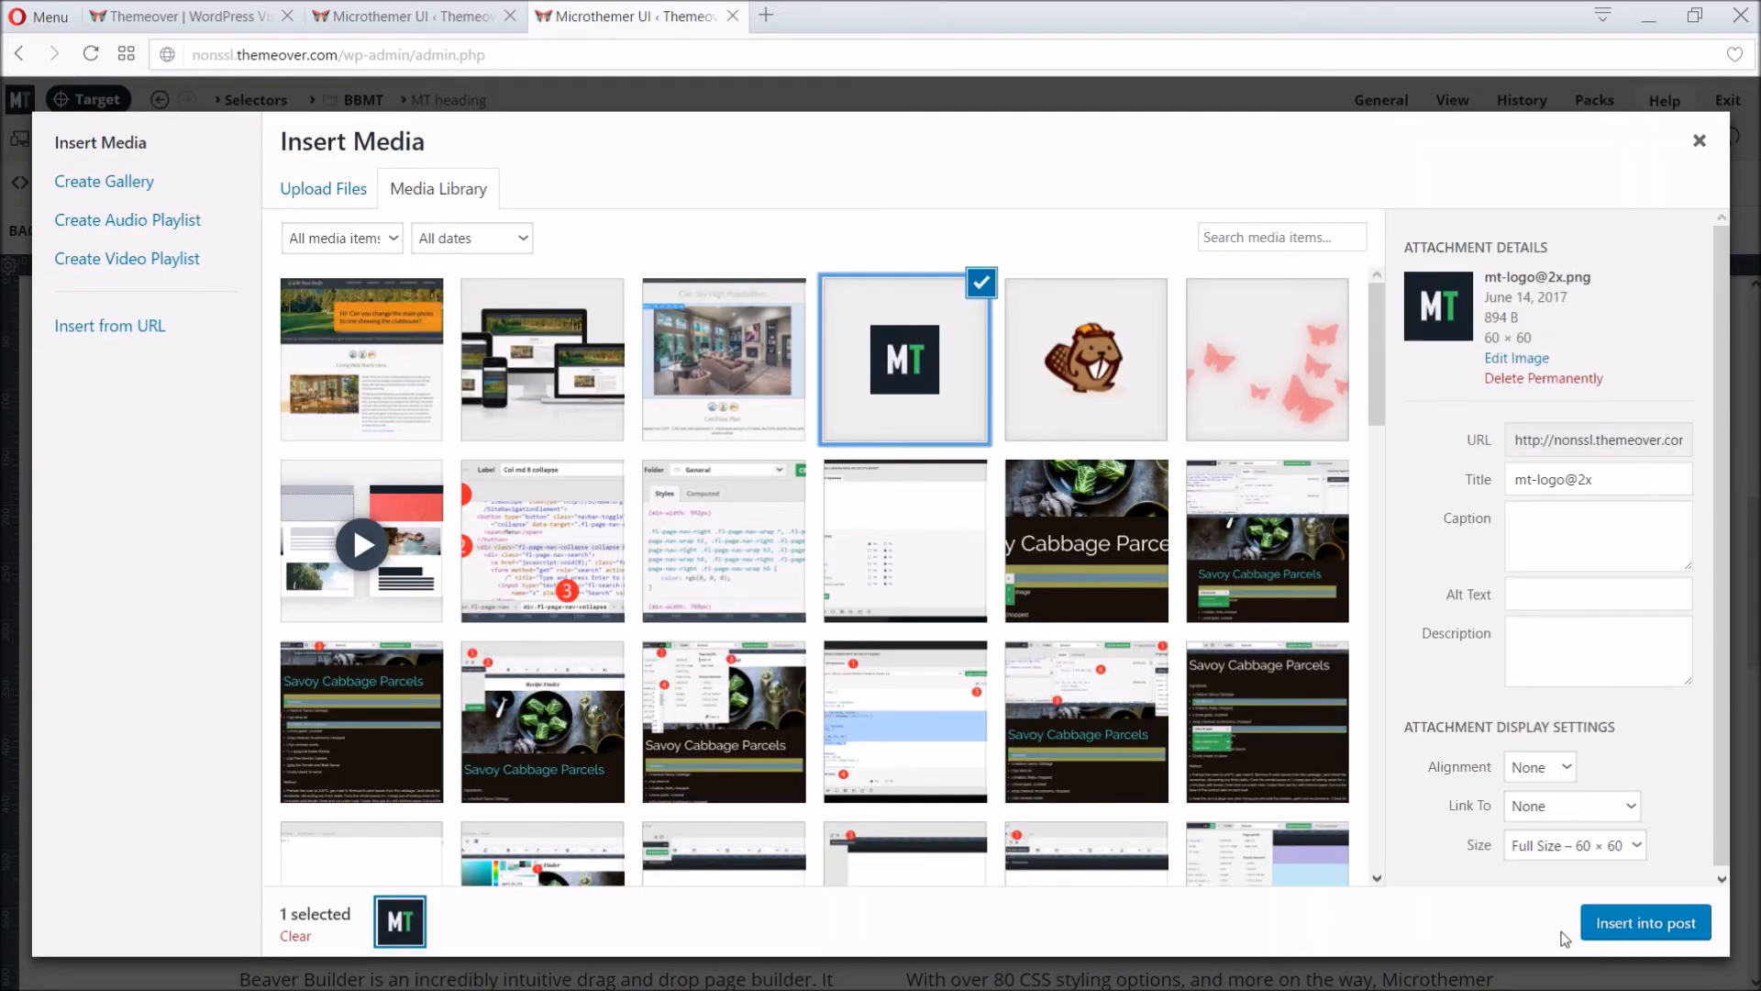
click(1644, 923)
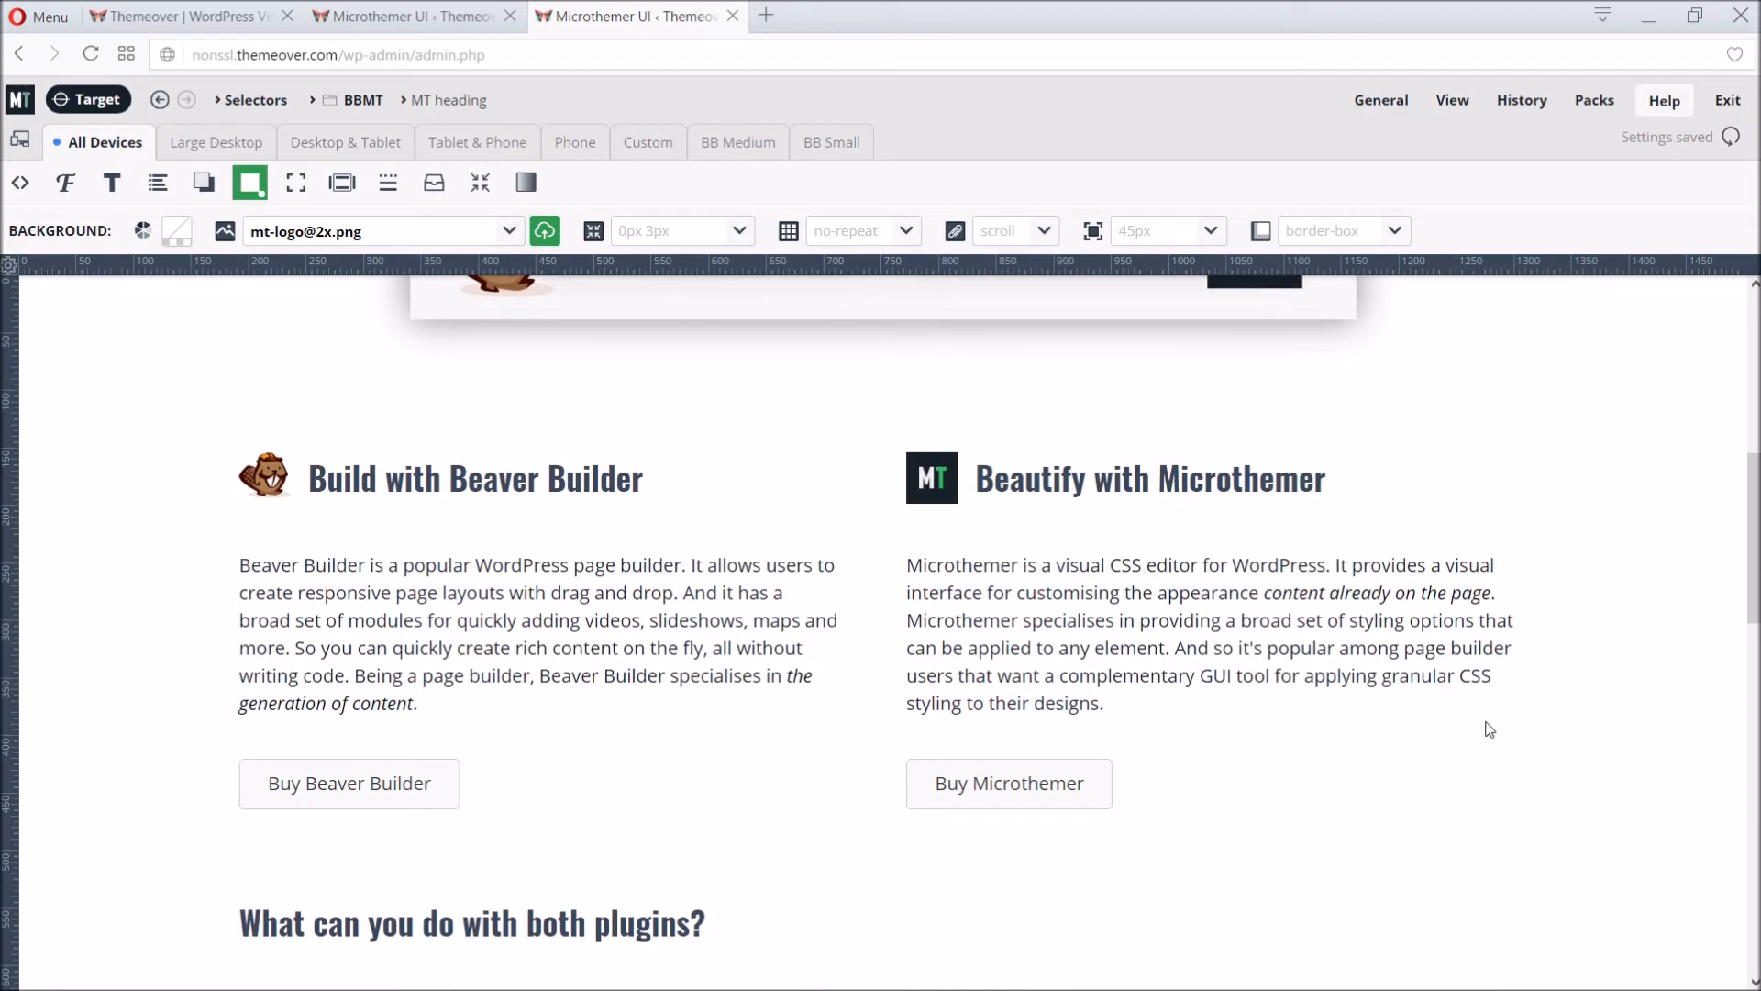
scroll(down, 3)
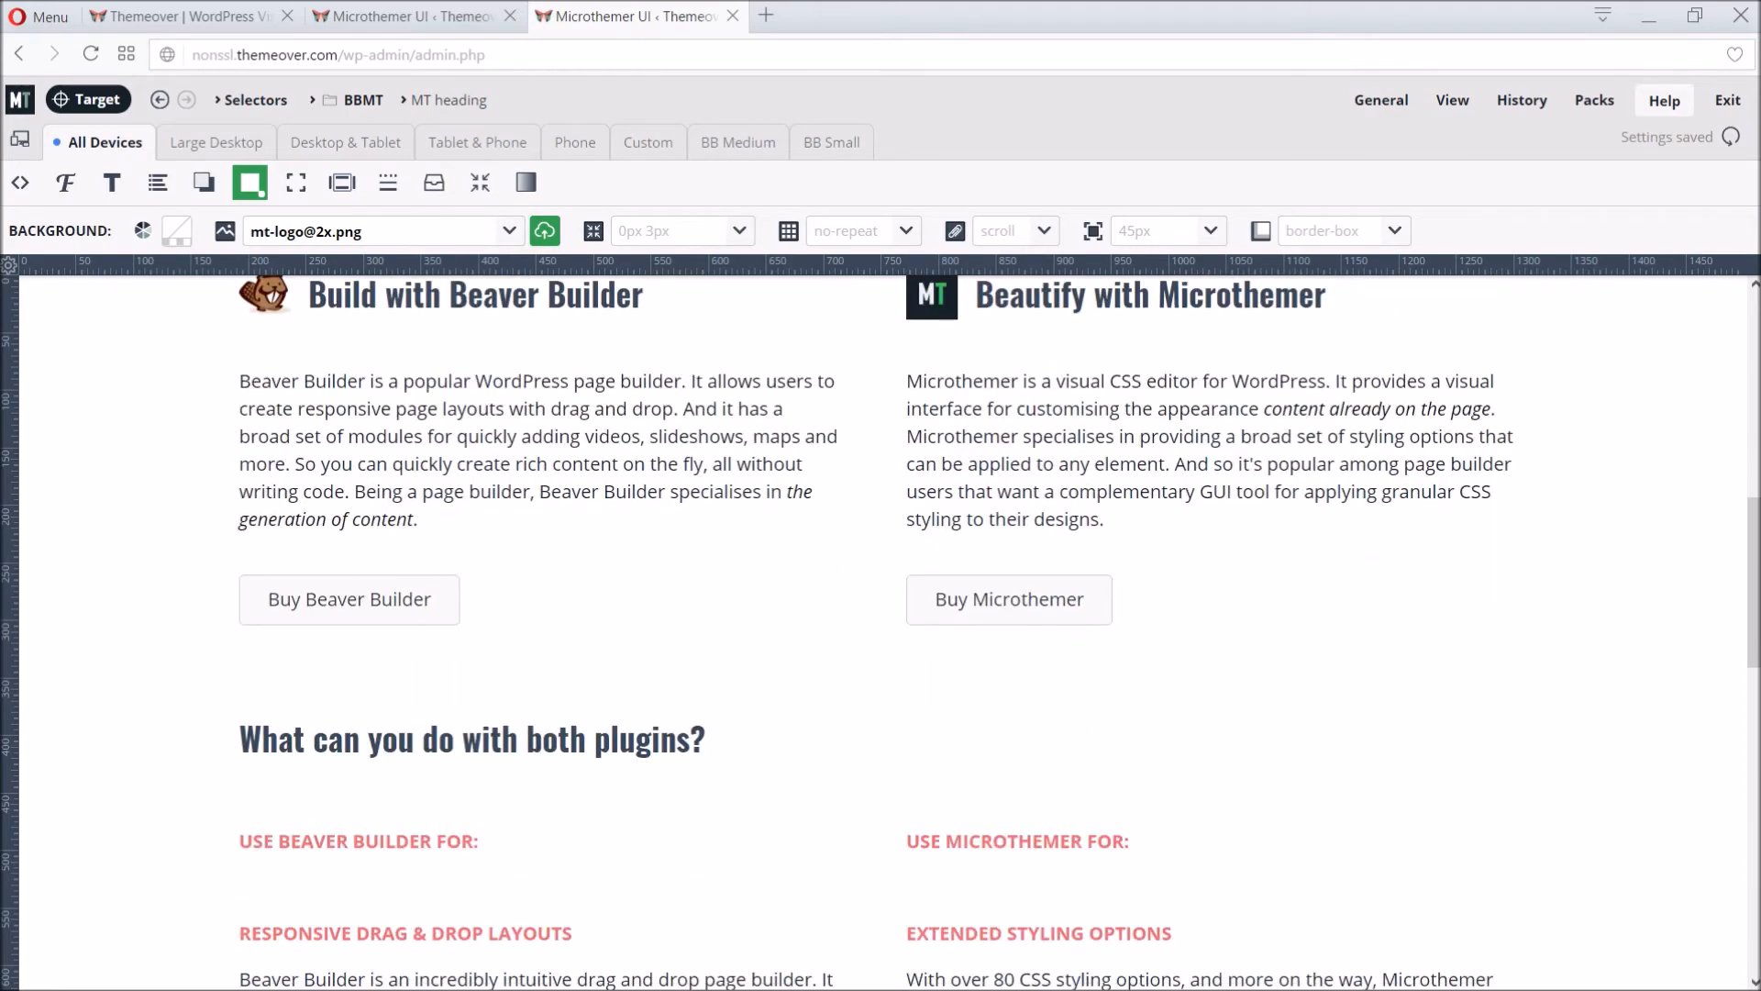
Step: Create the buttons selector targeting both Buy buttons via .fl-button
scroll(down, 3)
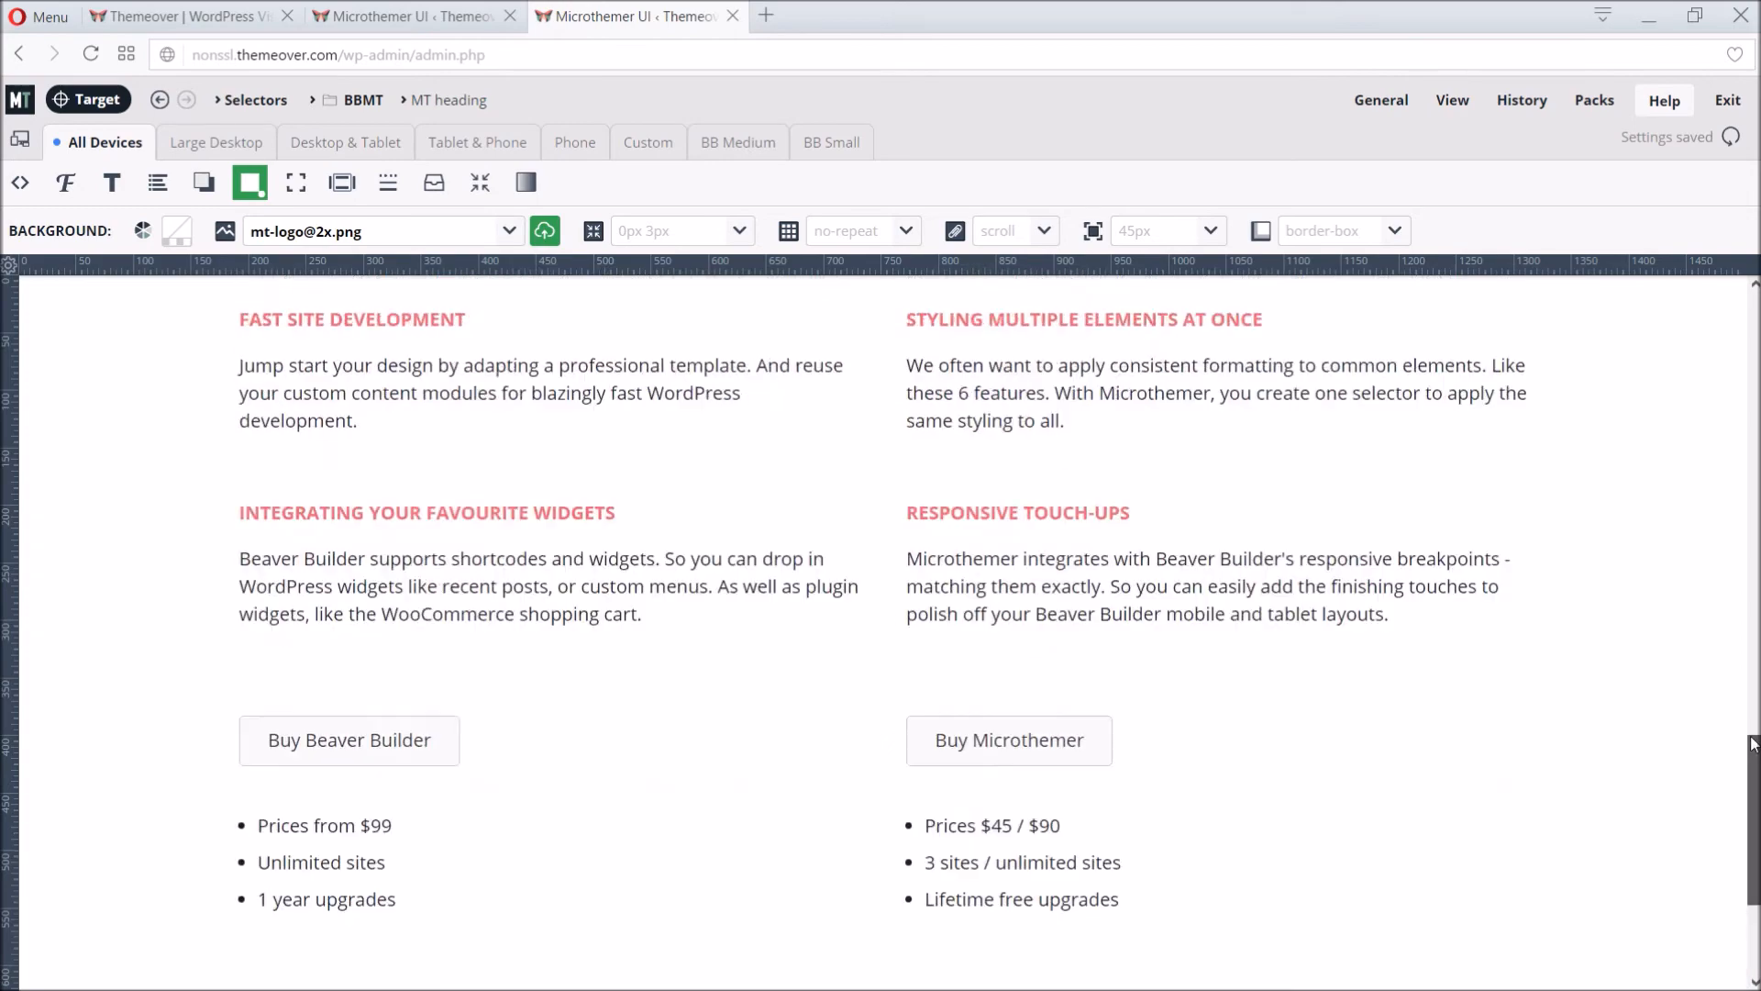
scroll(down, 3)
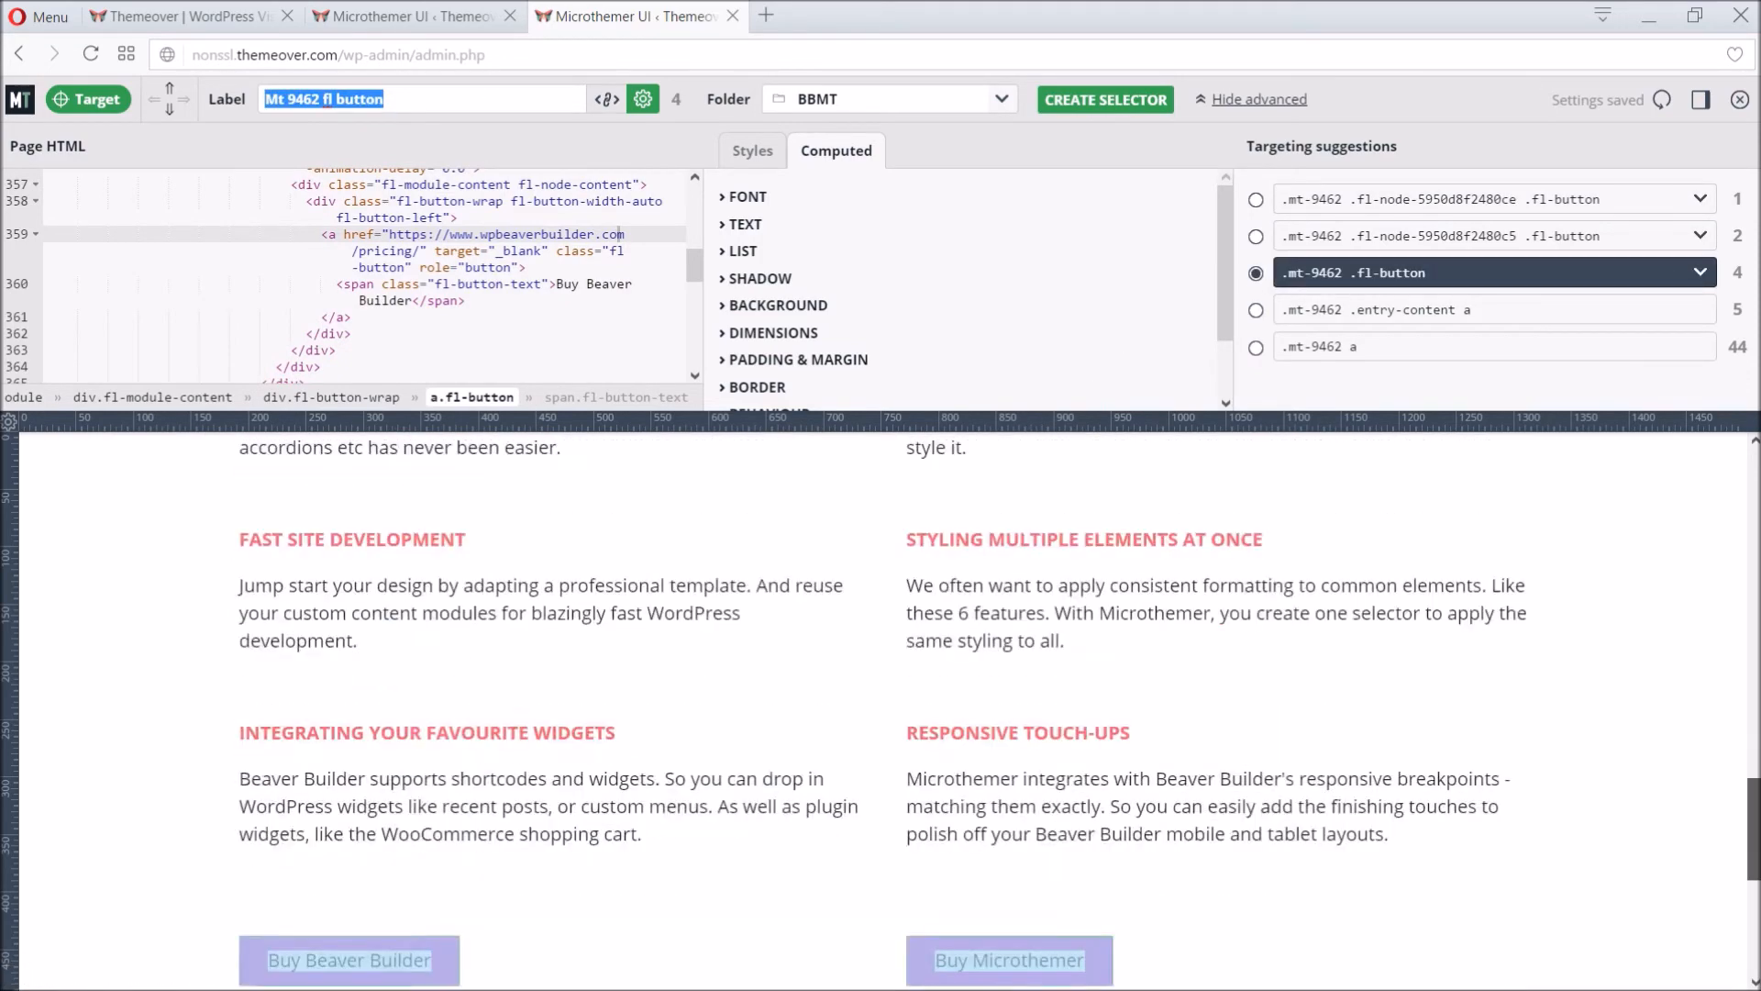
scroll(down, 3)
text(buttons)
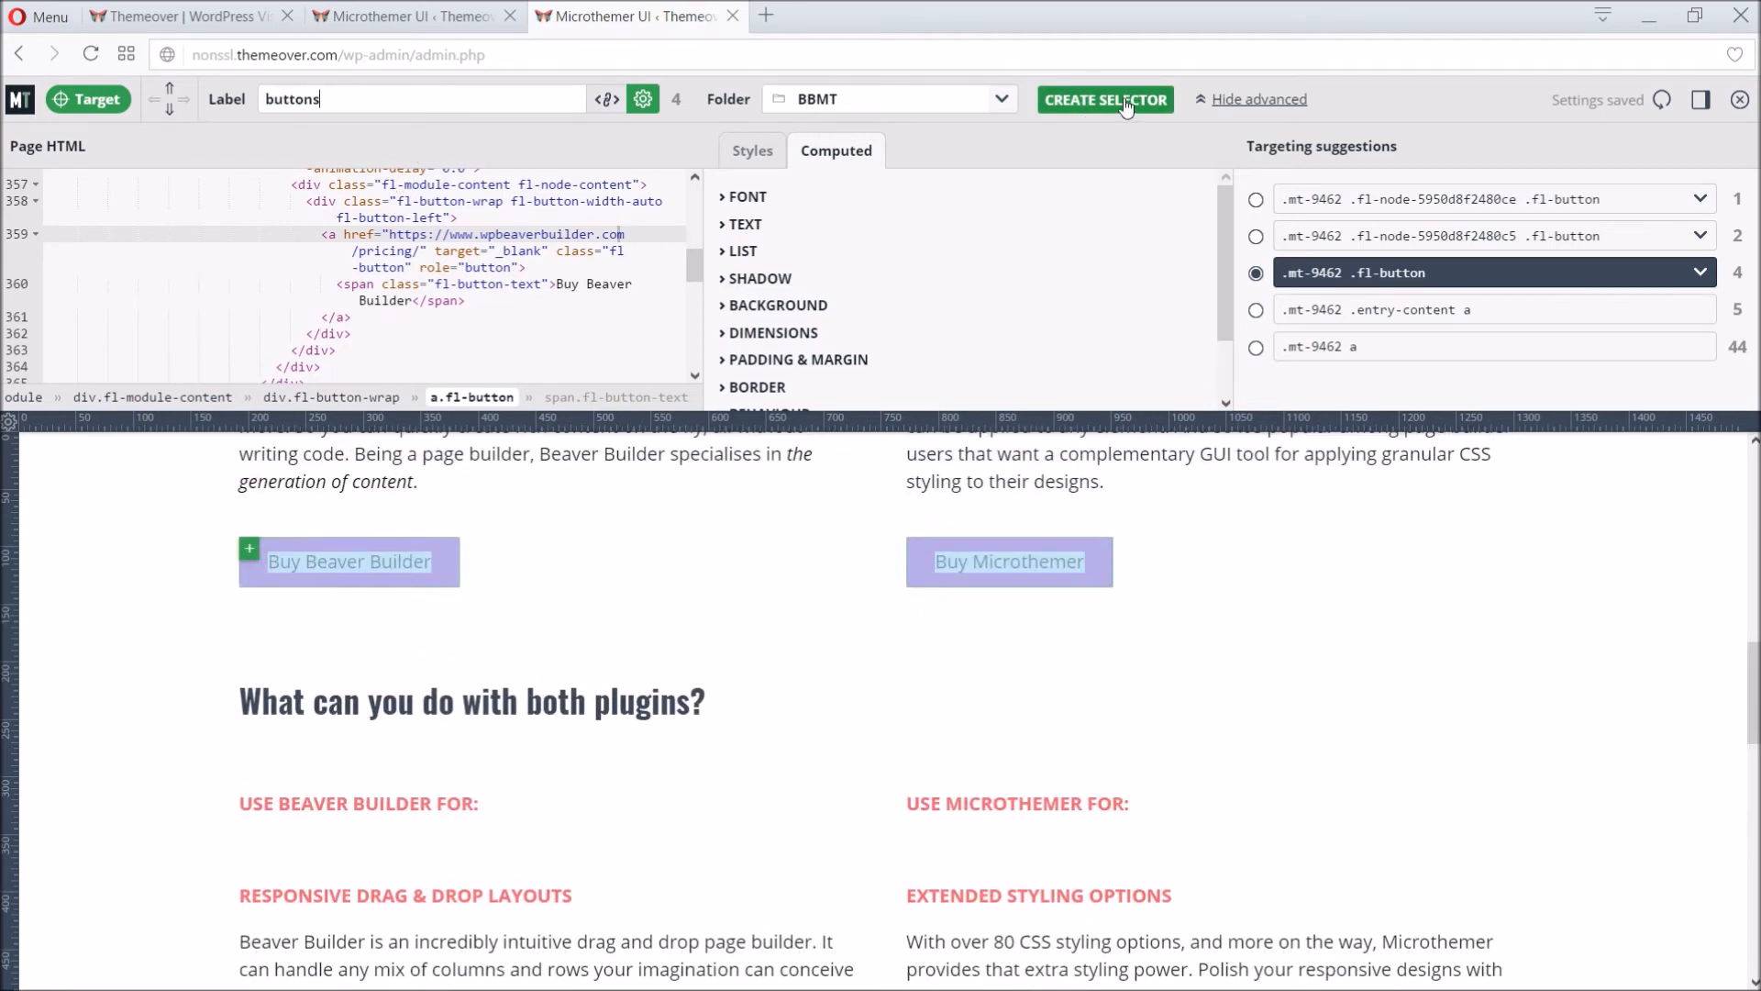
click(1105, 99)
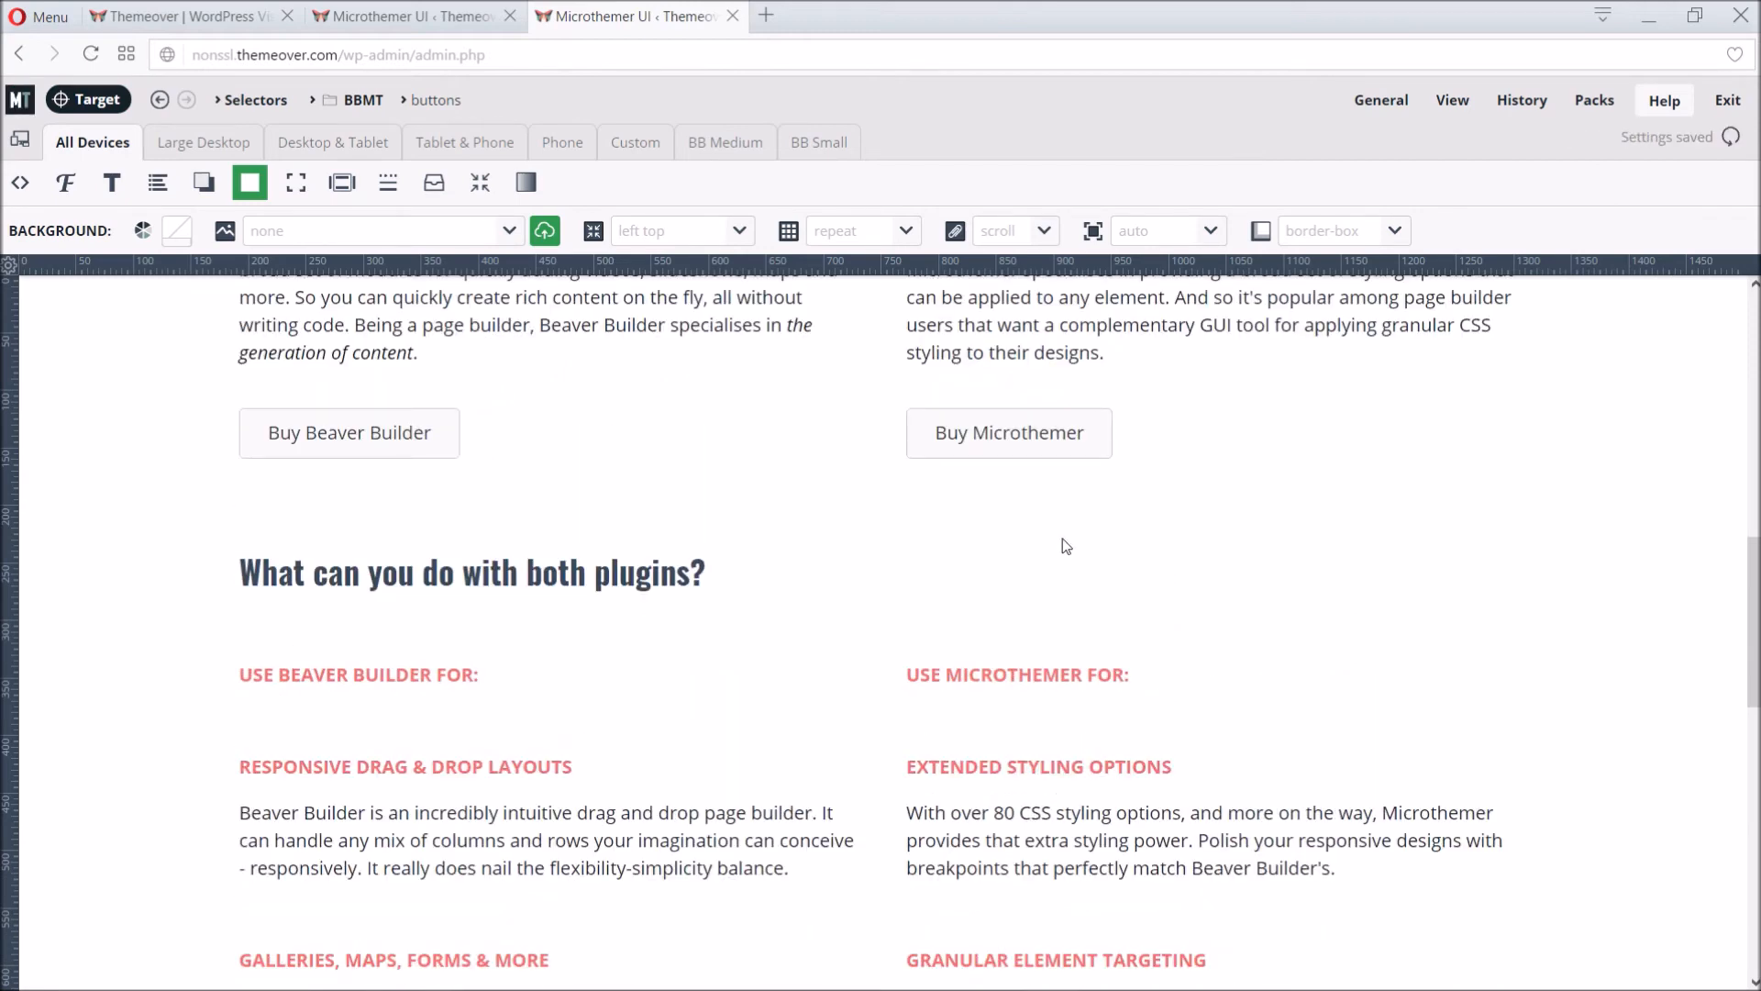
Step: Give the Buy buttons a grey-green background colour
click(176, 231)
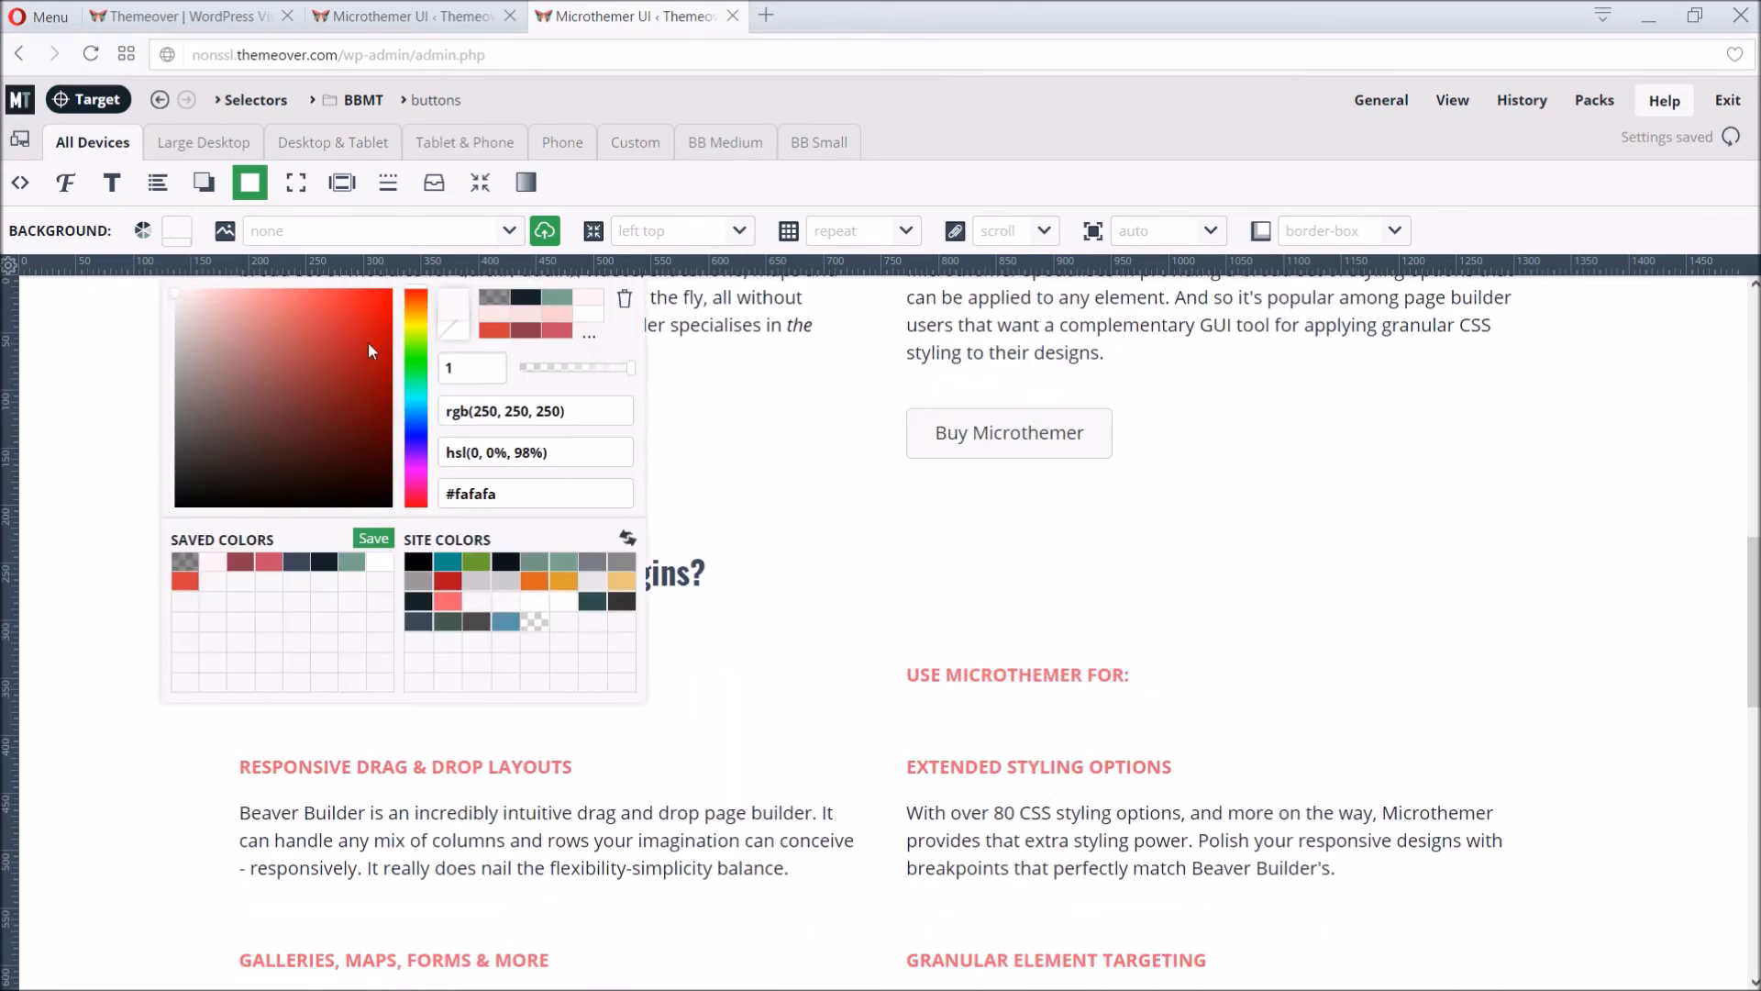
click(233, 367)
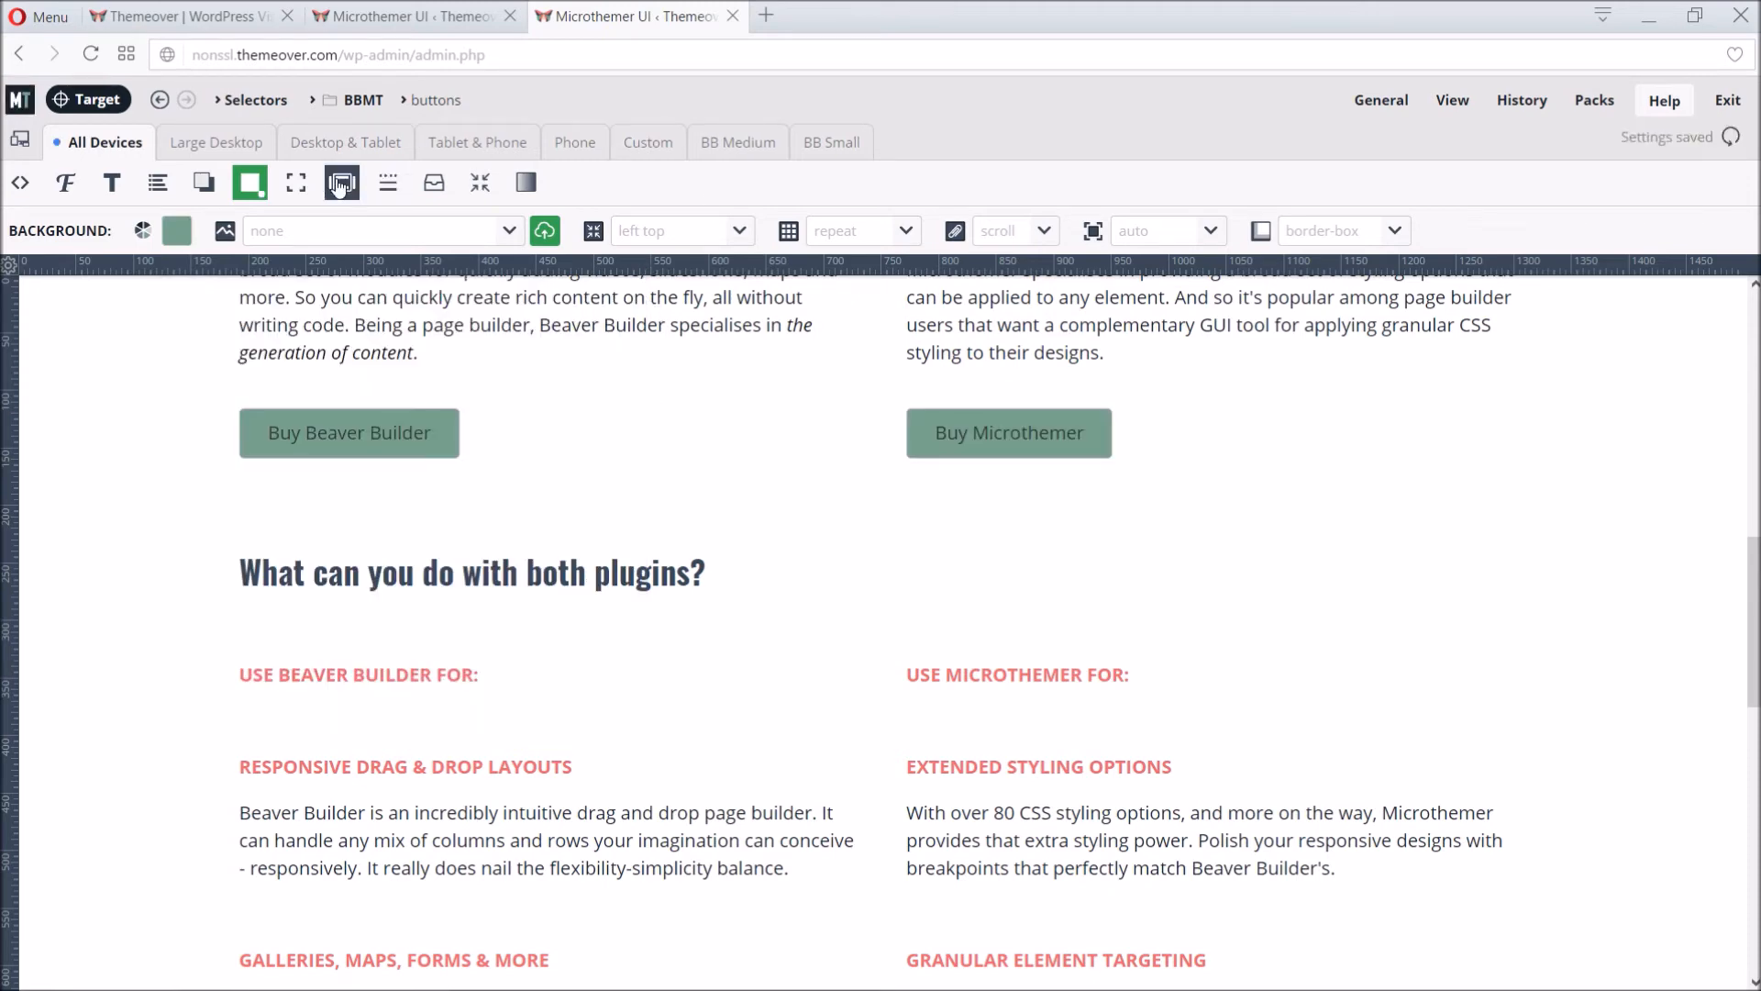
Step: Set the buttons' padding to 18/30, border width 0 and border radius 30
click(341, 182)
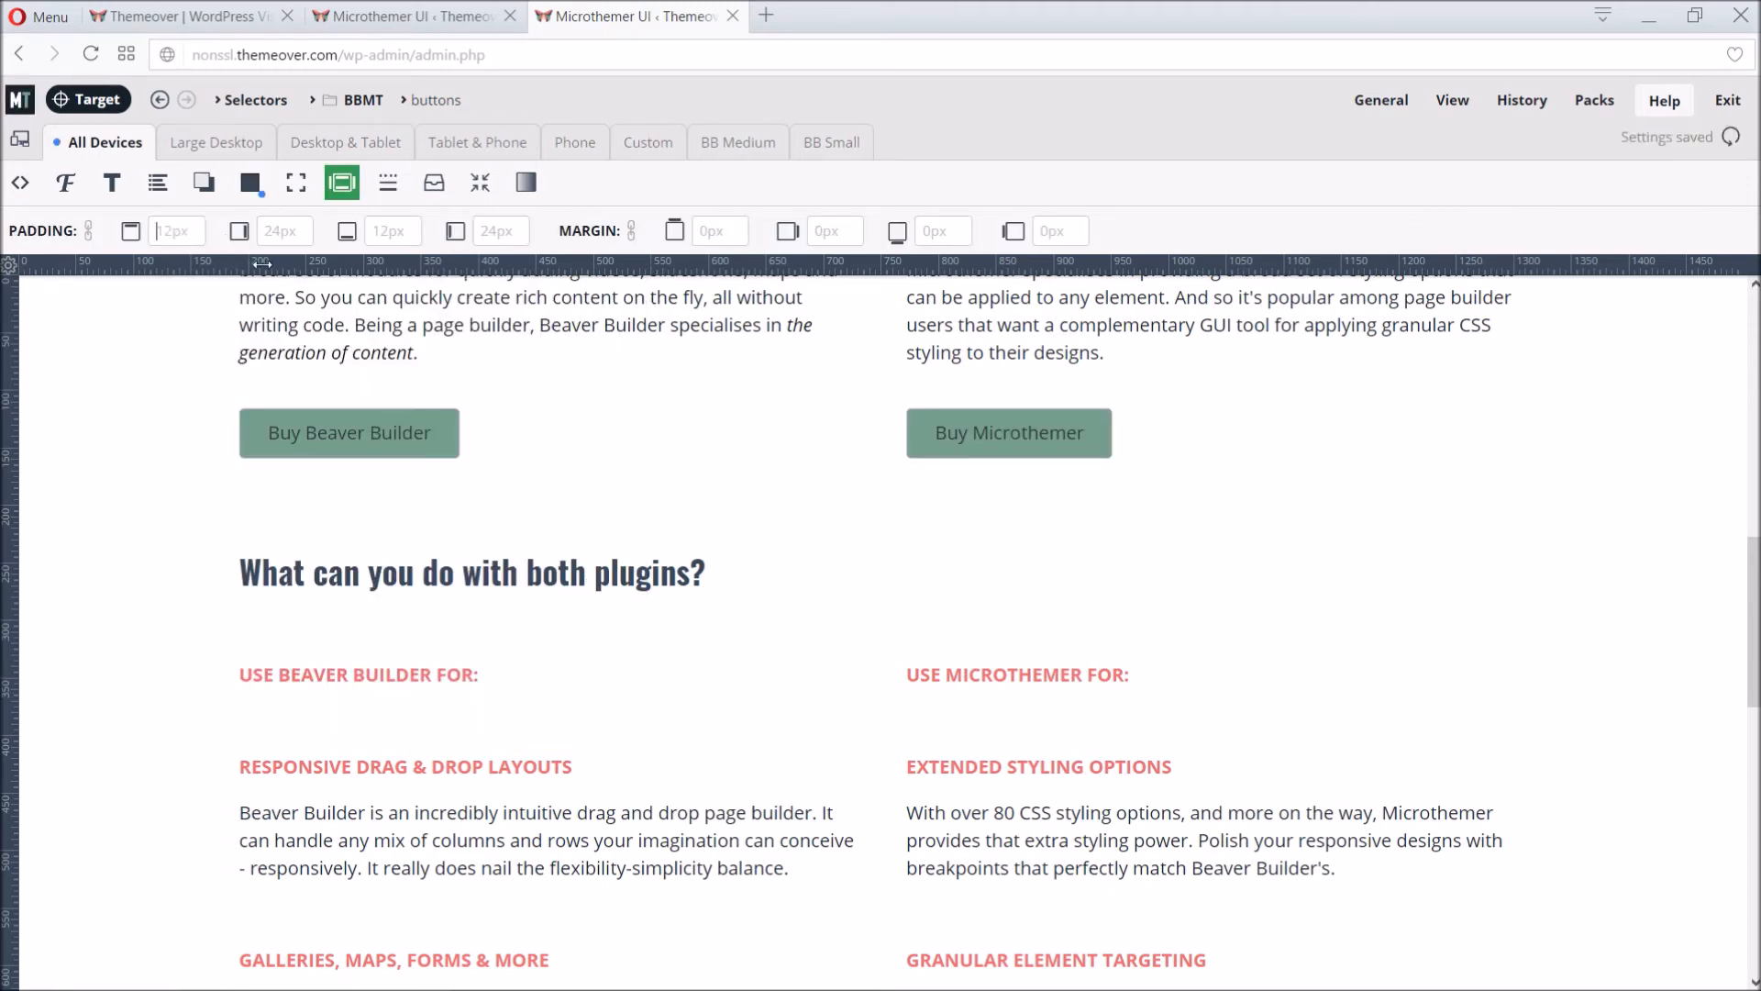
text(18)
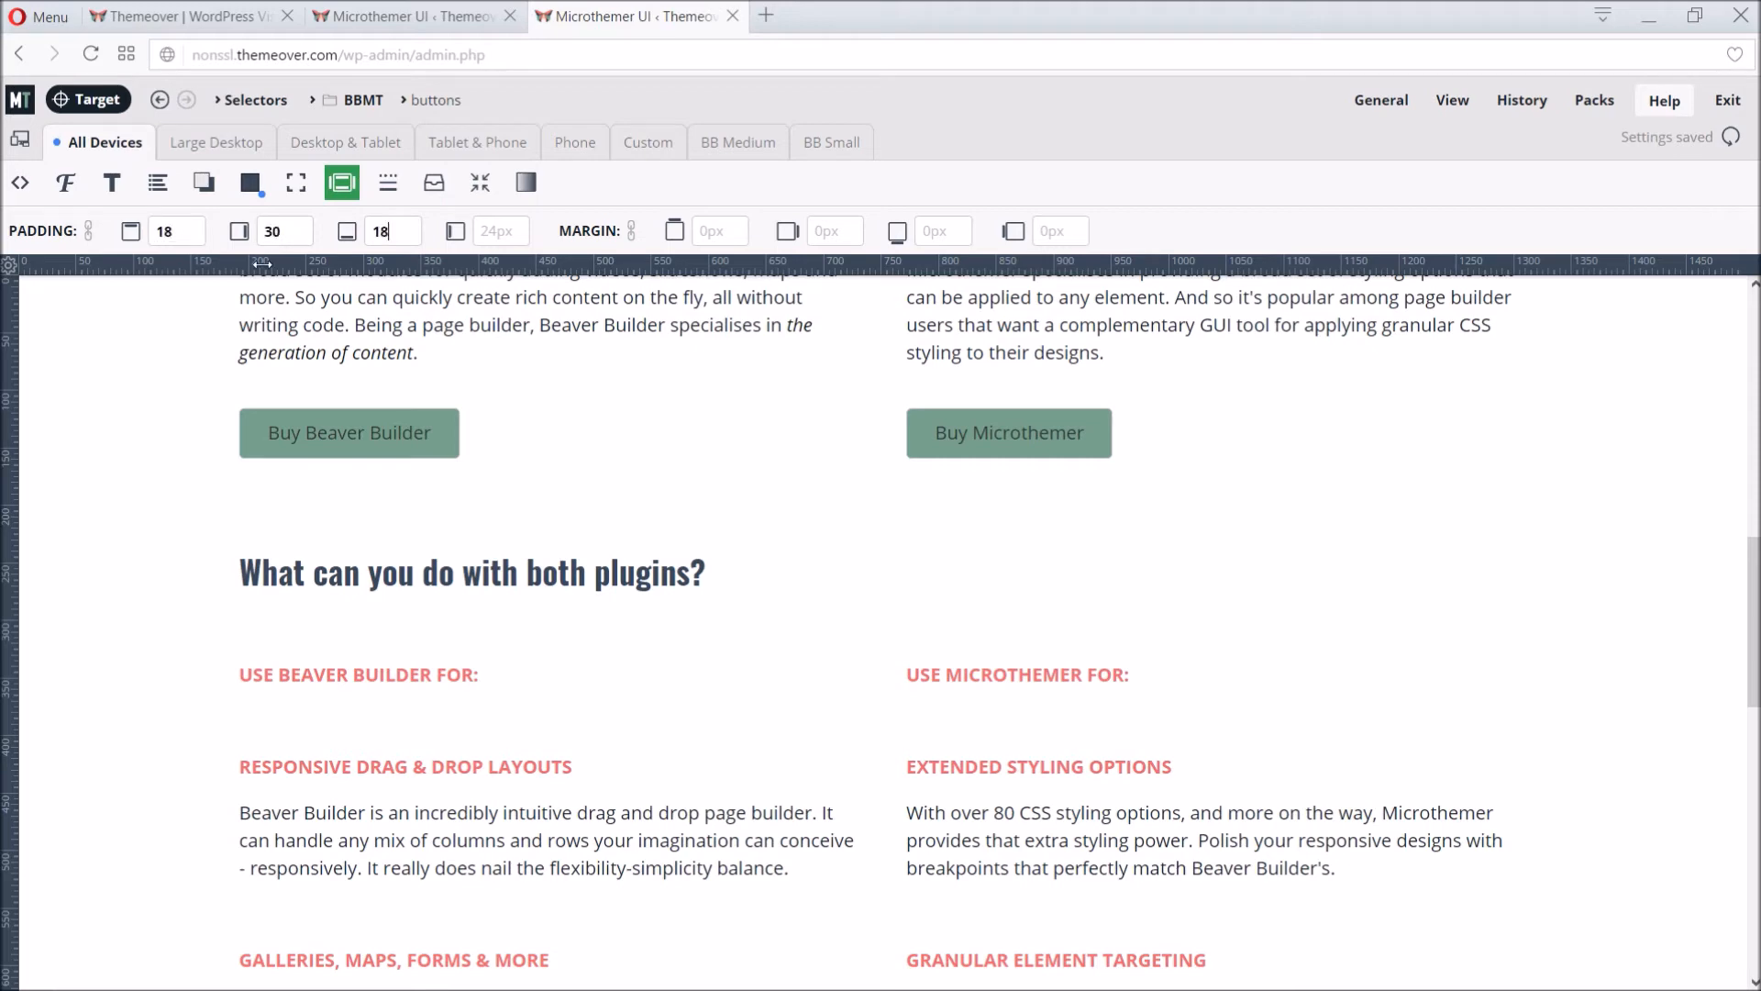
text(30)
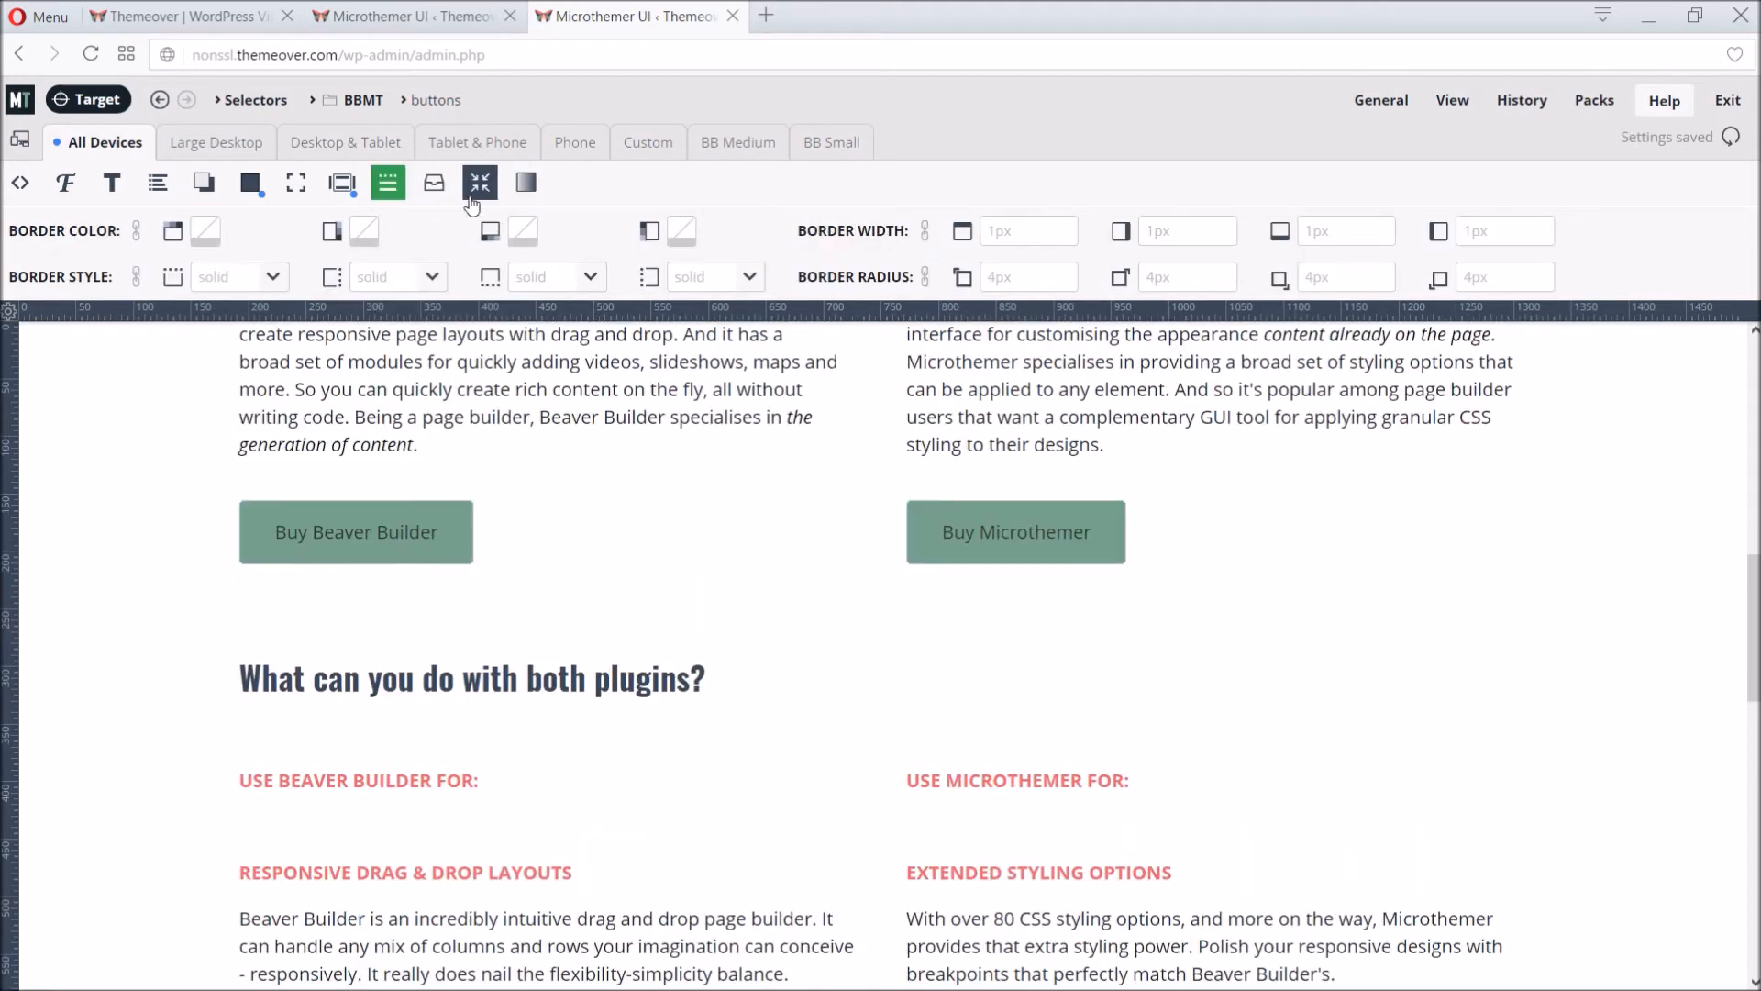
click(1022, 231)
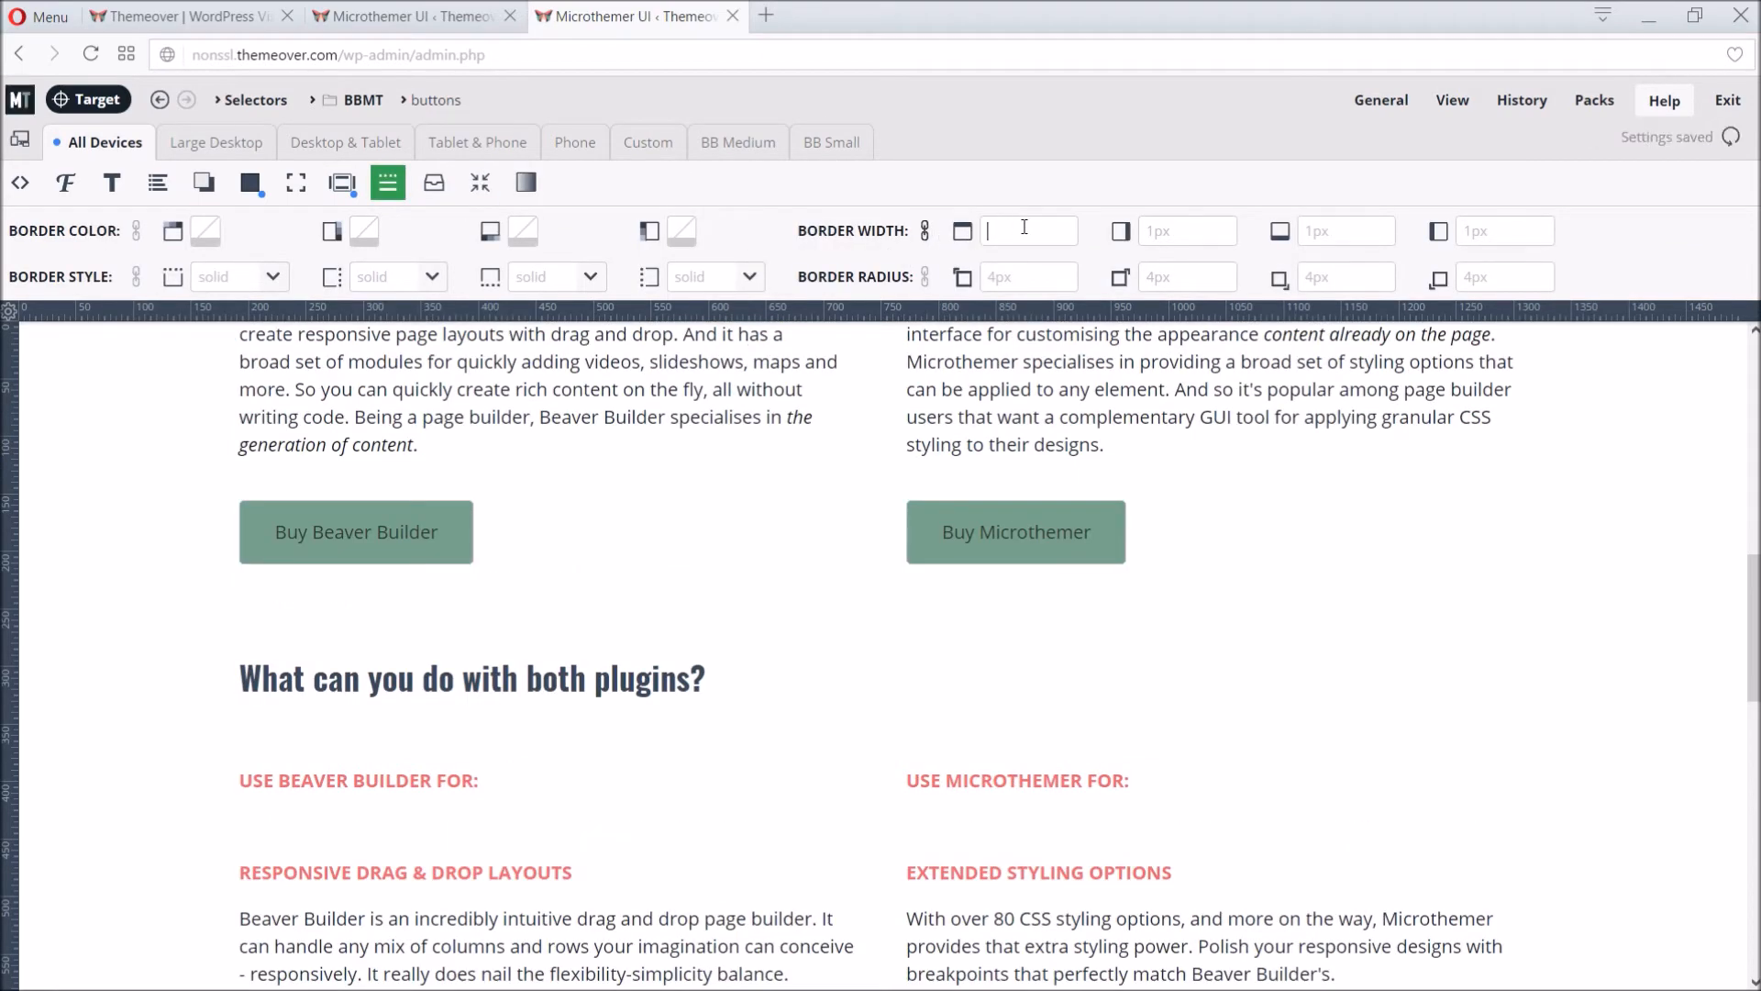
text(0)
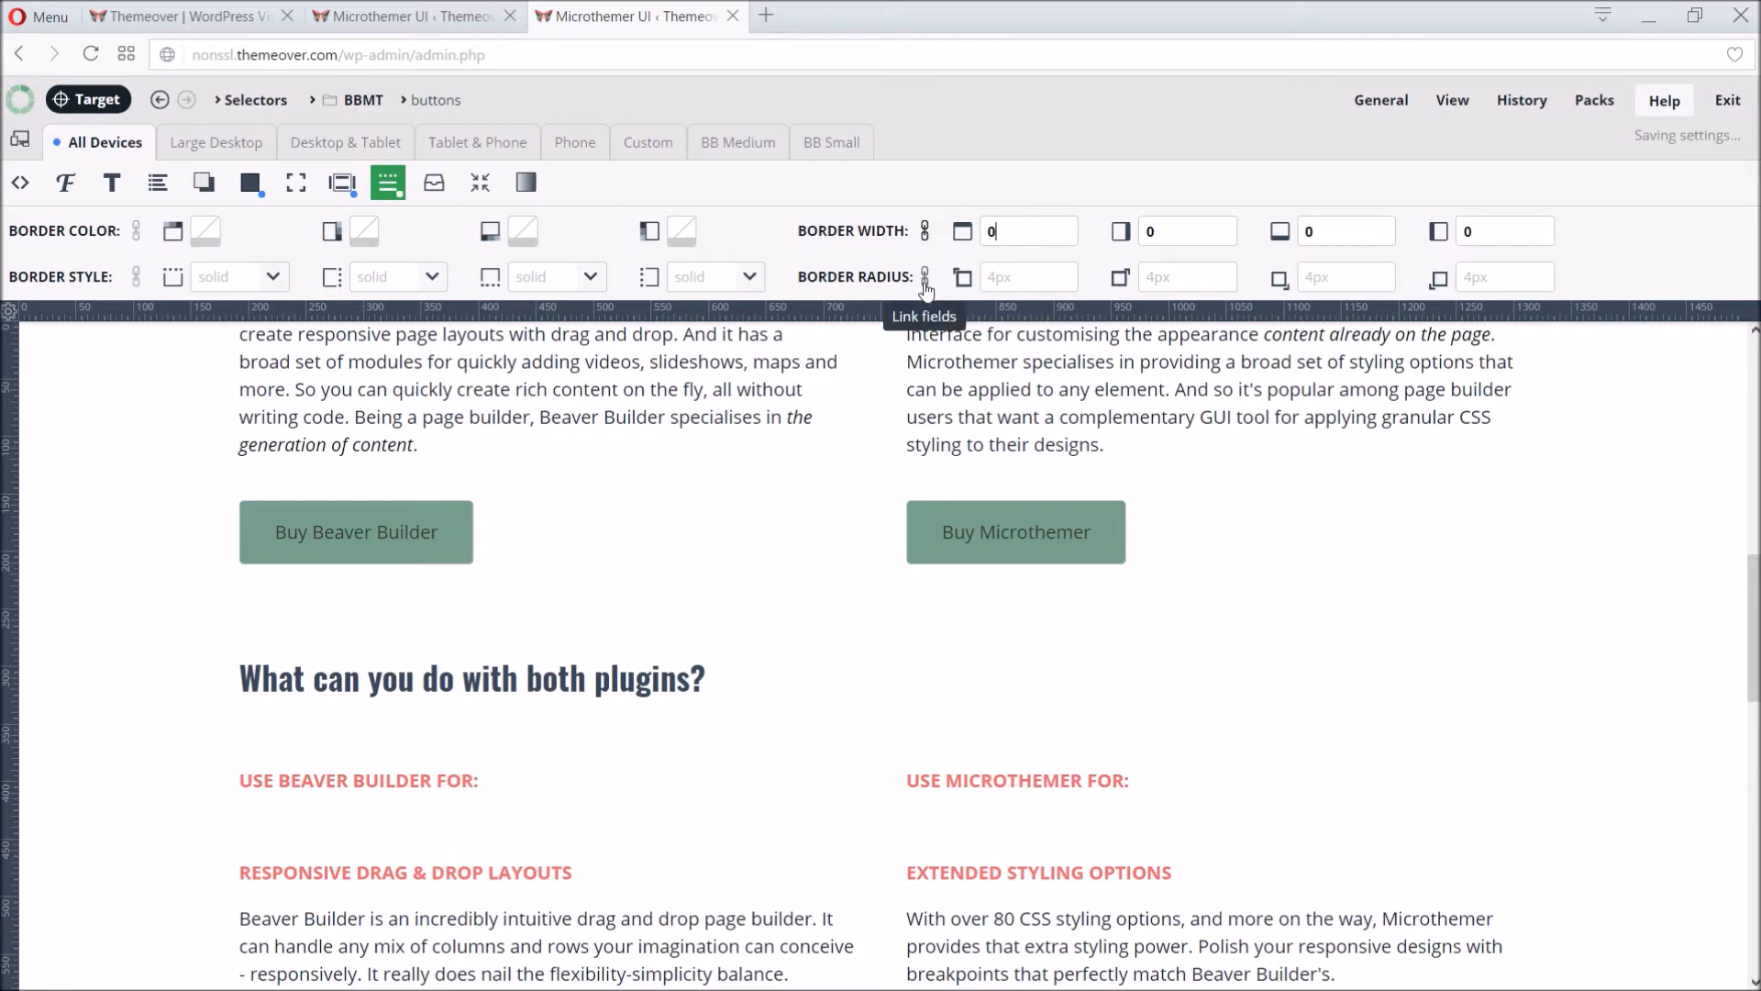
text(30)
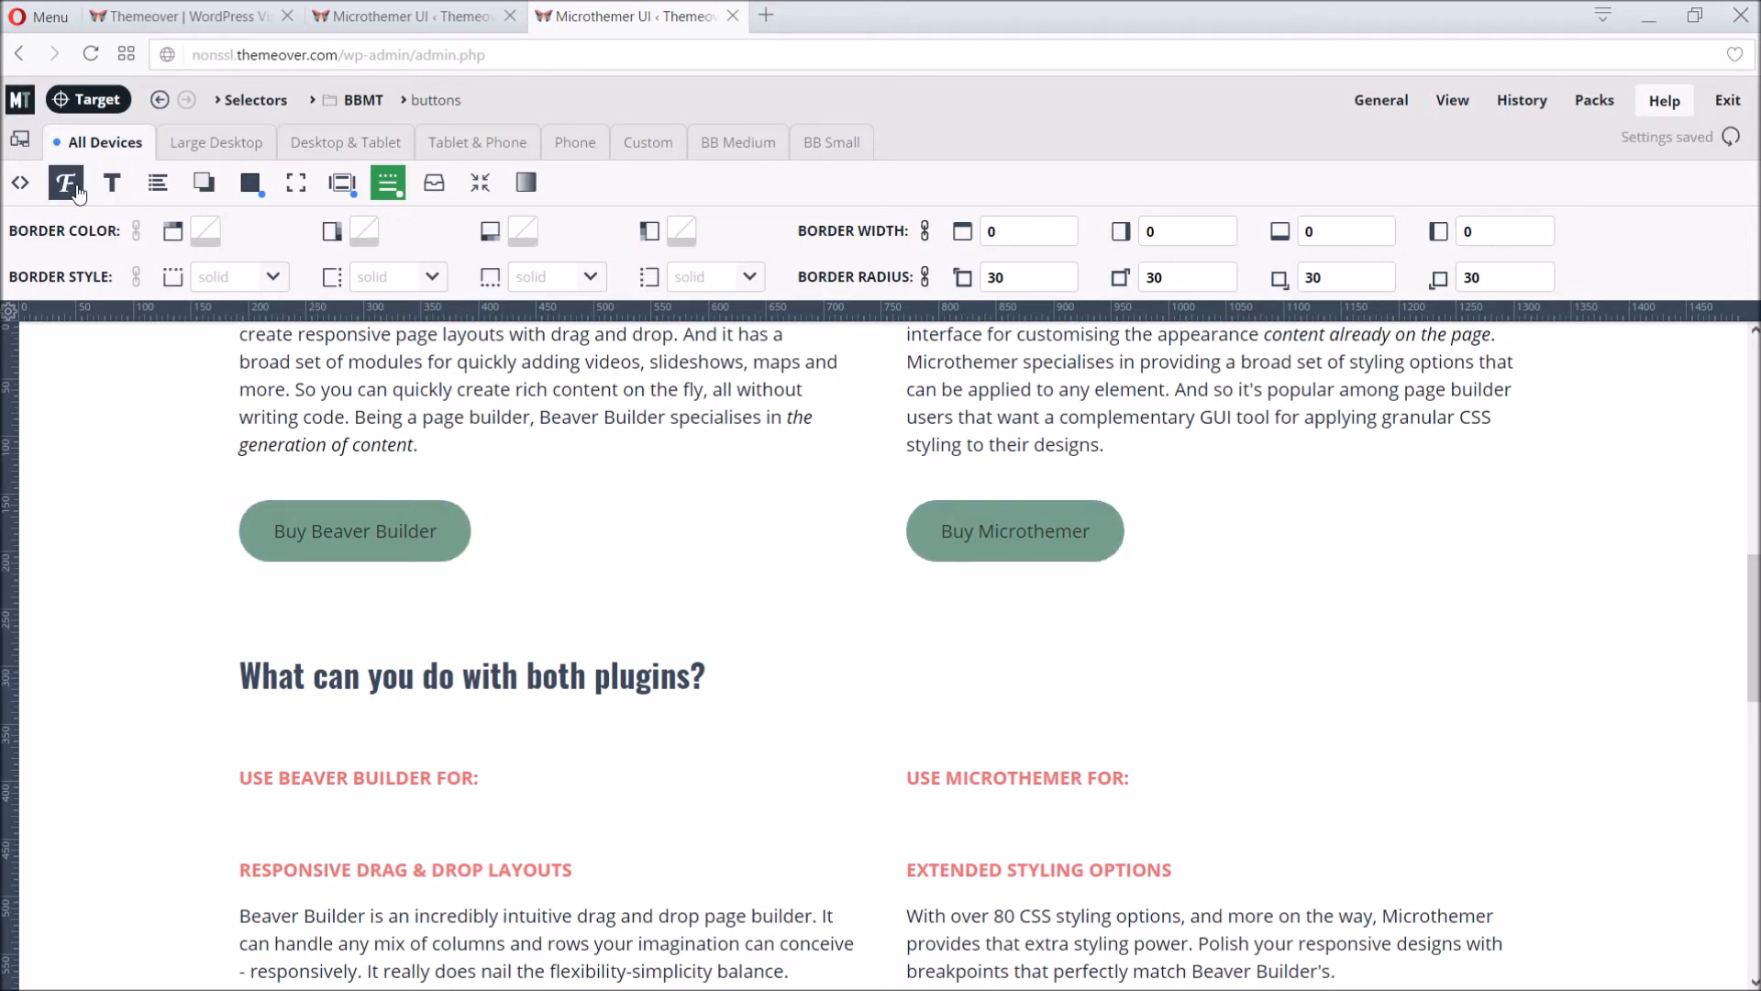
click(112, 181)
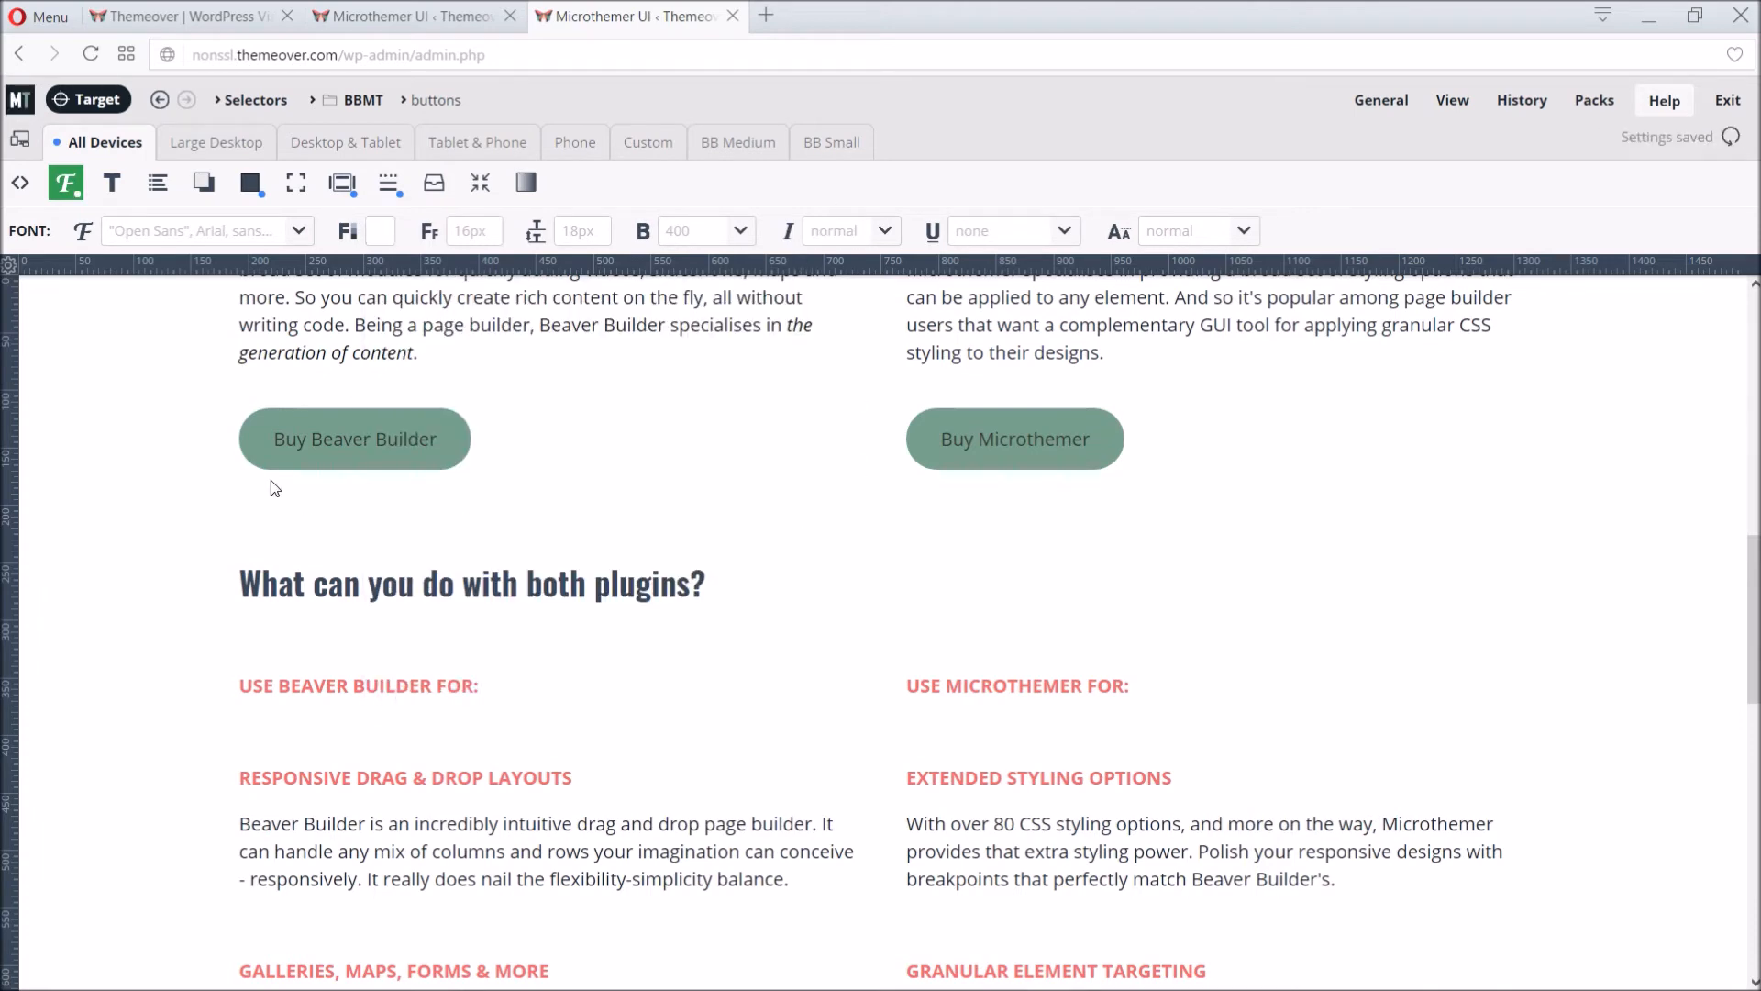
mouse_move(872, 473)
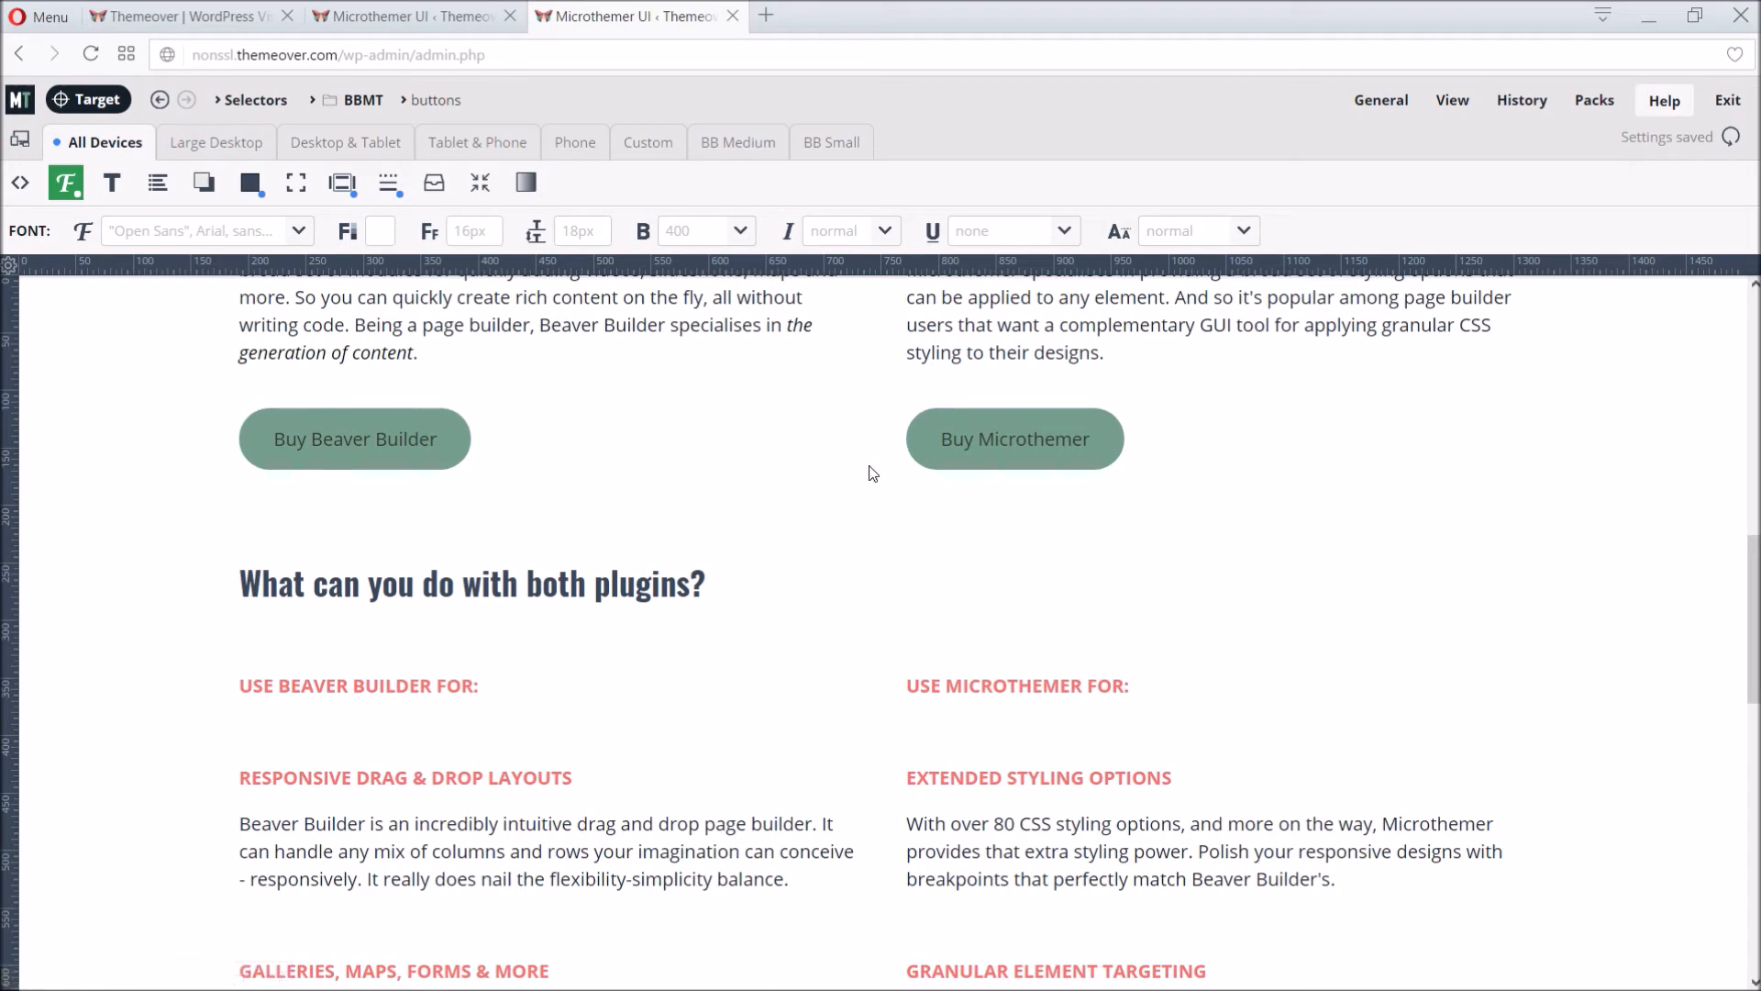
mouse_move(752, 496)
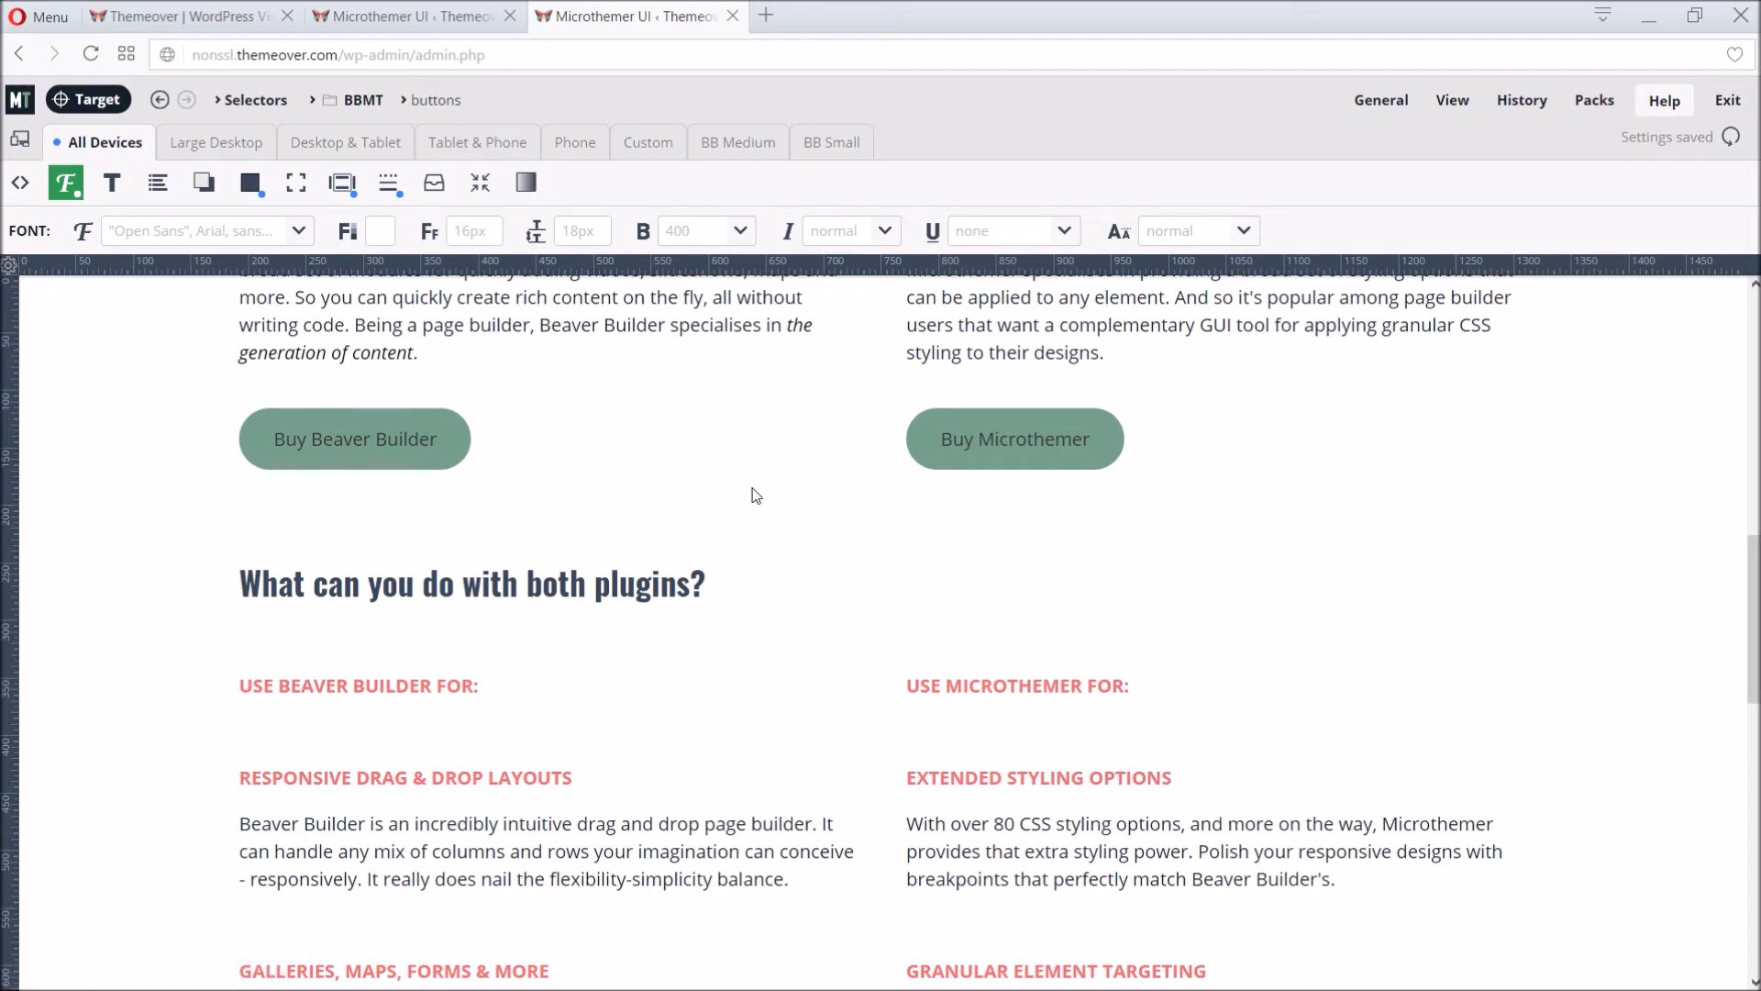
mouse_move(89, 99)
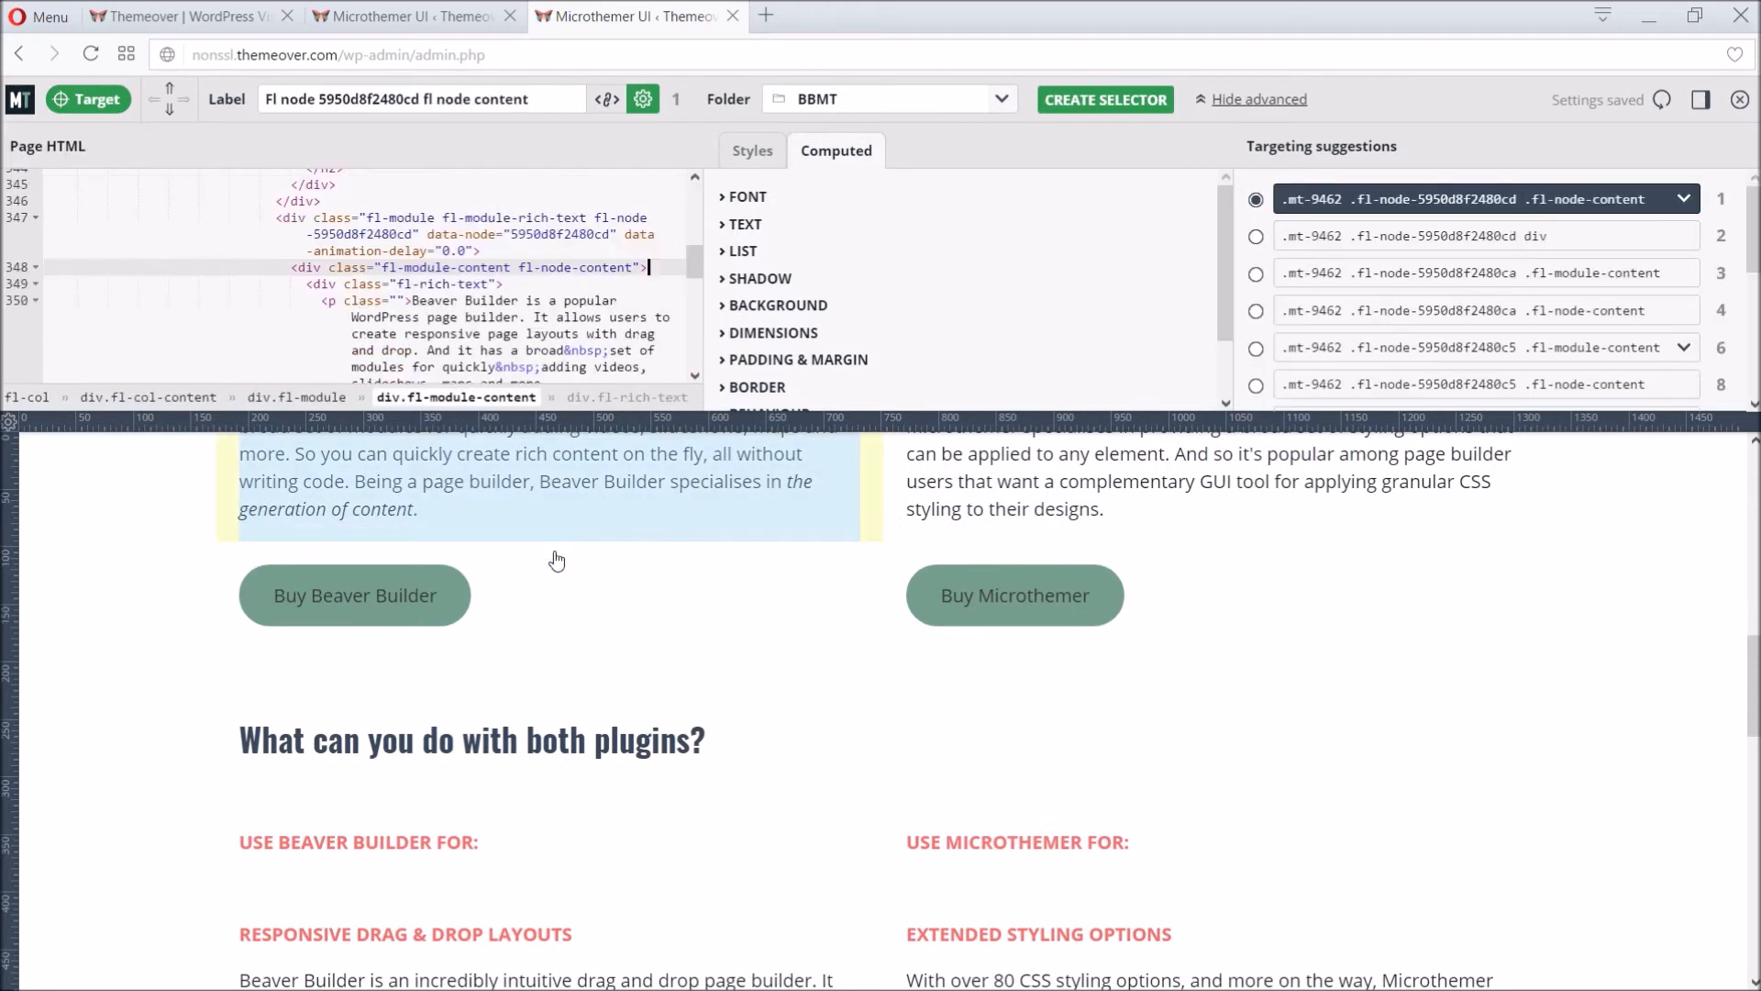
Step: Target the Buy Beaver Builder button's text span and select its label for renaming
click(355, 595)
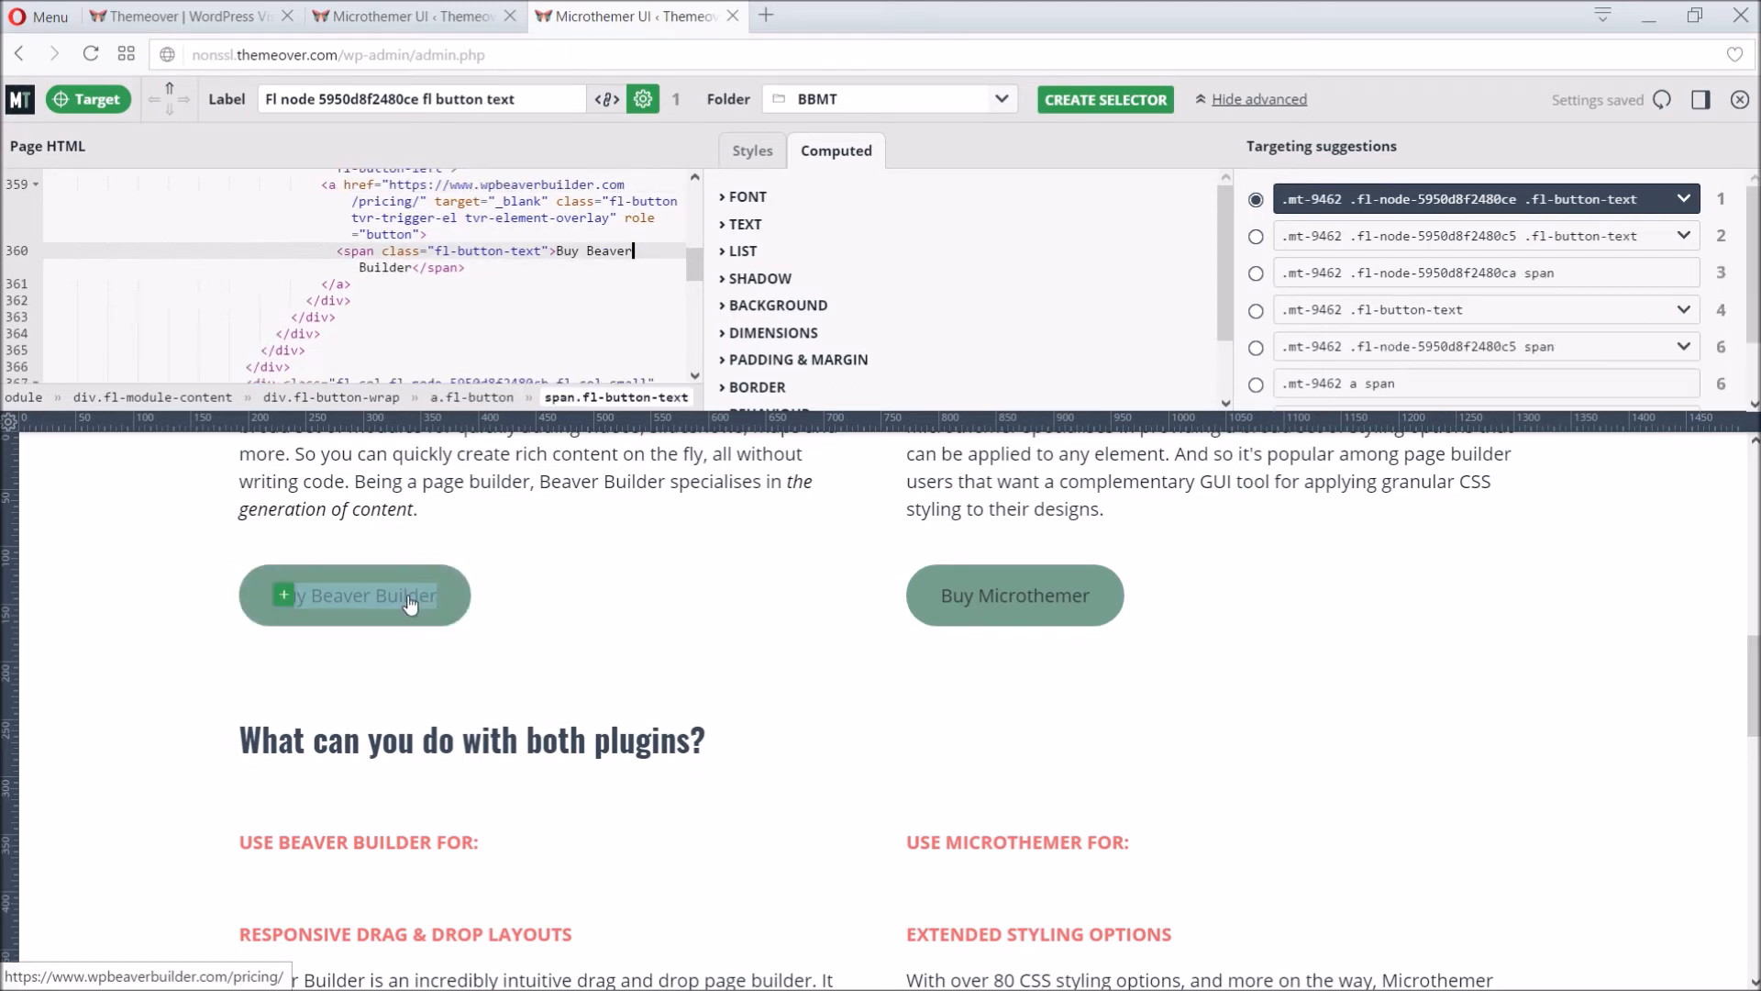
triple_click(422, 99)
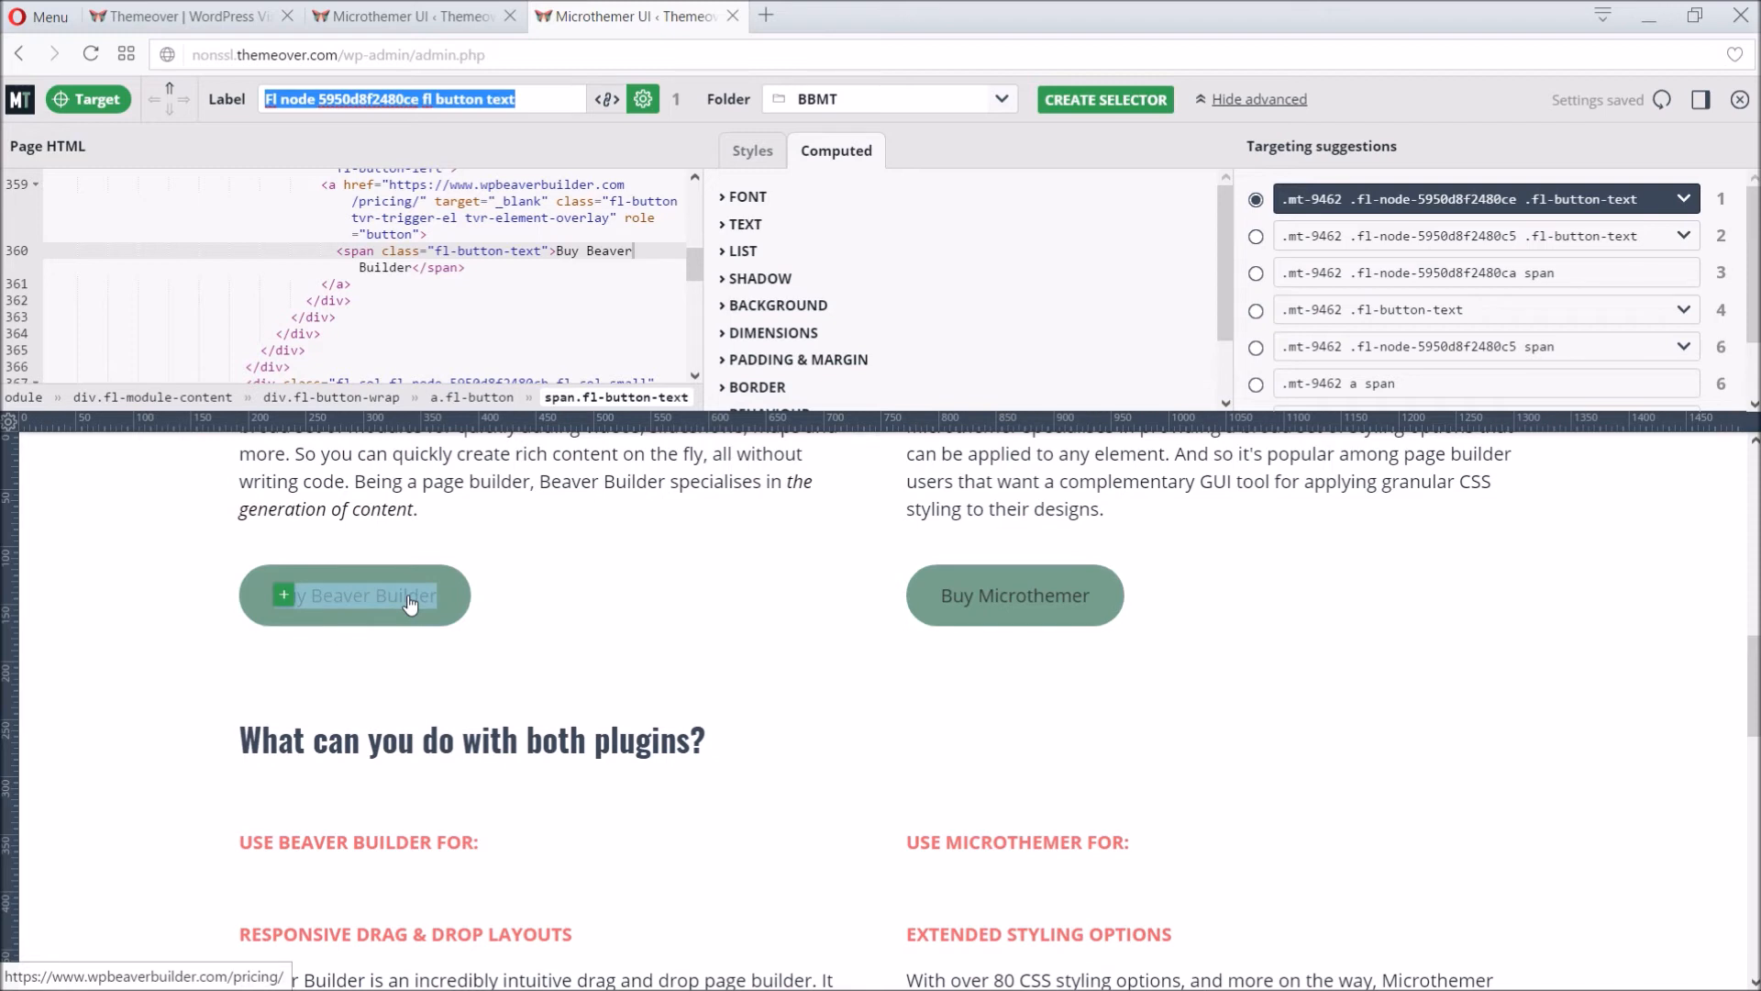
mouse_move(358, 589)
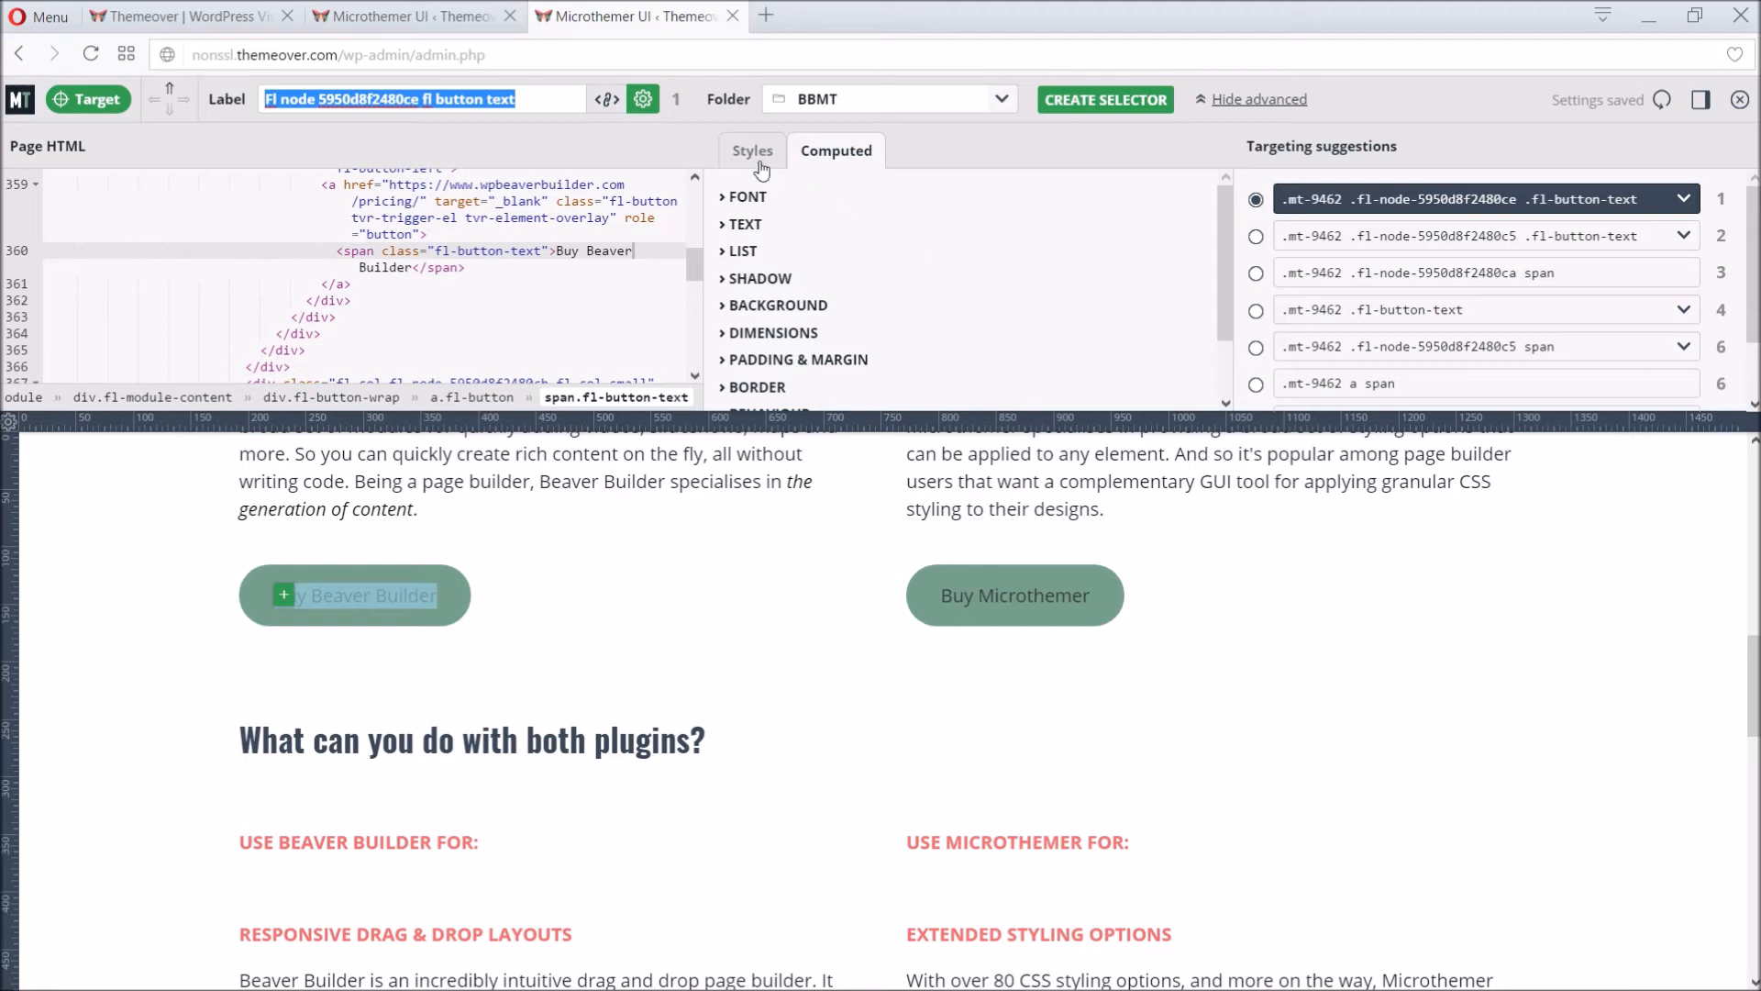
click(752, 150)
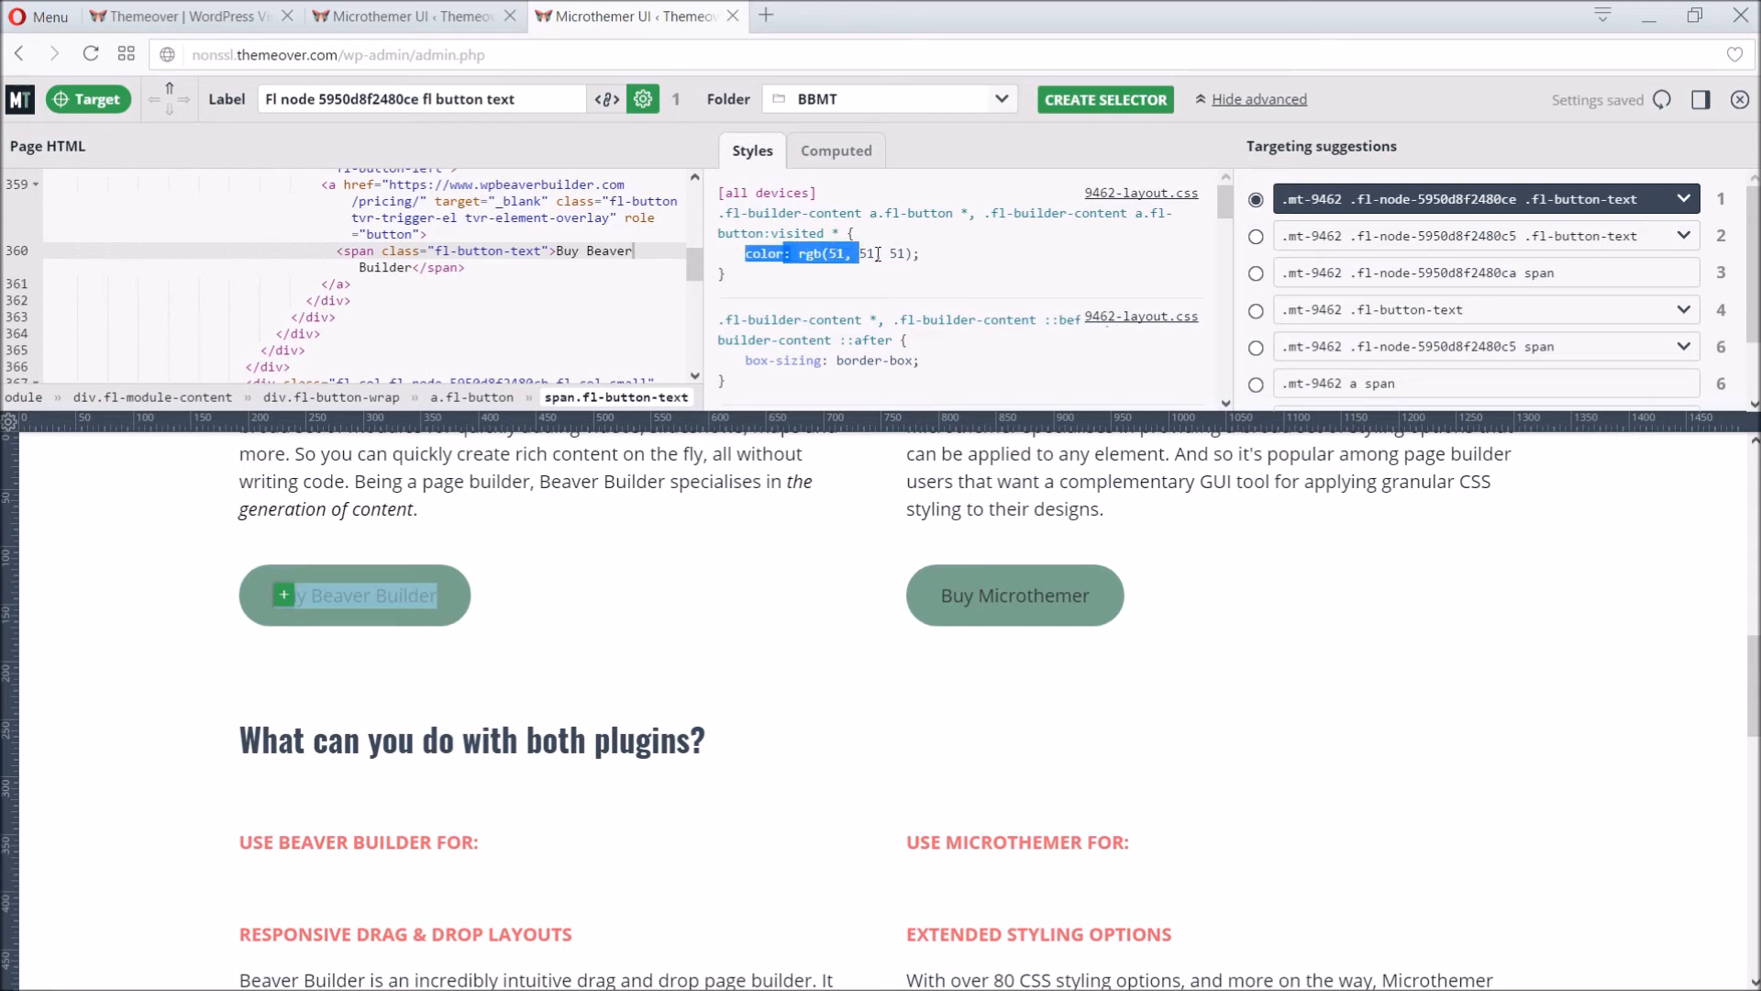
click(967, 268)
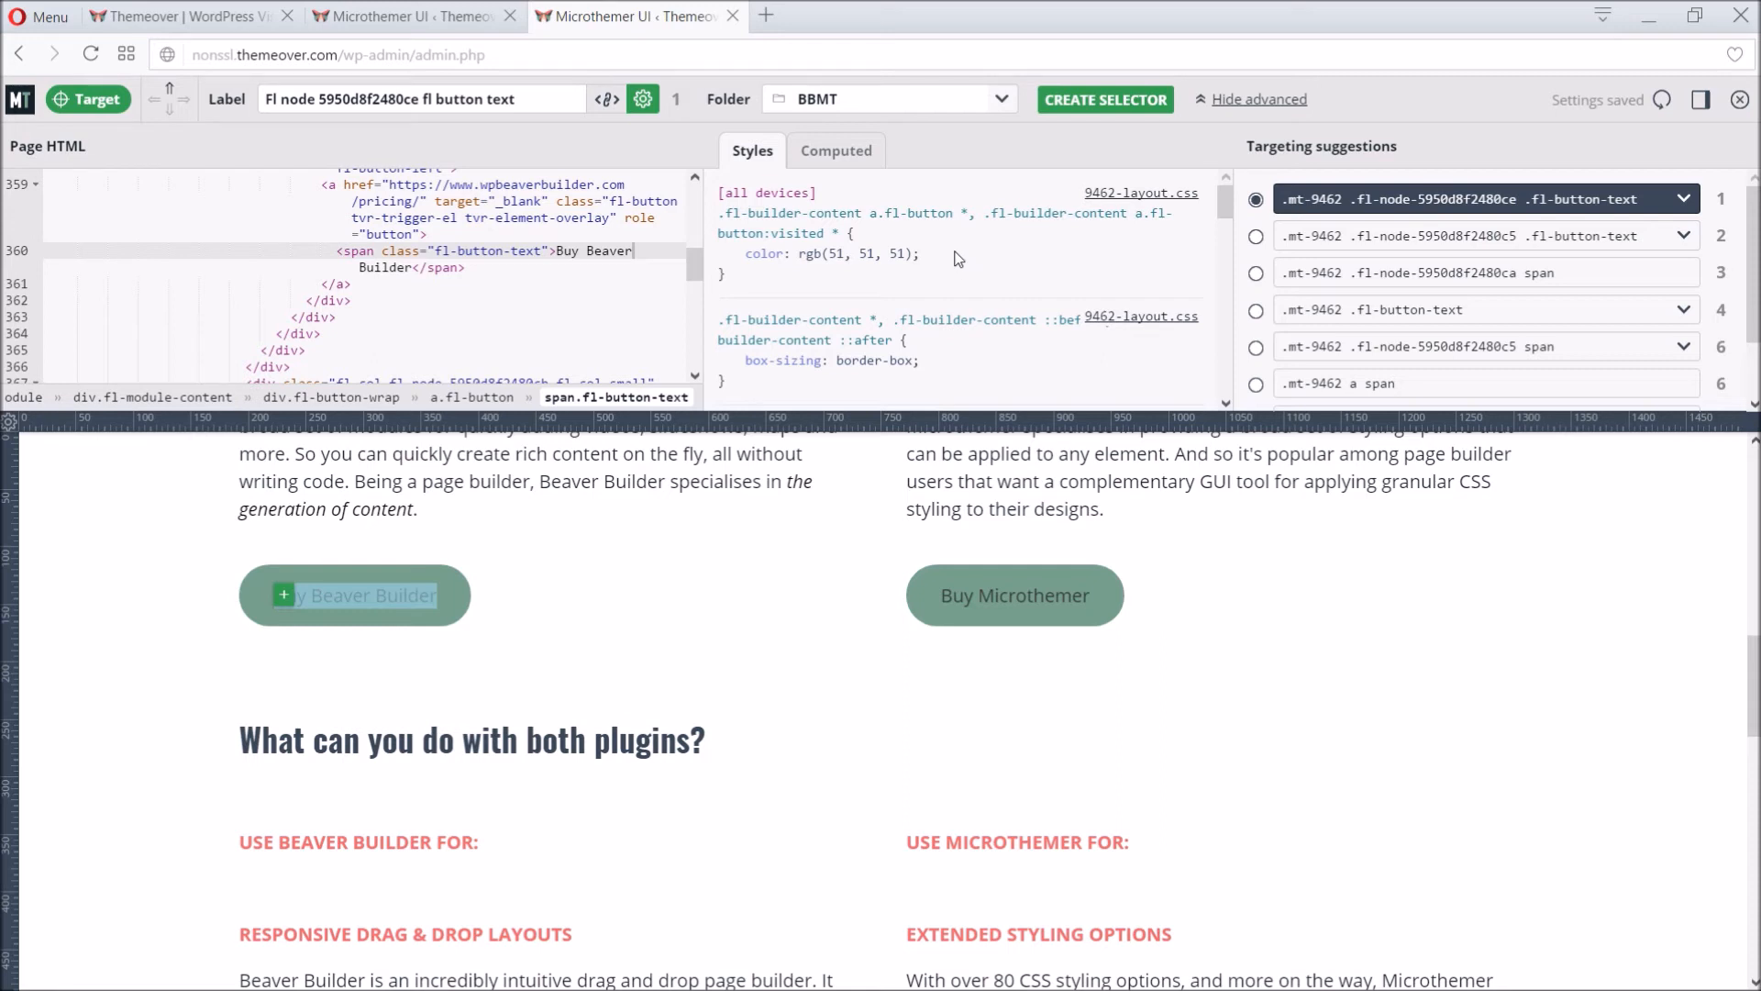
mouse_move(836, 151)
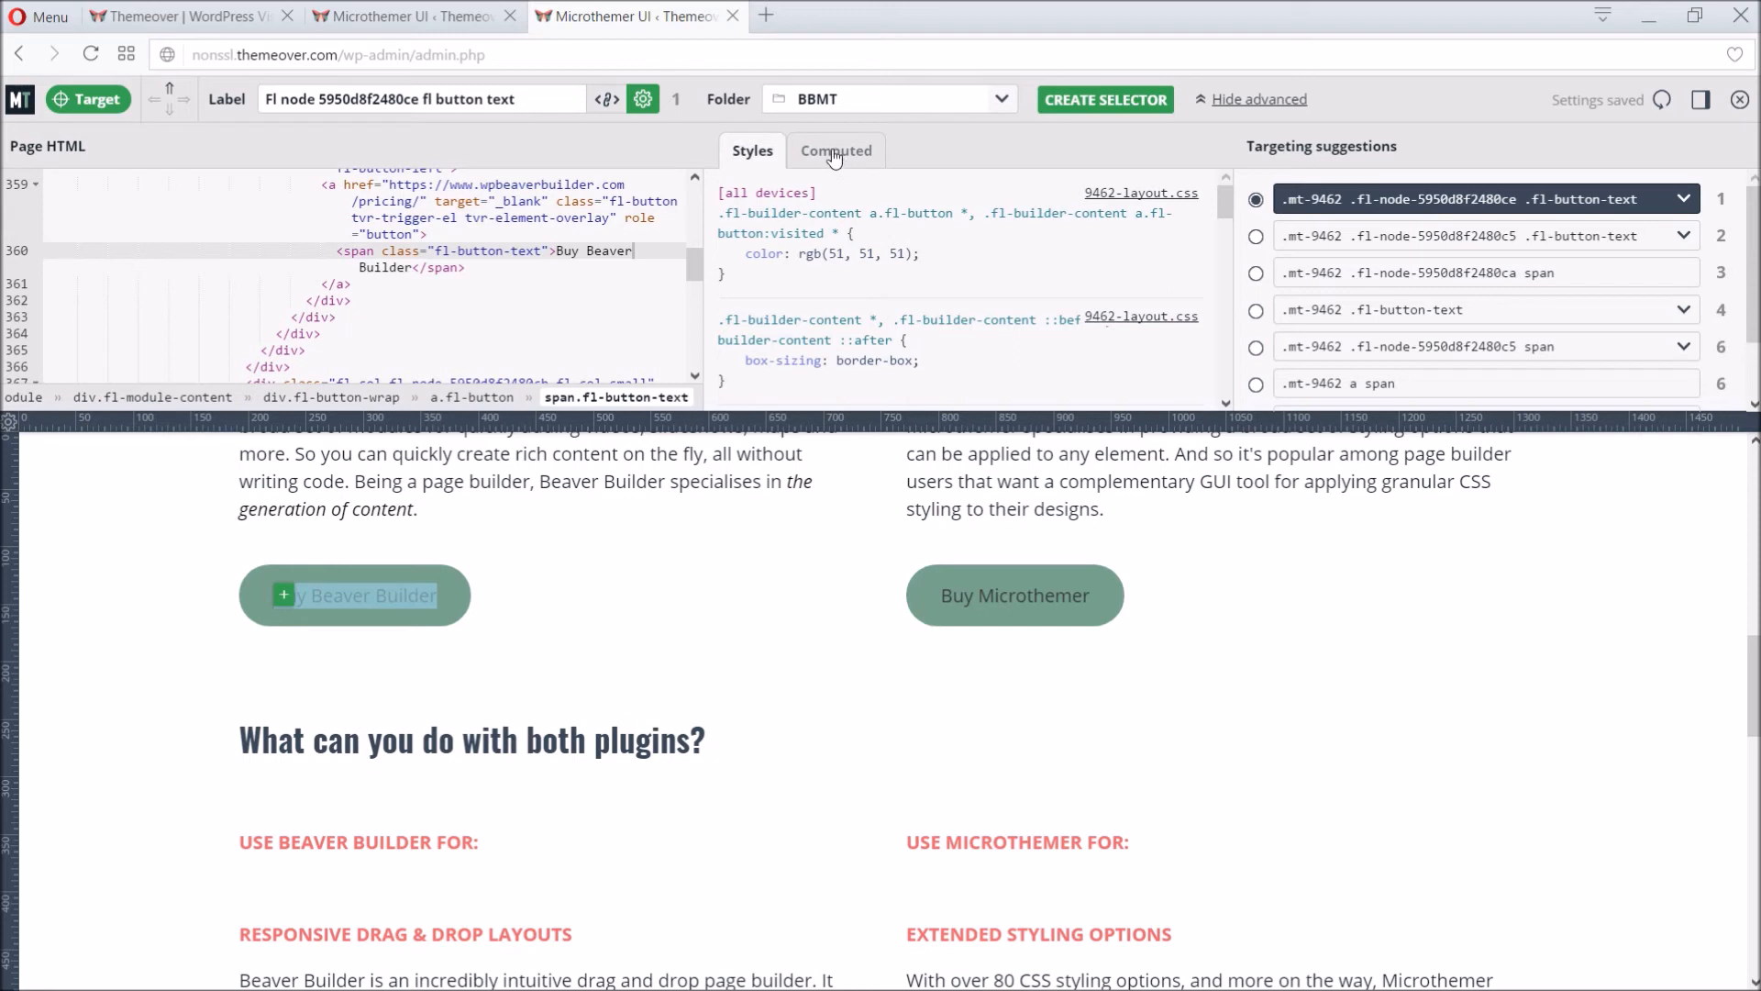
click(837, 151)
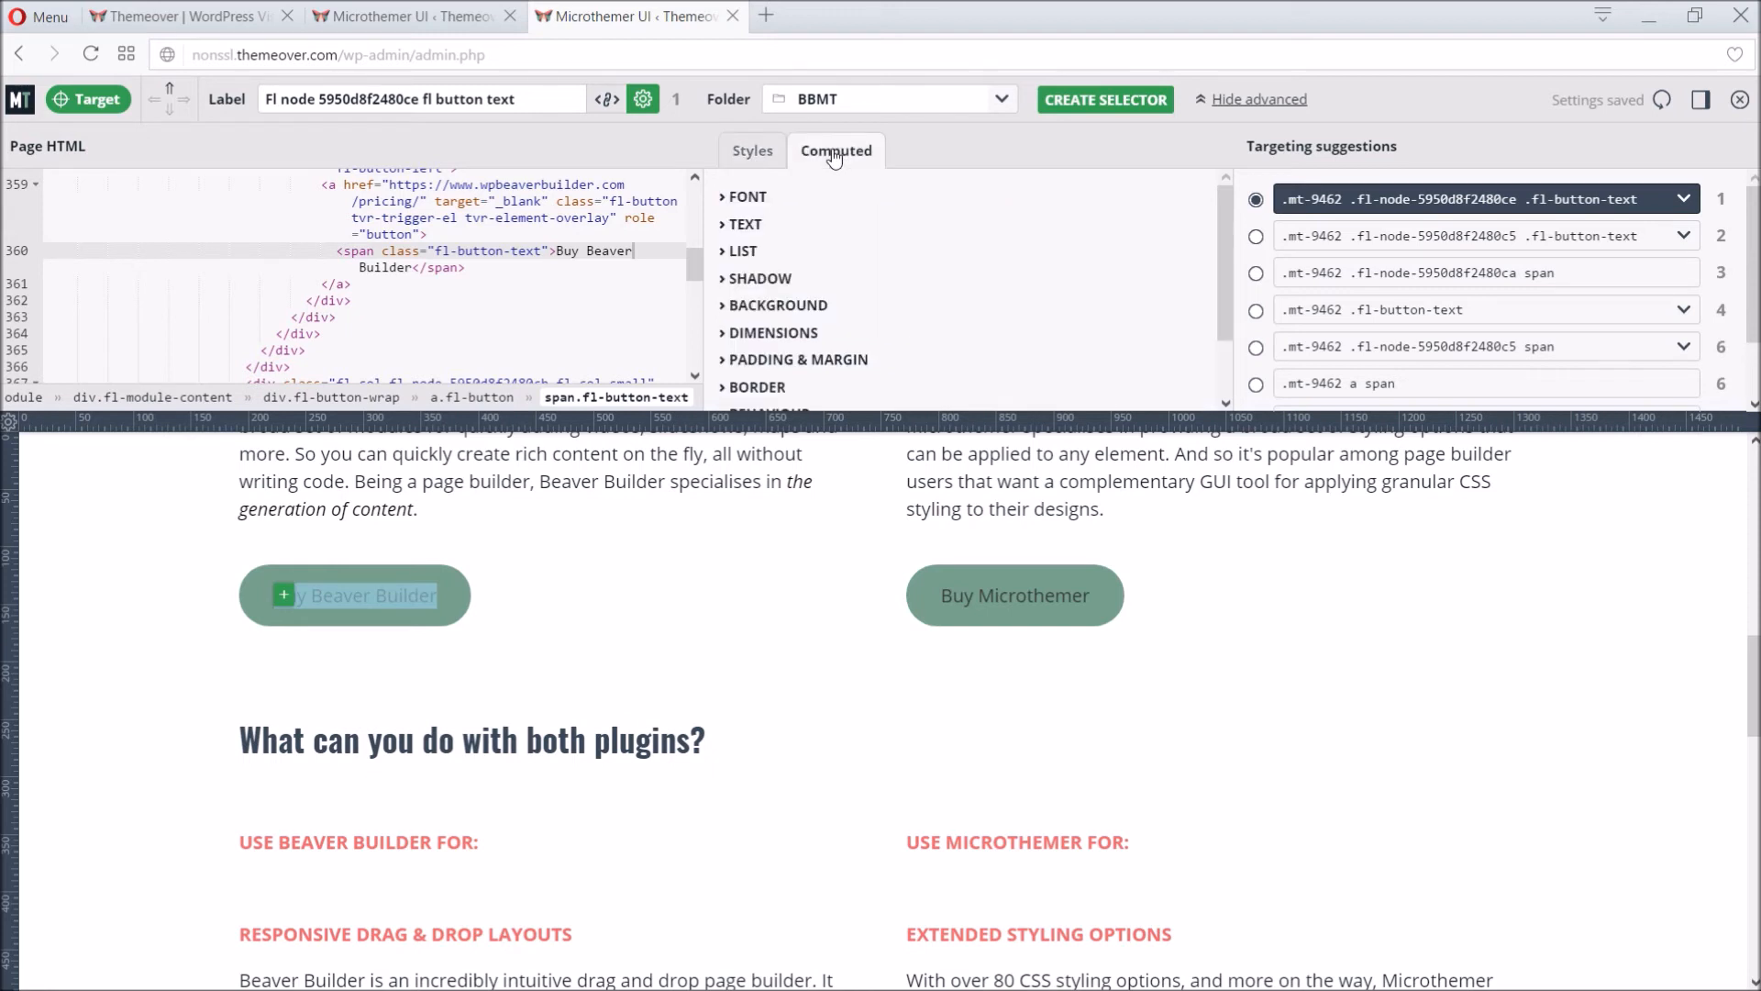
mouse_move(838, 185)
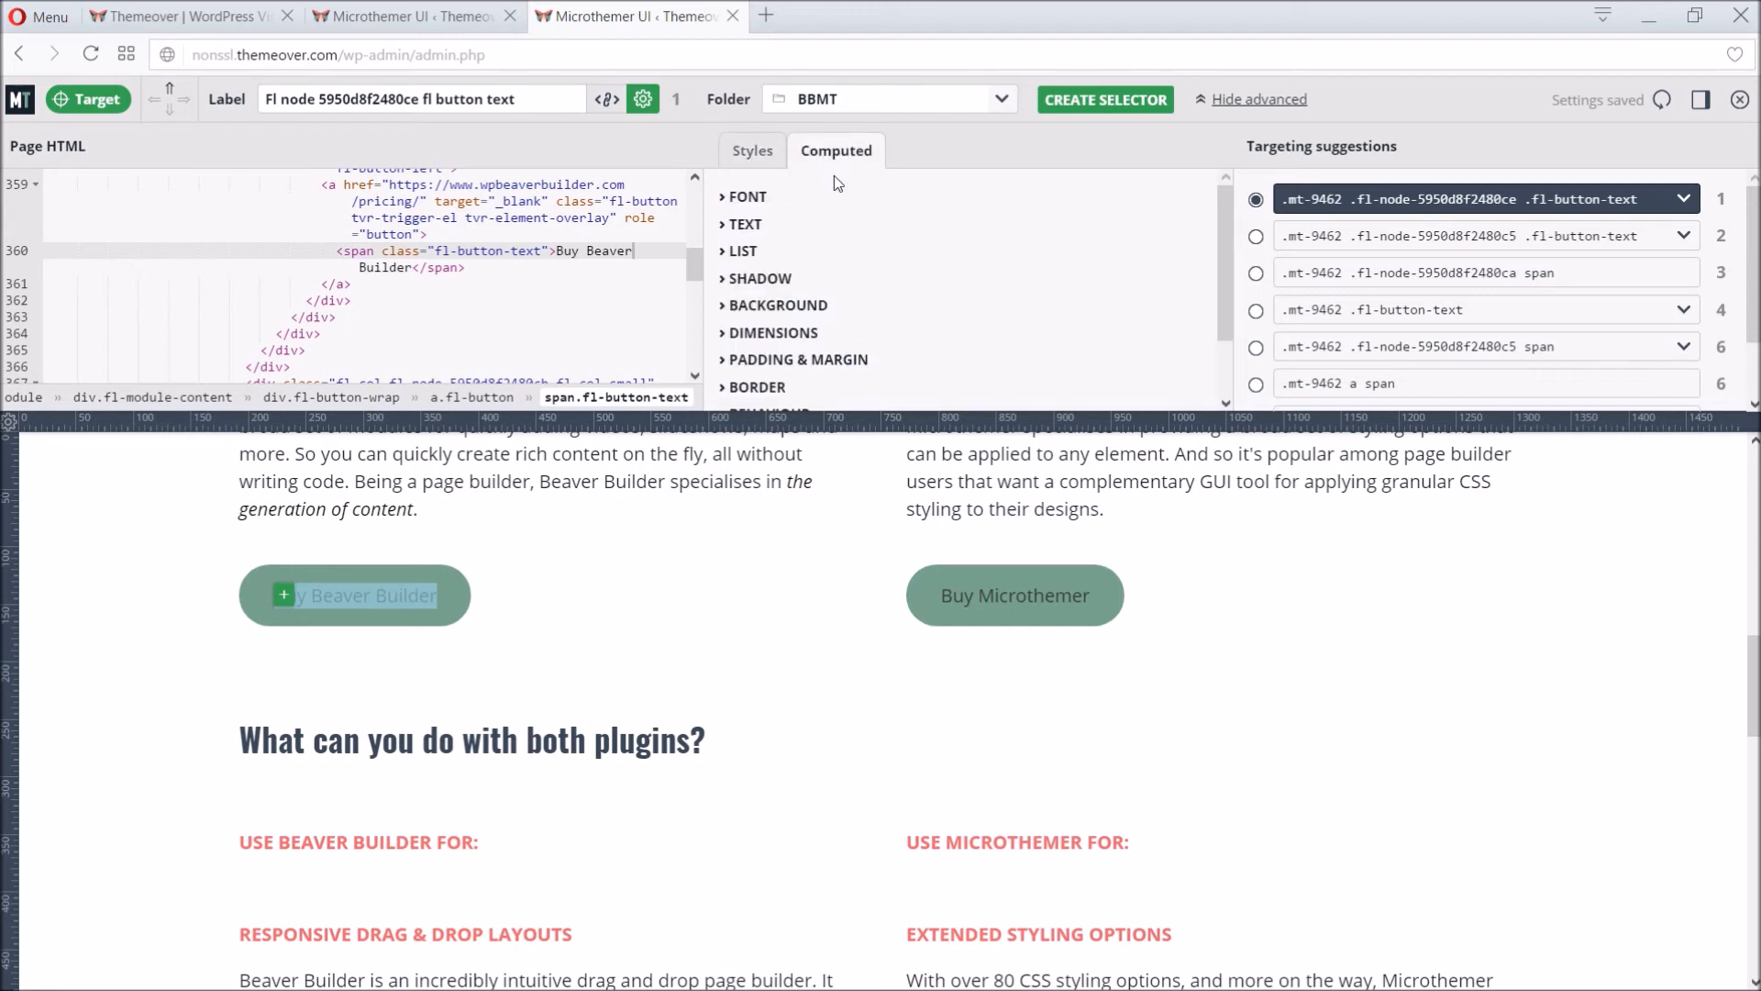
click(747, 196)
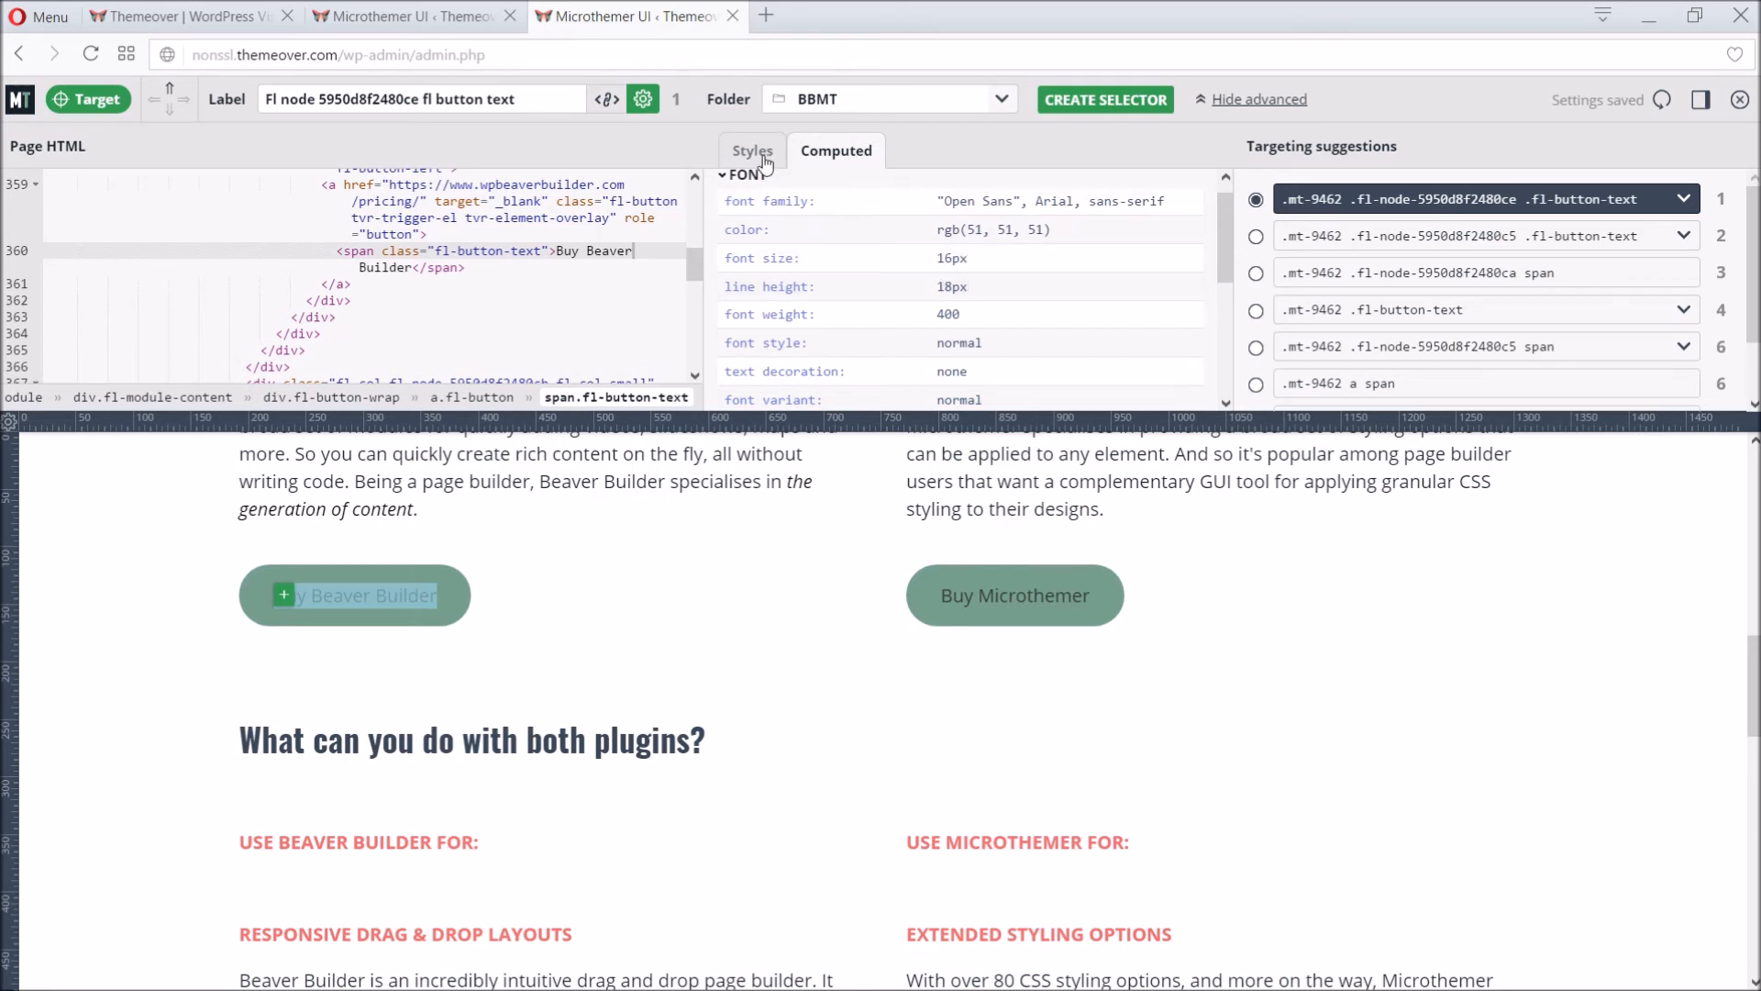
click(752, 150)
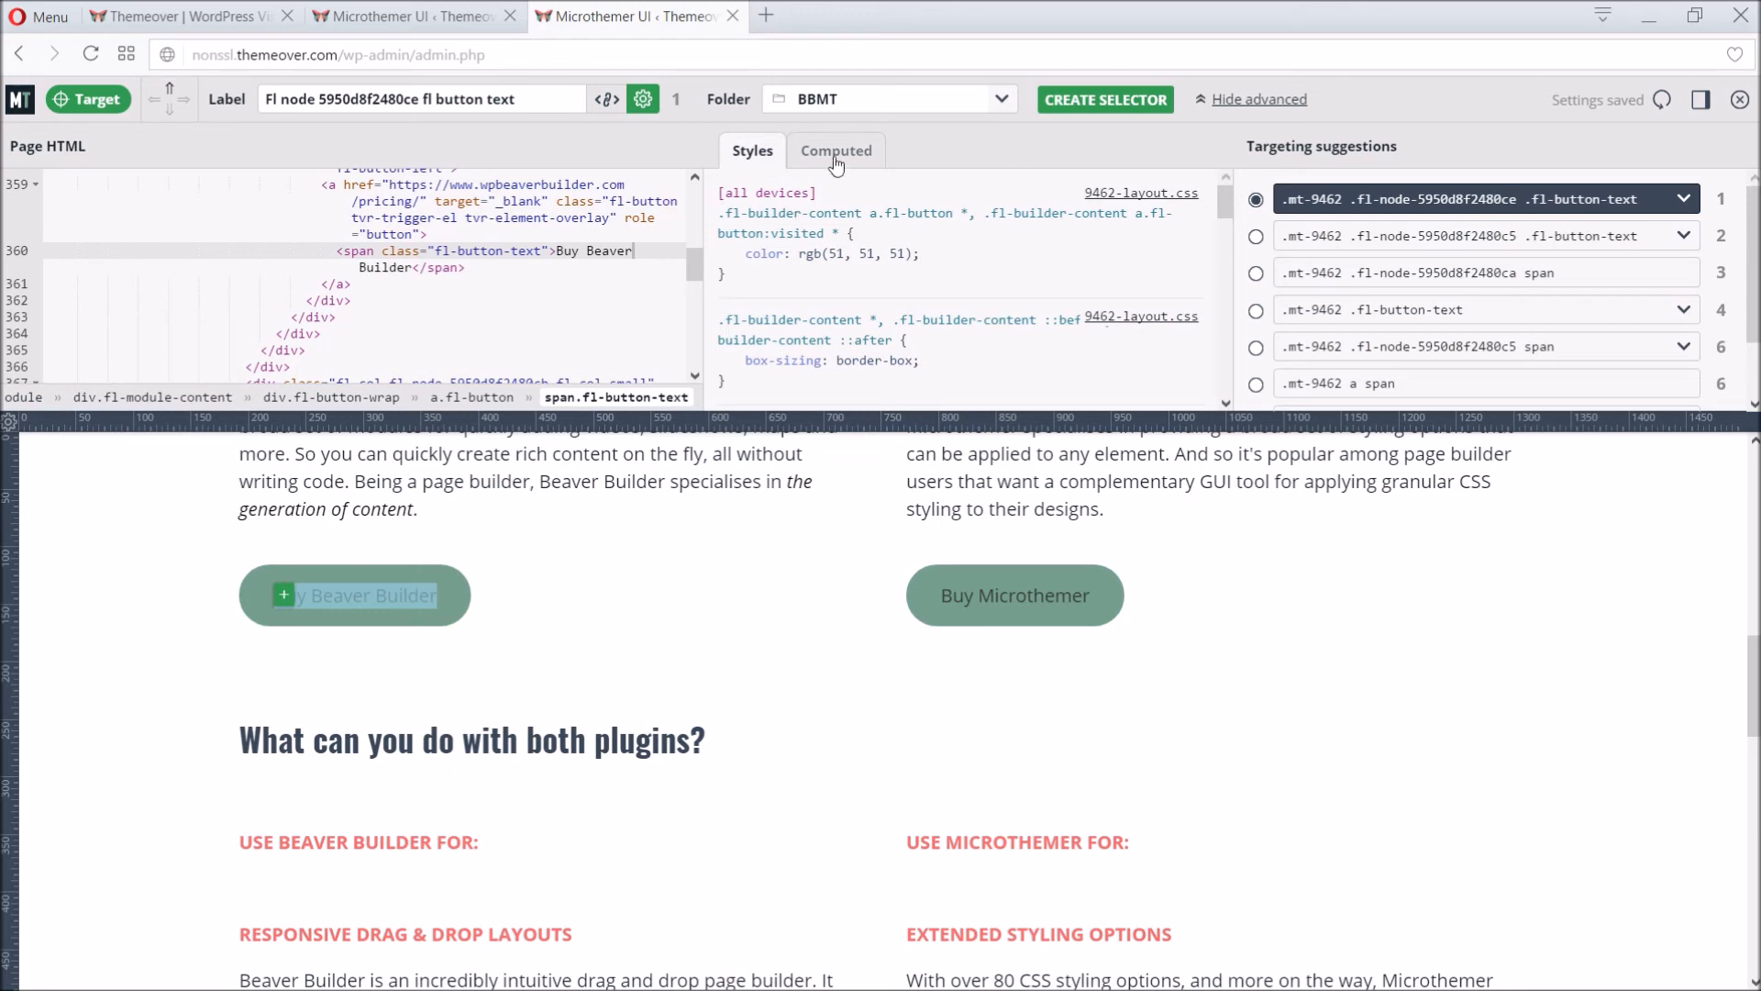
click(837, 151)
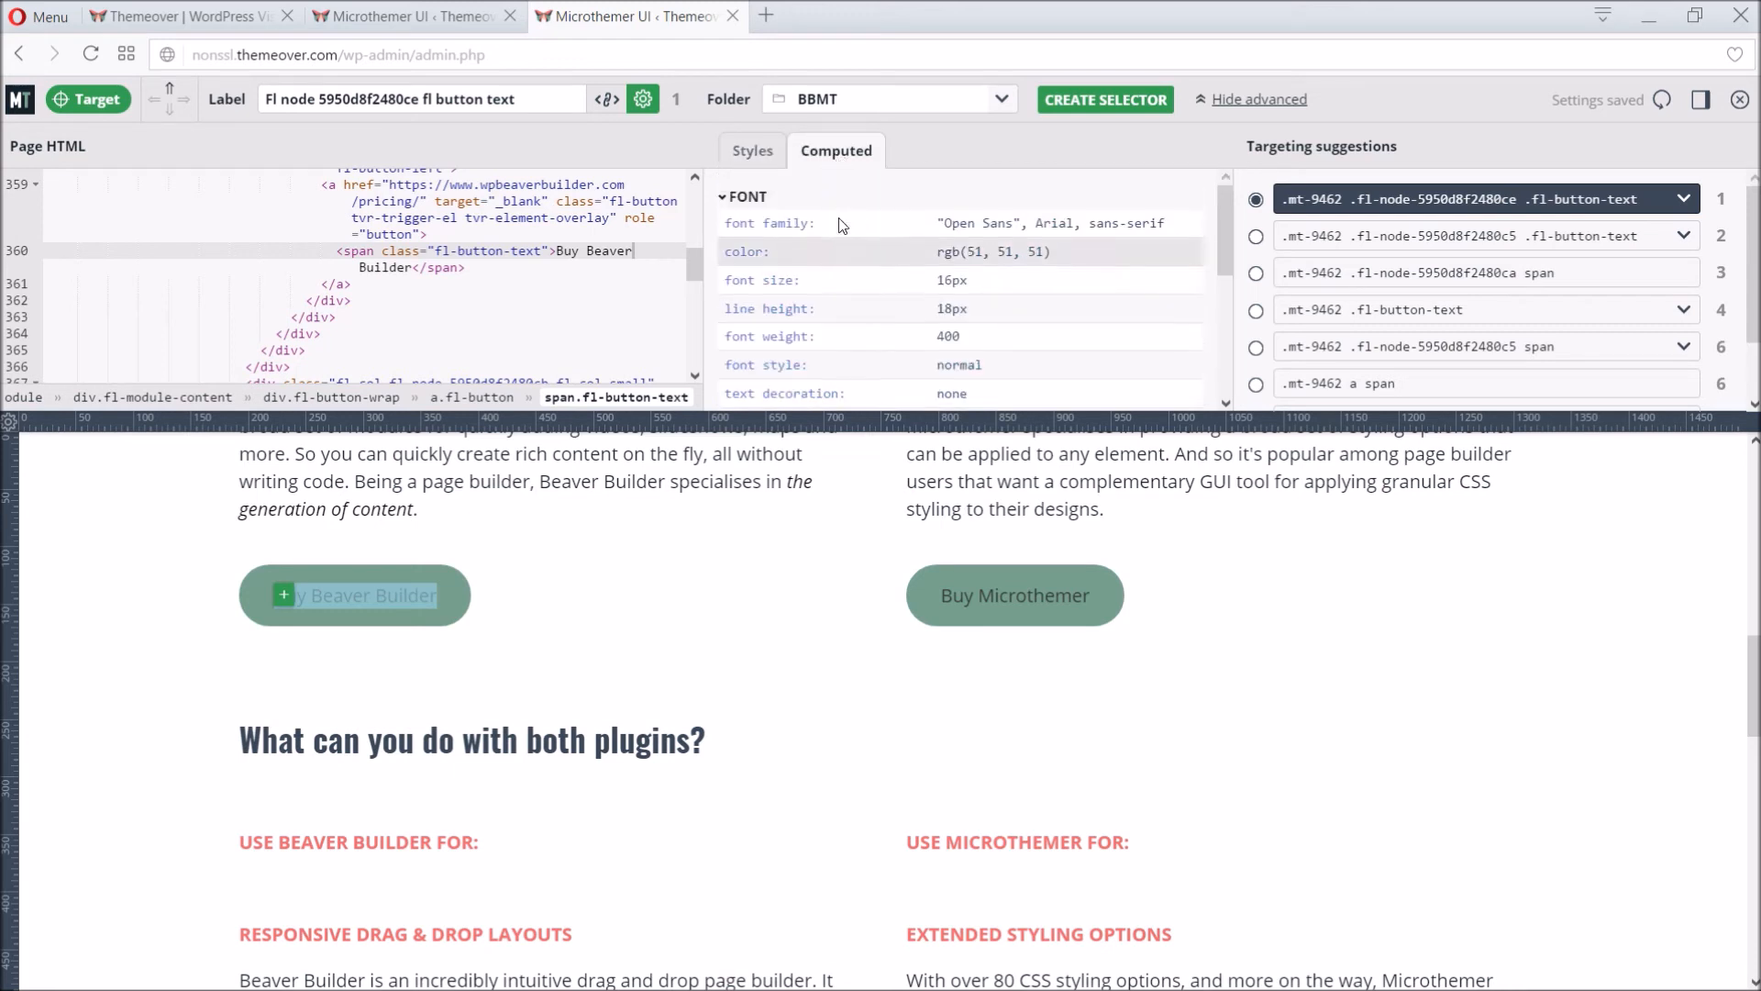
click(746, 196)
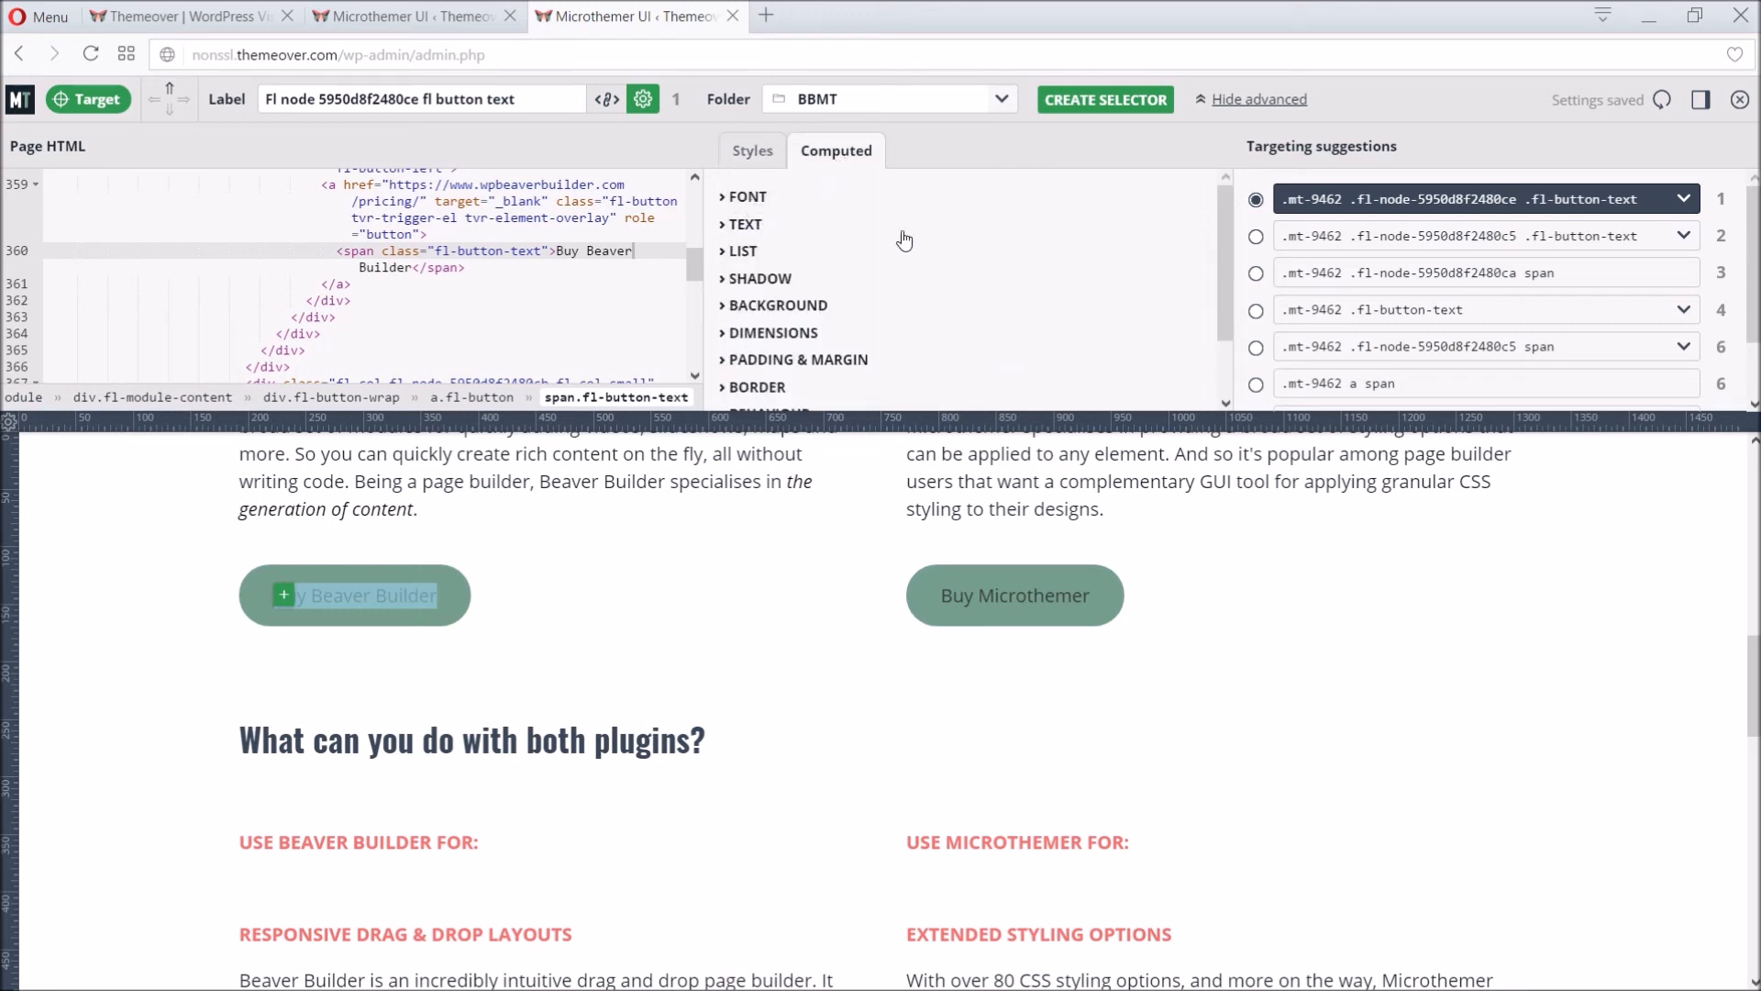
mouse_move(1257, 315)
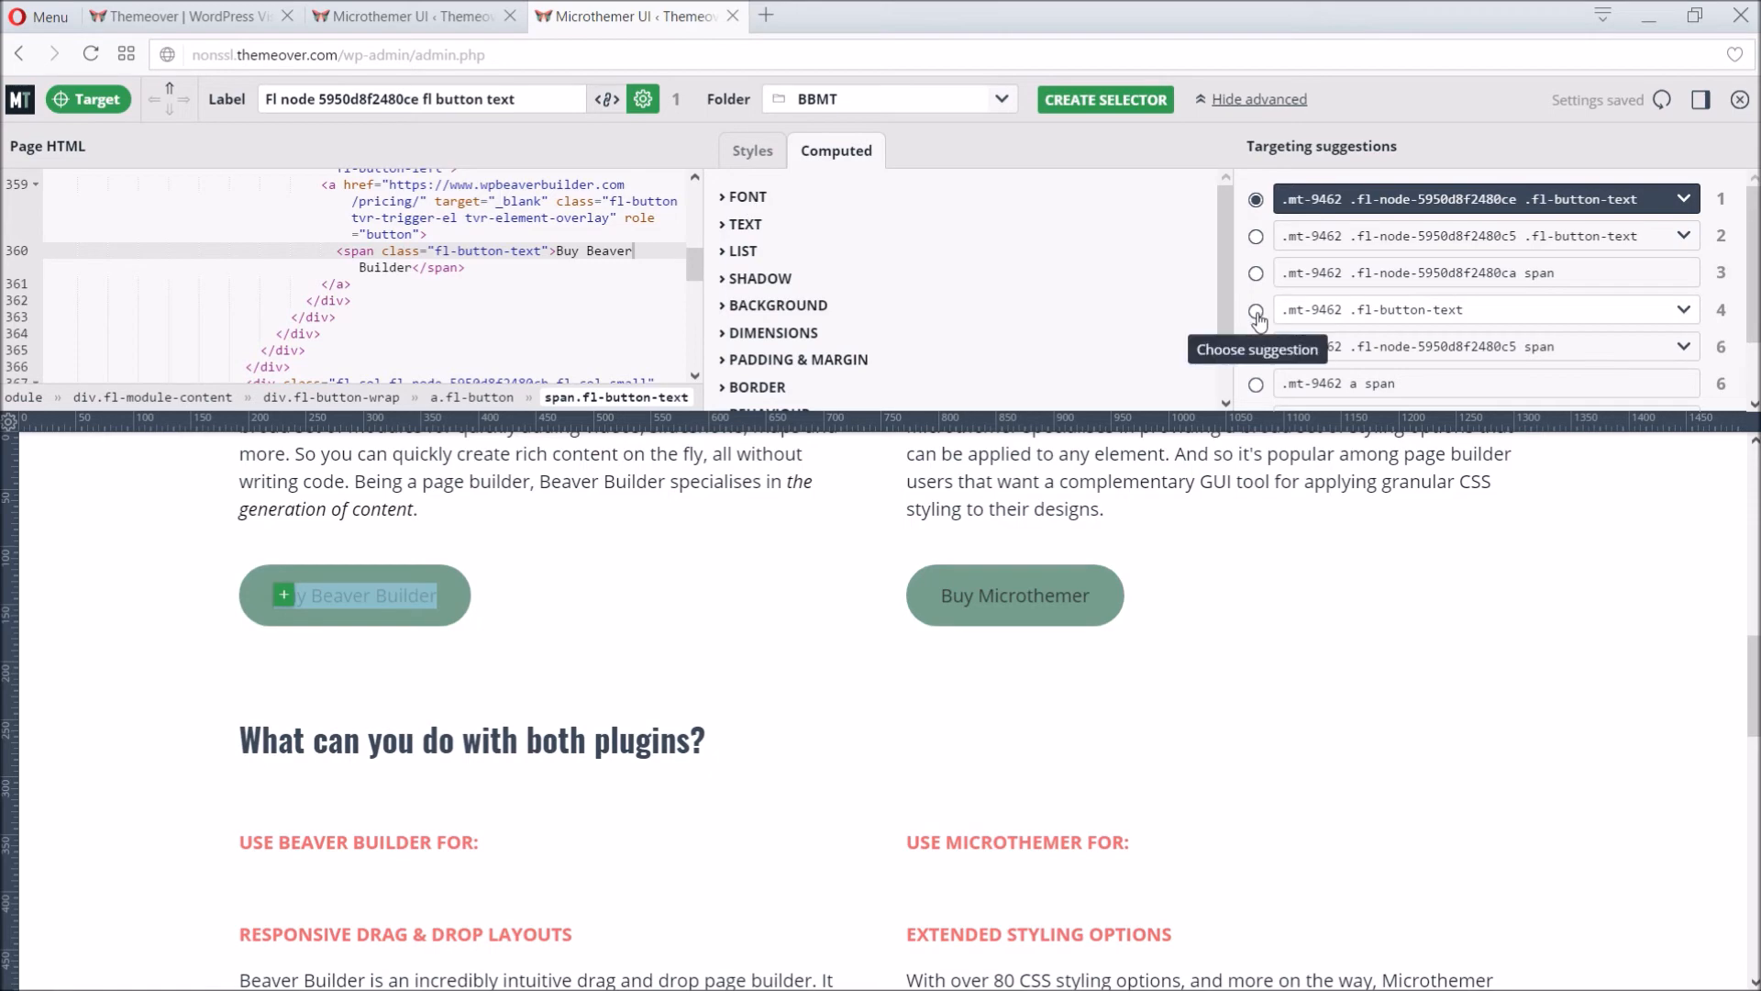
Step: Create the button text selector from the .fl-button-text suggestion and show the selector folders list
click(1255, 312)
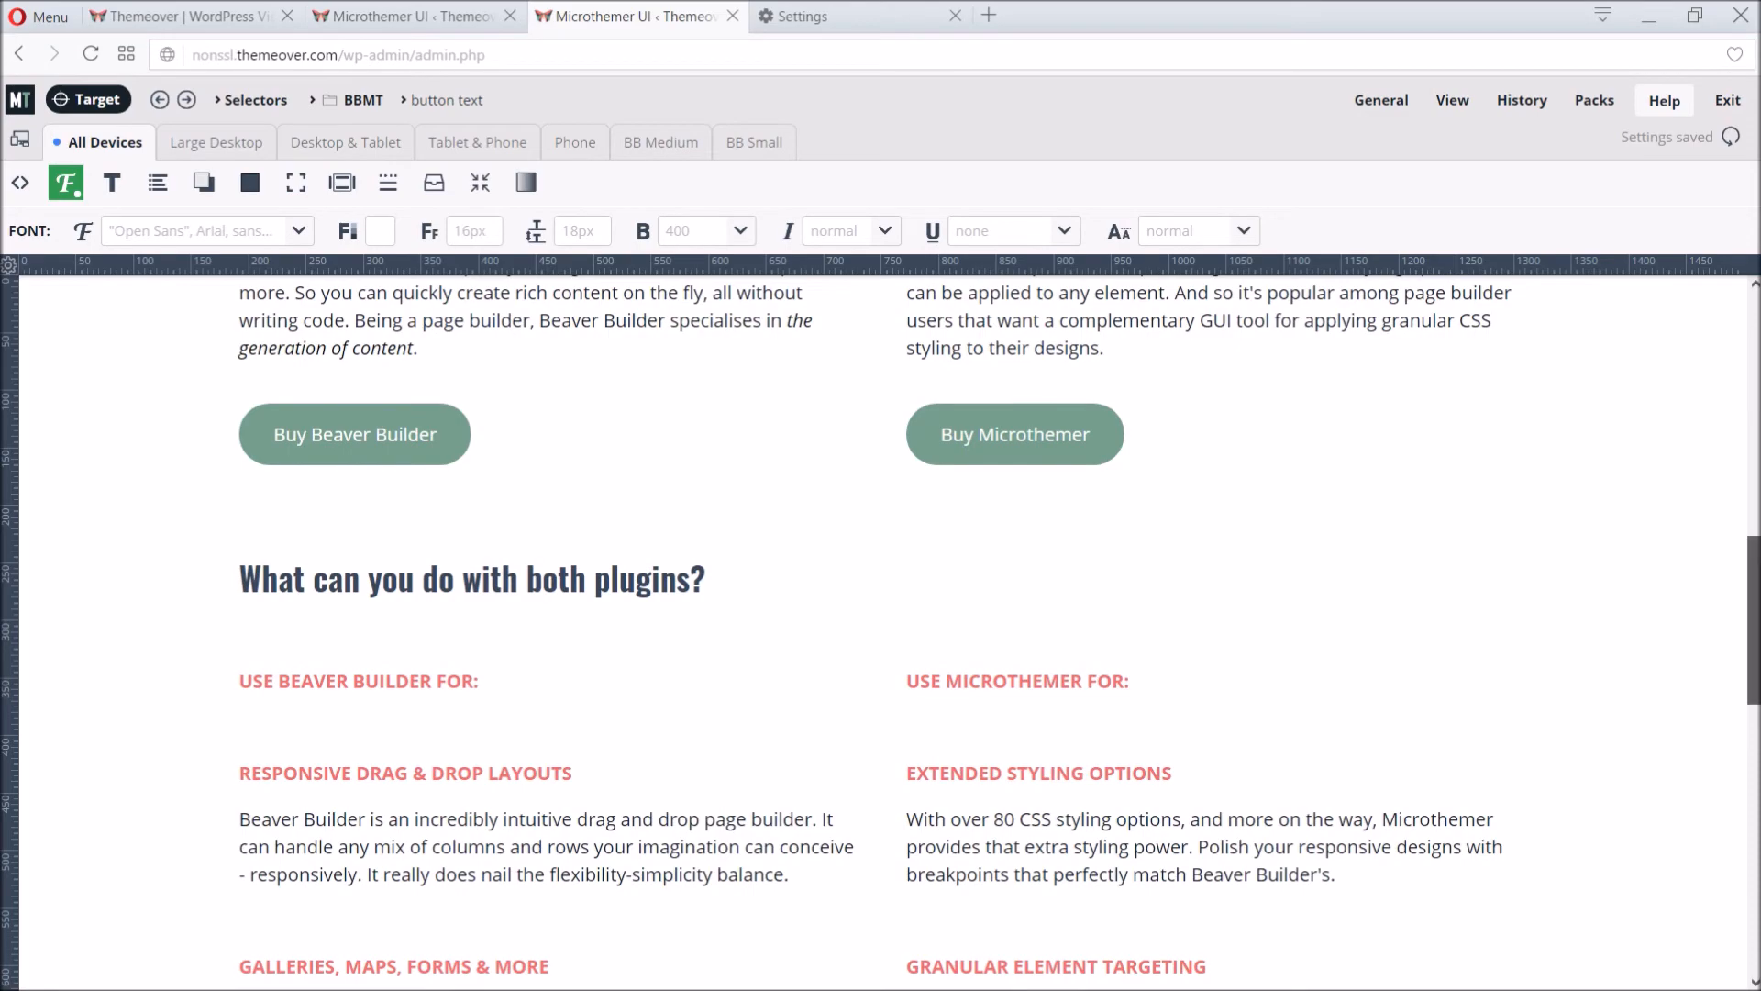
scroll(down, 3)
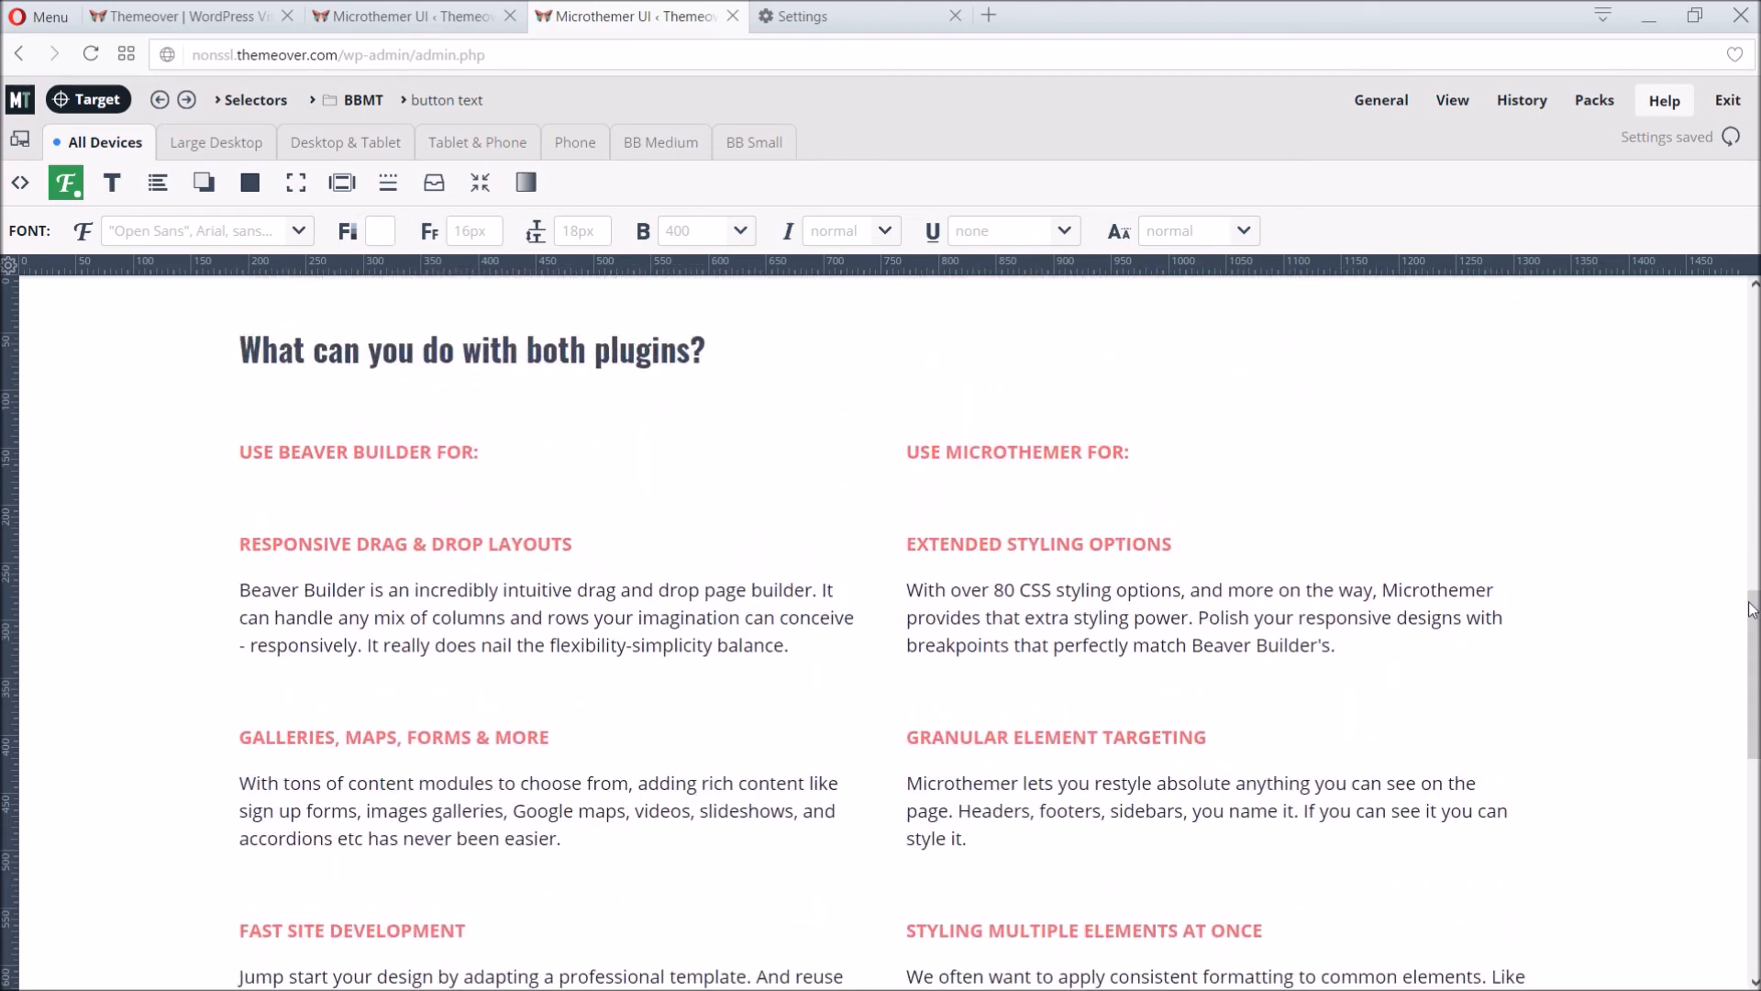
click(256, 99)
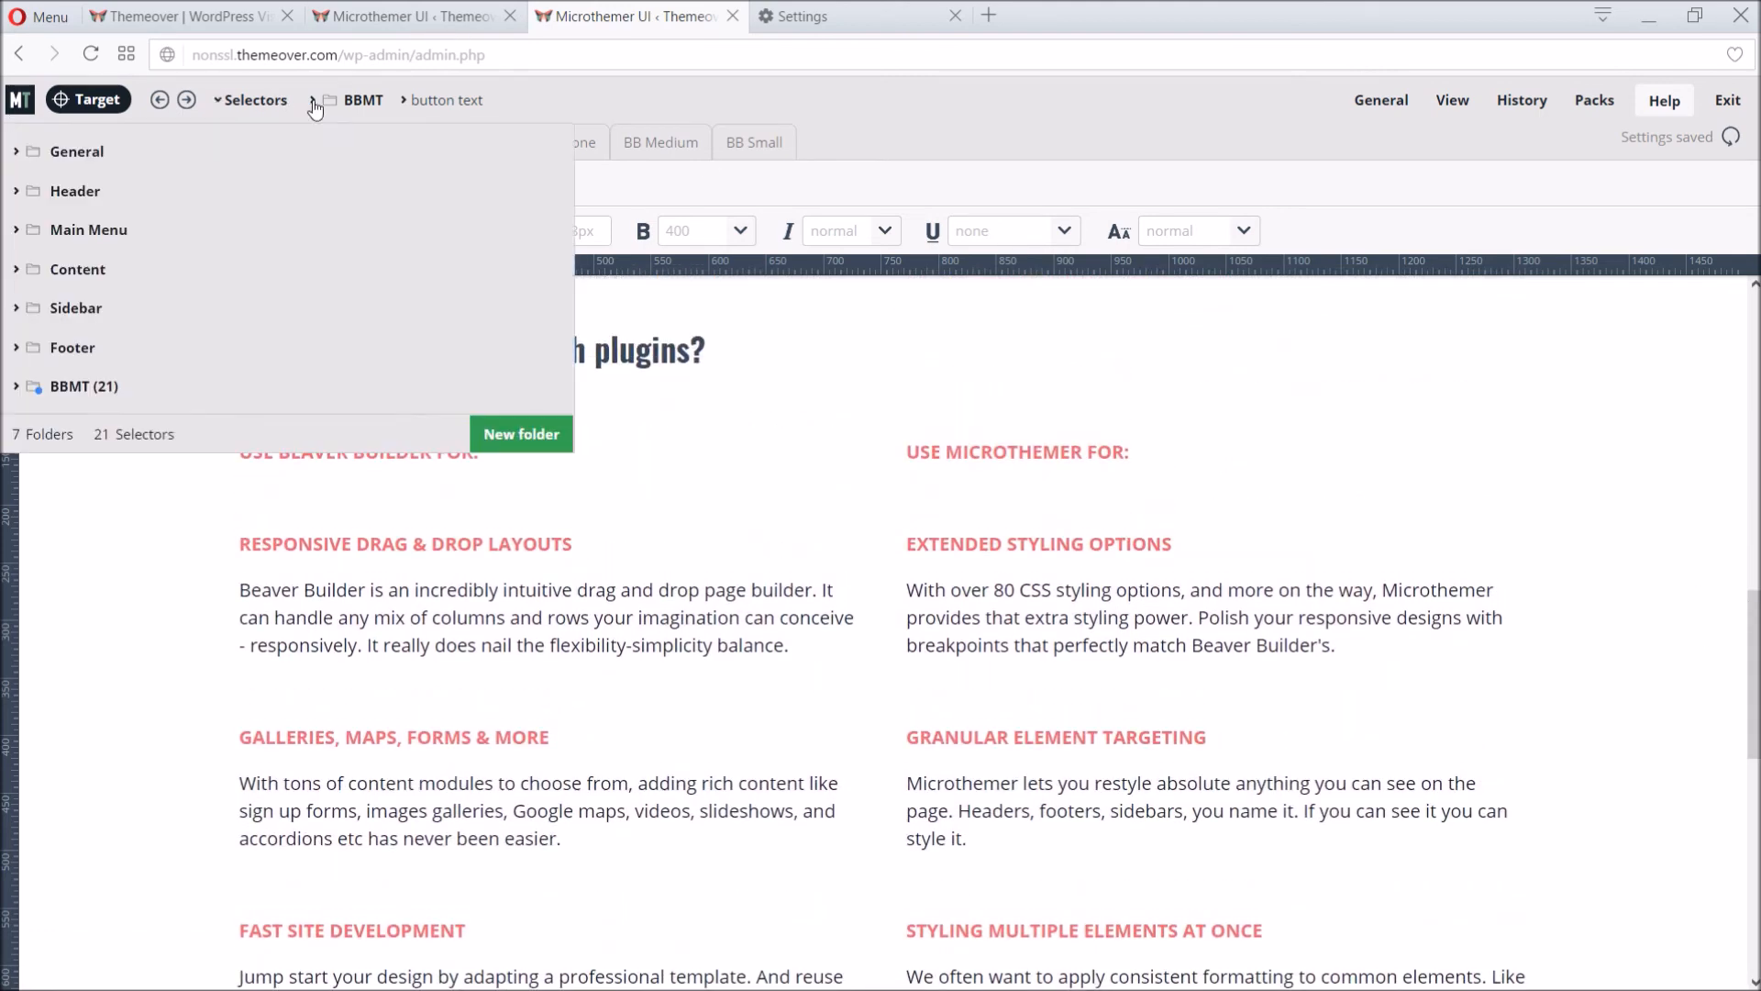
Step: Re-enable the Site footer selector in the BBMT folder and scroll down to view the footer
click(83, 387)
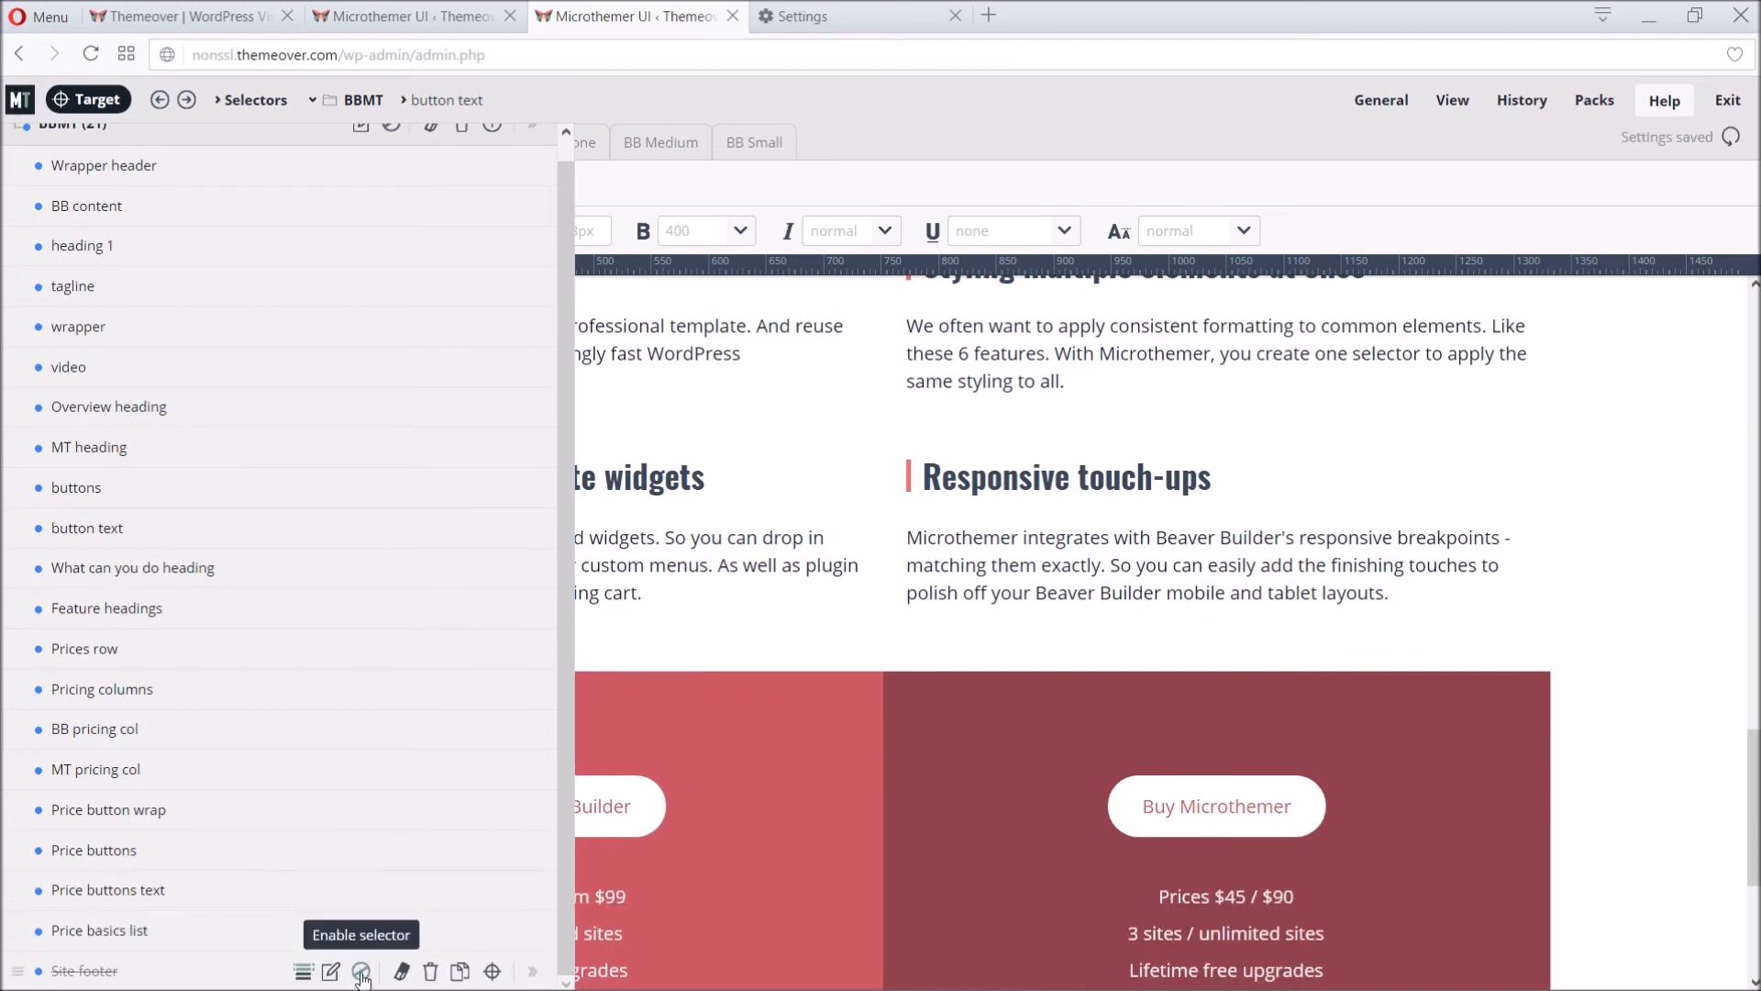
click(361, 973)
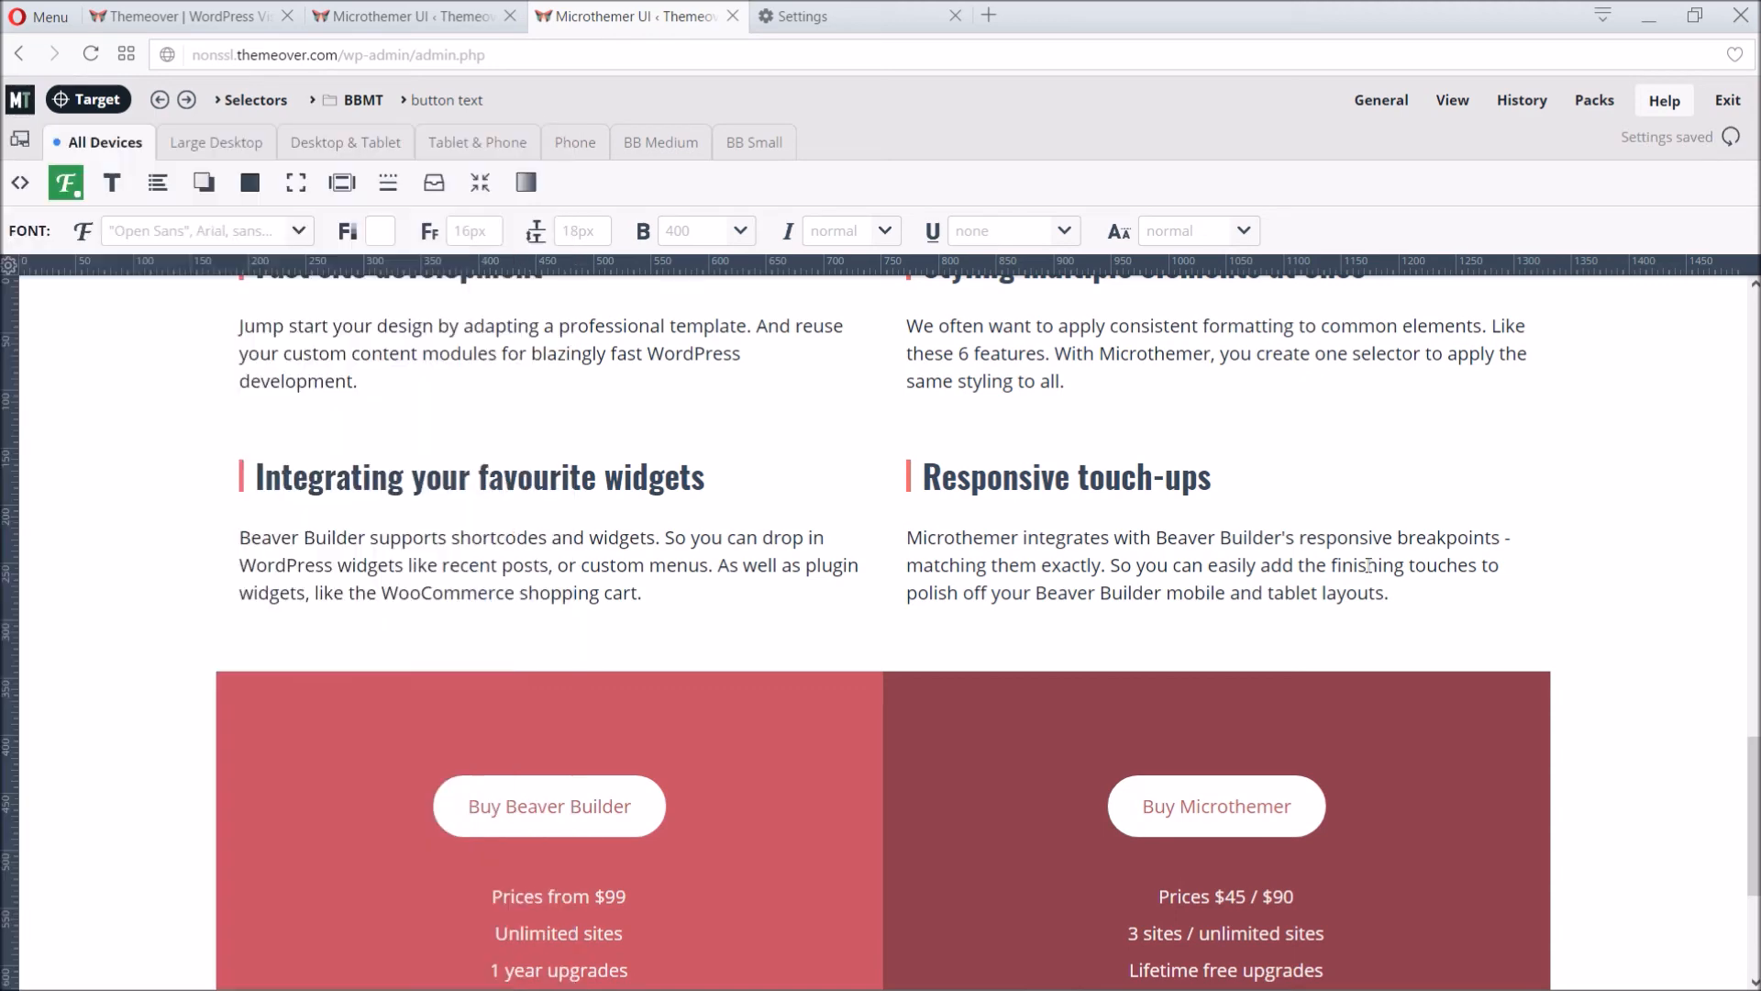
scroll(down, 3)
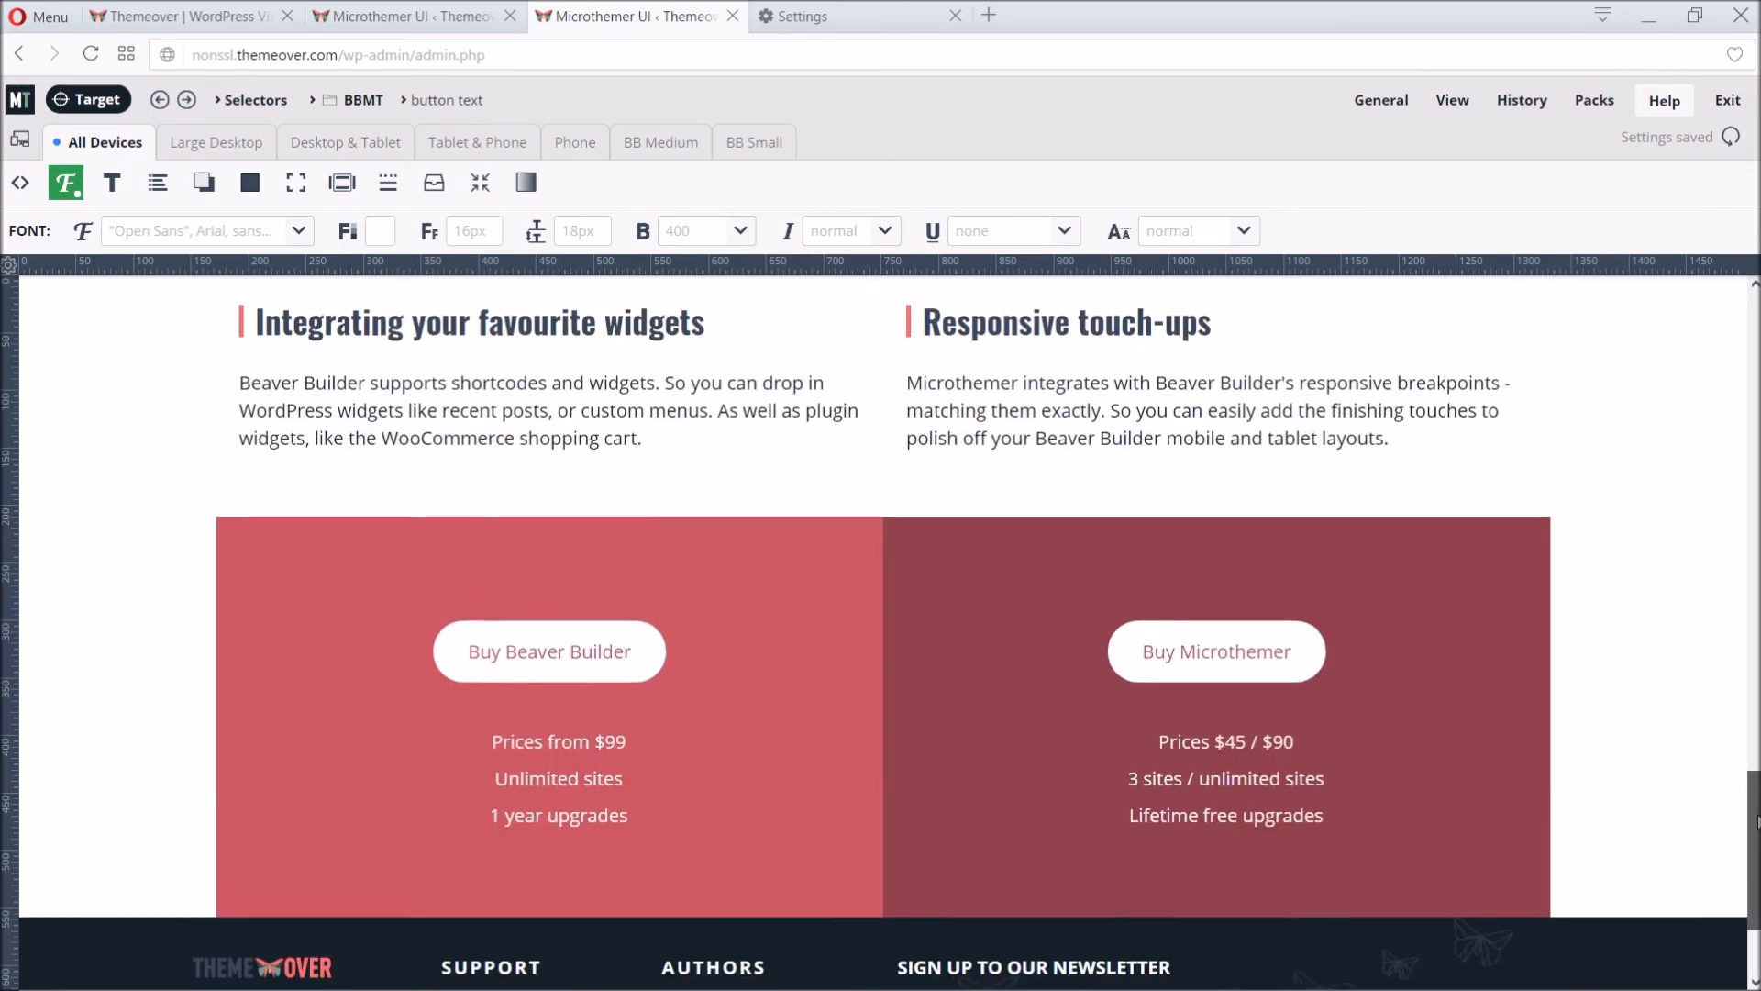
scroll(up, 3)
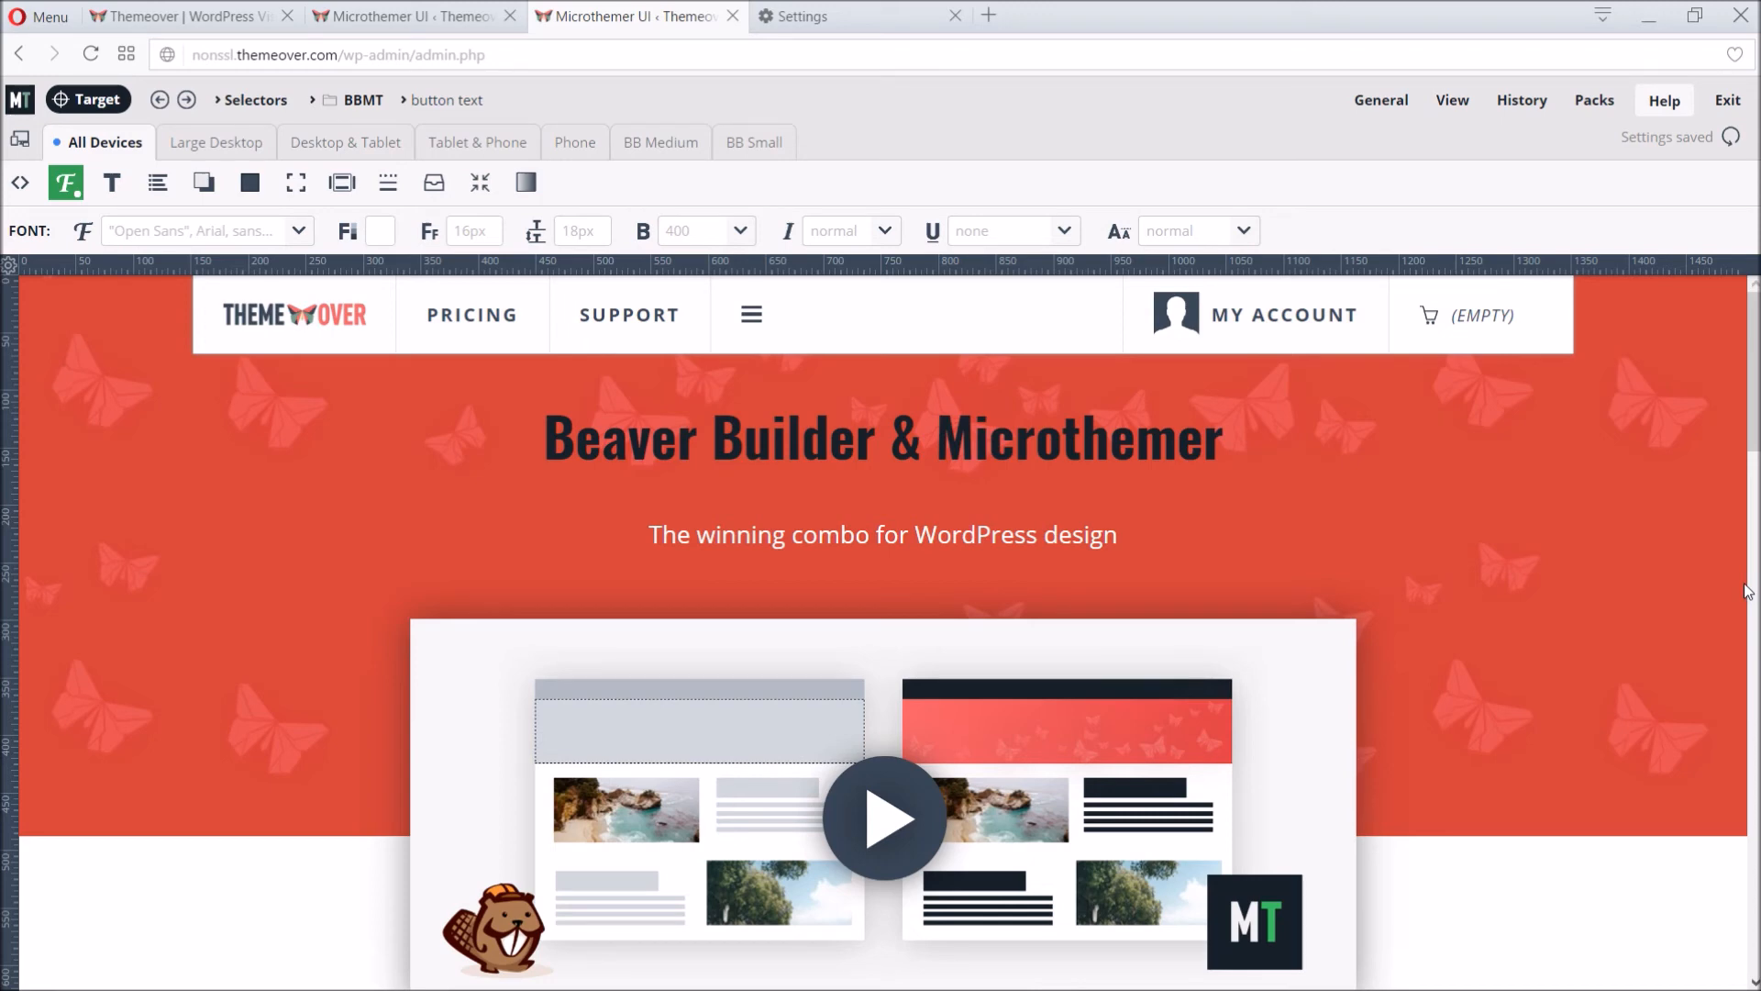
mouse_move(303, 257)
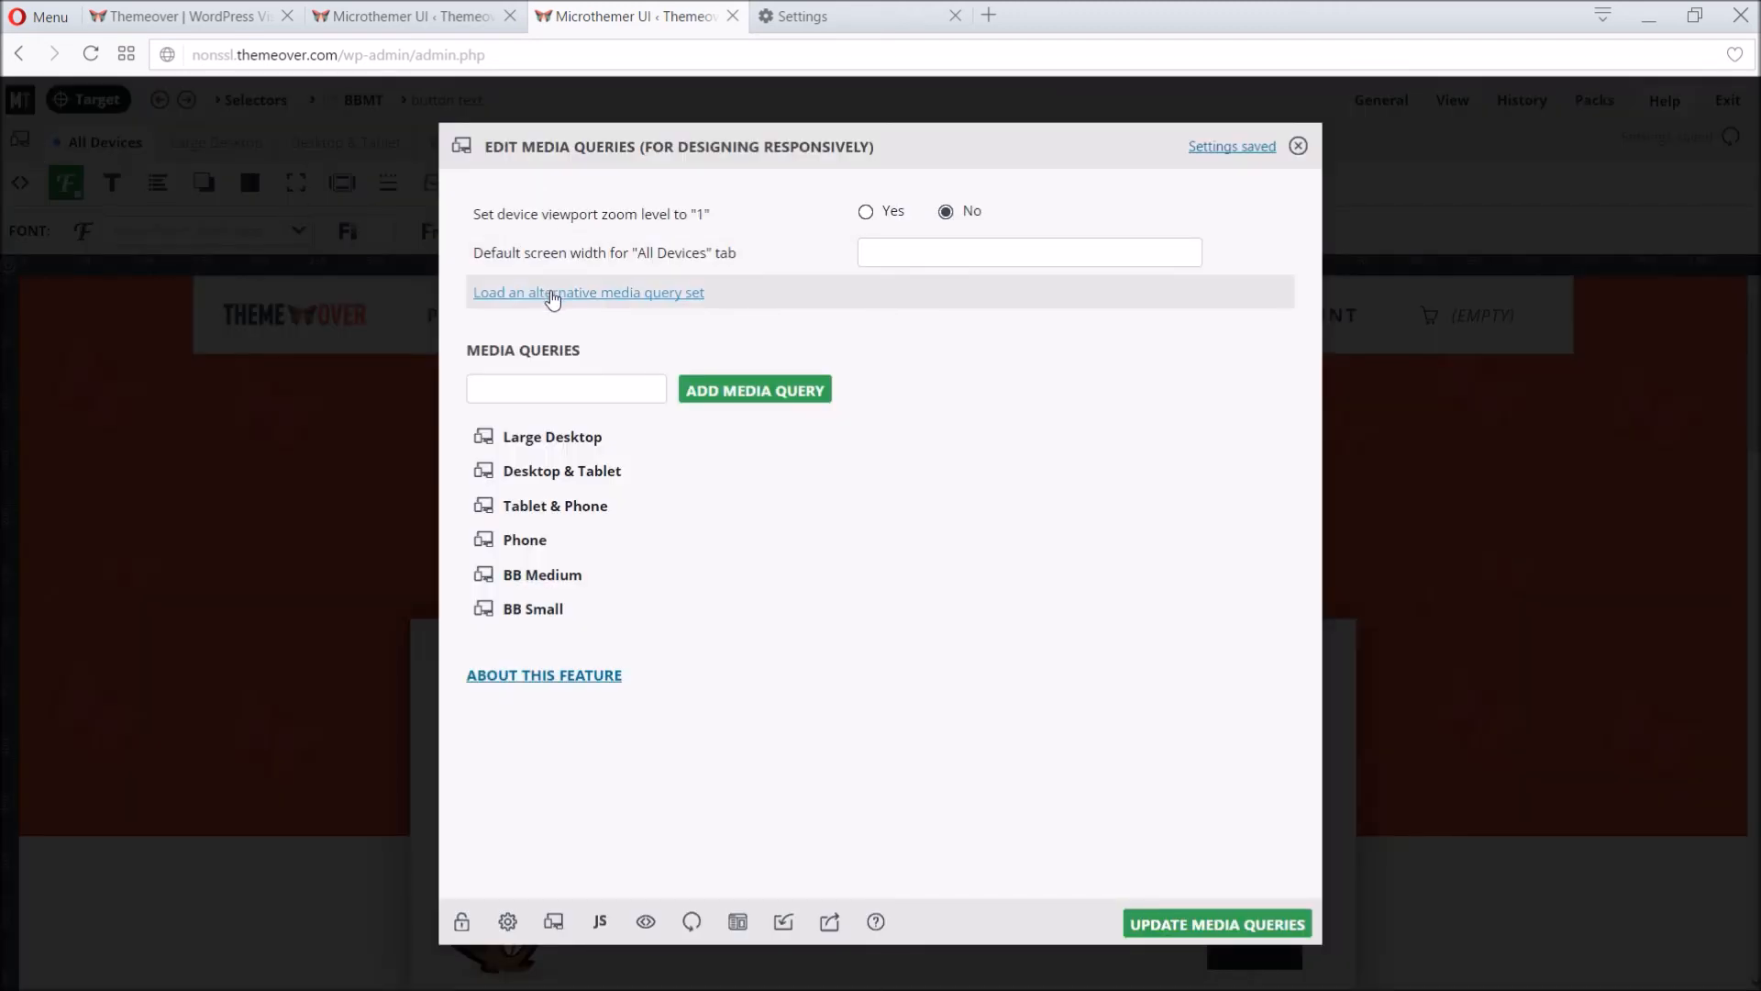
Step: Load the Beaver Builder MQs alternative media query set without overwriting existing breakpoints
click(587, 292)
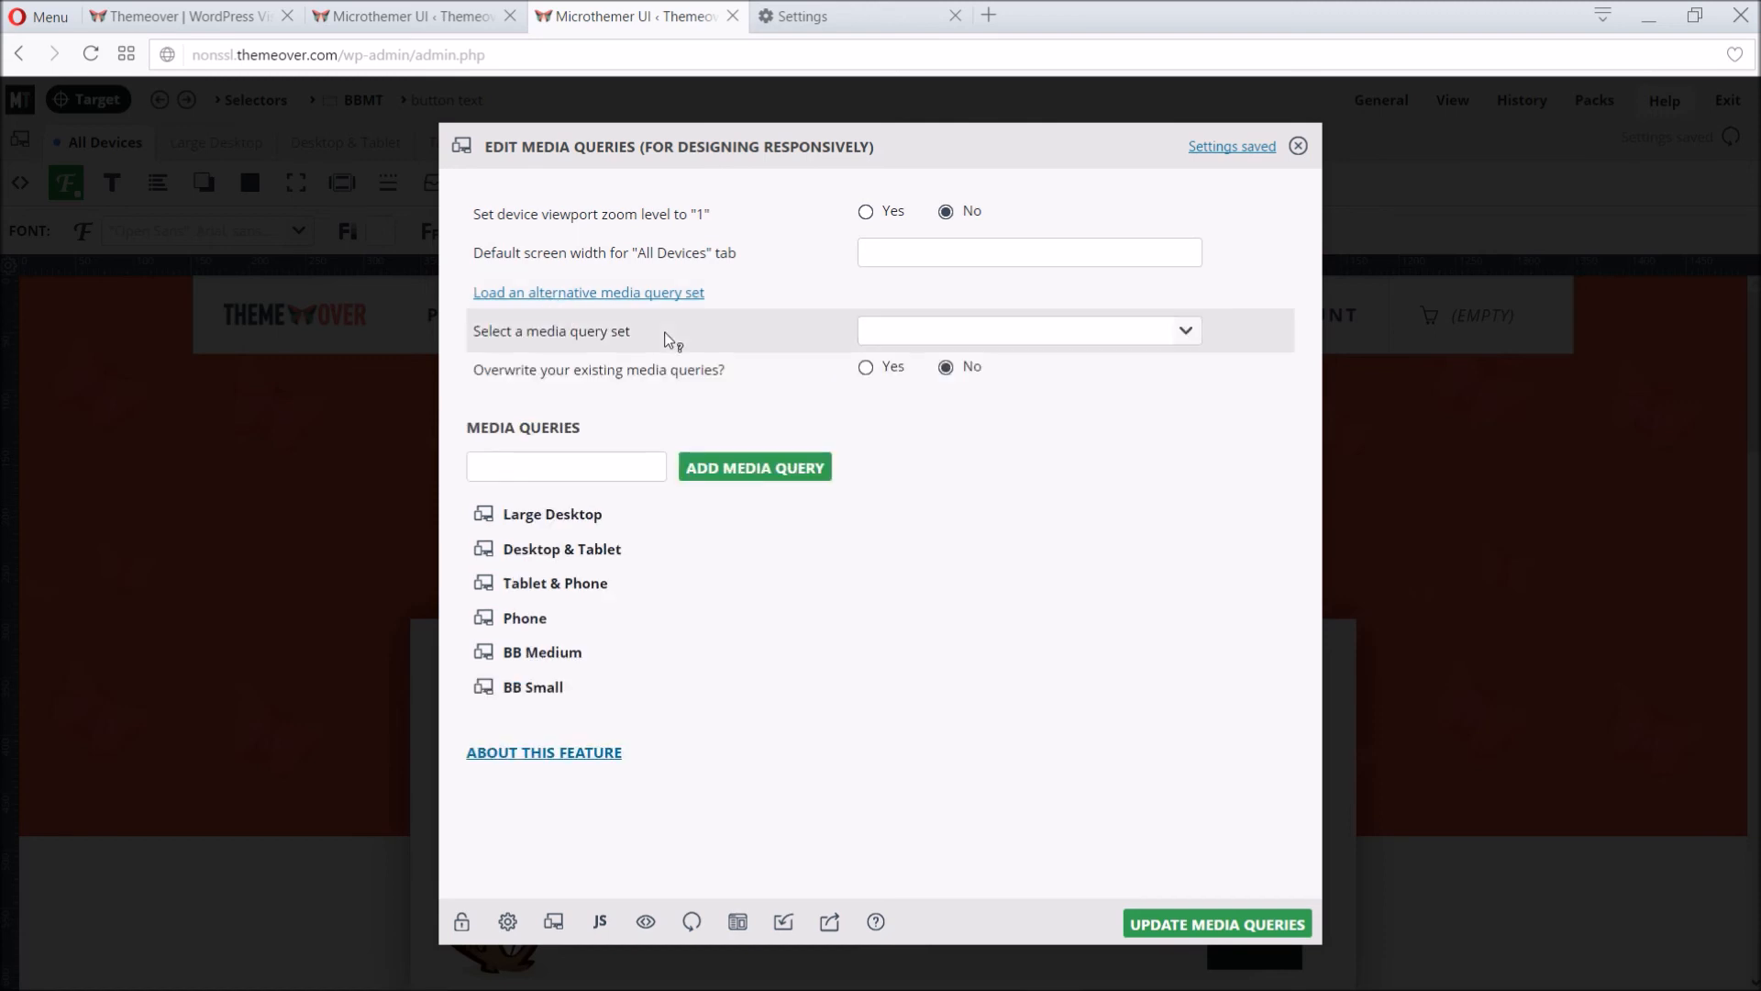
click(1023, 328)
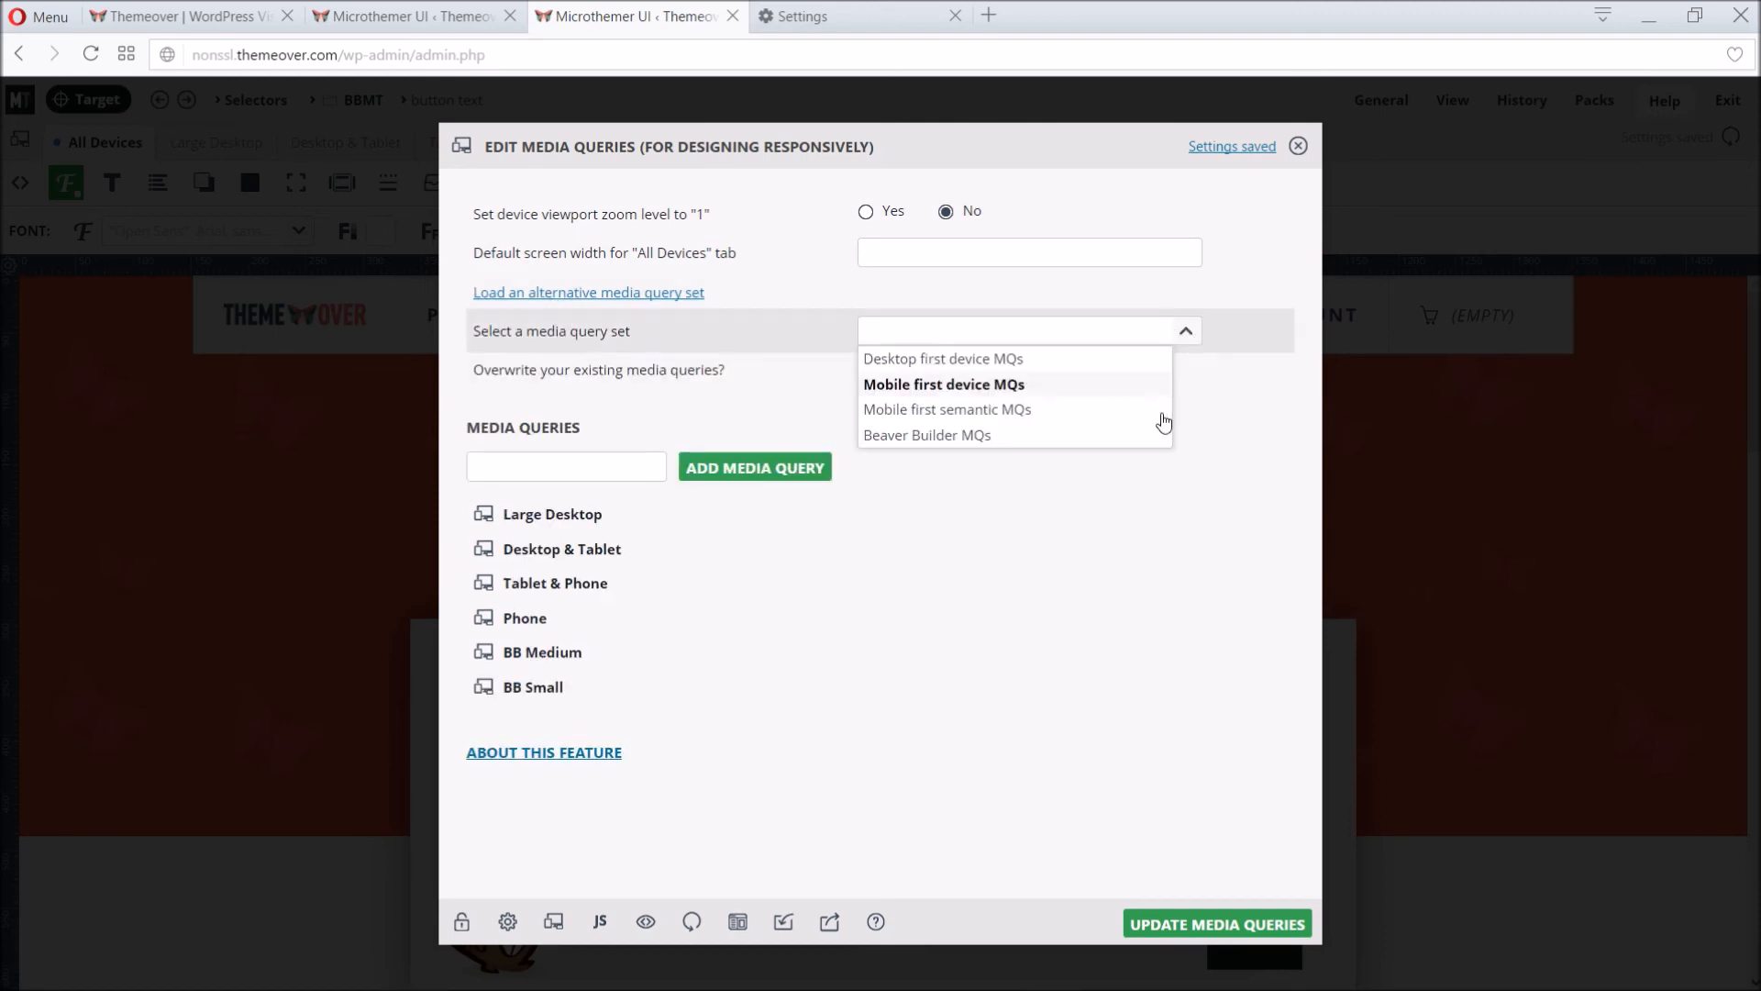
click(927, 435)
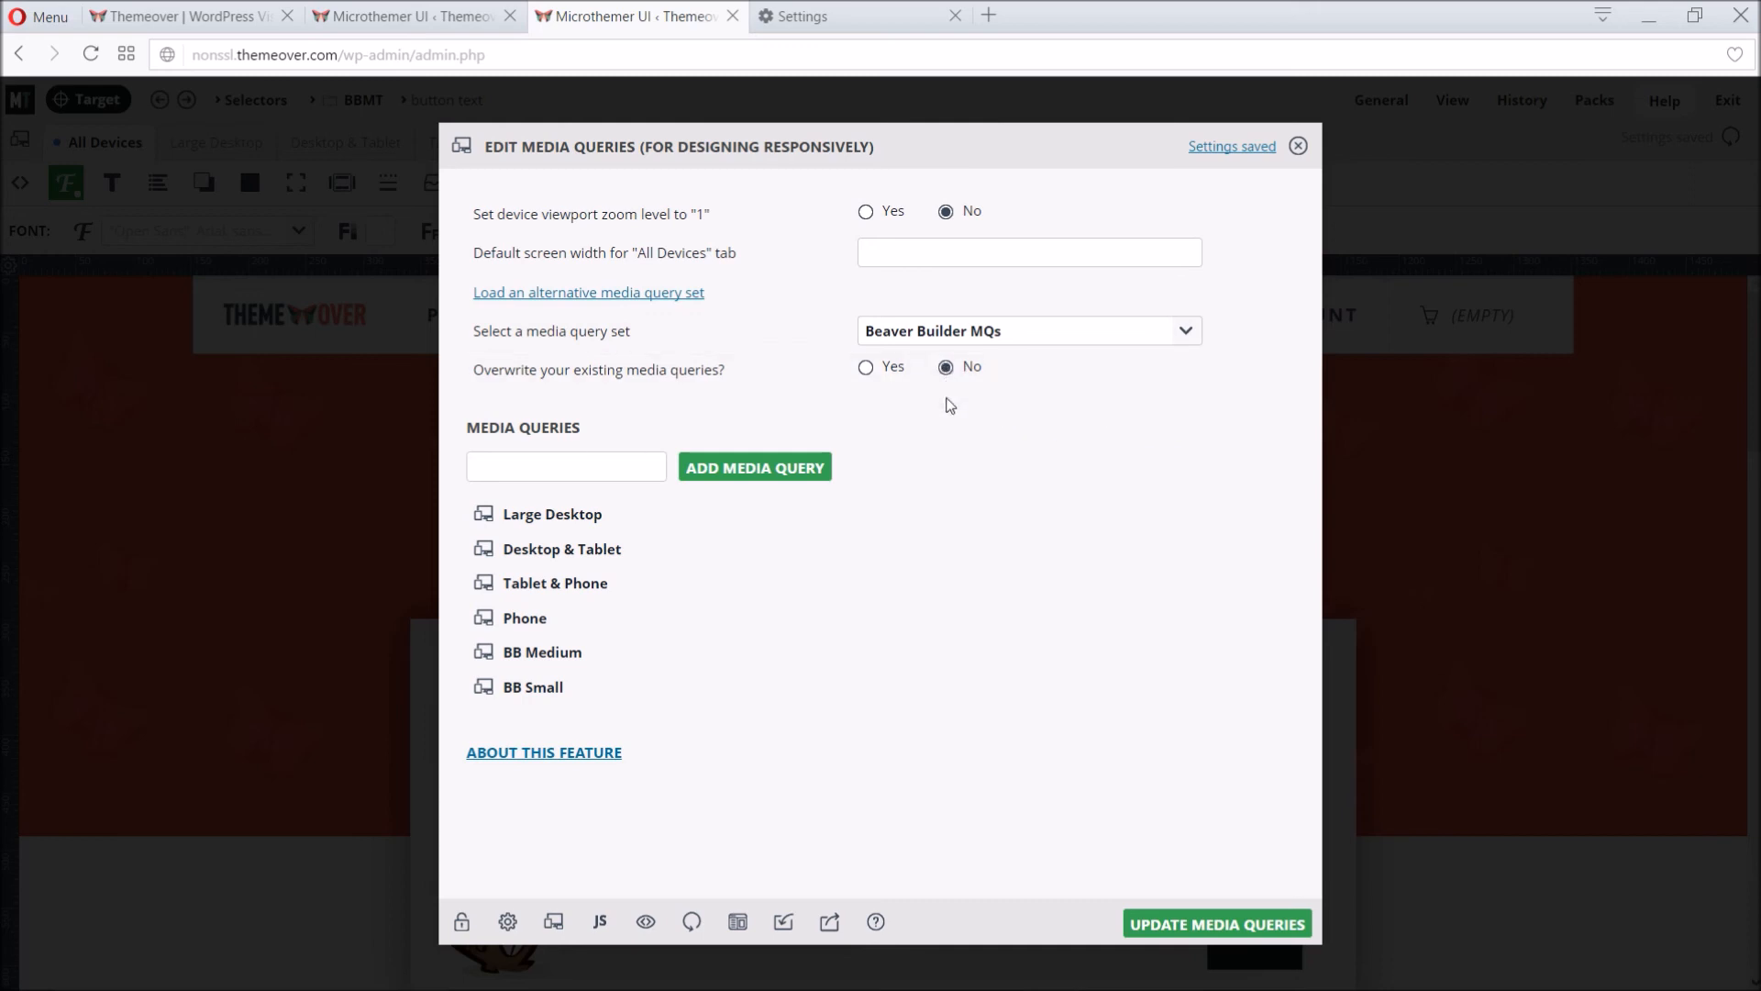
Step: Inspect the Tablet & Phone query, then update the media queries to add BB Medium and BB Small
click(554, 582)
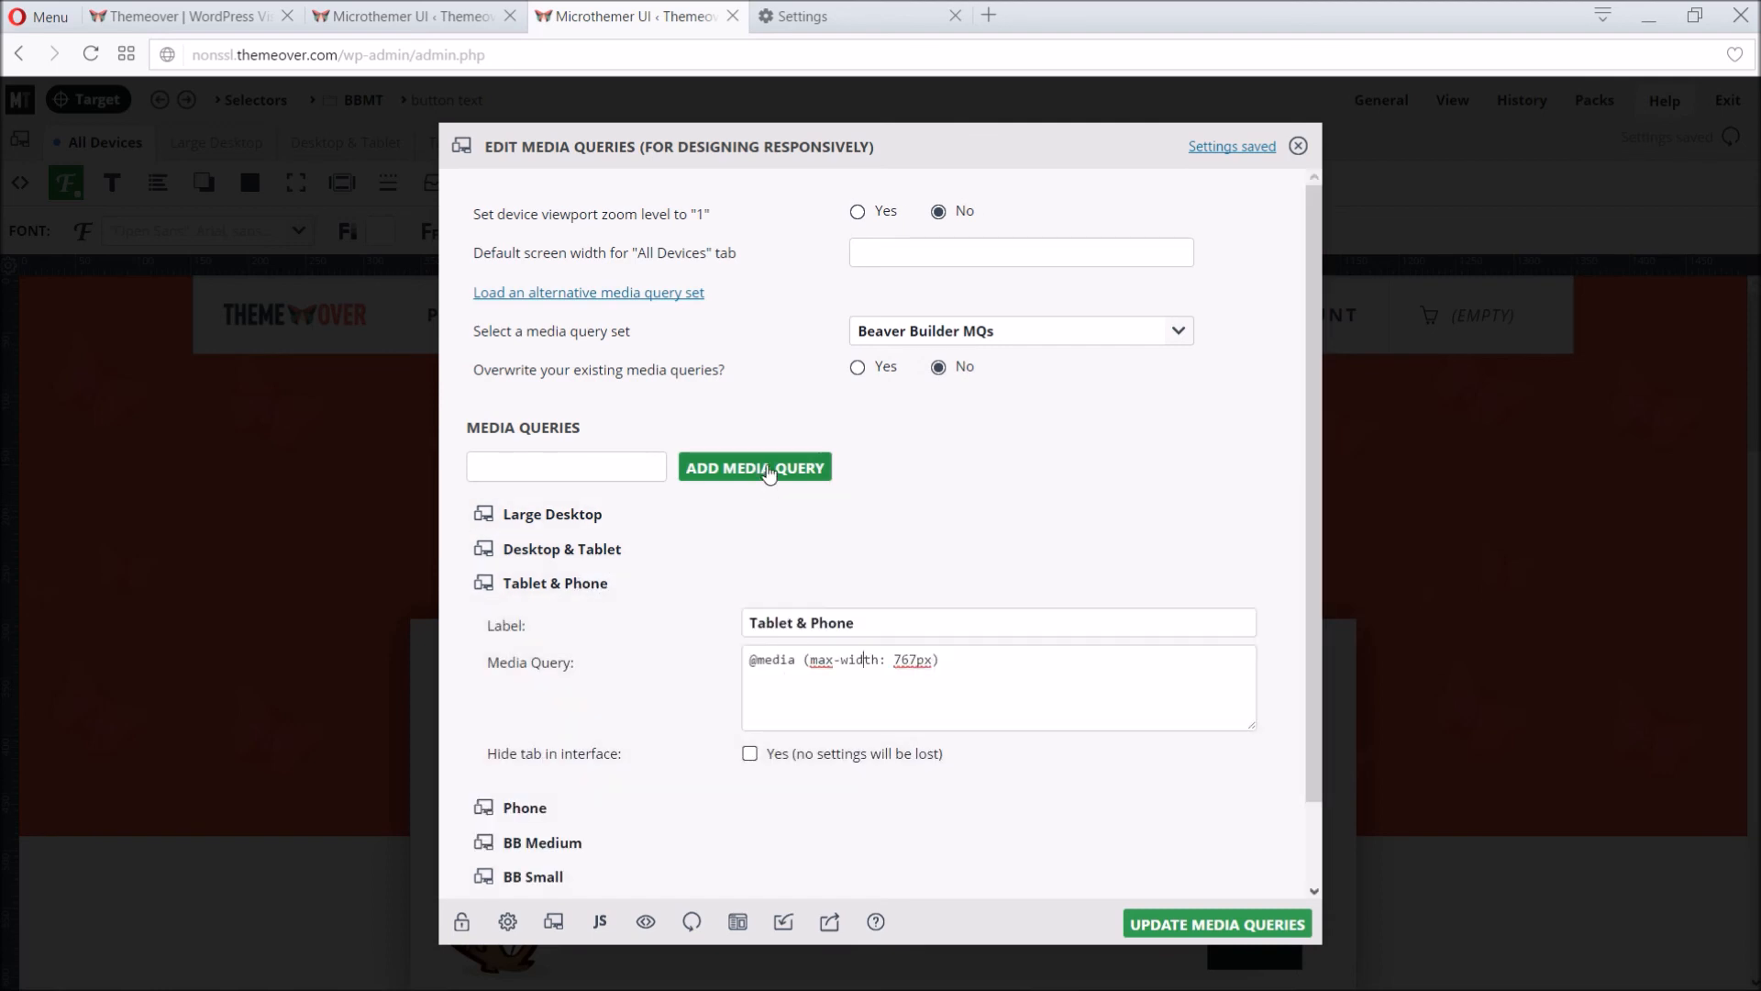
click(754, 468)
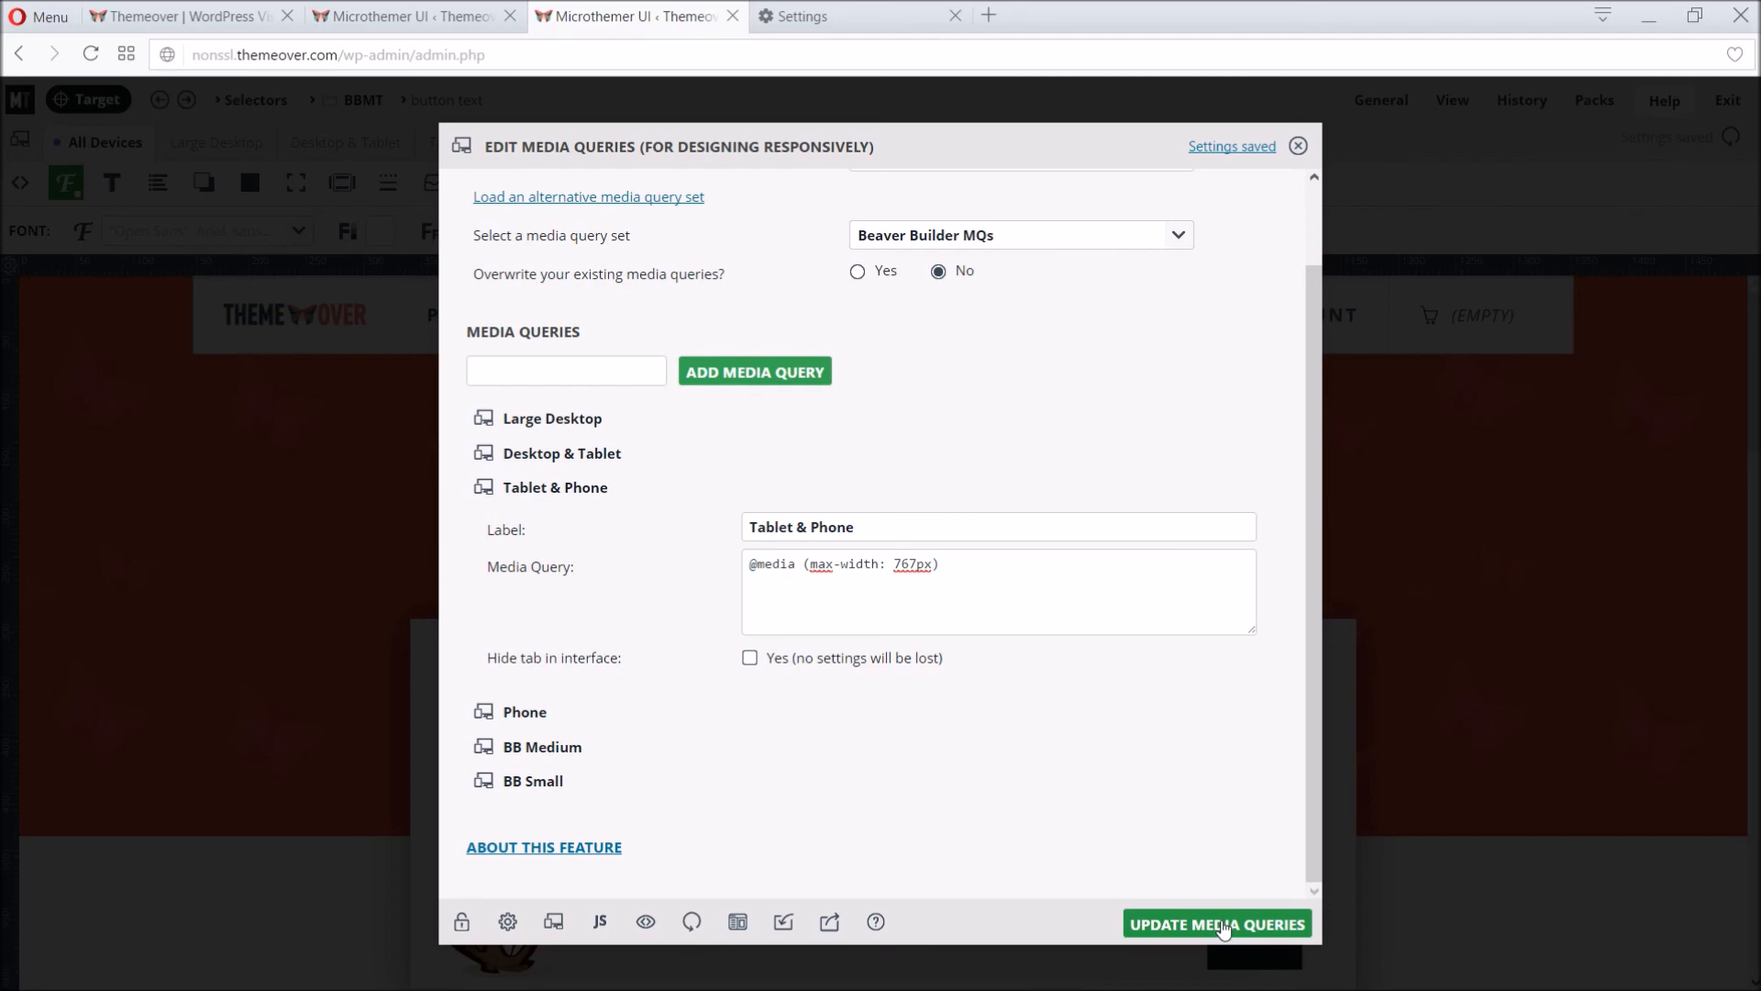
click(1215, 922)
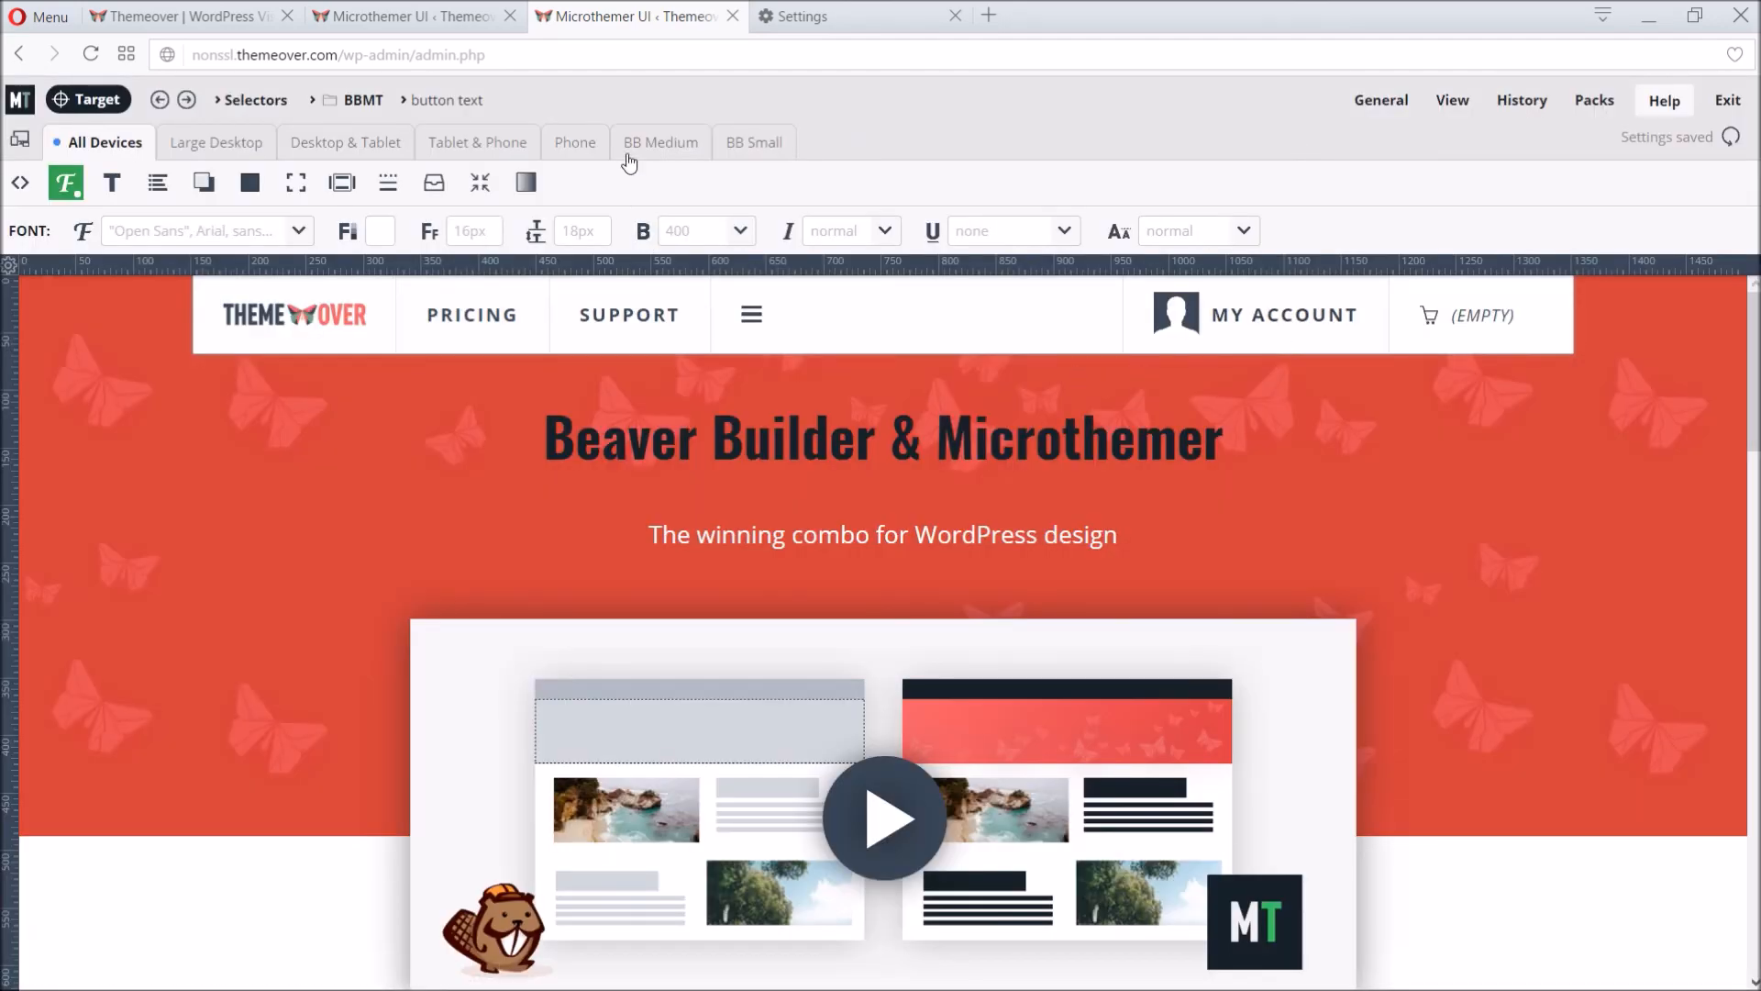
mouse_move(660, 143)
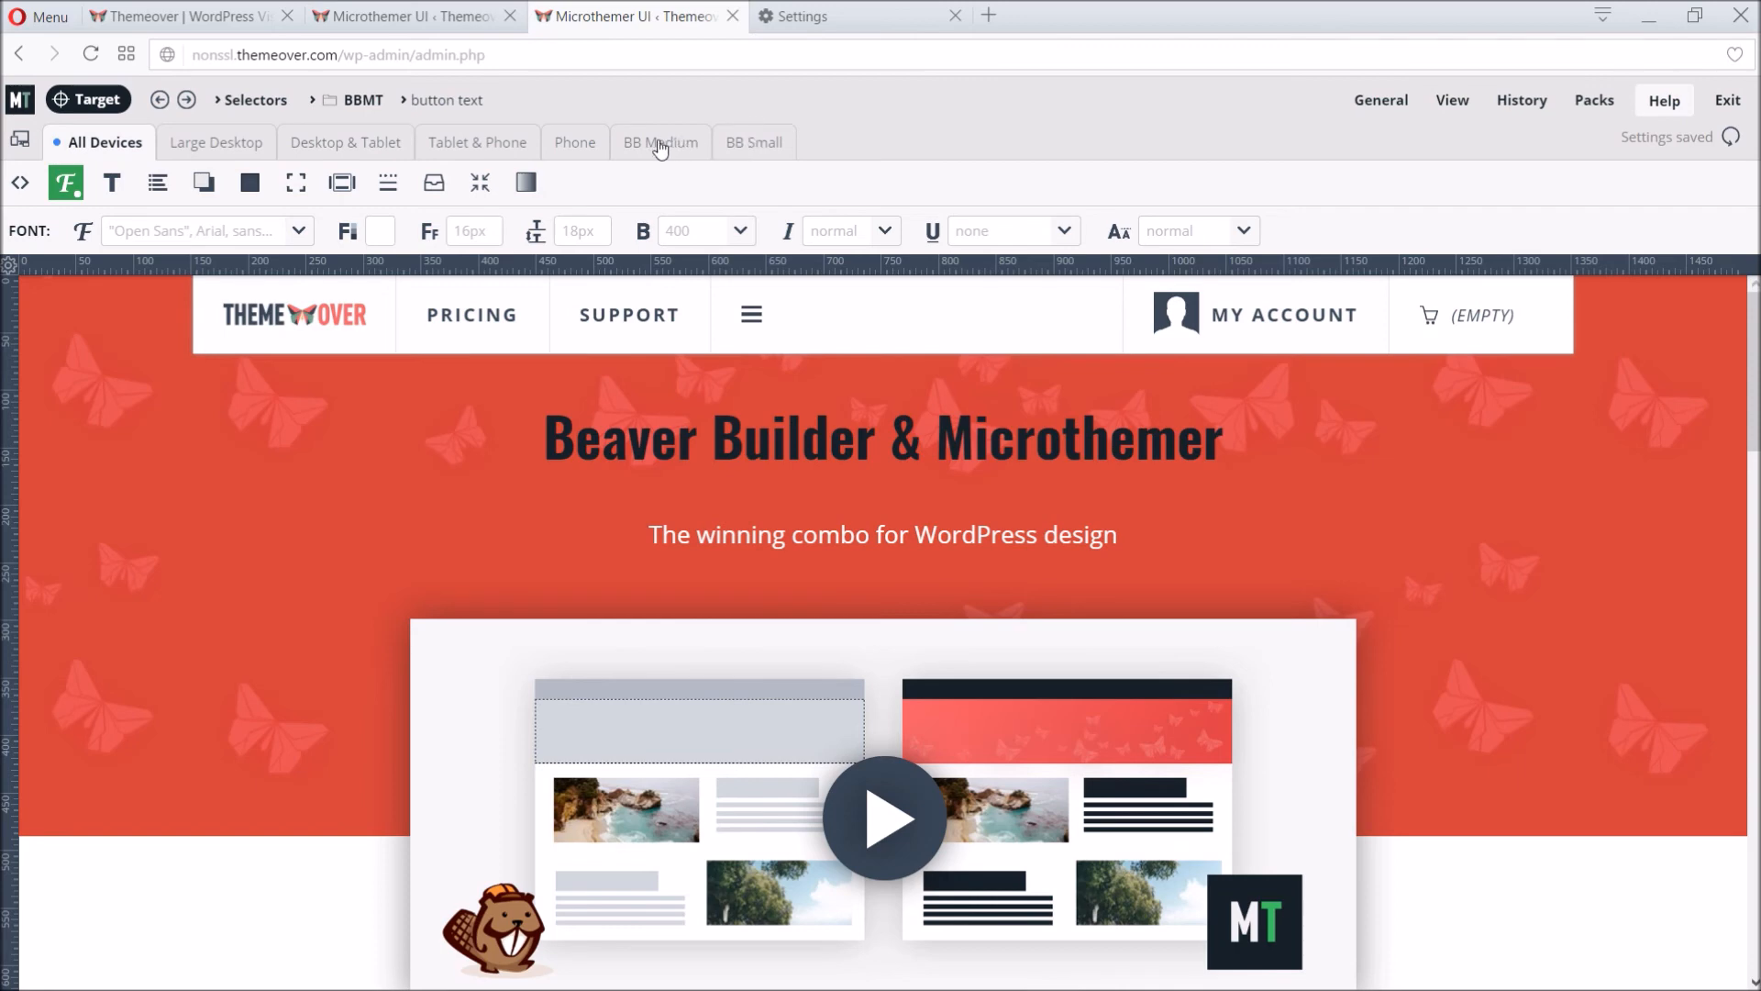
click(661, 143)
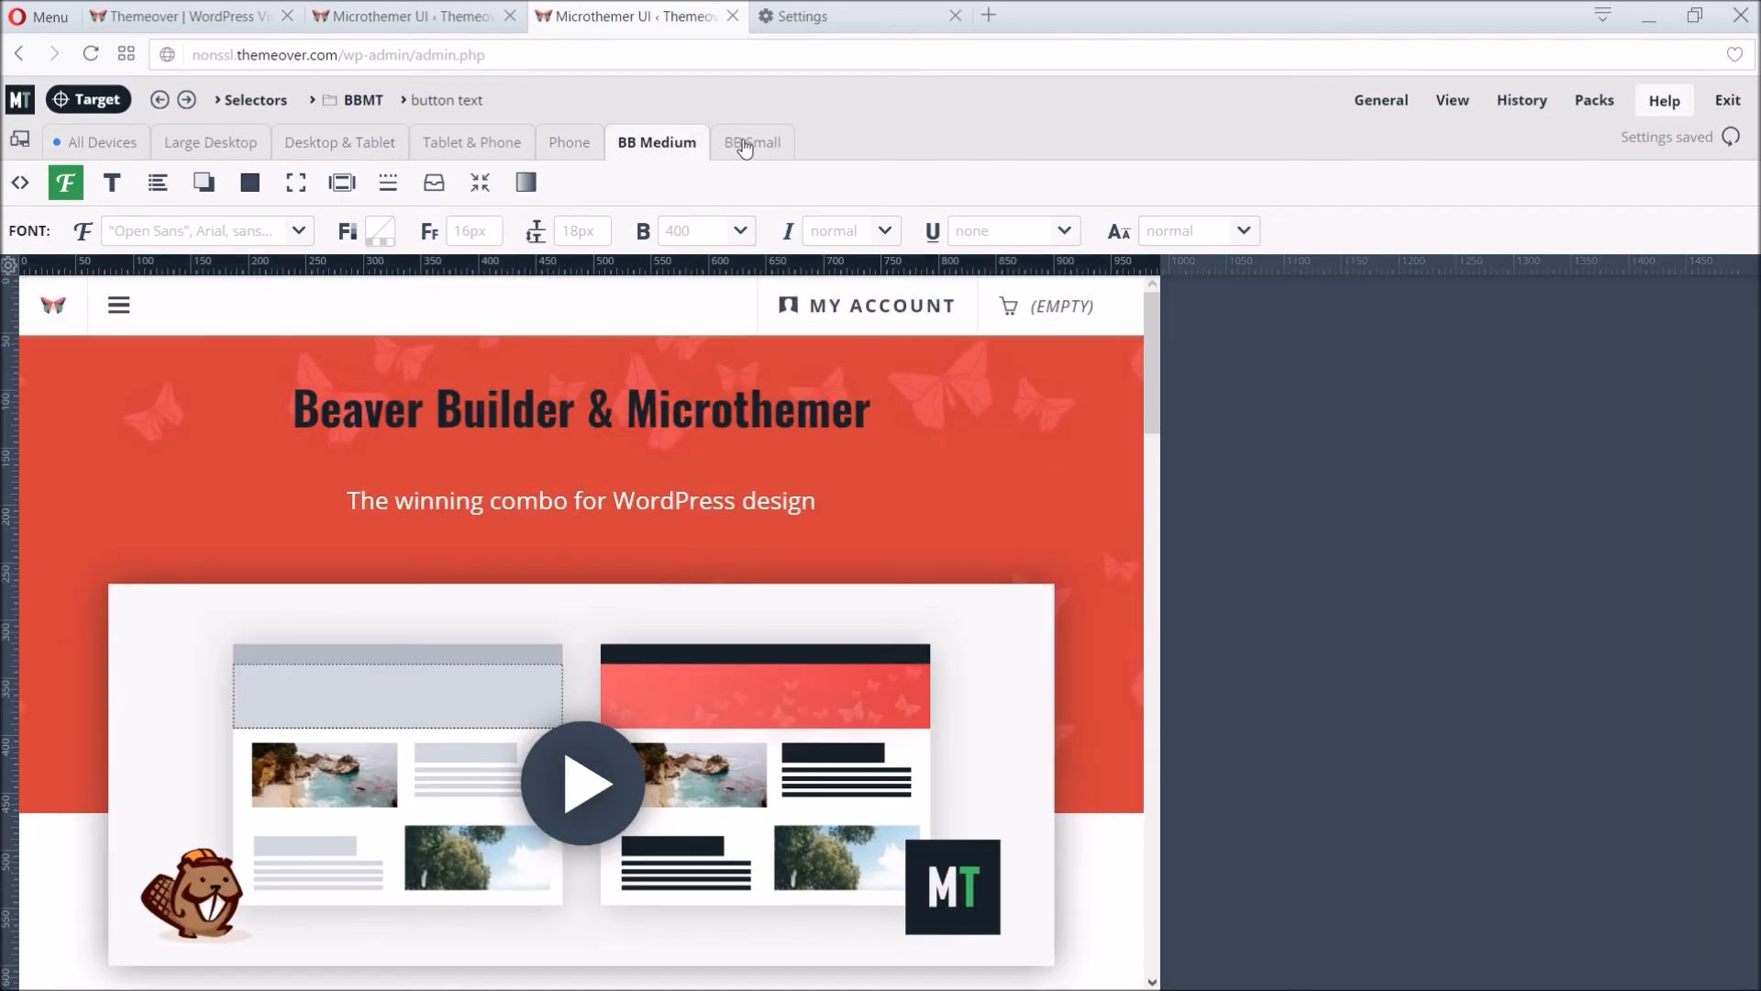
click(749, 143)
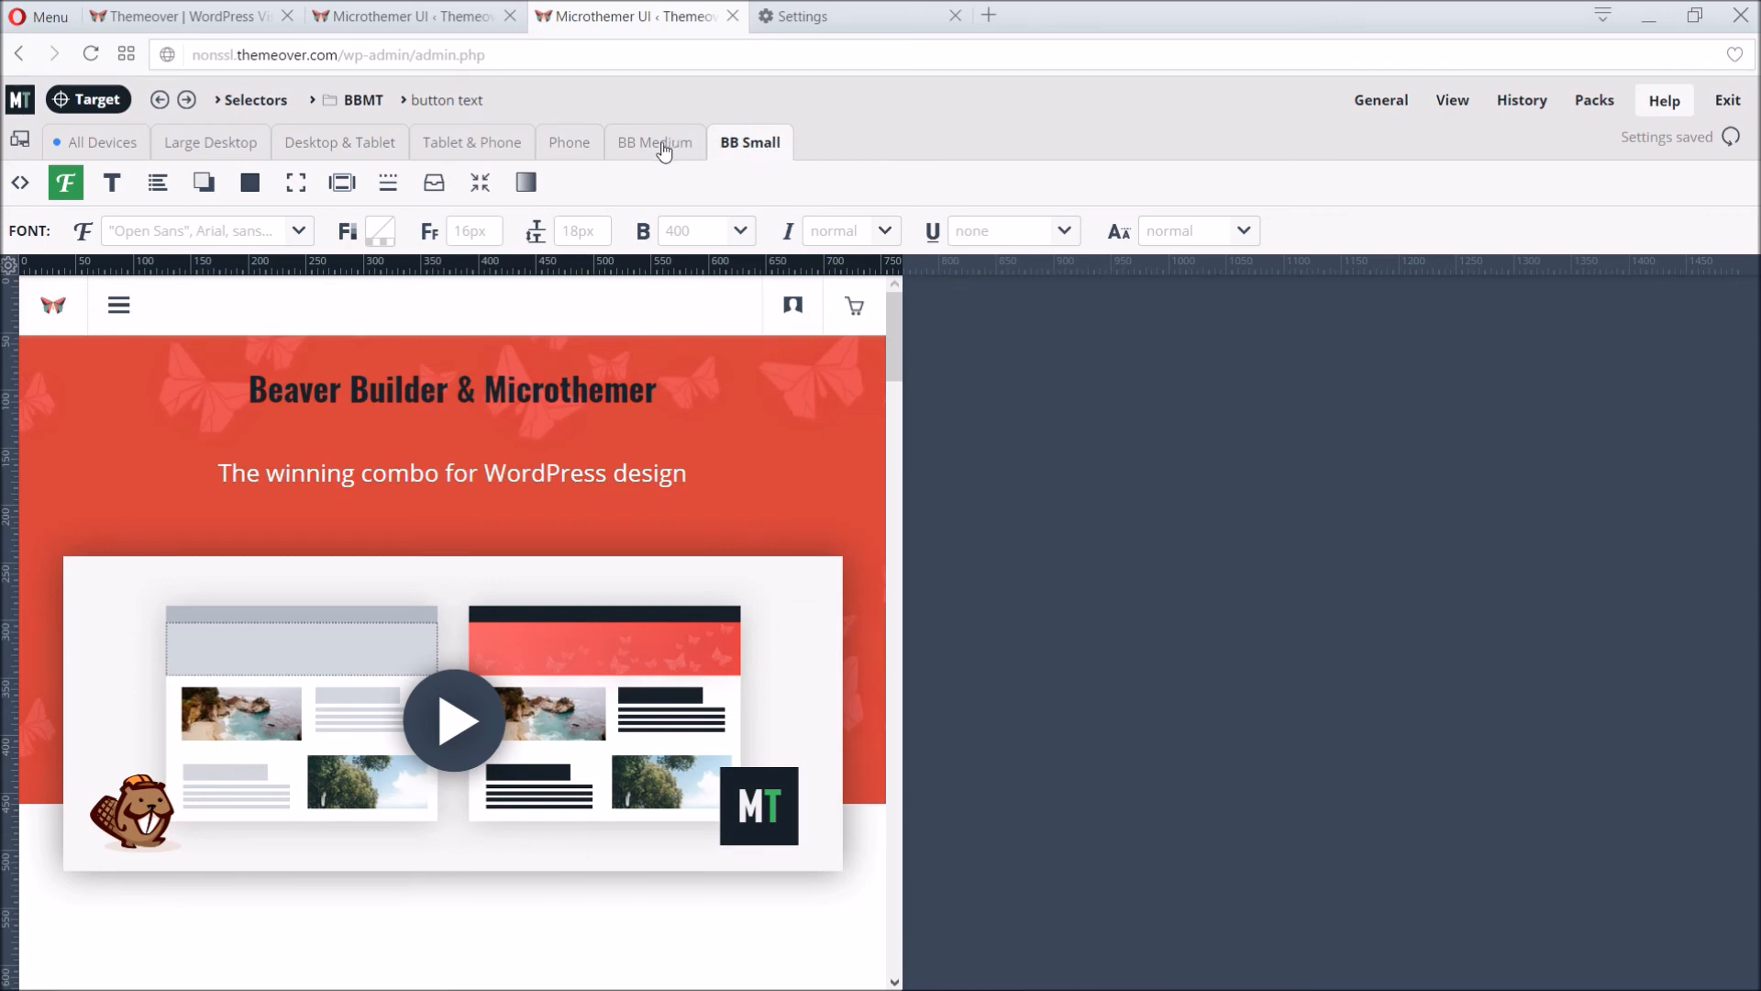
click(653, 141)
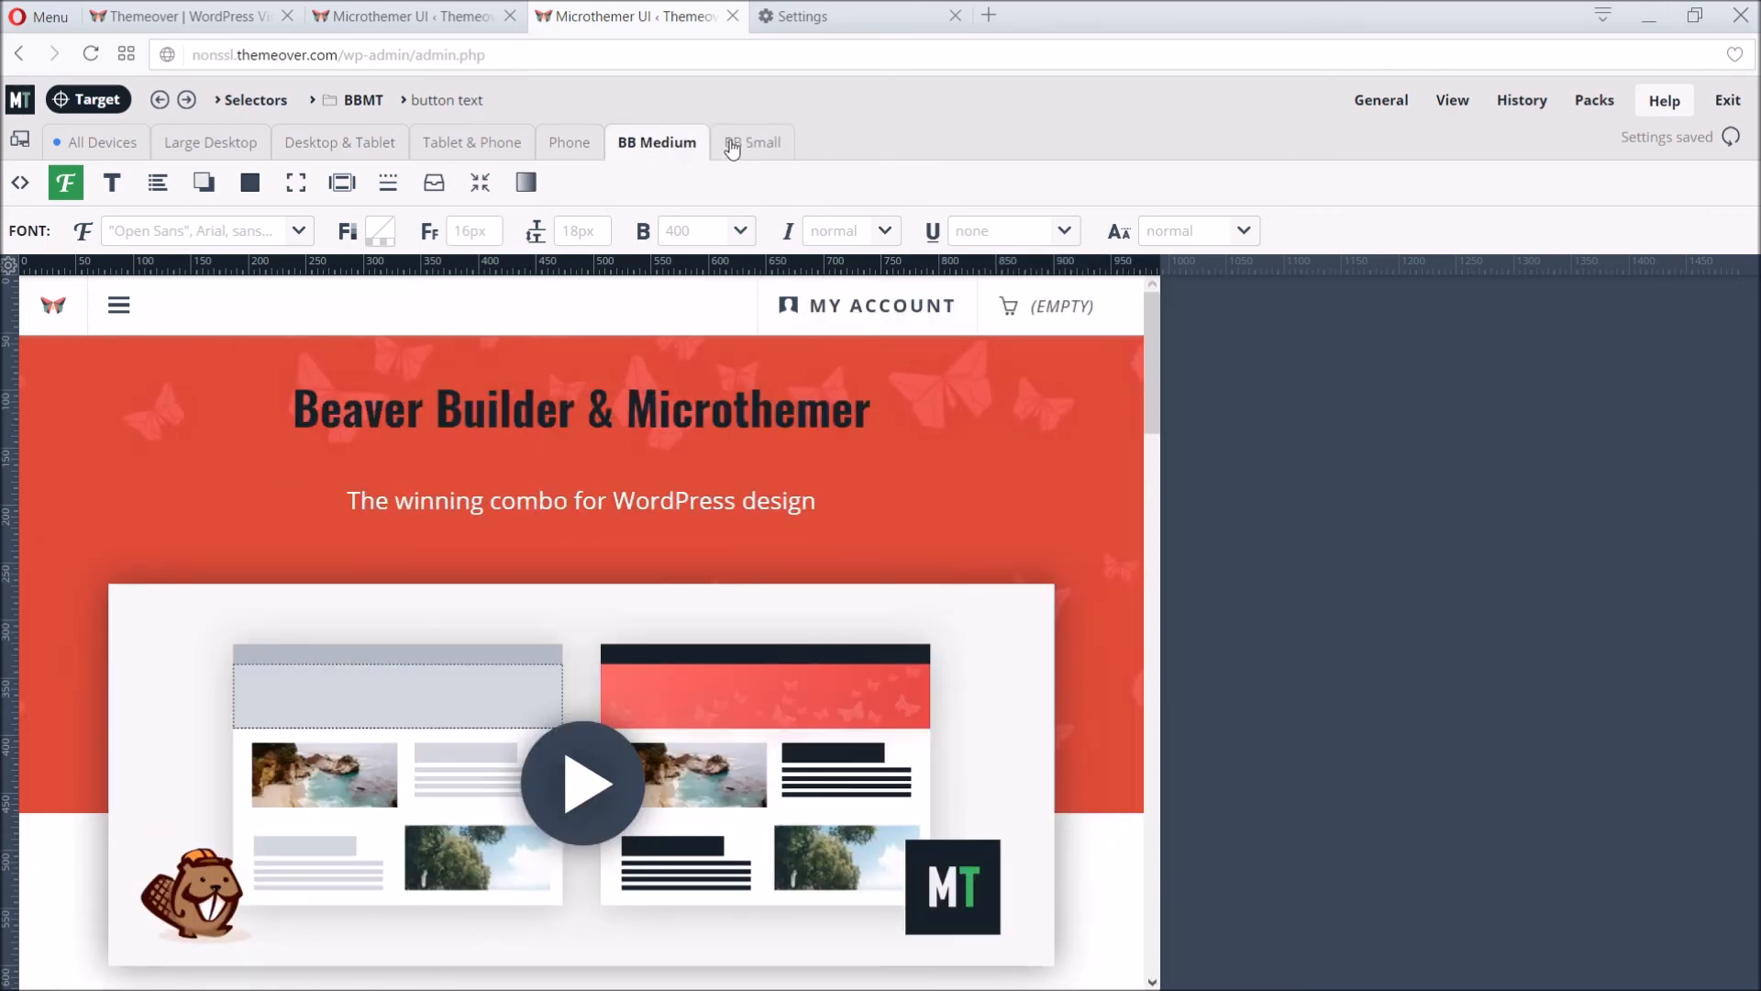
click(748, 141)
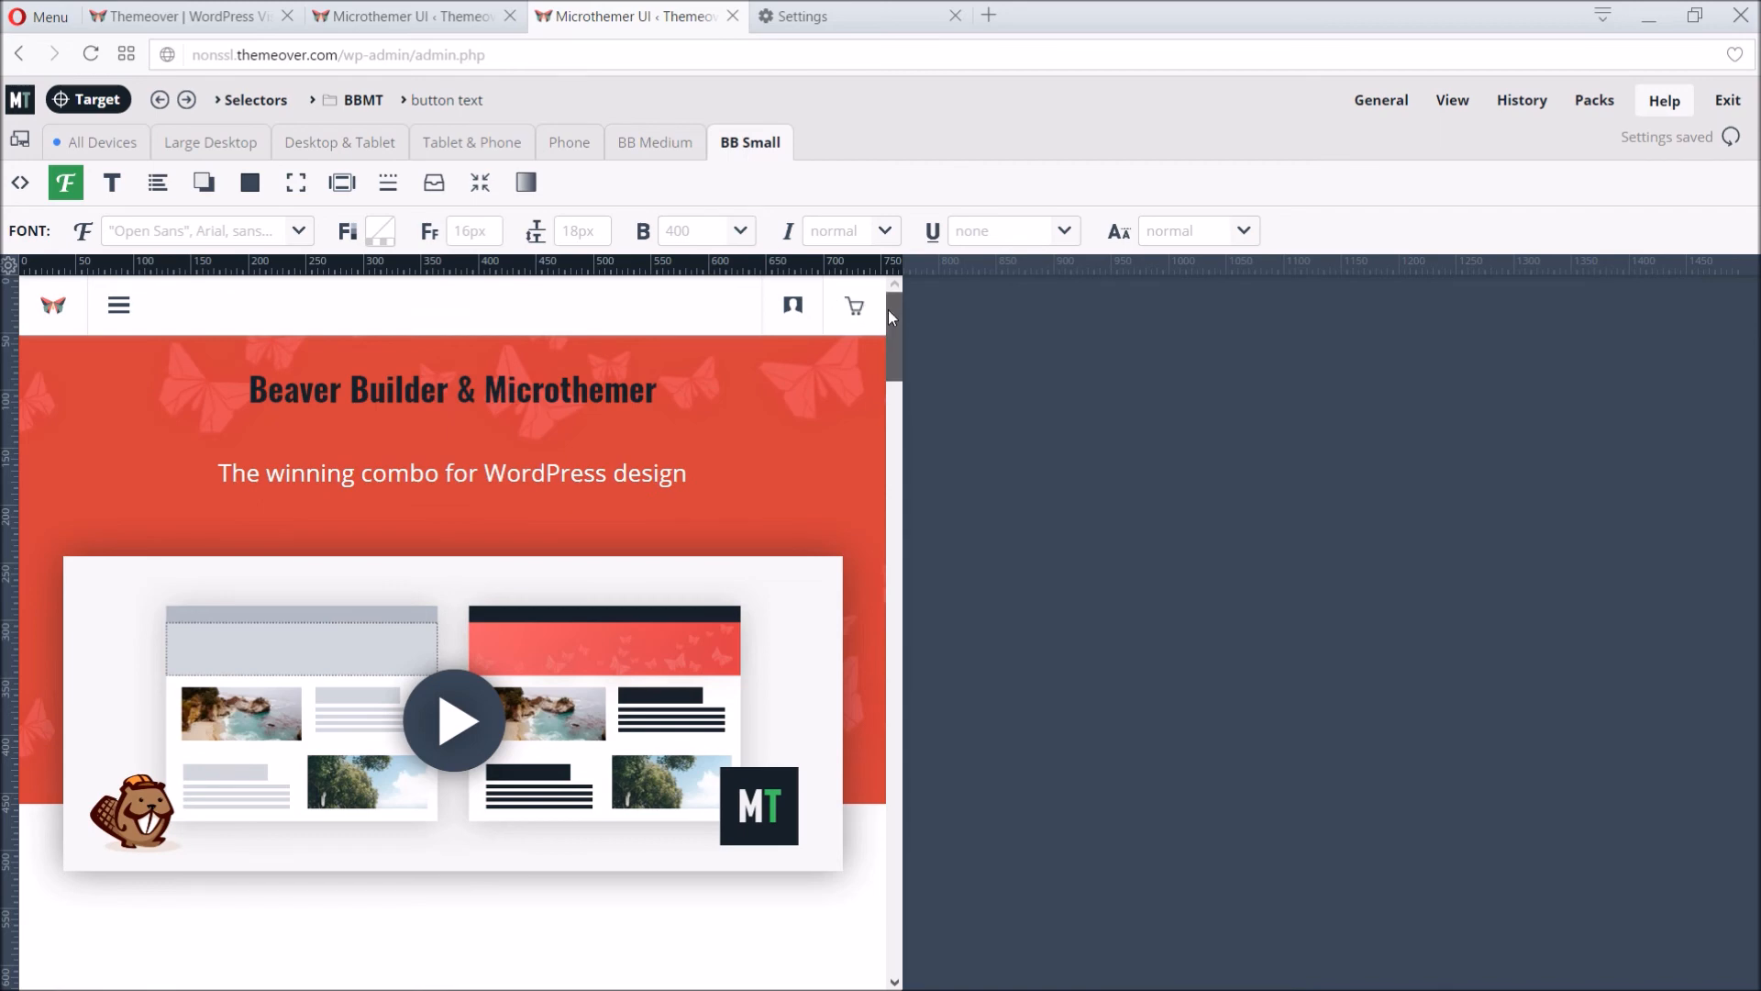
scroll(down, 3)
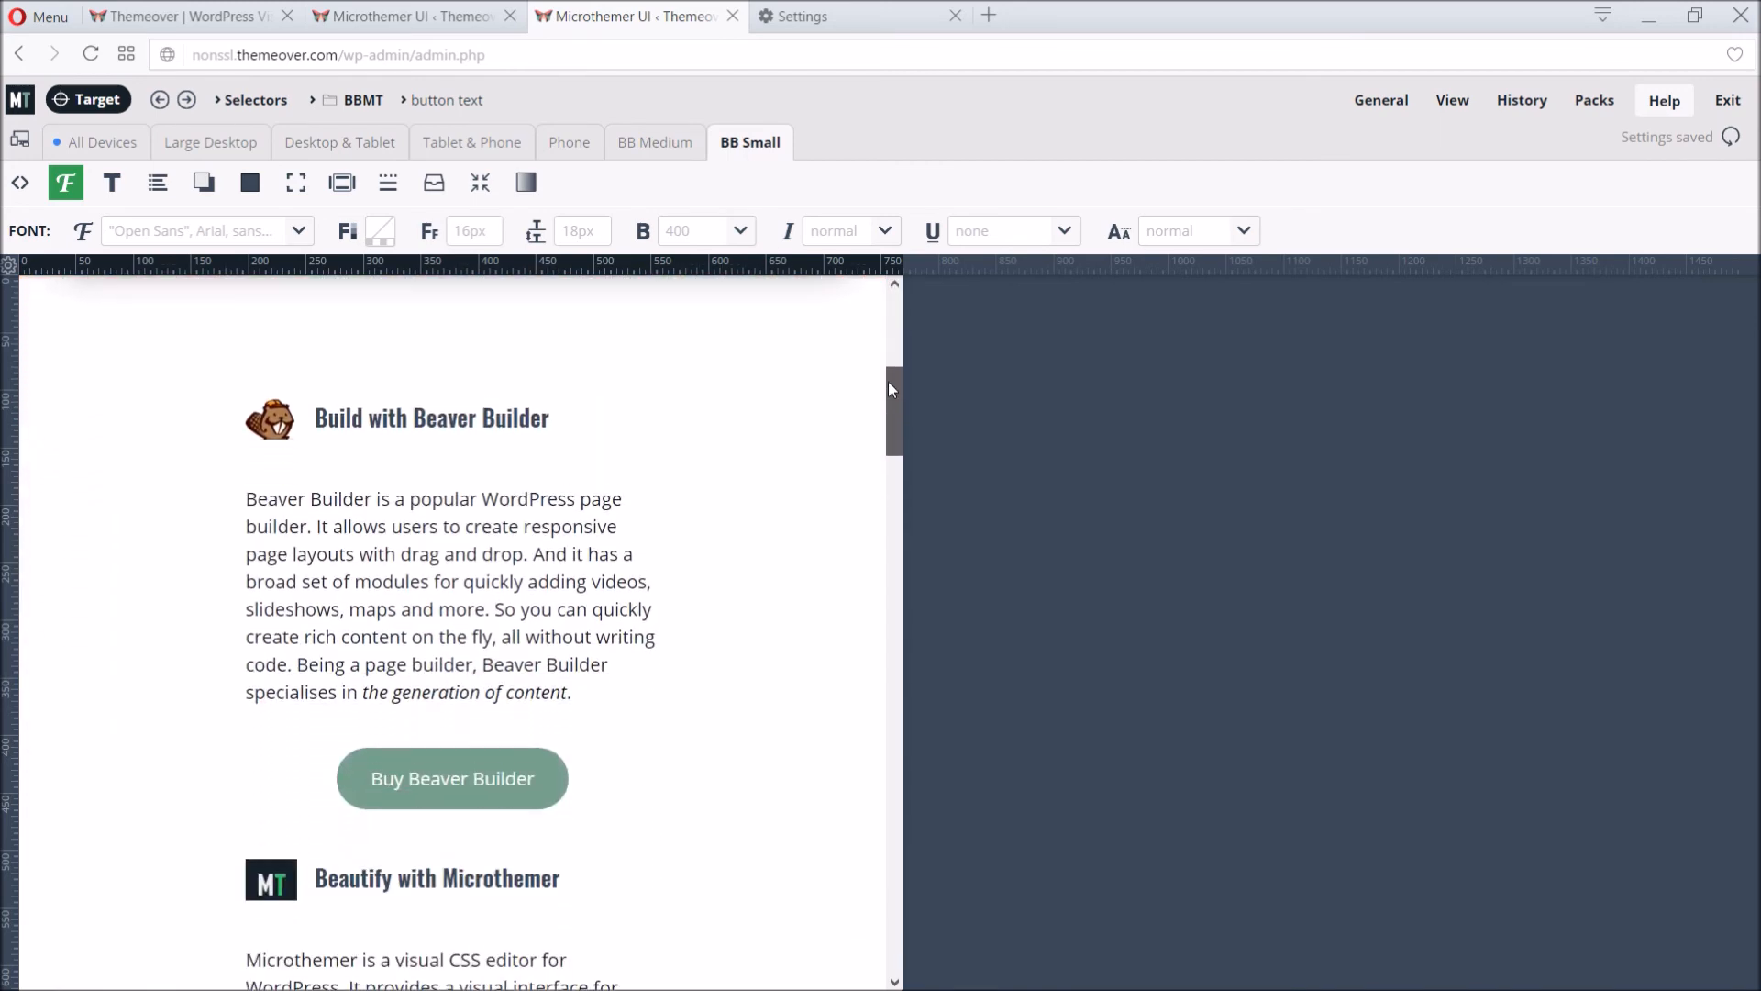
scroll(down, 3)
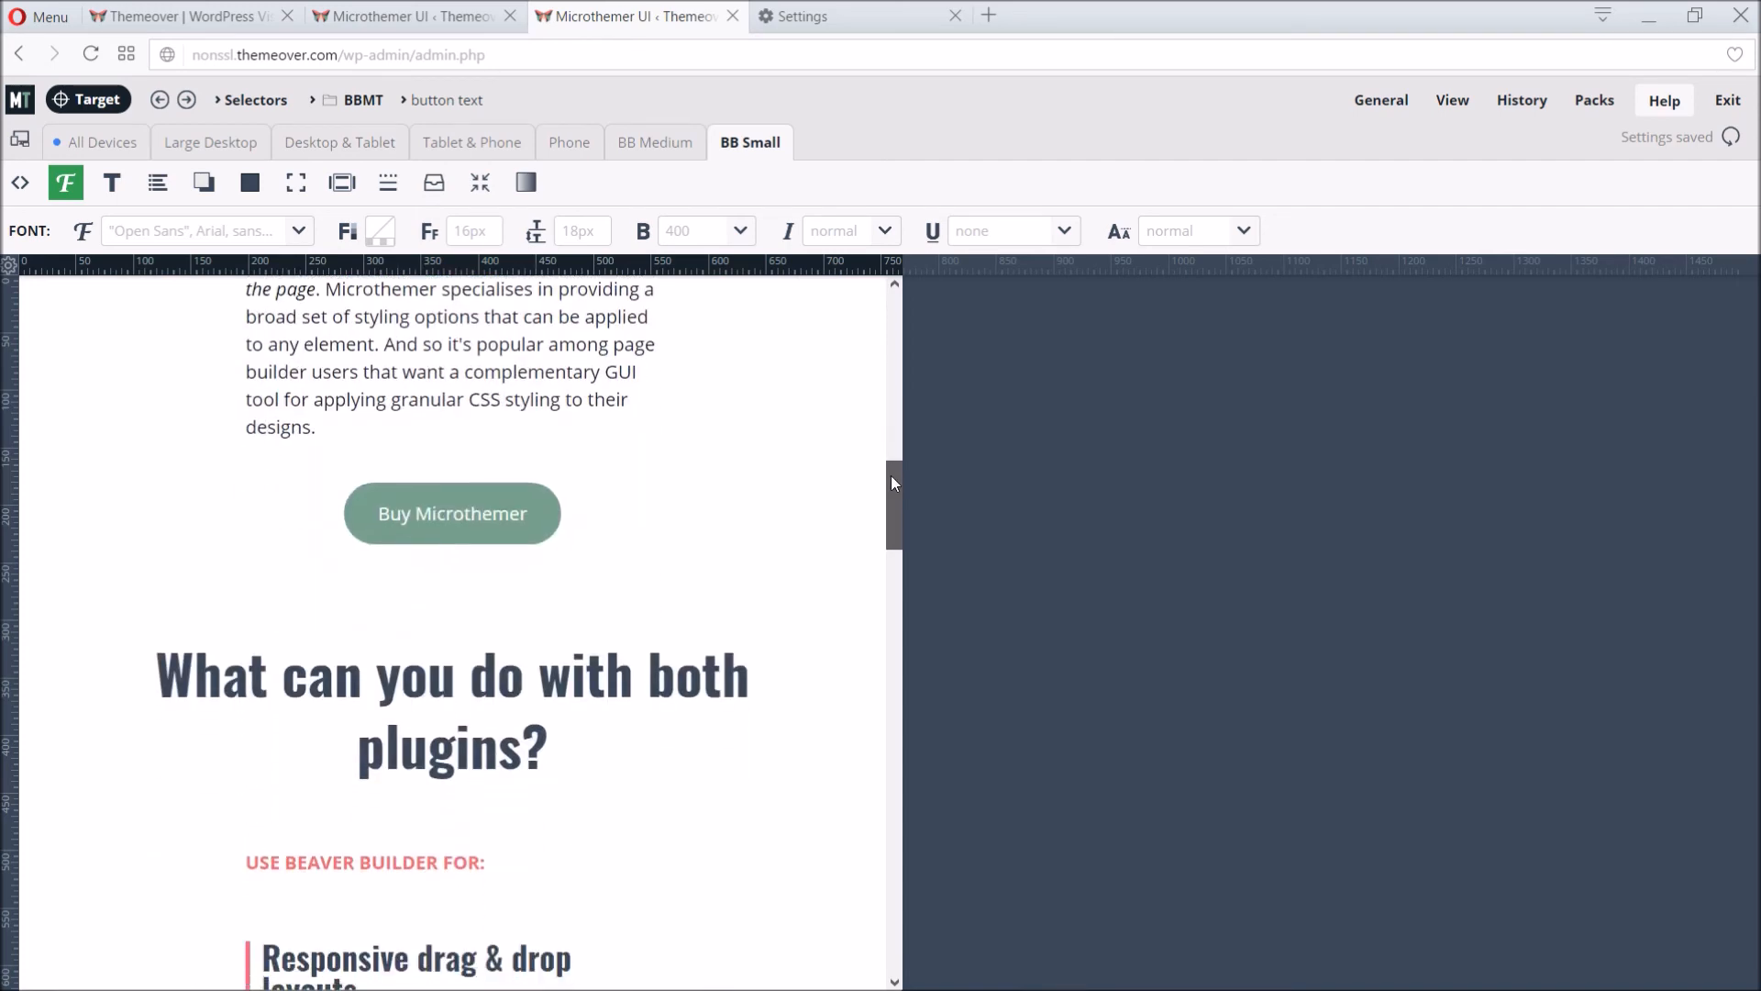
scroll(down, 3)
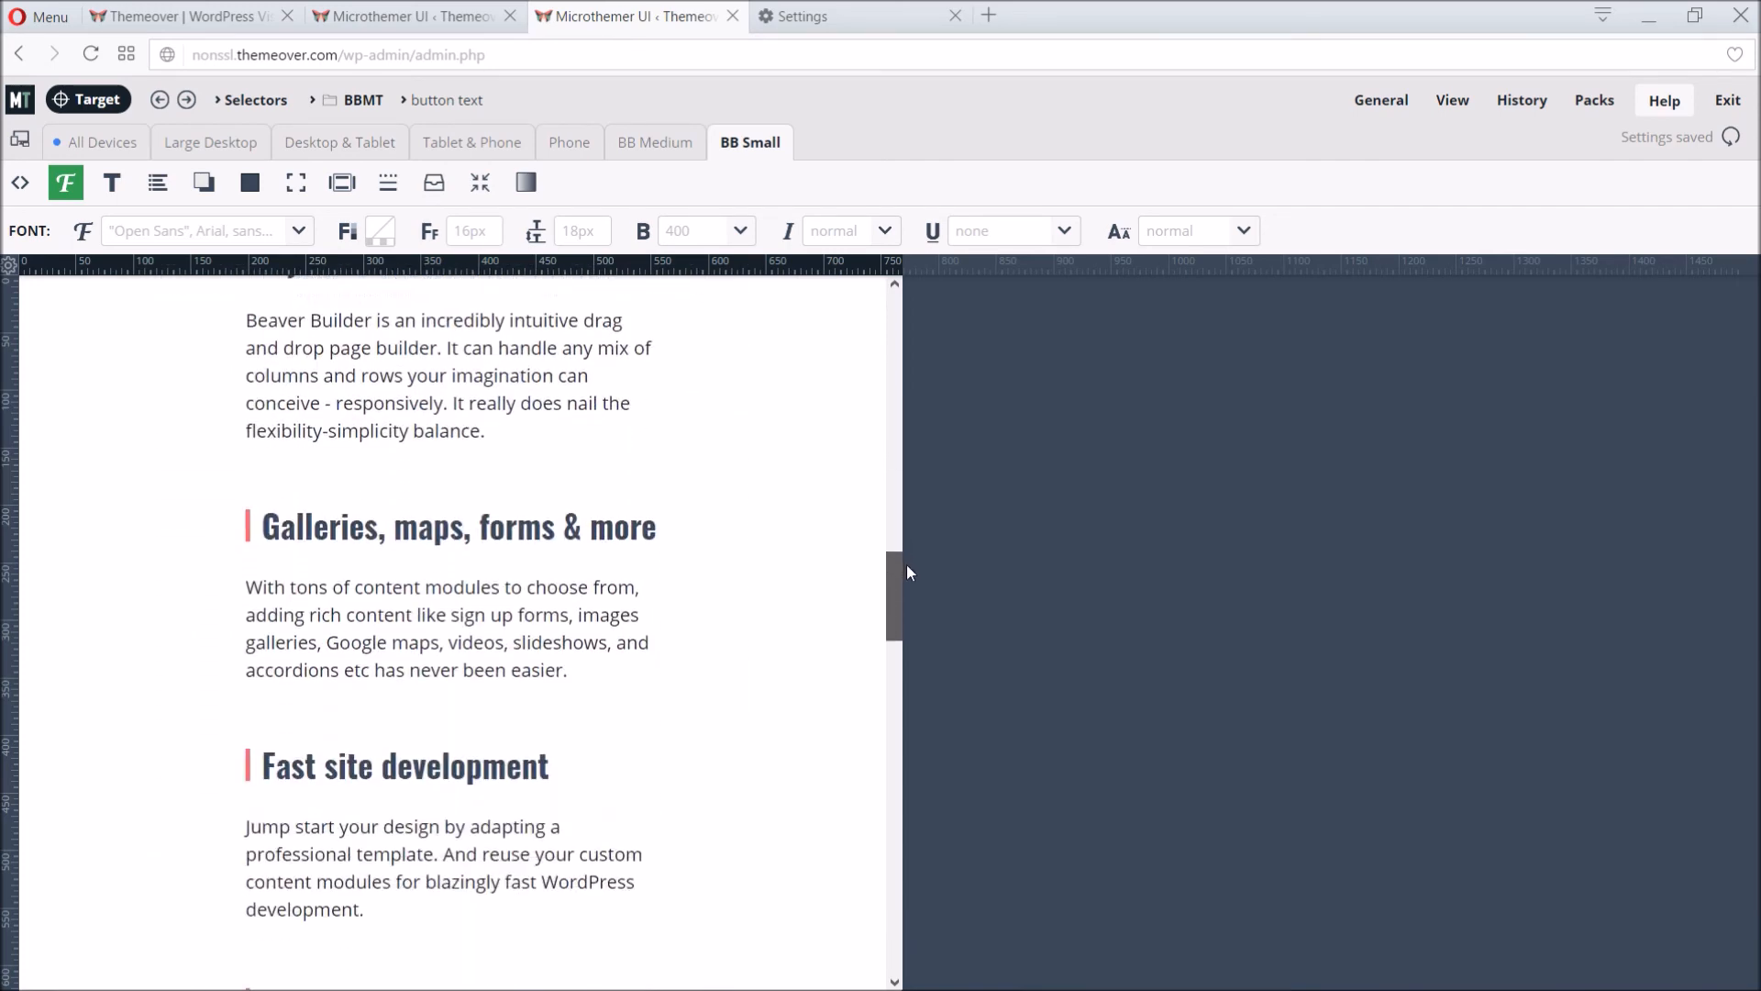
scroll(down, 3)
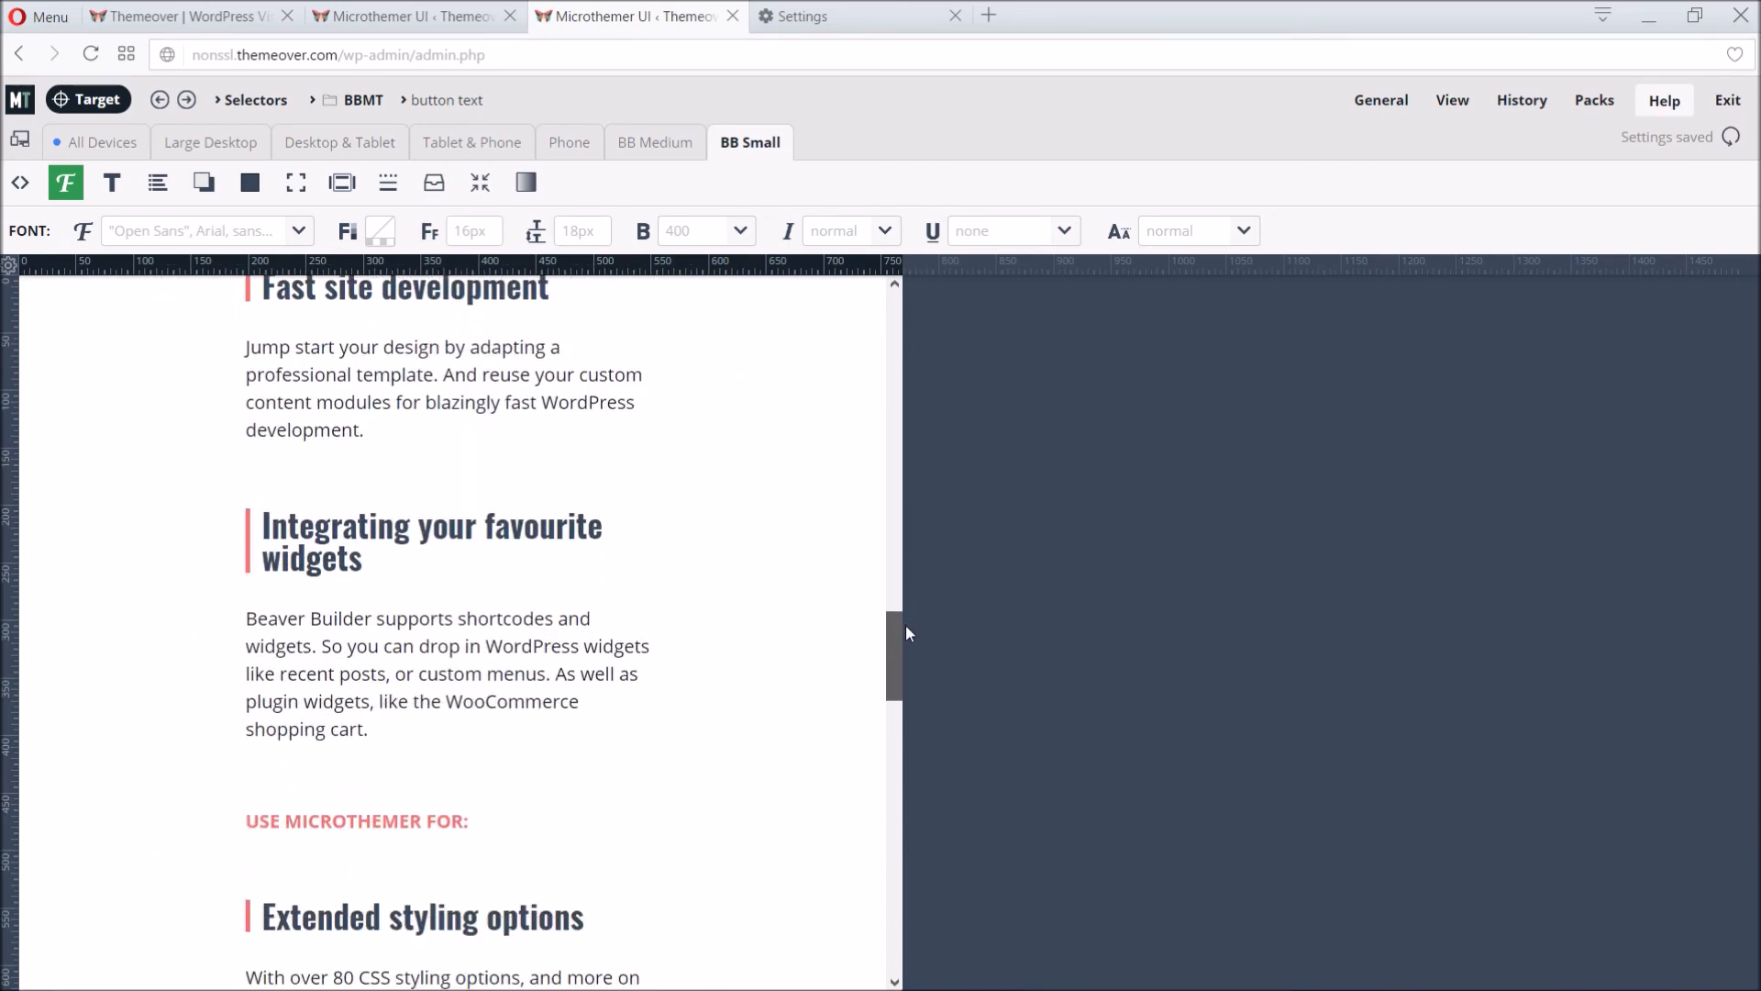
scroll(down, 3)
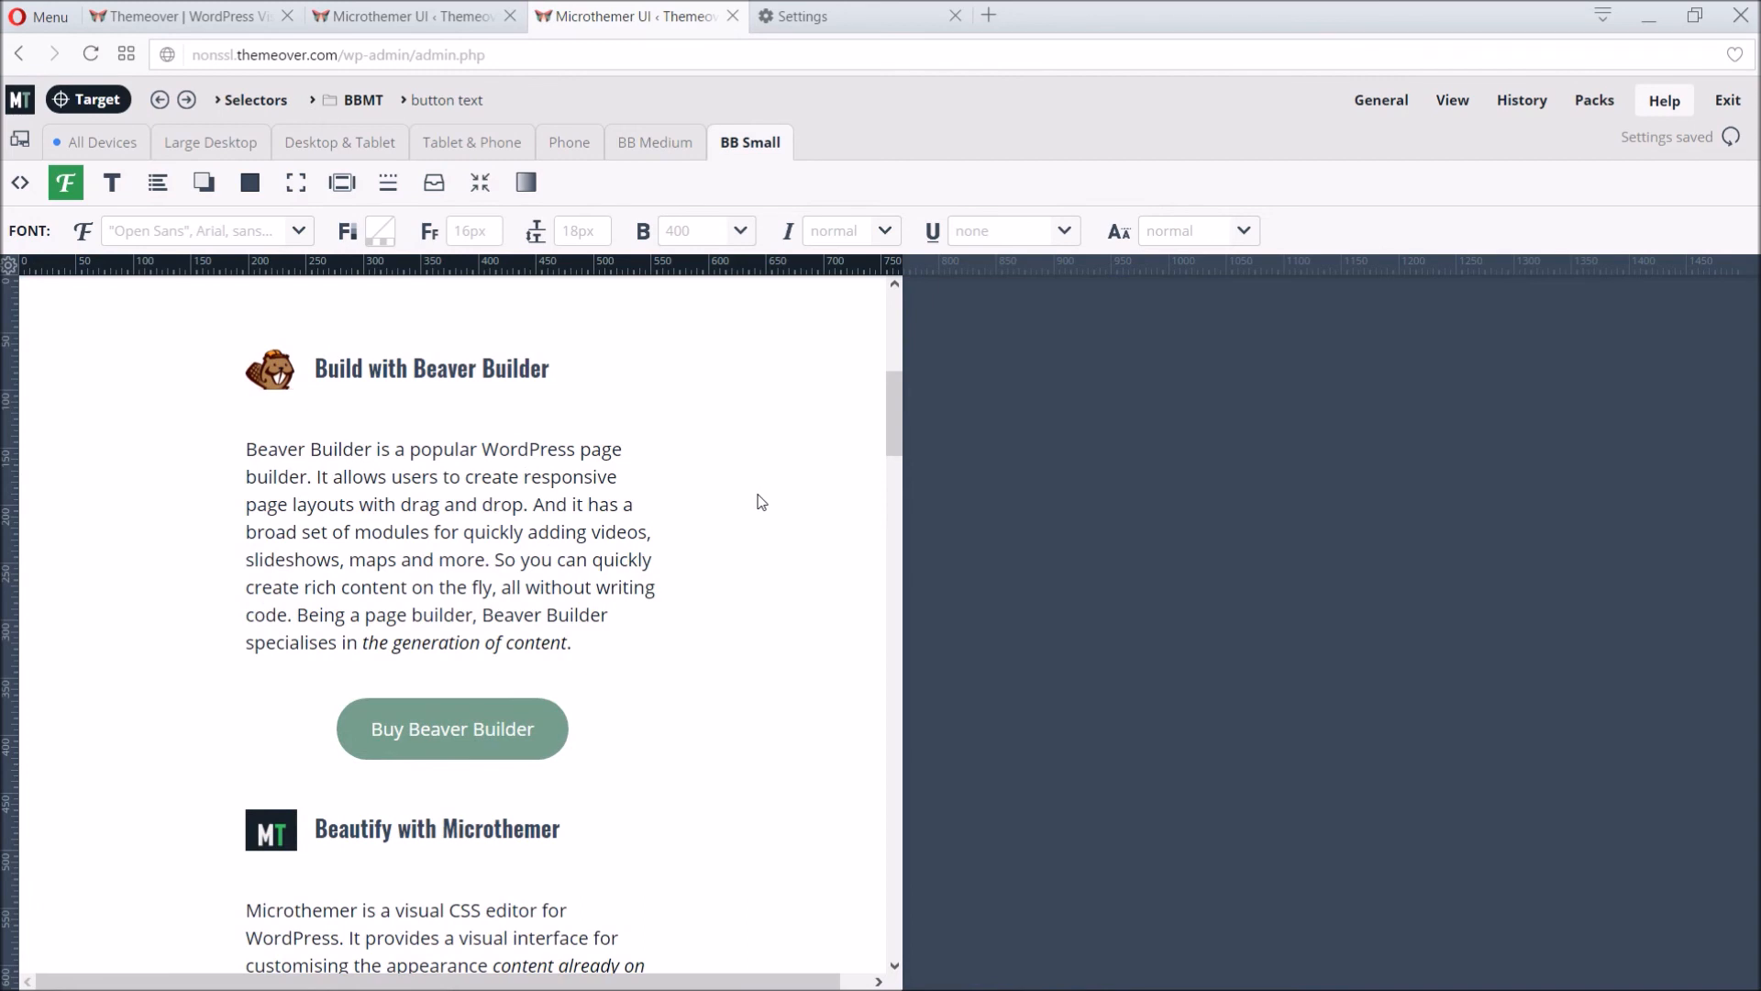
mouse_move(763, 507)
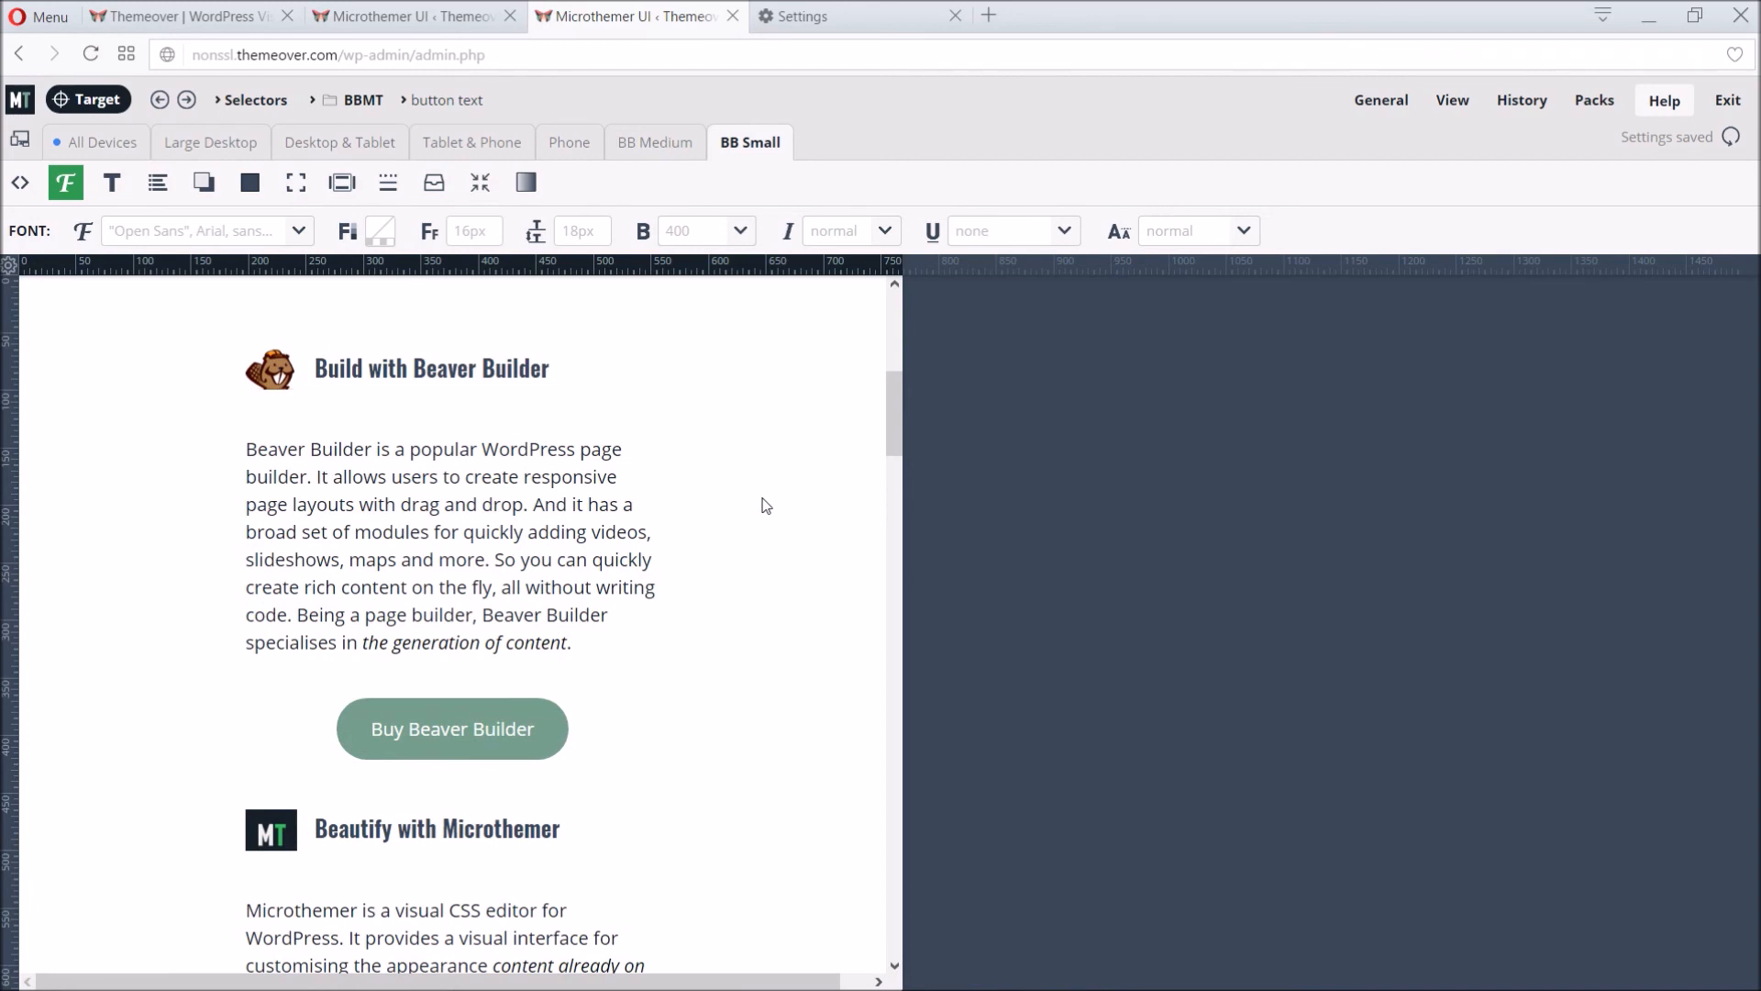
mouse_move(779, 491)
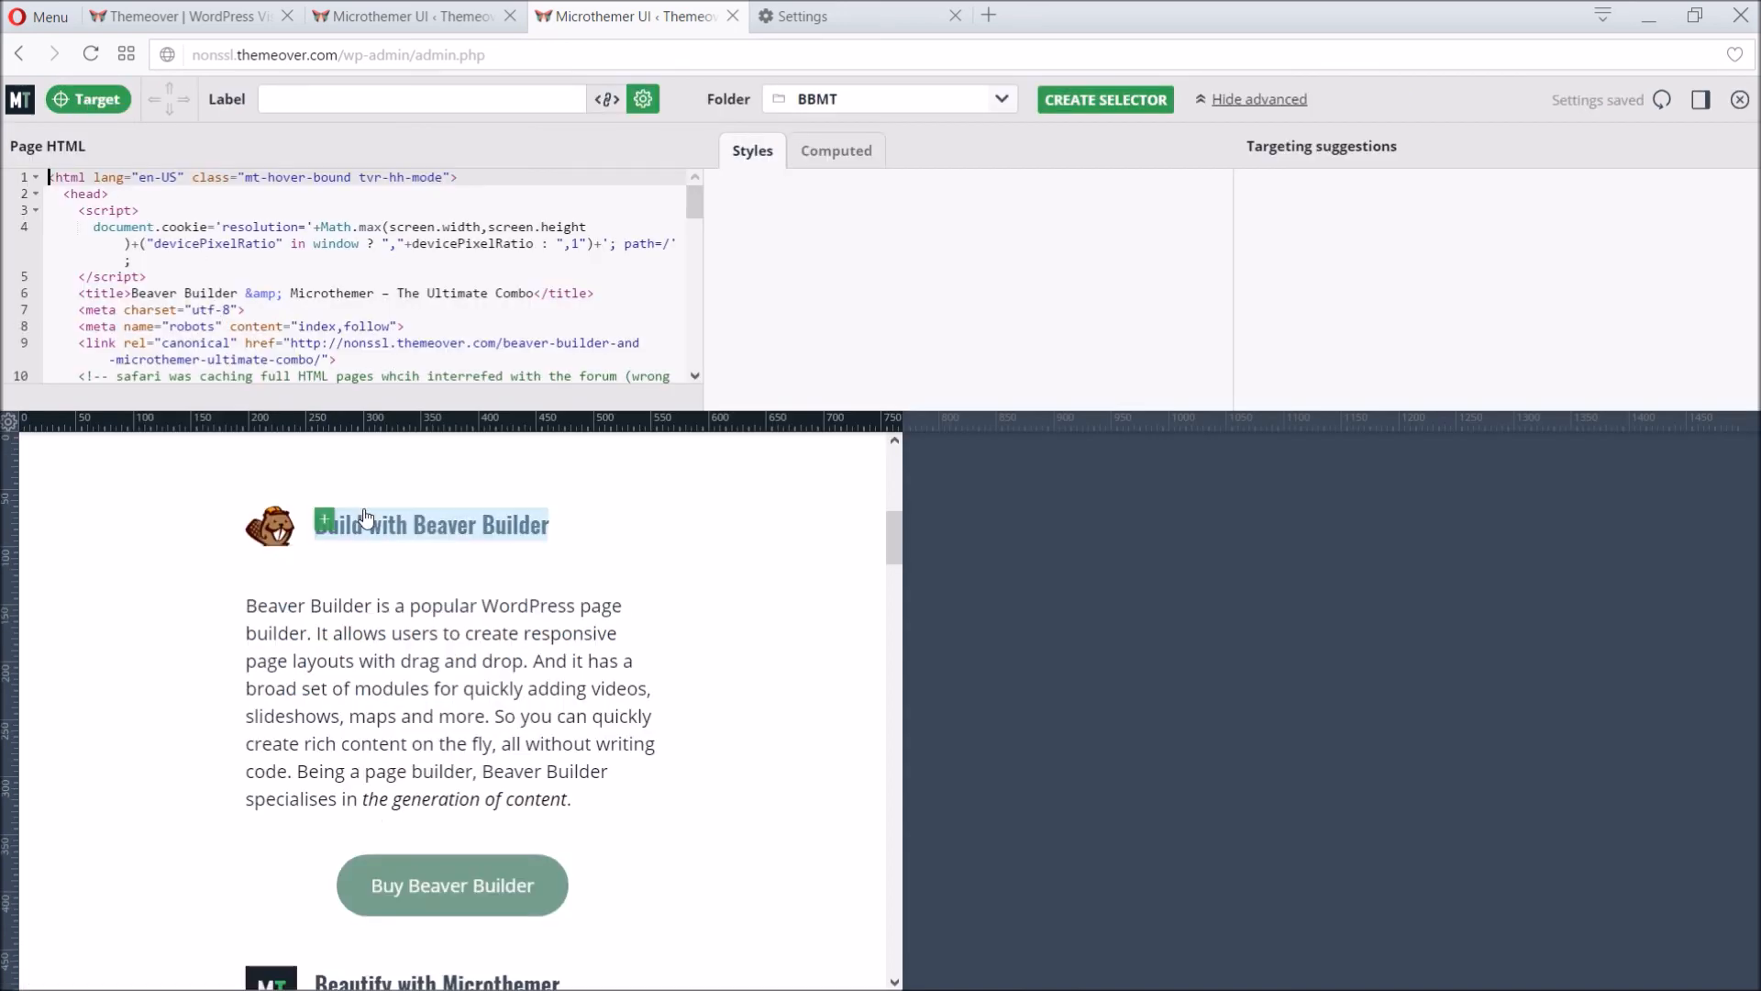
Step: Target the Build with Beaver Builder heading and move the selection up two parents to the column
click(431, 523)
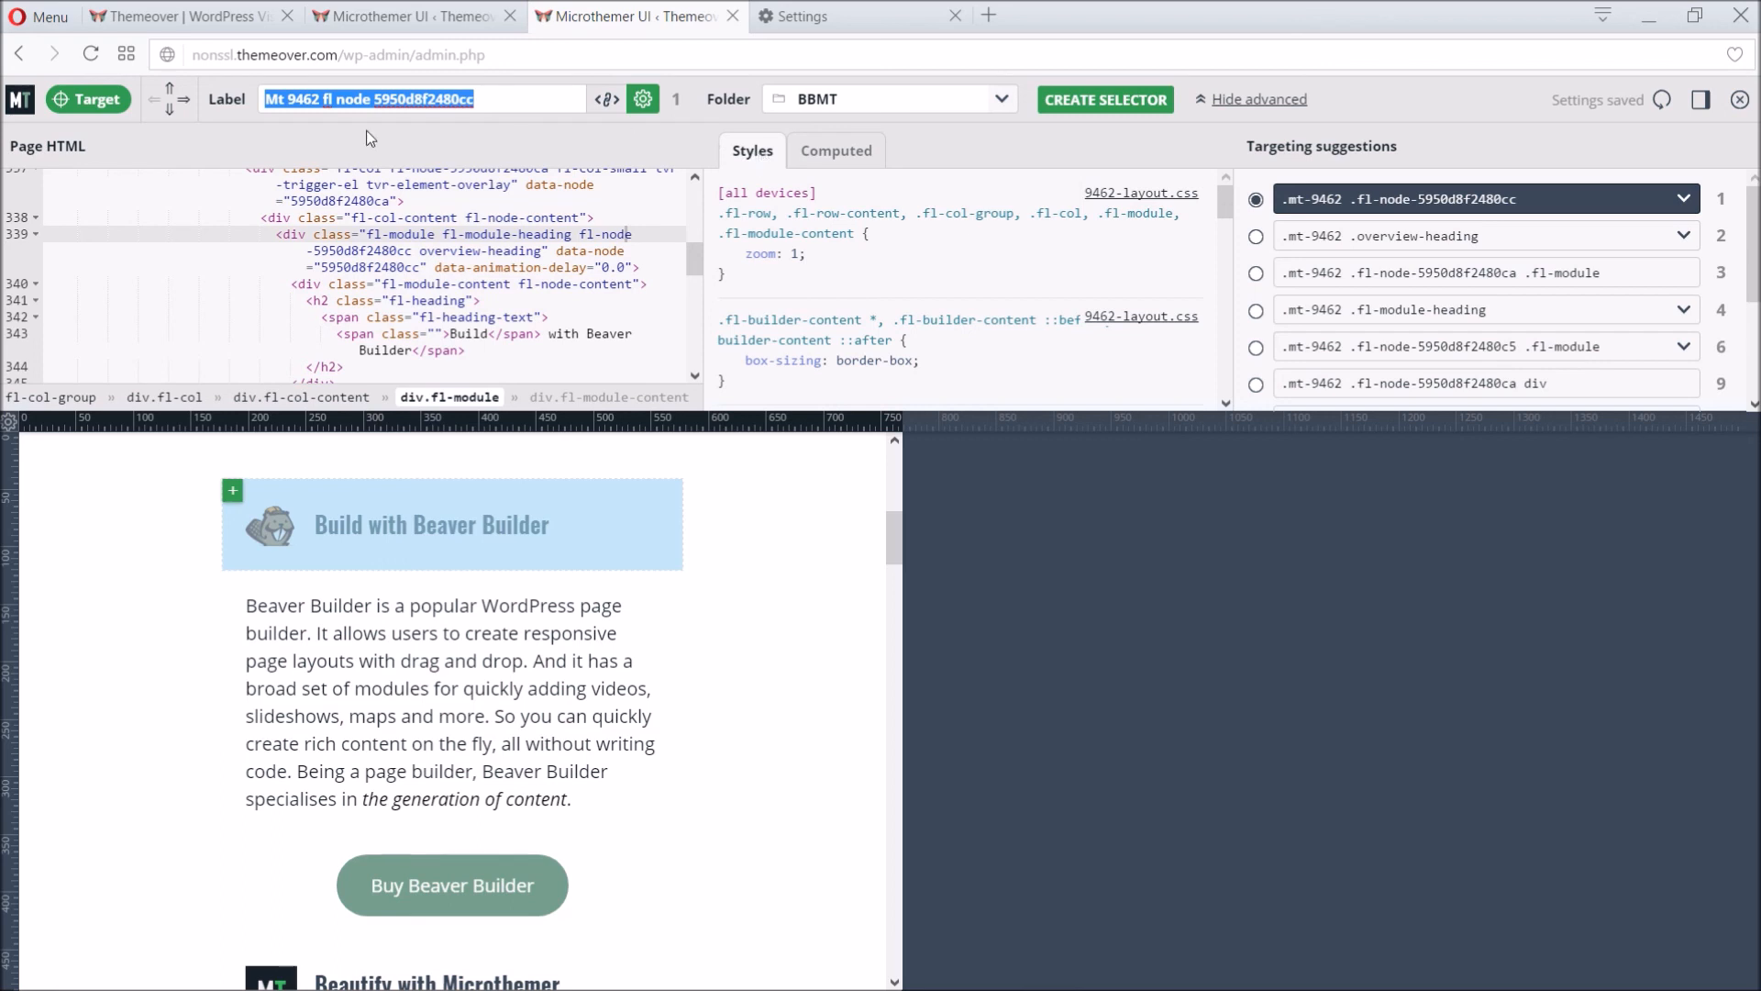
mouse_move(169, 95)
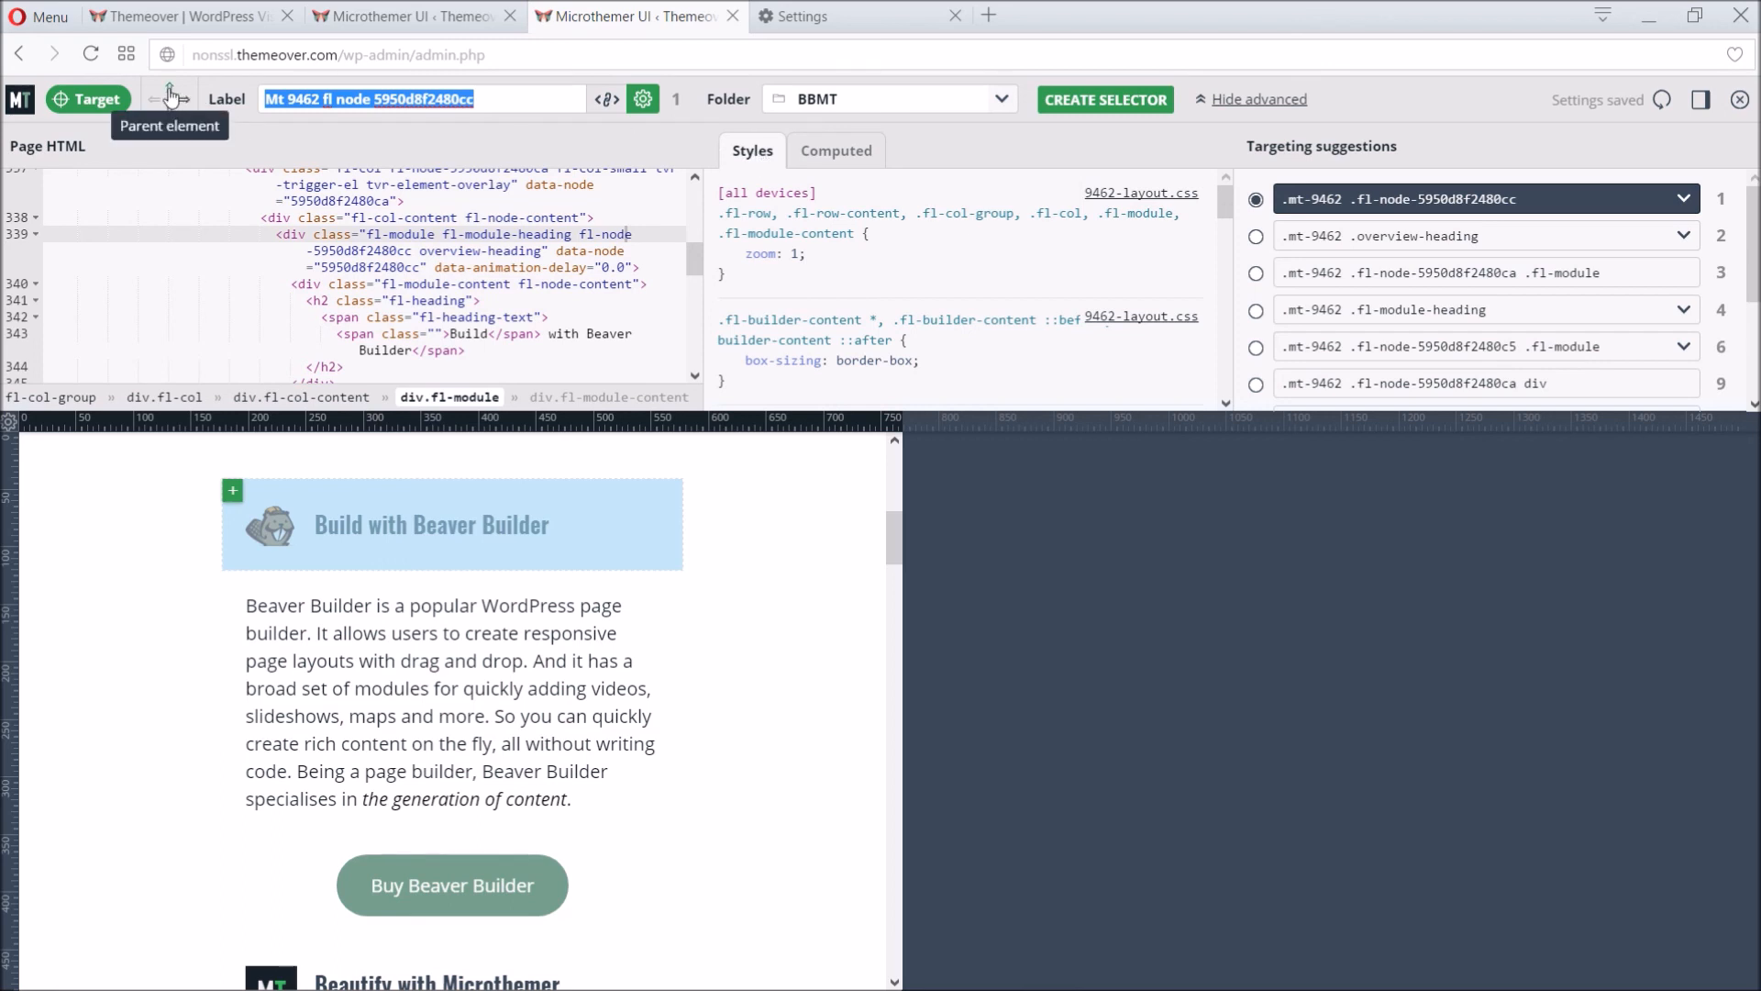
click(171, 99)
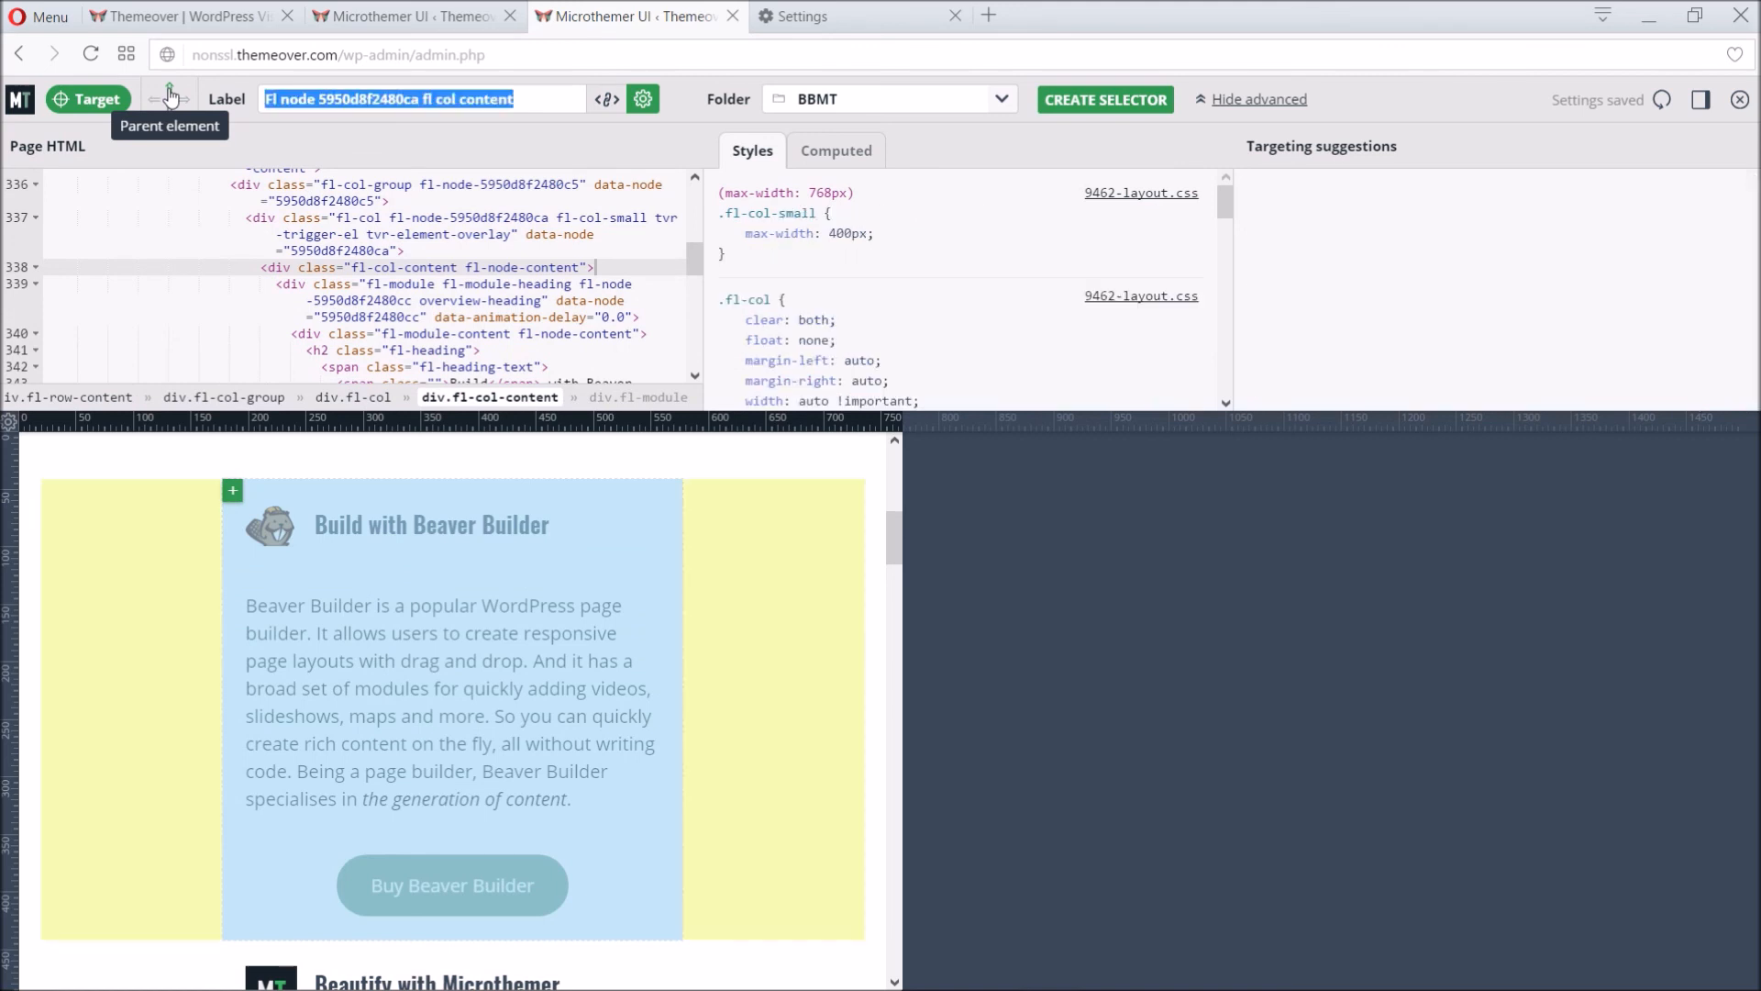
click(169, 91)
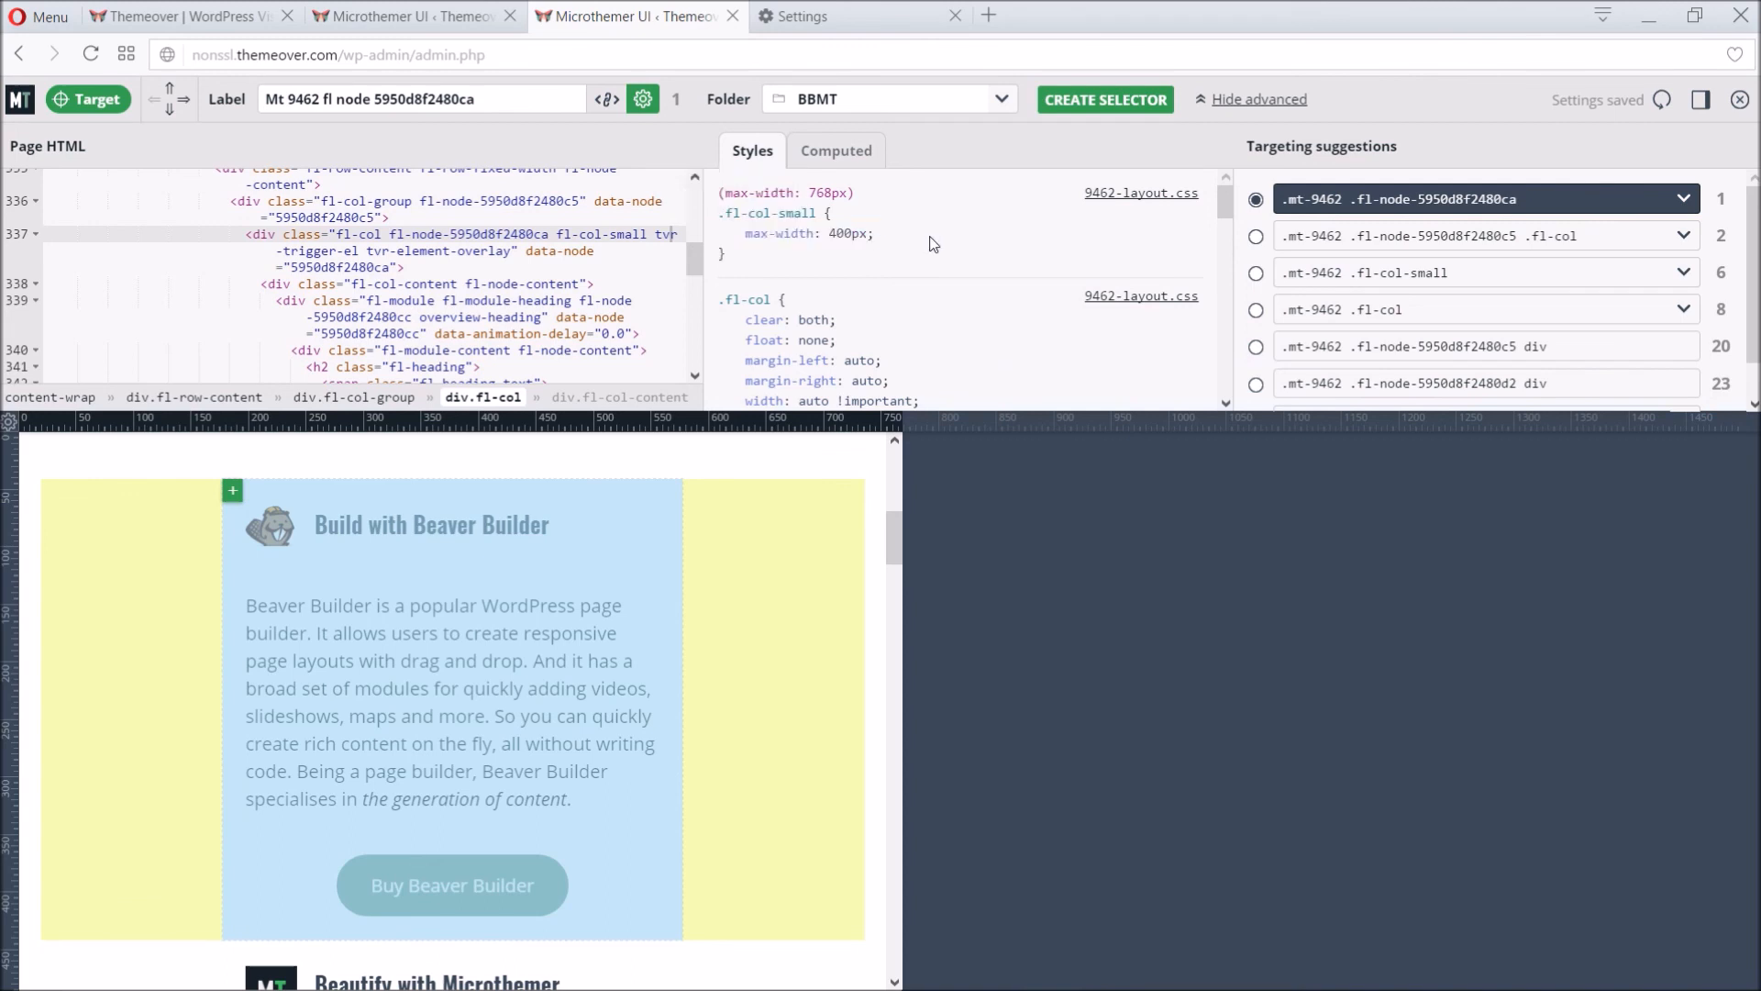
mouse_move(897, 457)
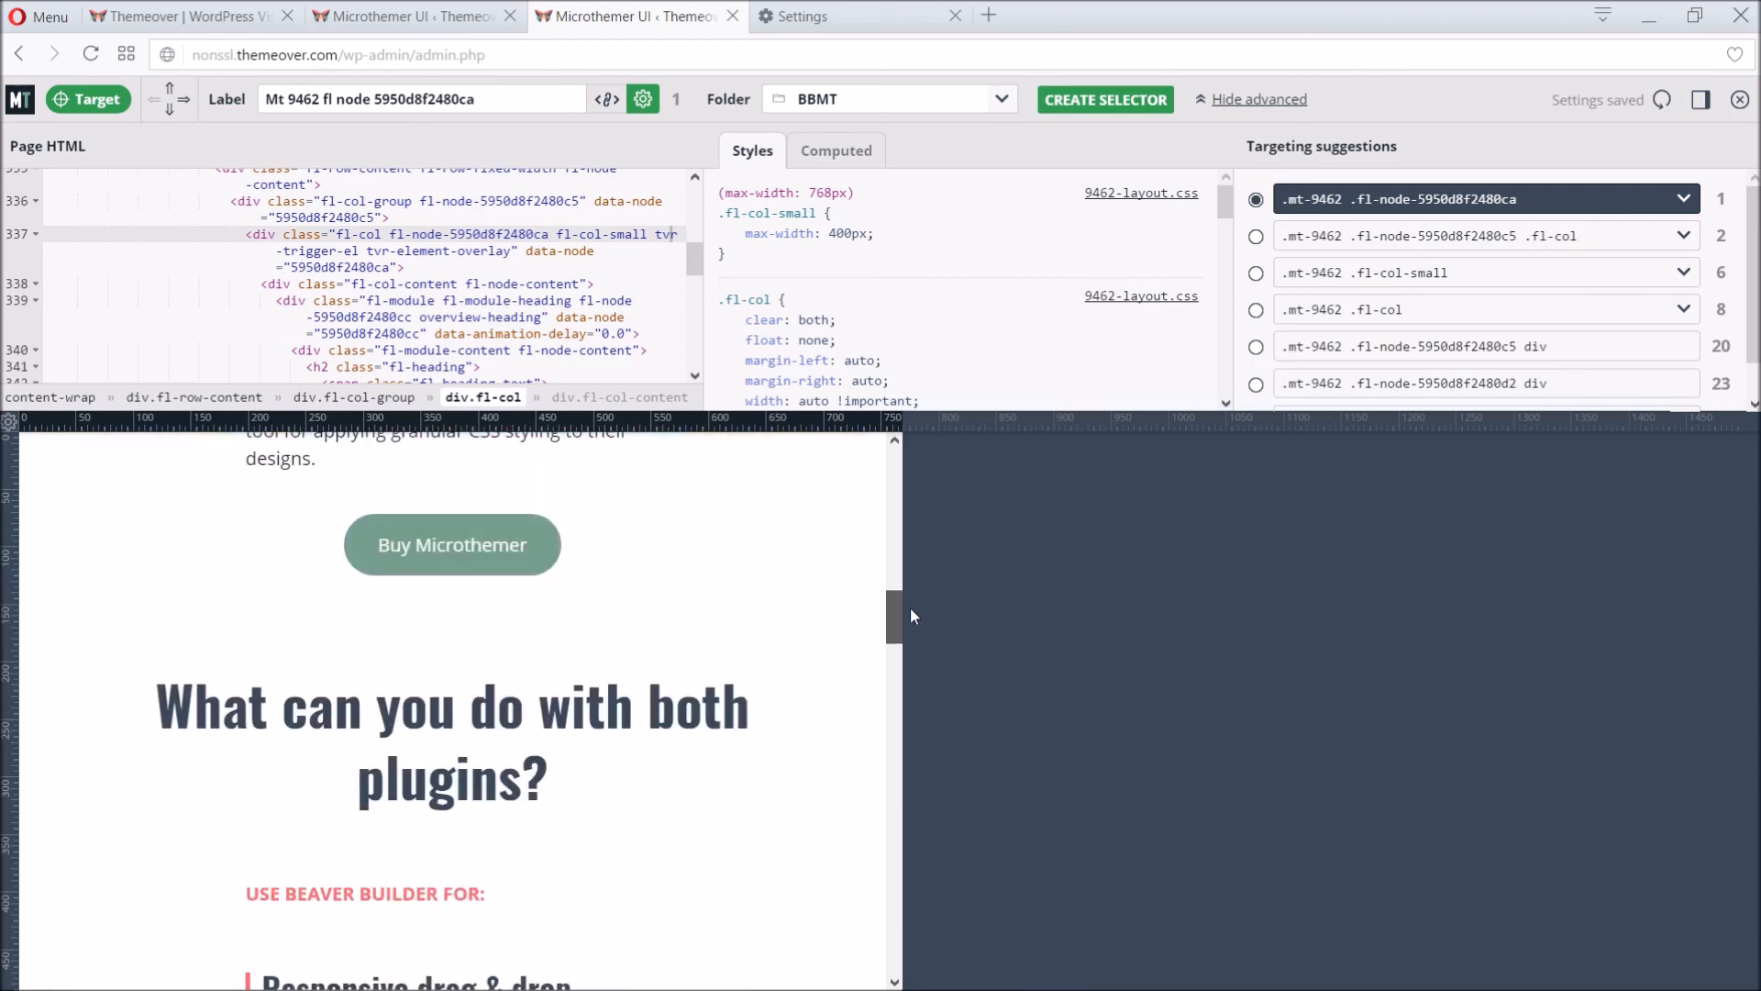
Step: Choose the .fl-col-small suggestion and rename the selector label to 'Col small'
scroll(down, 3)
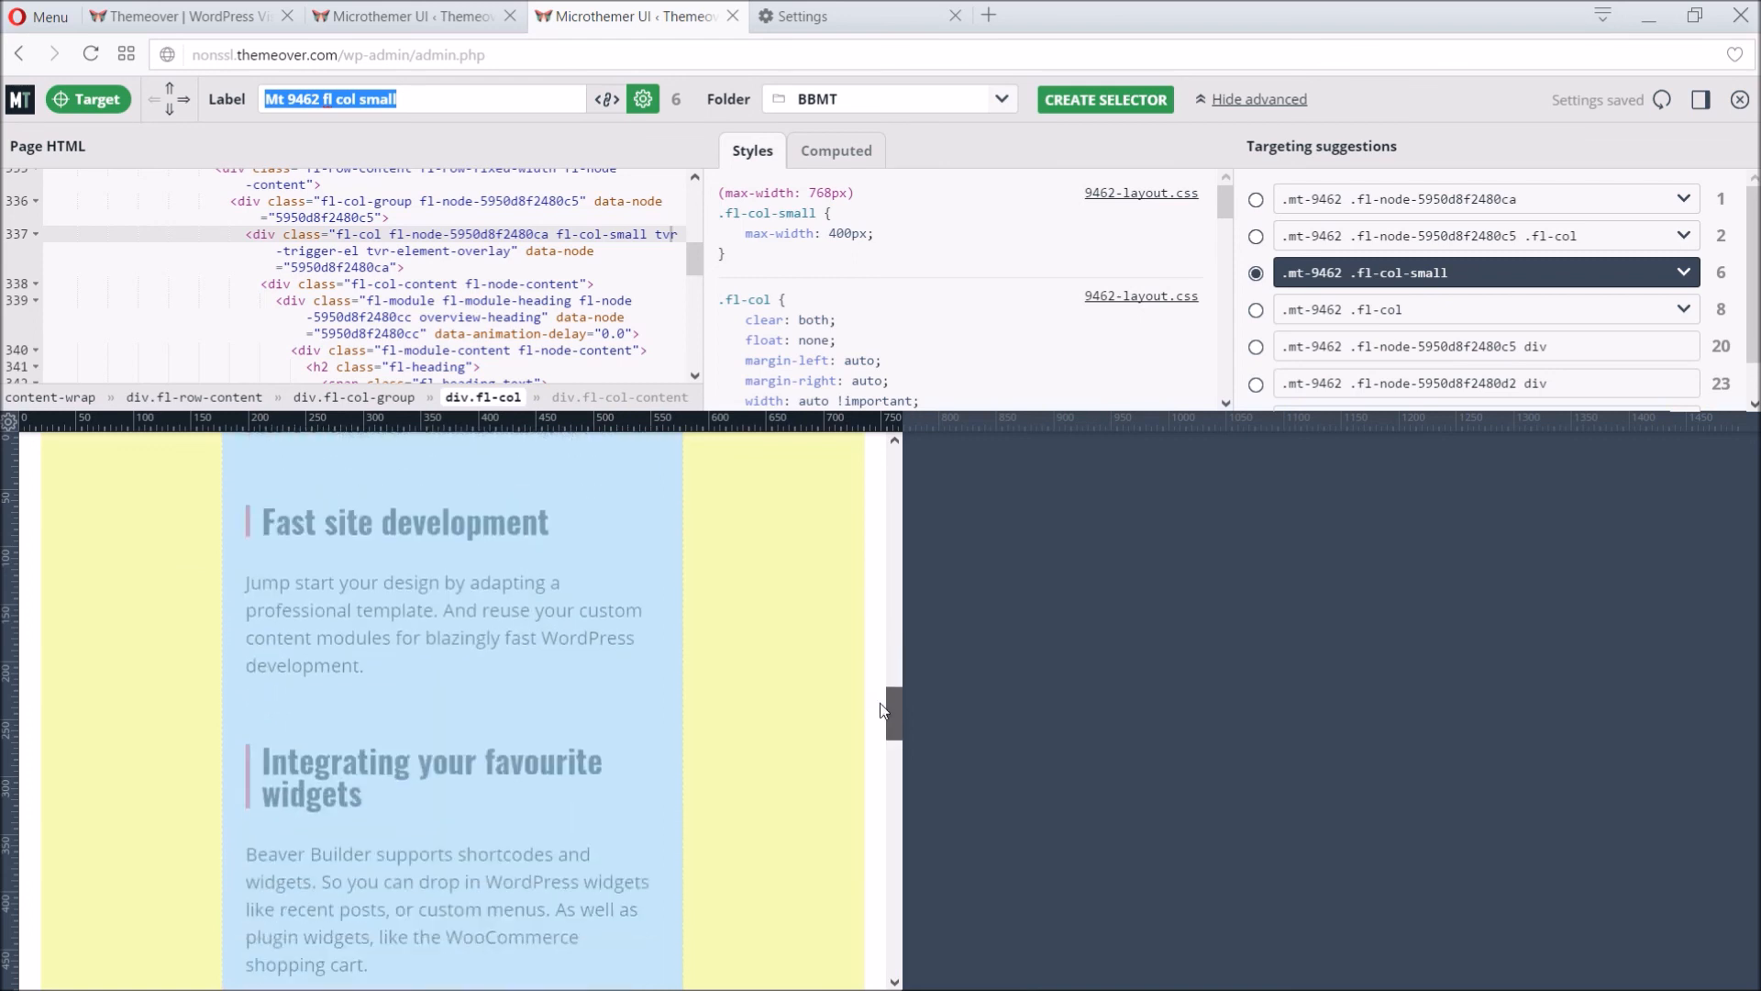
scroll(down, 3)
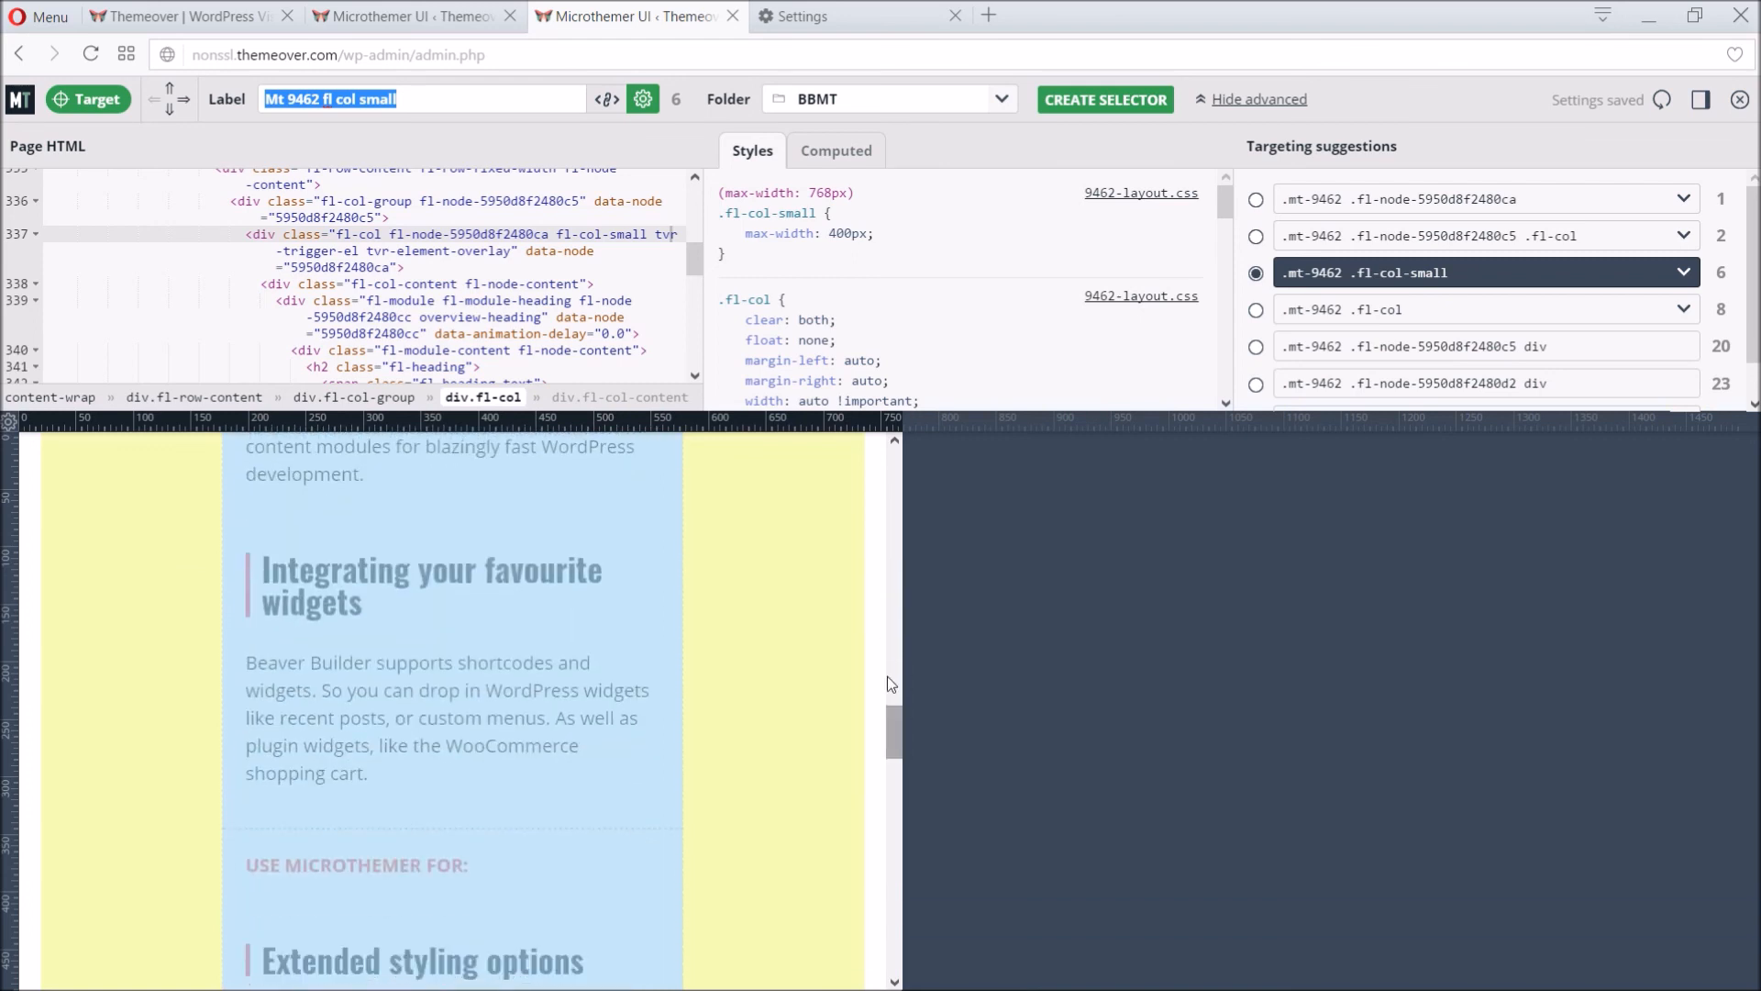
double_click(378, 99)
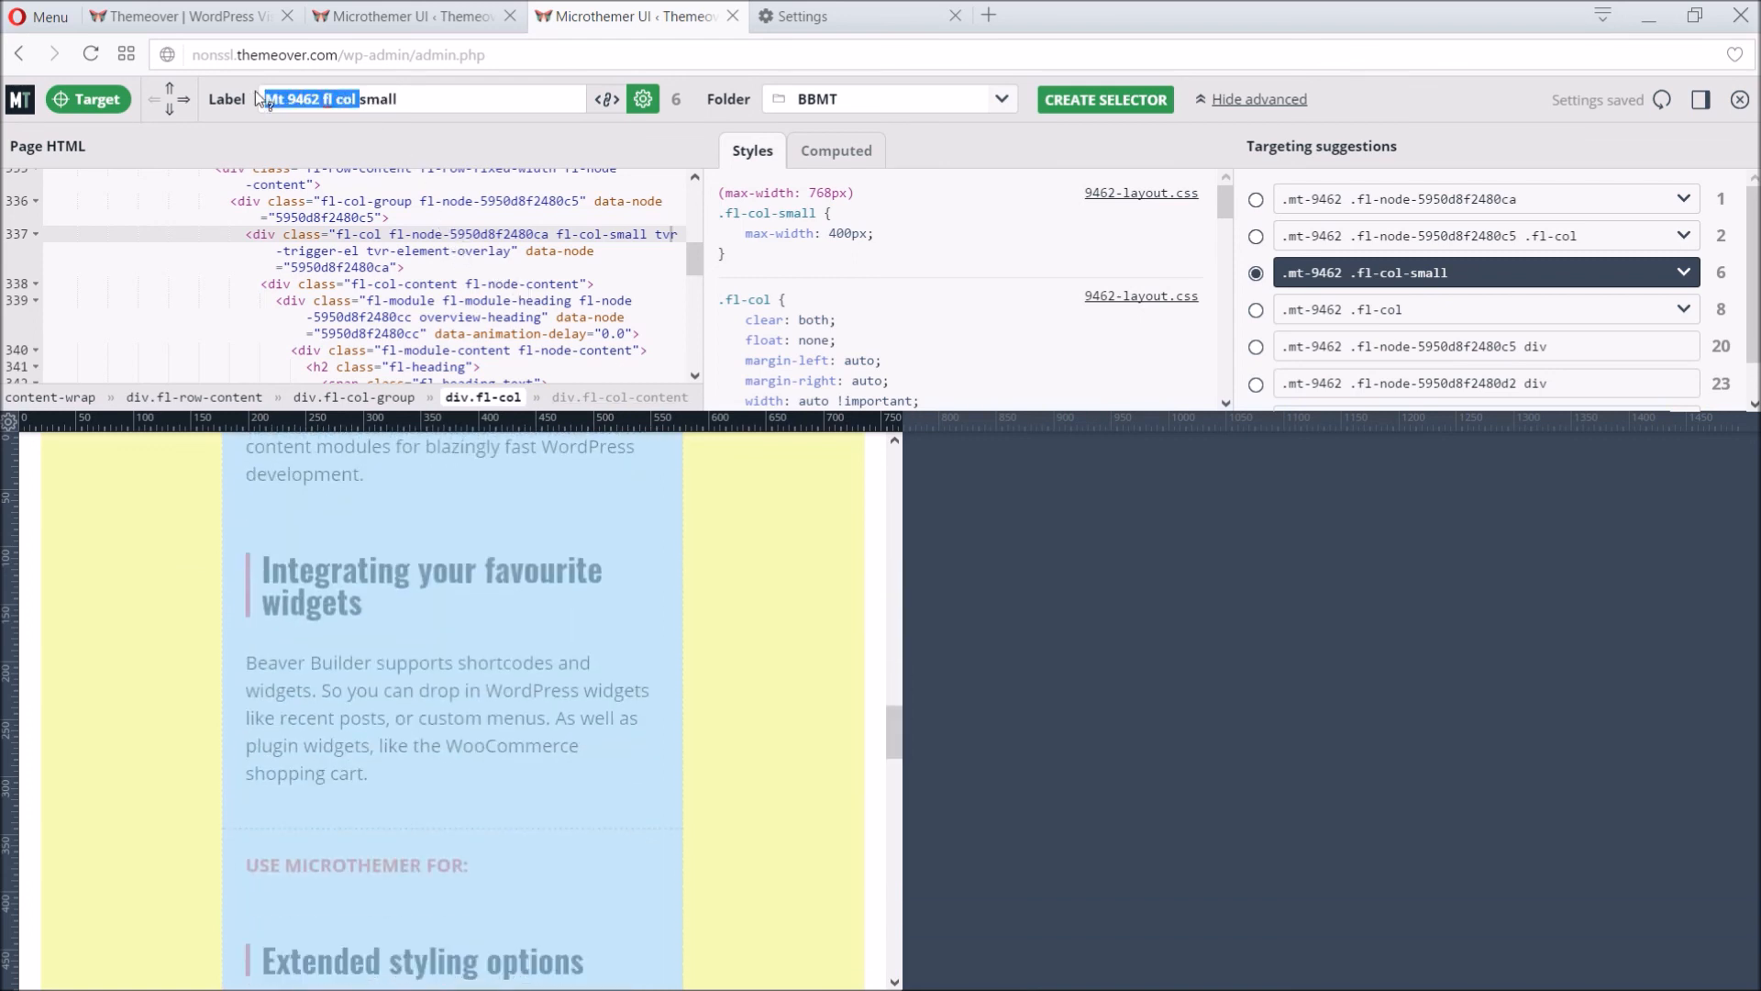
text(Col small)
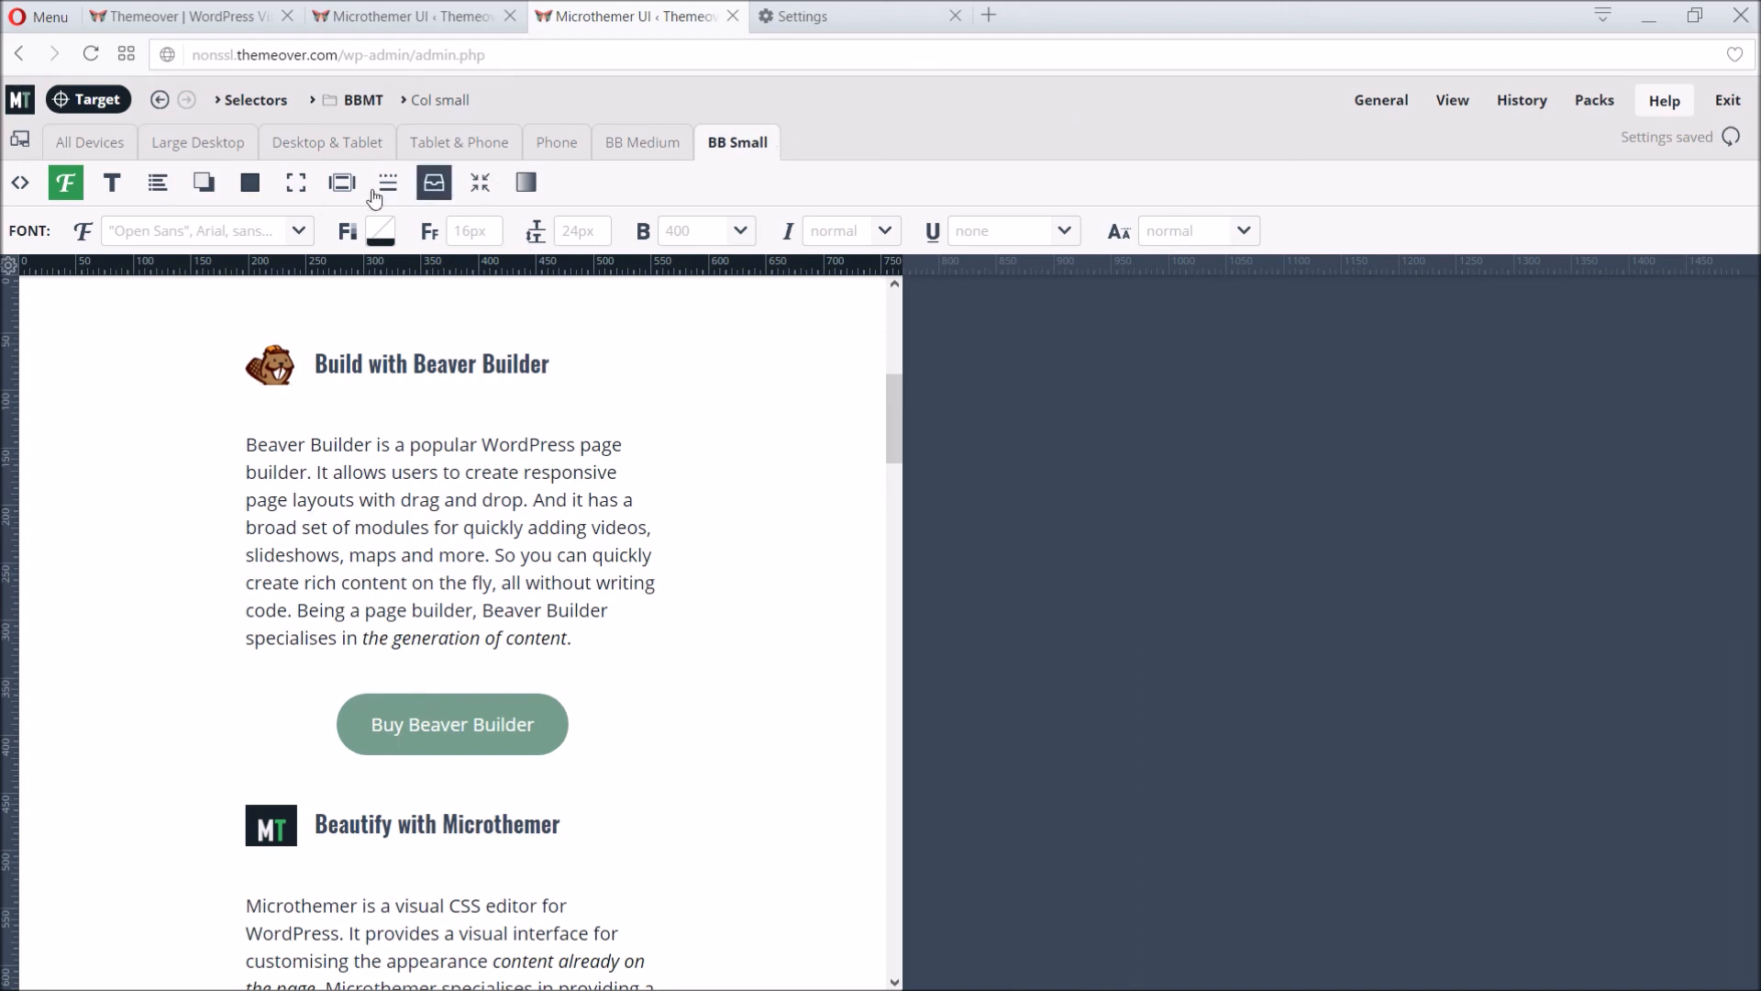
mouse_move(295, 182)
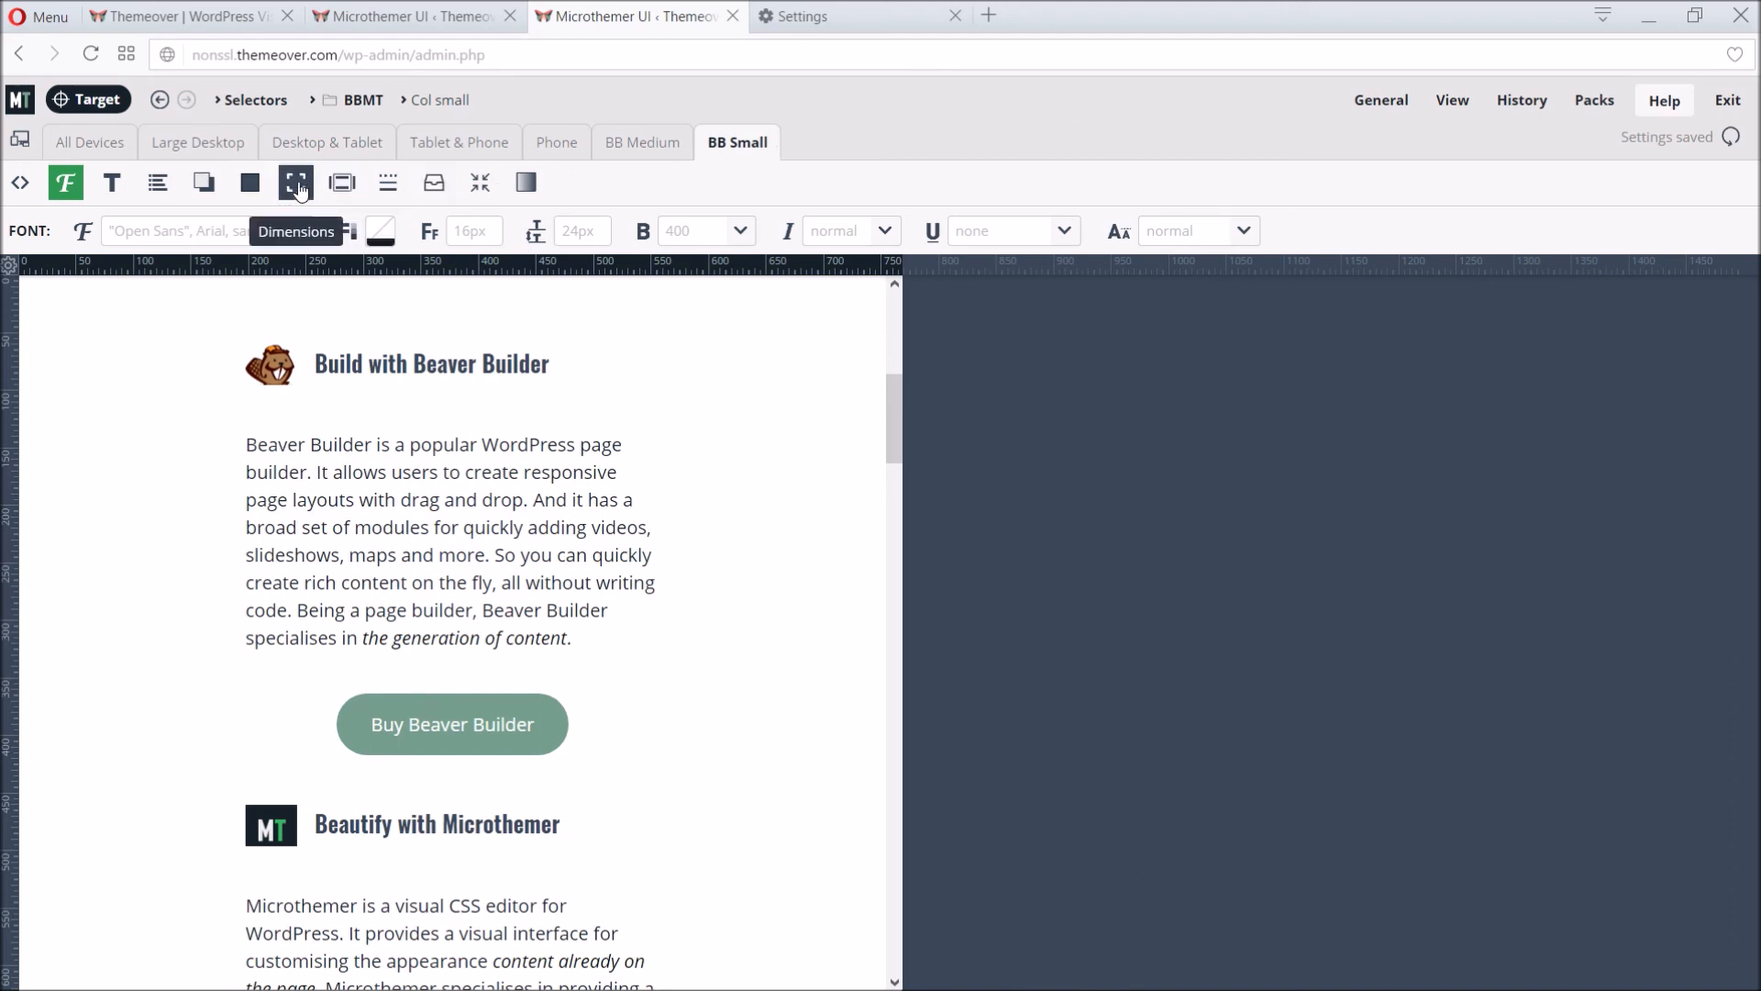
mouse_move(728, 153)
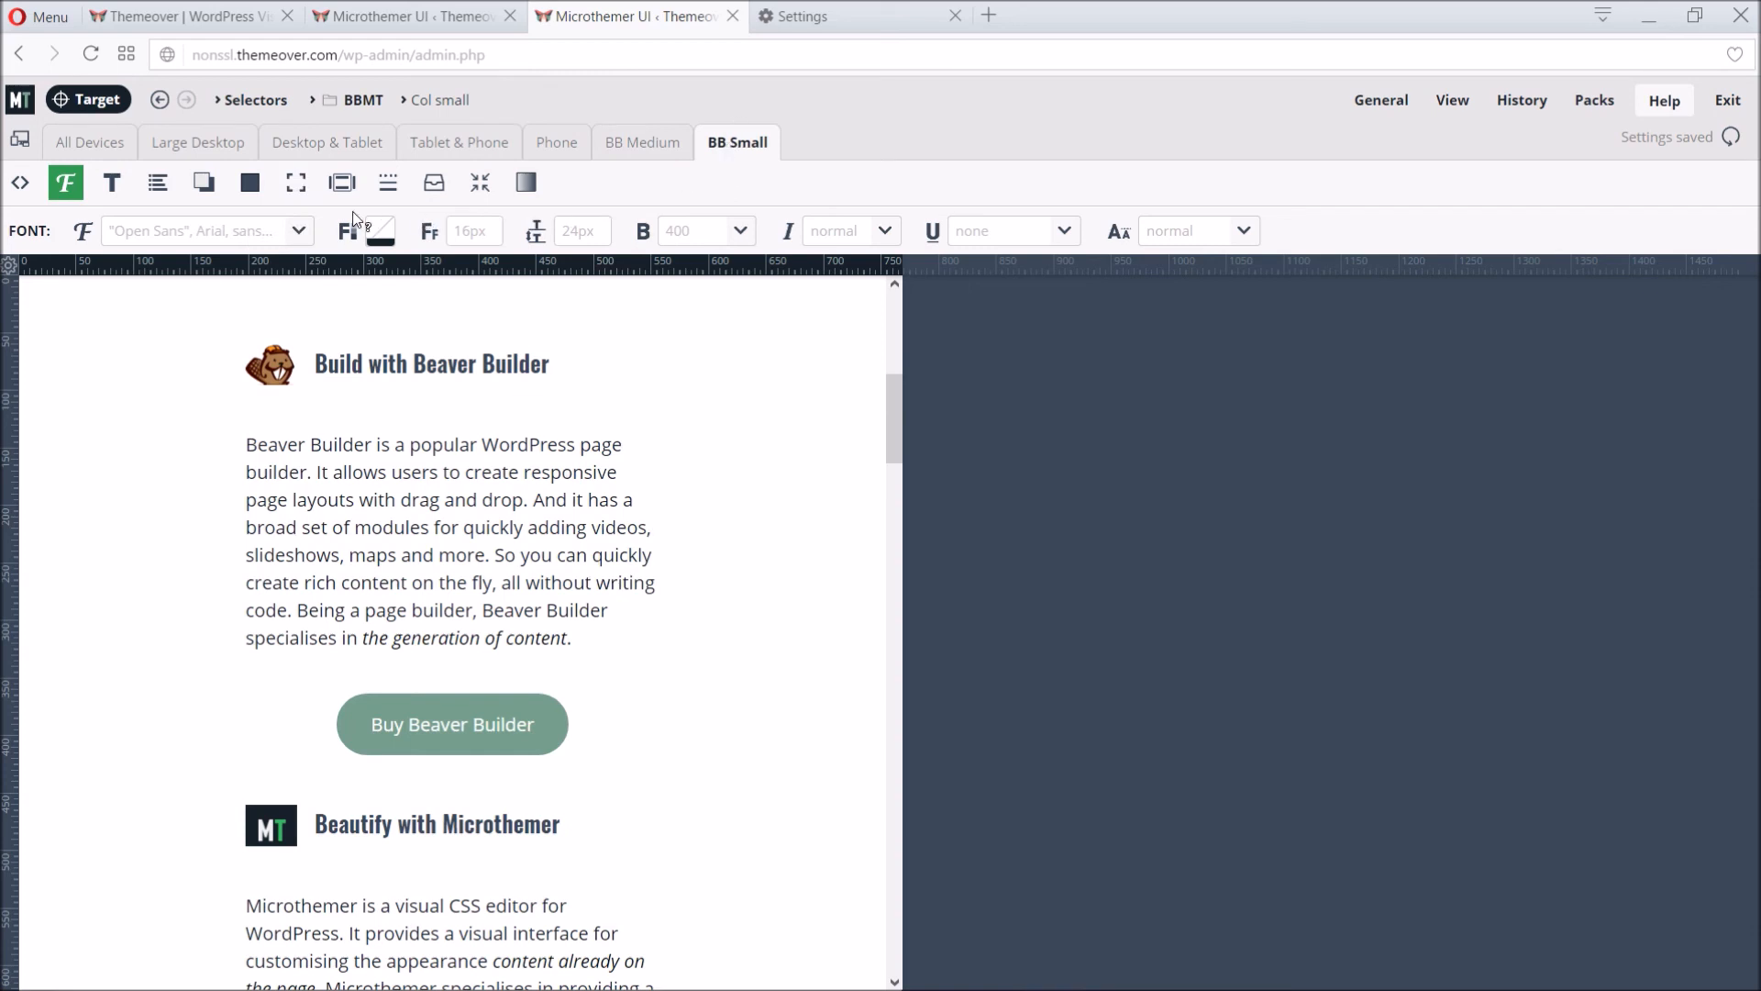
Step: Under Dimensions at BB Small, give Col small a max-width of 100% and review the preview
click(295, 182)
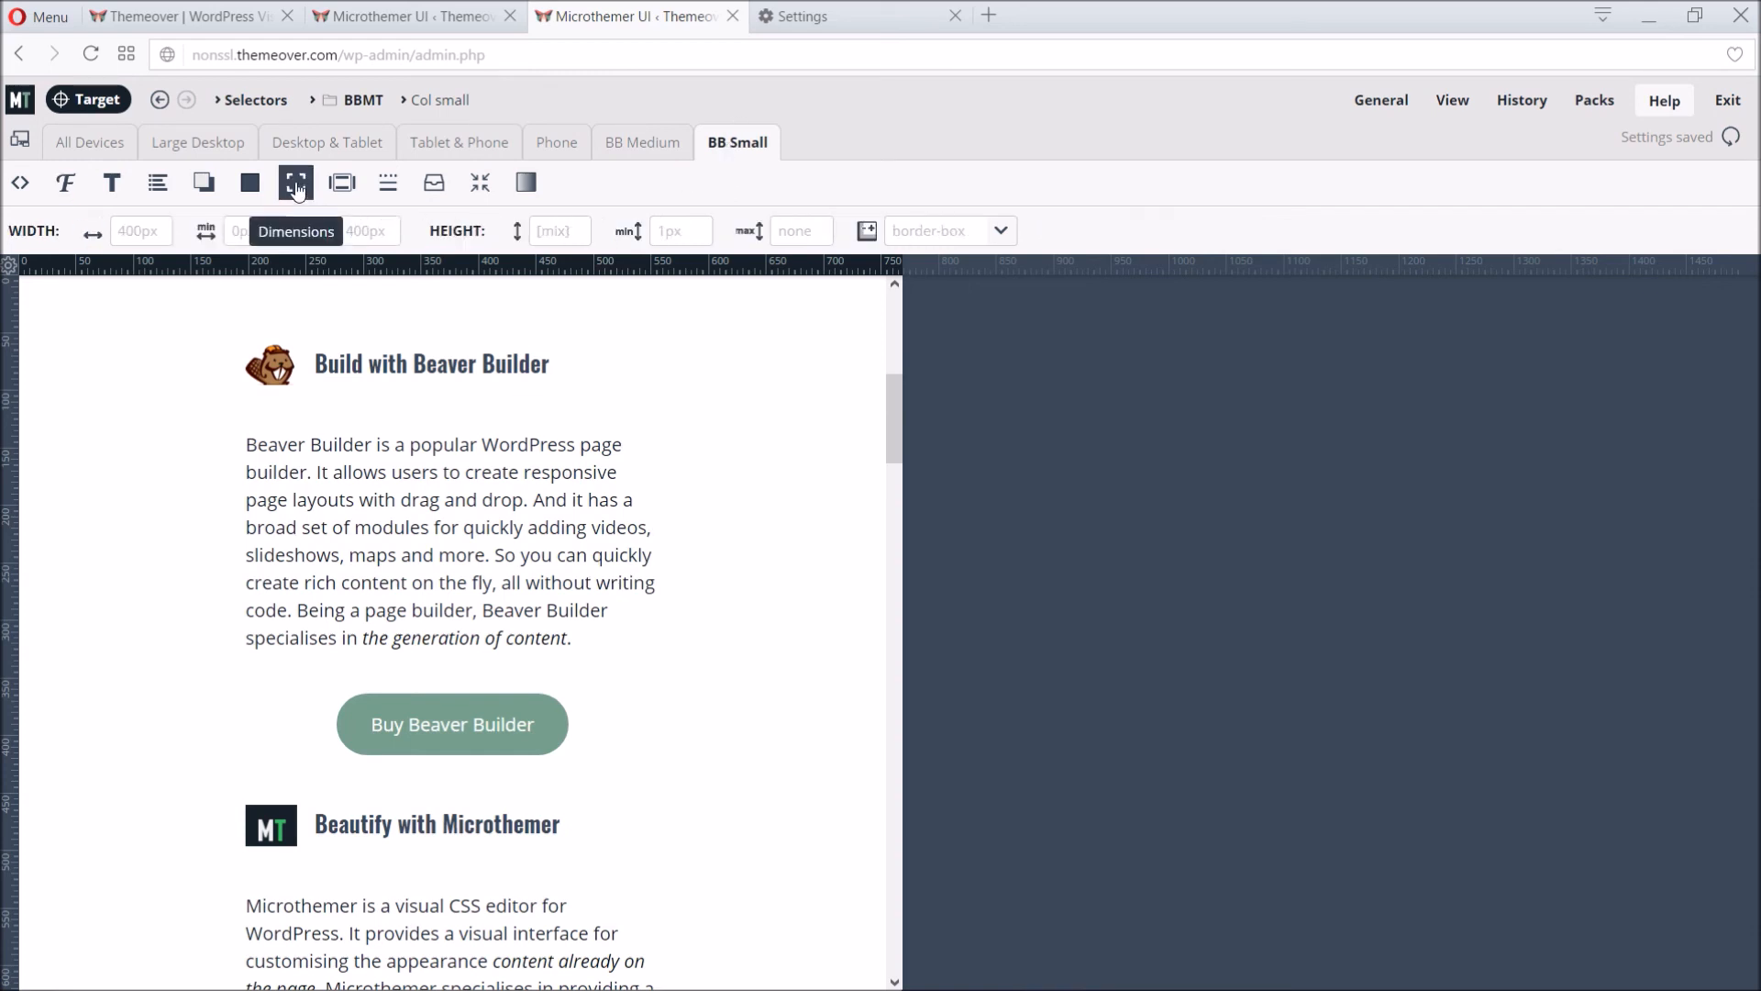
click(295, 182)
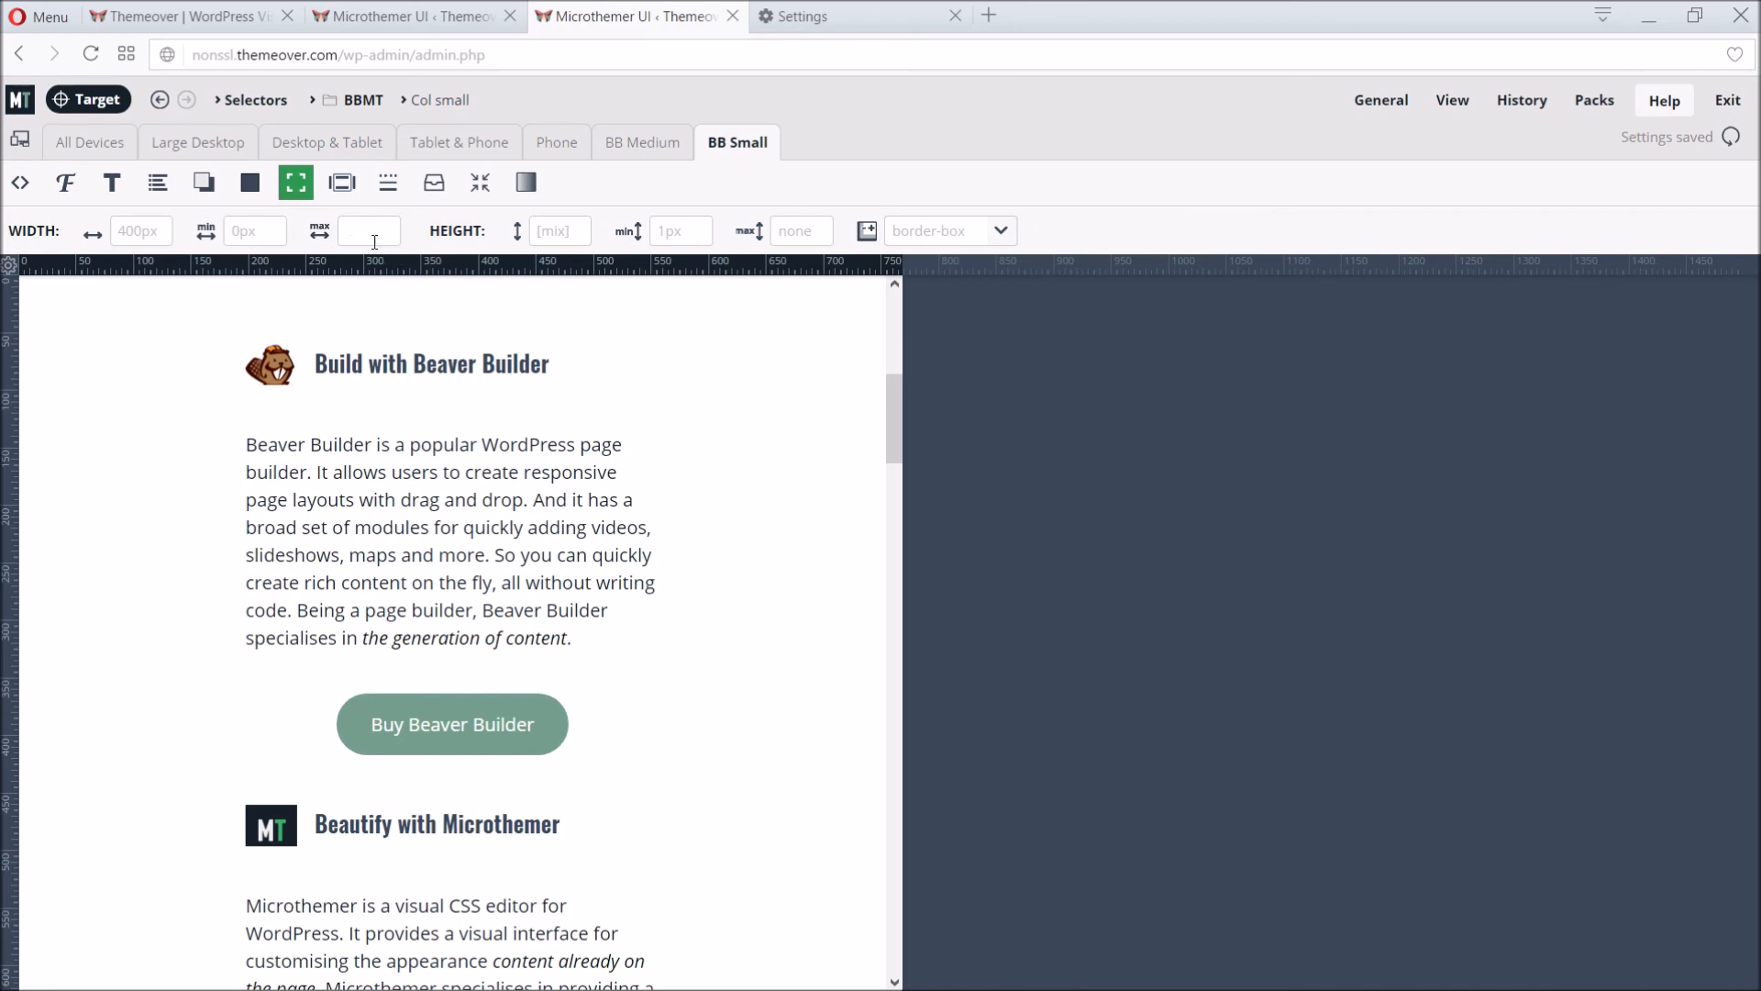
text(100%)
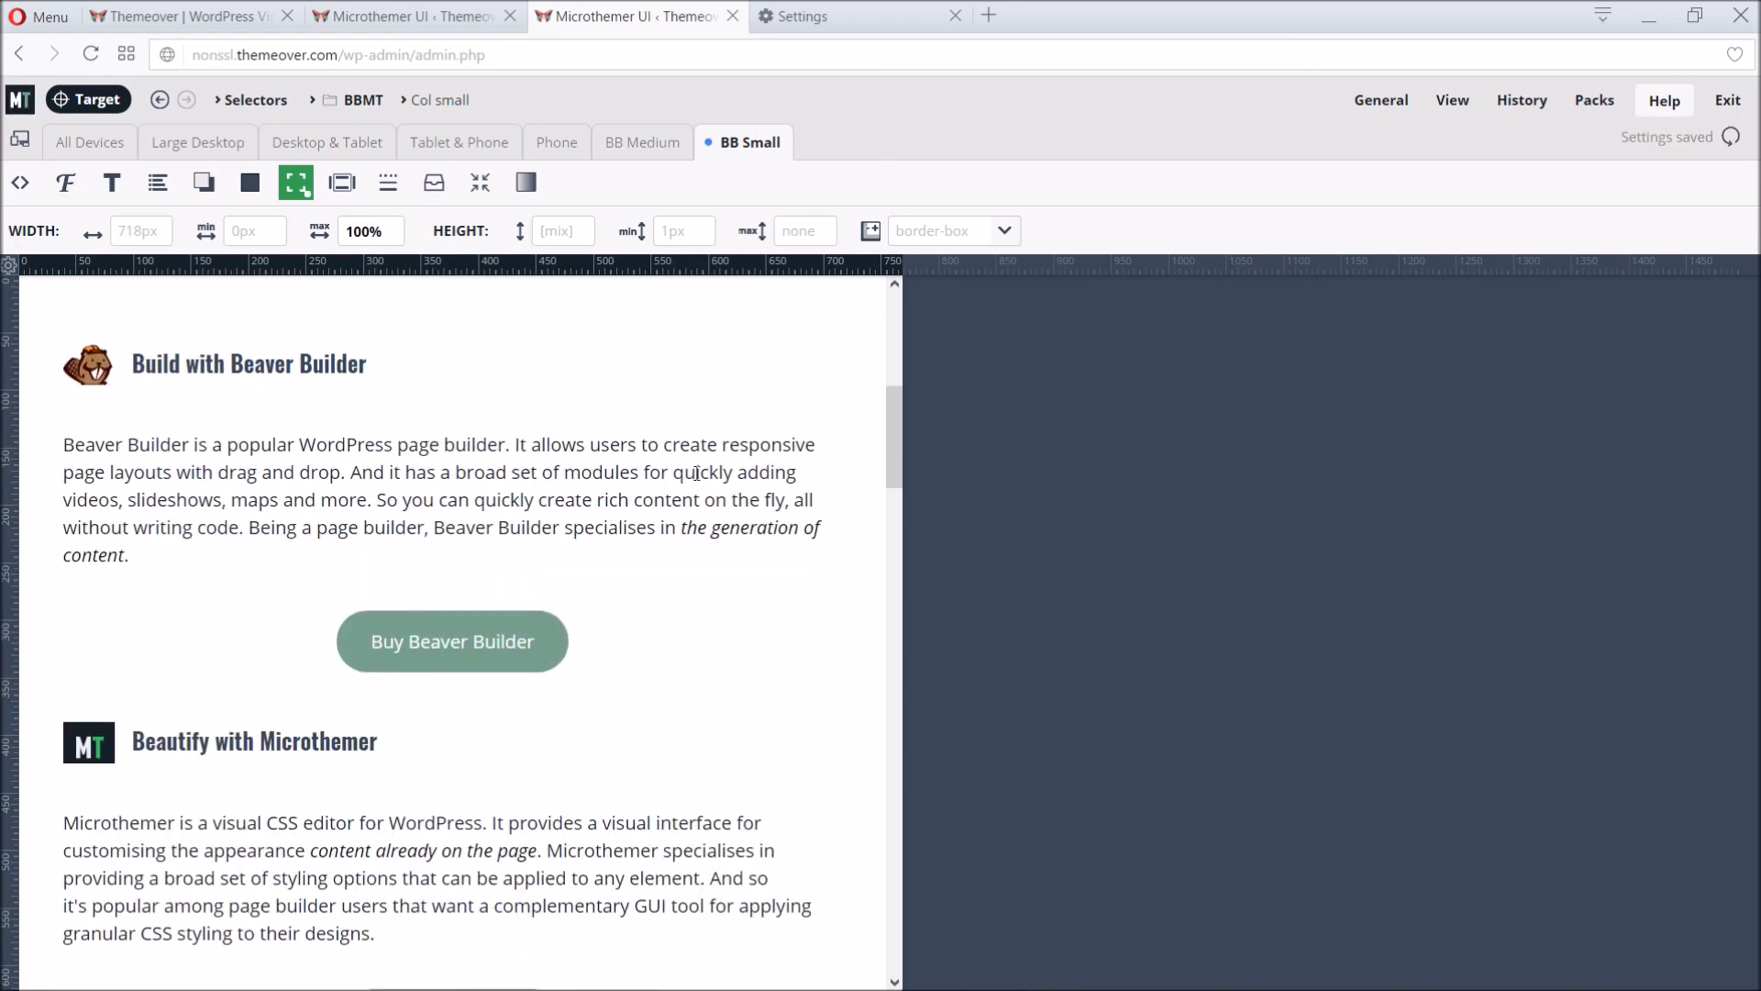
scroll(down, 3)
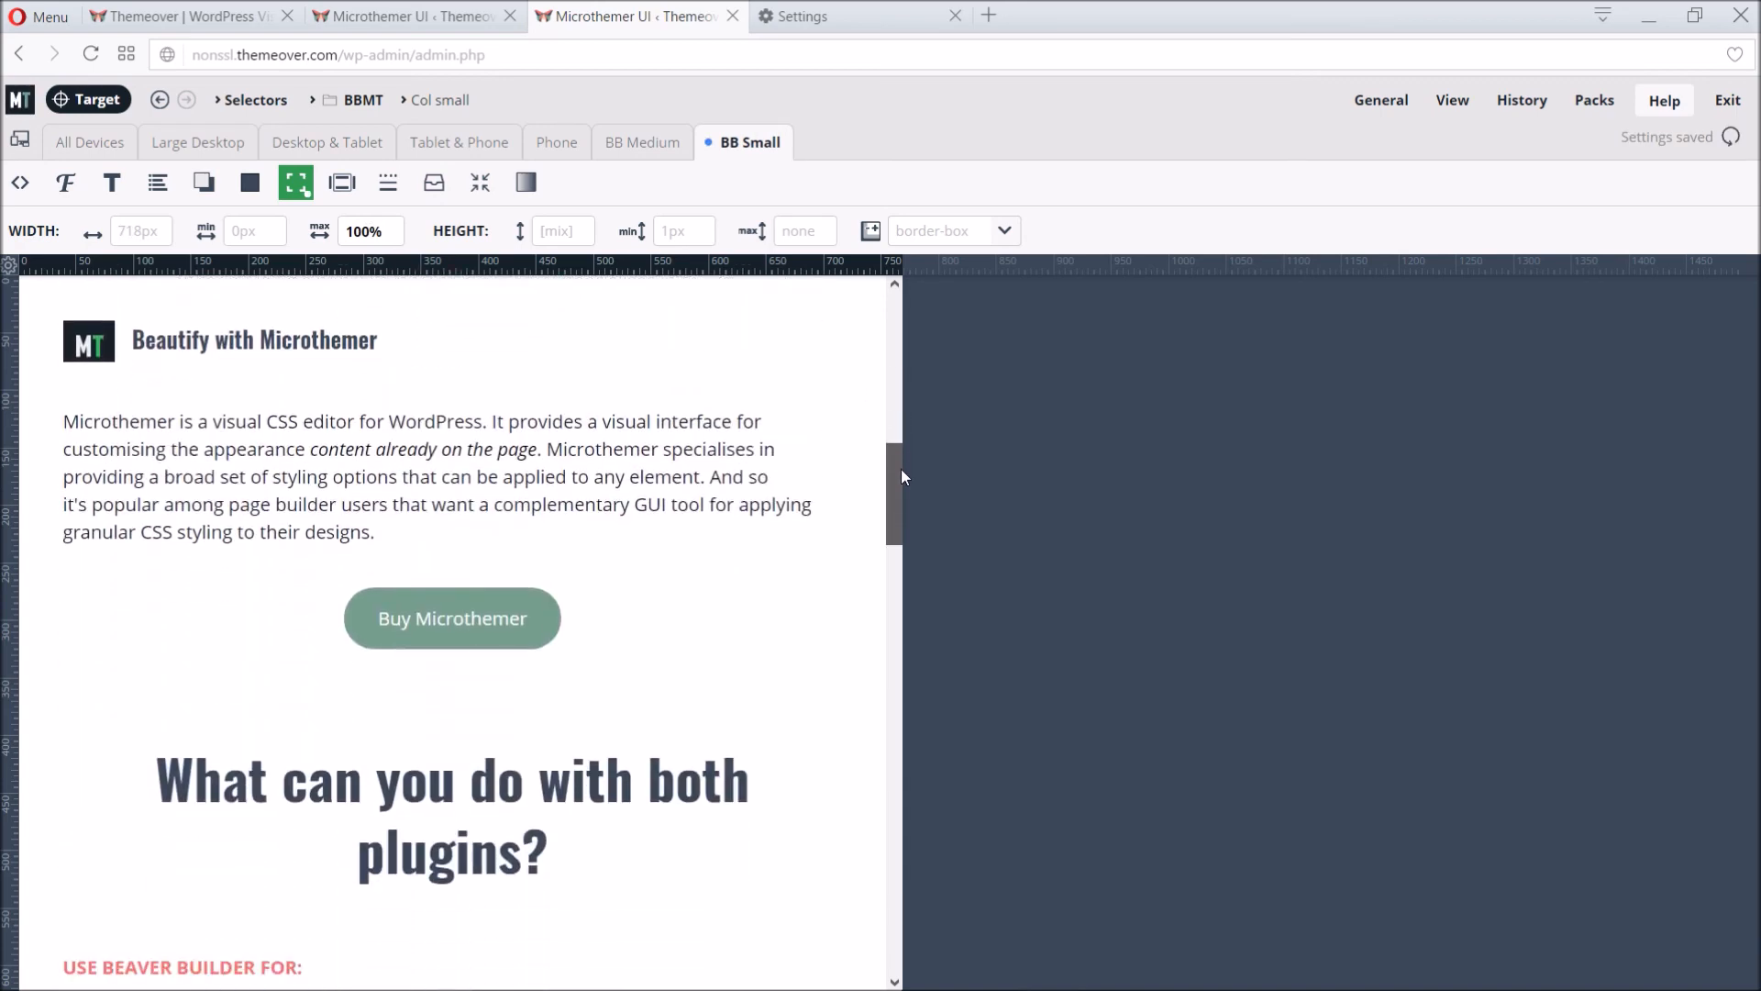
scroll(down, 3)
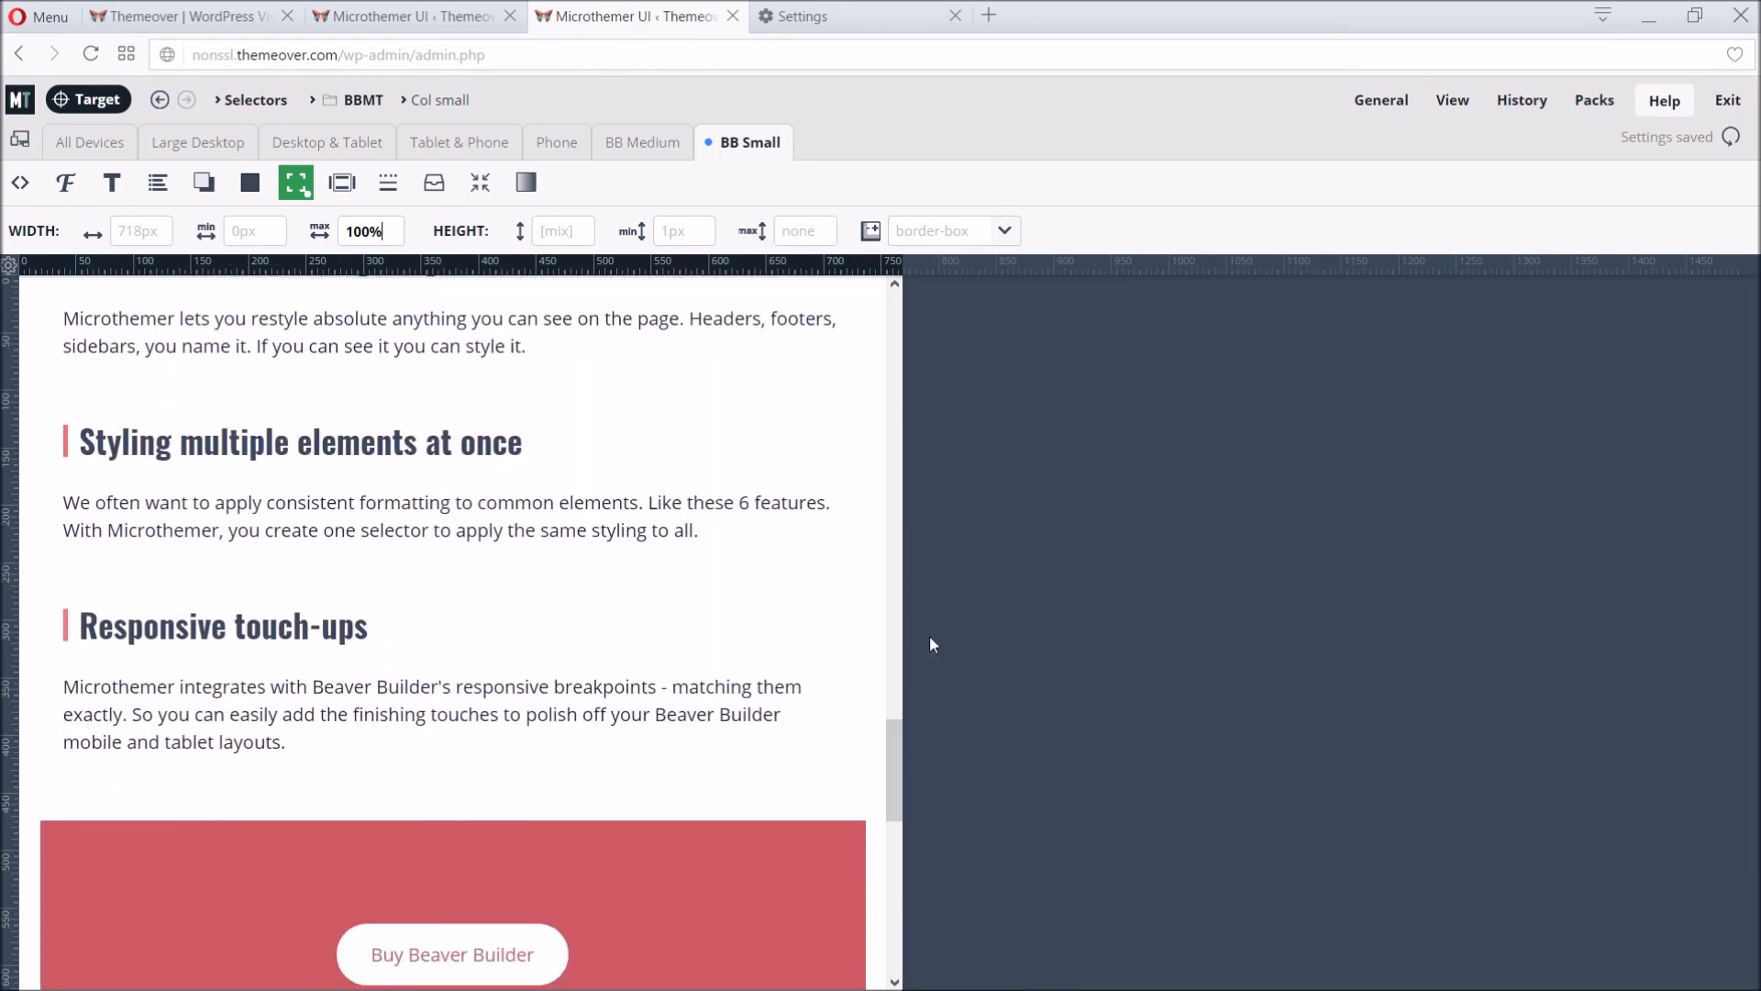
Step: Preview at BB Medium and Desktop & Tablet, then return to All Devices with the columns side by side
click(644, 141)
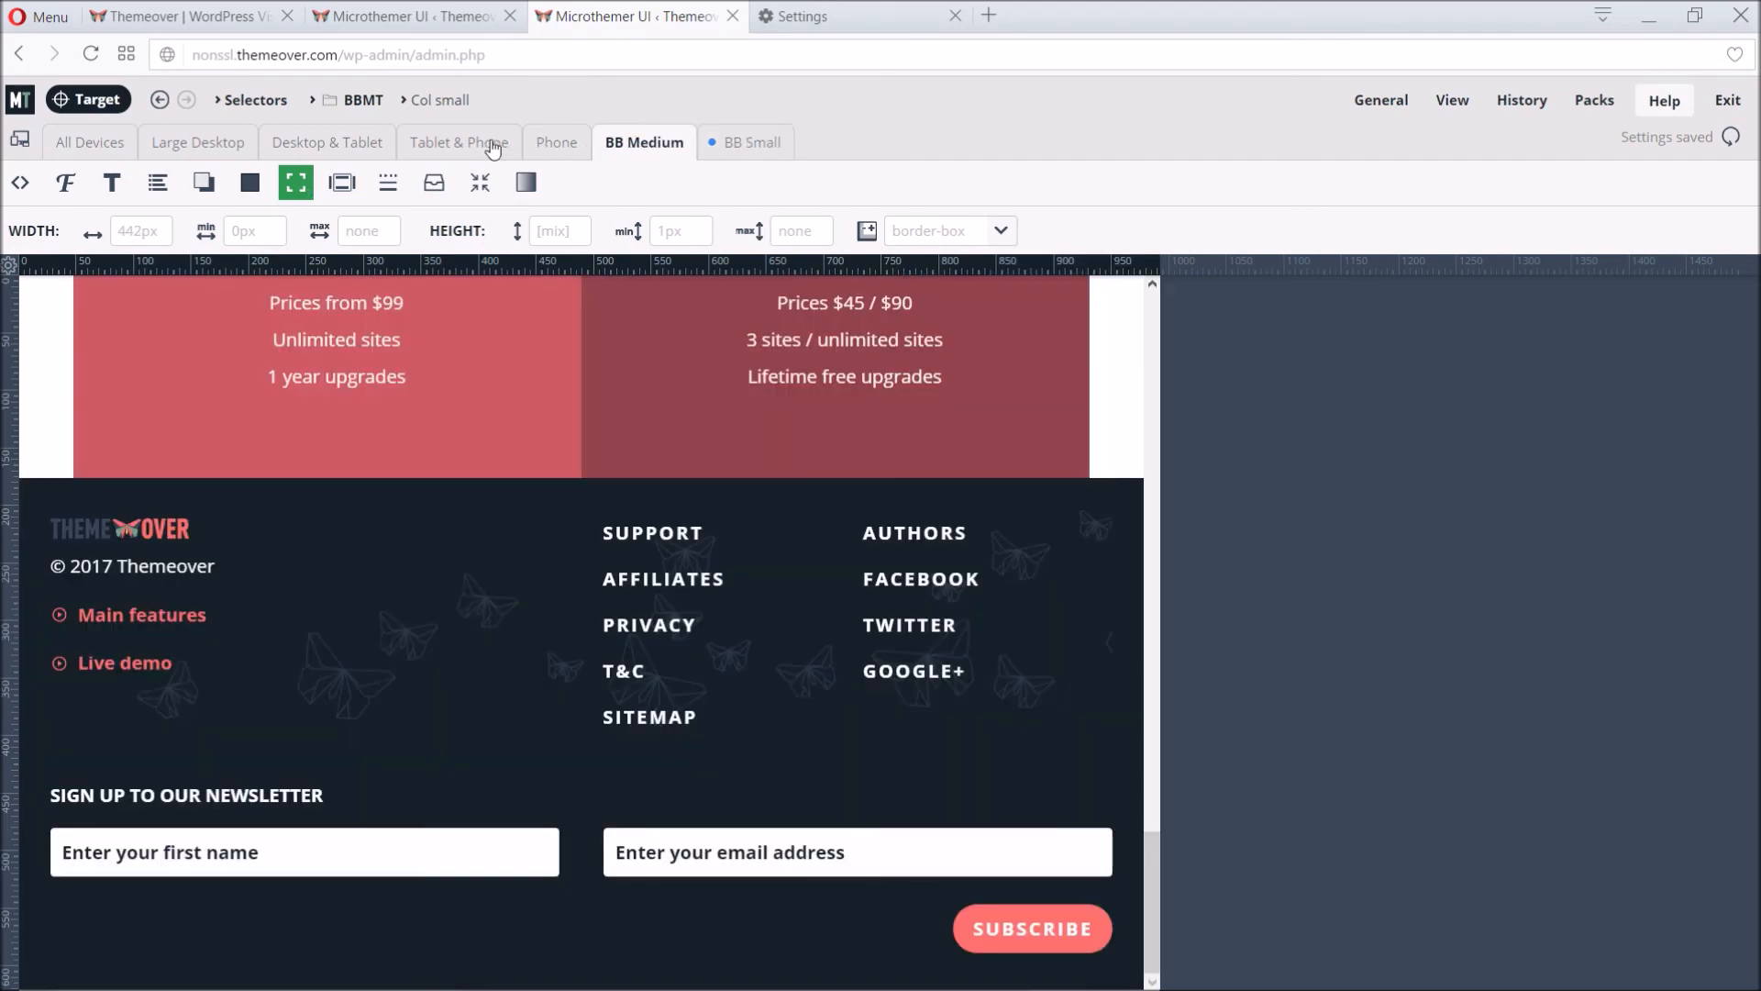
click(327, 142)
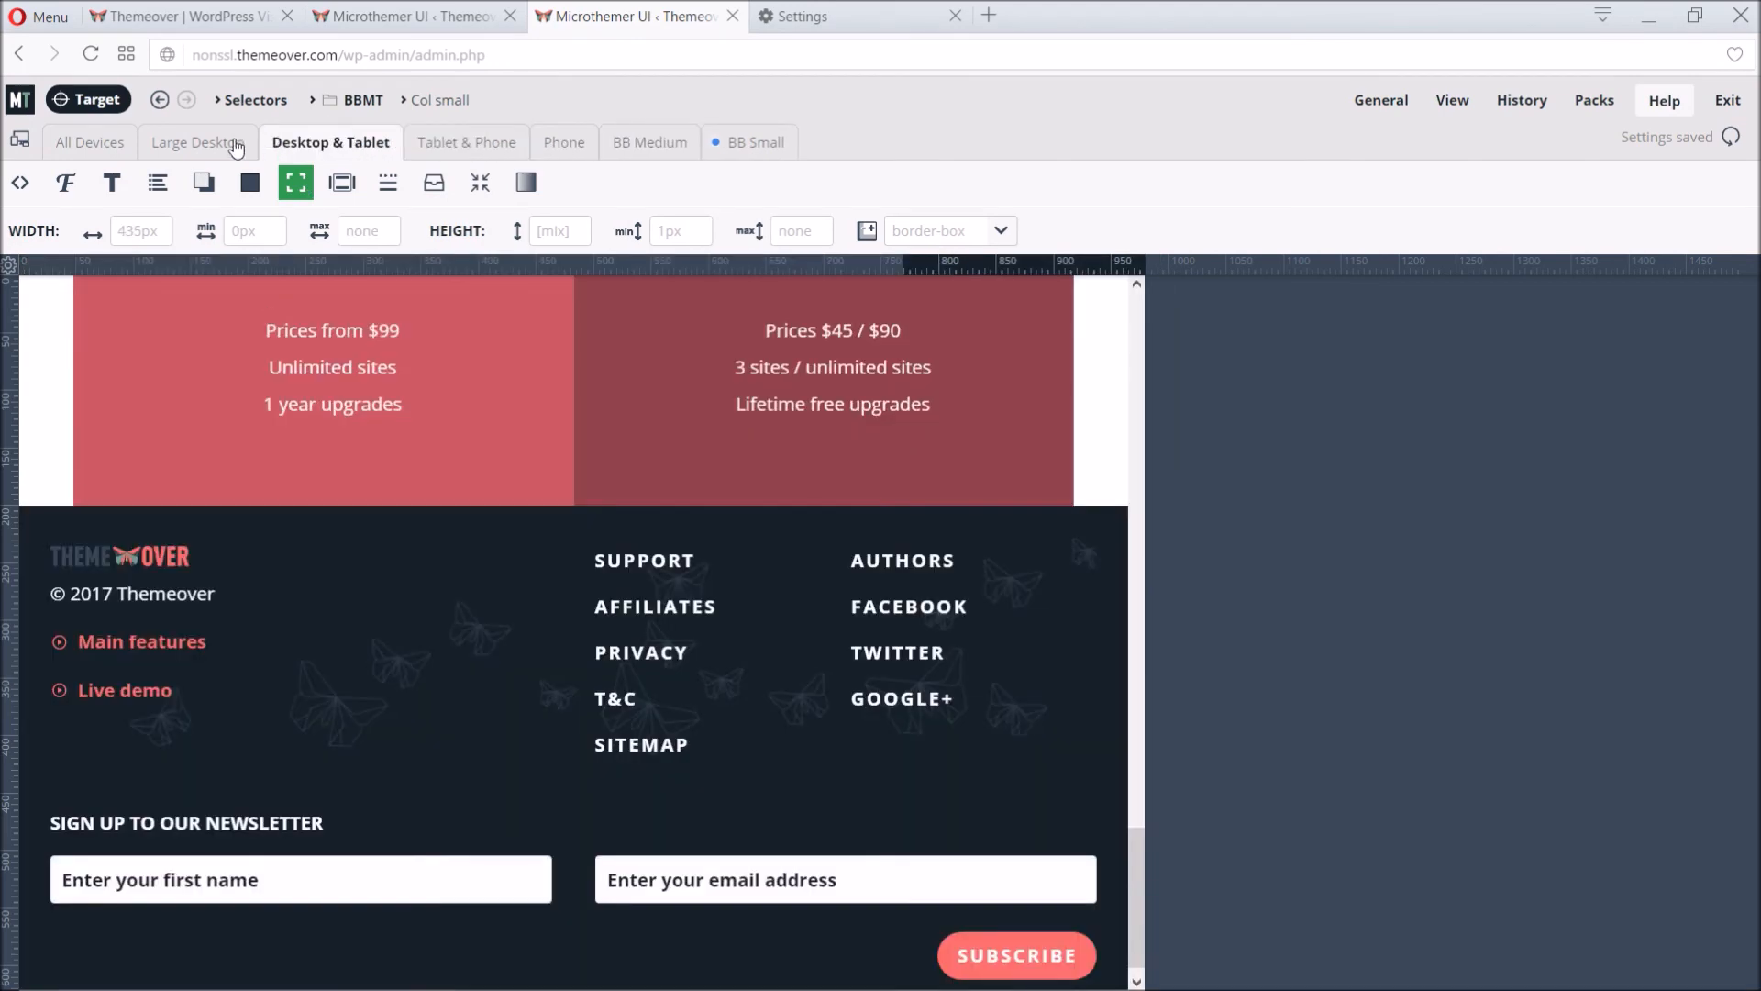
click(90, 144)
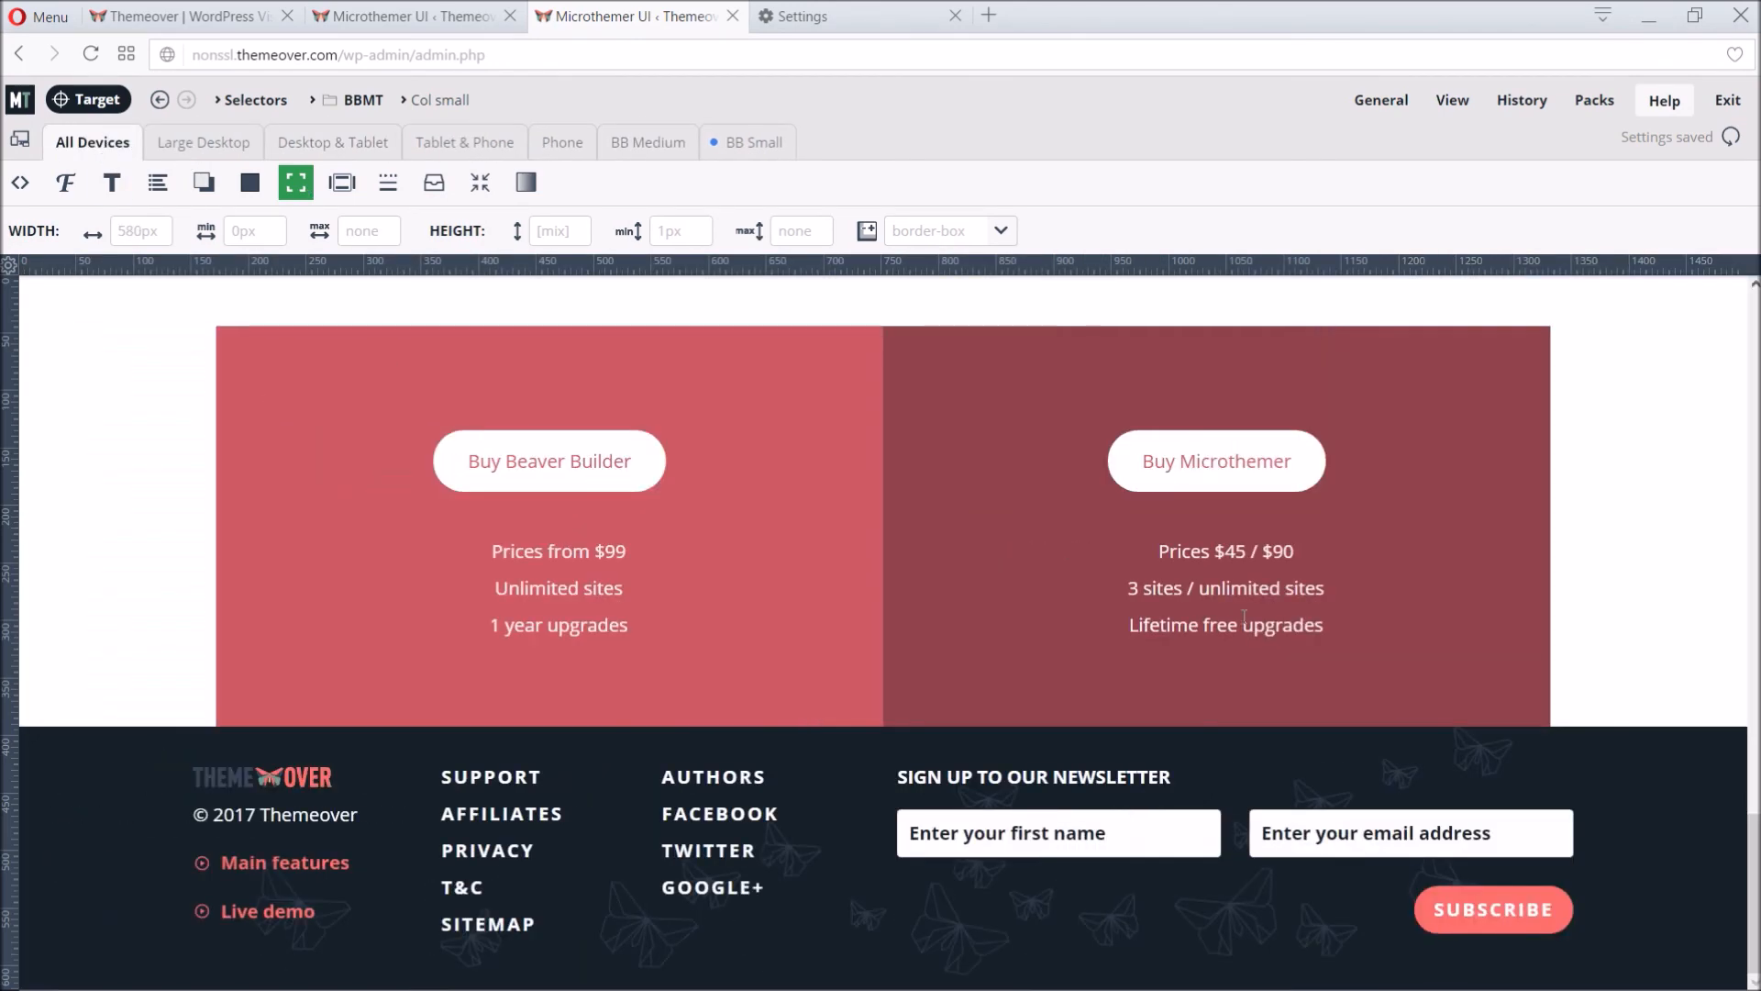
scroll(down, 3)
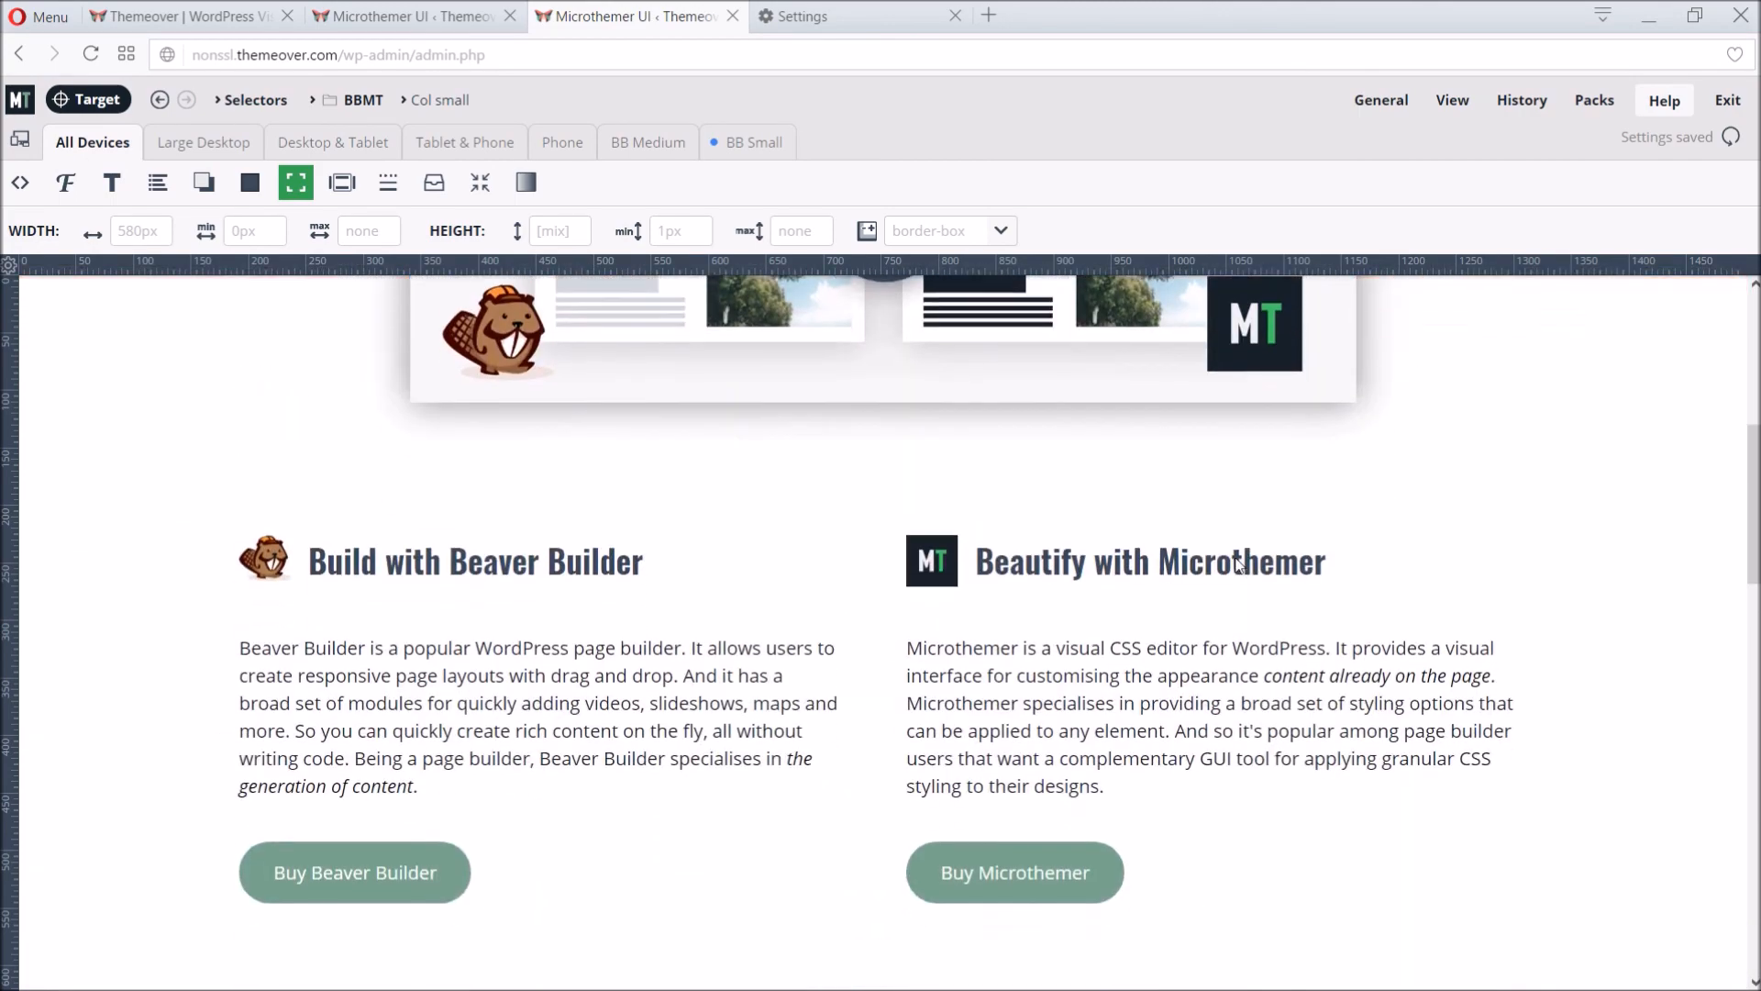
scroll(down, 3)
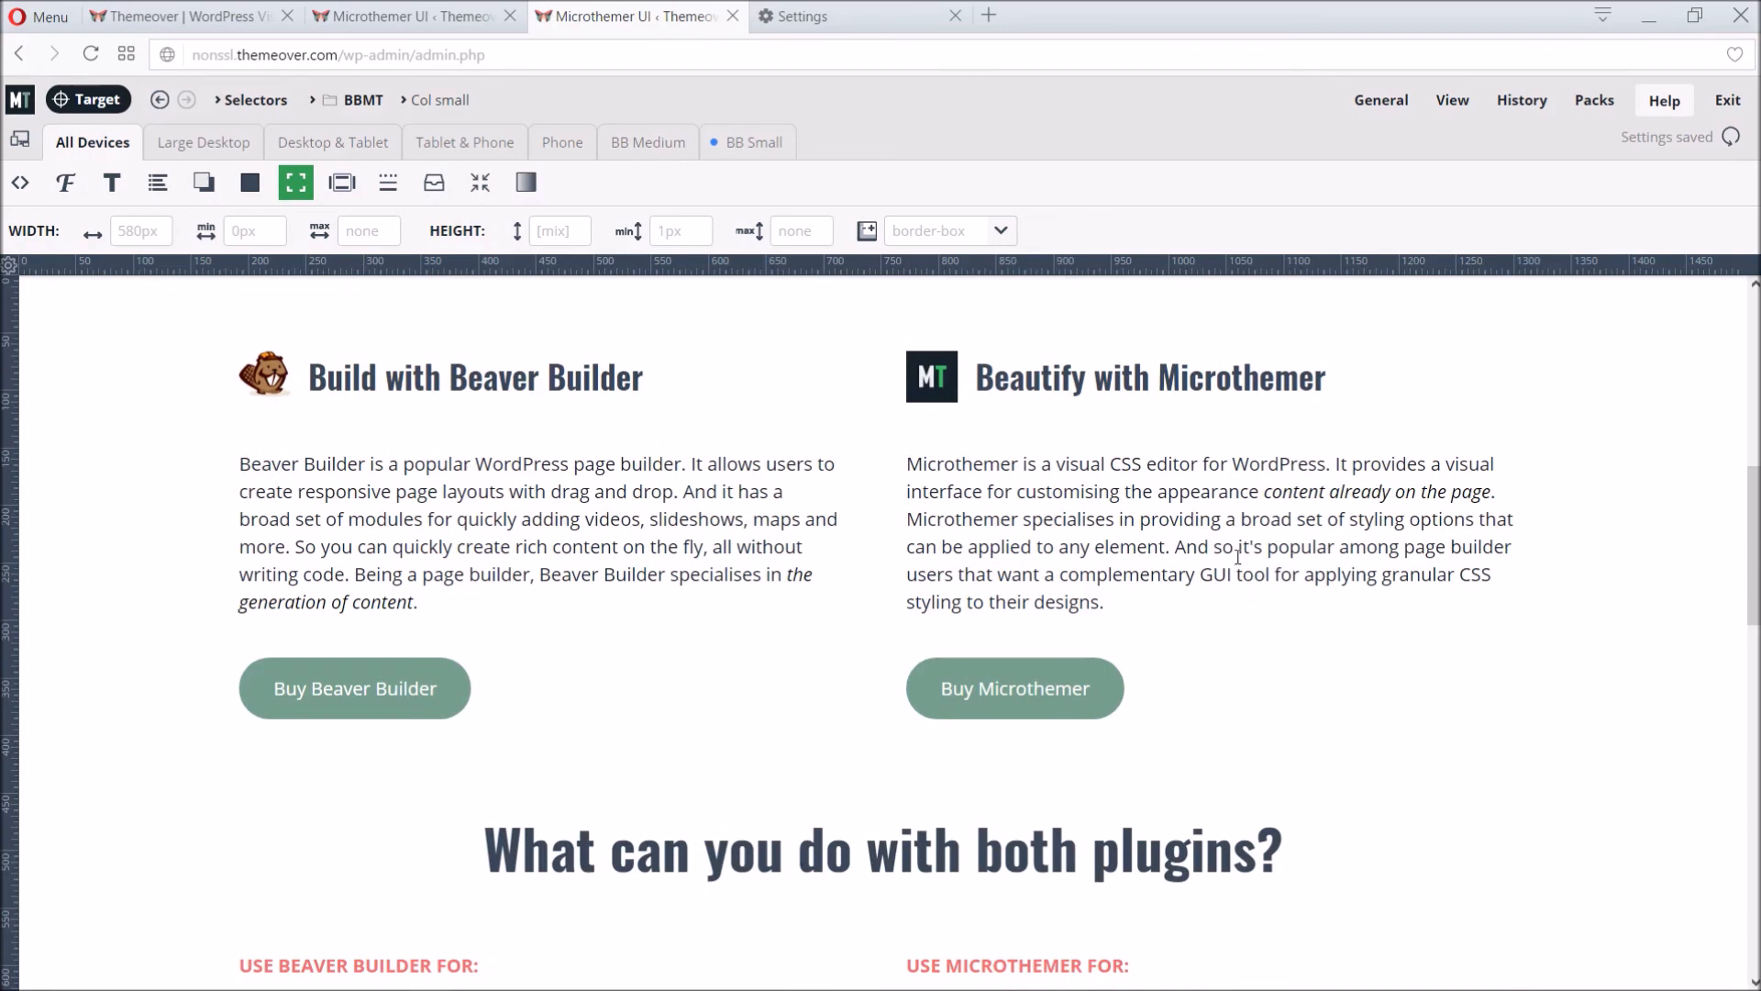